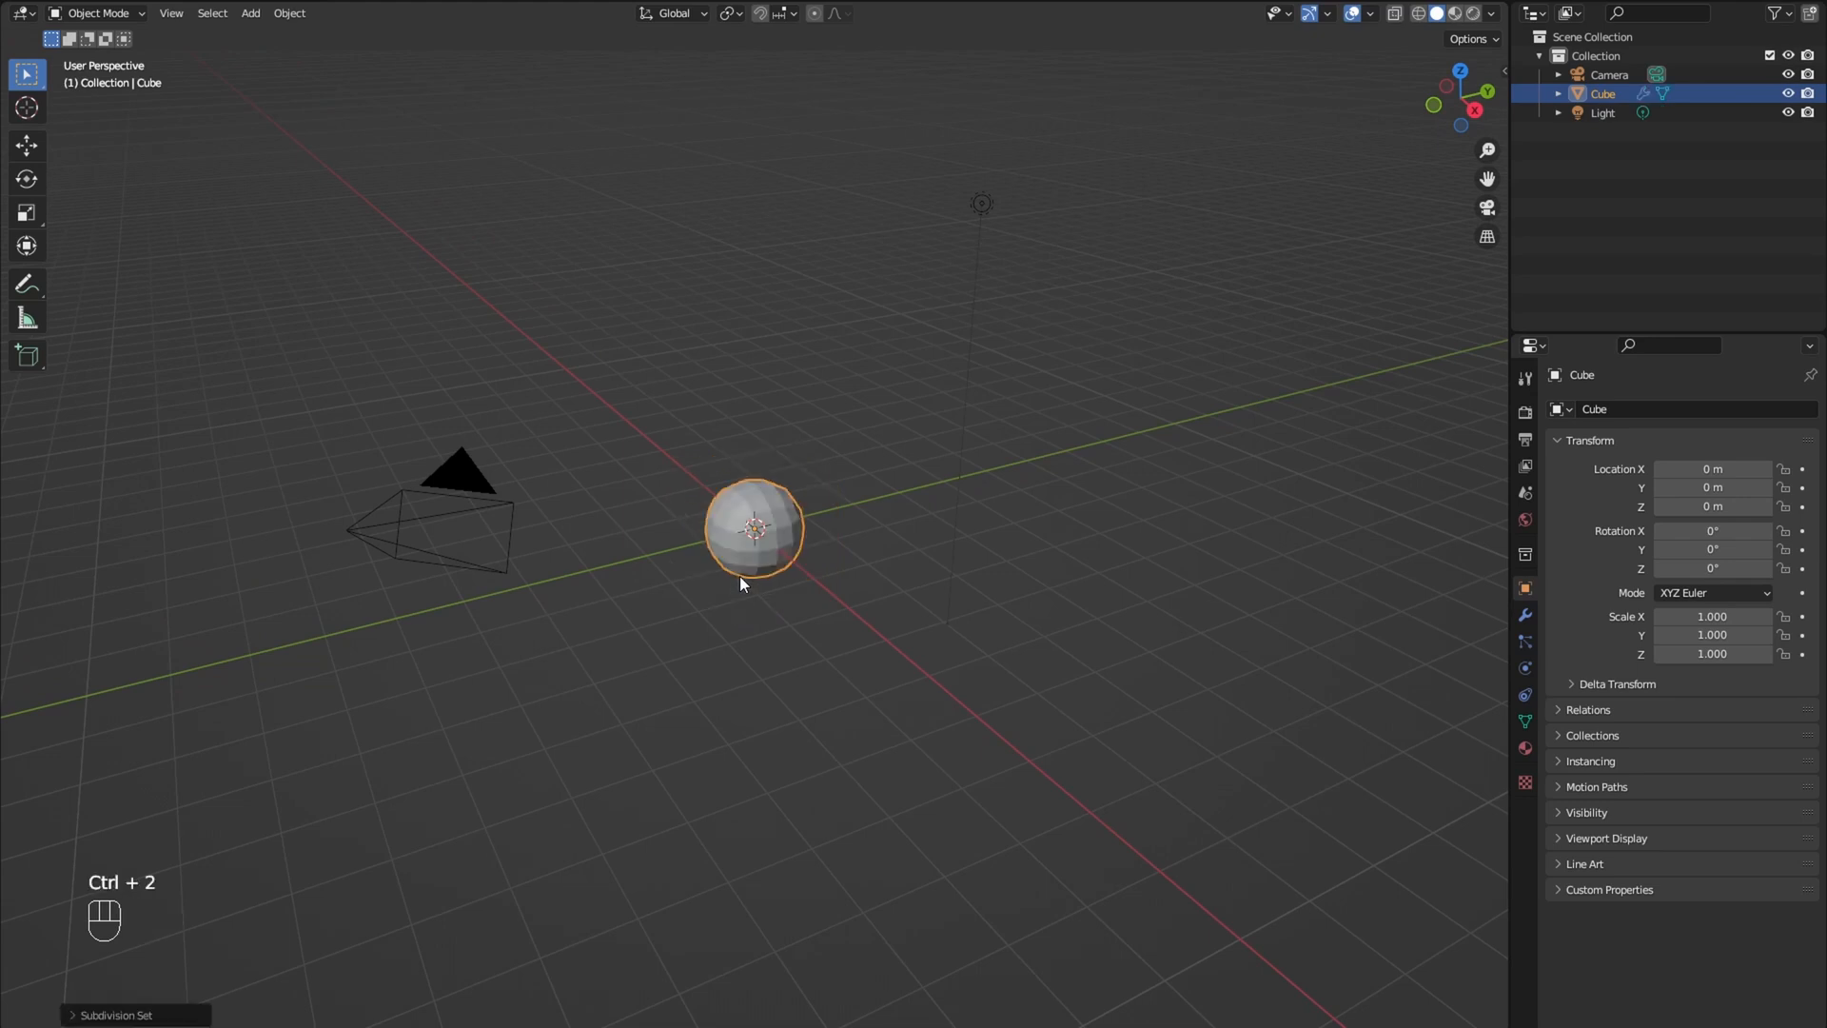
Step: Extrude and scale down the cube's top face, then raise Subdivision levels to 3
key(Tab)
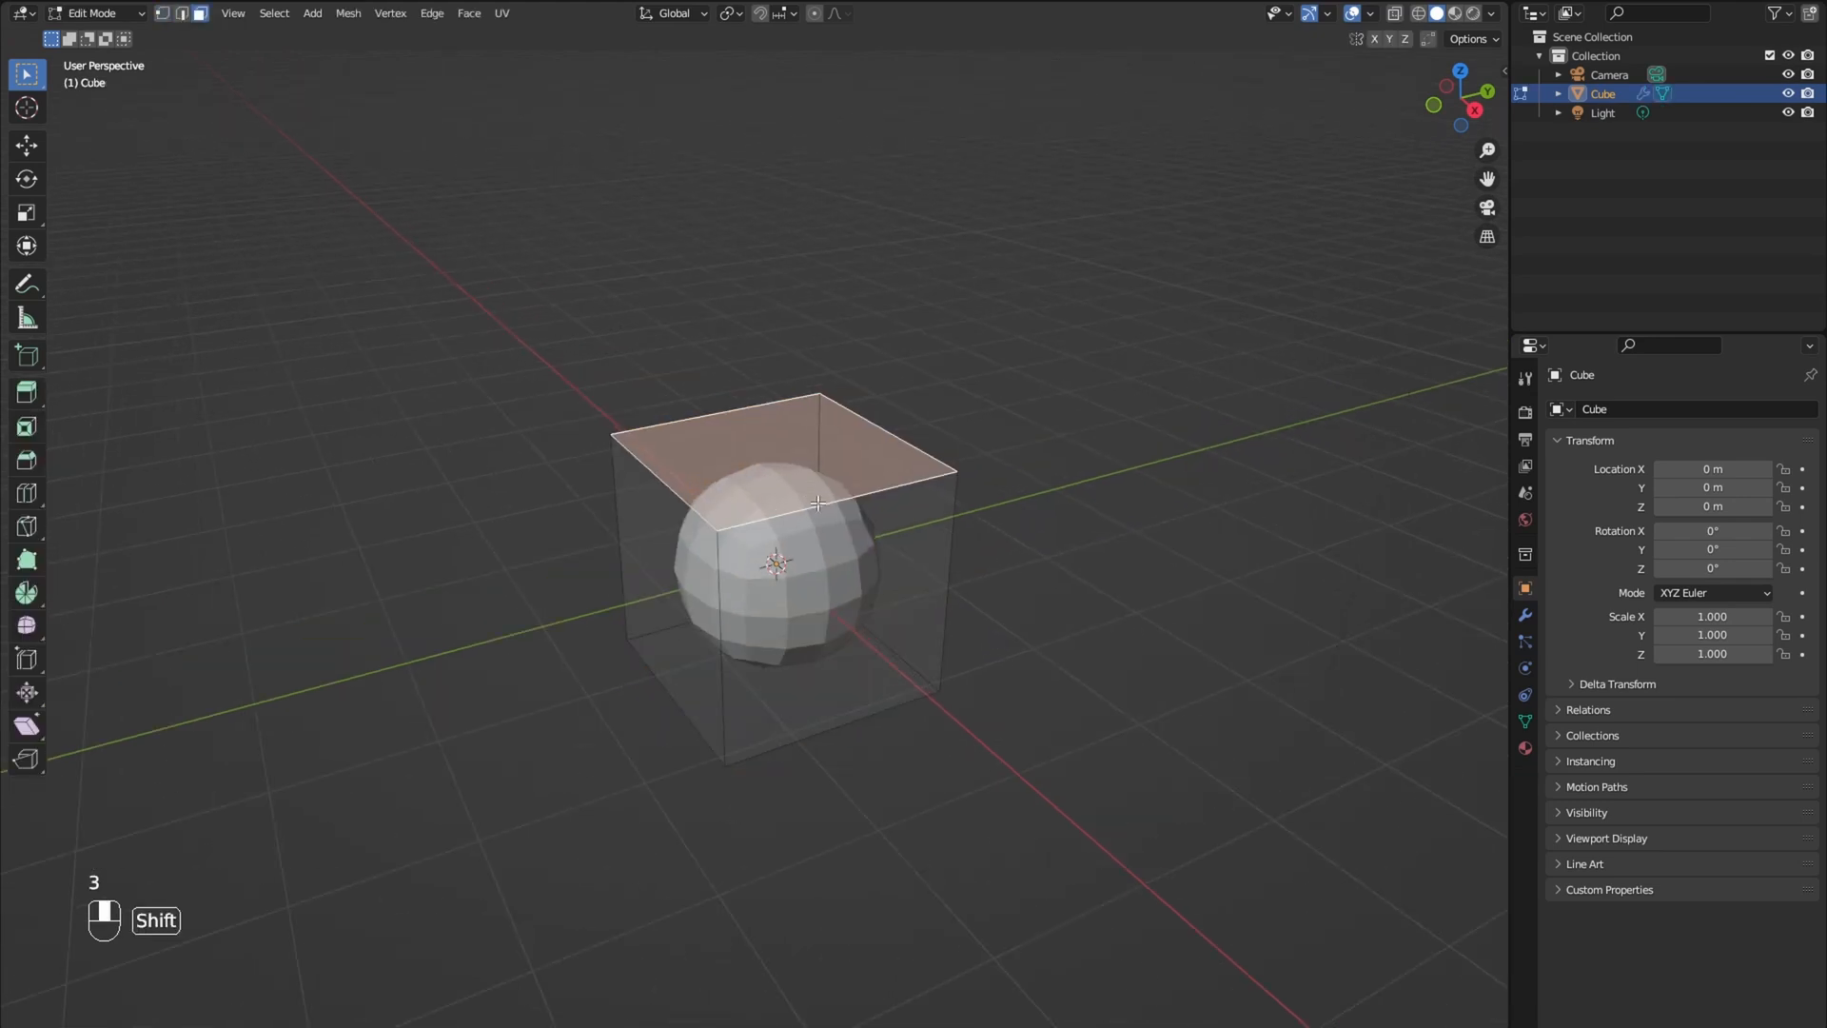
key(e)
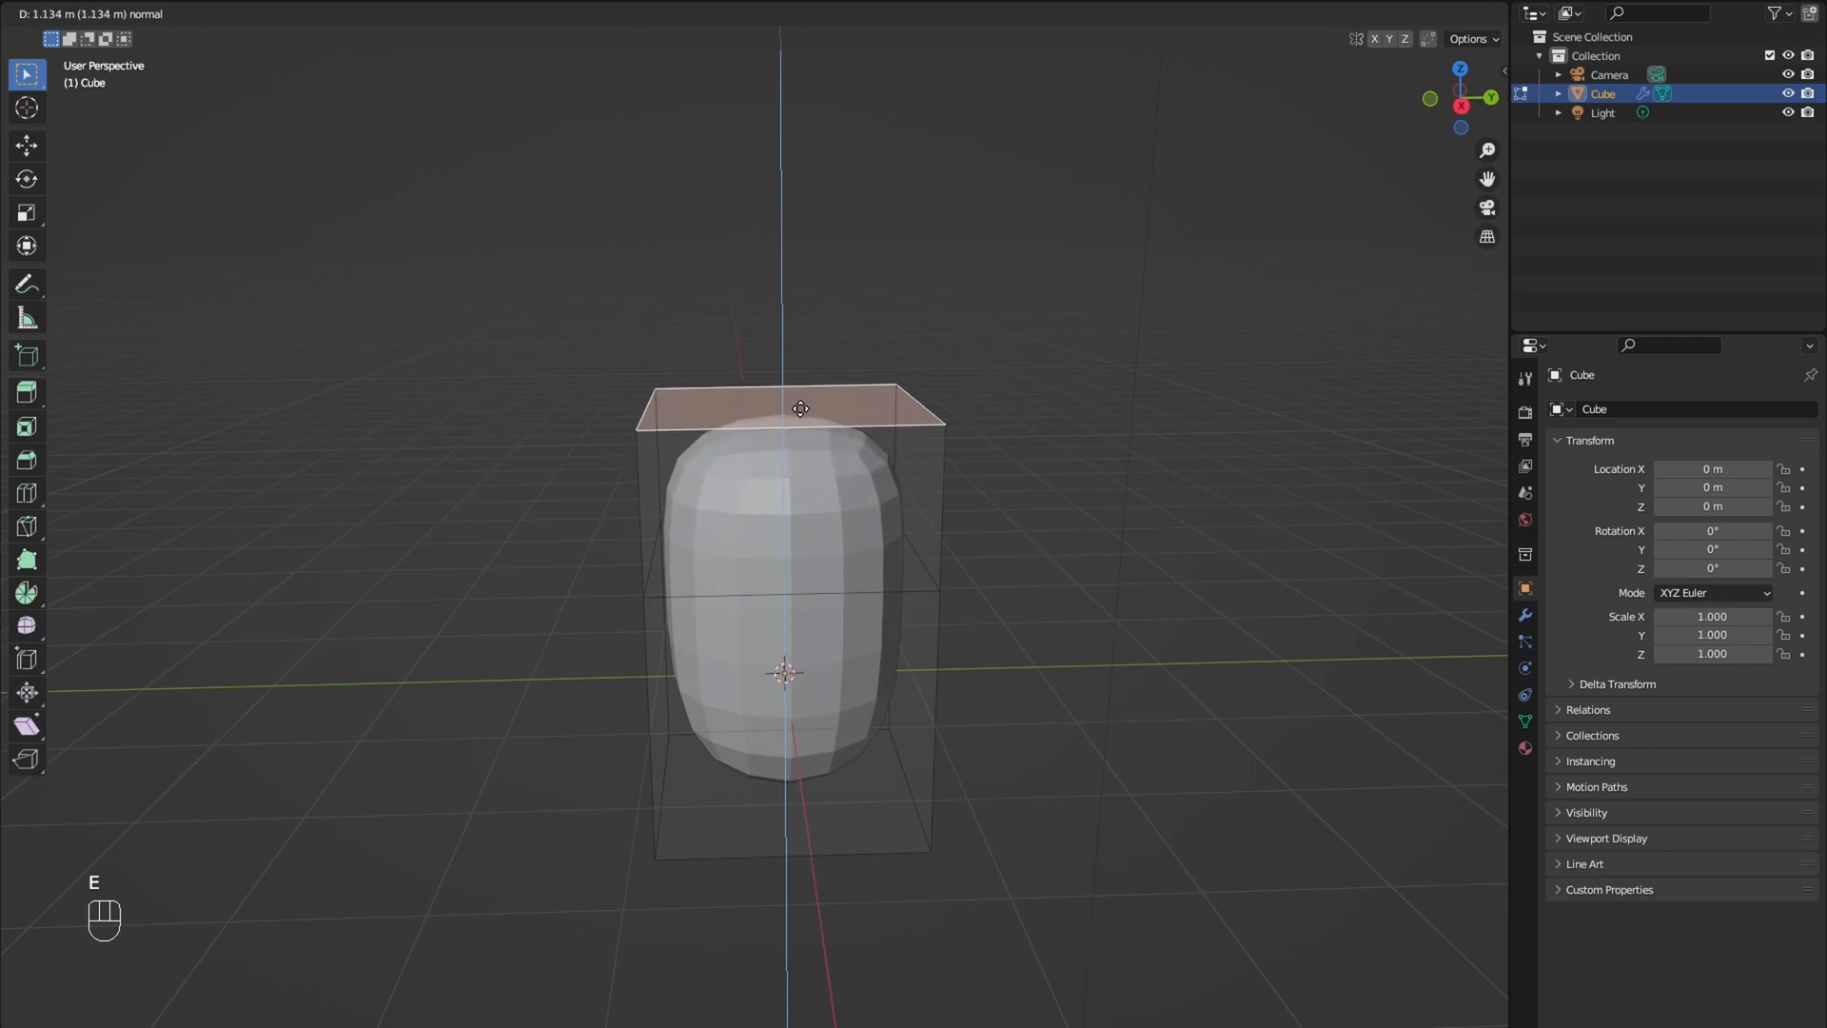
key(s)
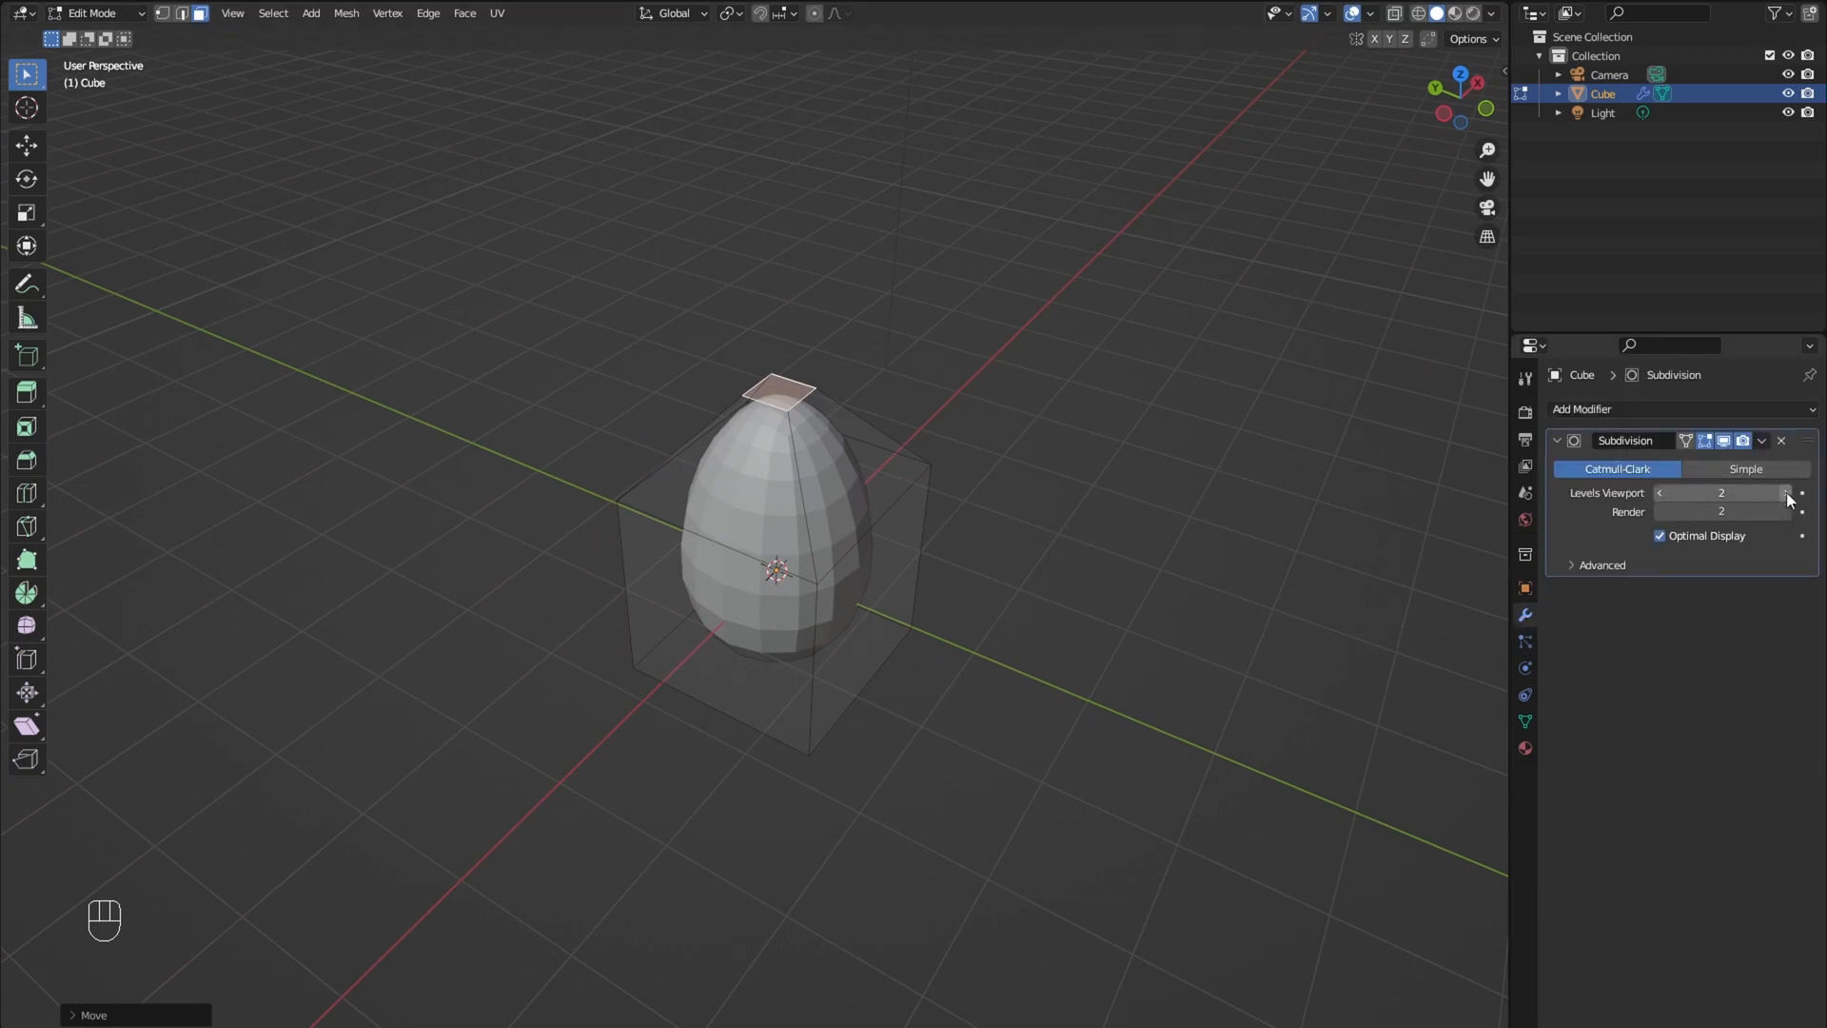
click(1792, 492)
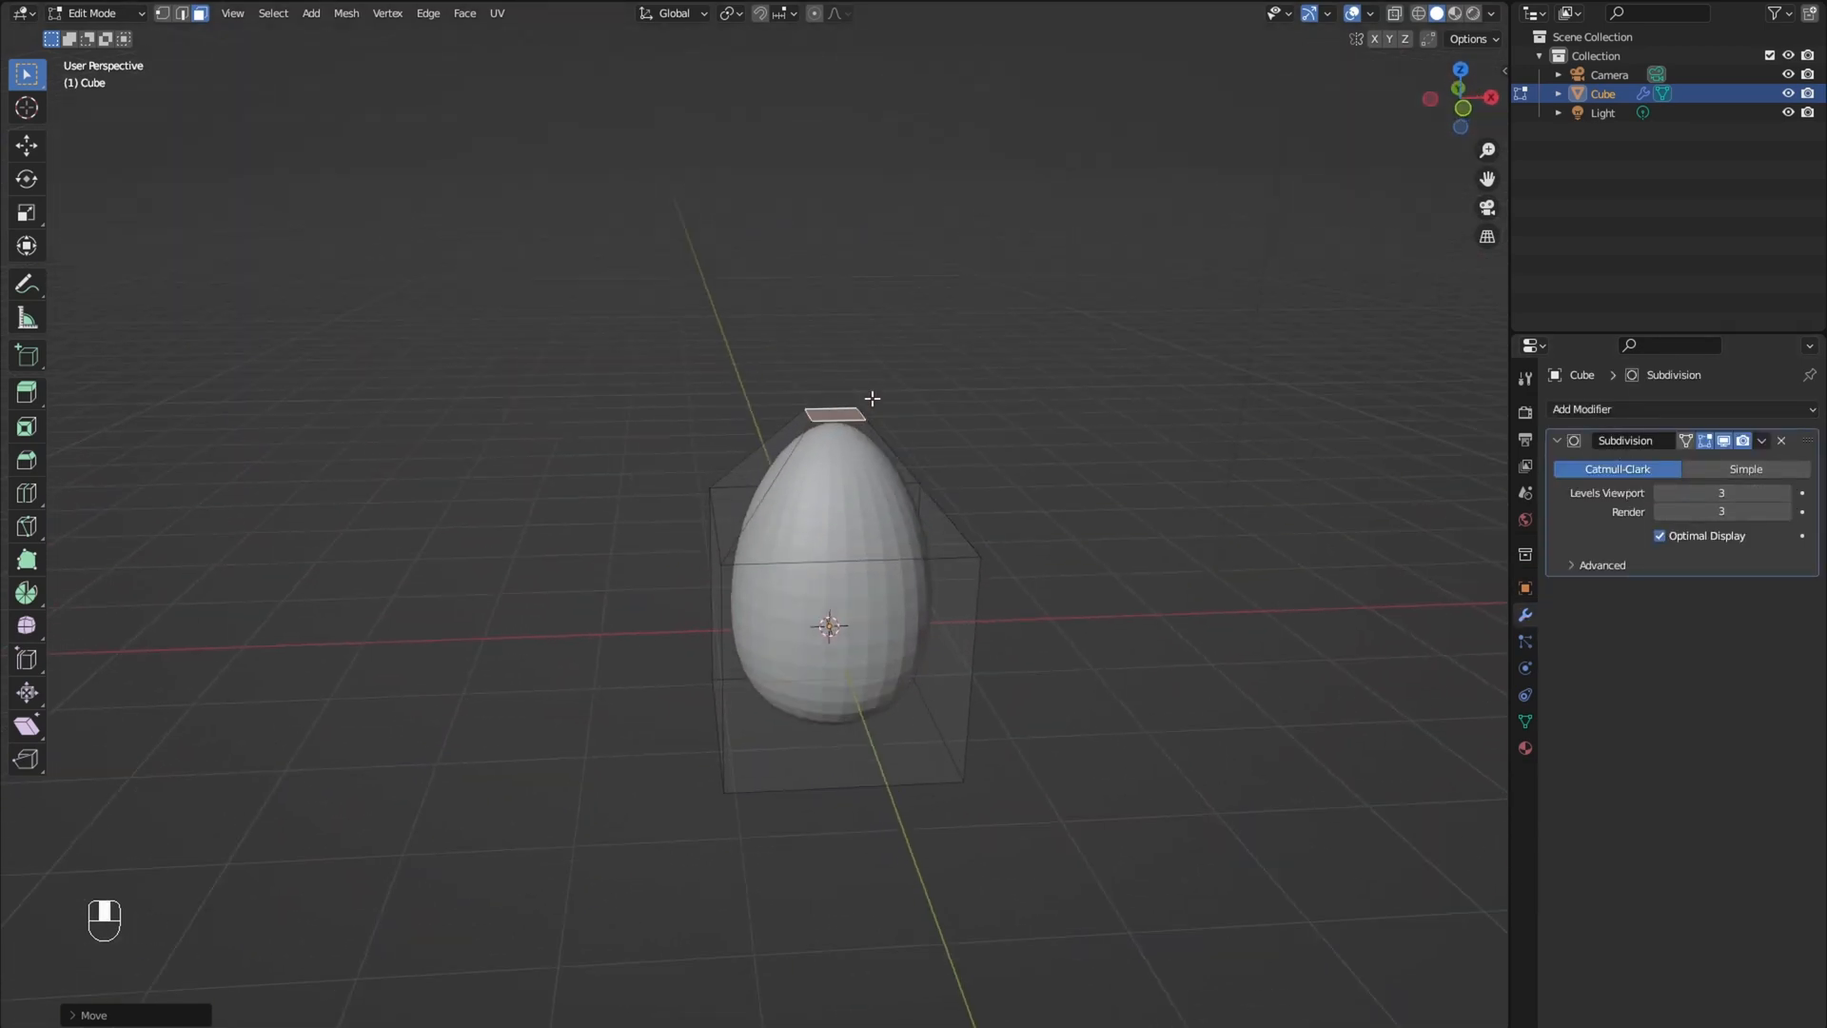
Step: Add a cube flattened on Y beside the egg, with an angled extruded end and beveled edges
key(shift+a)
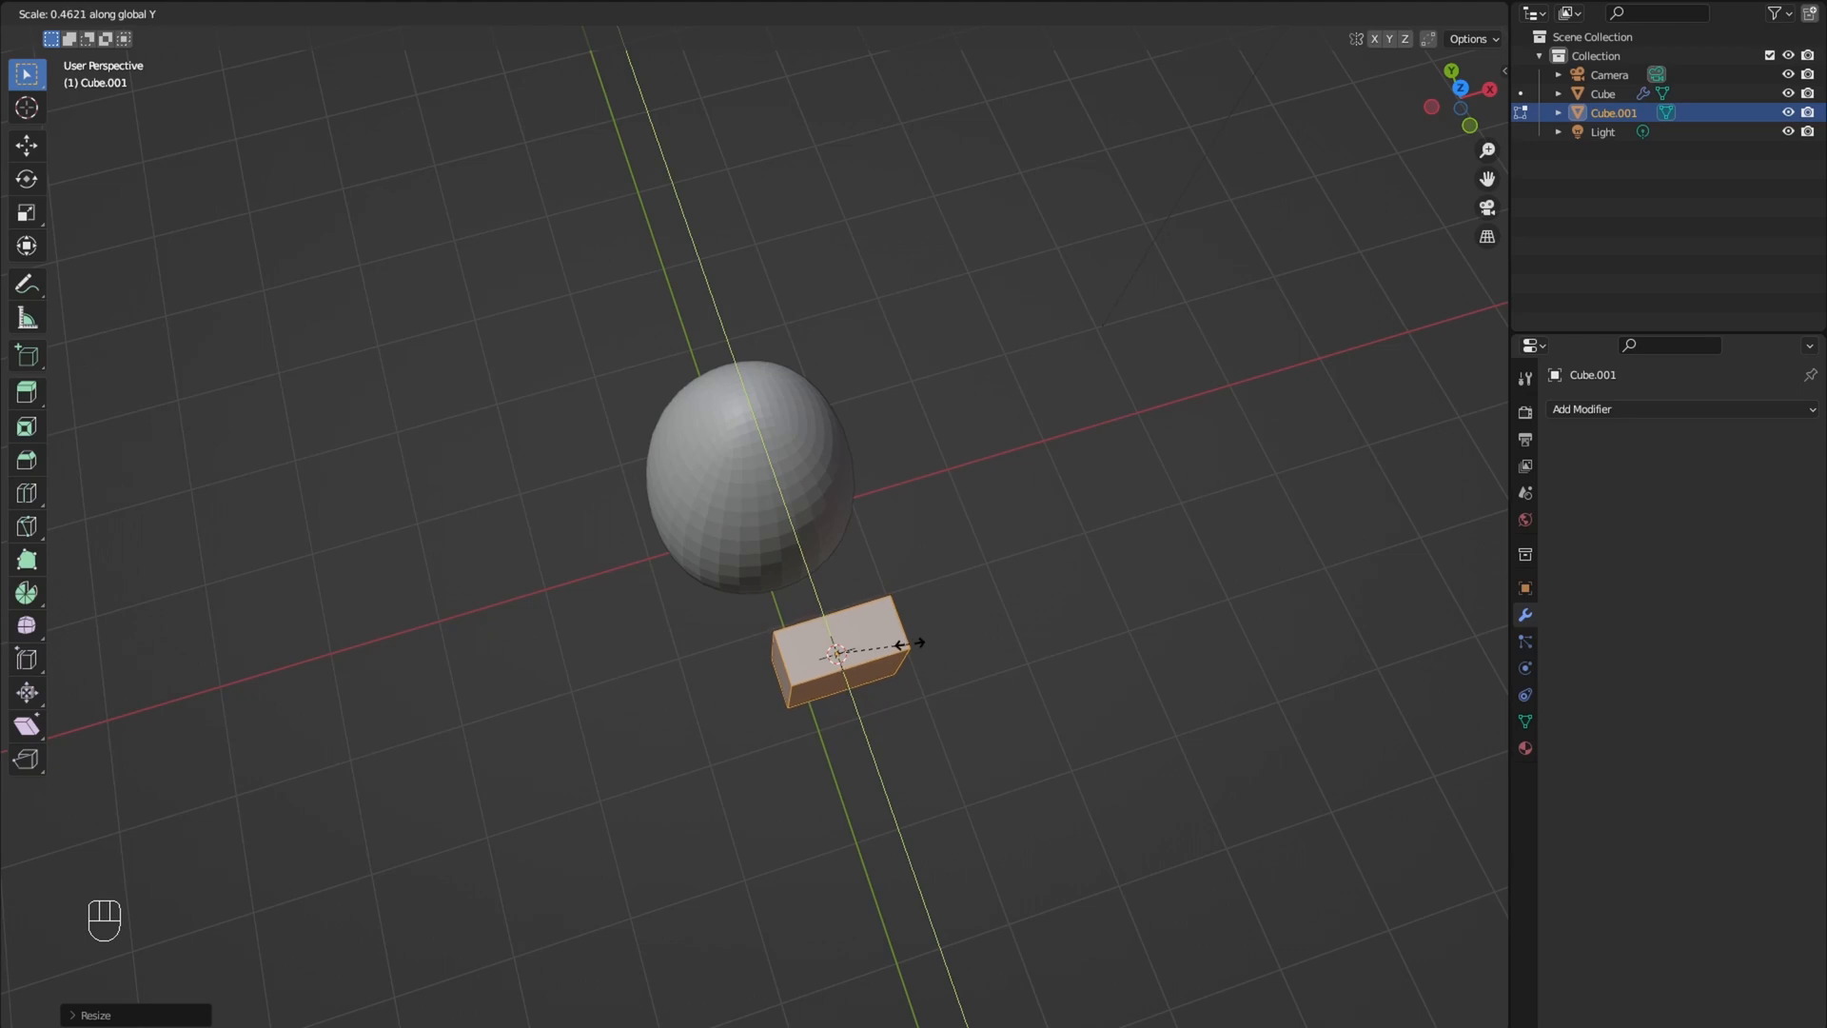
key(z)
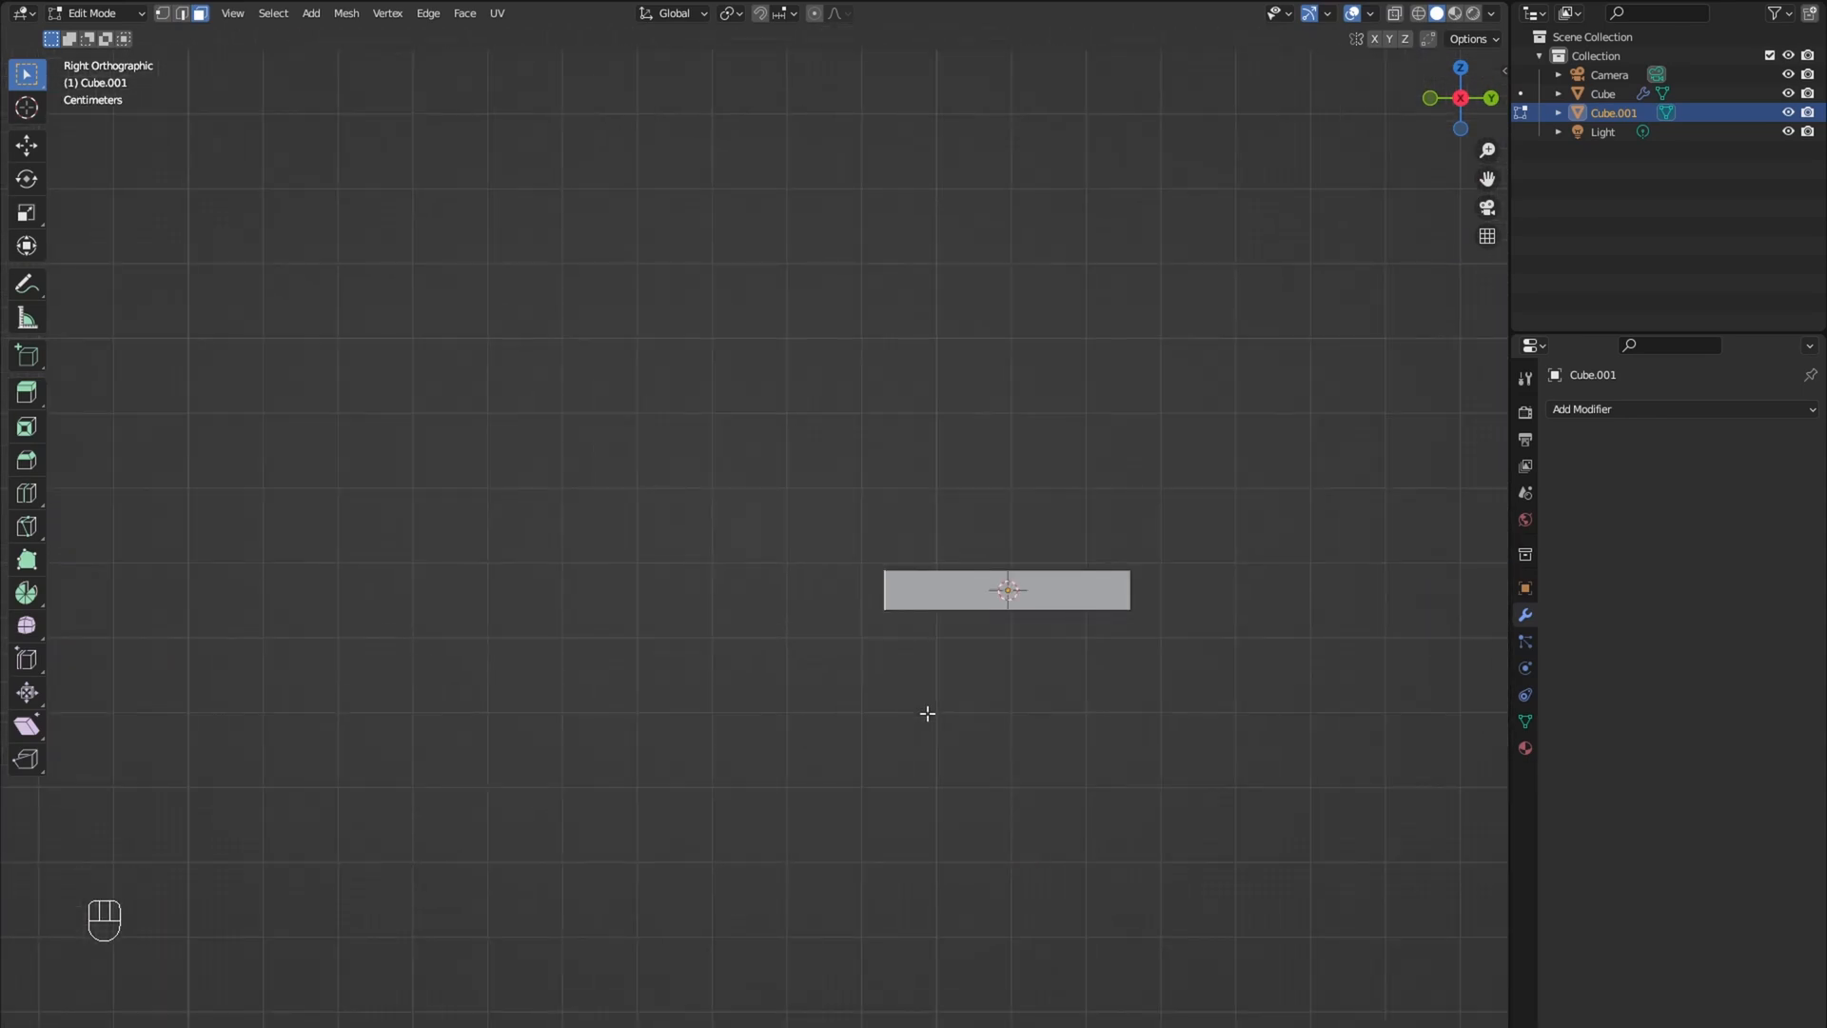
key(e)
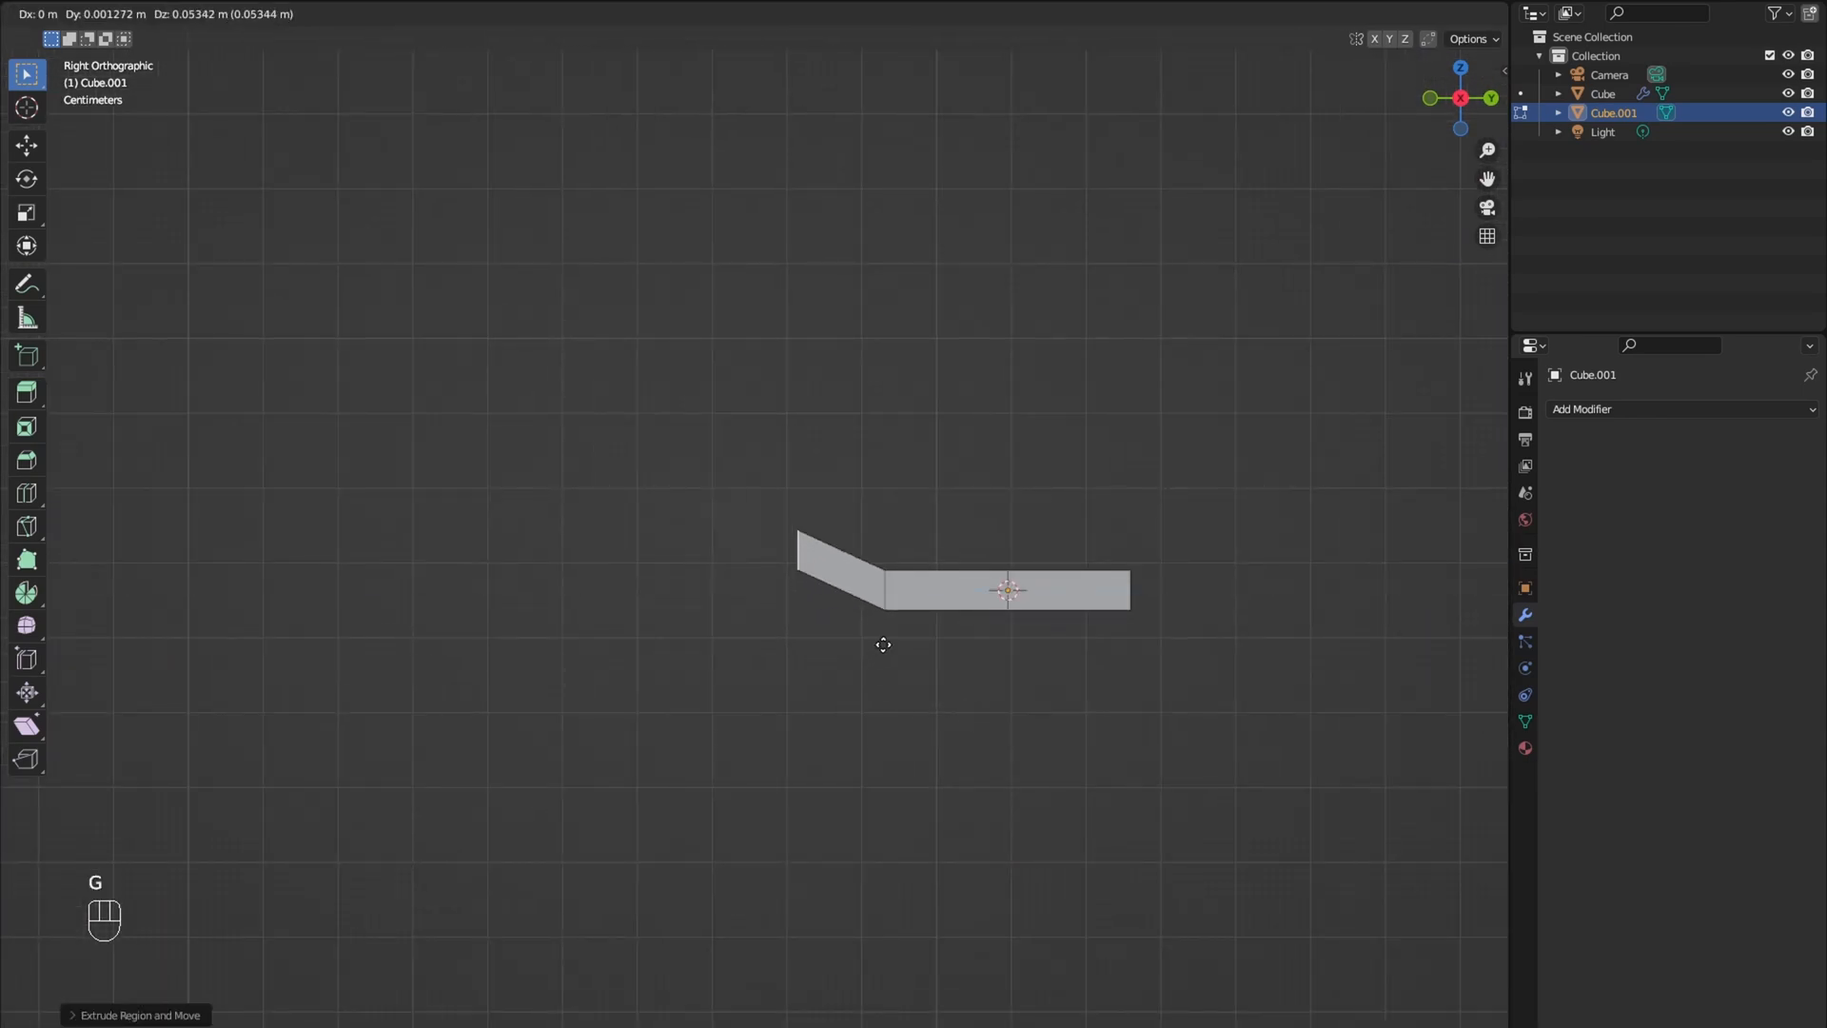
key(r)
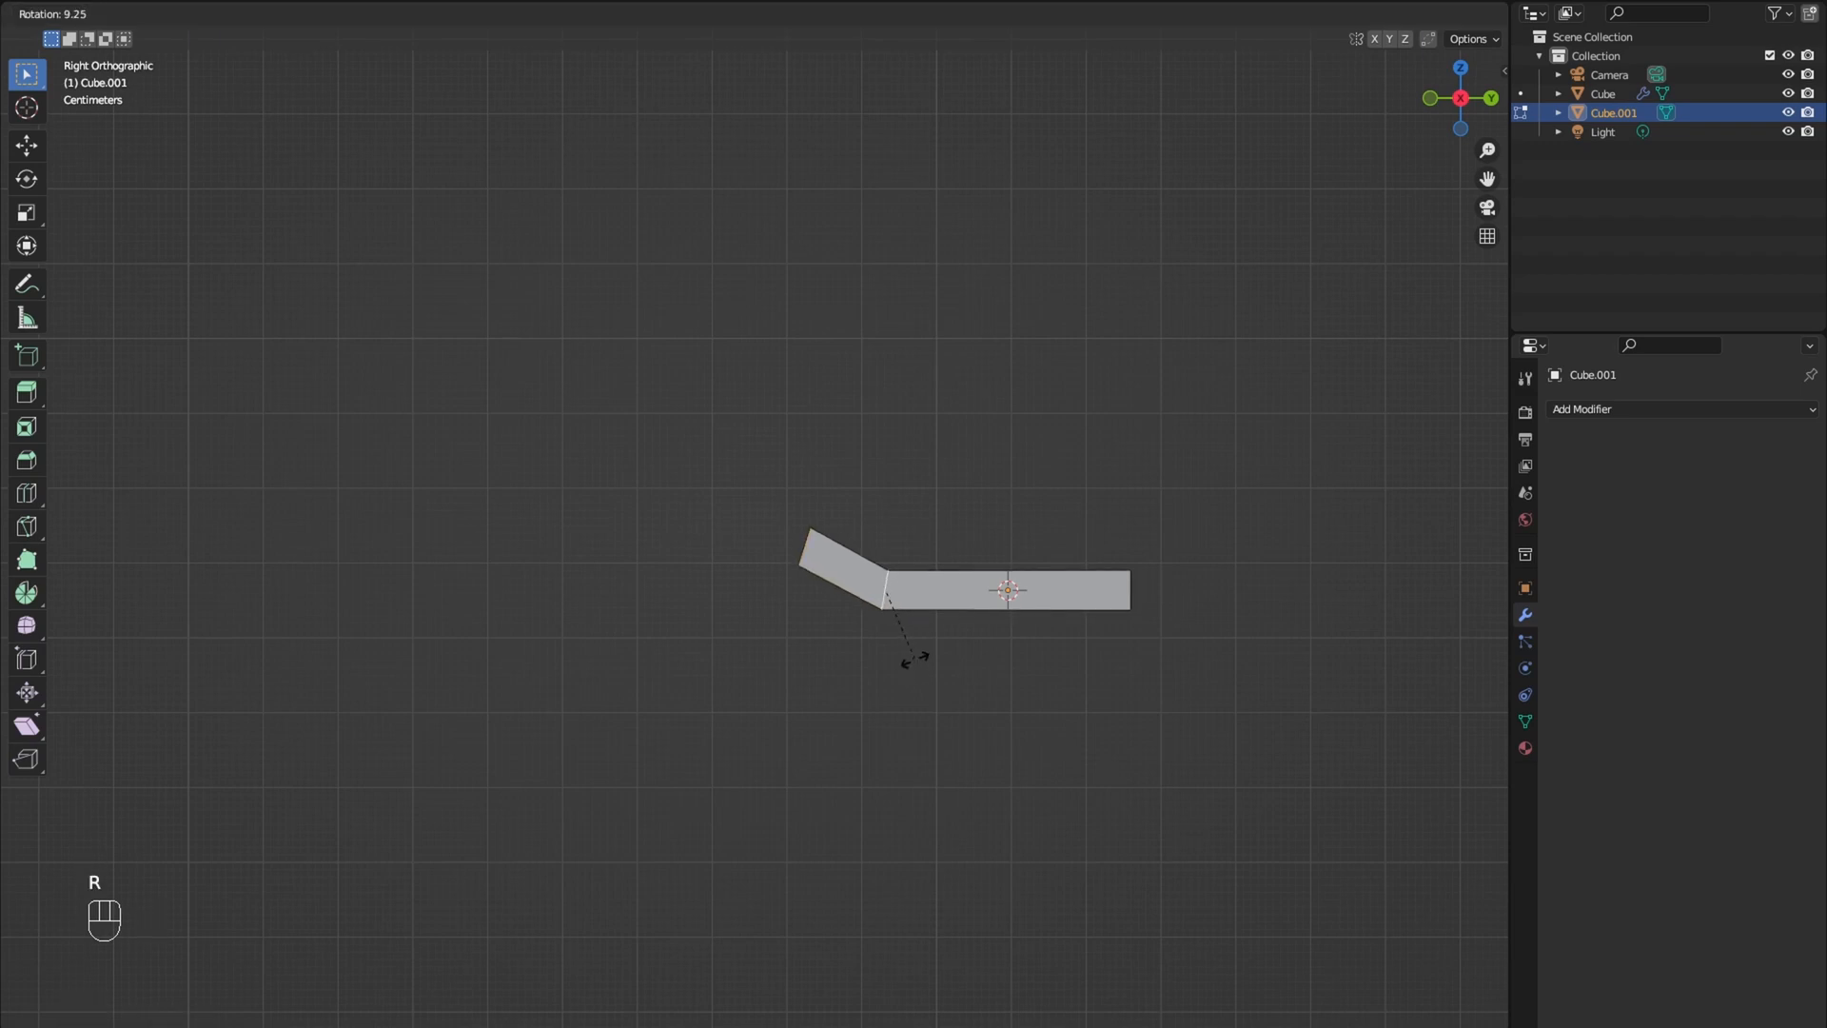
key(ctrl+r)
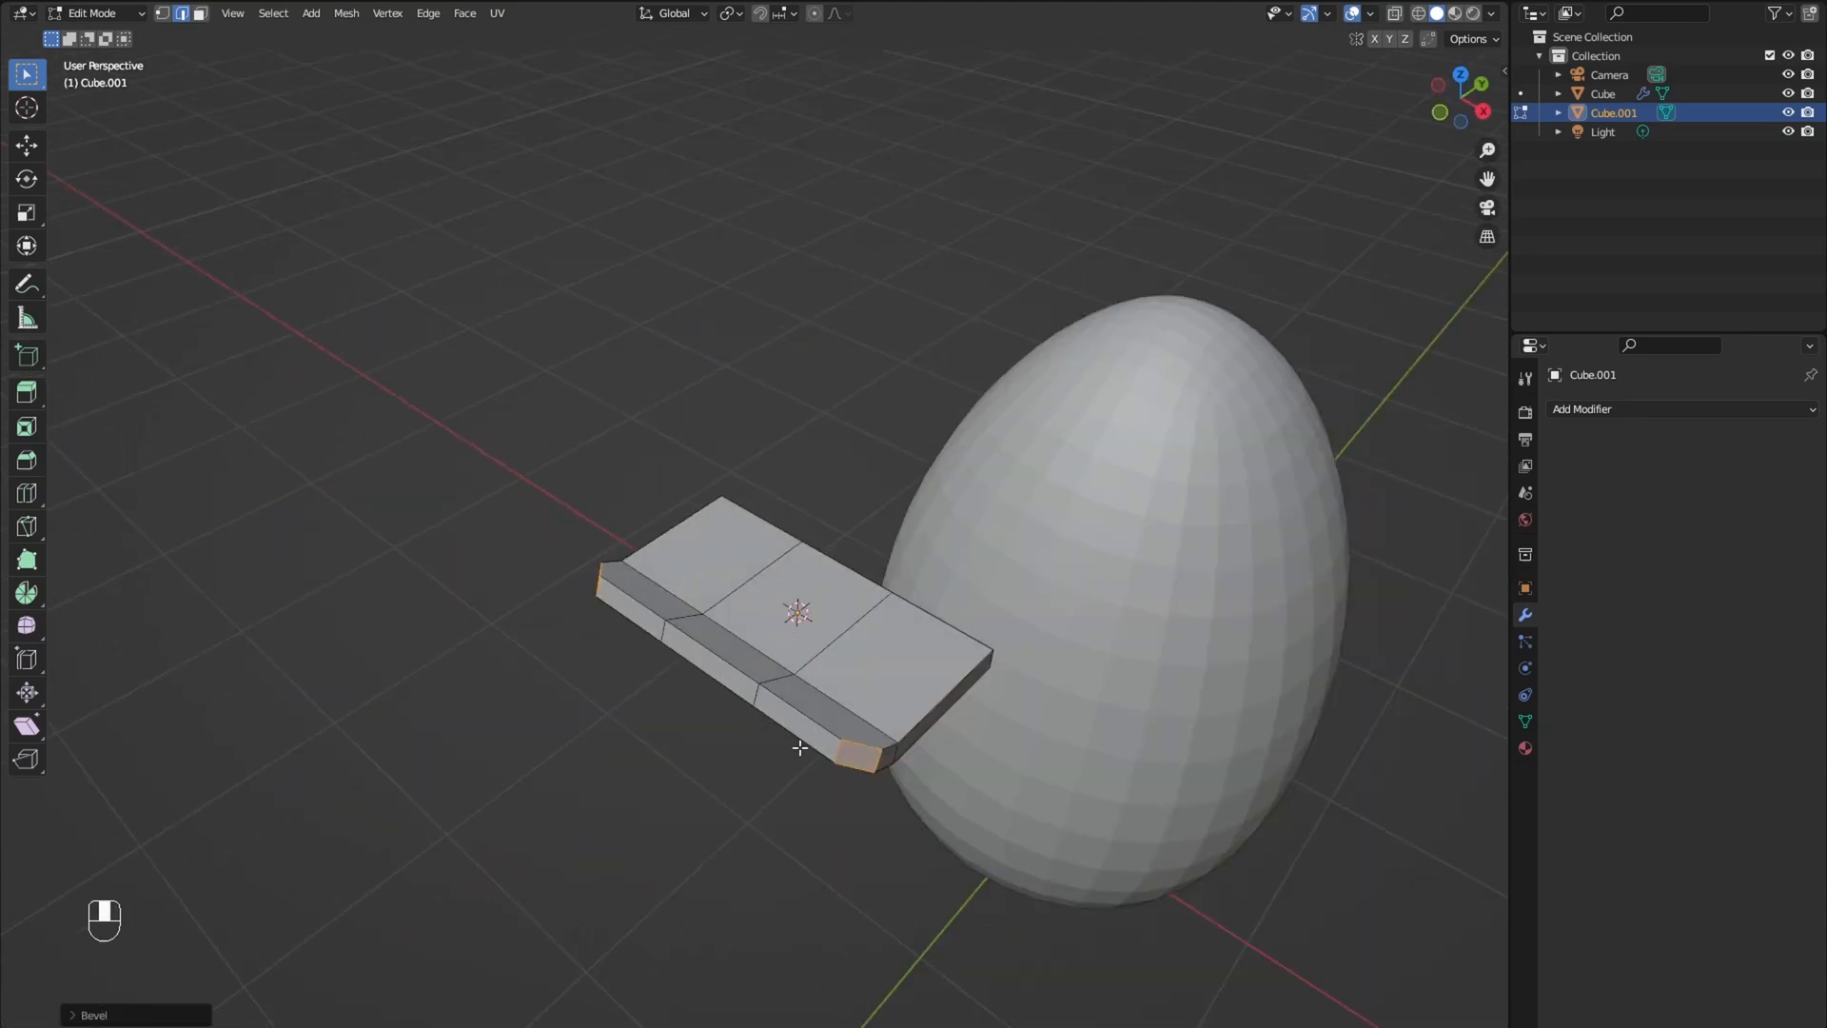
Step: Add an Array modifier with Count 6 and shift the block's mesh along X
click(1582, 409)
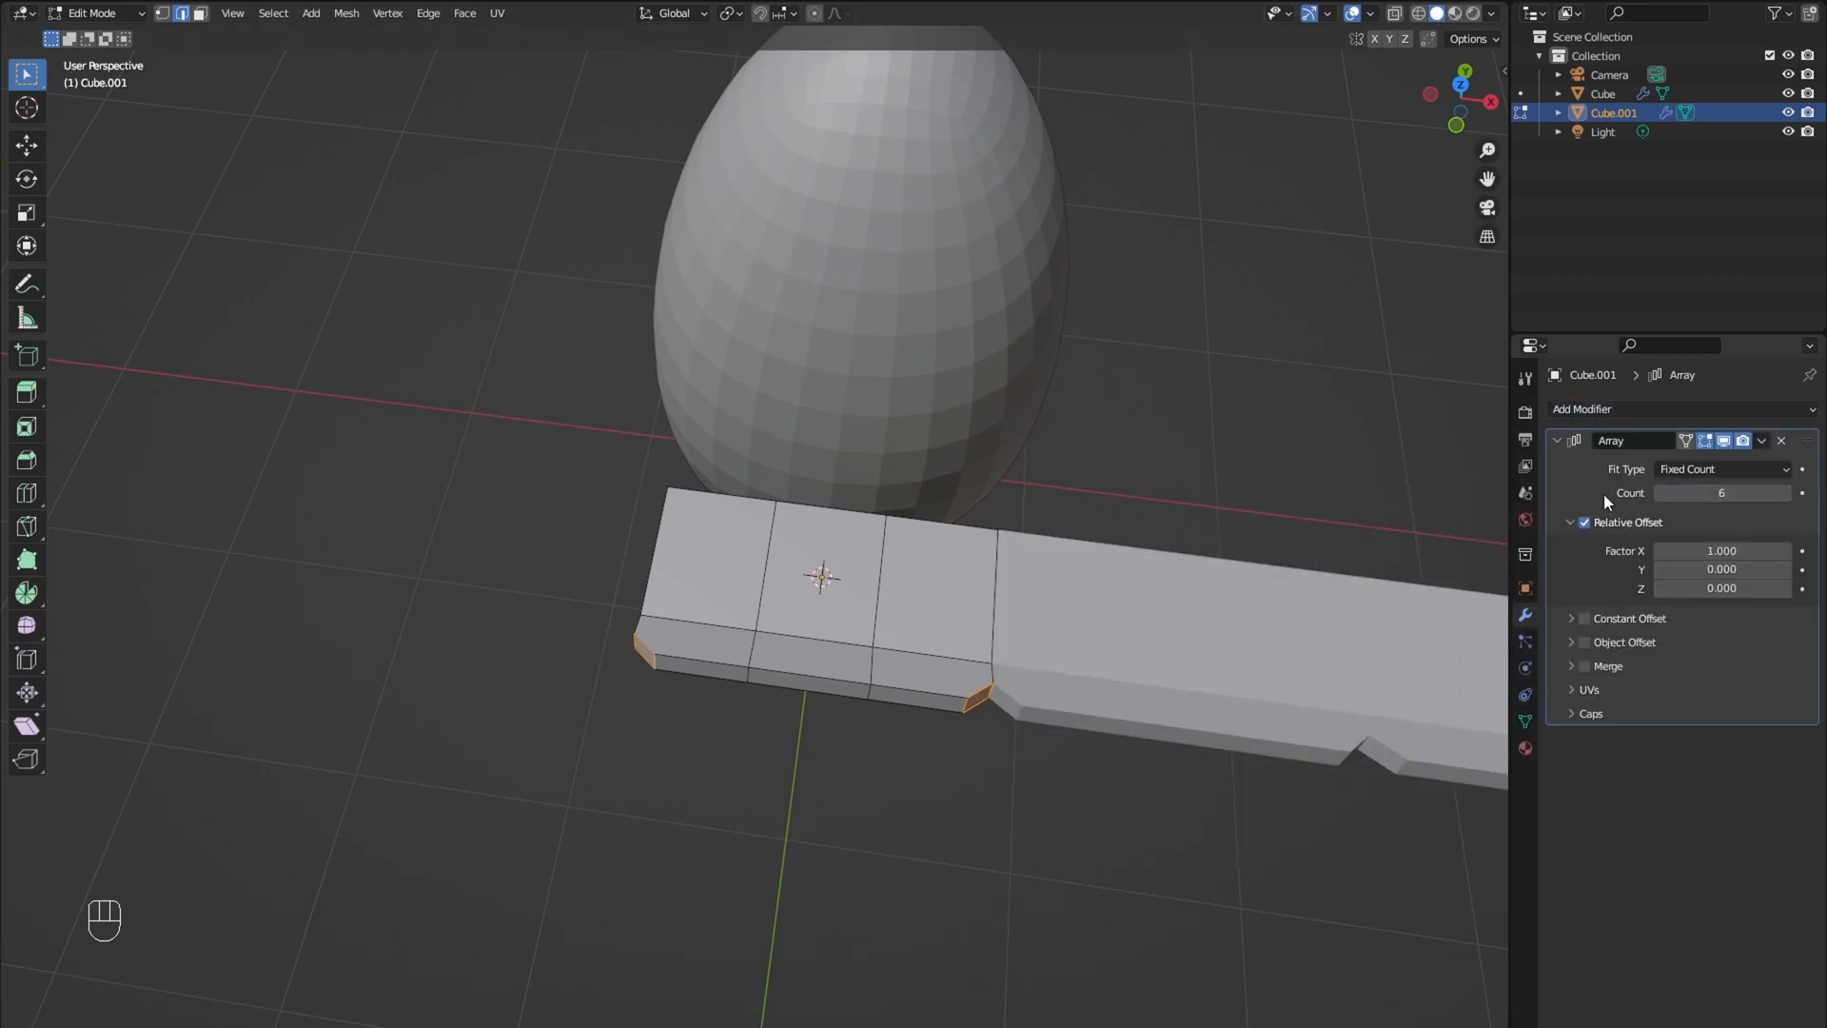
key(a)
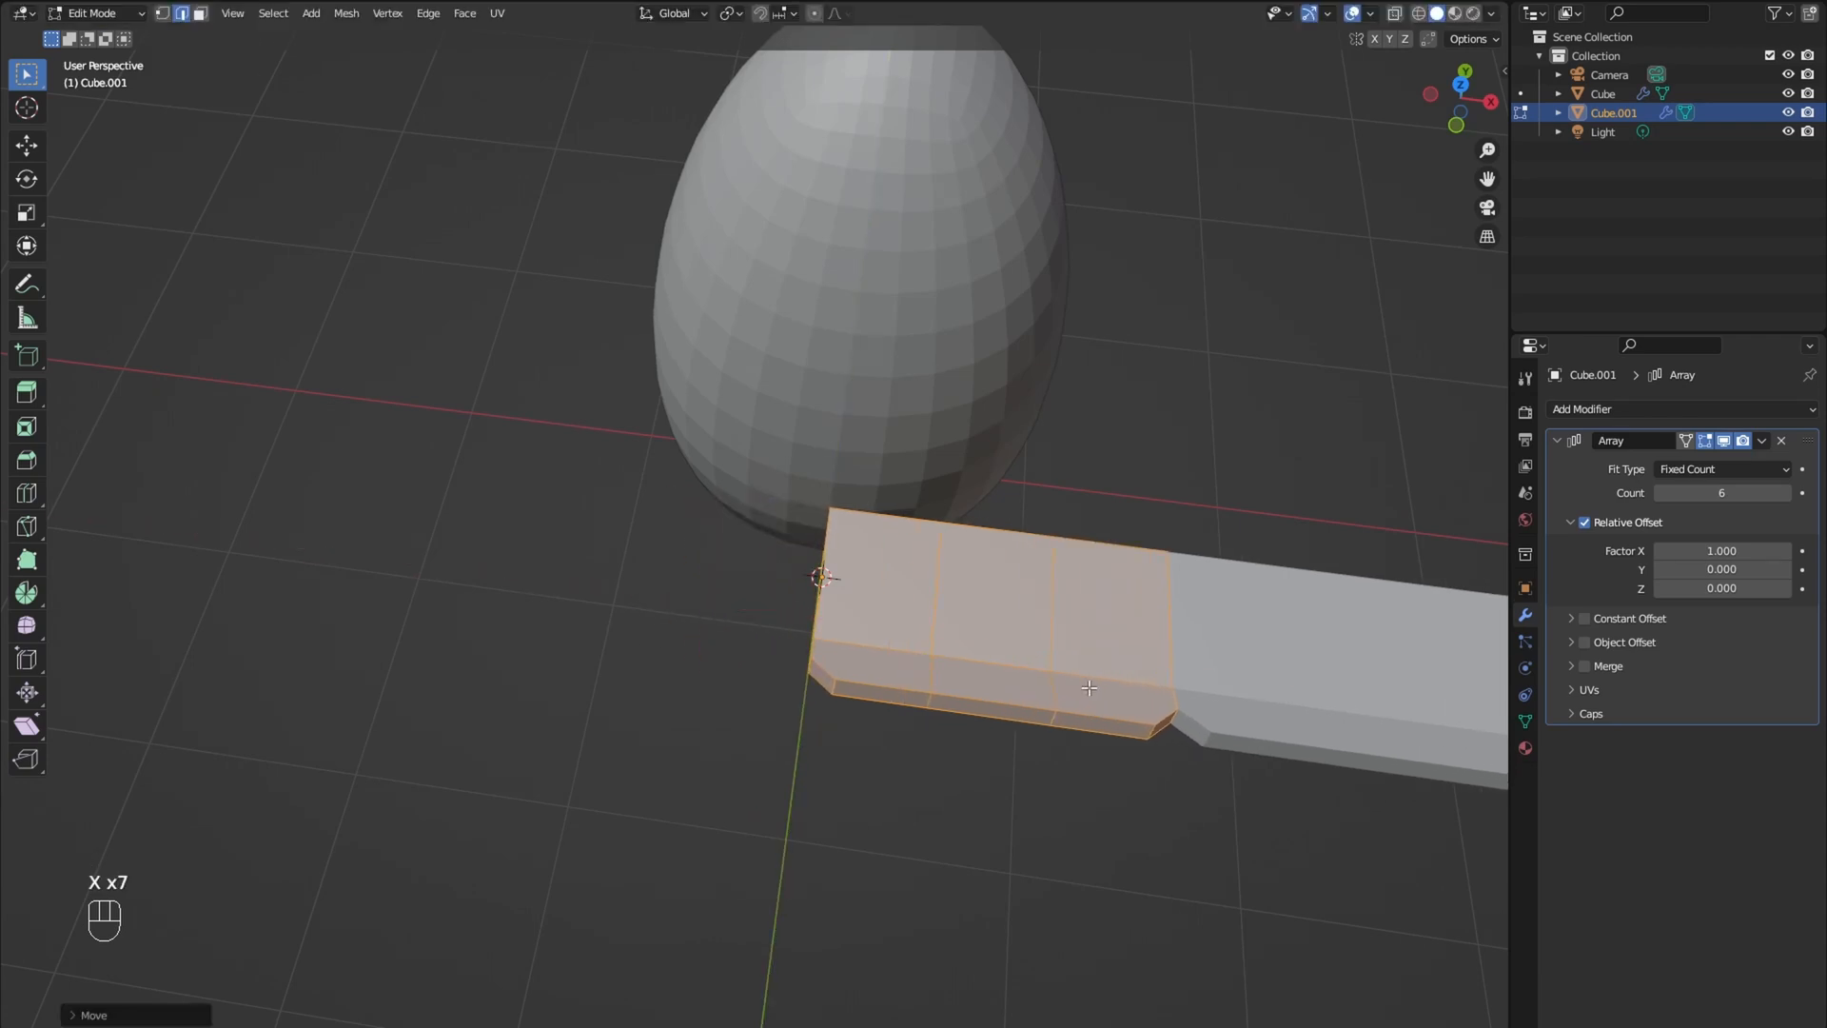
key(Tab)
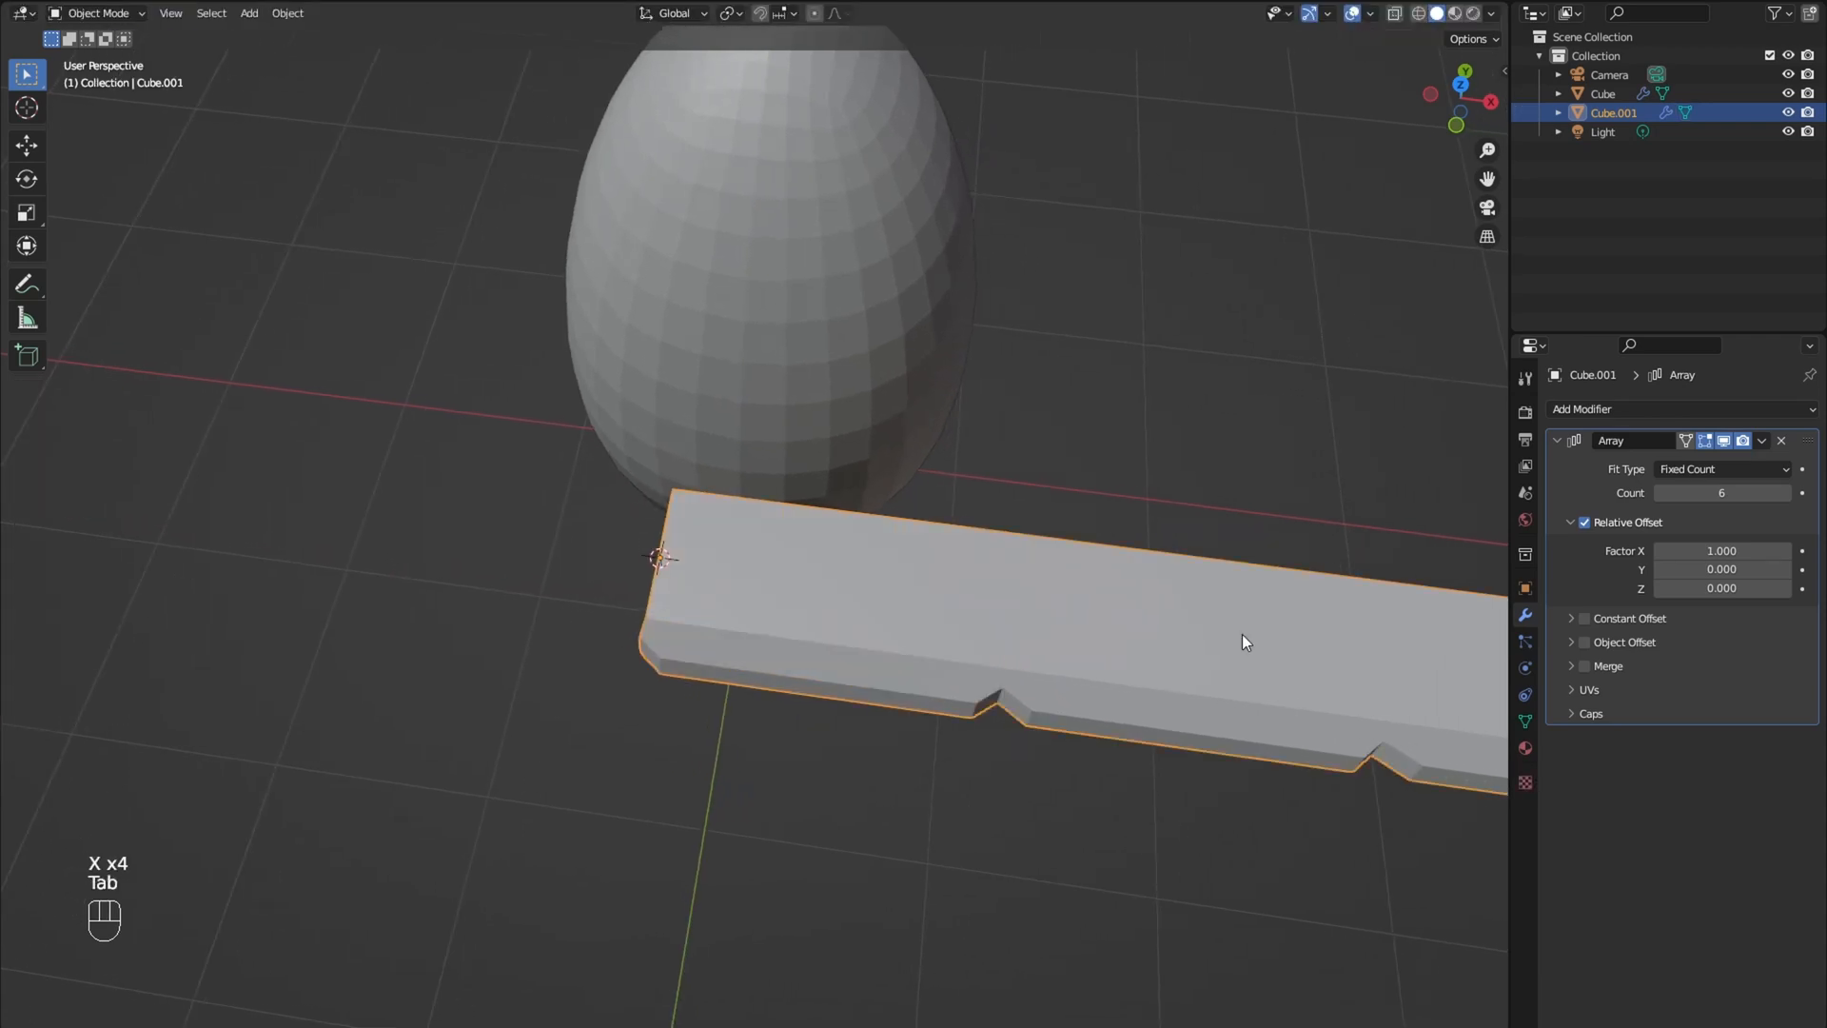
key(Tab)
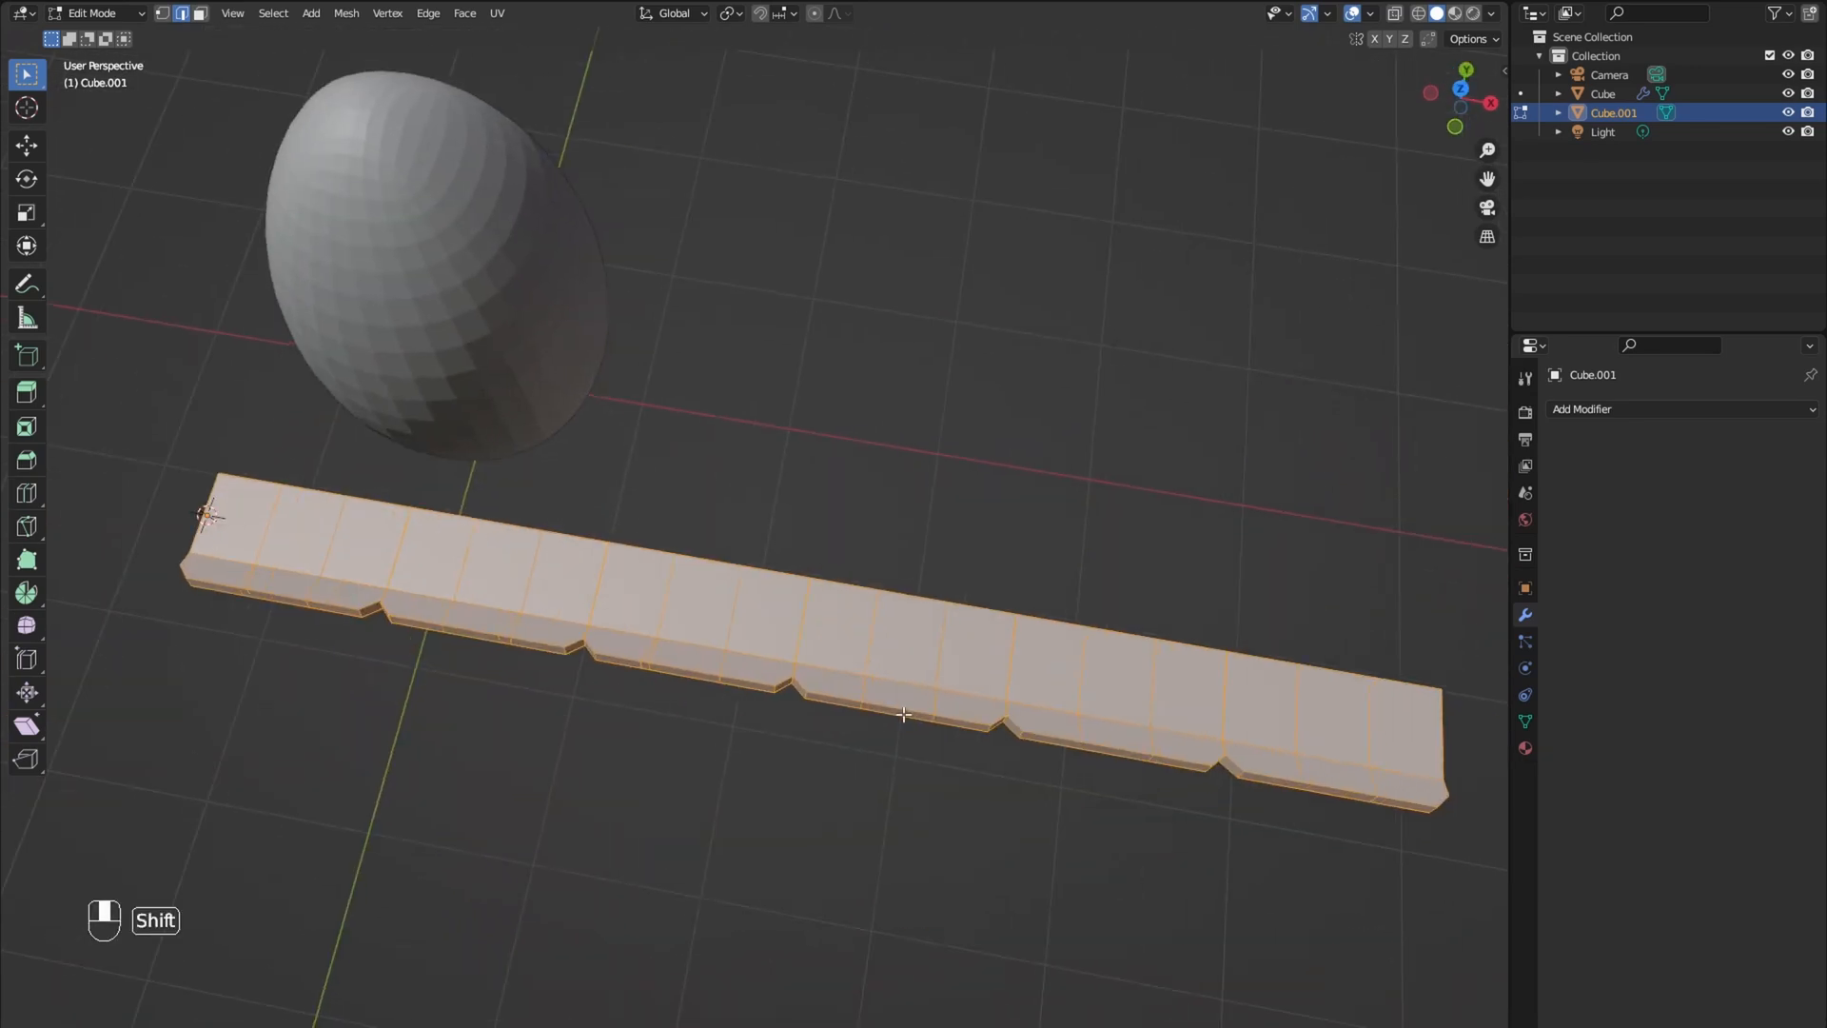
Step: In Top view, move the strip's edge vertices into an irregular jagged outline
key(ctrl+z)
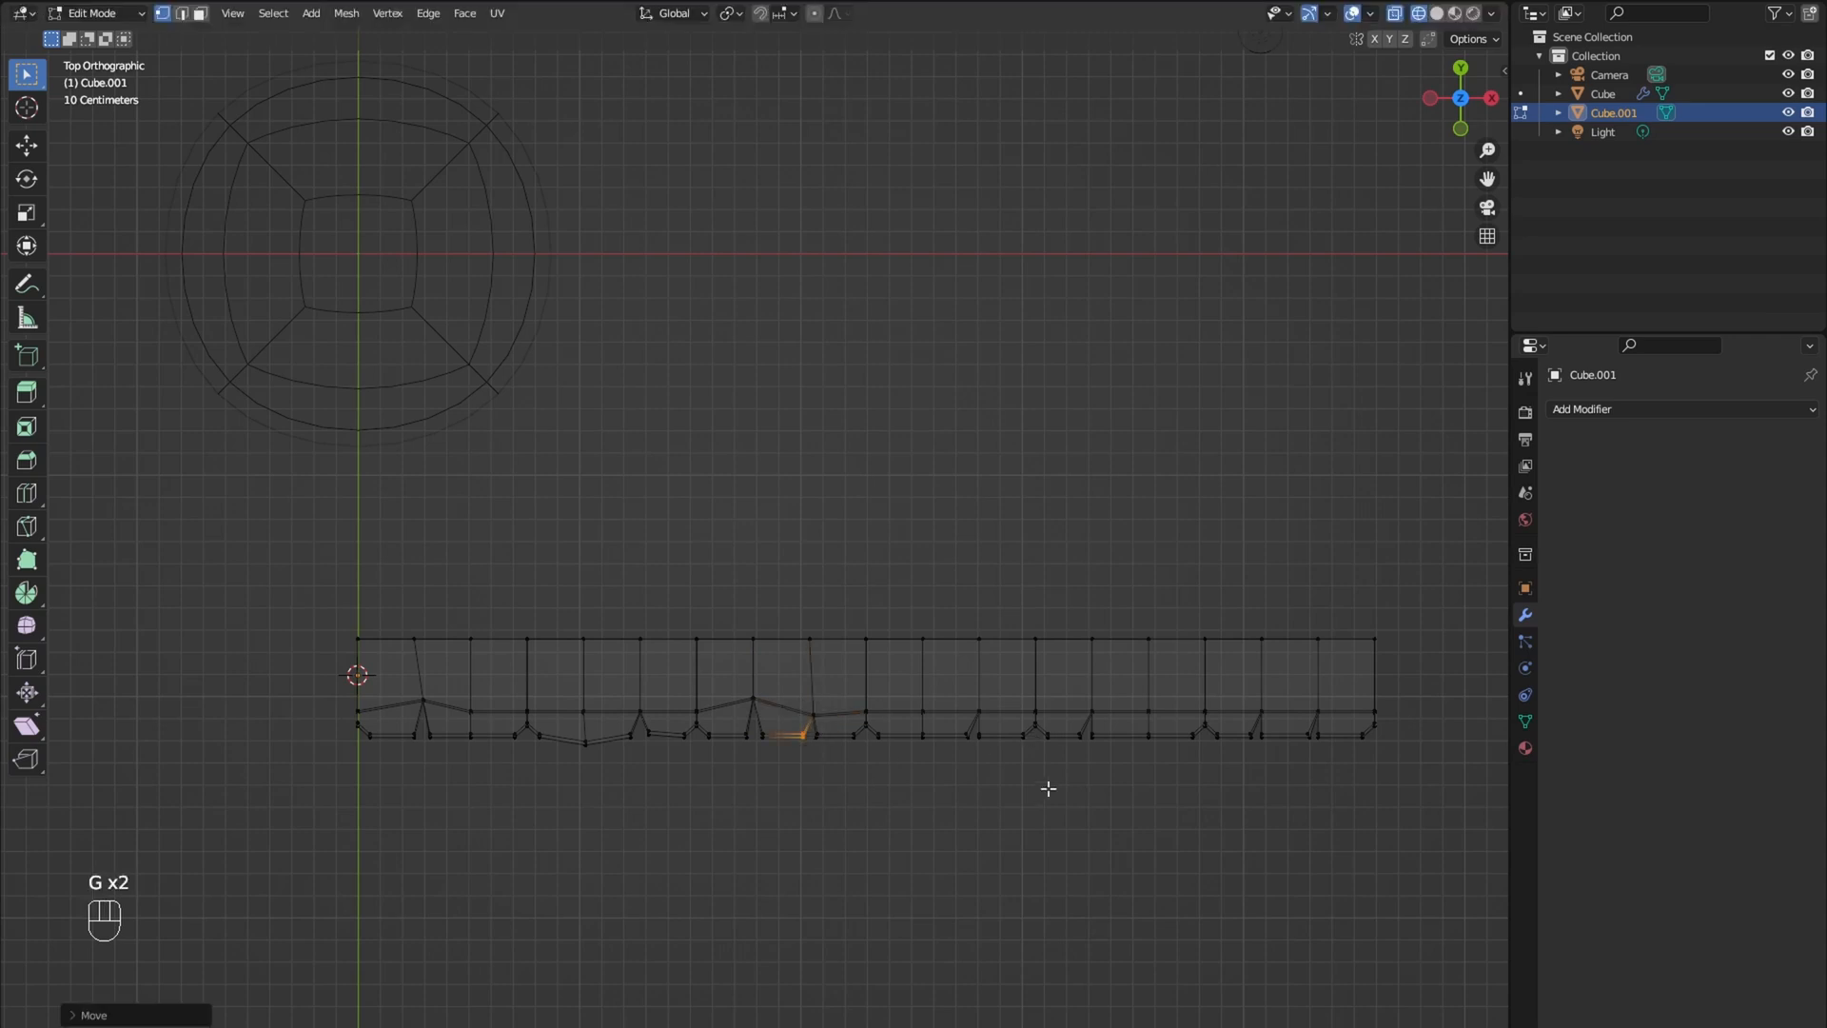
mouse_move(1084, 834)
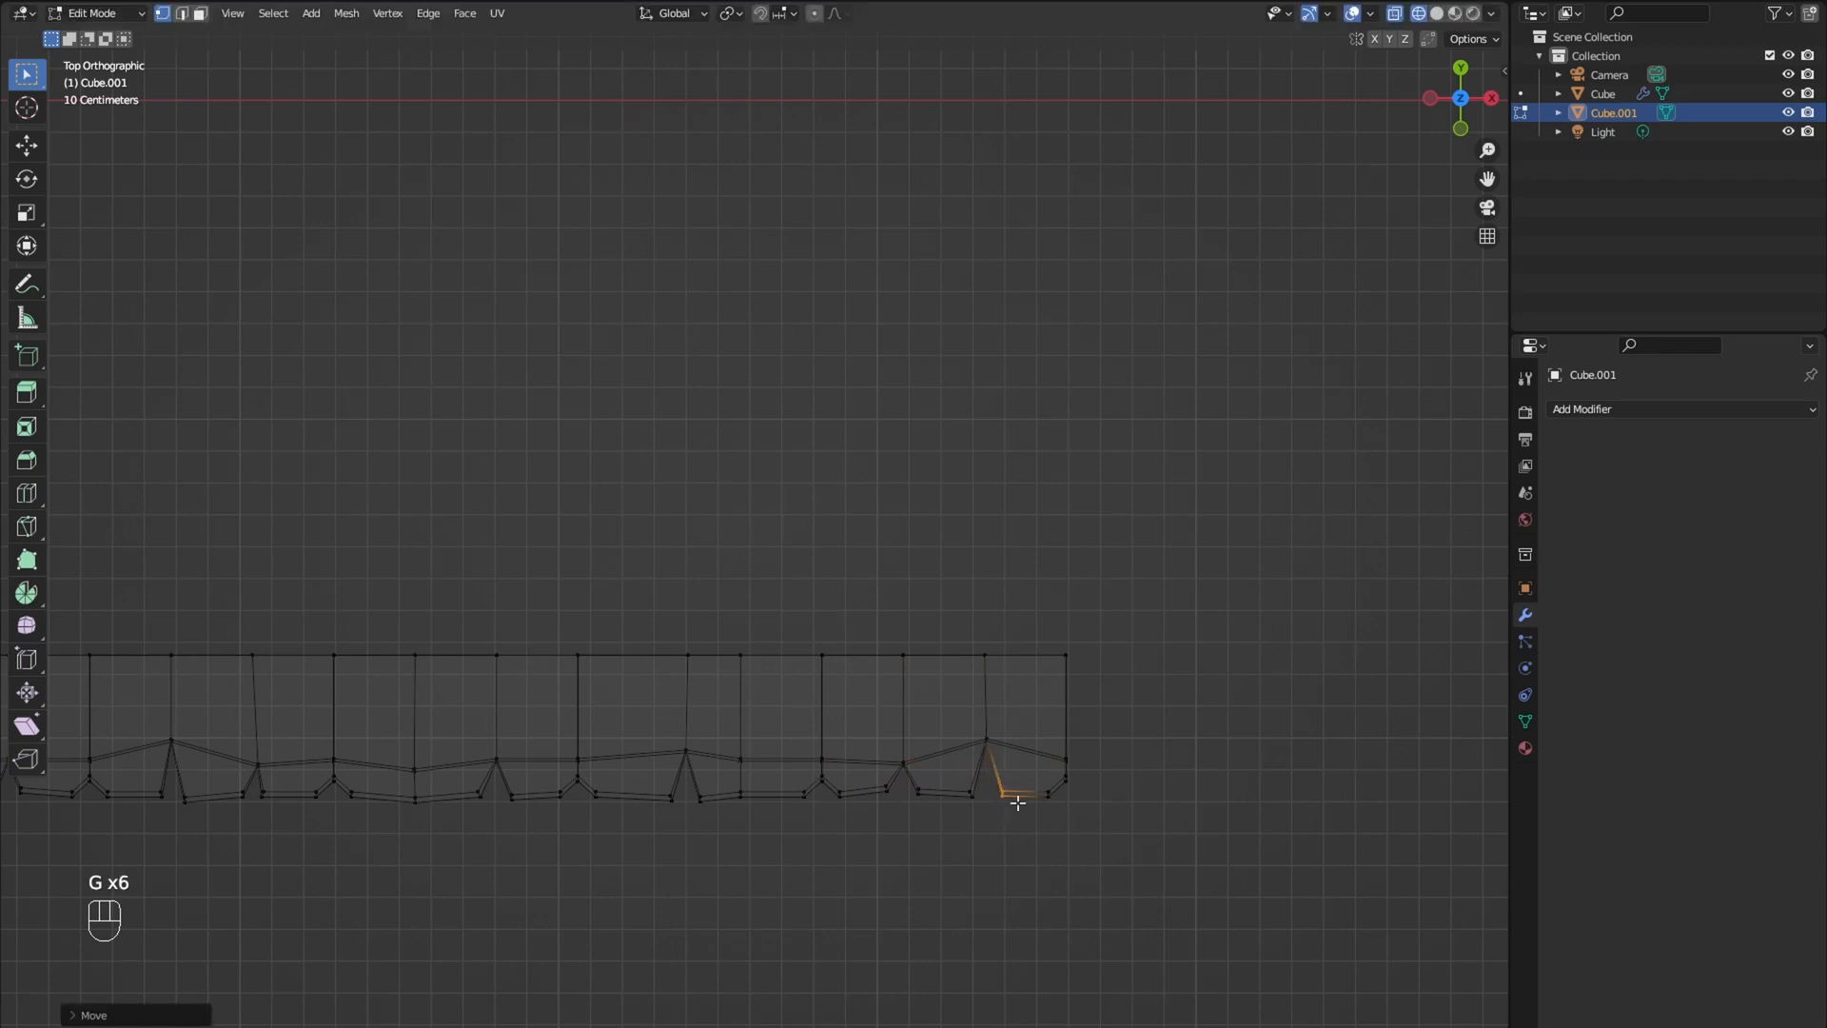
key(Tab)
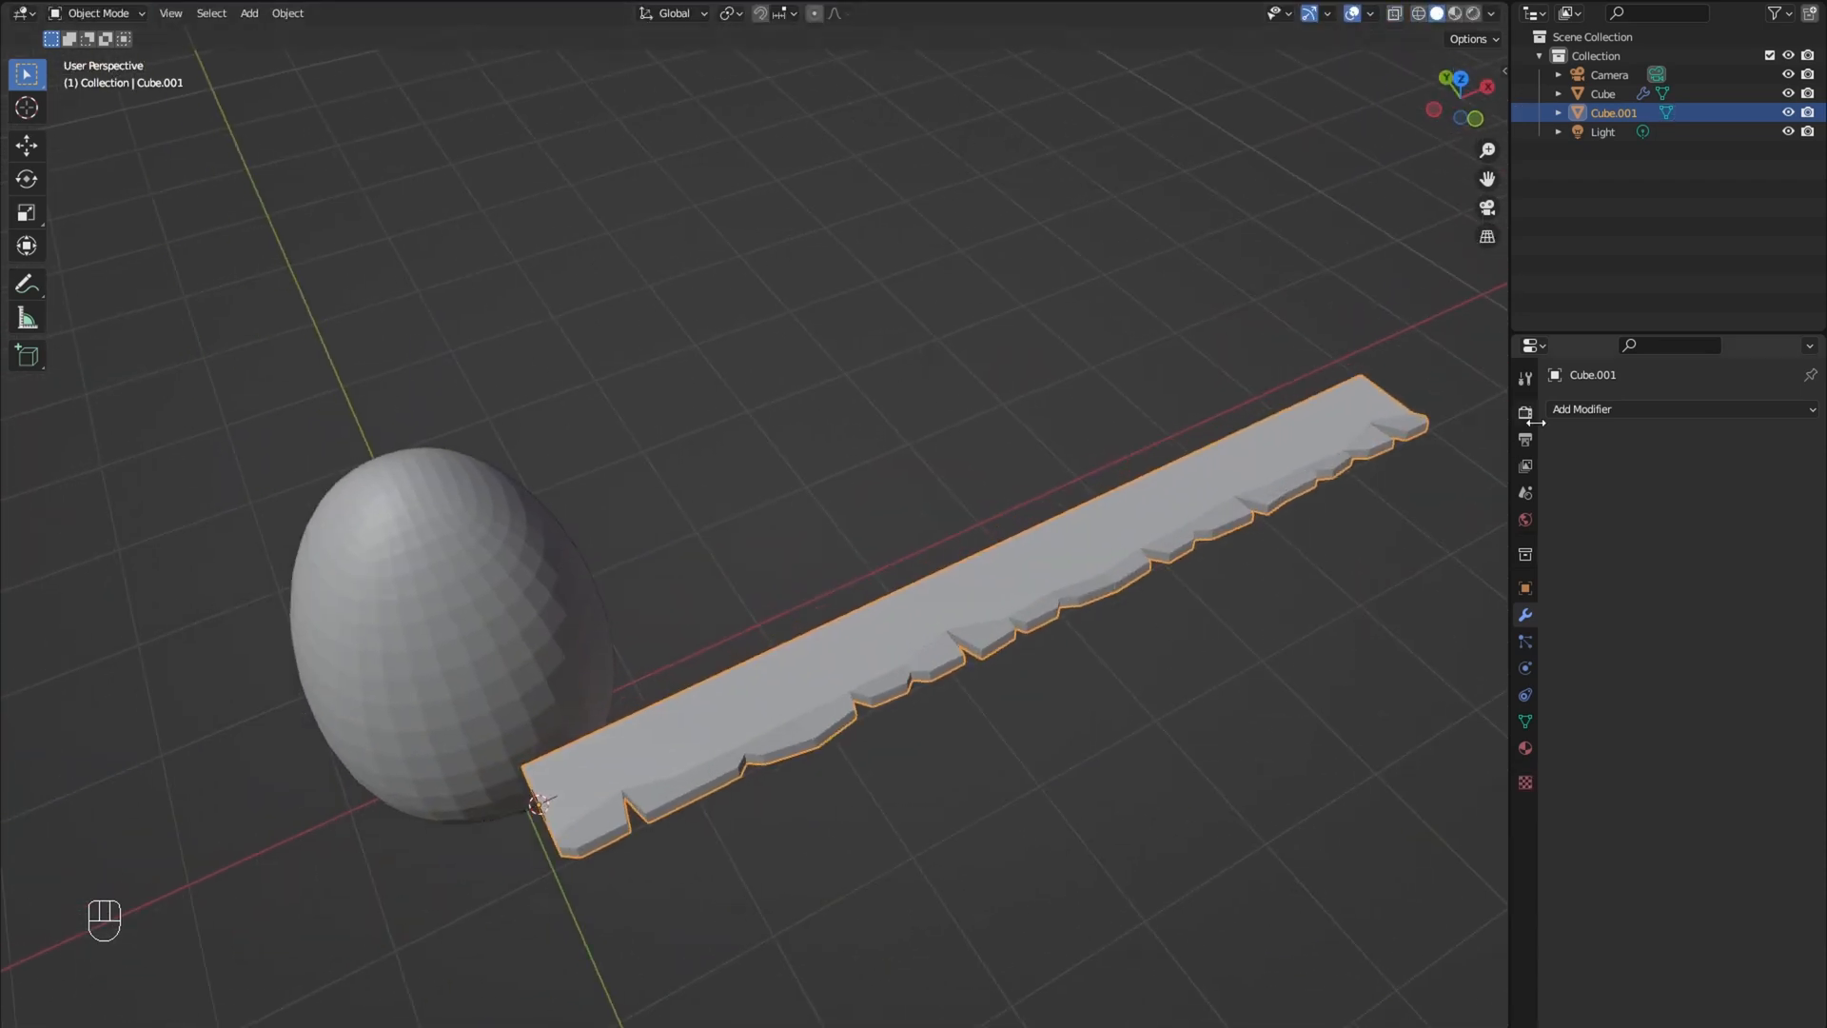
Step: Add a Simple Deform modifier bending the strip 360° on Z
click(1582, 409)
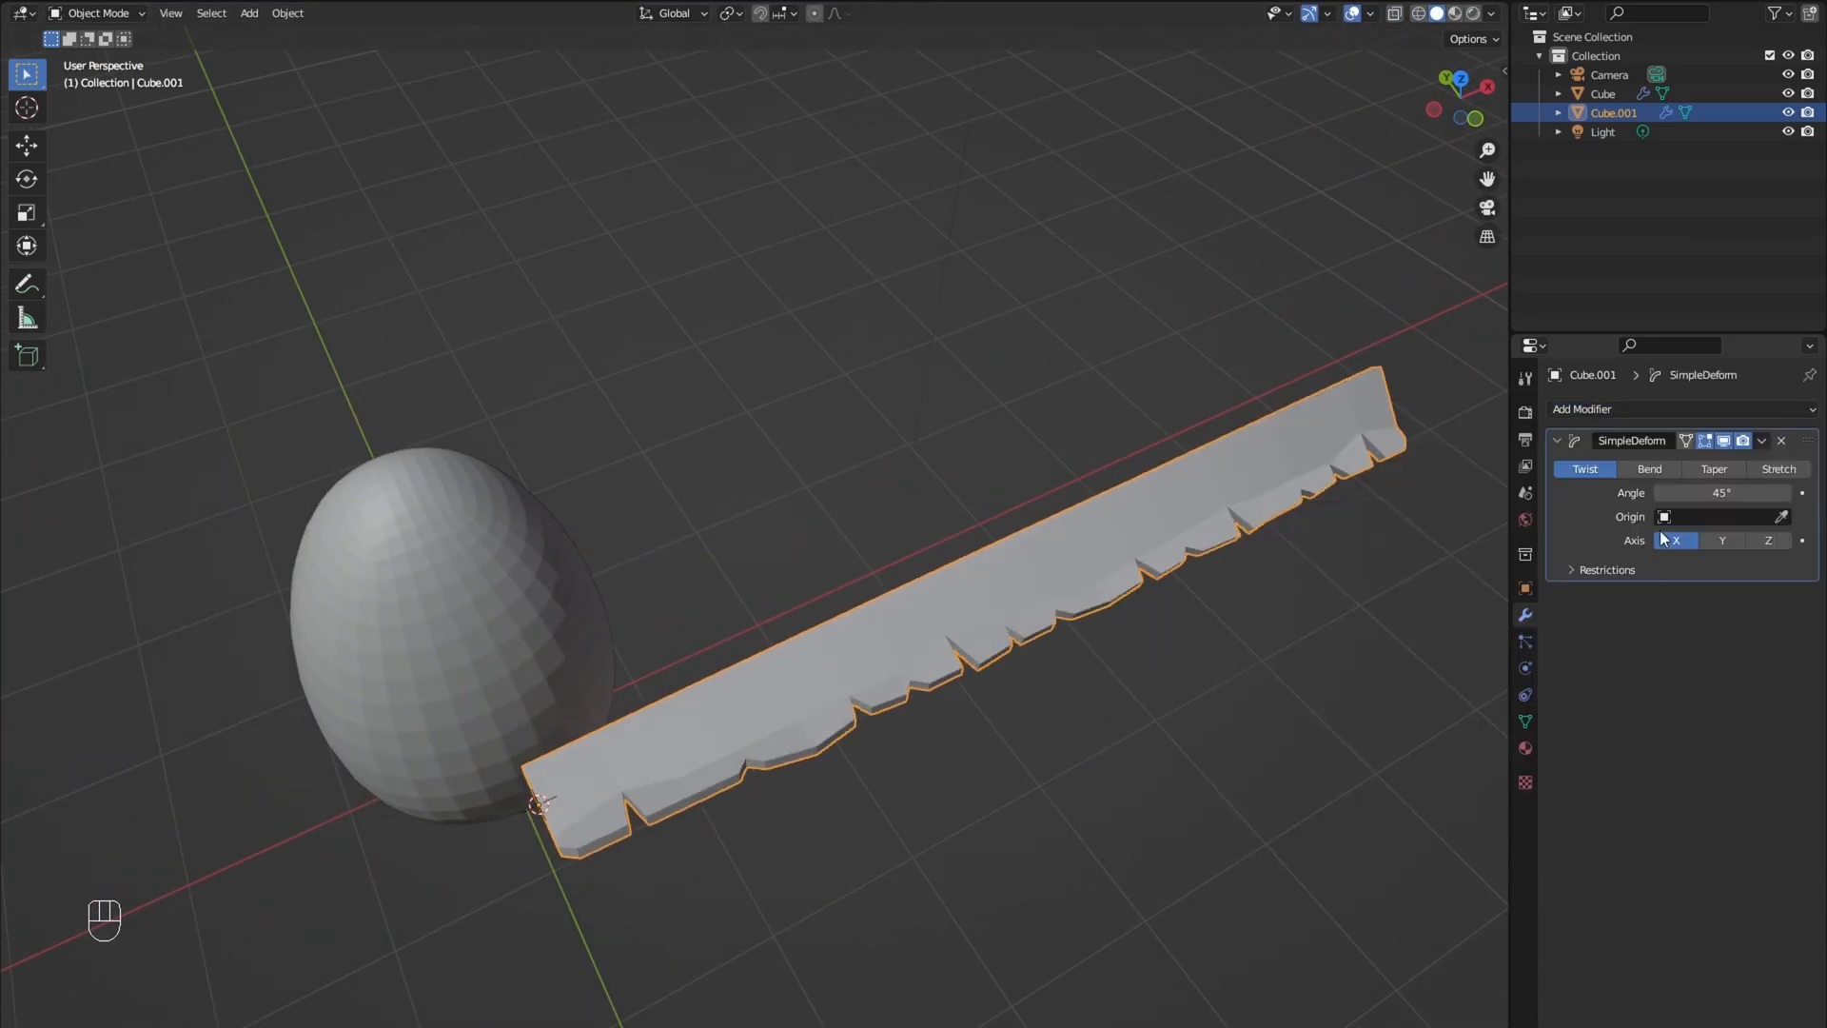
click(1647, 468)
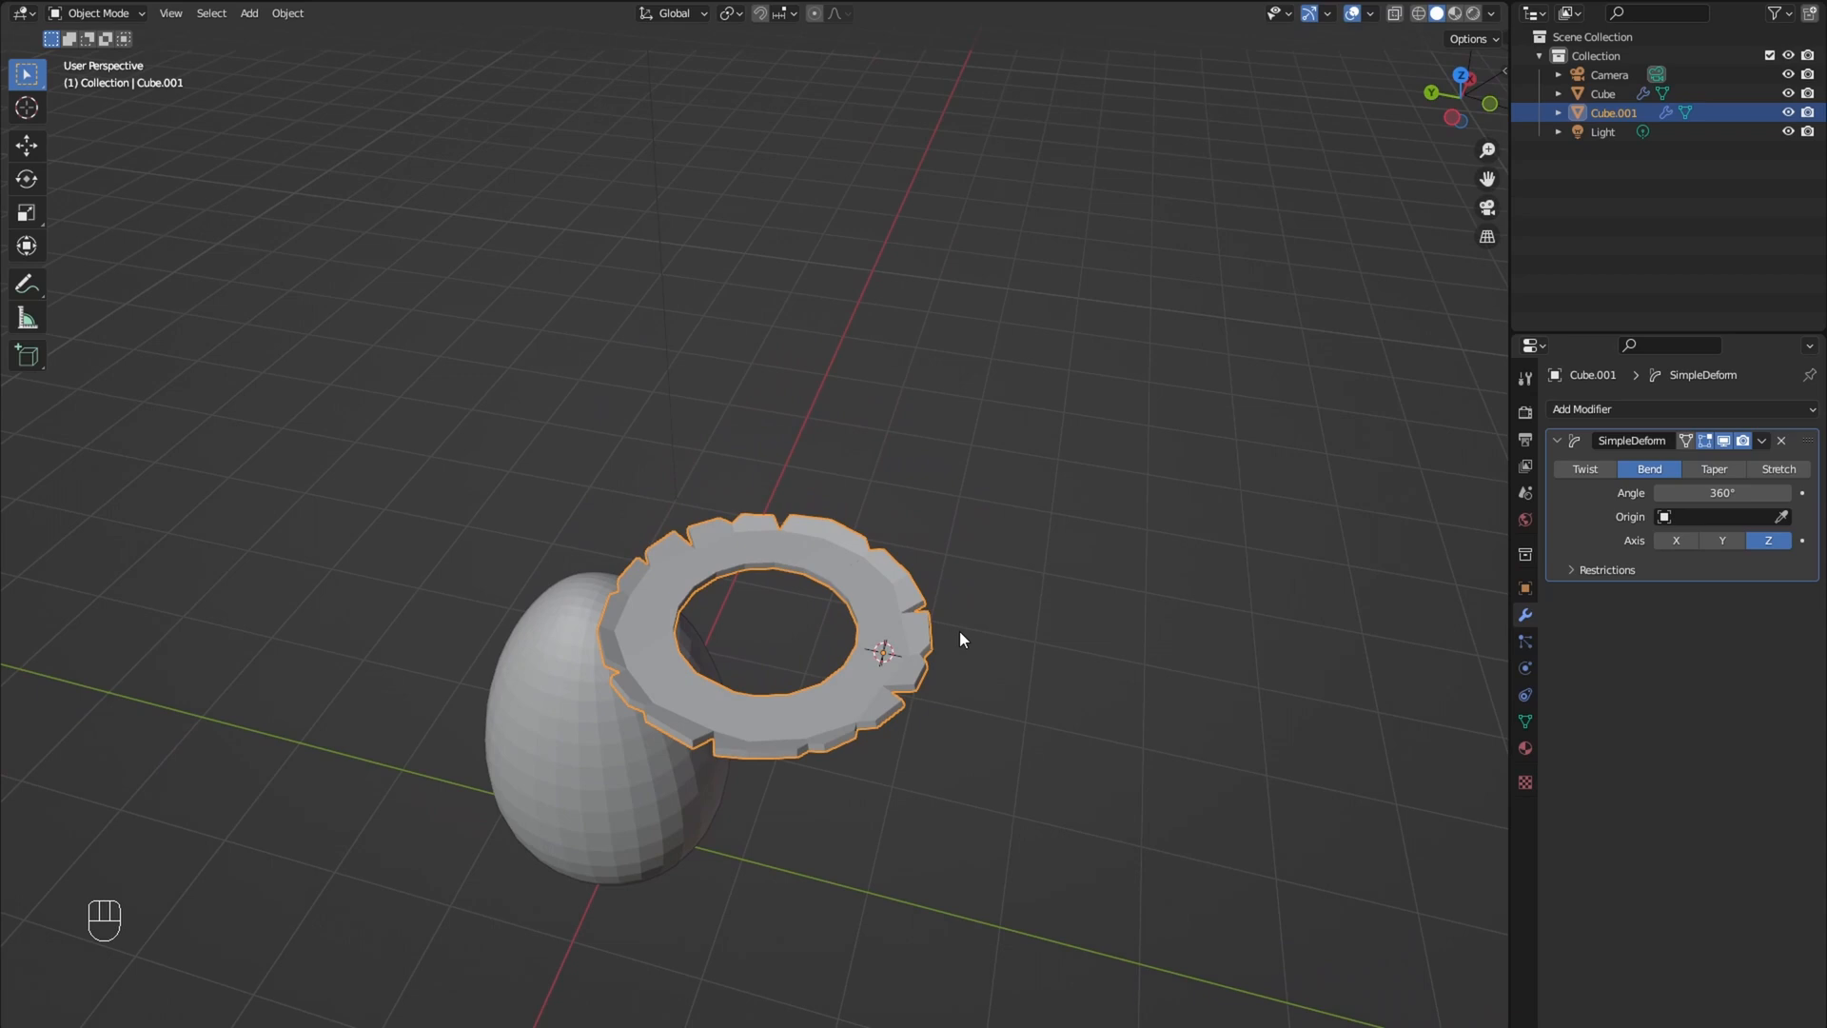
key(Tab)
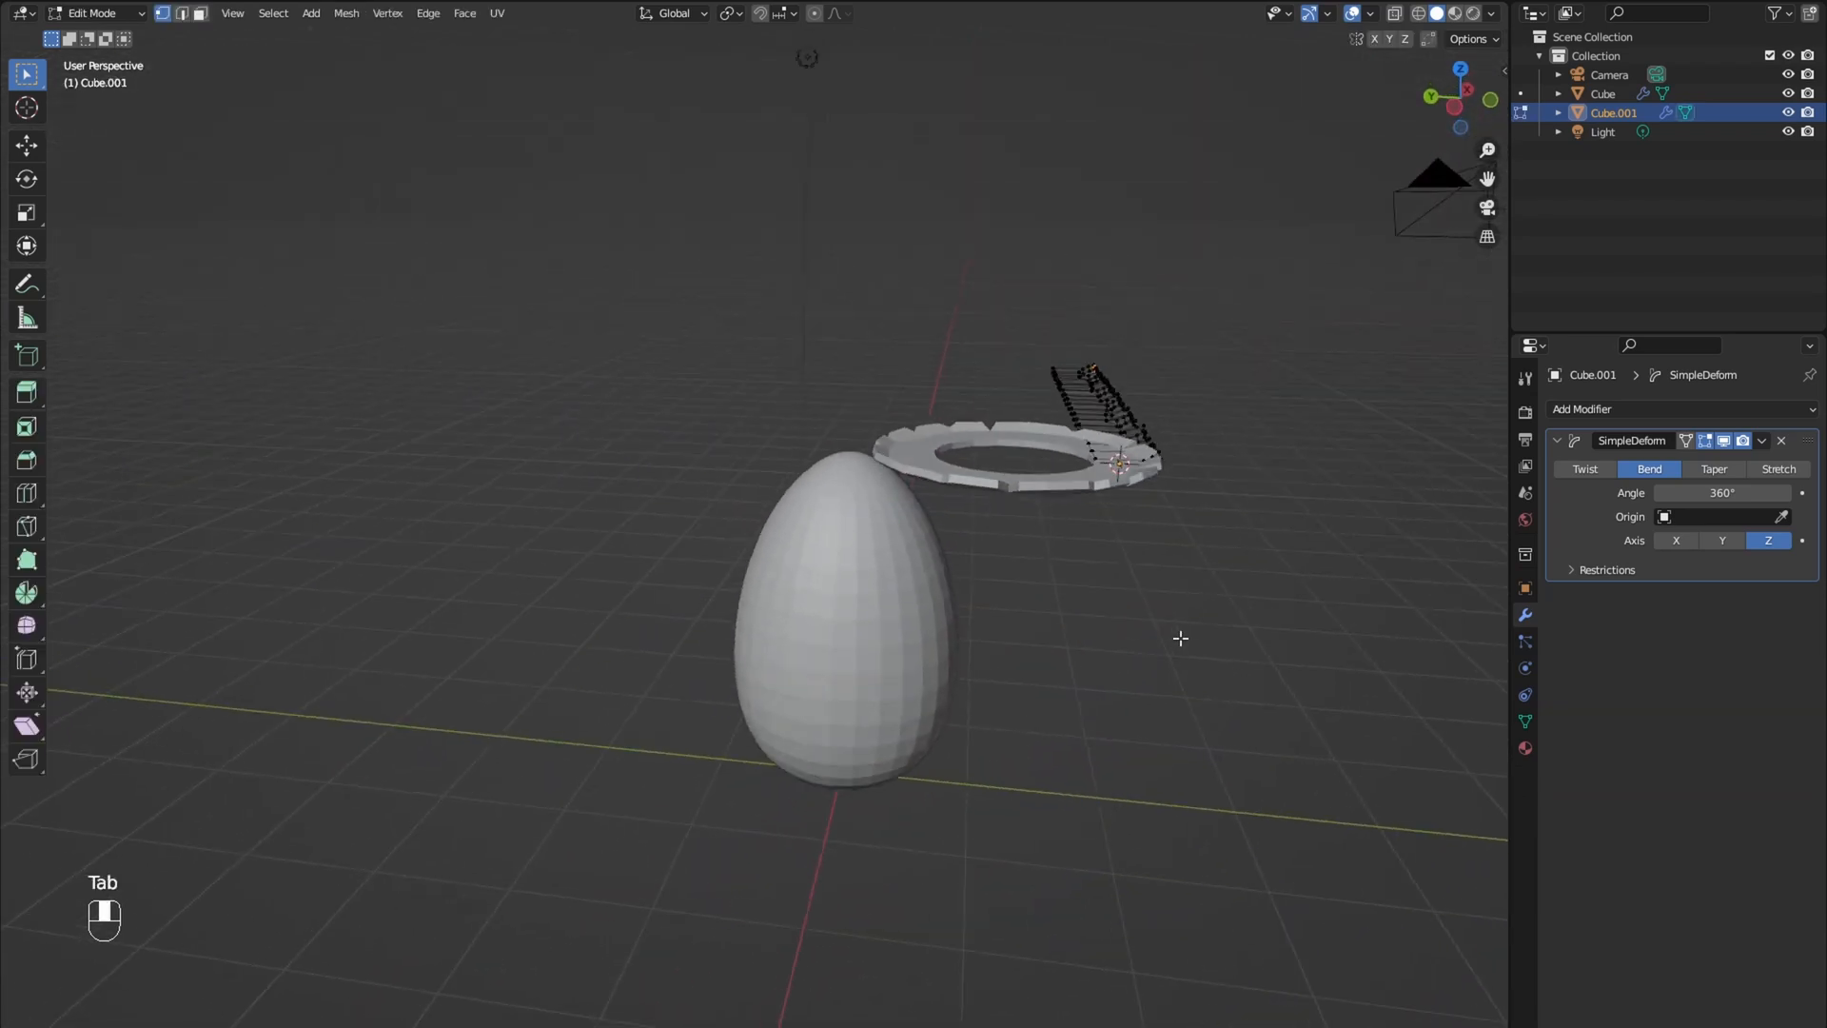
key(a)
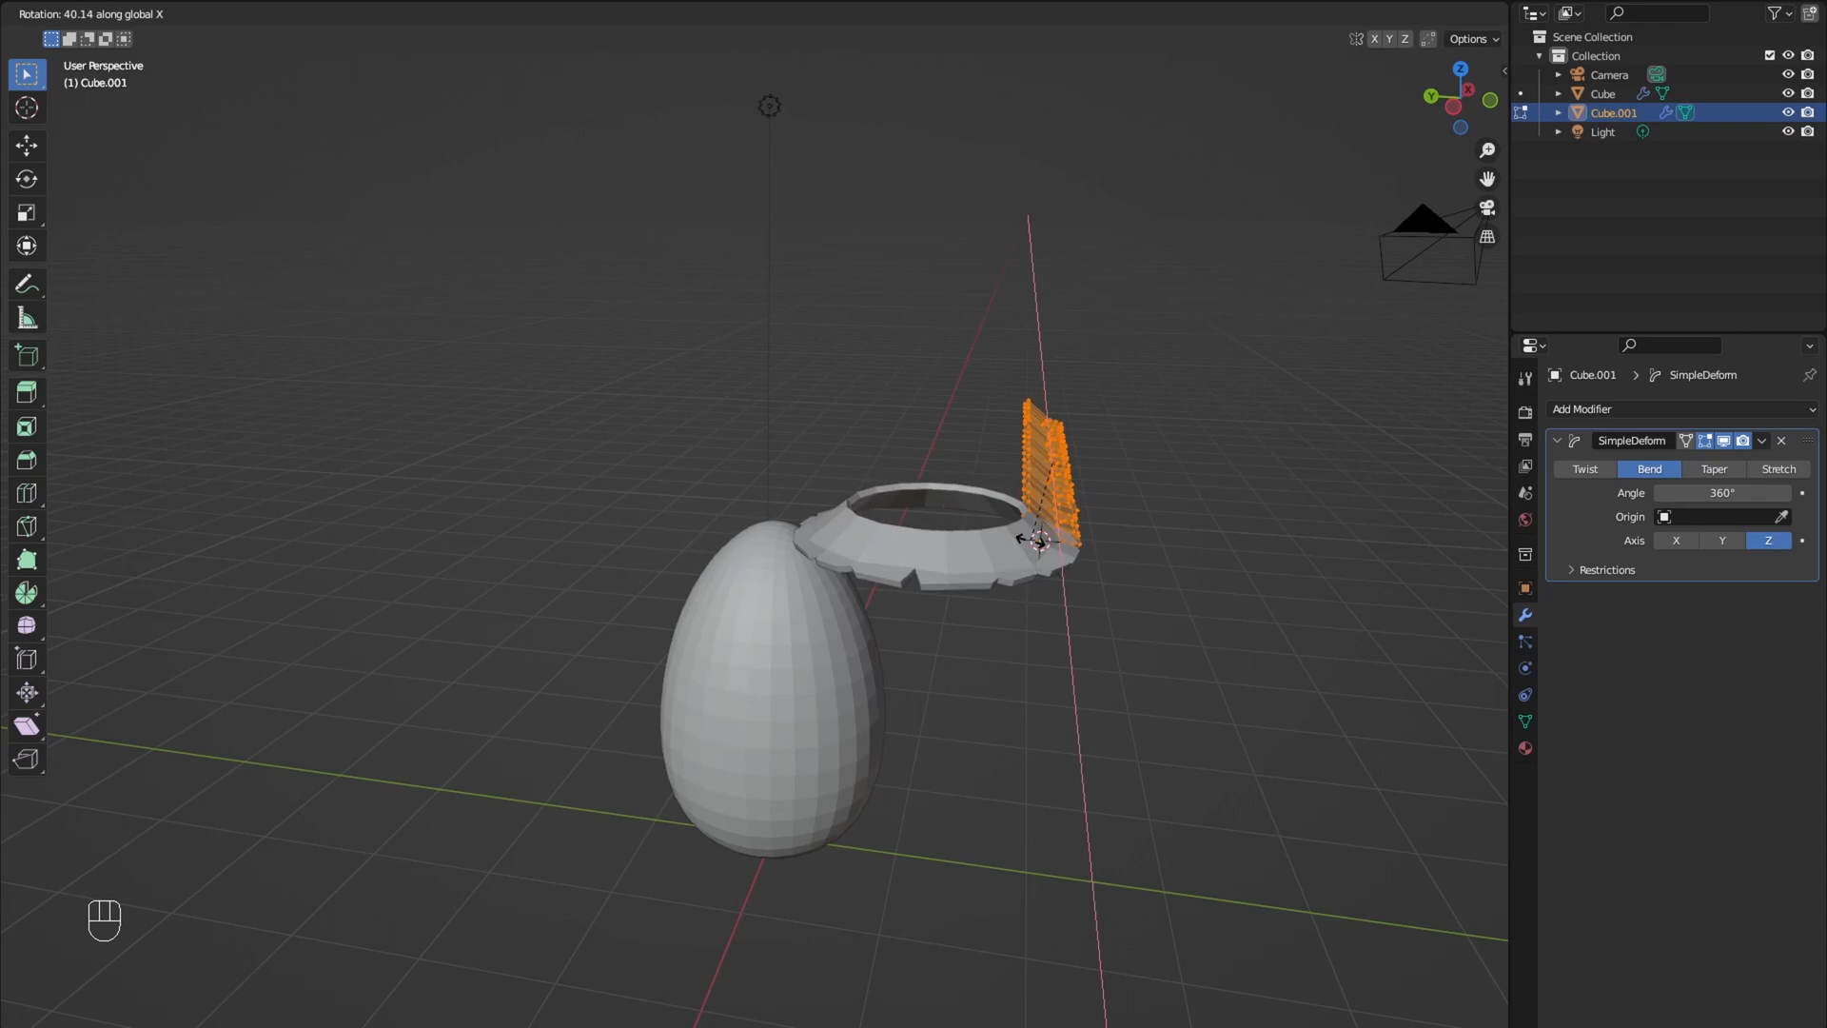
Step: Tilt the ring upright, duplicate it, and set the copy's origin to geometry
key(shift+d)
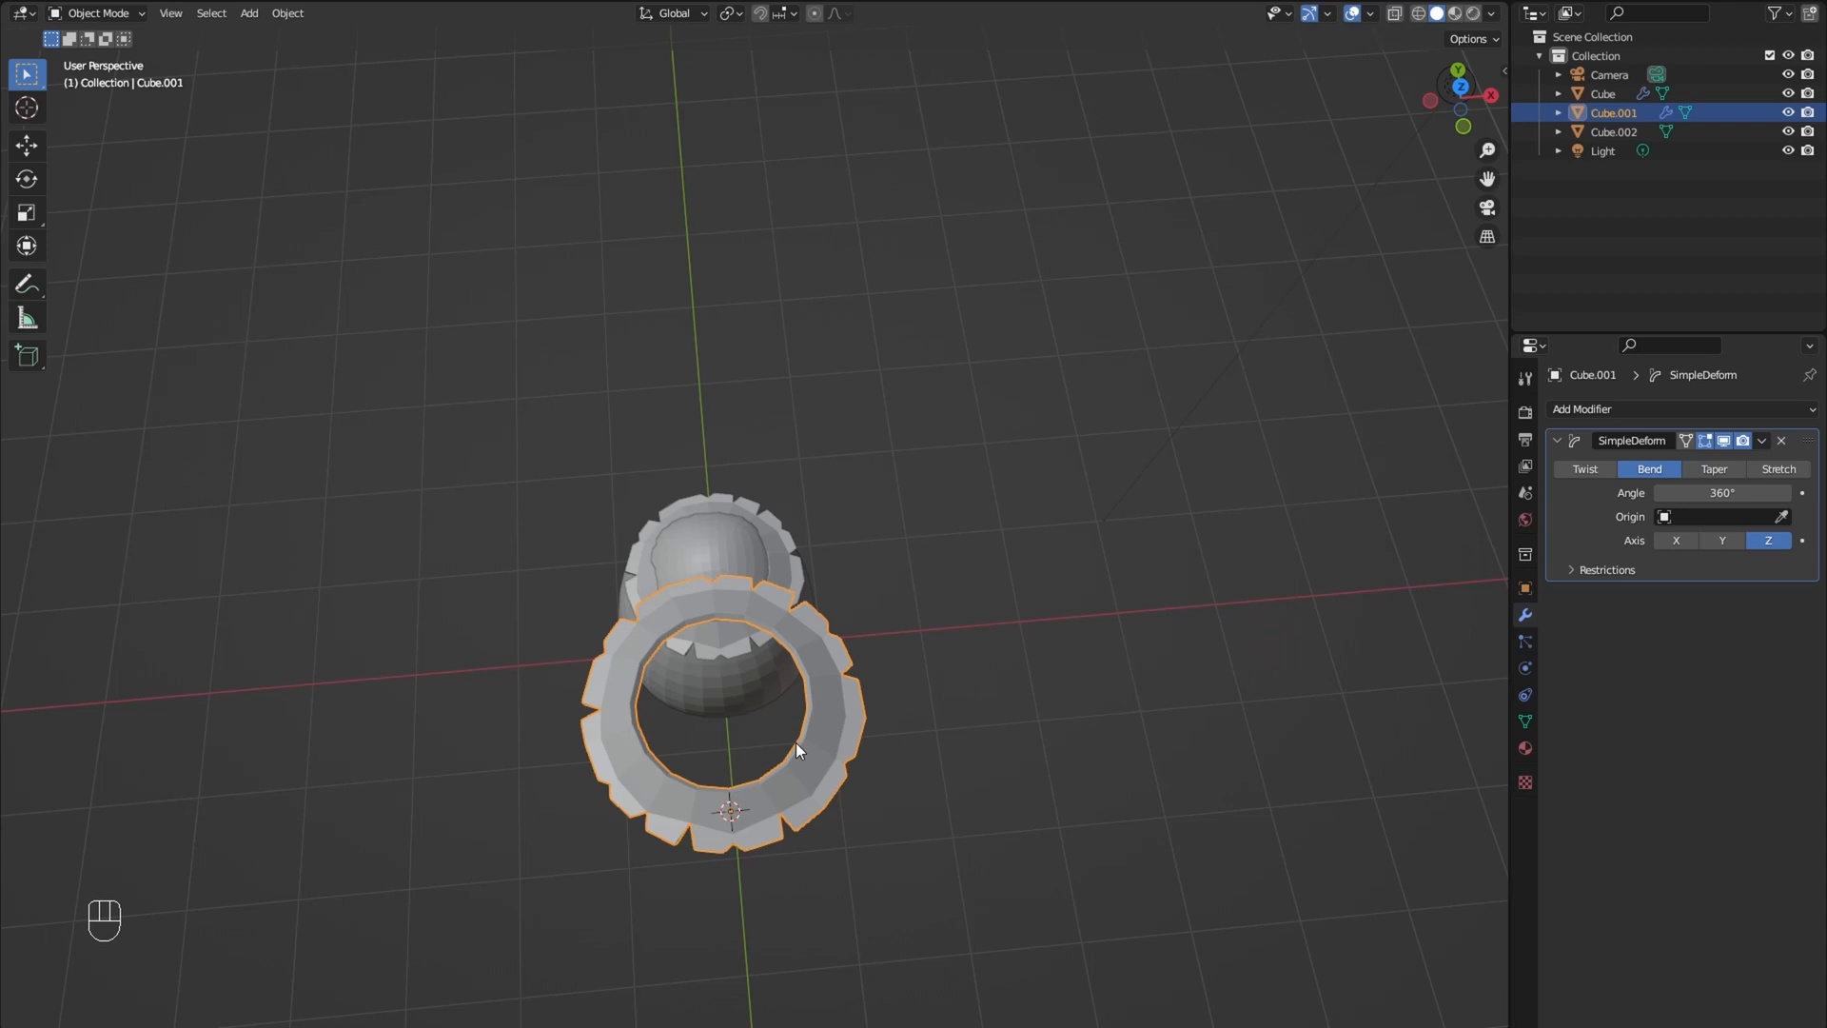
key(Tab)
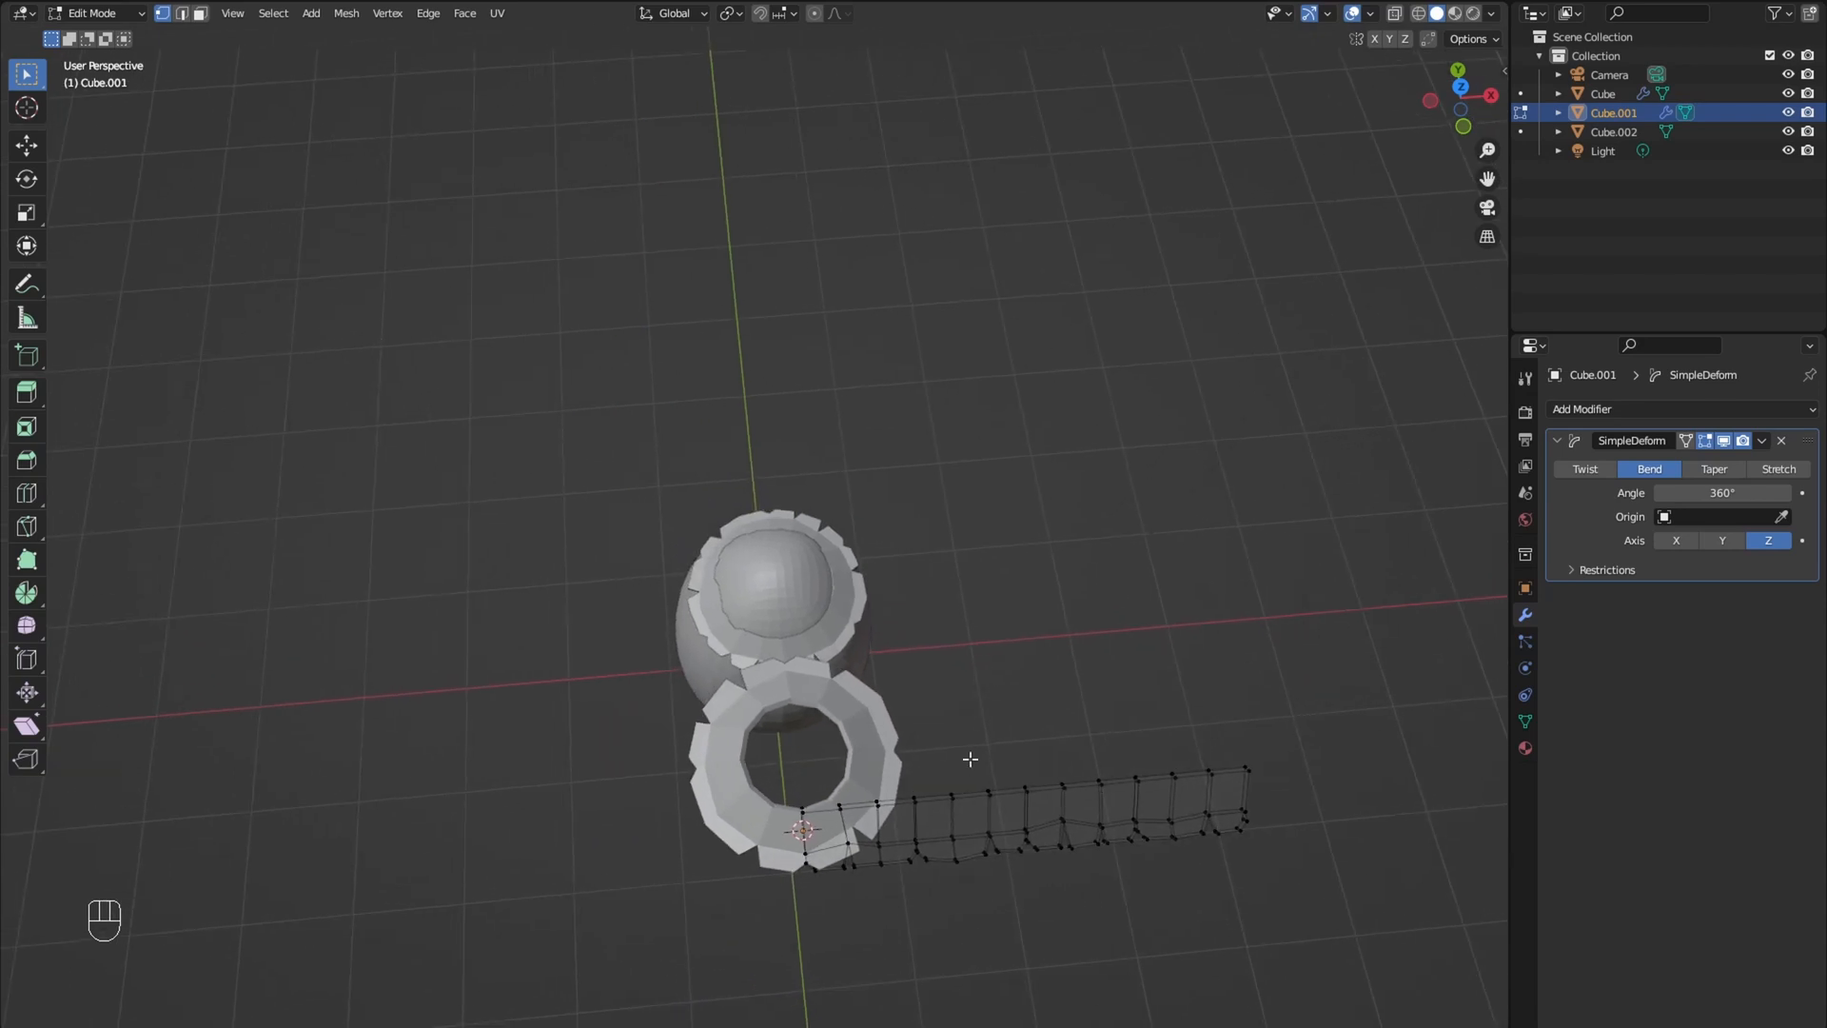
key(Tab)
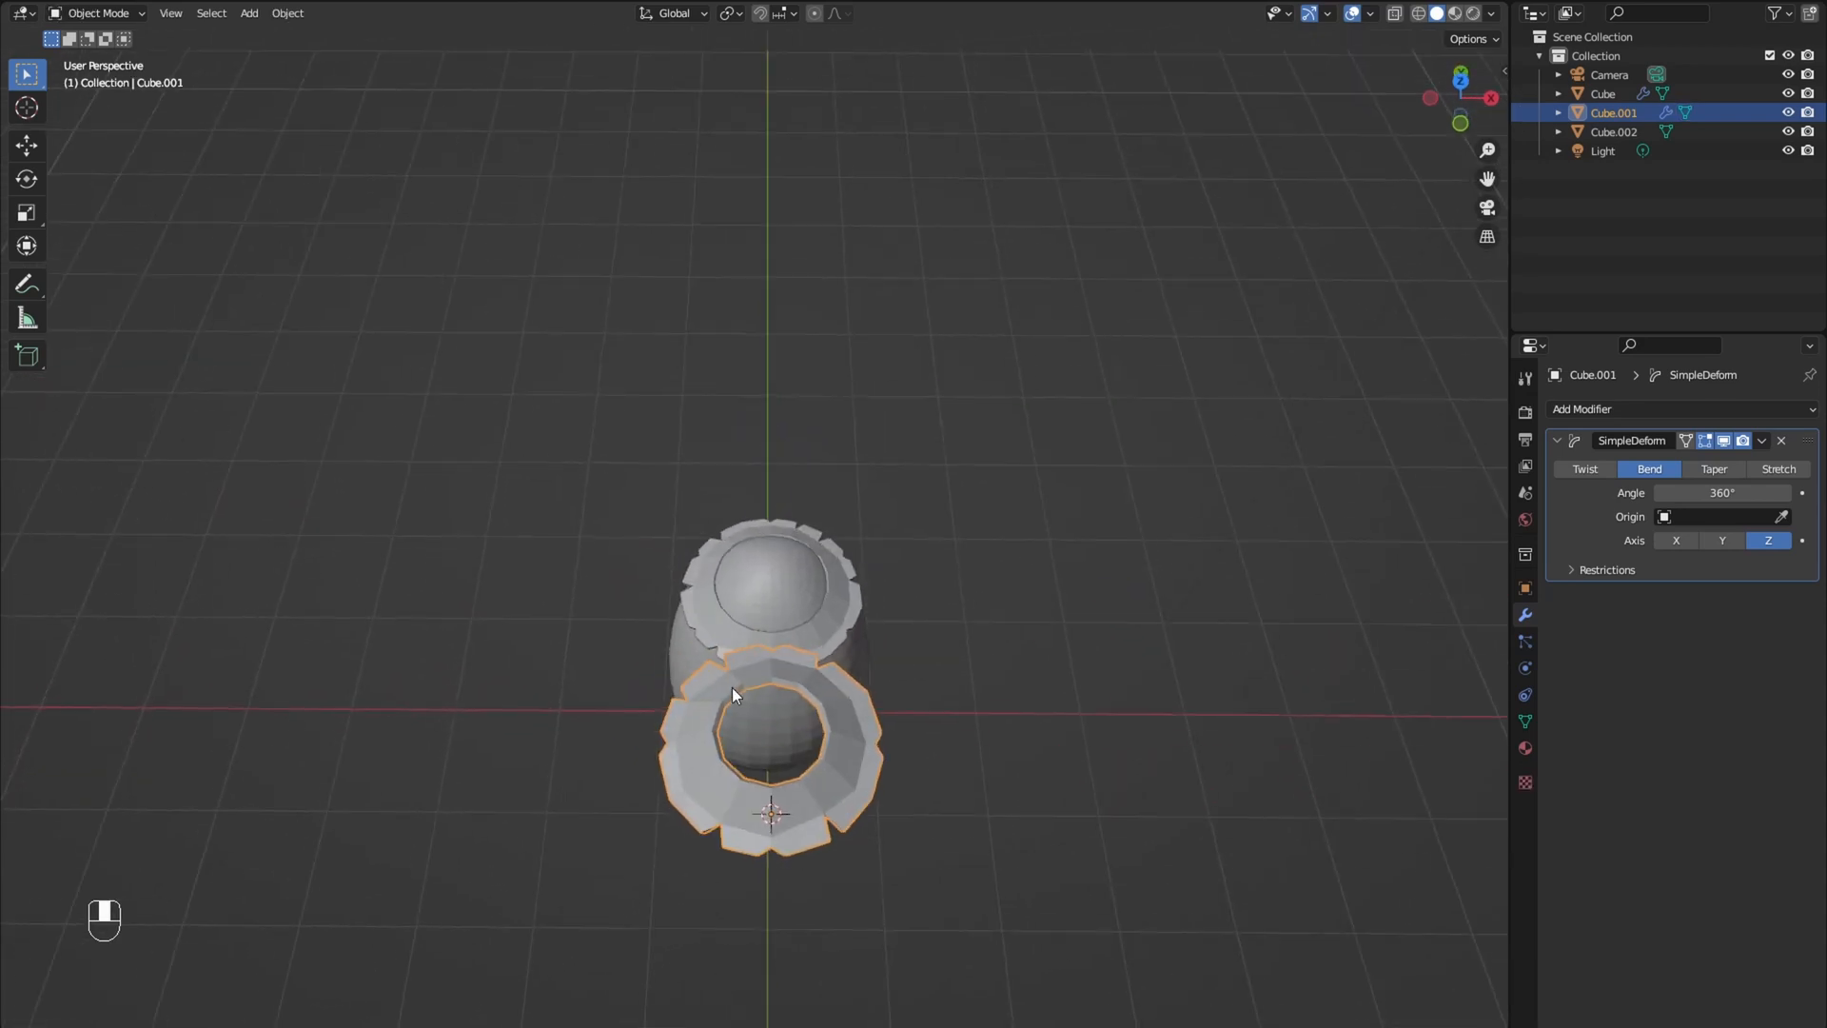
key(shift+d)
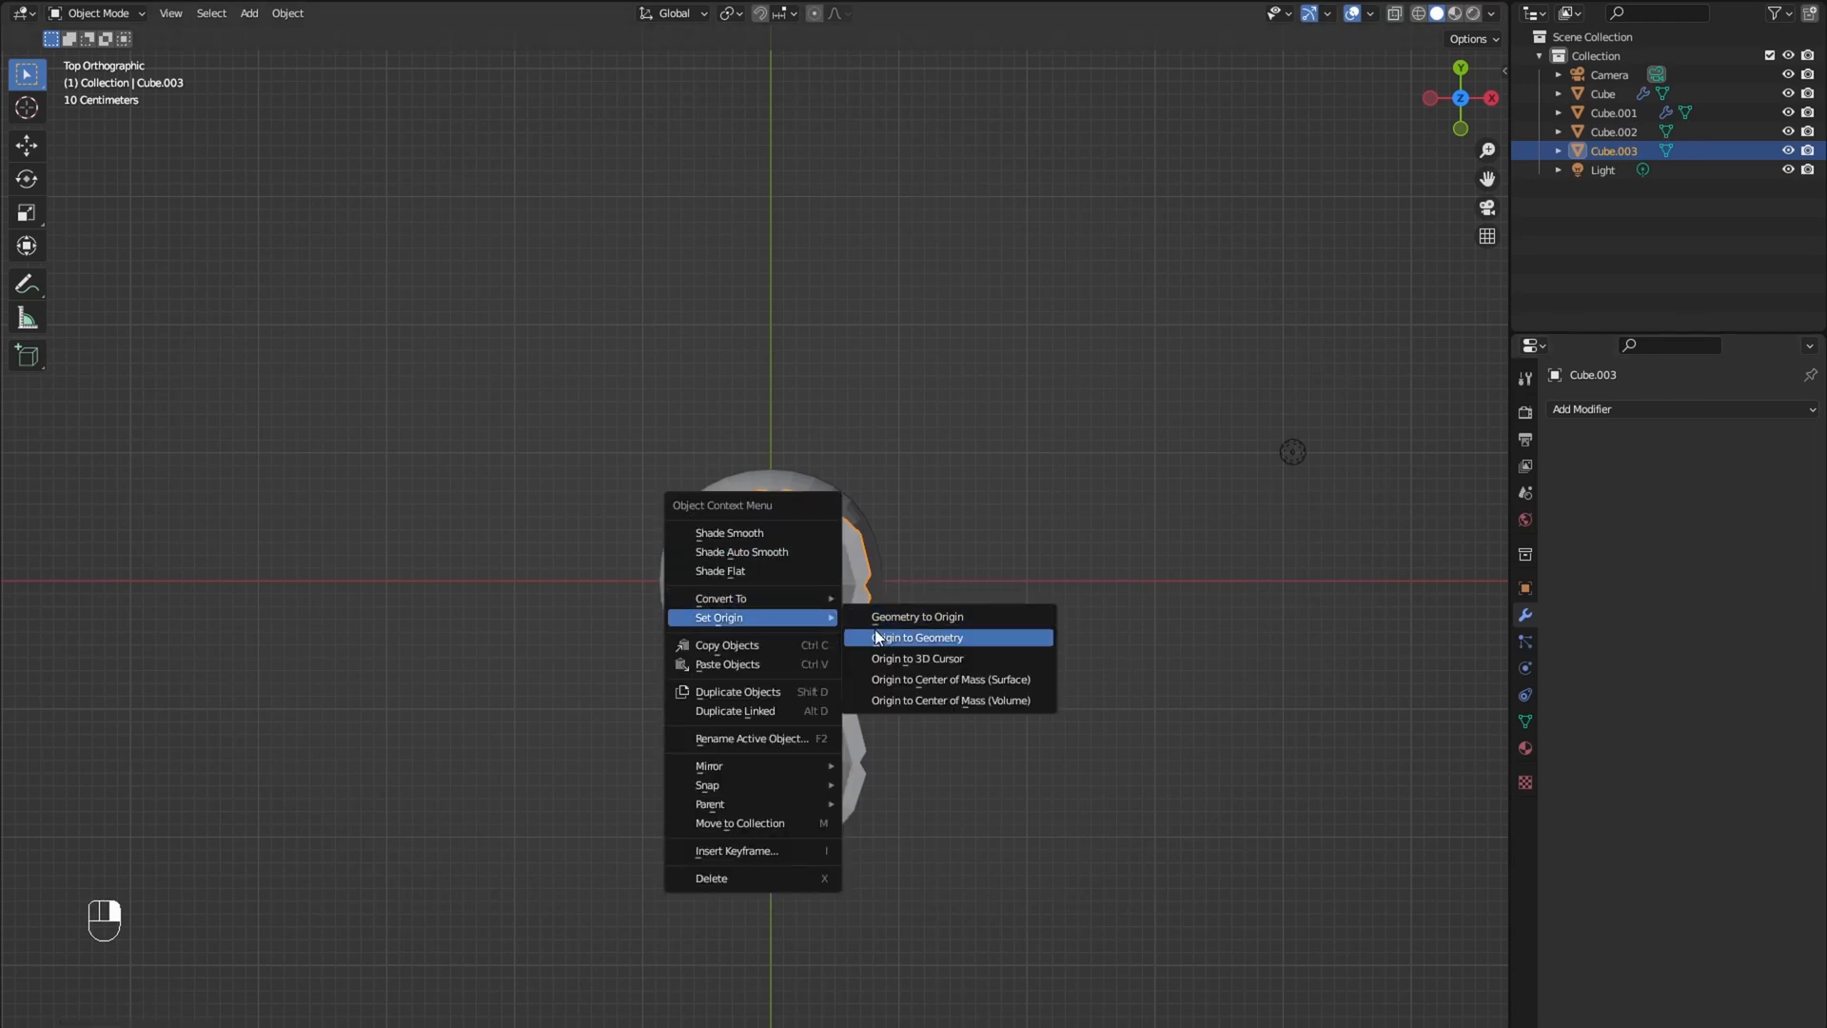
click(916, 638)
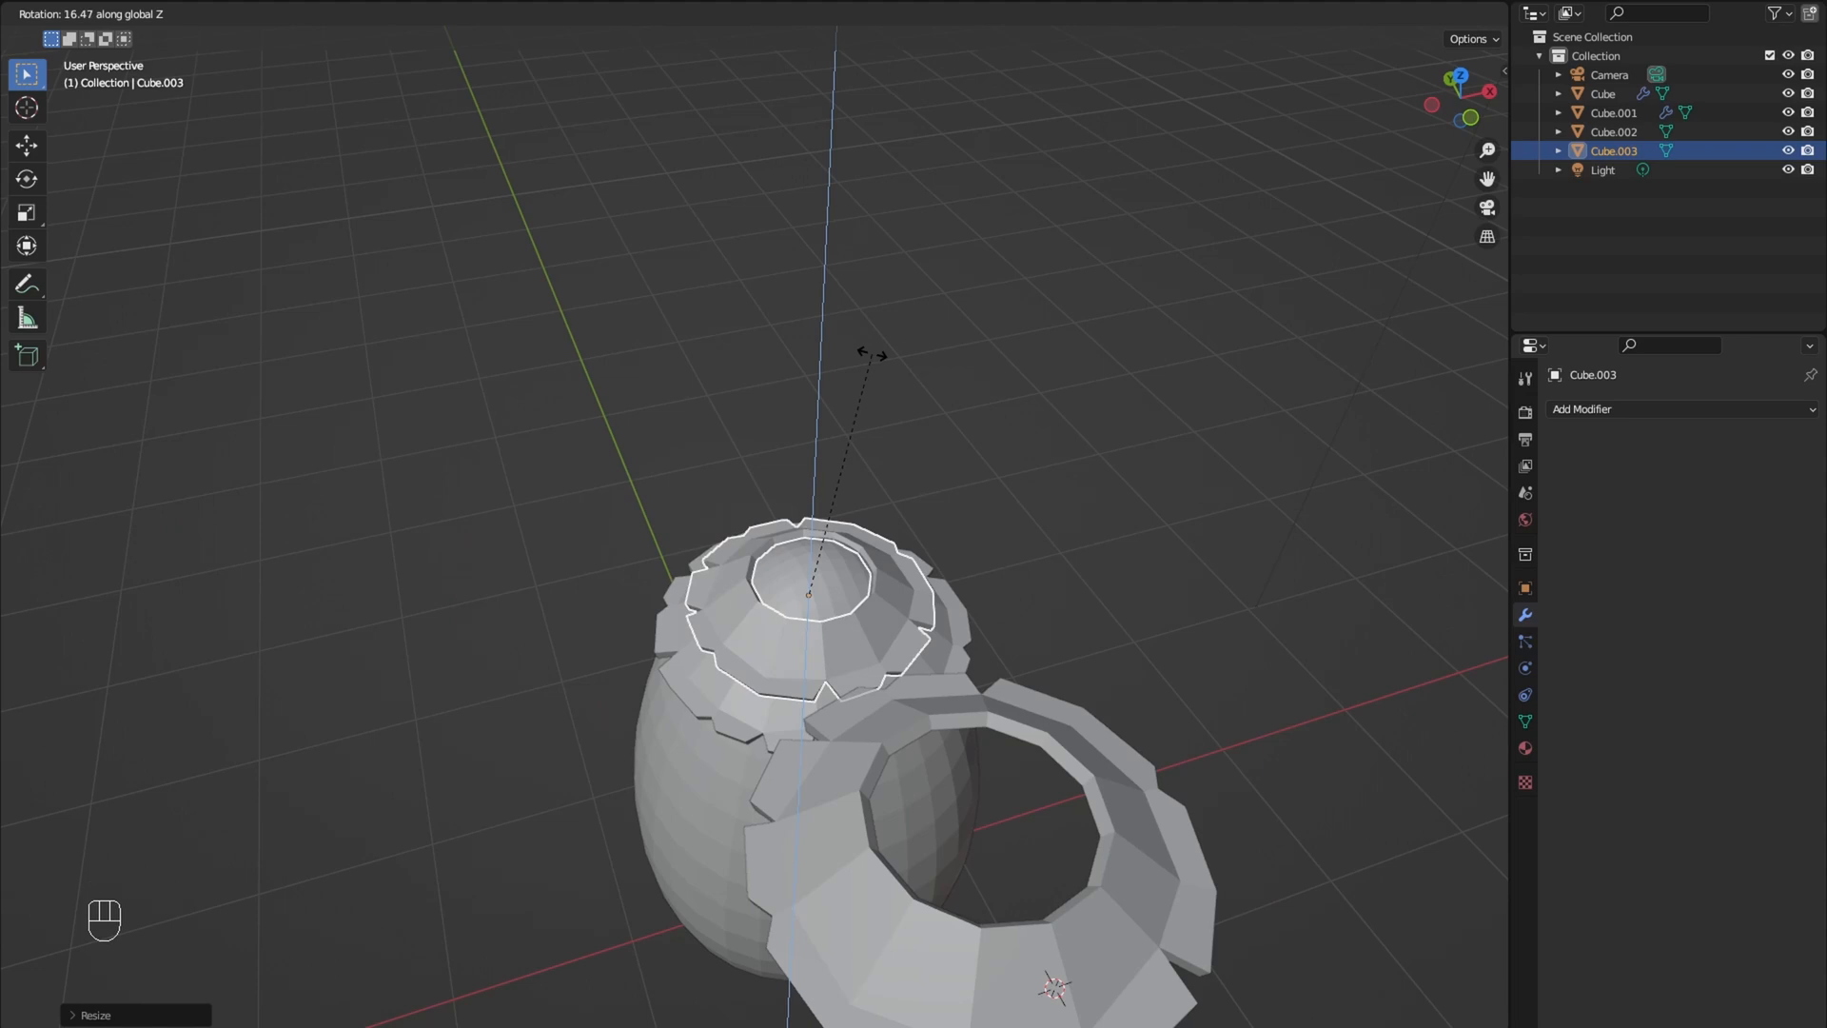
Step: Scale down a ring copy and merge its top vertices By Distance into a peak
key(Tab)
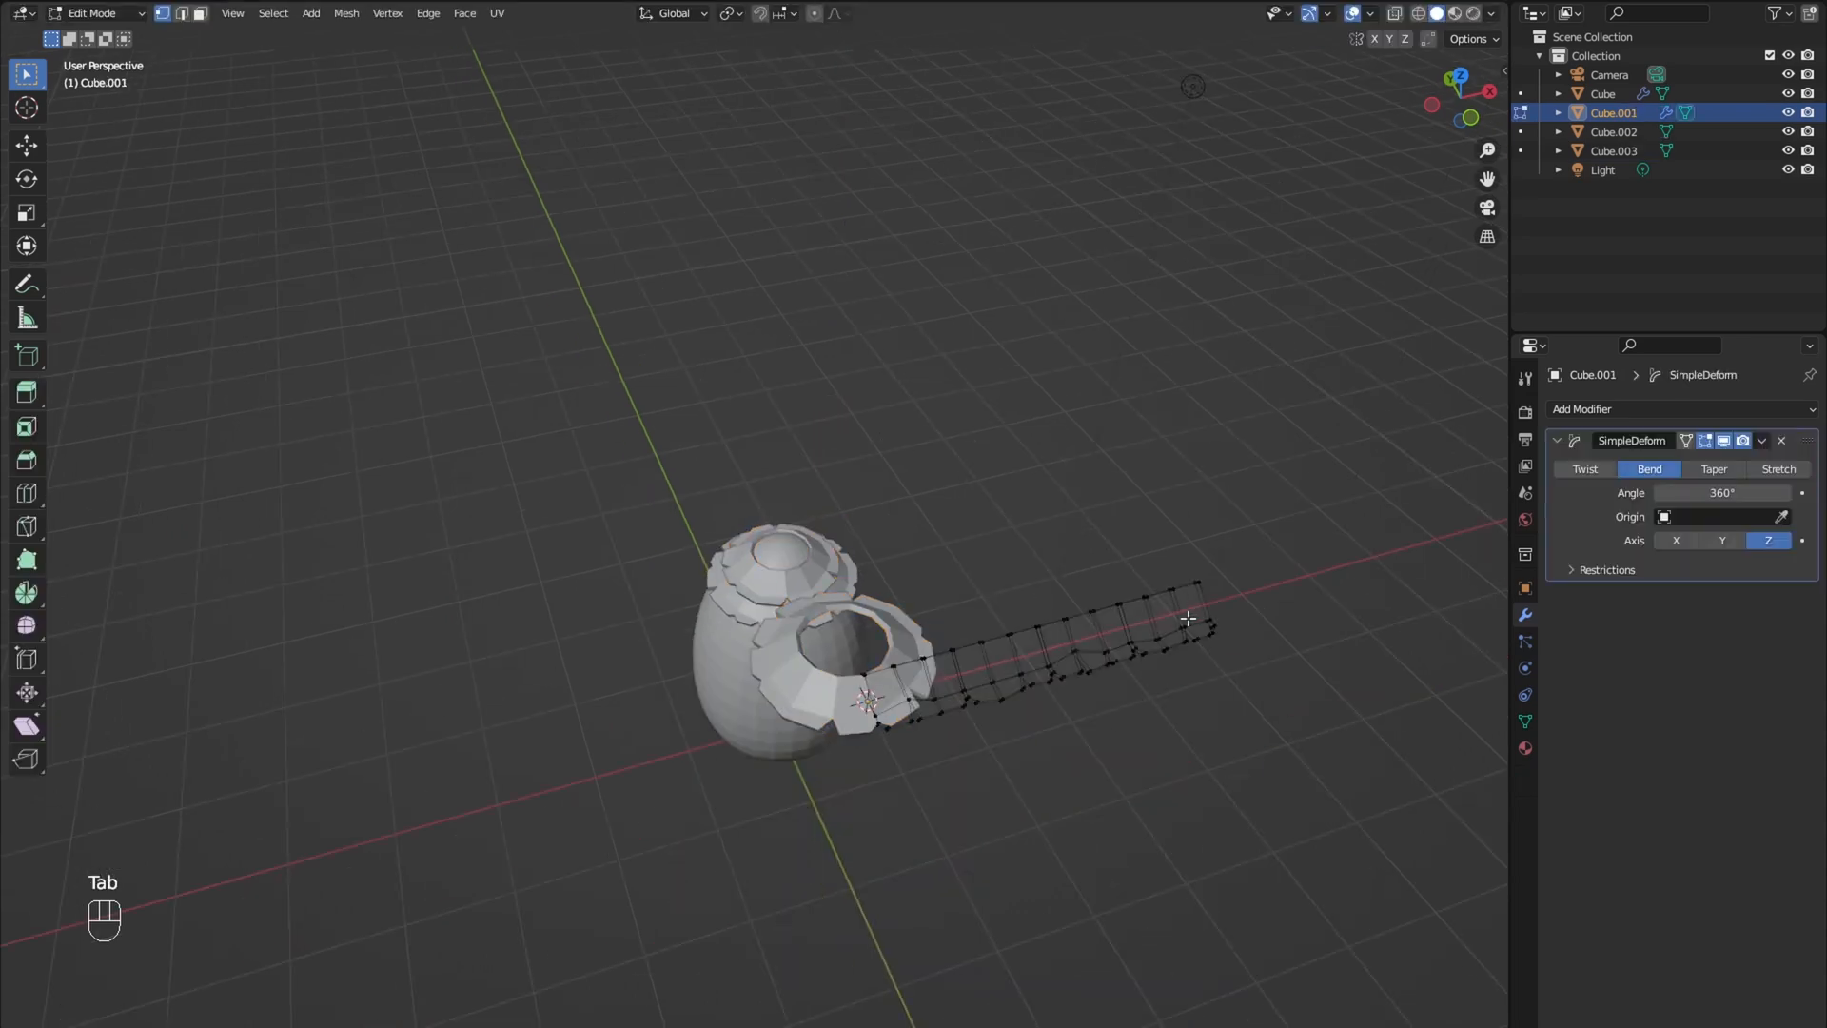
key(x)
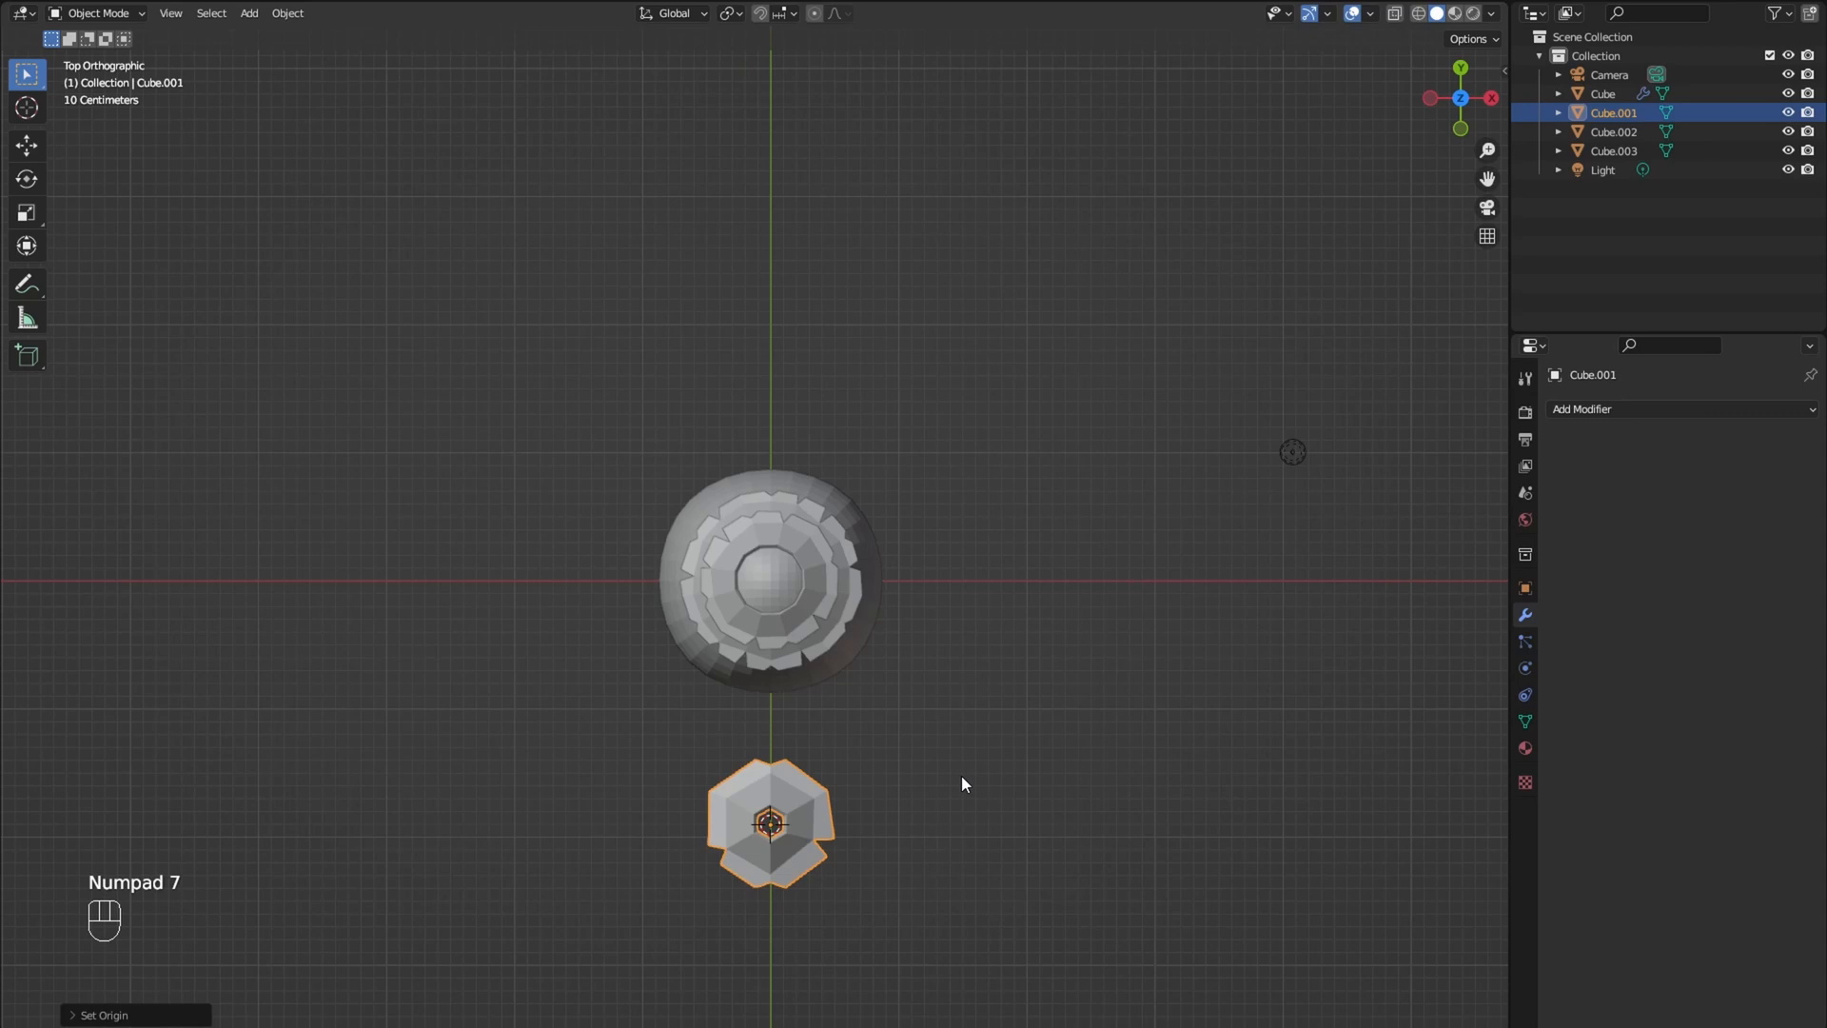
key(s)
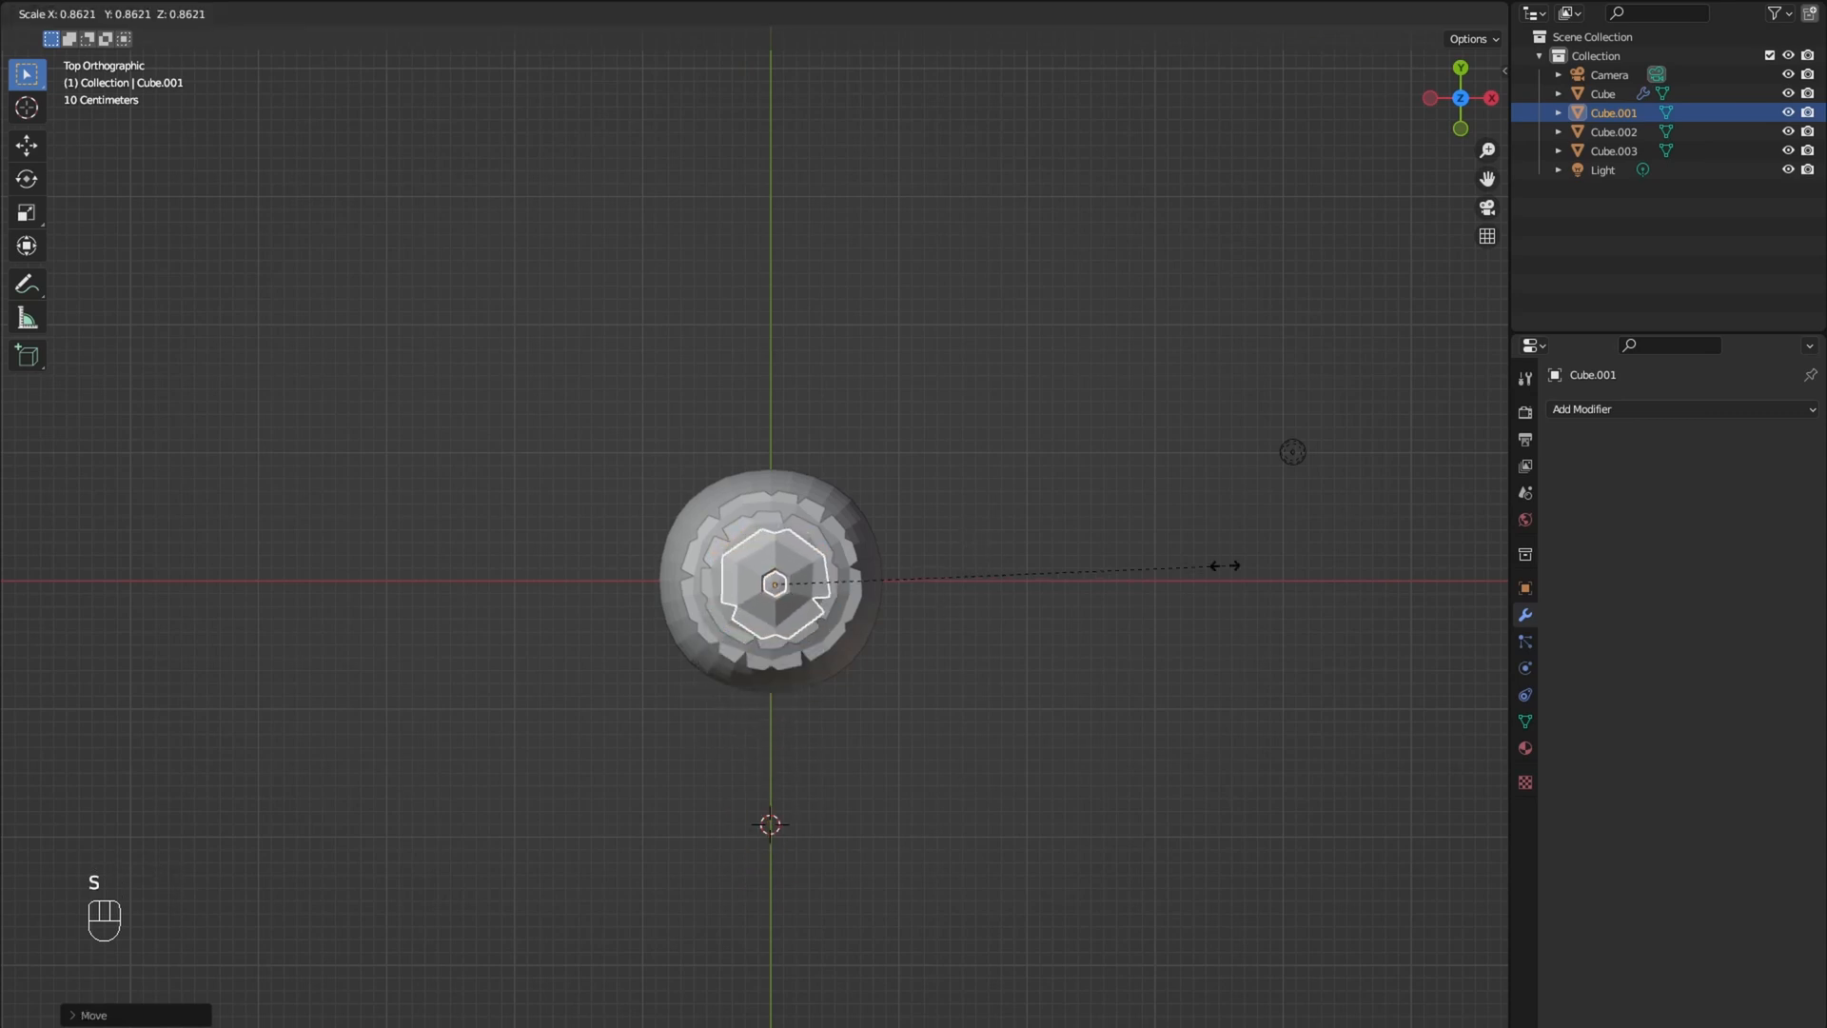
key(Tab)
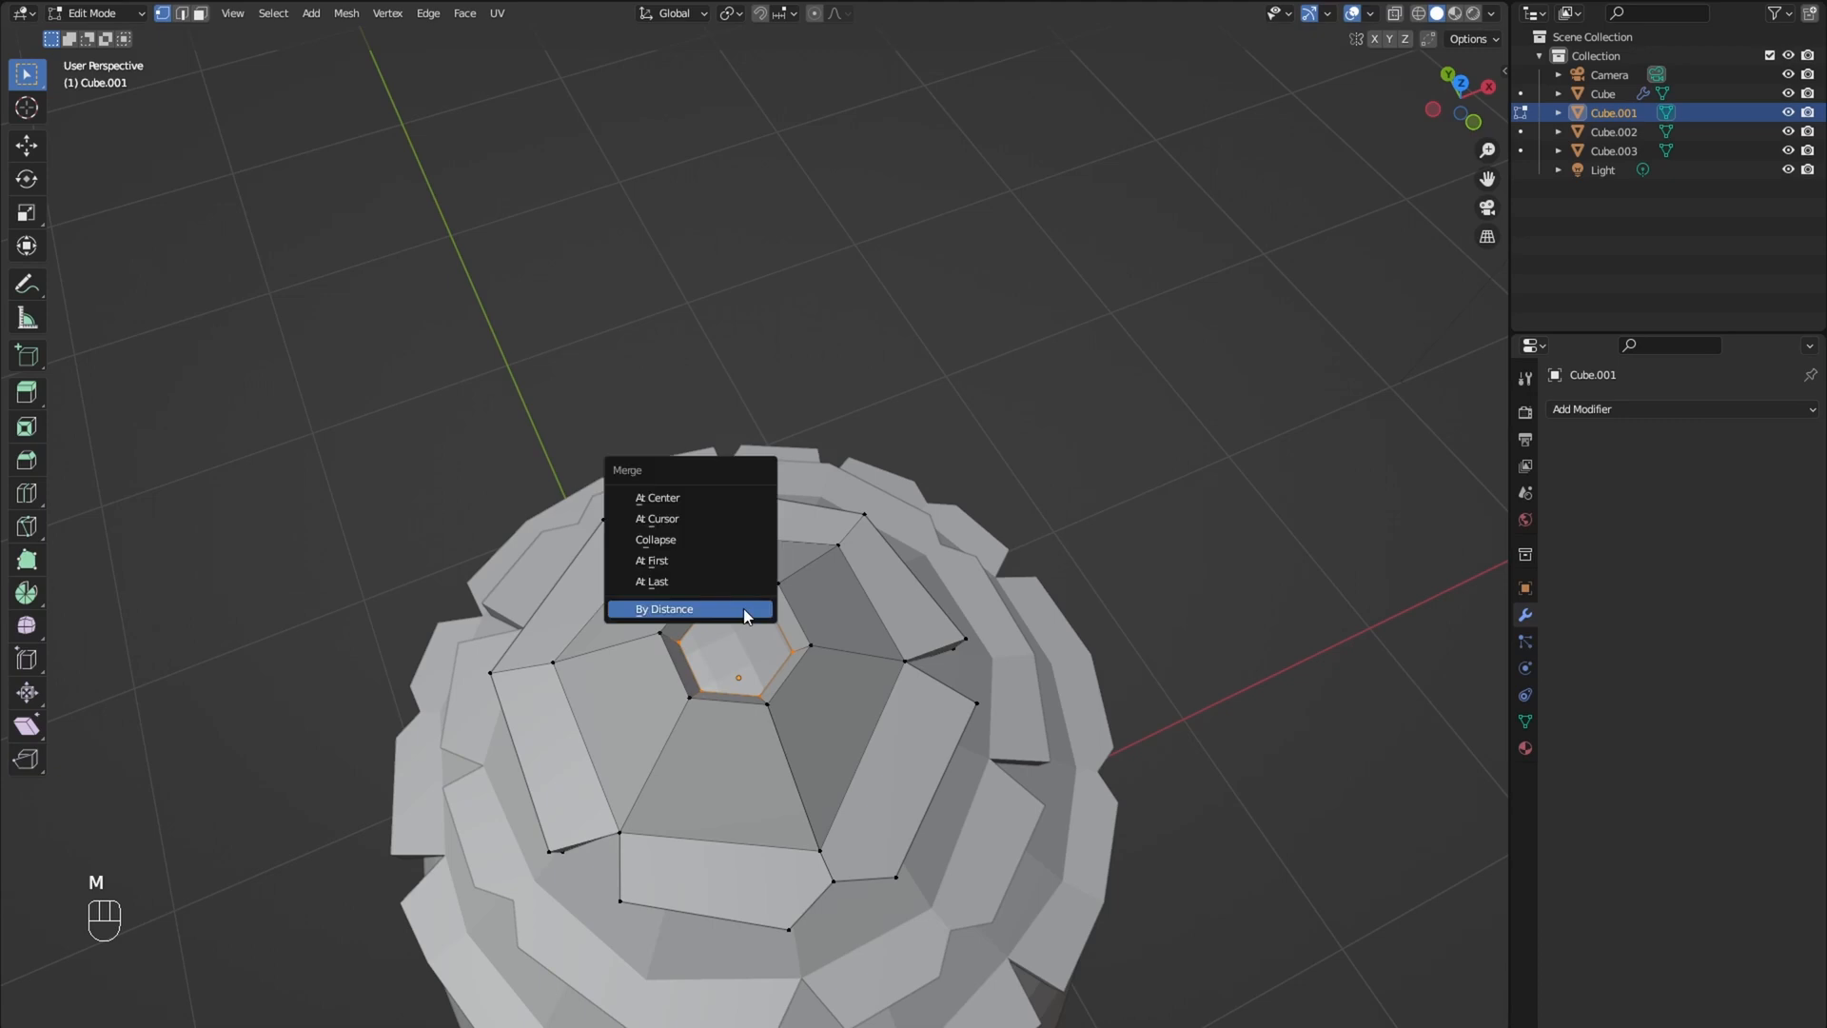
click(664, 608)
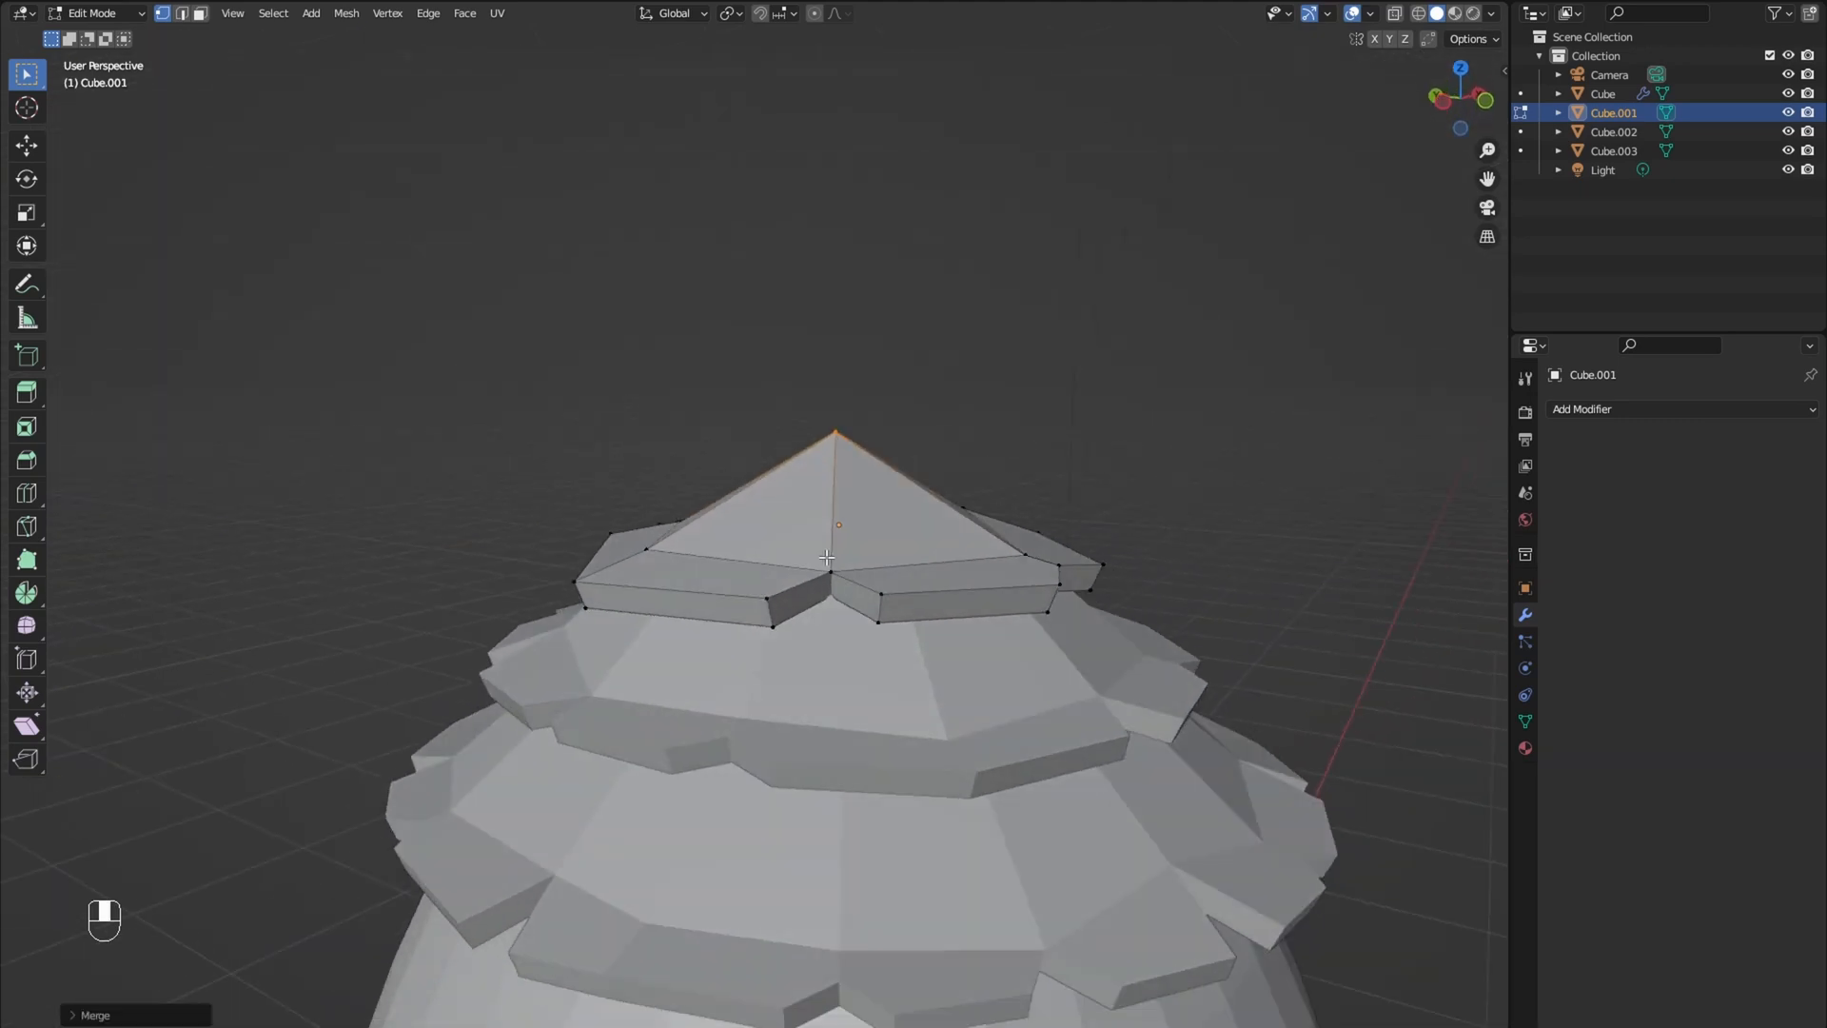
key(Tab)
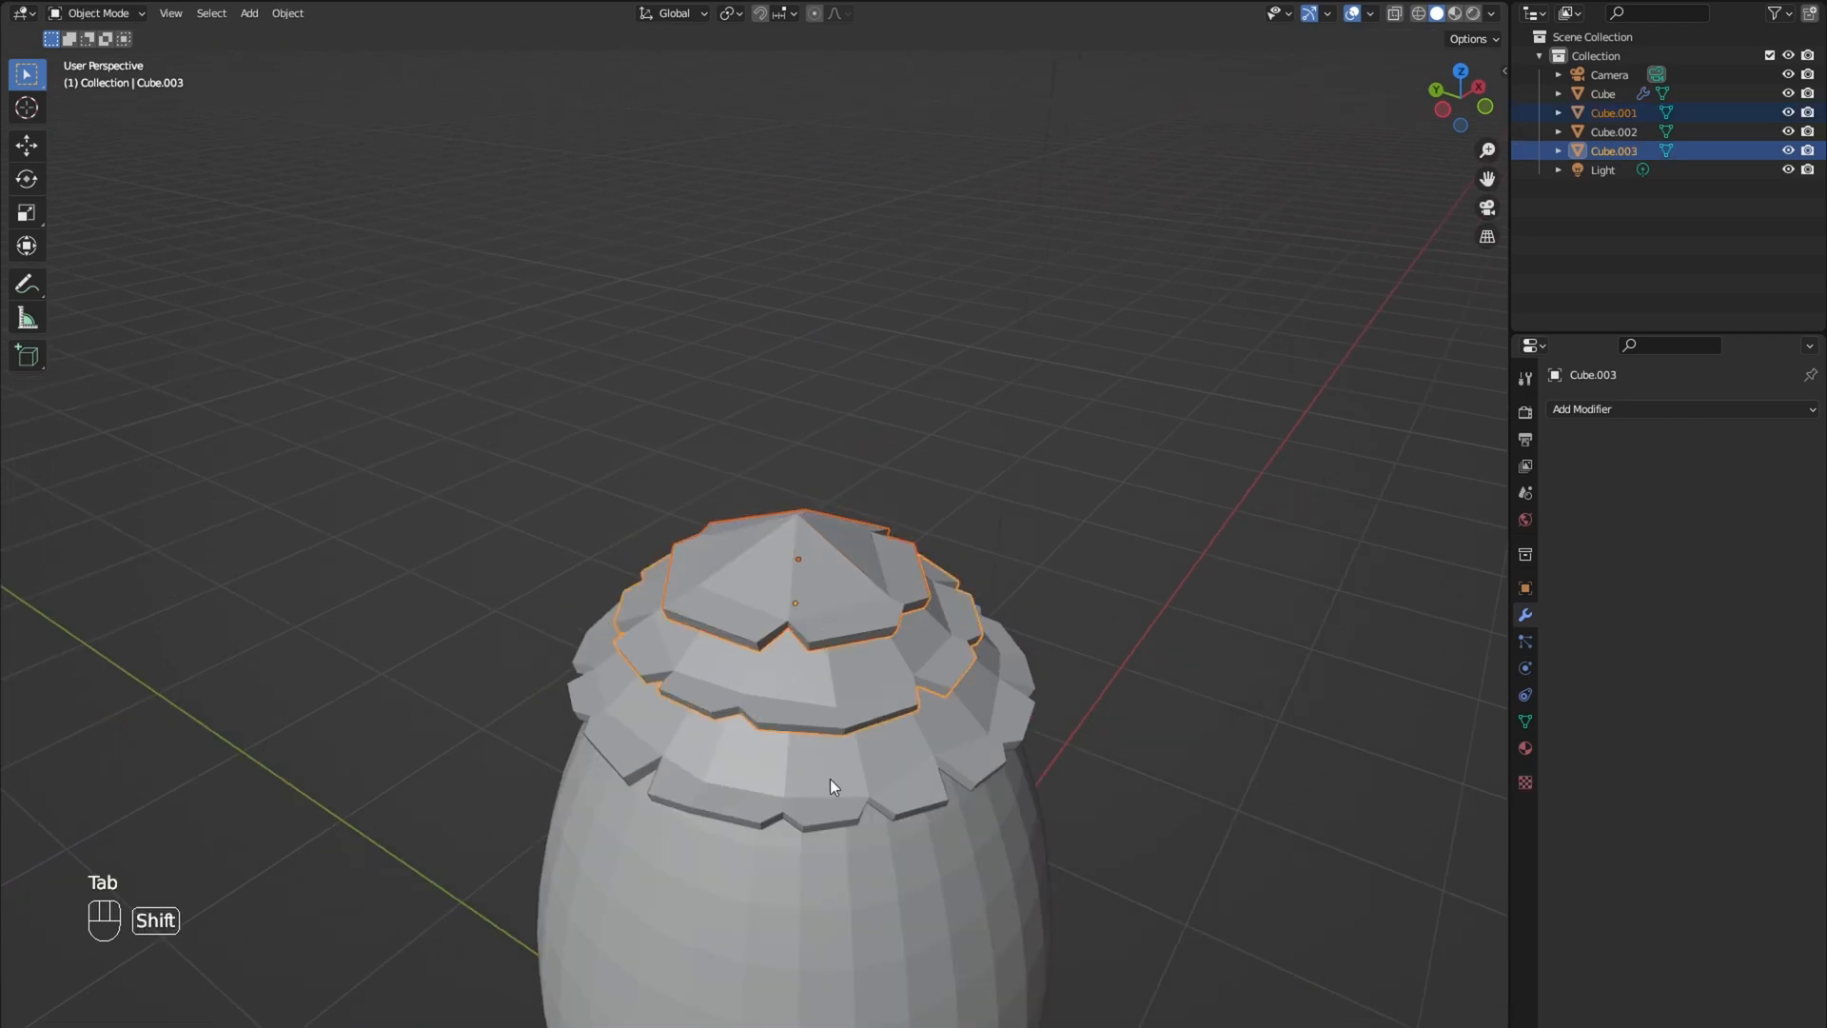
Step: Join the roof tiers, then duplicate, shrink and move two smaller huts beside the first
key(ctrl+j)
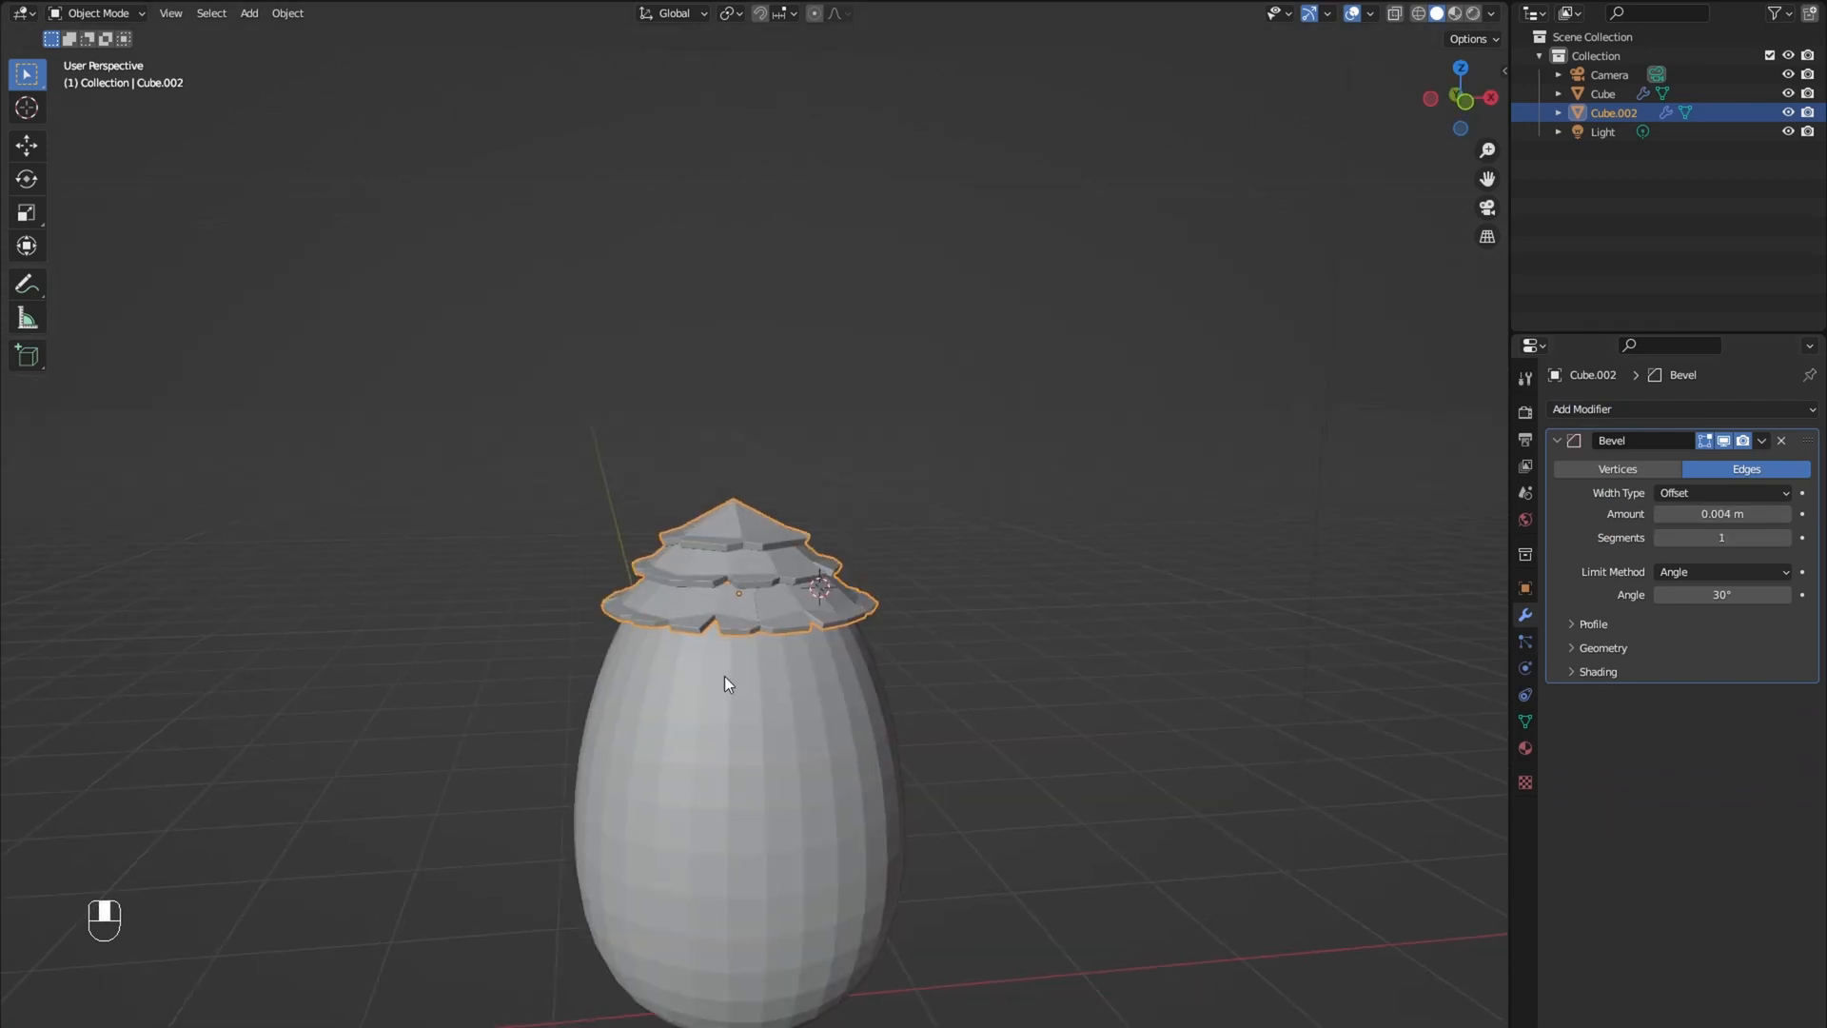
right_click(725, 683)
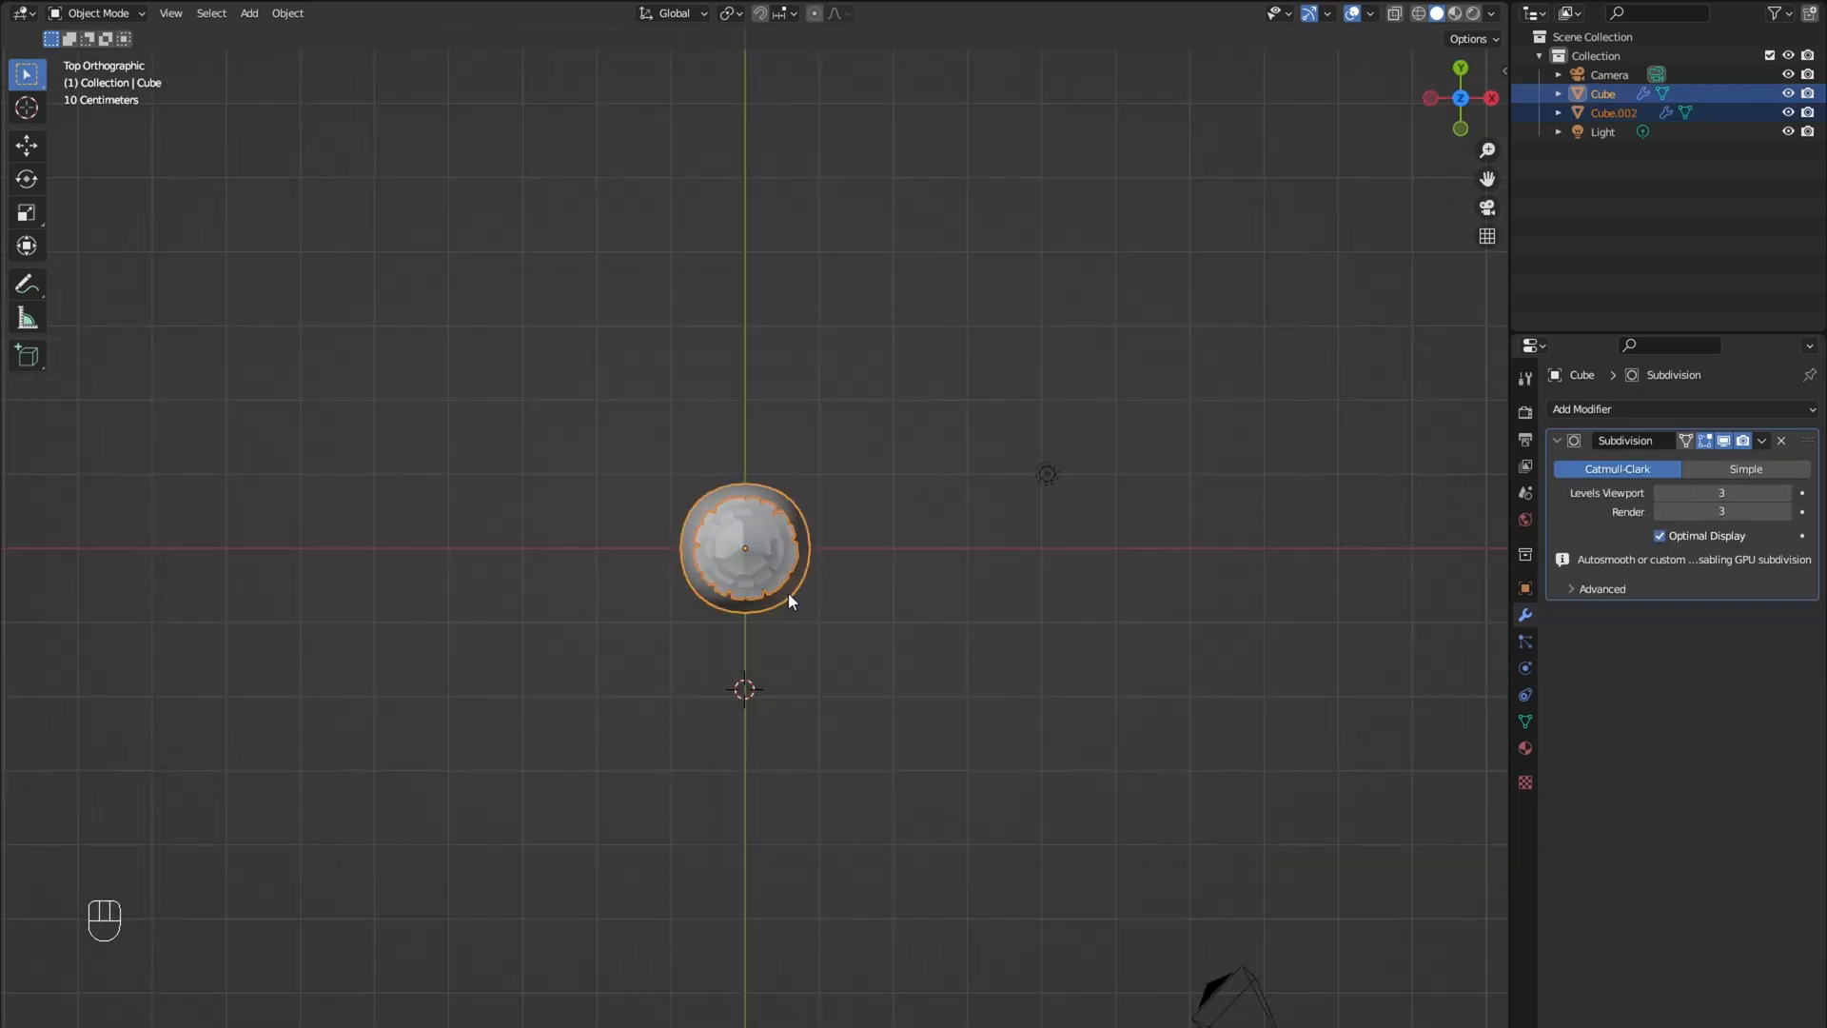
key(shift+d)
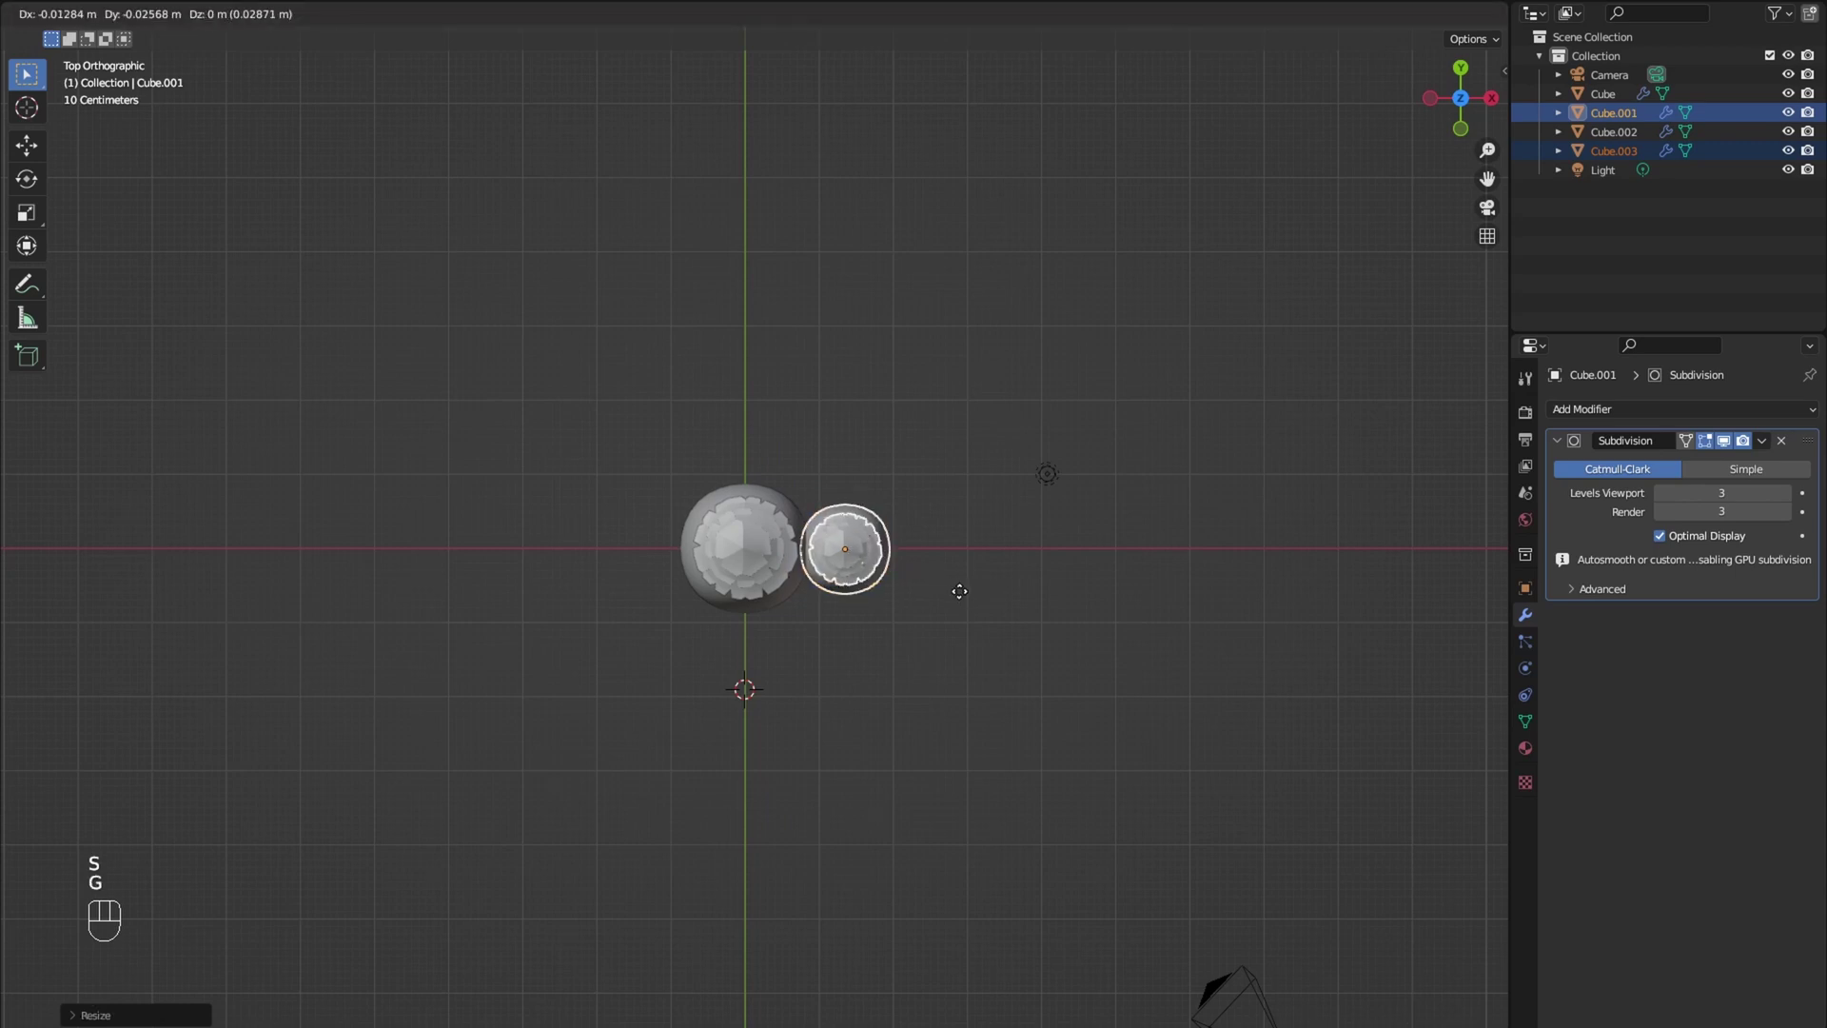
key(shift+d)
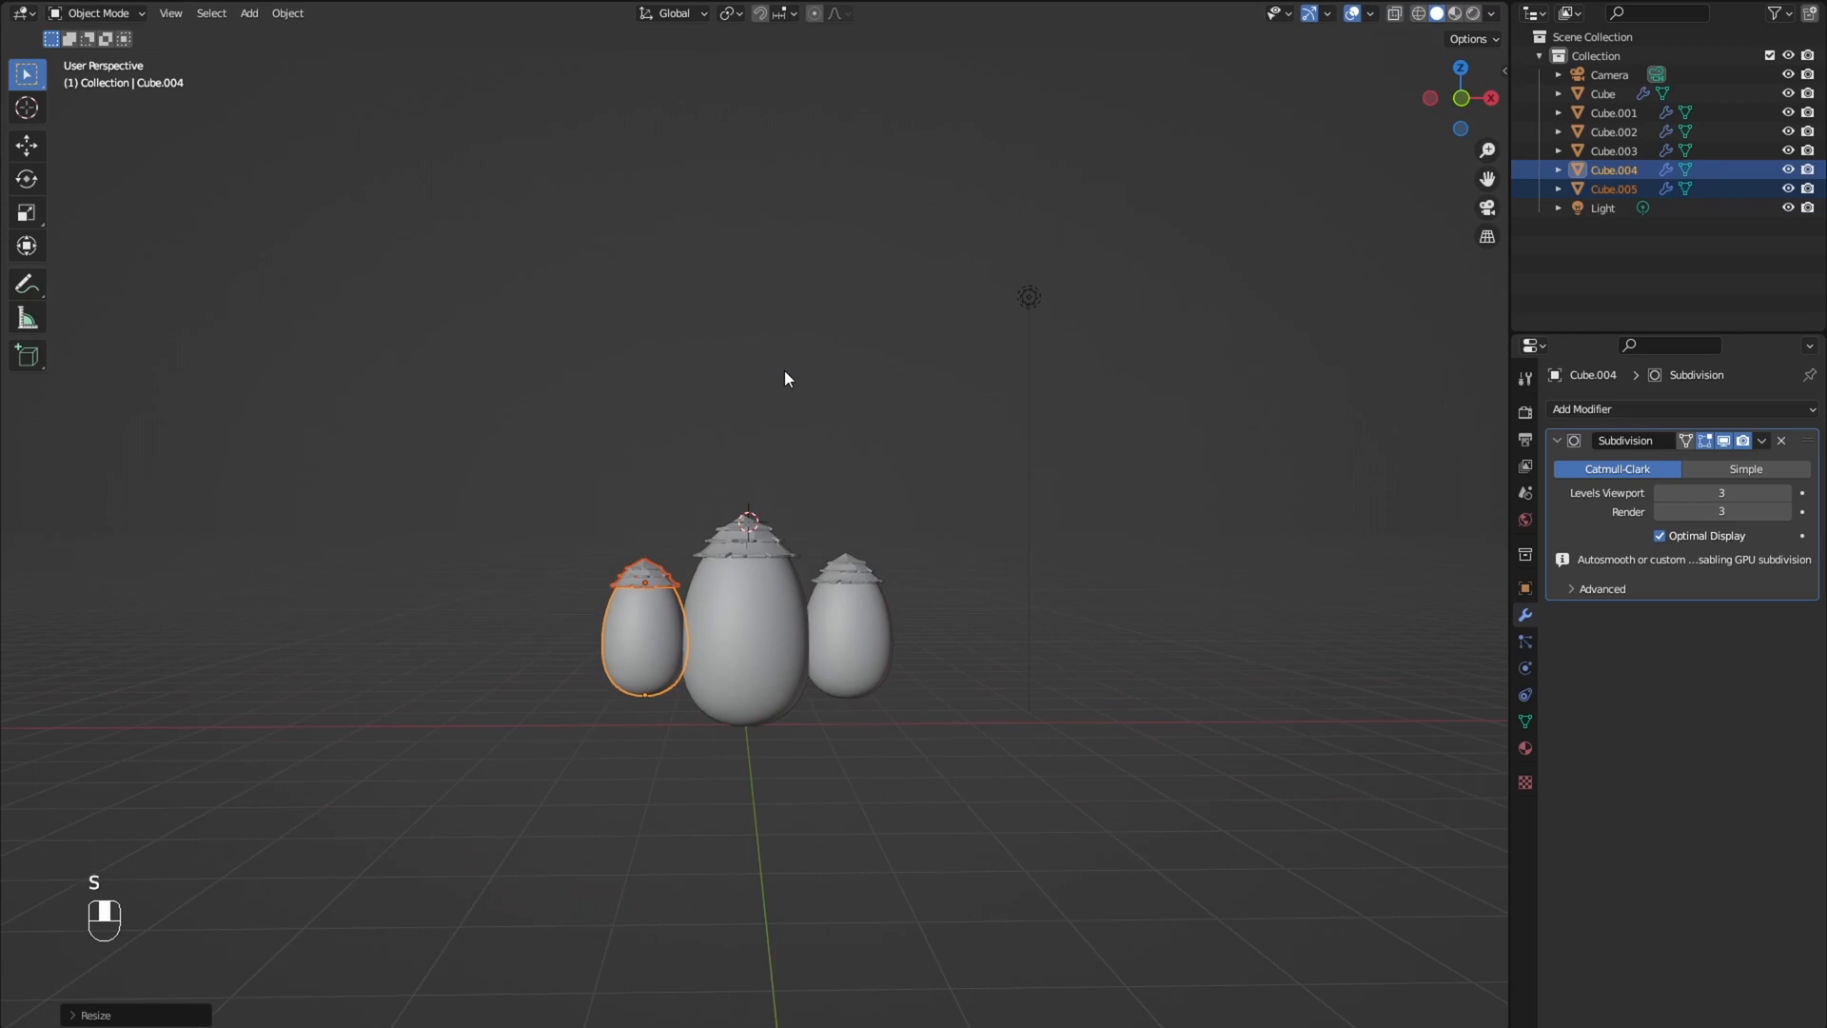
key(g)
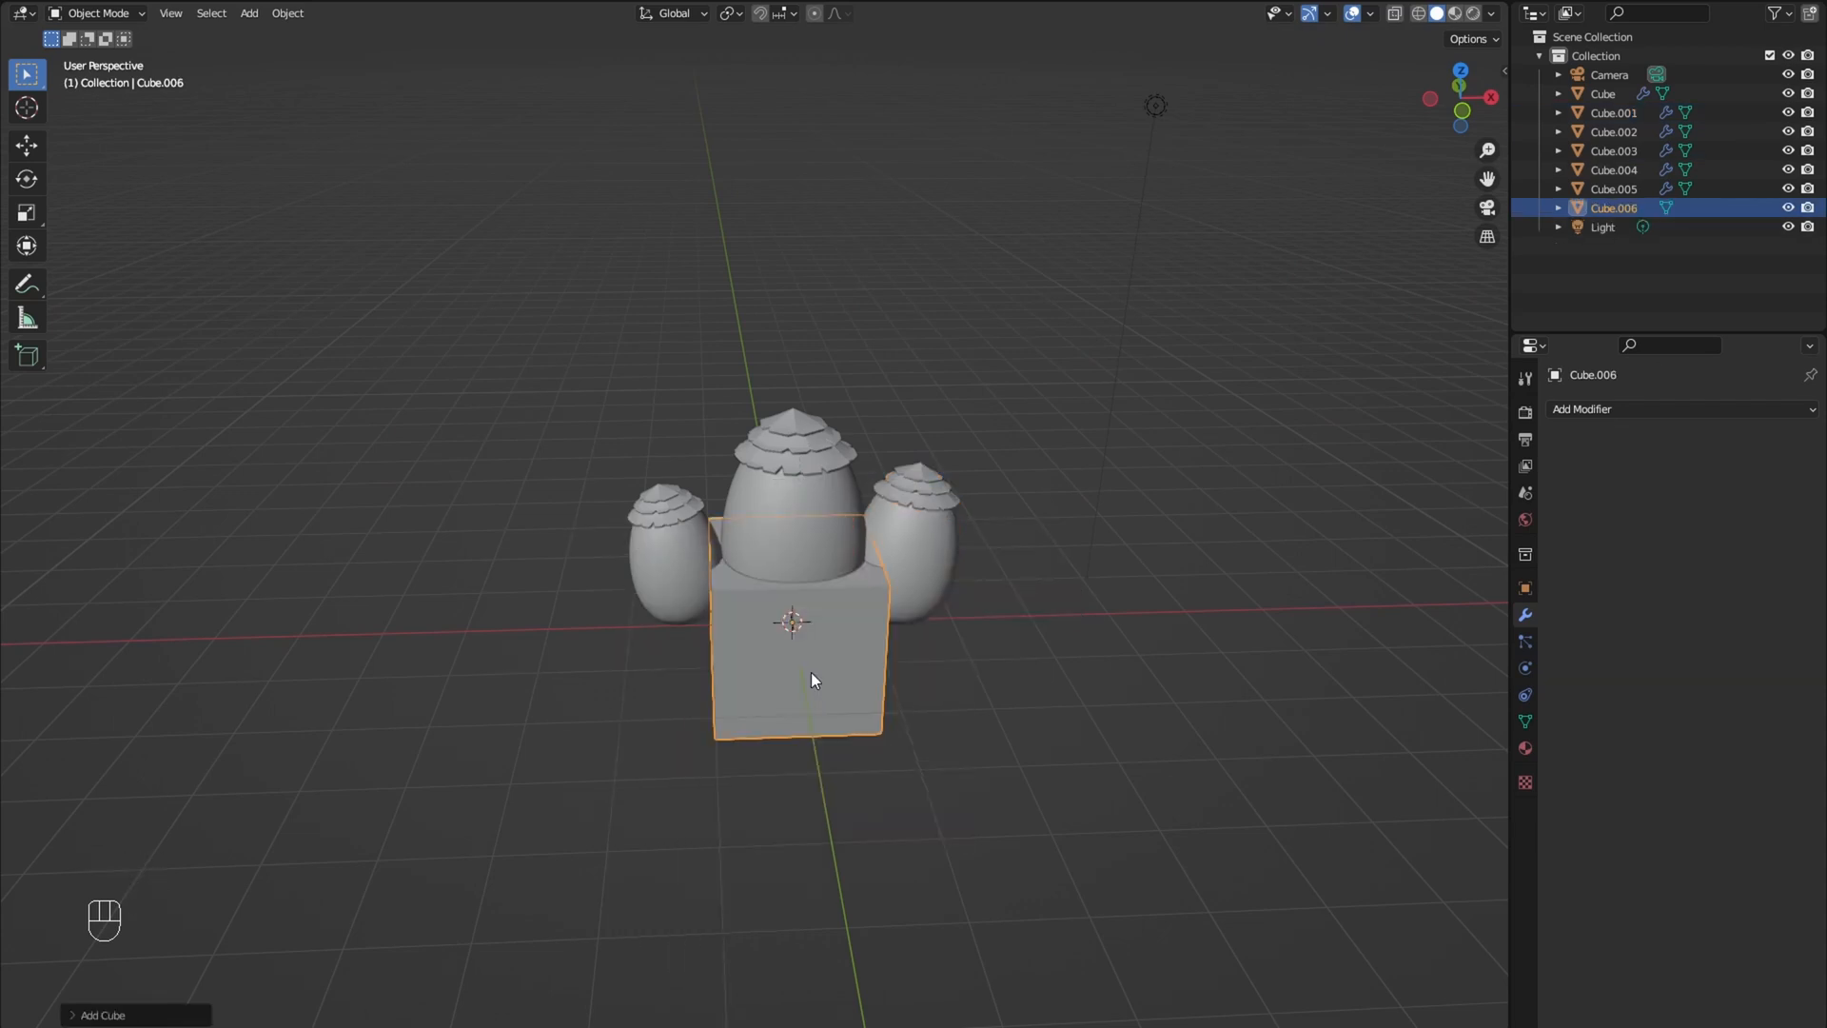
Step: Subdivide the new cube with Ctrl+3, then flatten and widen it into a base
key(ctrl+3)
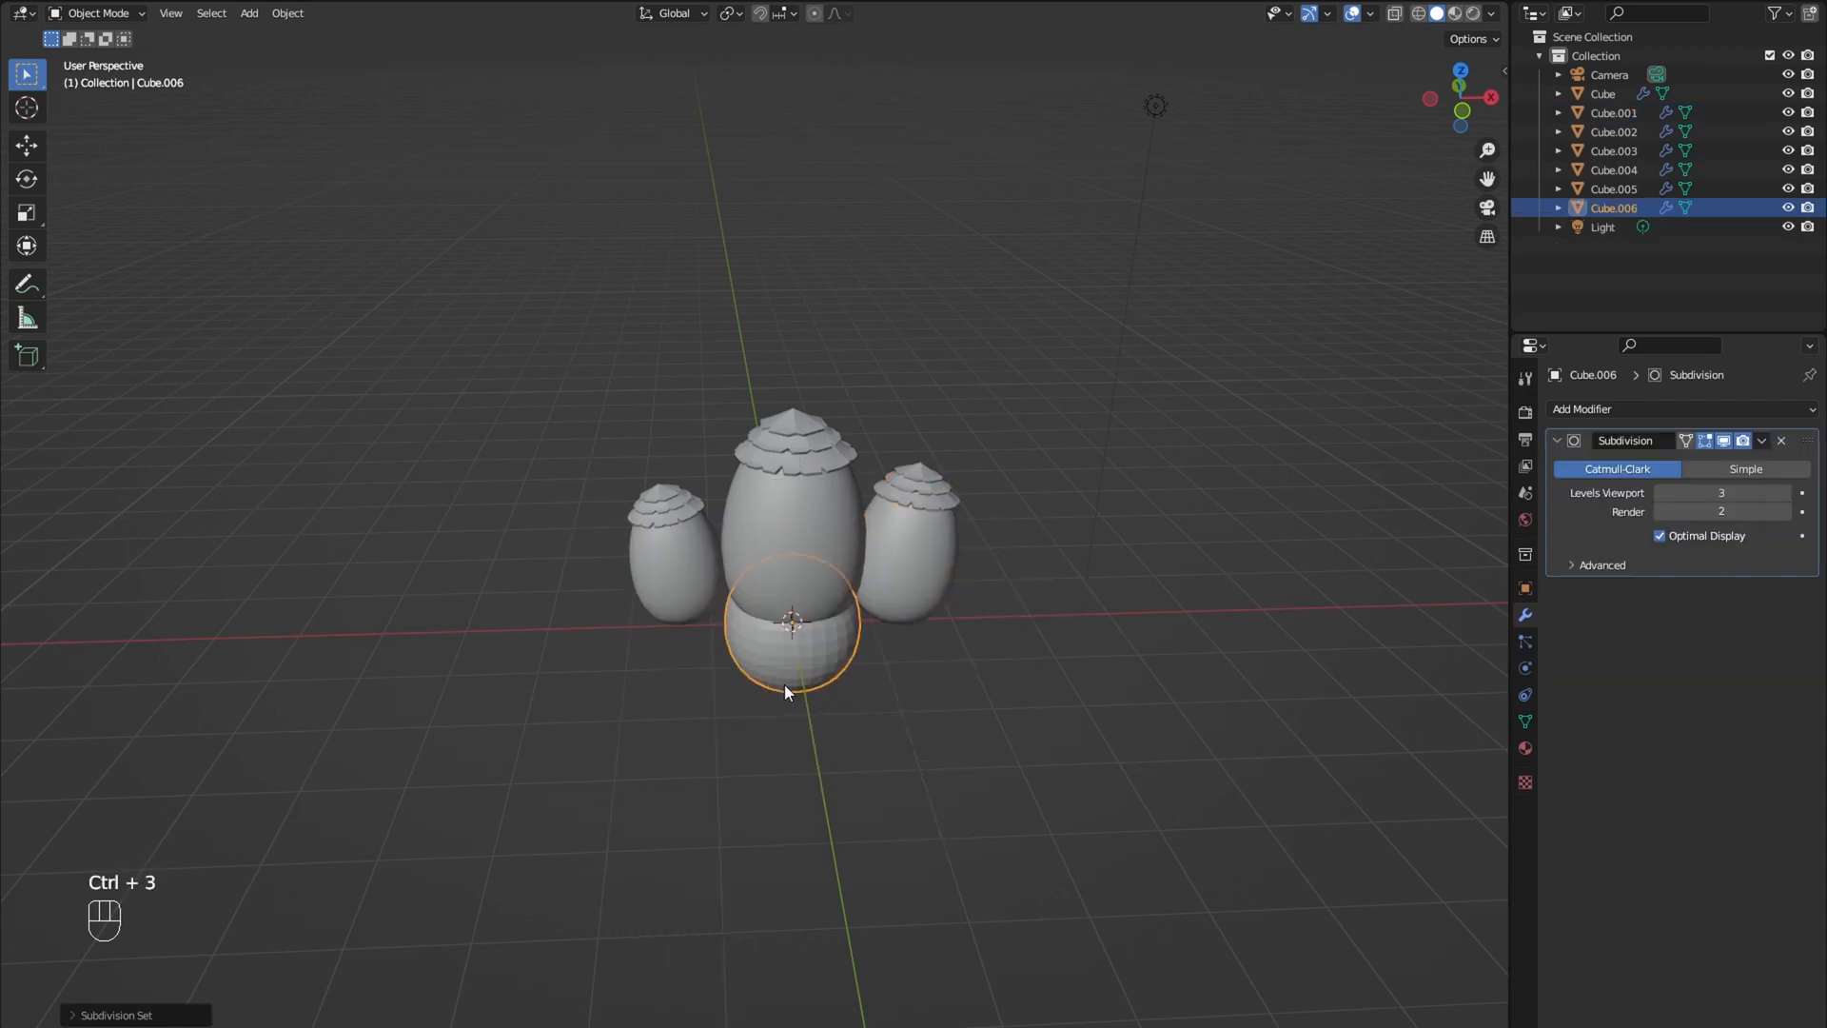
key(Tab)
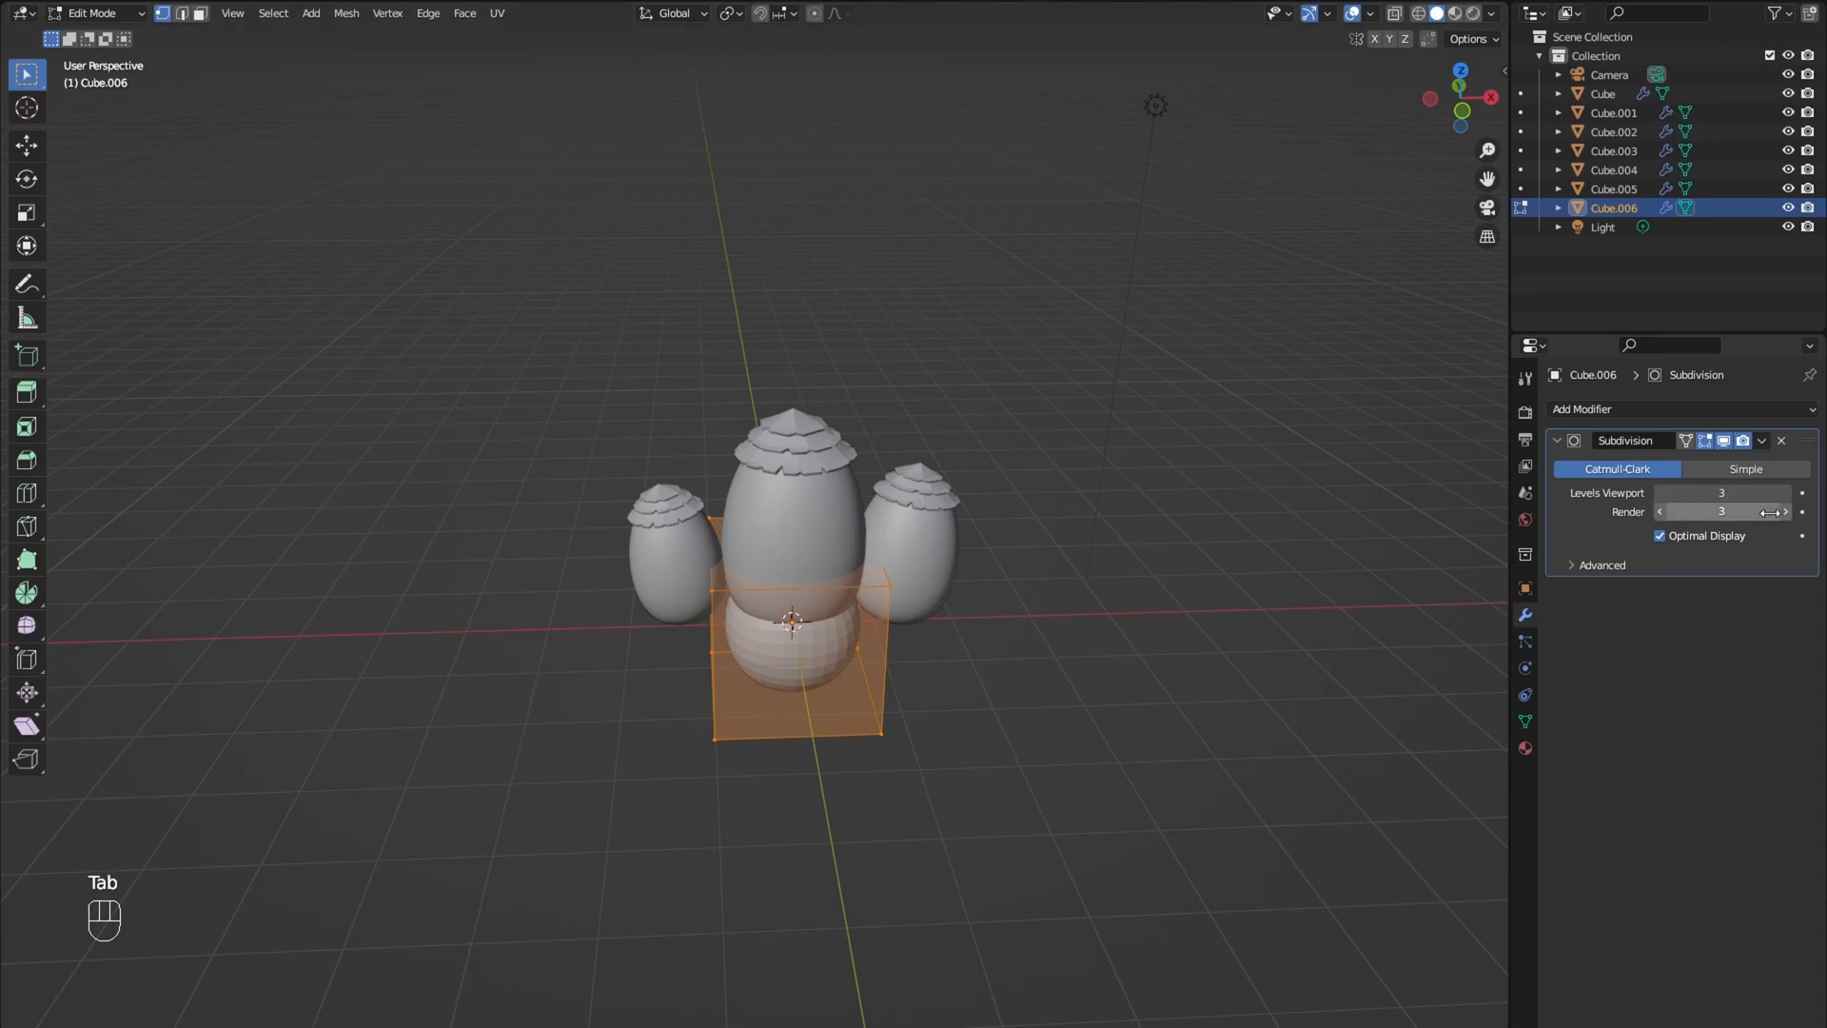
key(s)
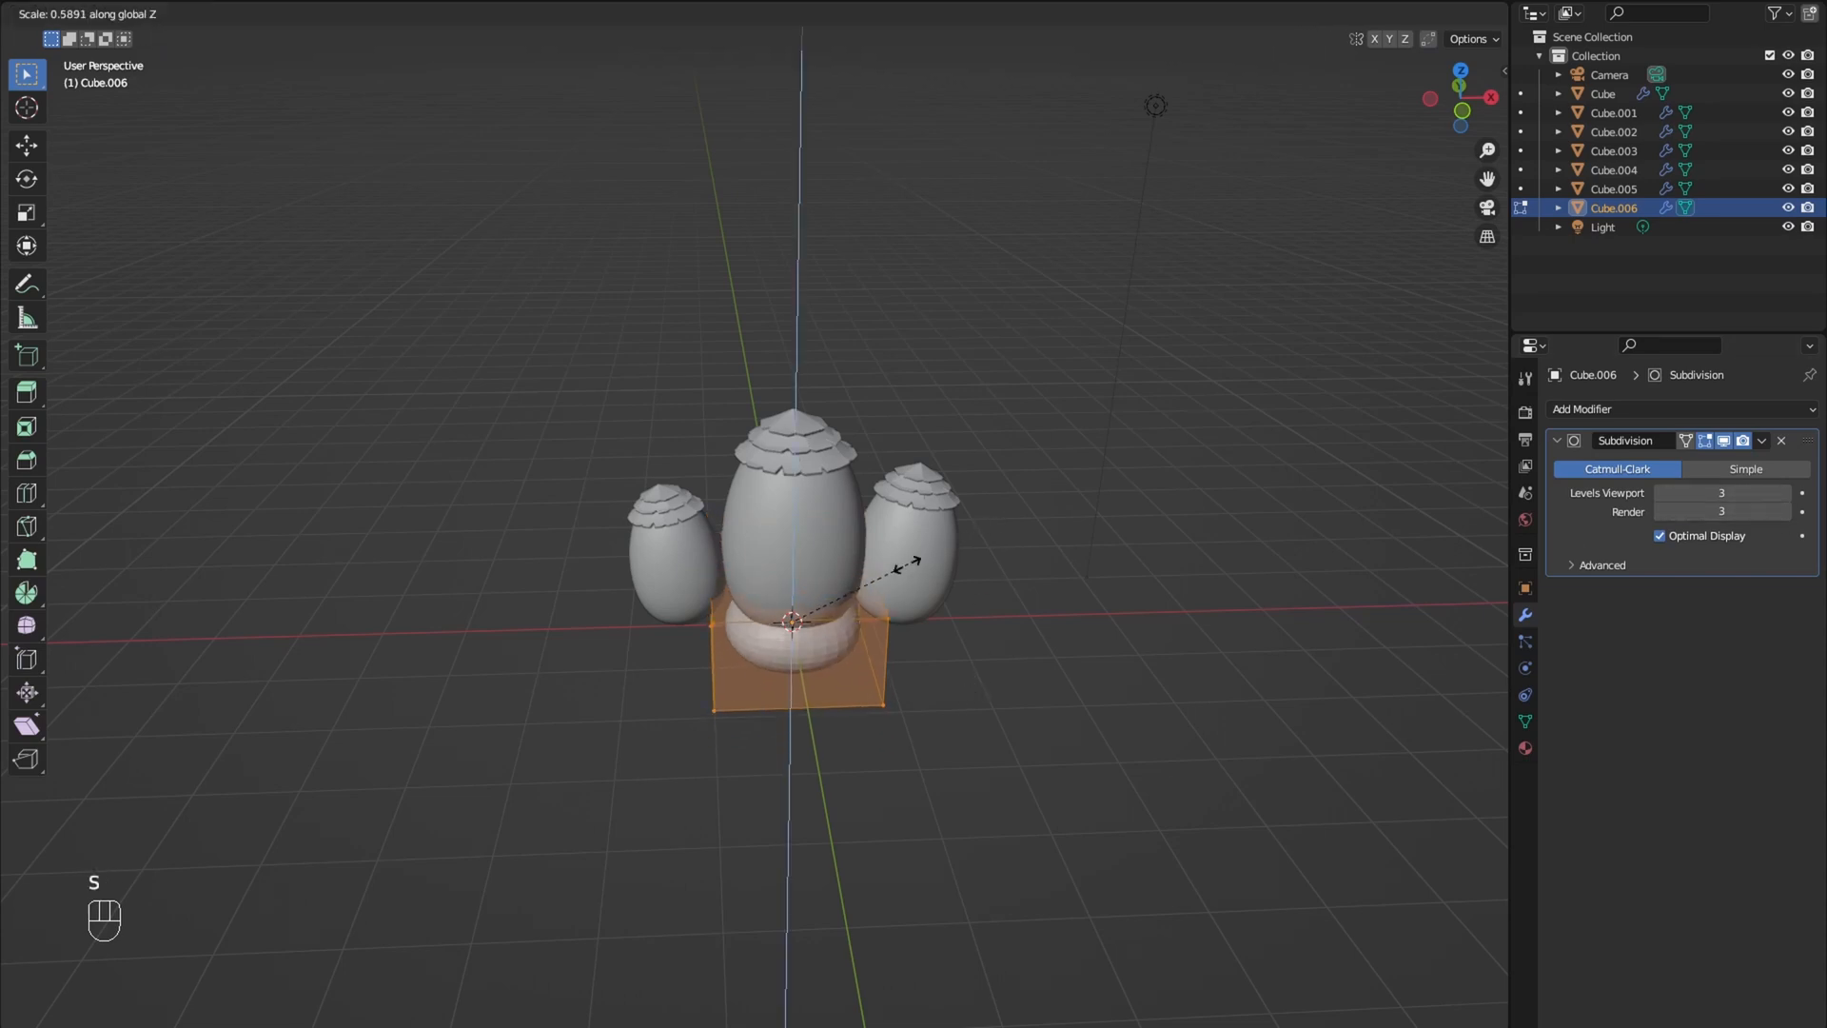
mouse_move(1005, 645)
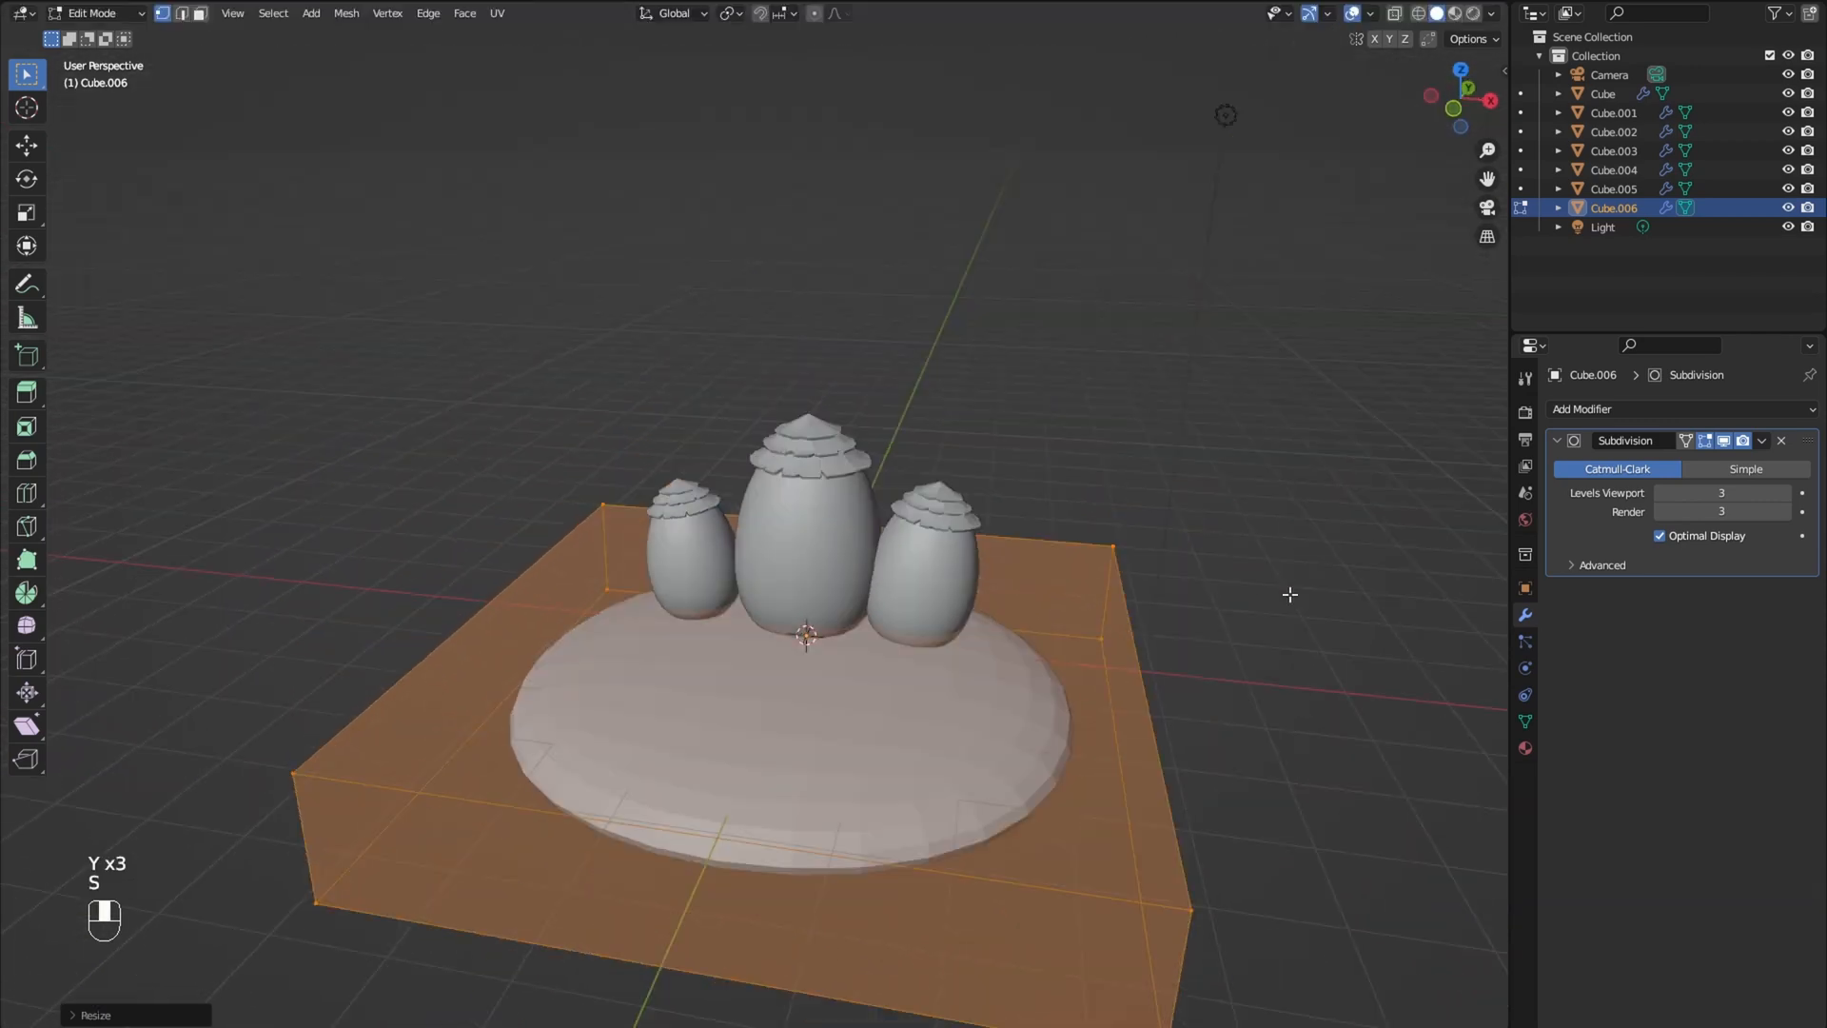
key(Tab)
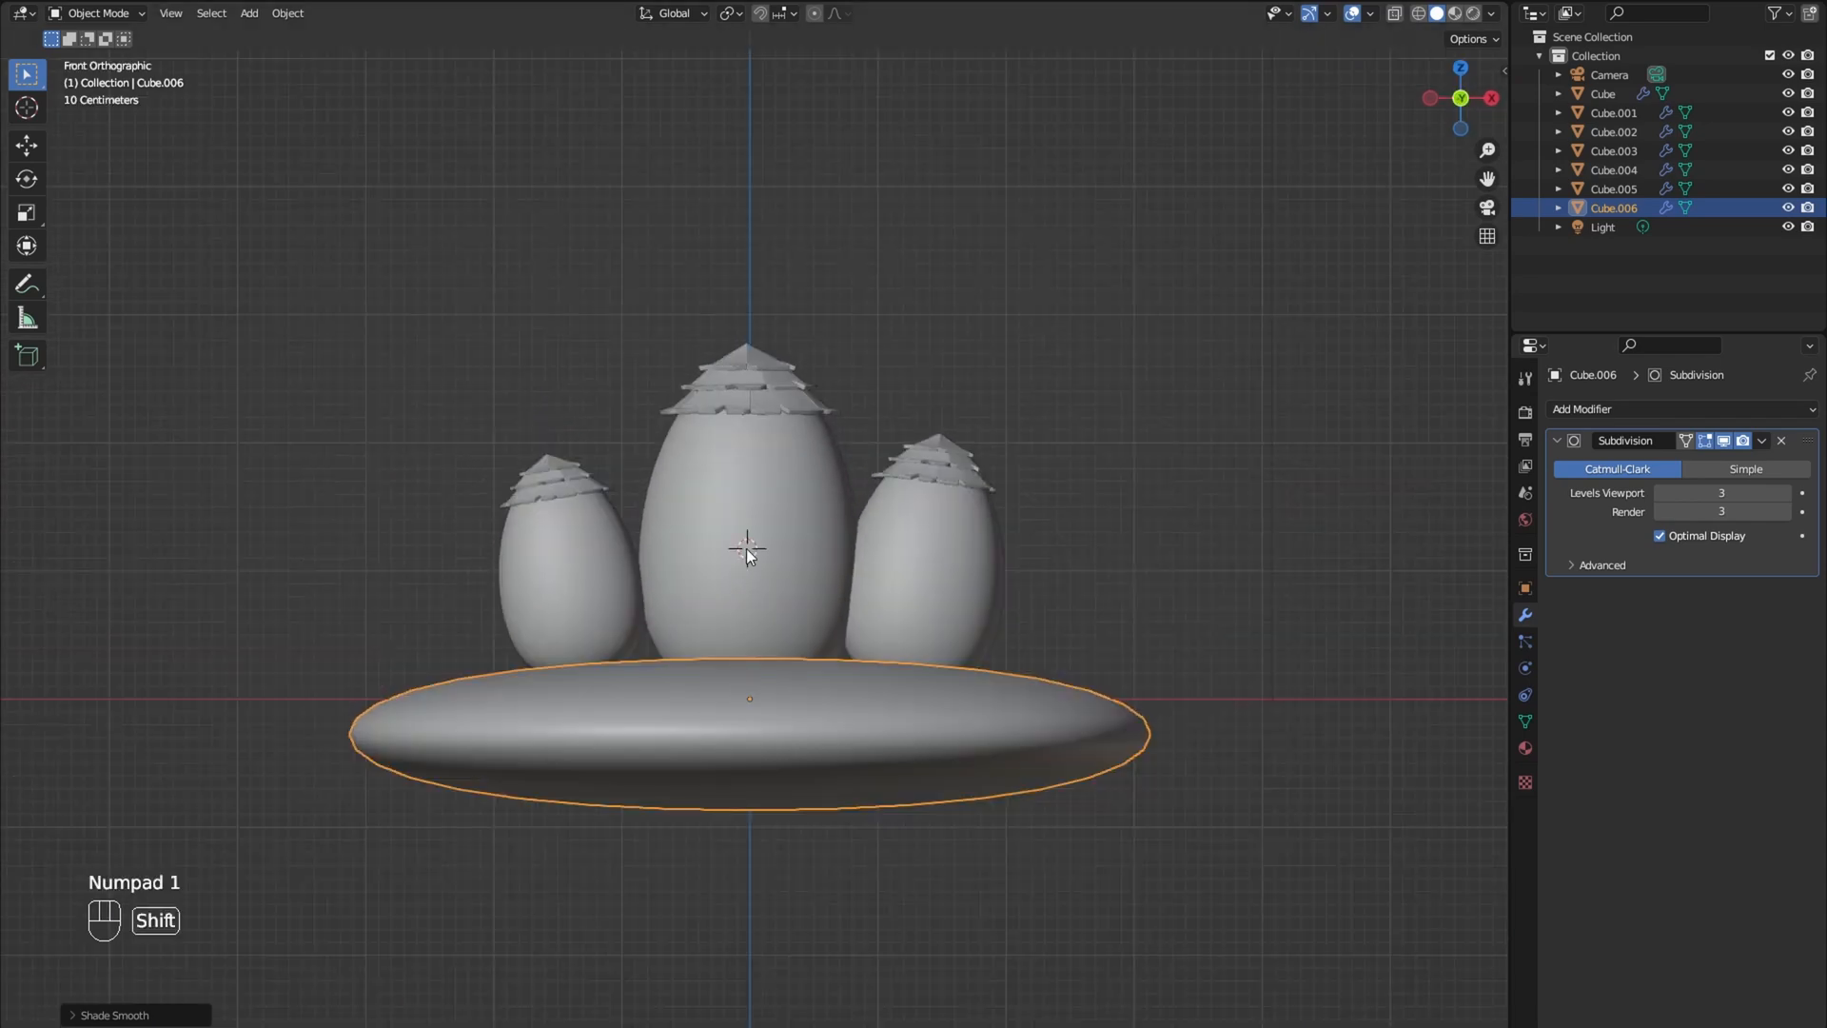
key(shift+a)
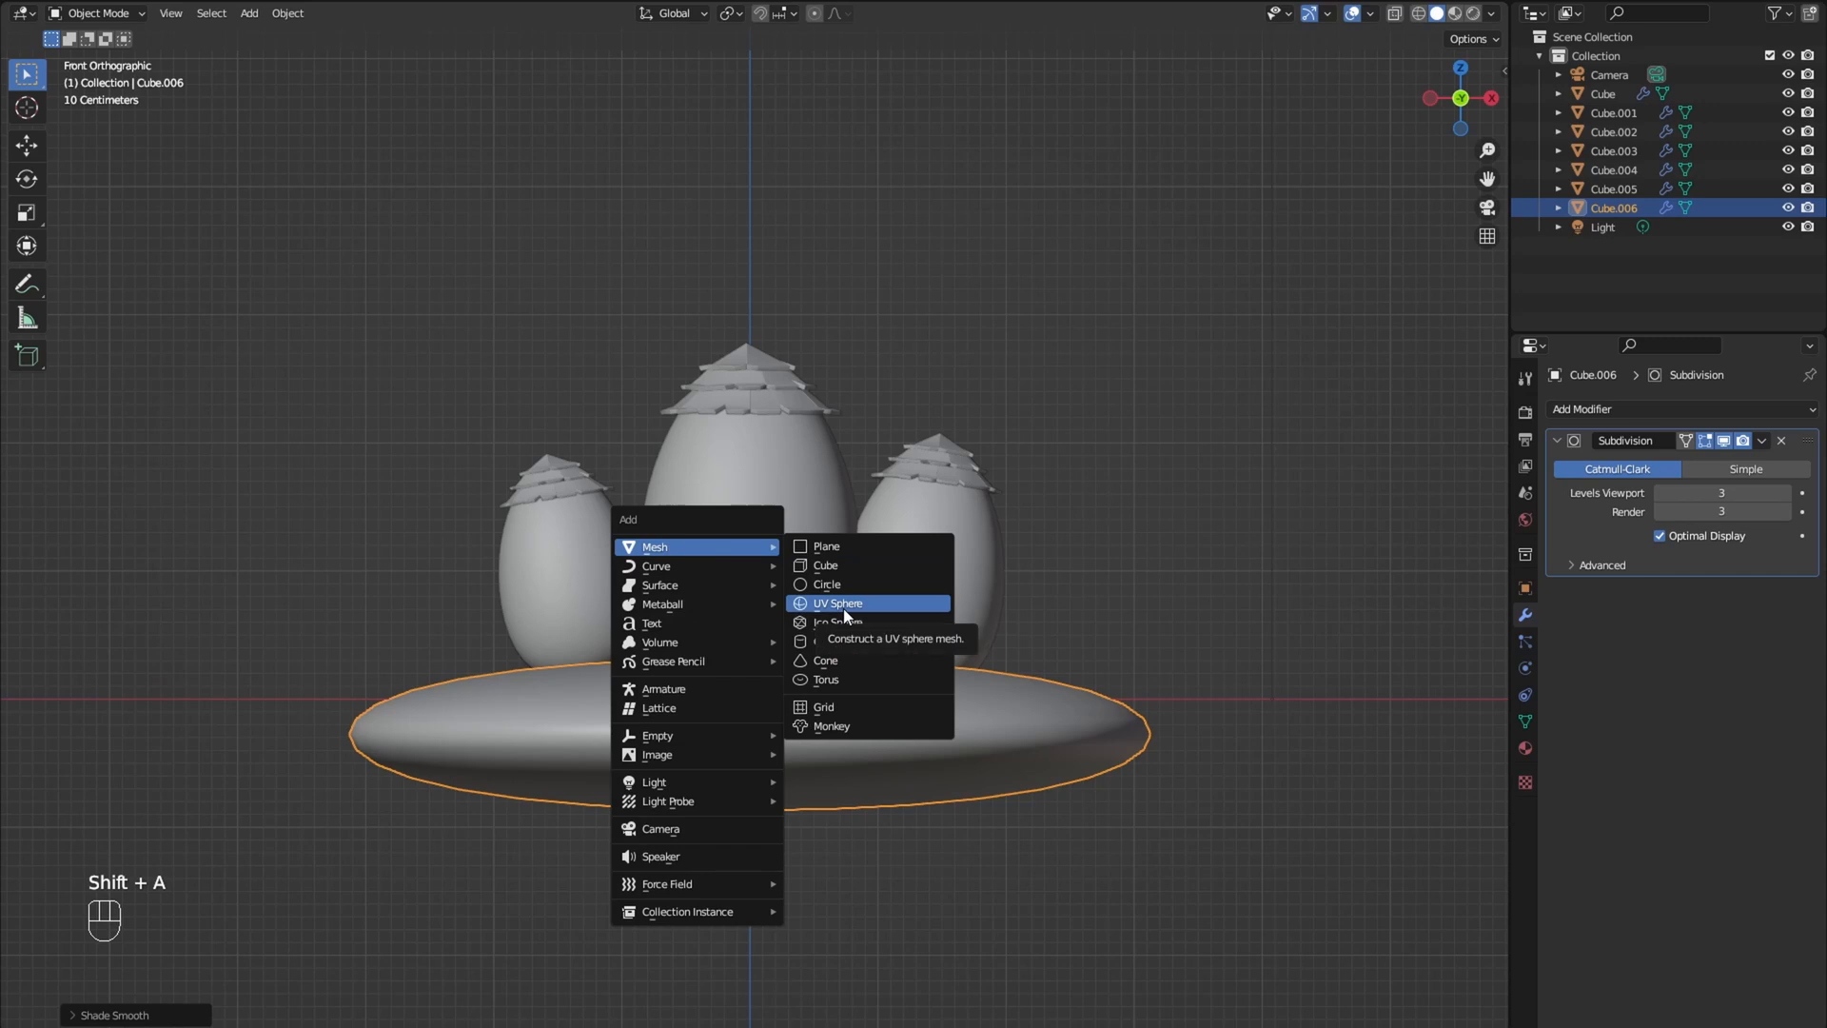
Step: Add a circle, shape it into an arch, inset its face and extrude a door frame
click(826, 583)
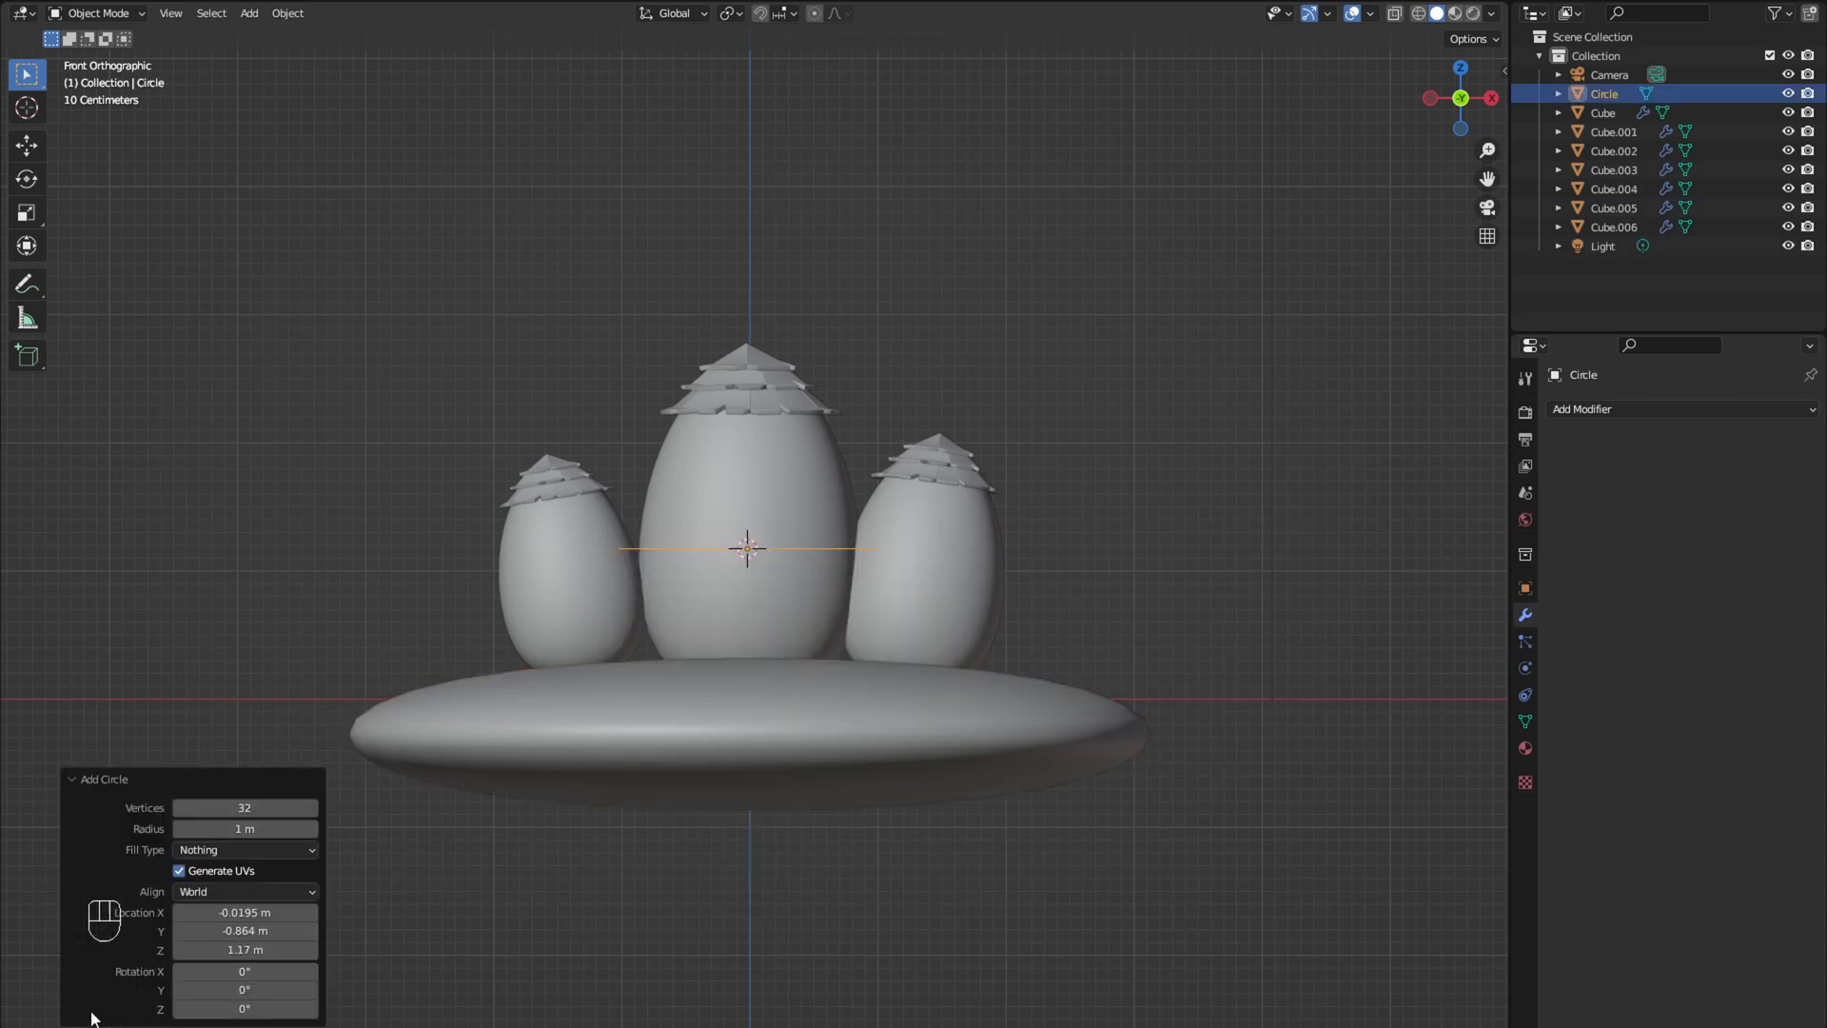
mouse_move(213, 891)
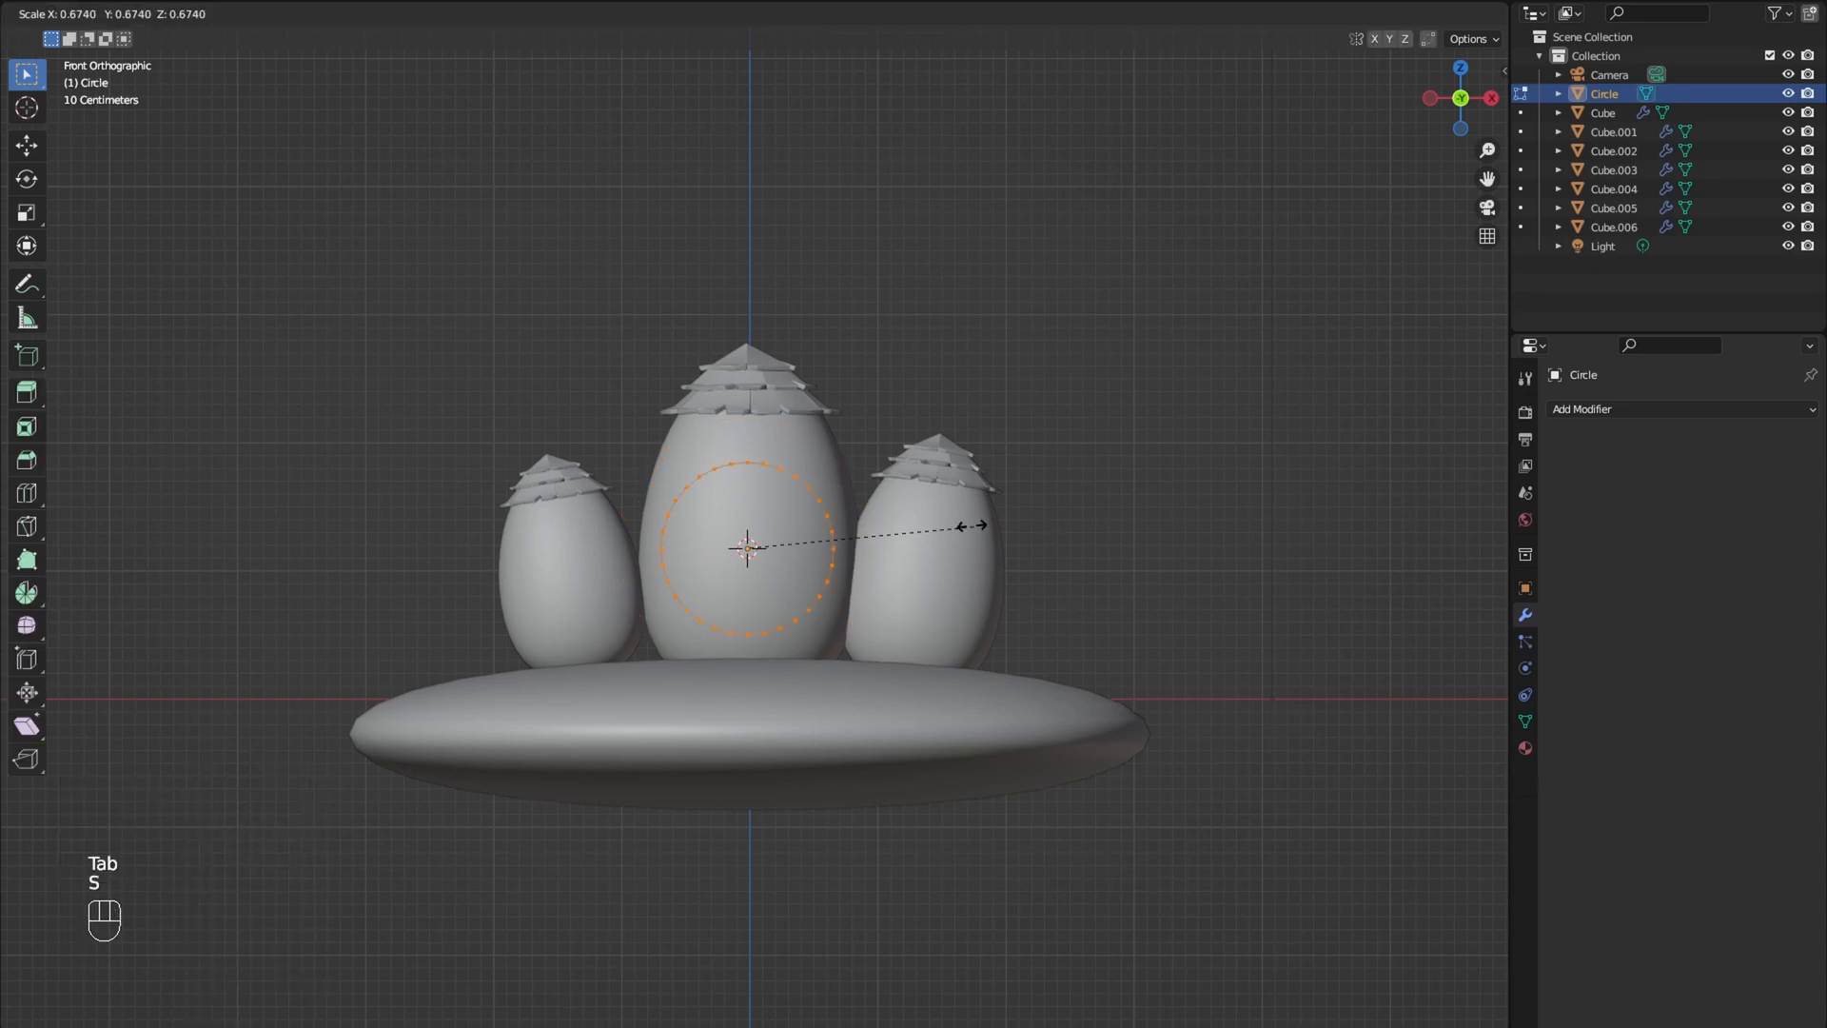
mouse_move(867, 546)
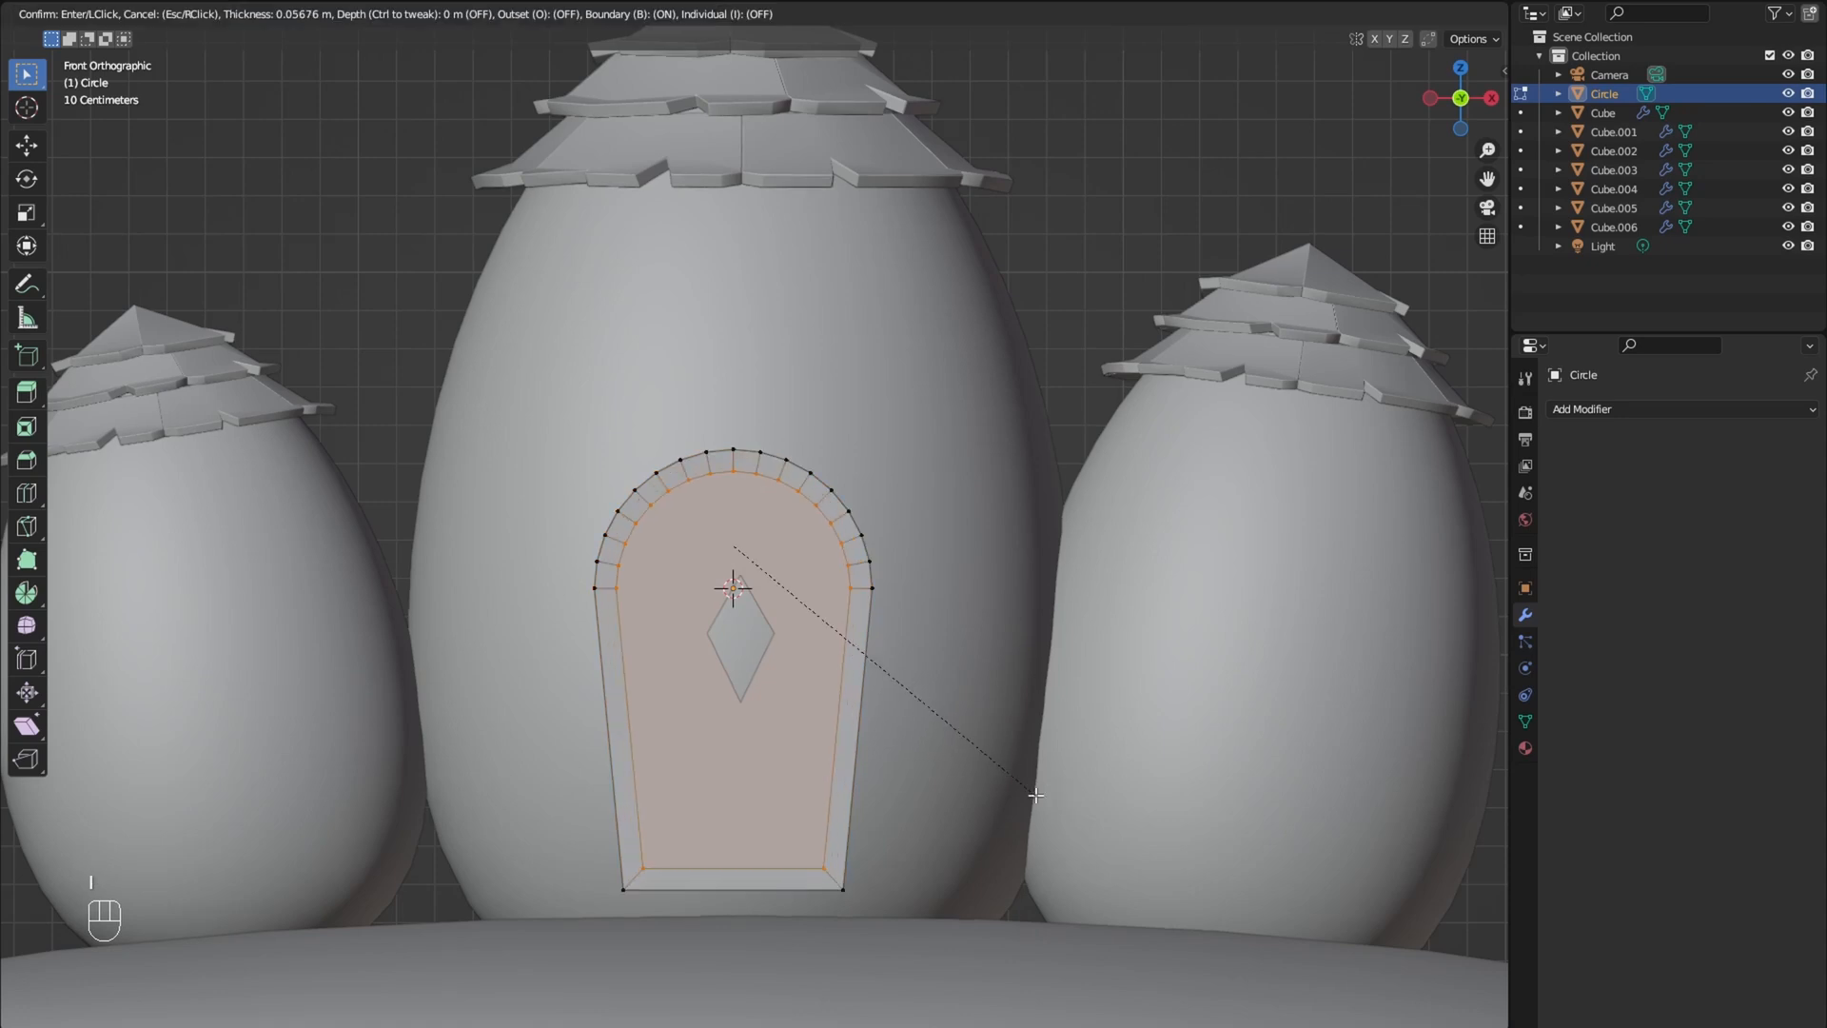
mouse_move(1027, 795)
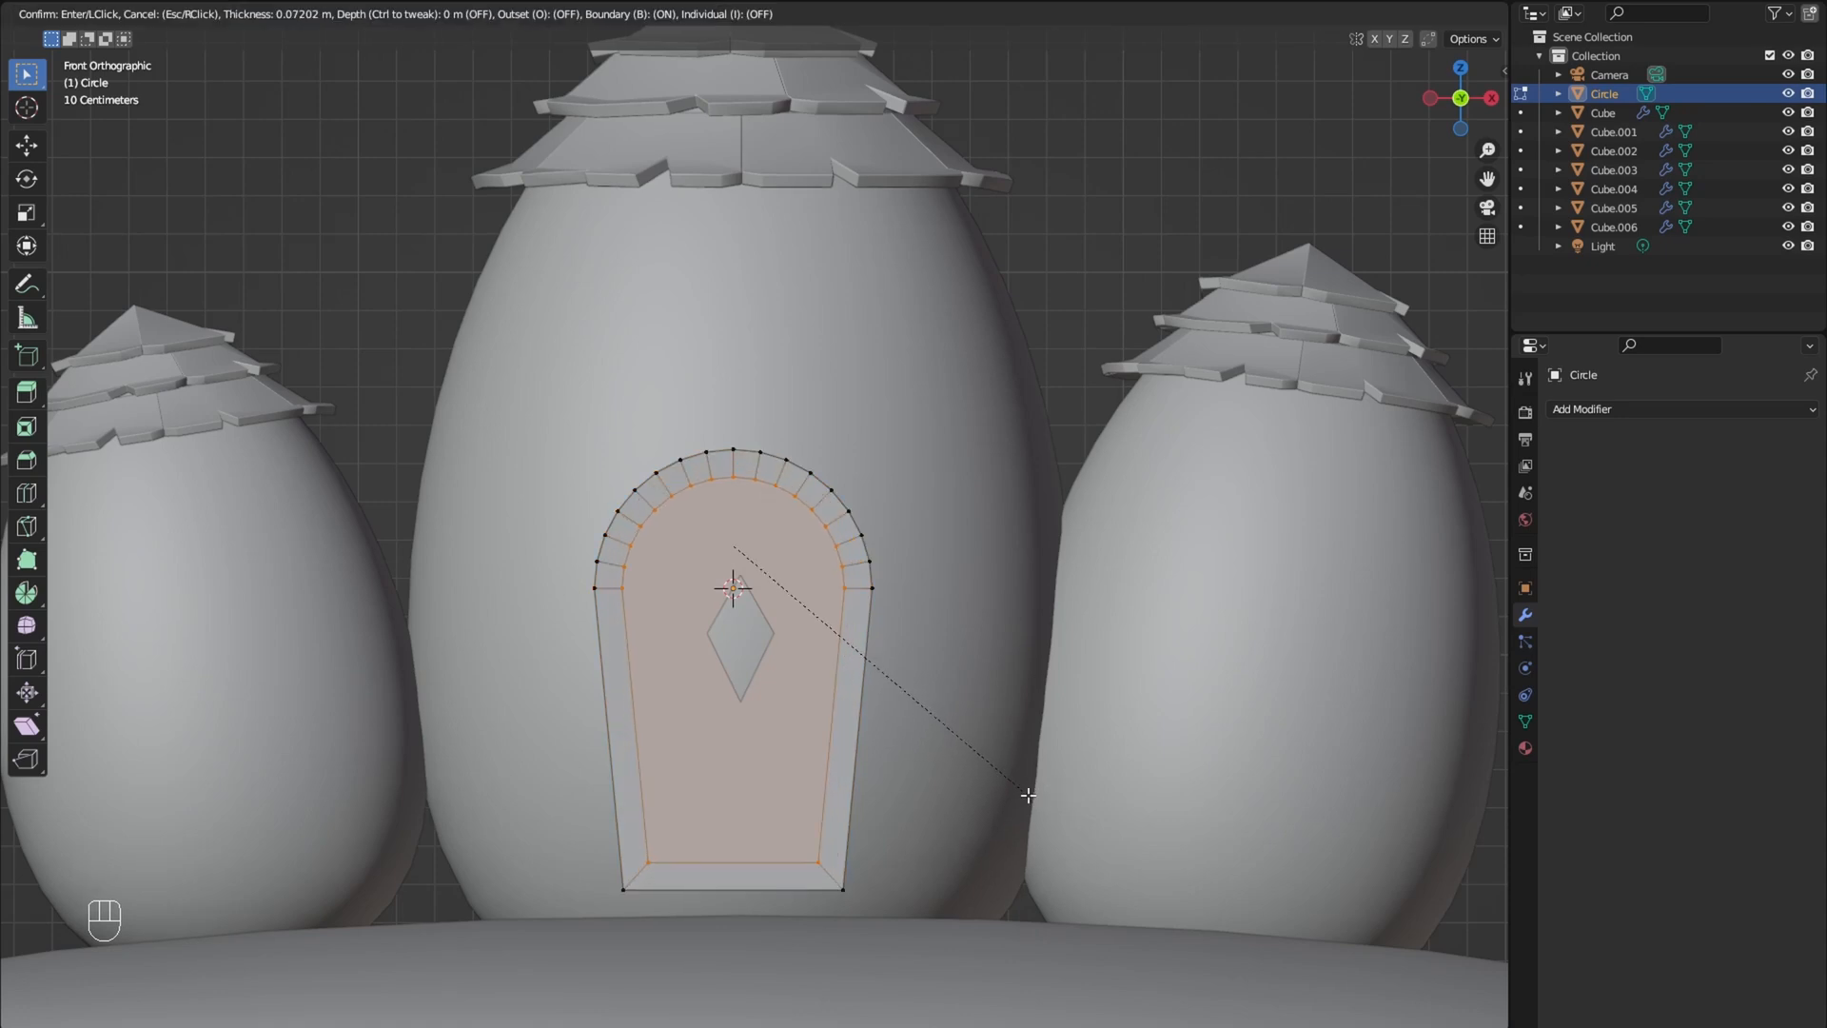
click(734, 588)
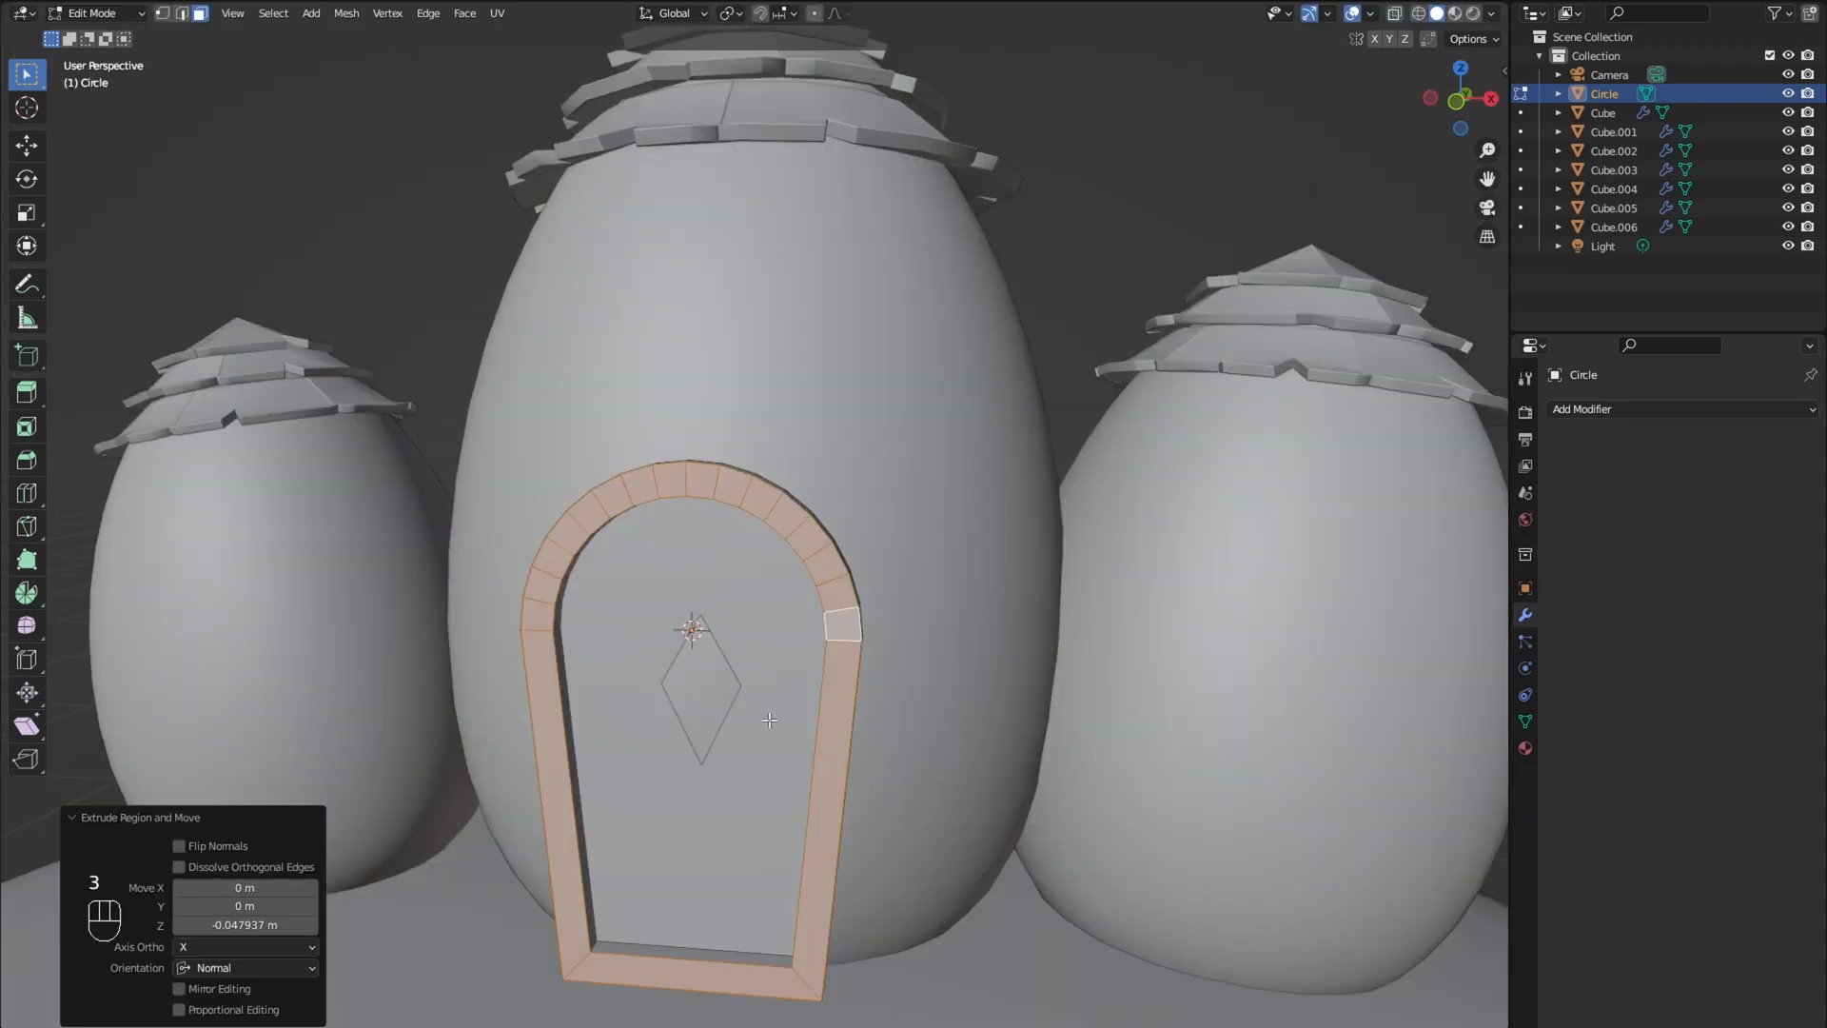
Step: Move the door forward onto the egg and knife-cut vertical plank lines across it
key(ctrl+b)
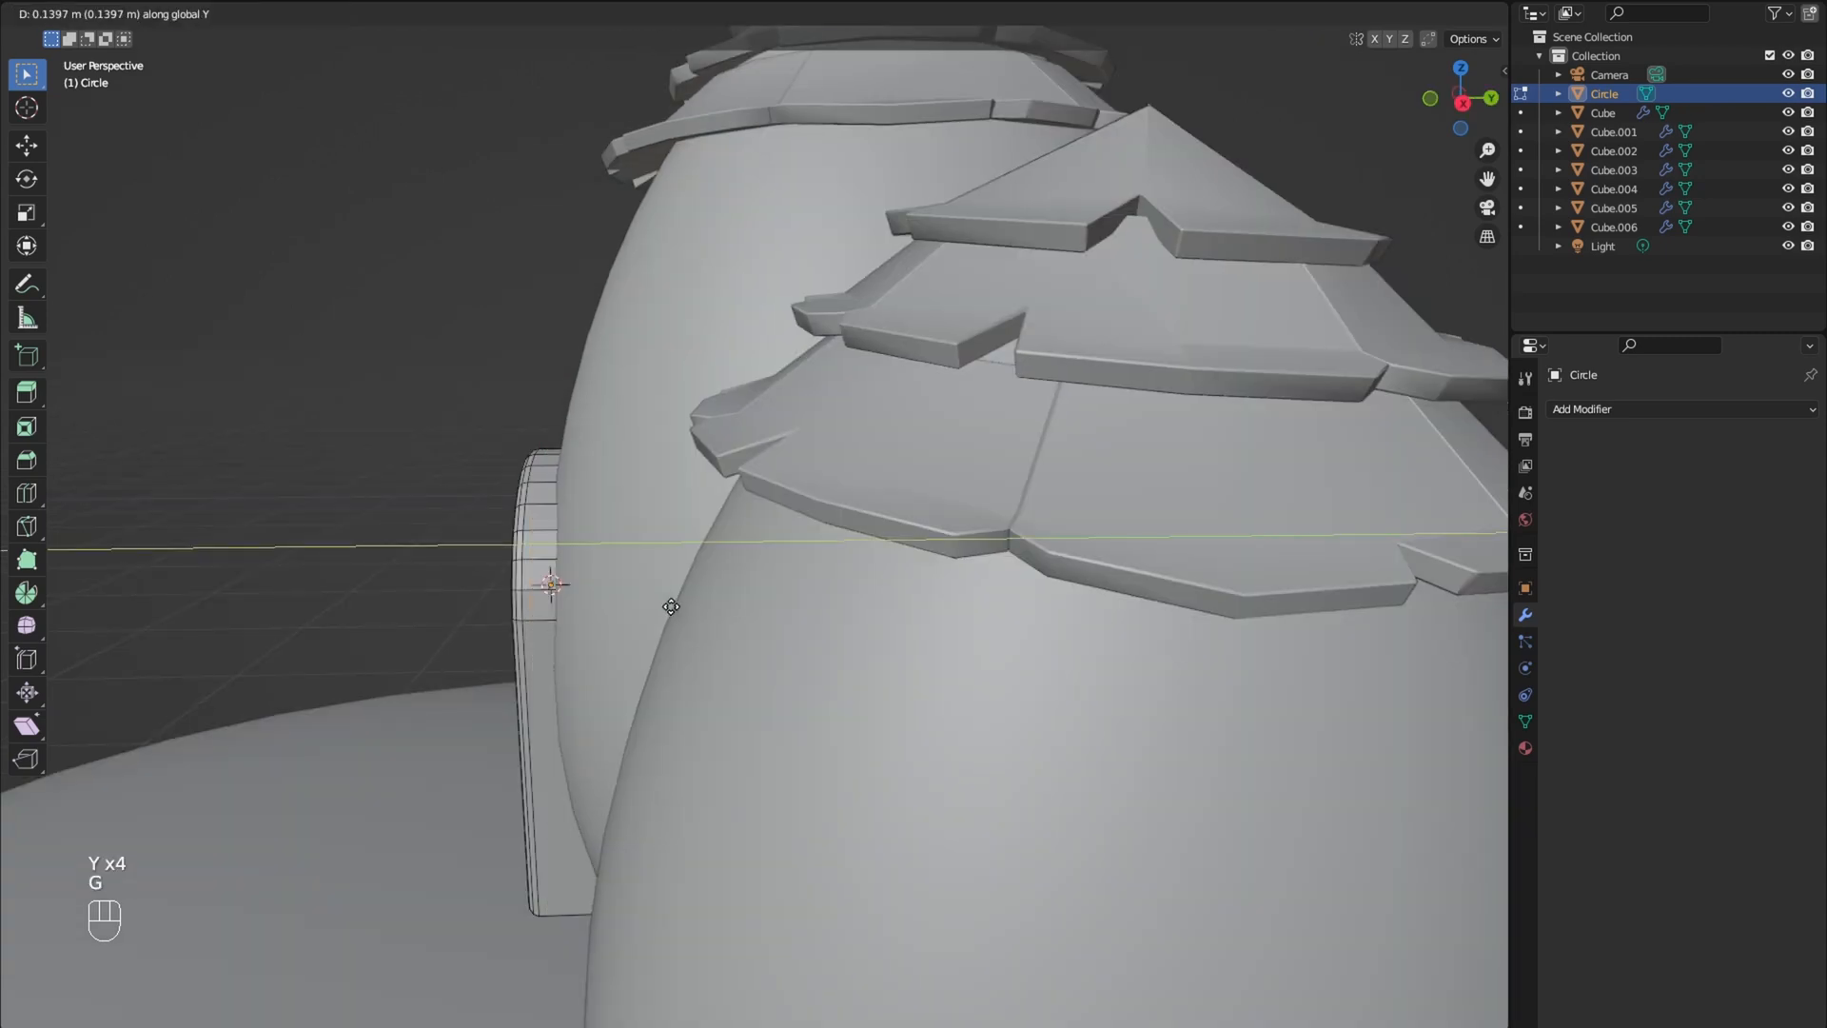
key(Return)
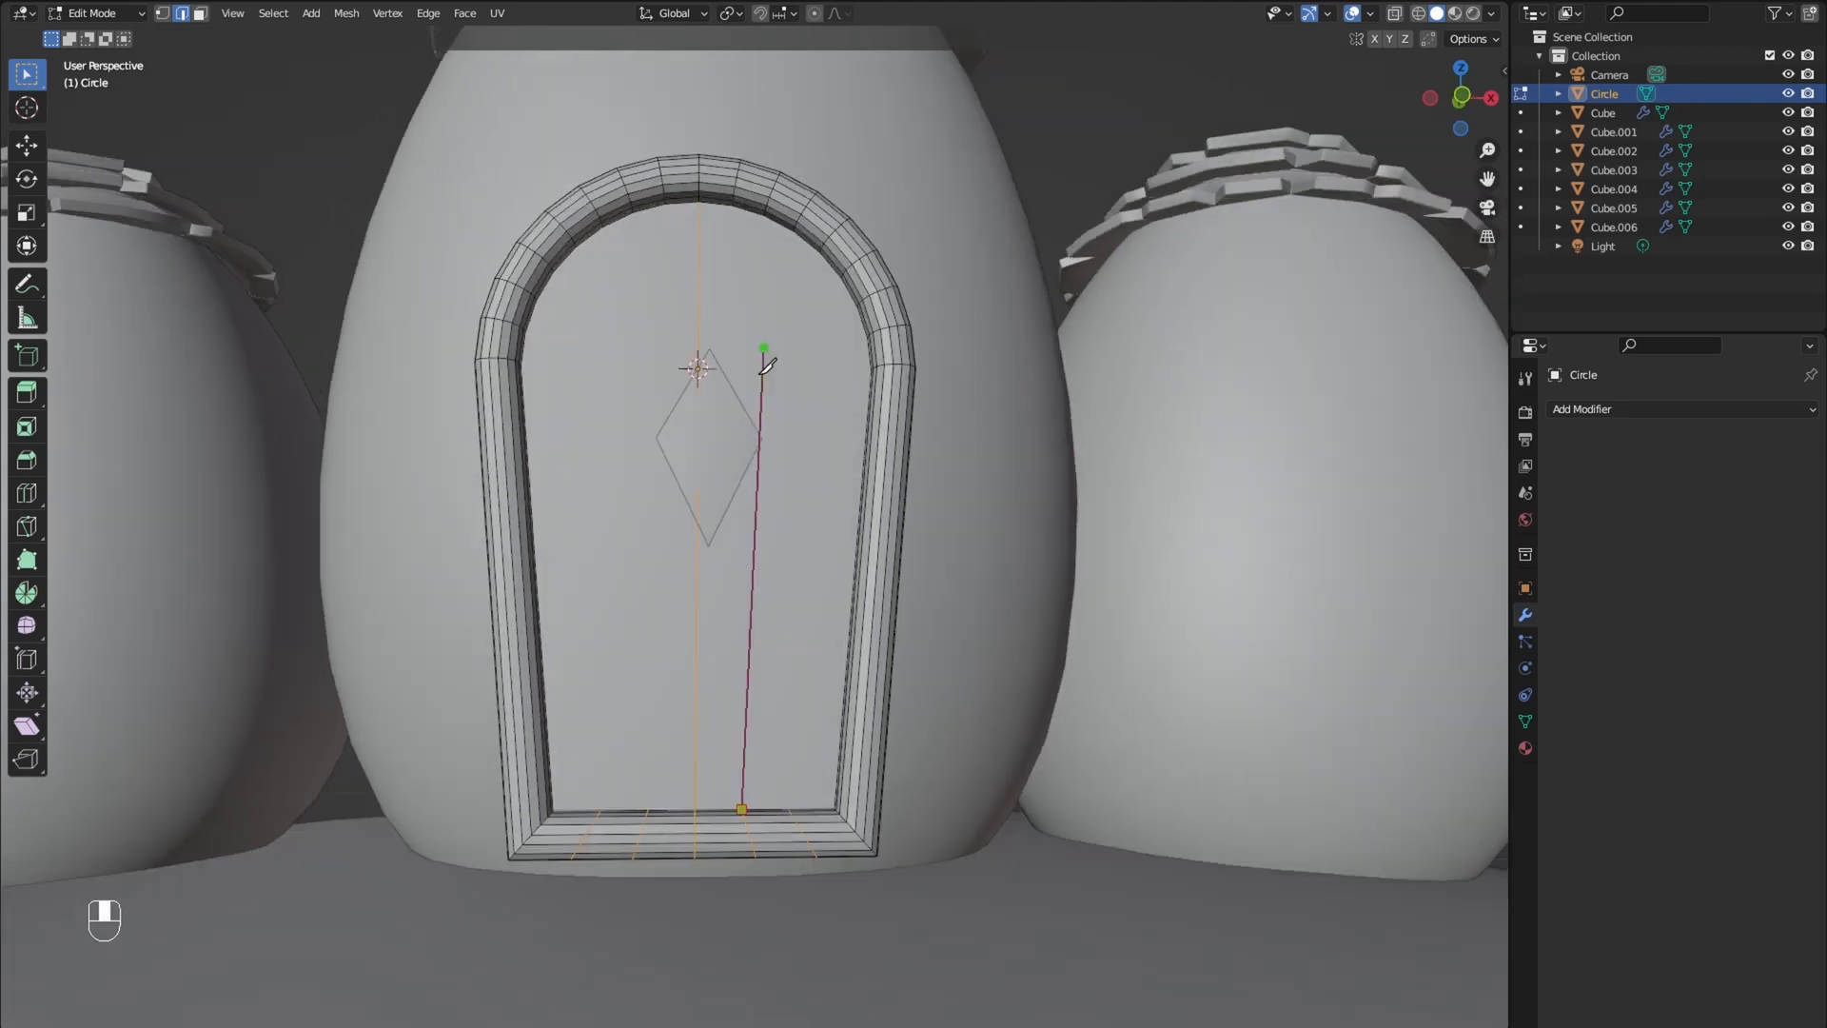
key(k)
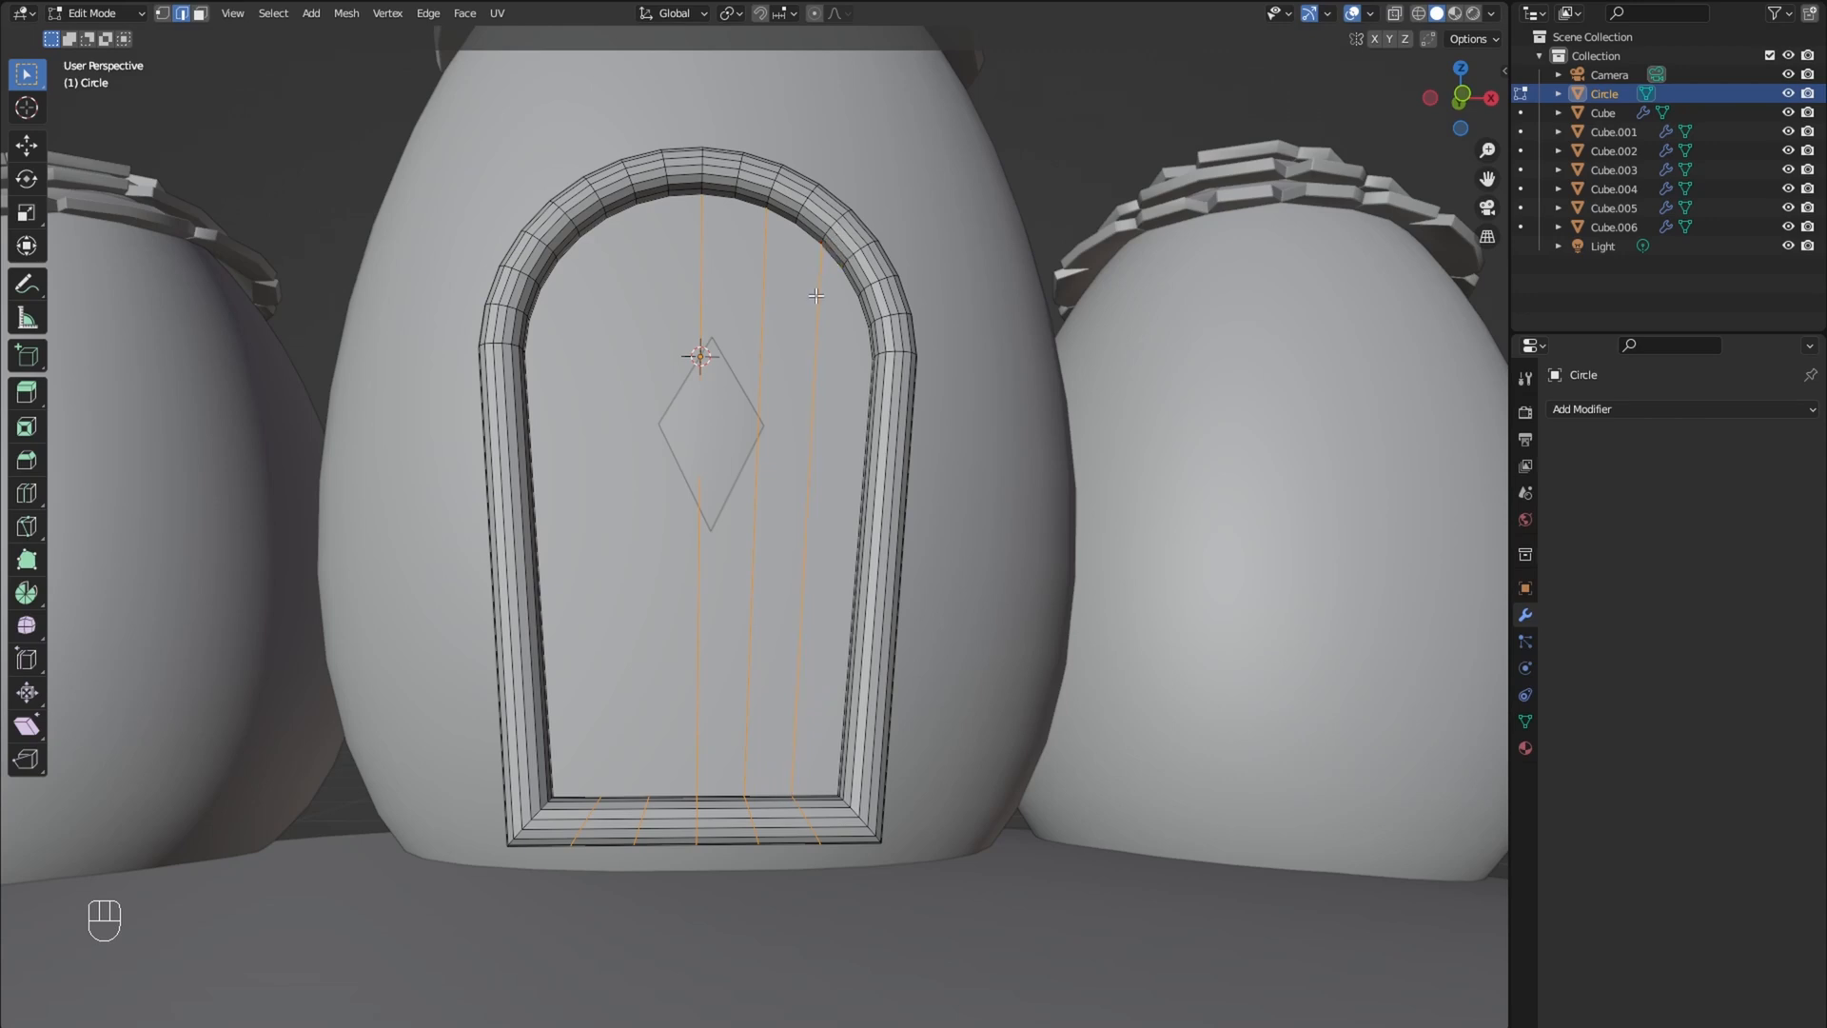
key(k)
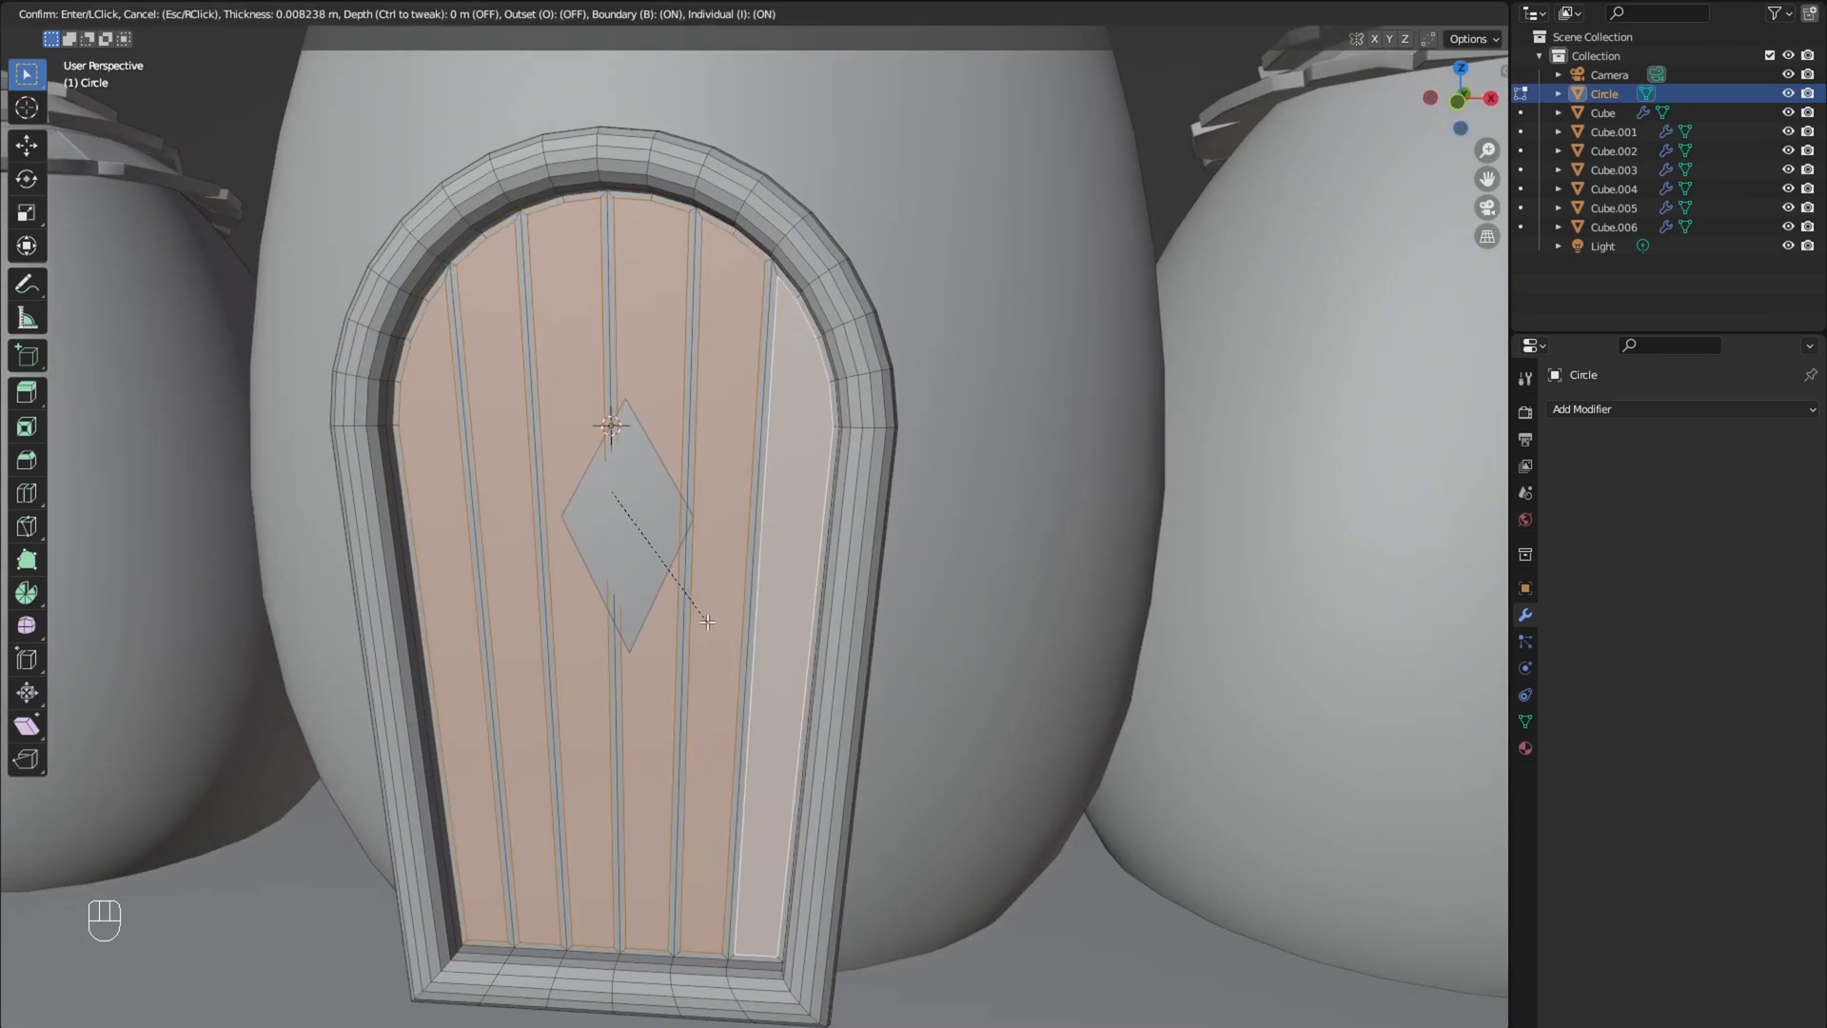
mouse_move(694, 632)
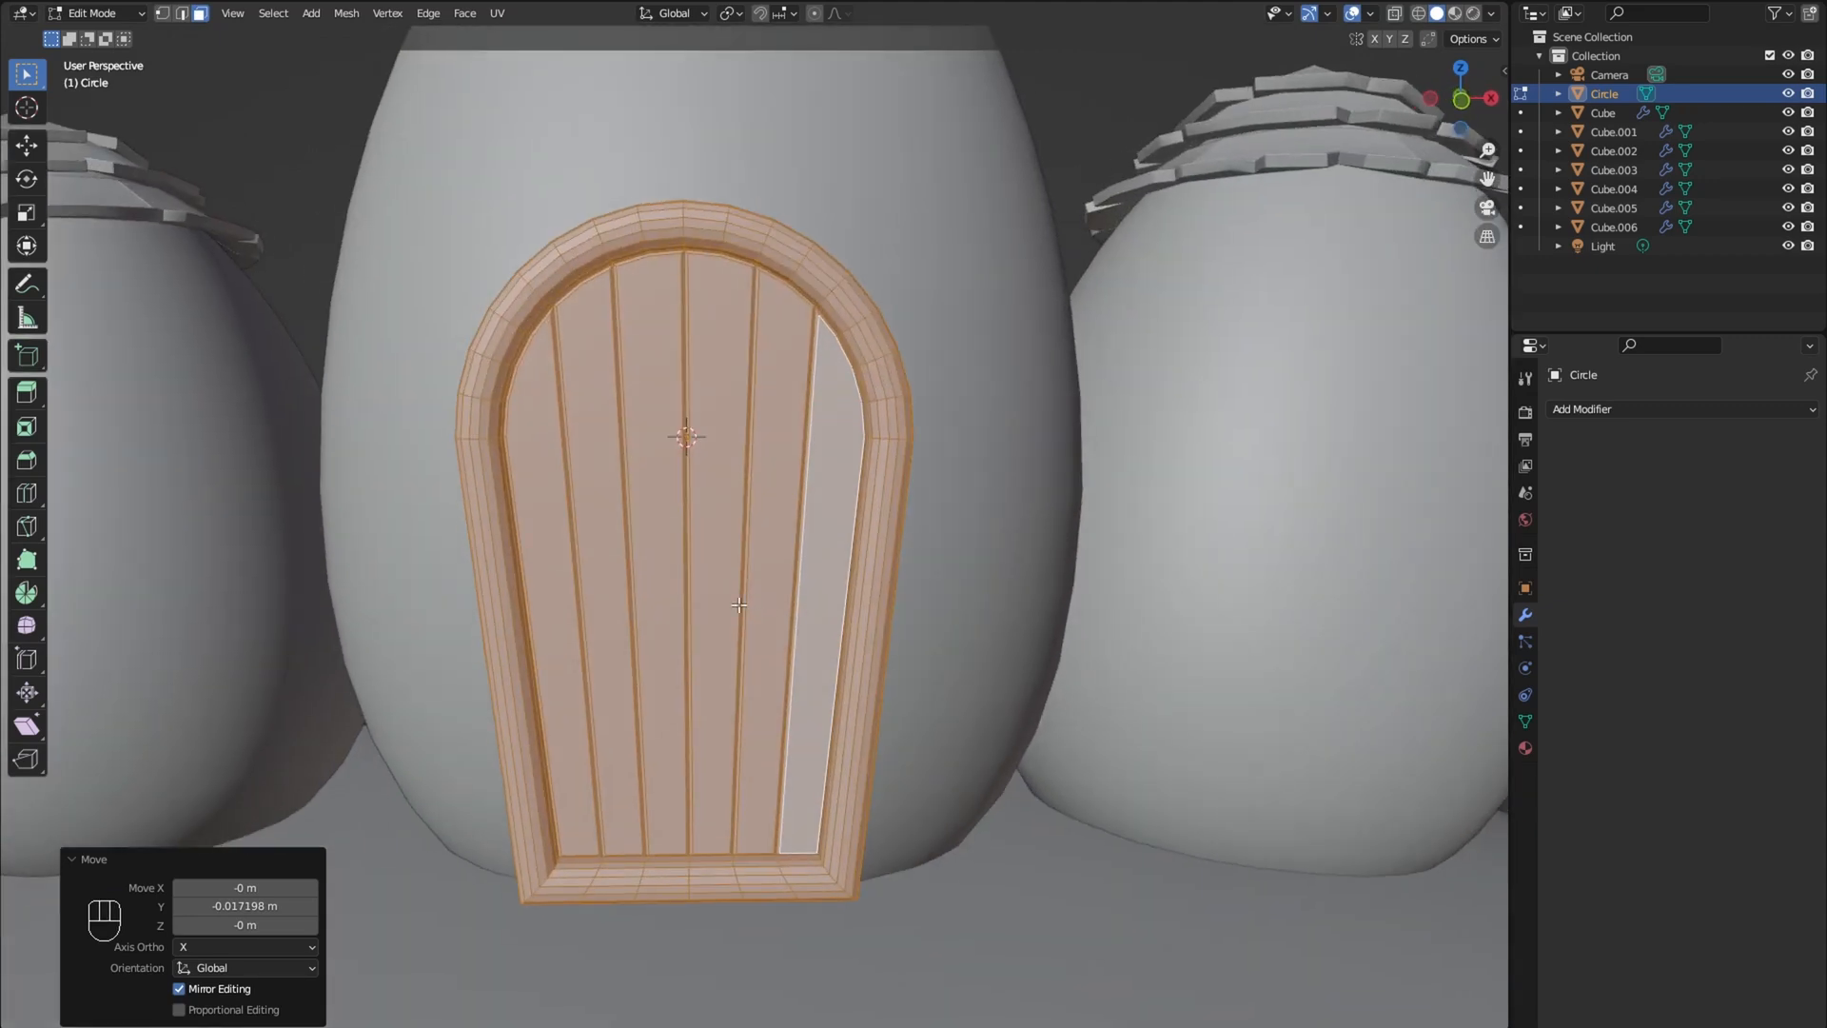
mouse_move(912, 421)
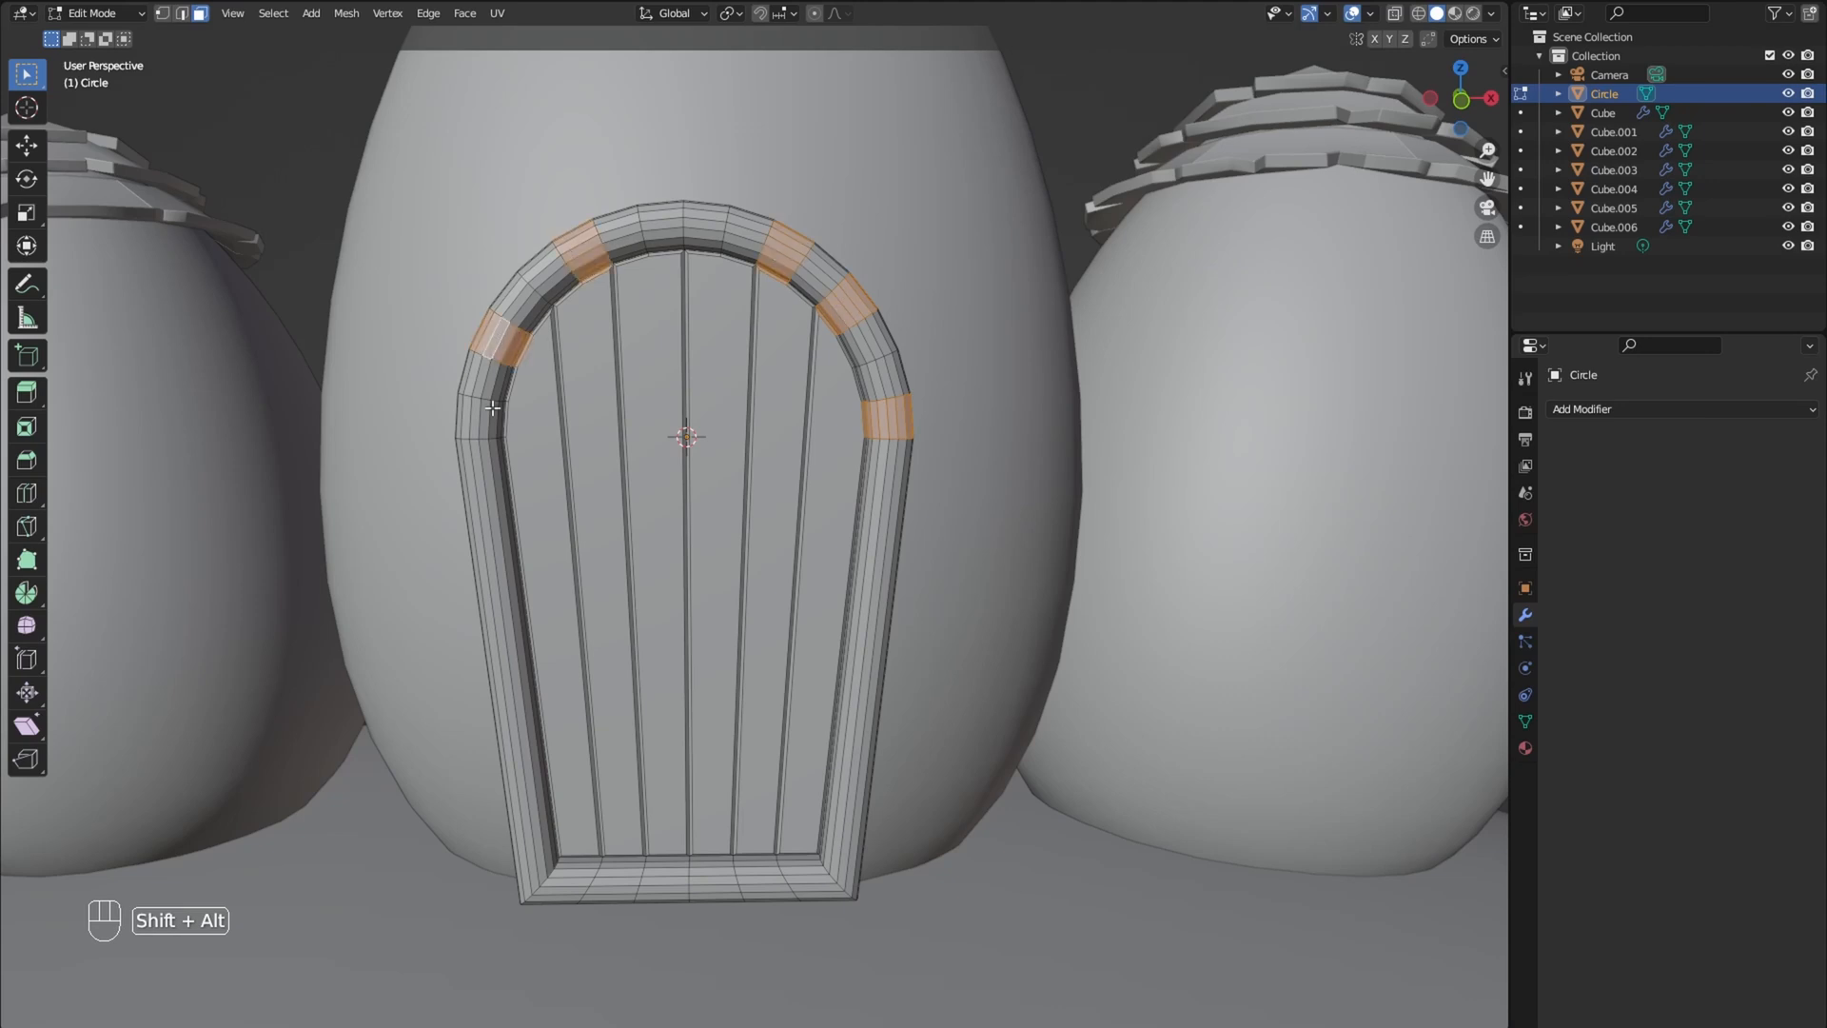
Step: Raise chunky blocks around the door arch and undo the final extra extrusion
click(484, 426)
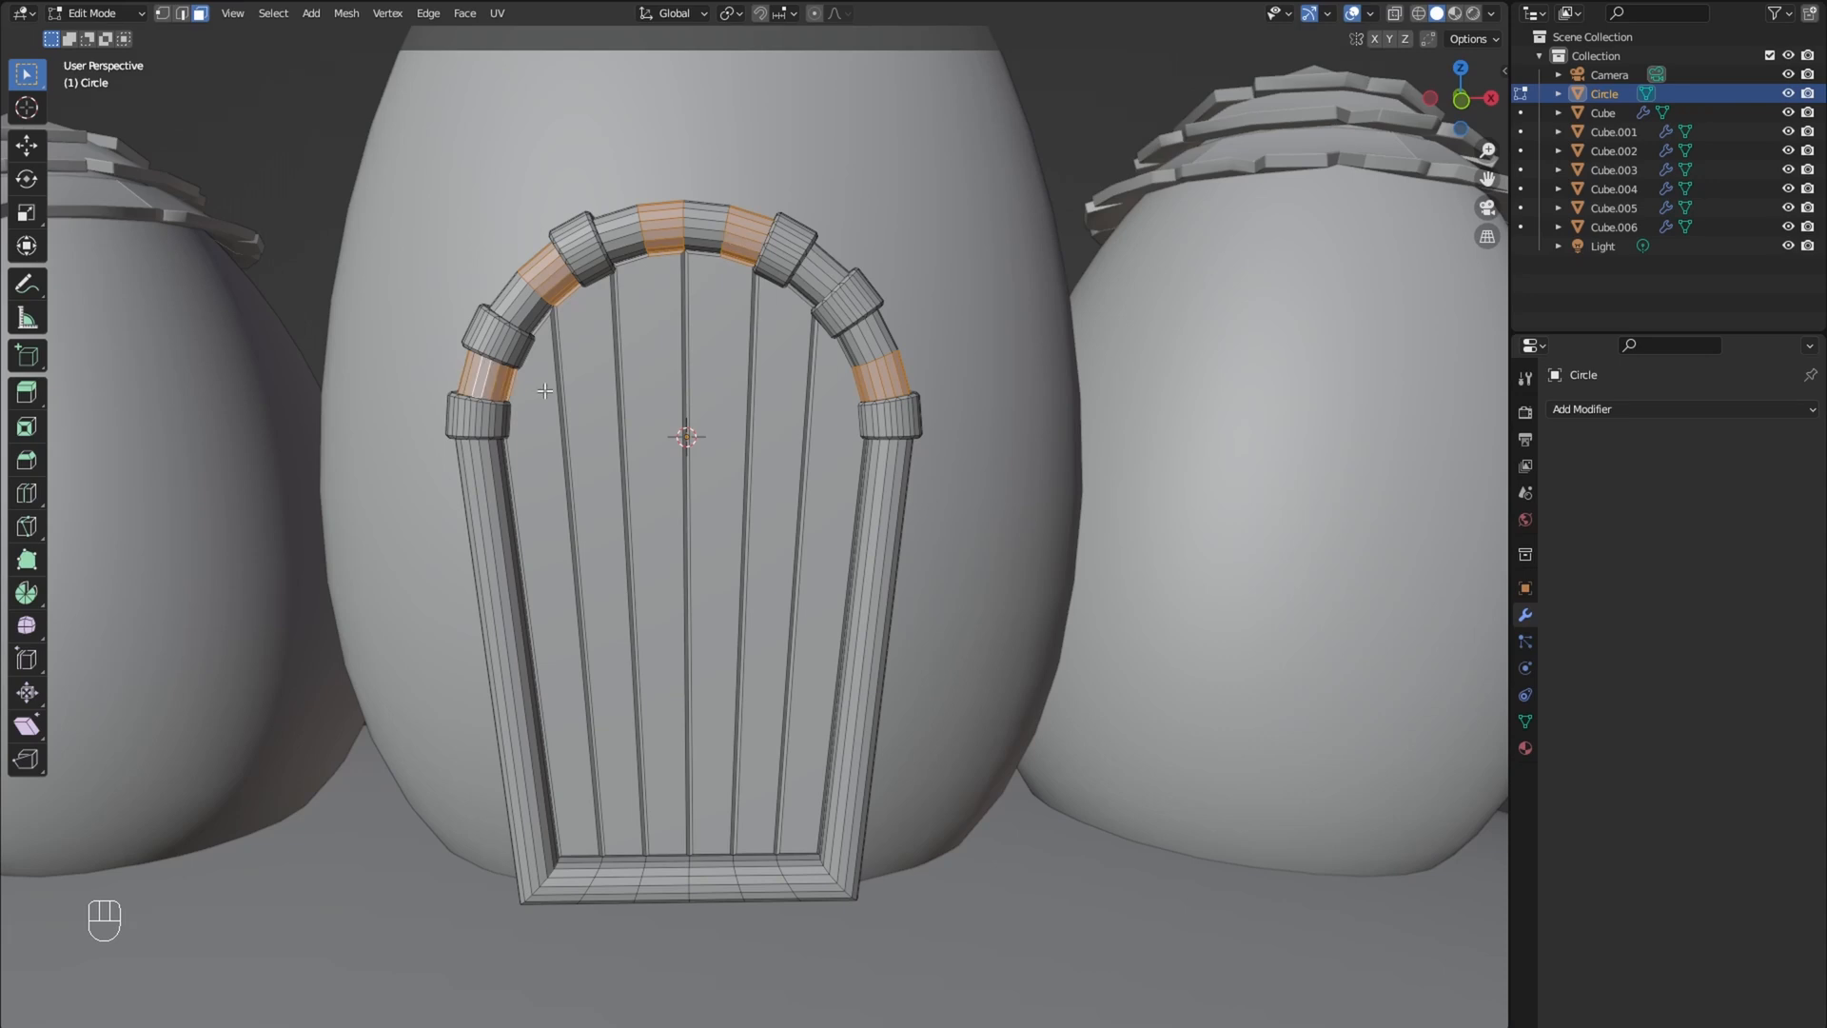
click(530, 408)
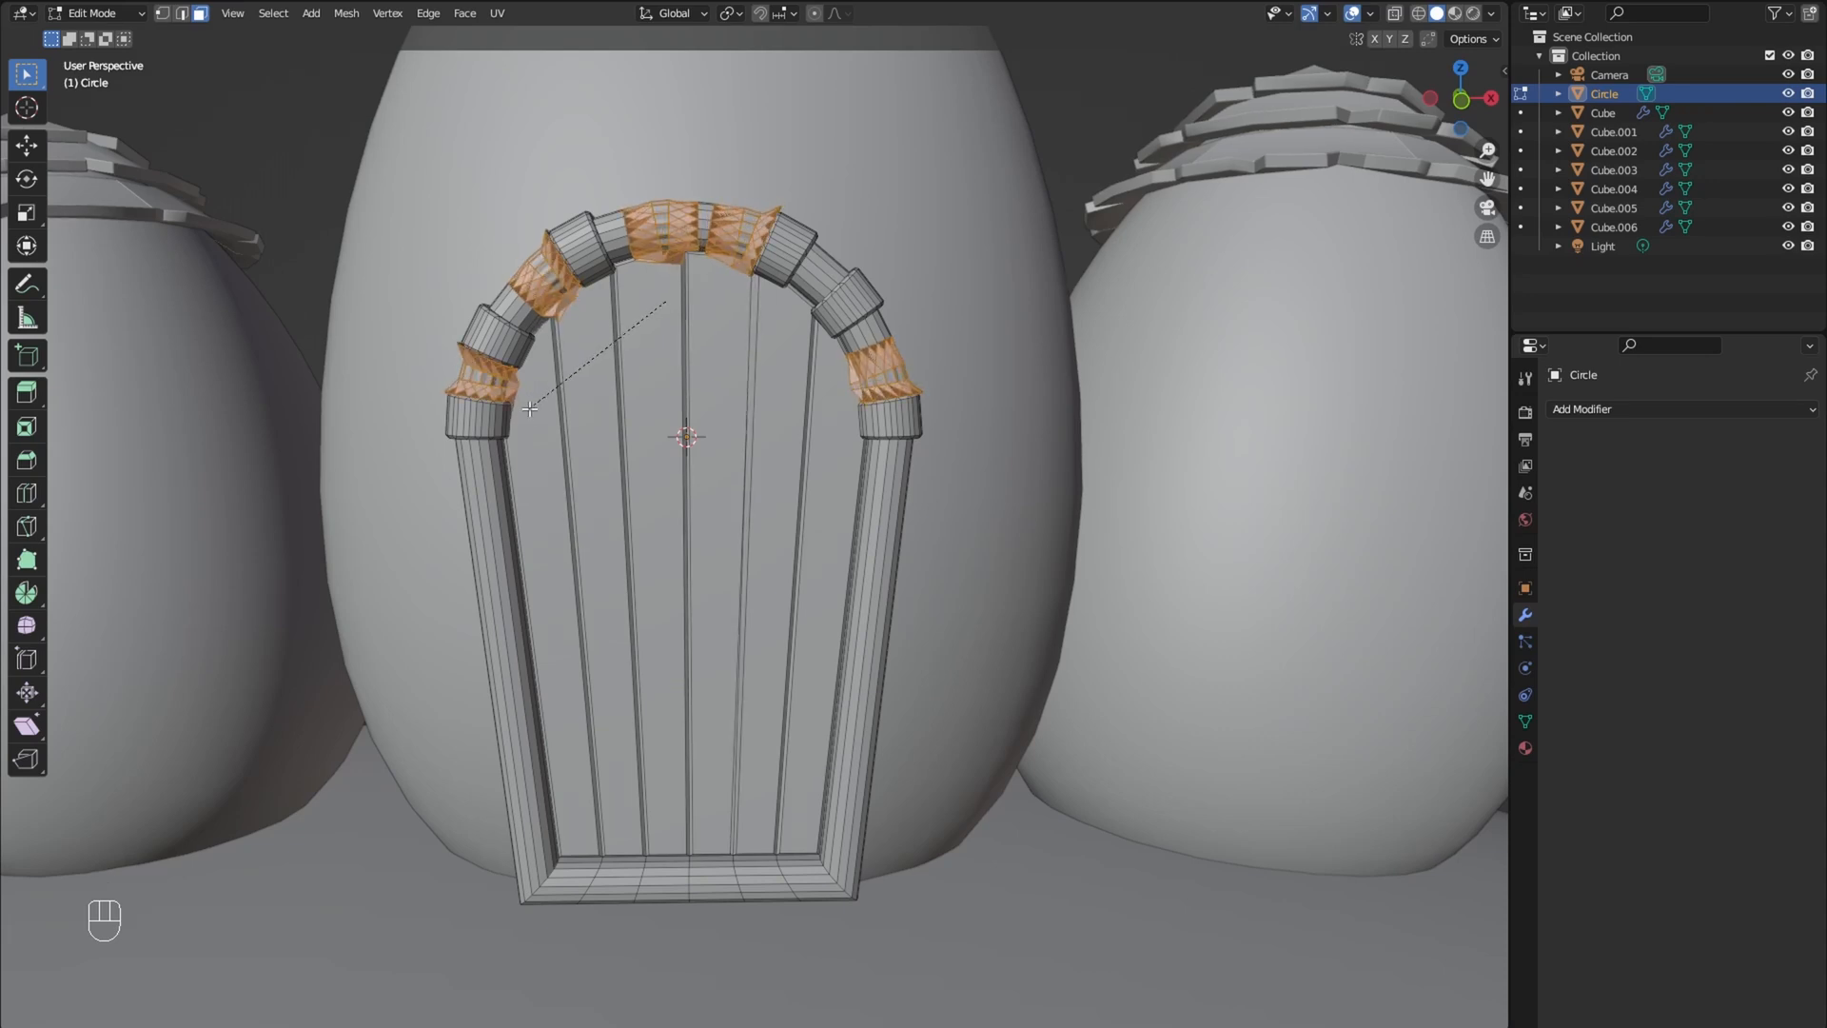
key(ctrl+z)
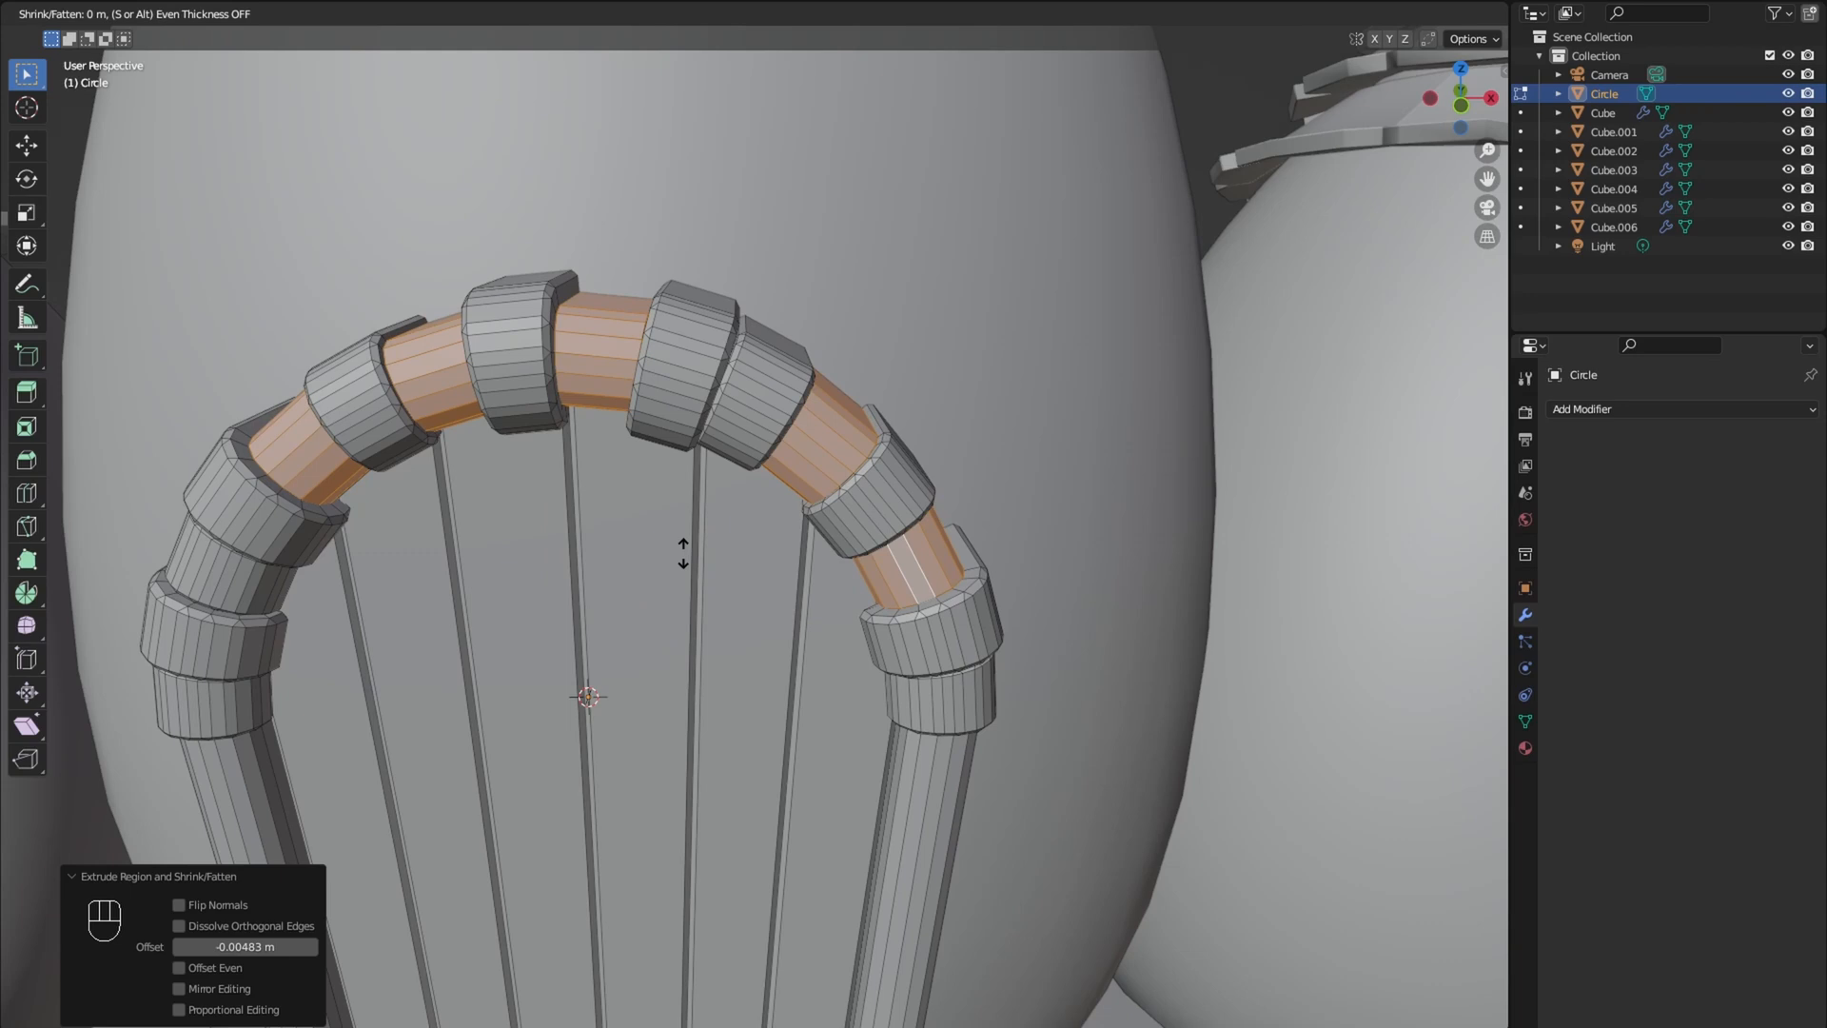
key(ctrl+z)
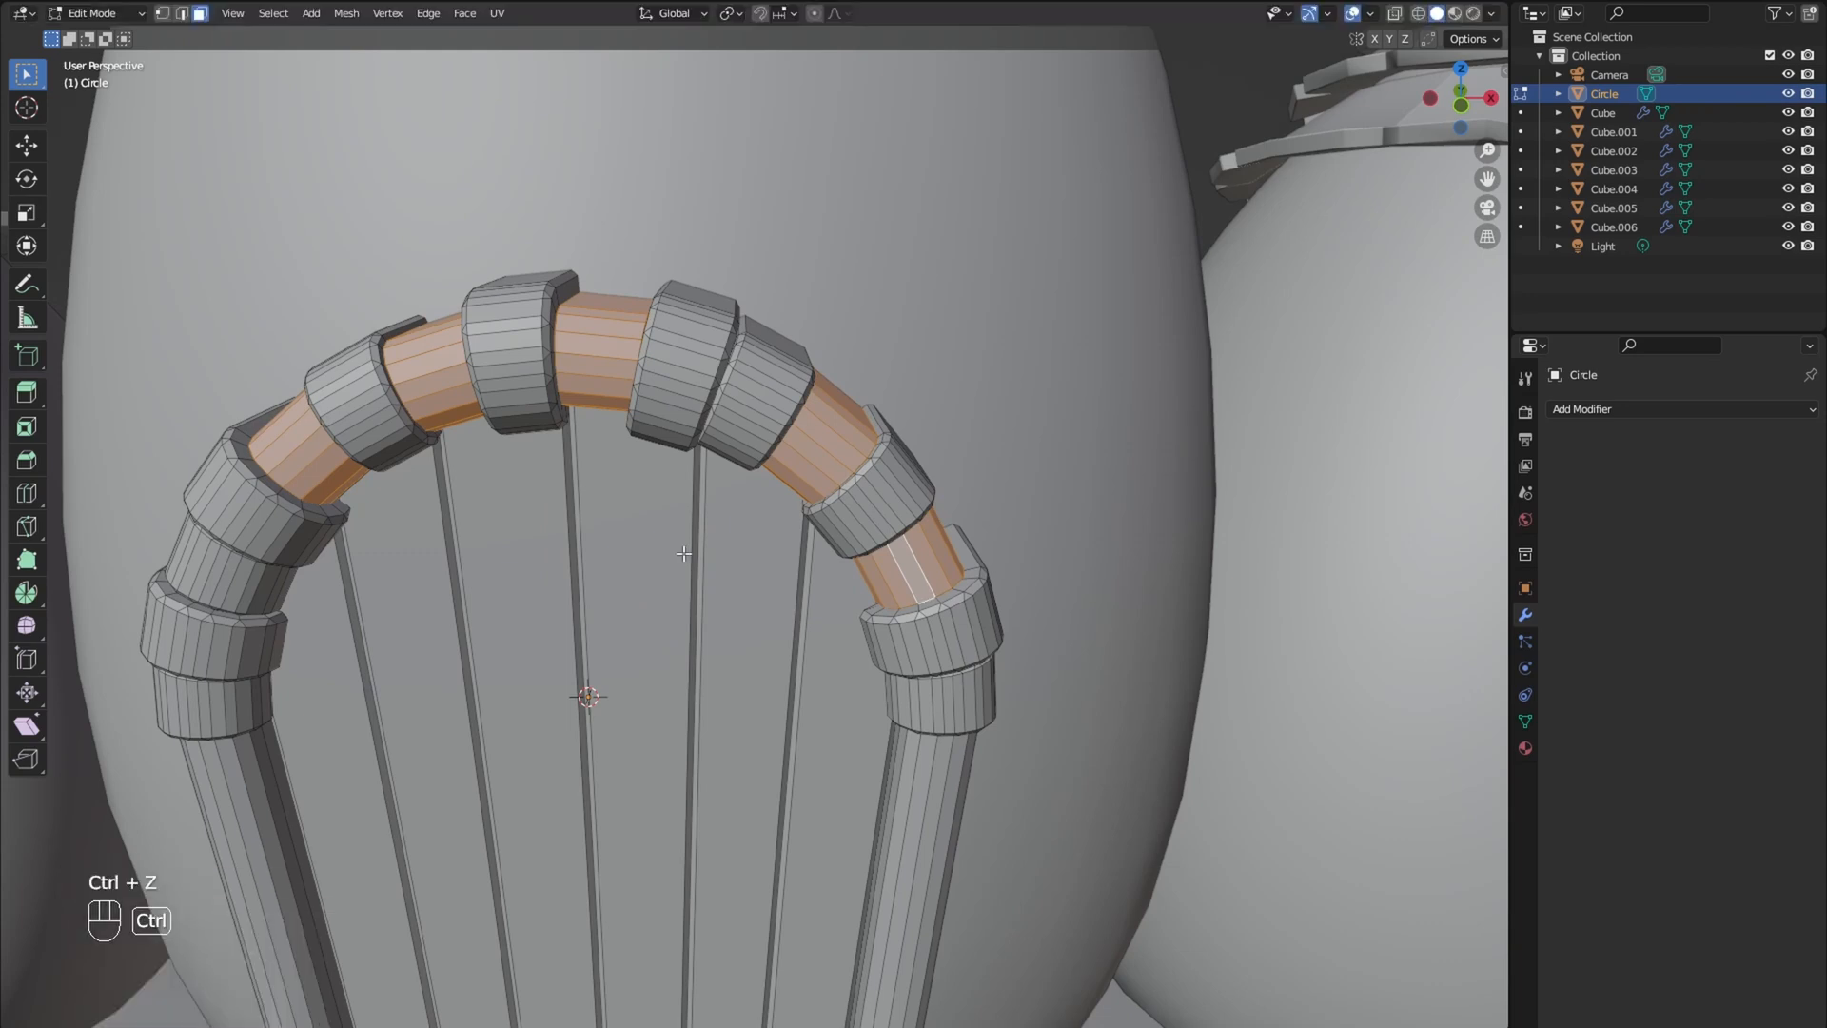
key(ctrl+b)
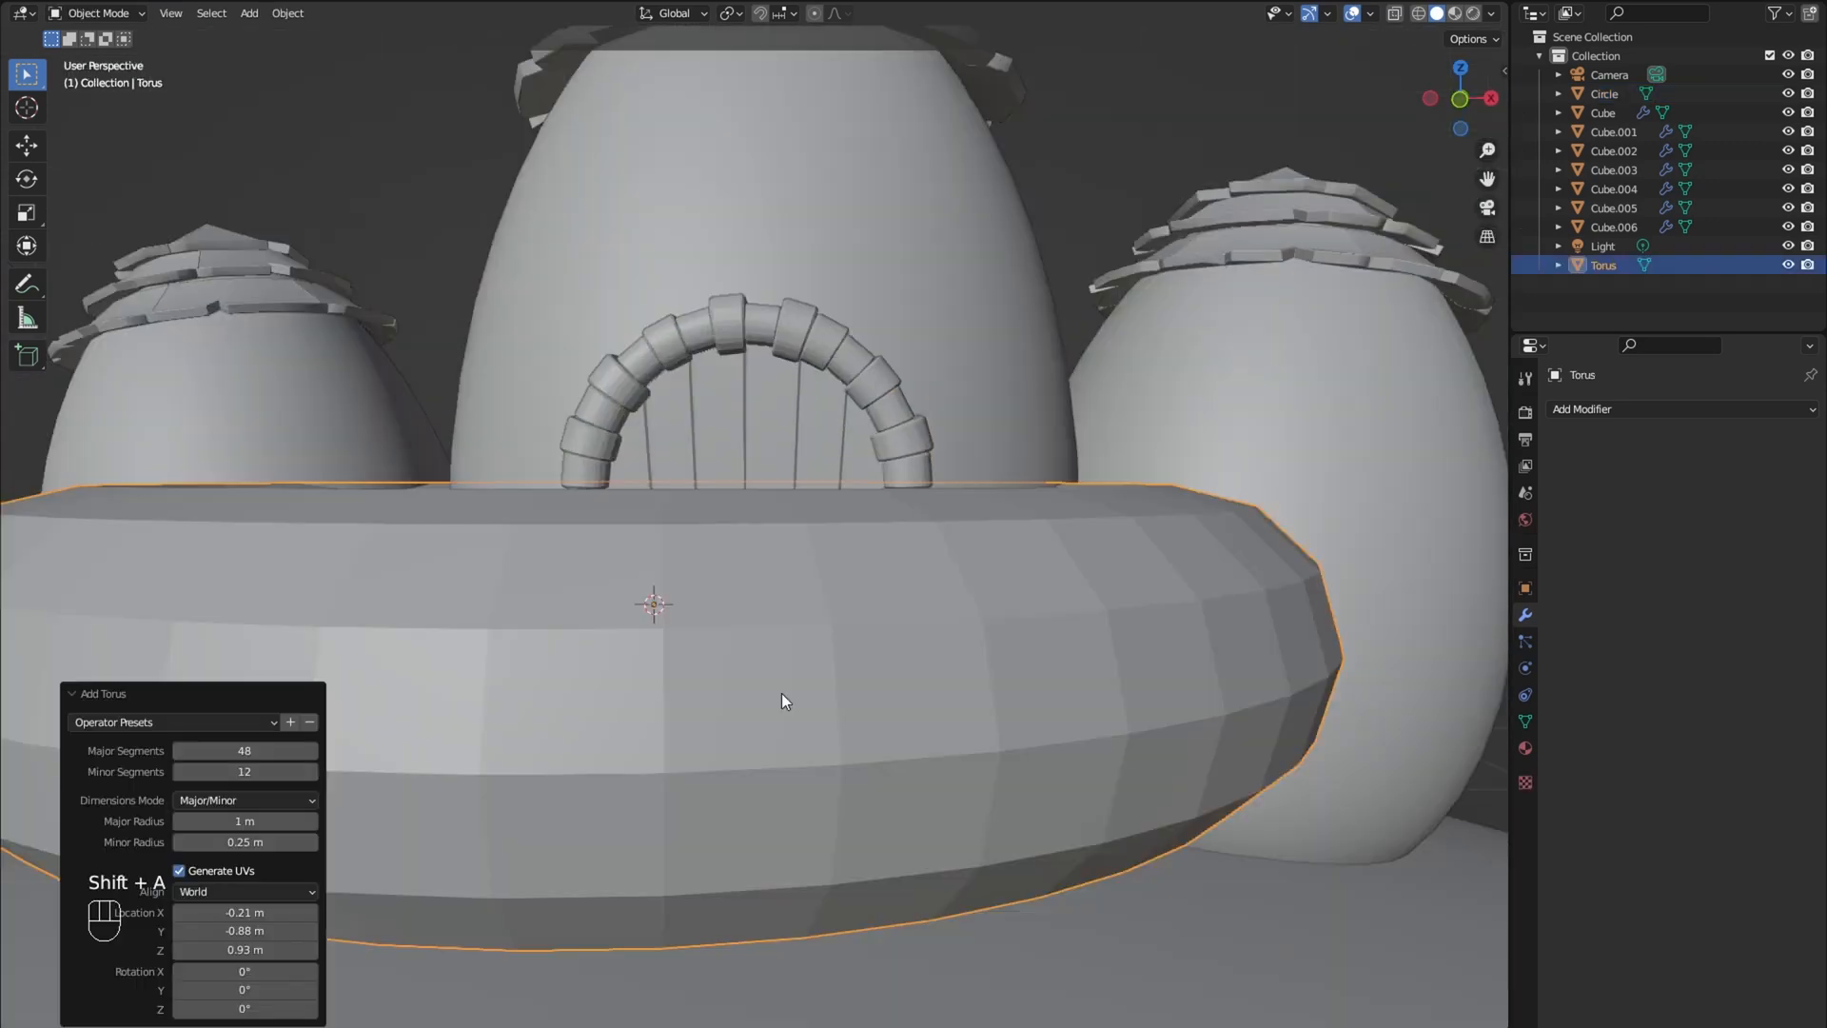
Step: Scale the new torus down into a flat ring and bring up the Add menu
key(s)
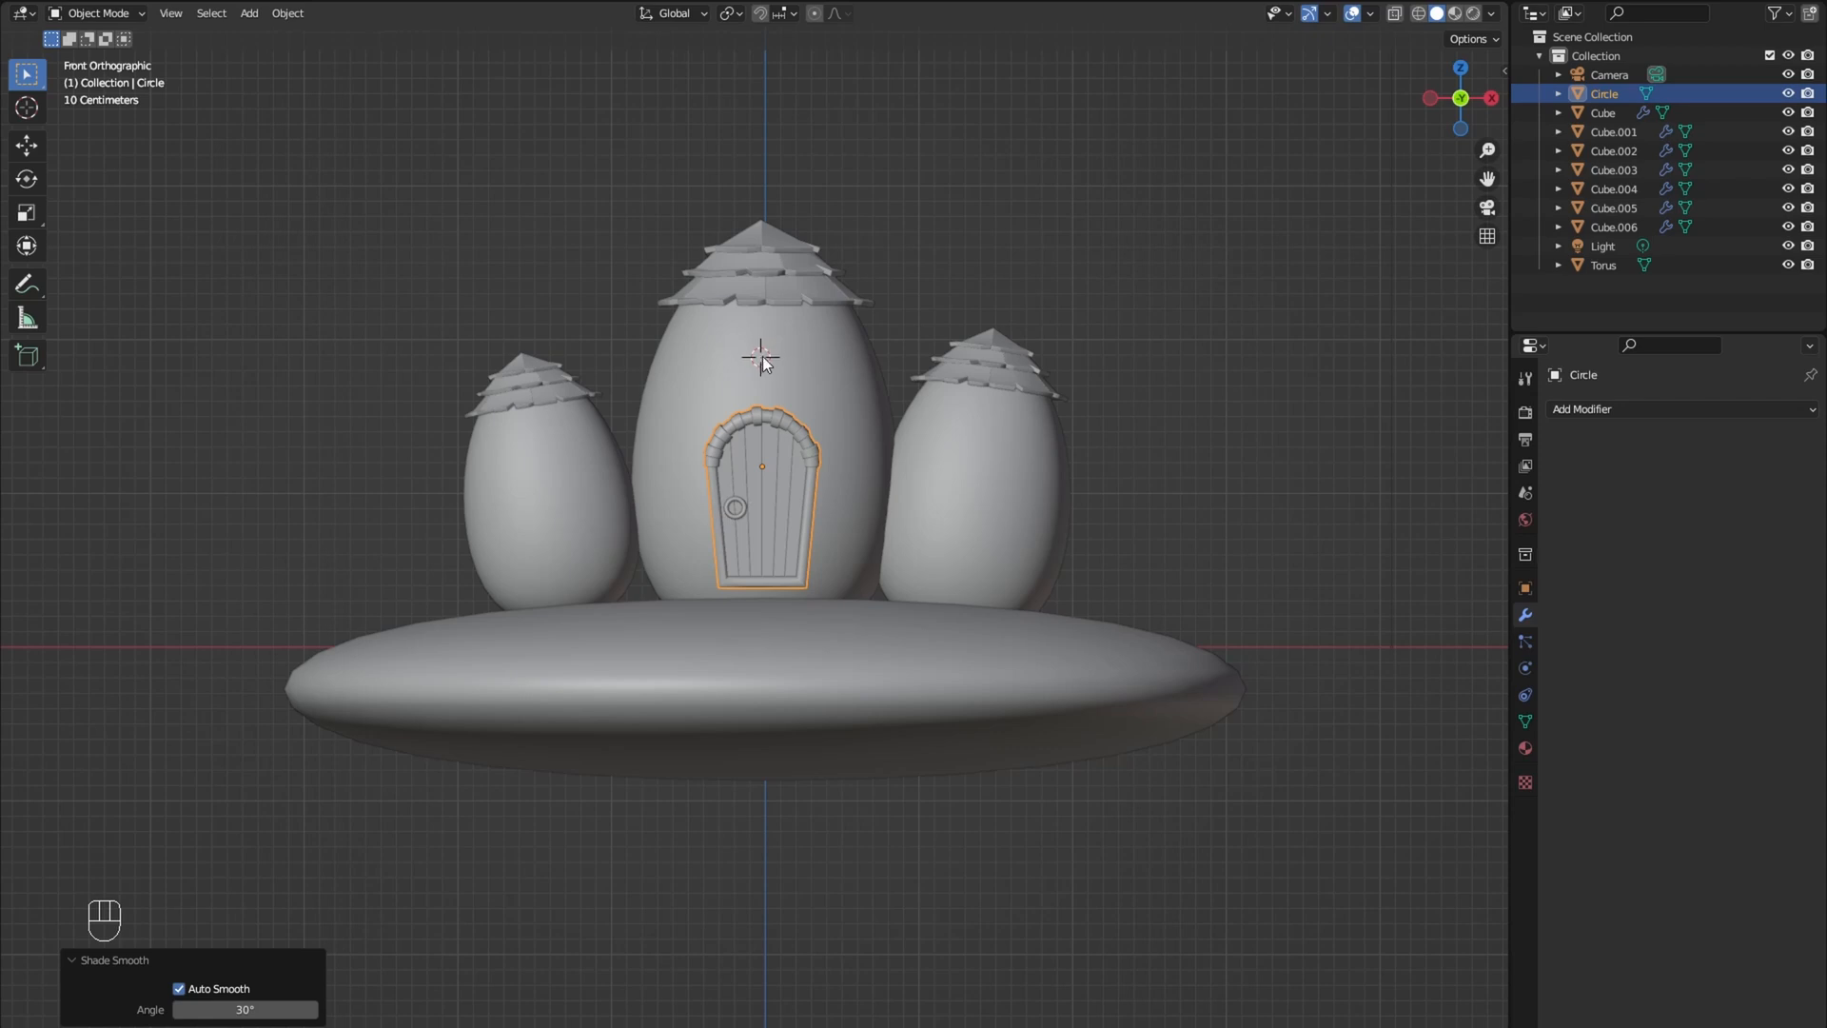
key(shift+a)
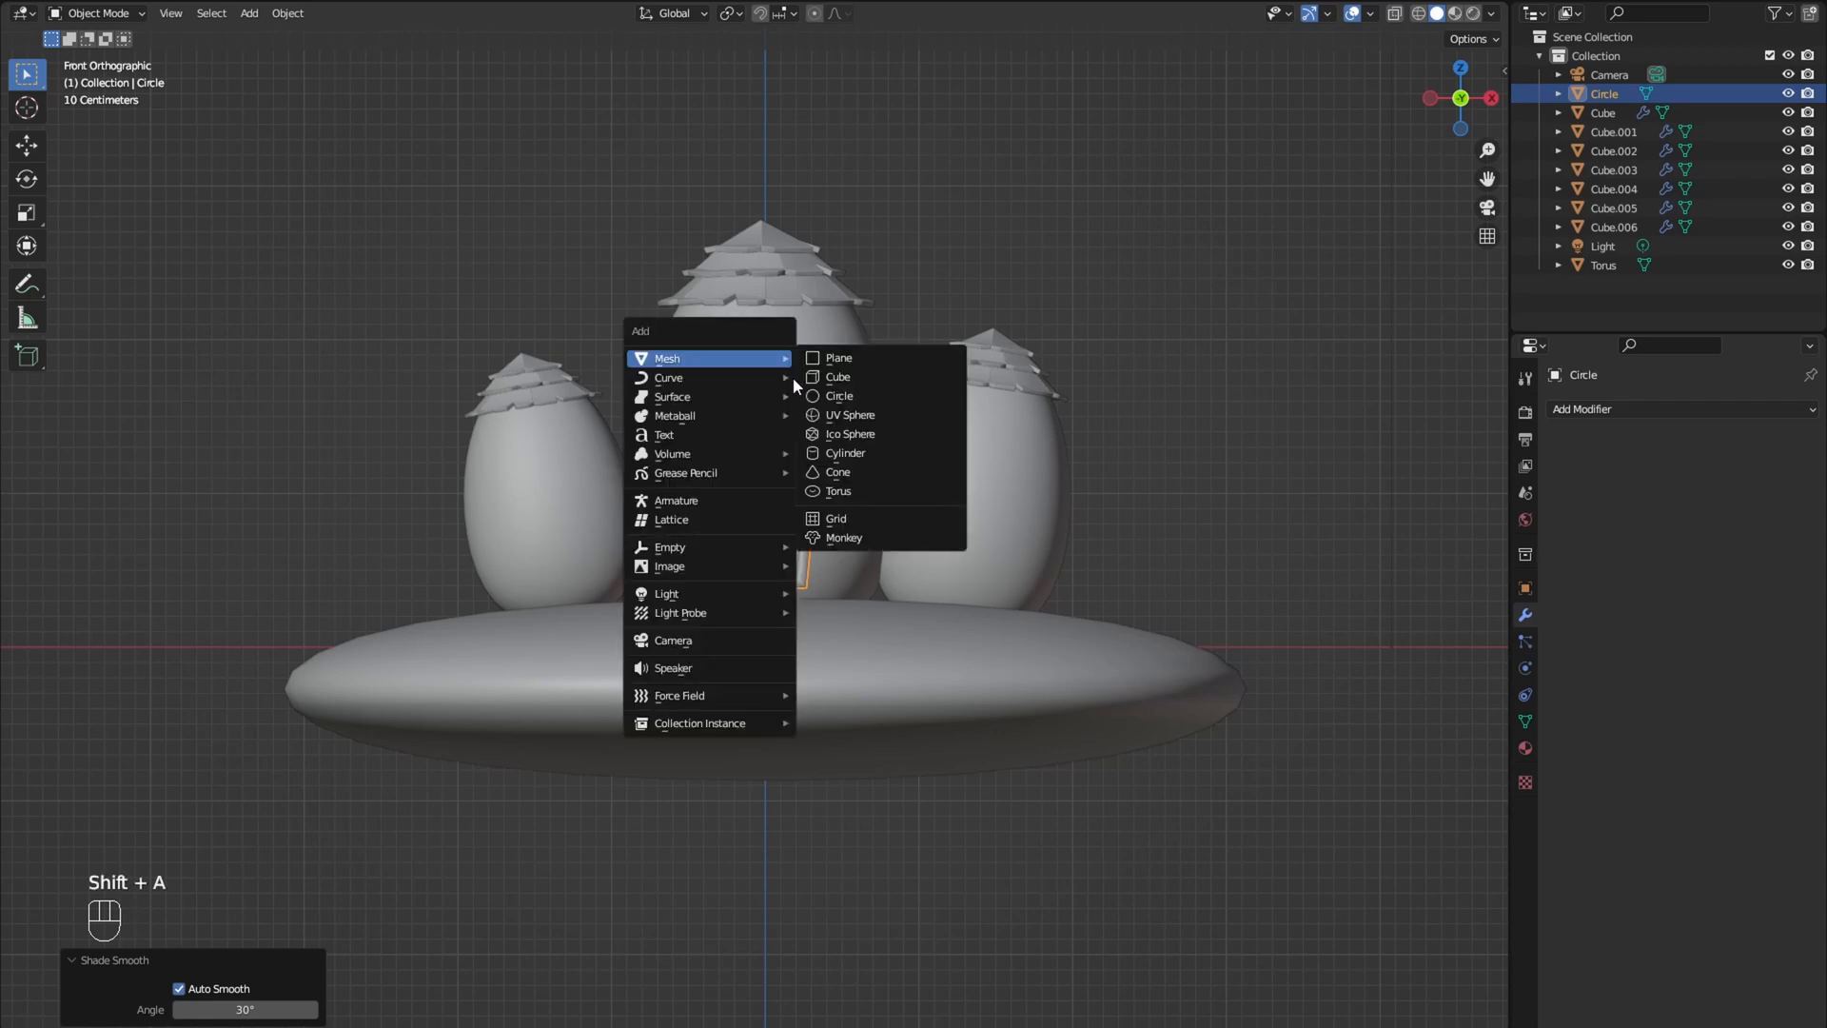
mouse_move(777, 370)
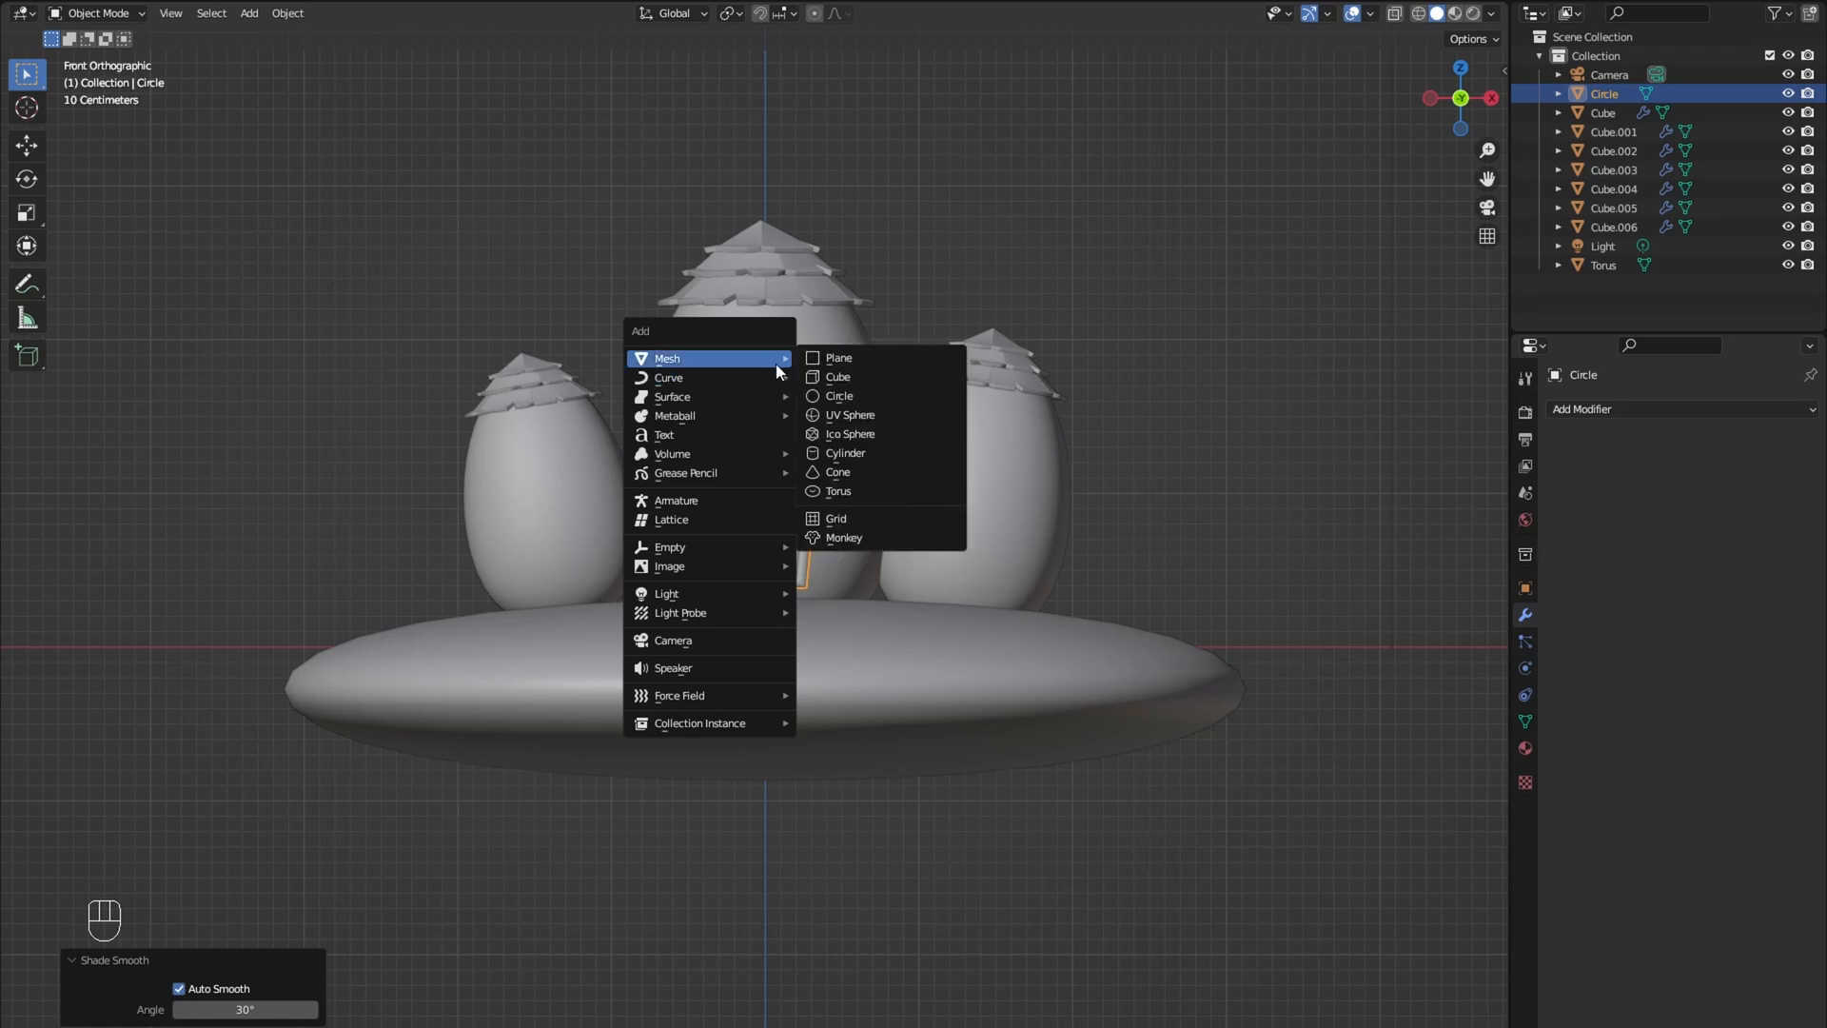
Step: Add a circle above the door and extrude it into a thick round window frame
click(838, 395)
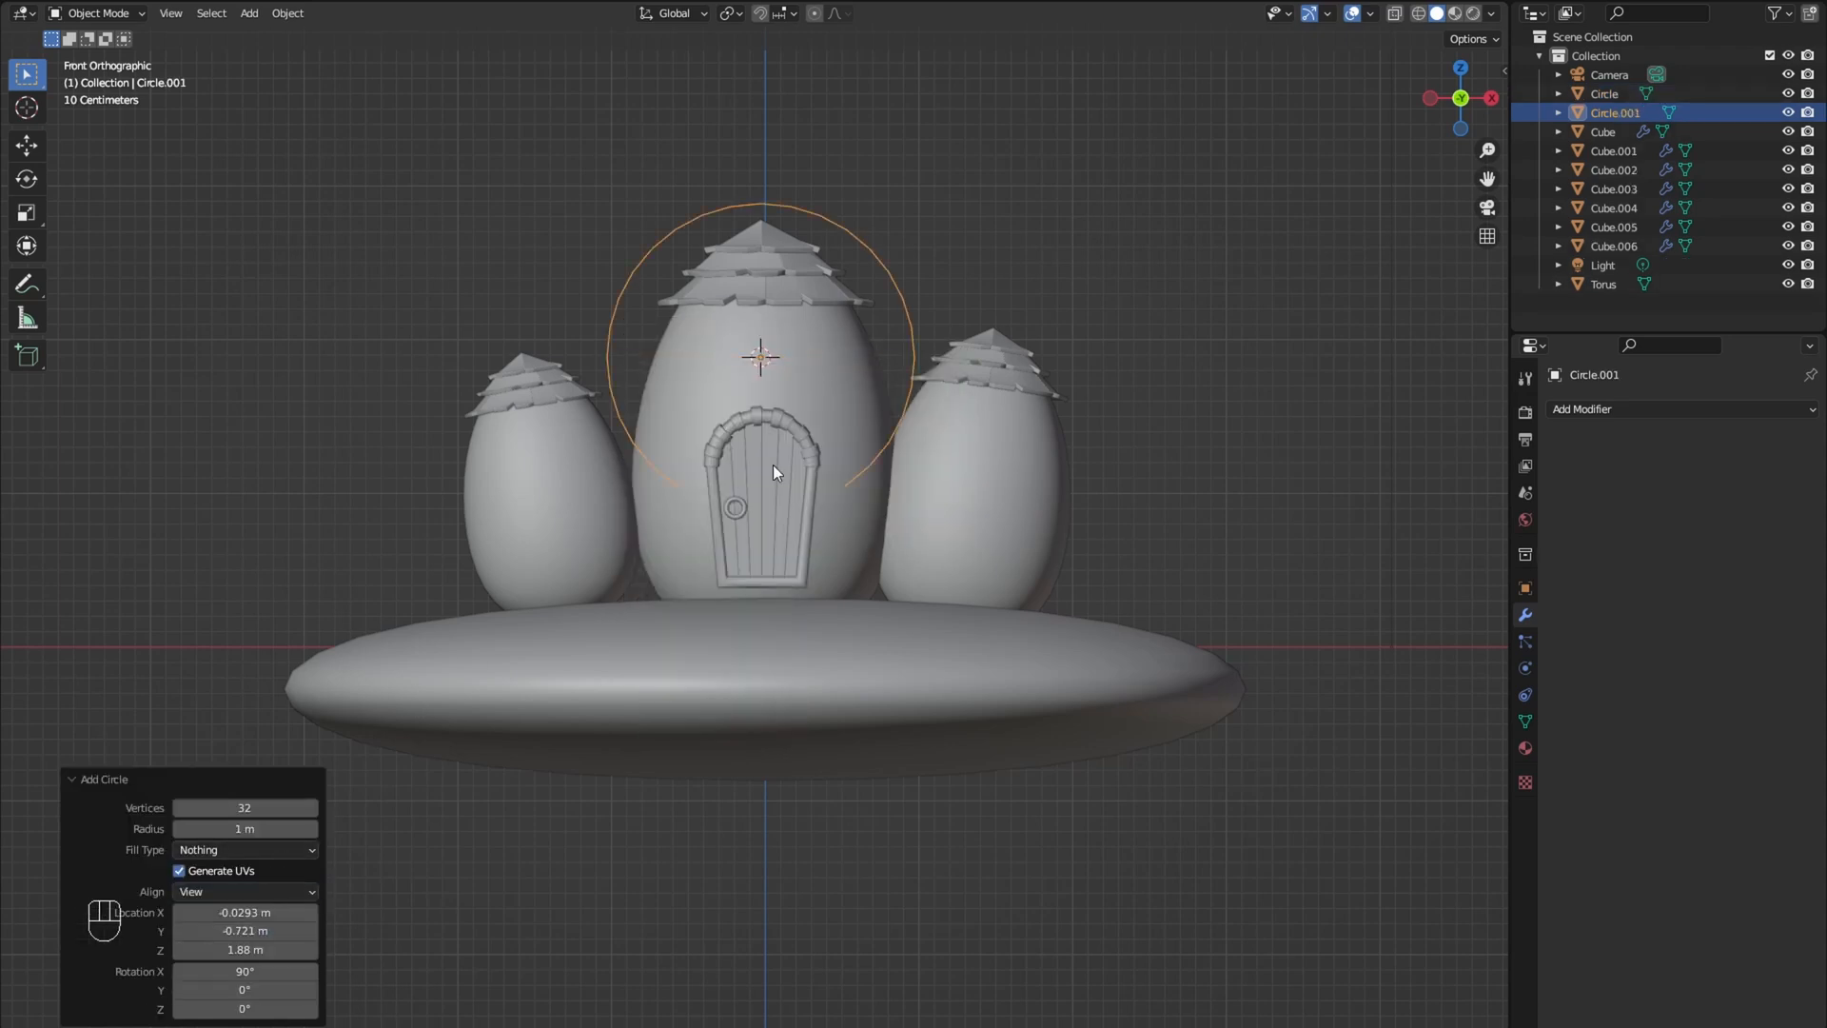
key(s)
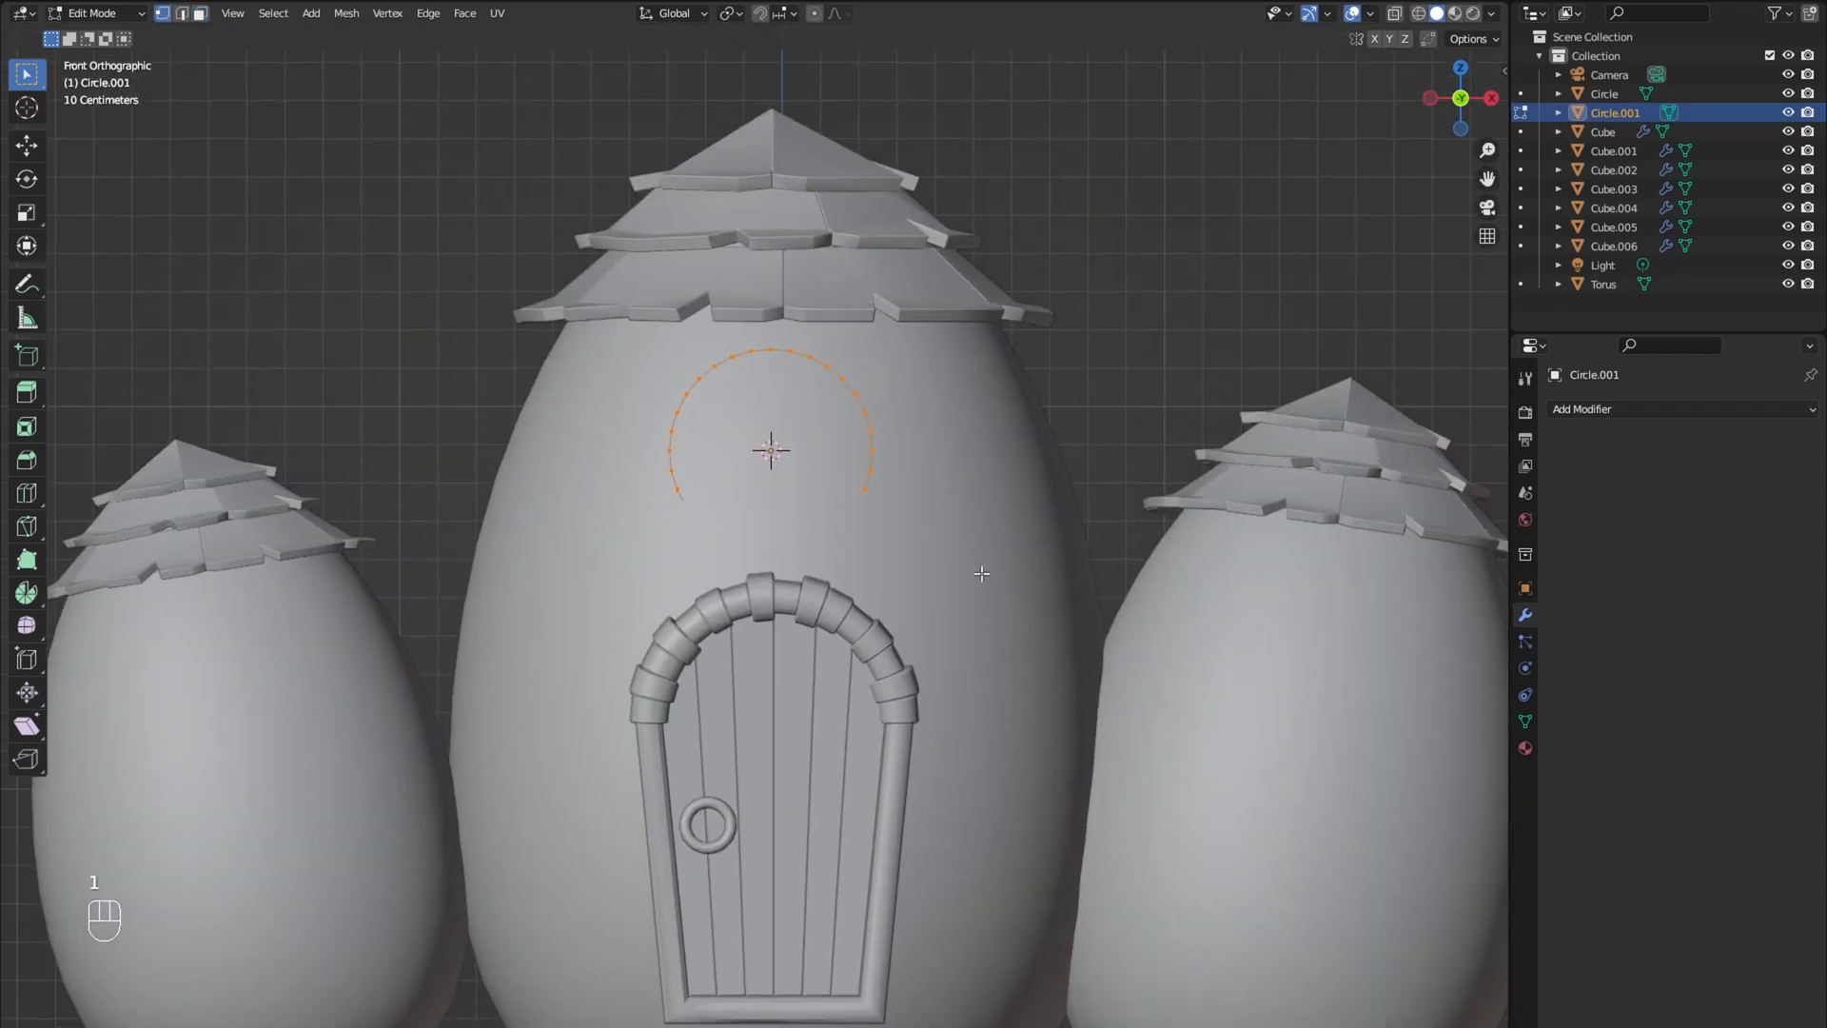
key(s)
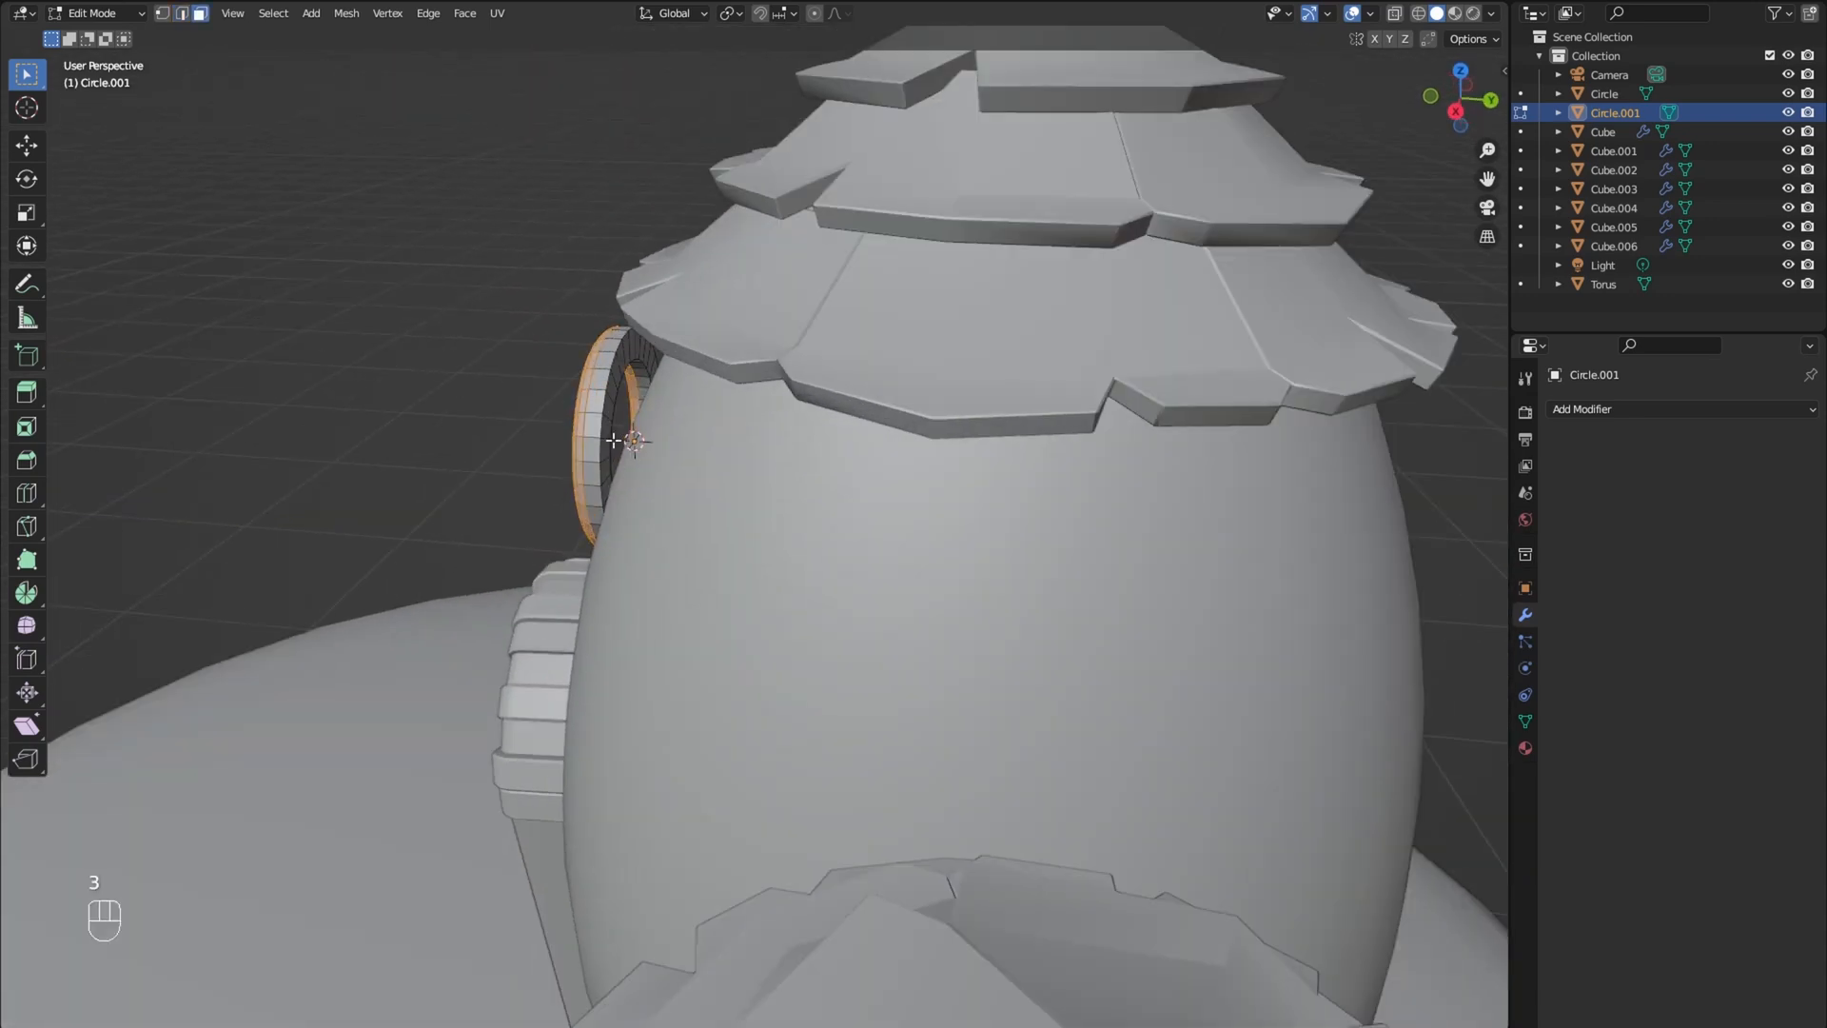
key(e)
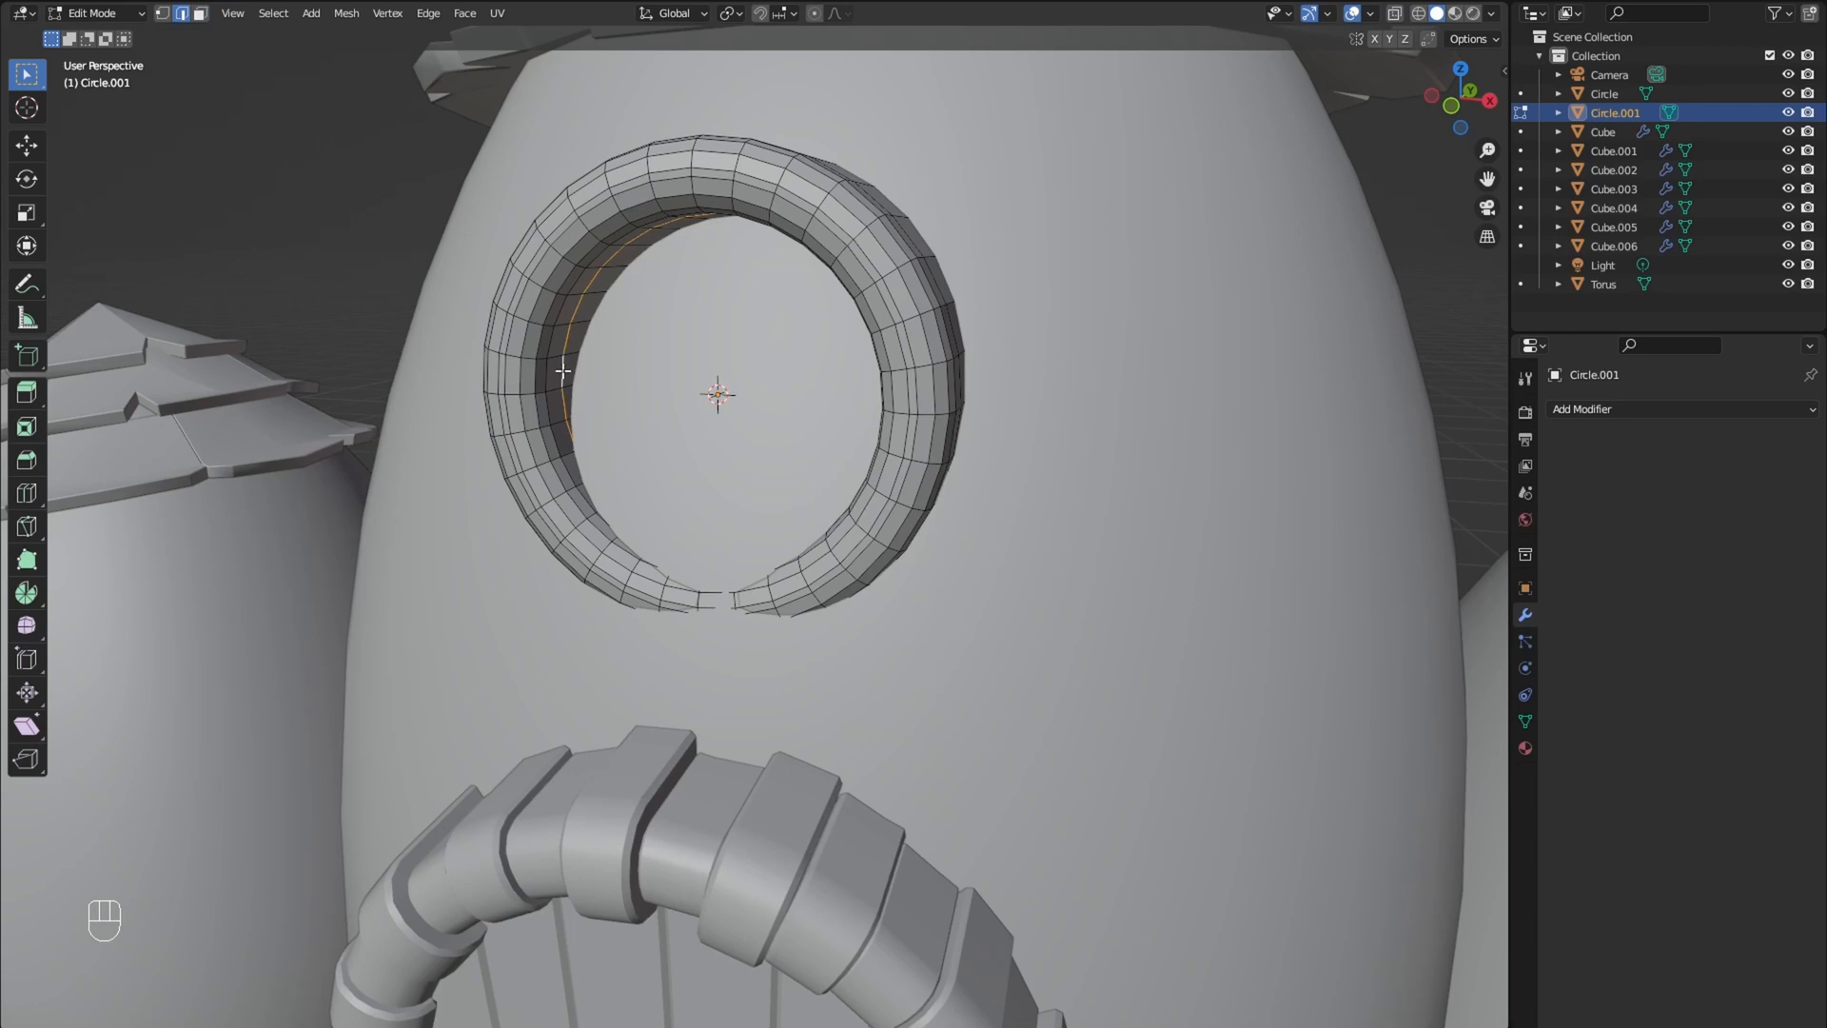
key(shift+s)
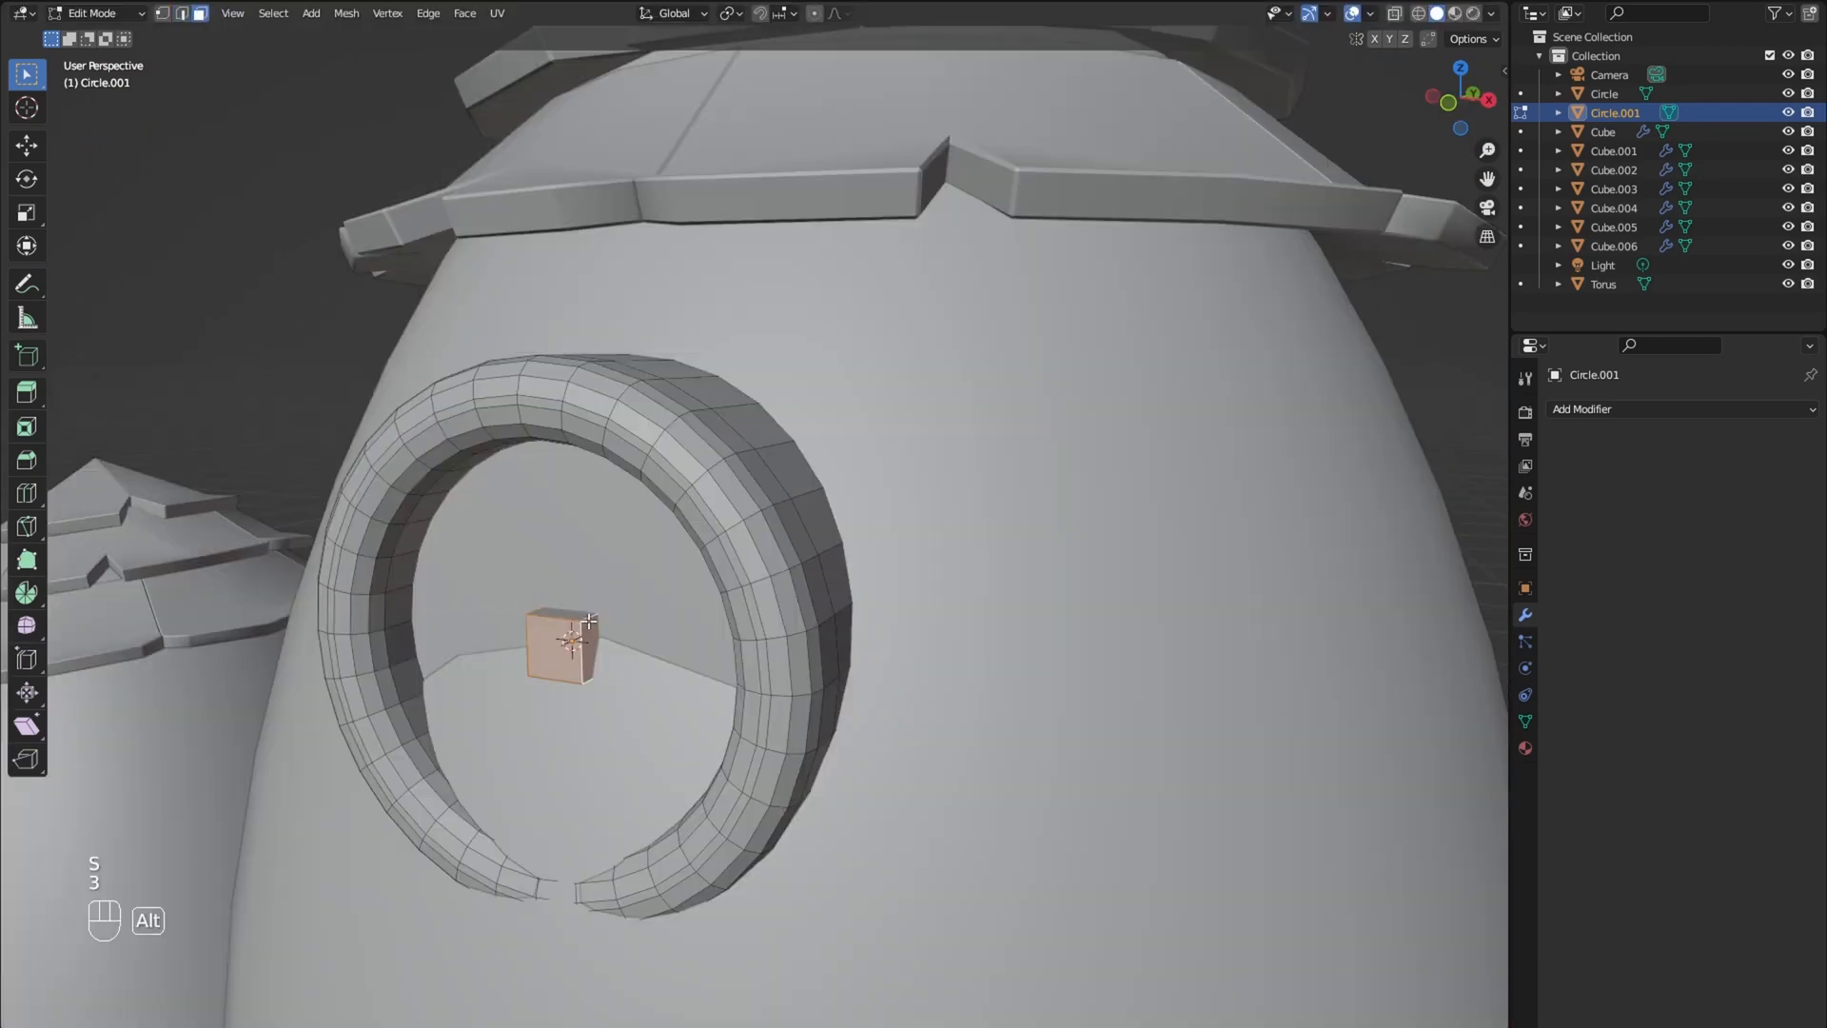
Step: Extrude a small cube's individual faces outward into a cross of window bars
key(alt+e)
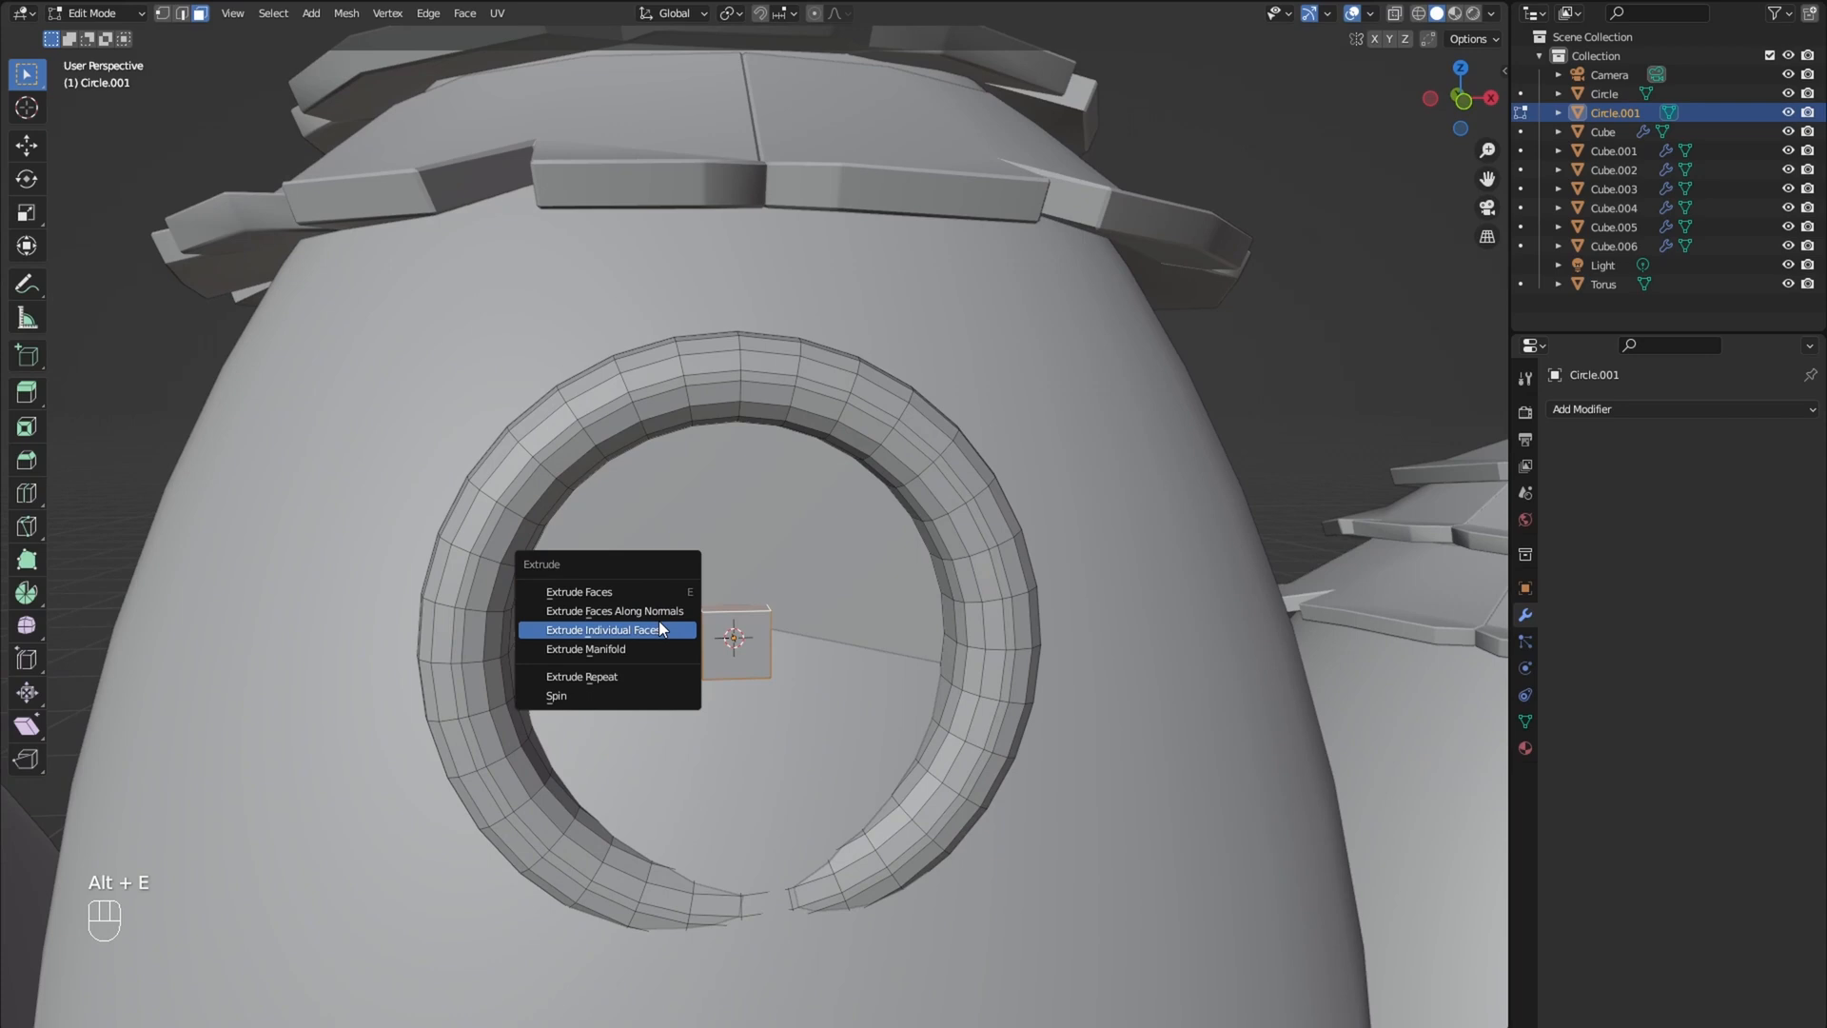
click(606, 629)
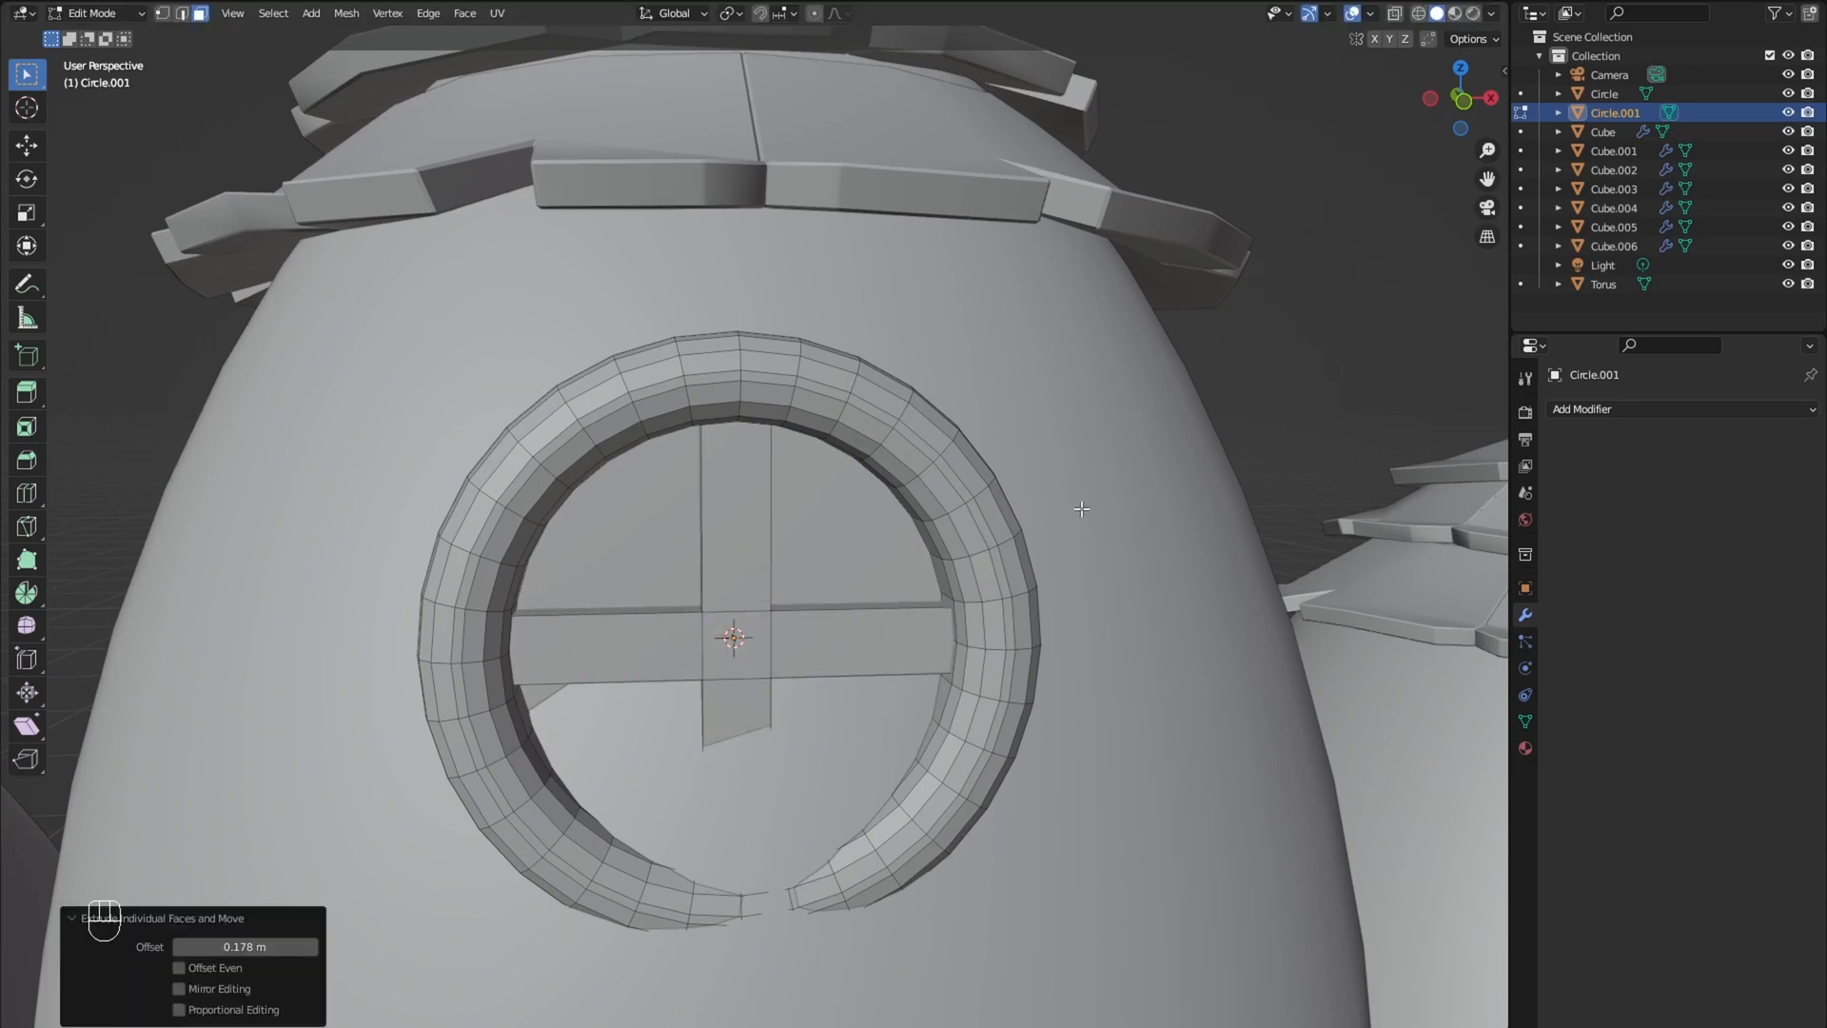
key(e)
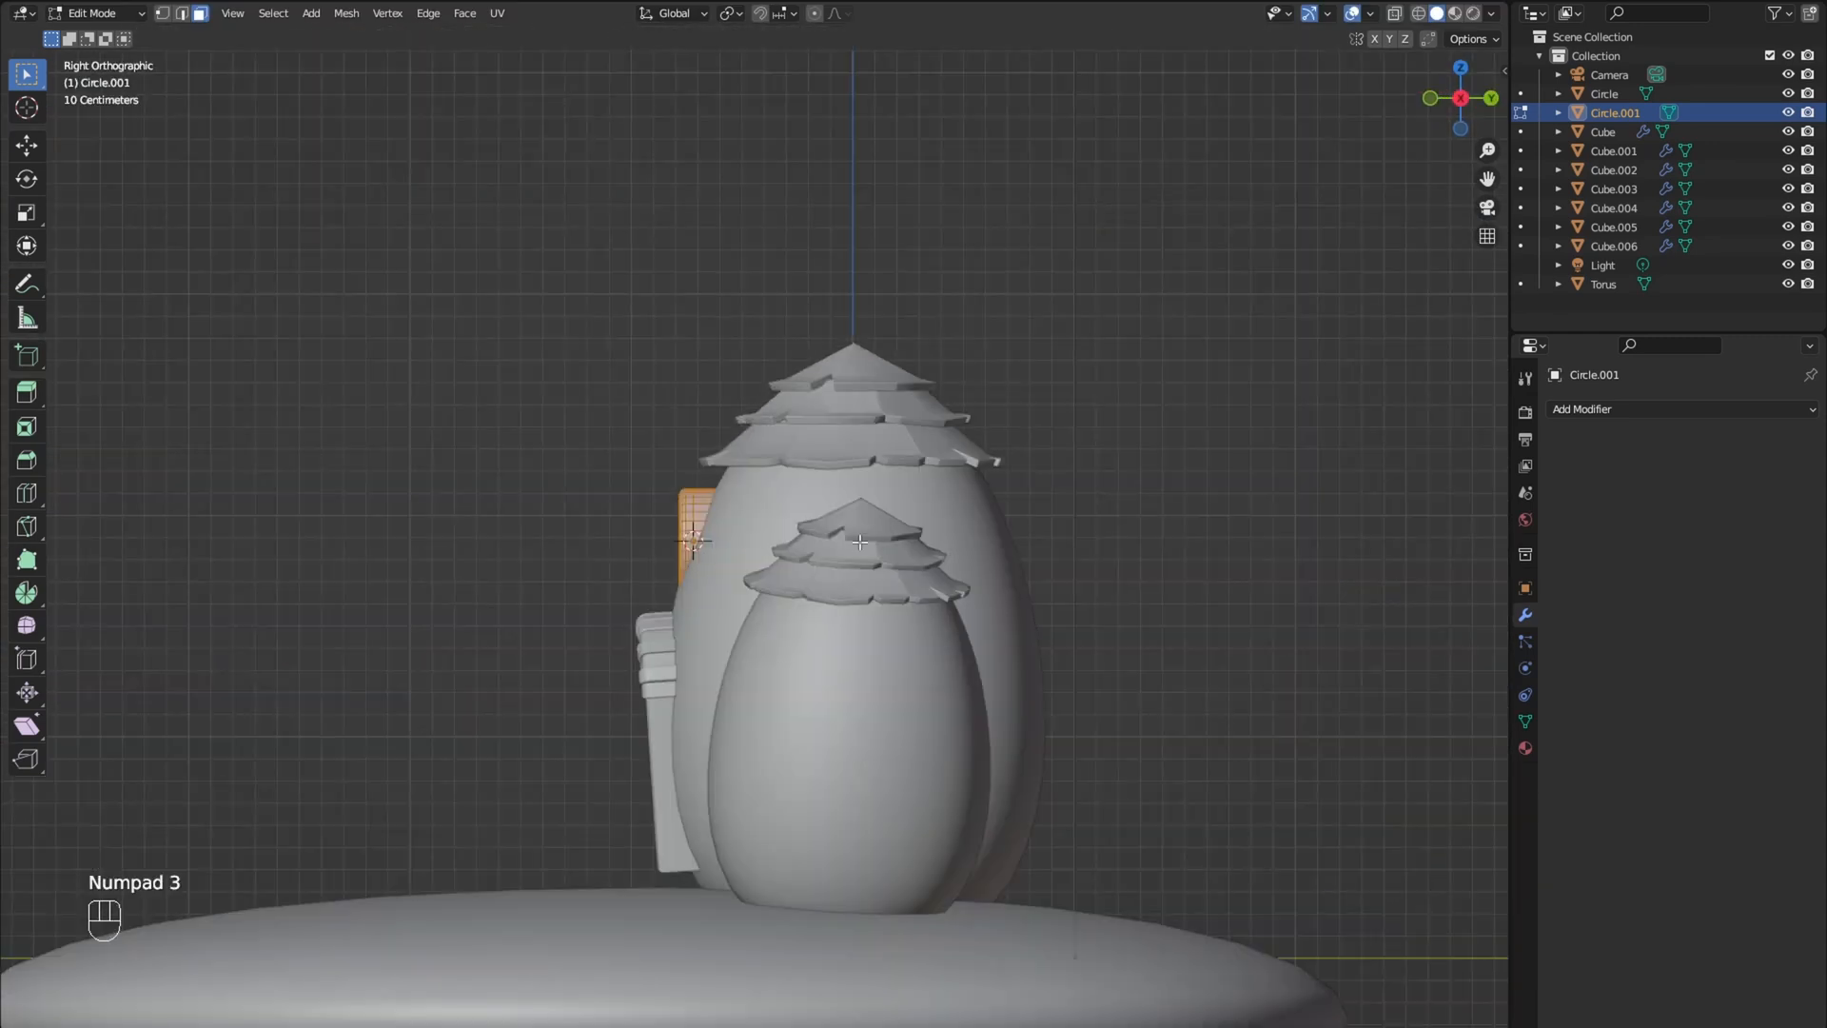
Step: Move the barred window onto the large hut and duplicate copies onto the other huts
key(r)
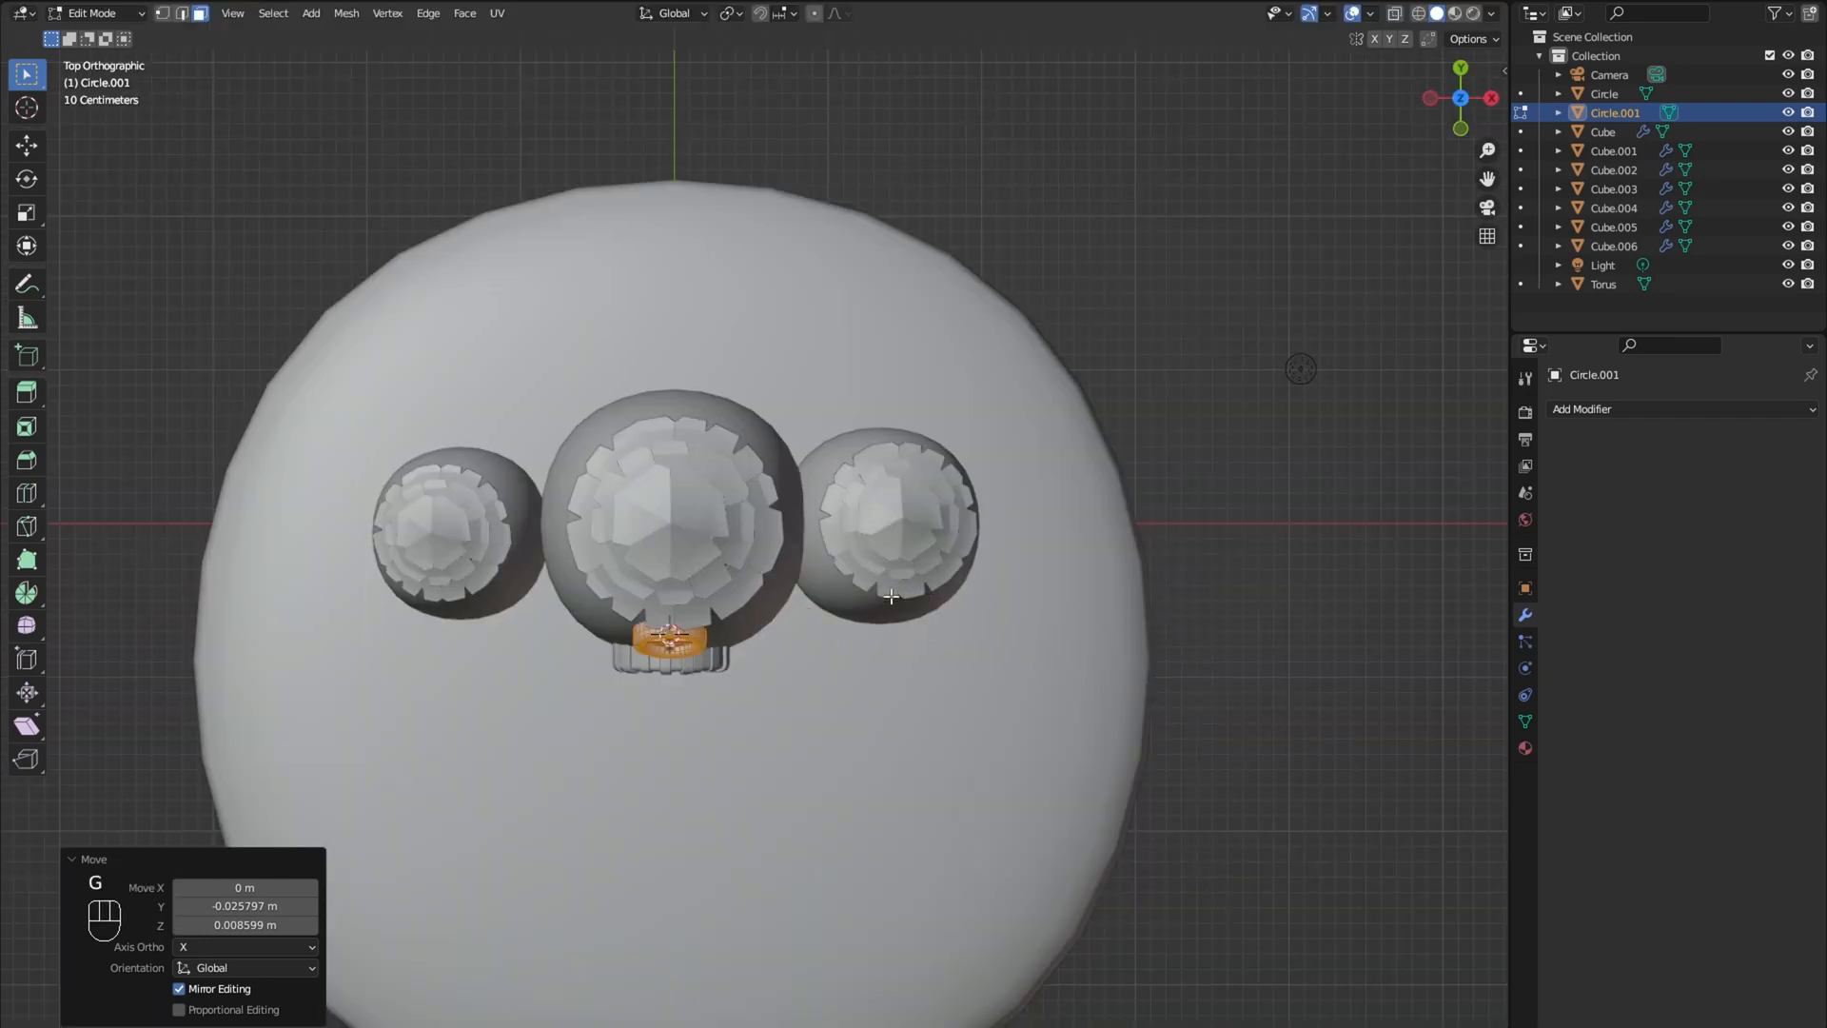
key(shift+d)
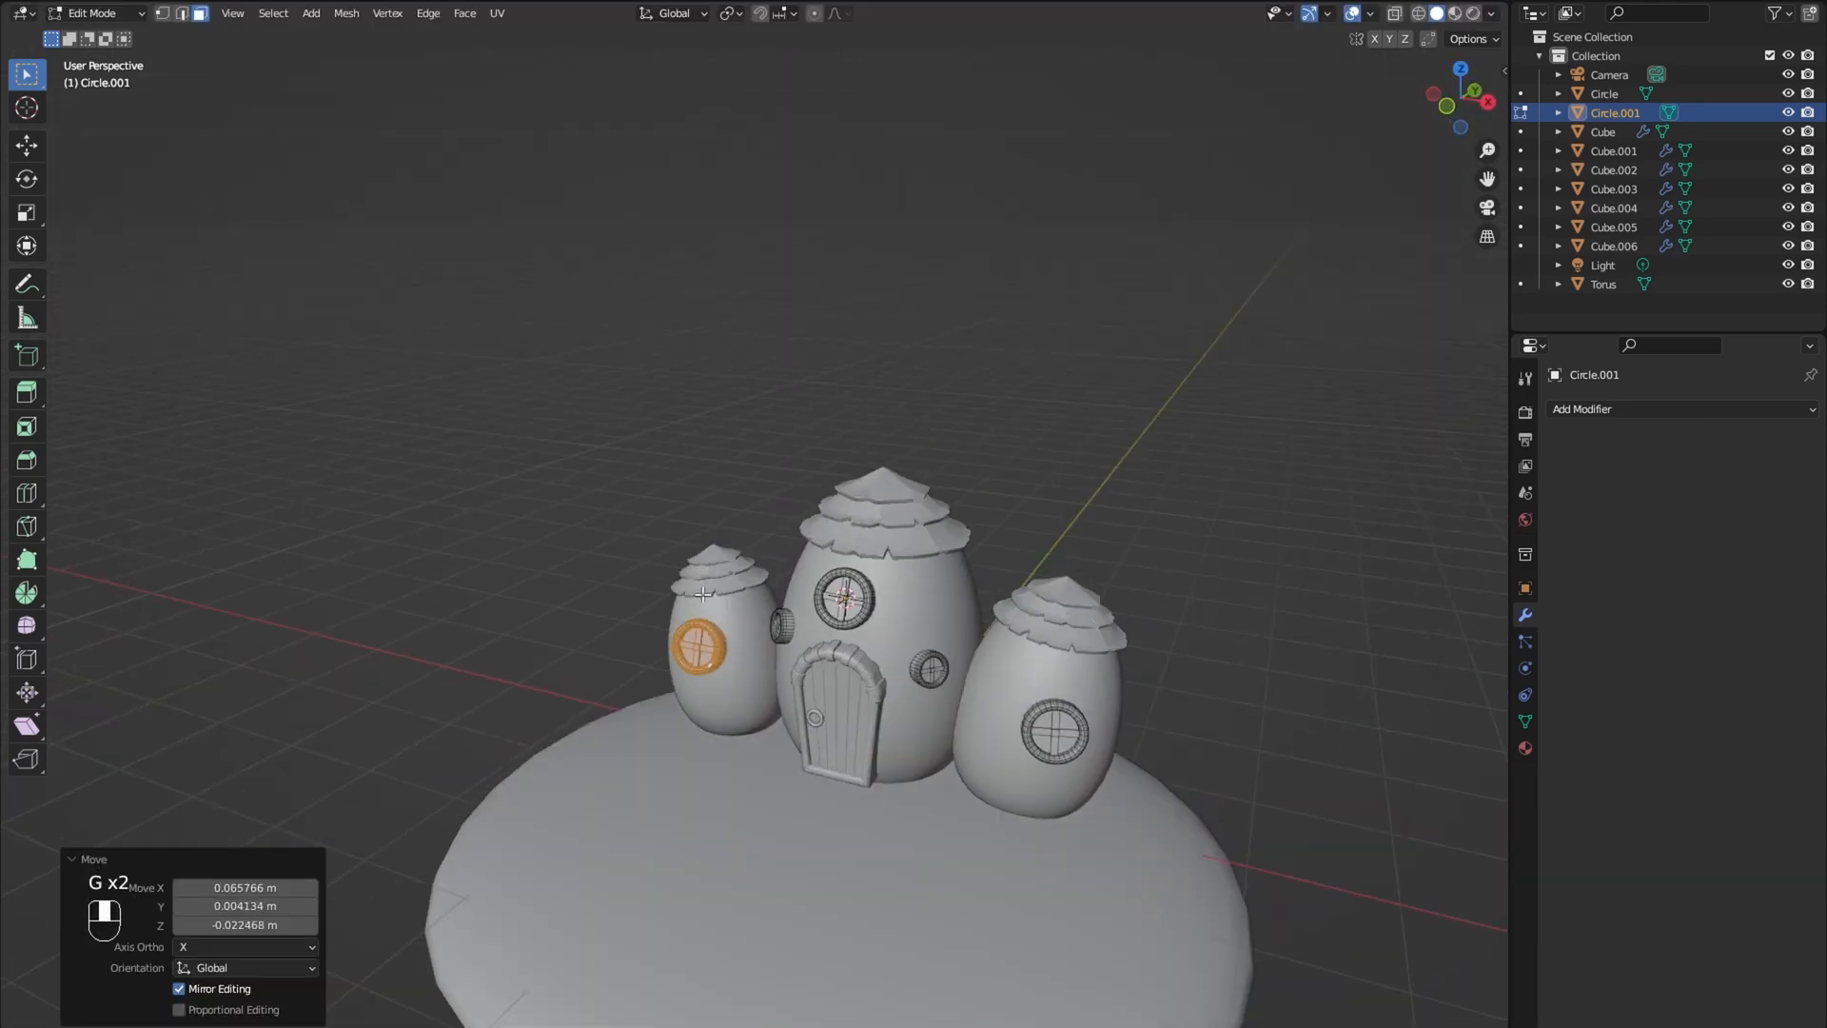
key(Tab)
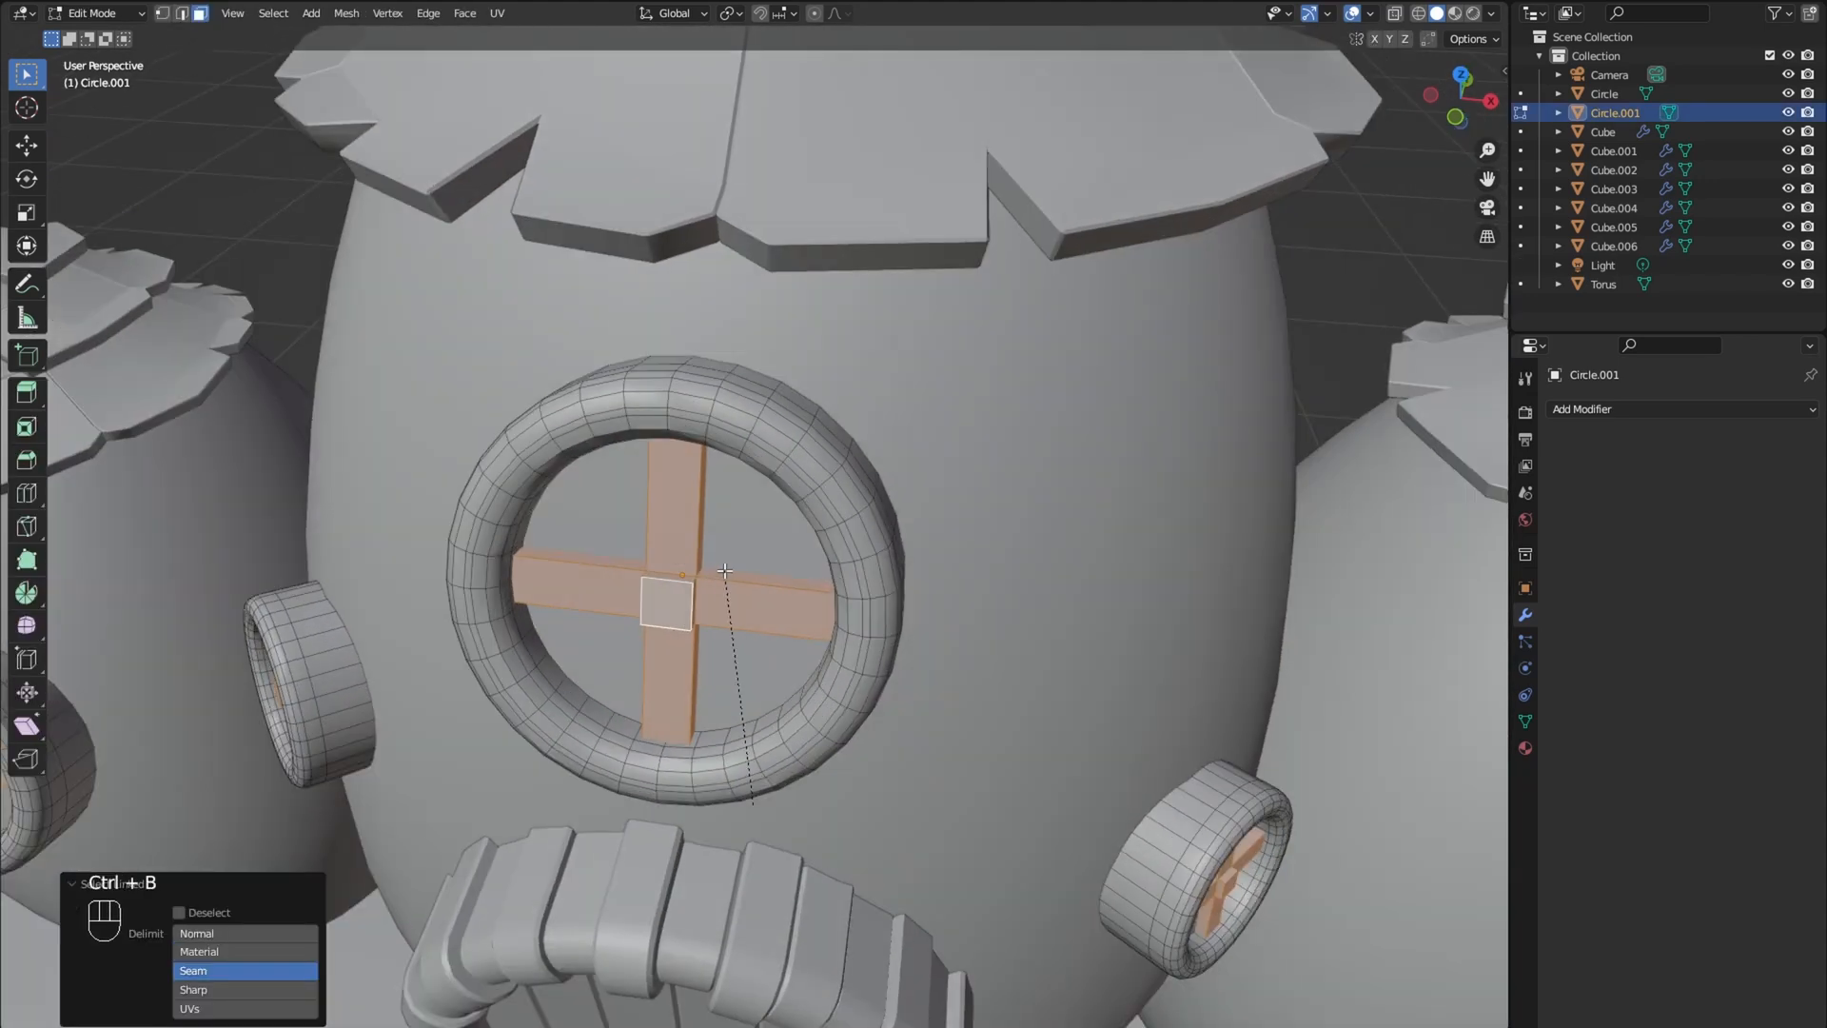
key(Tab)
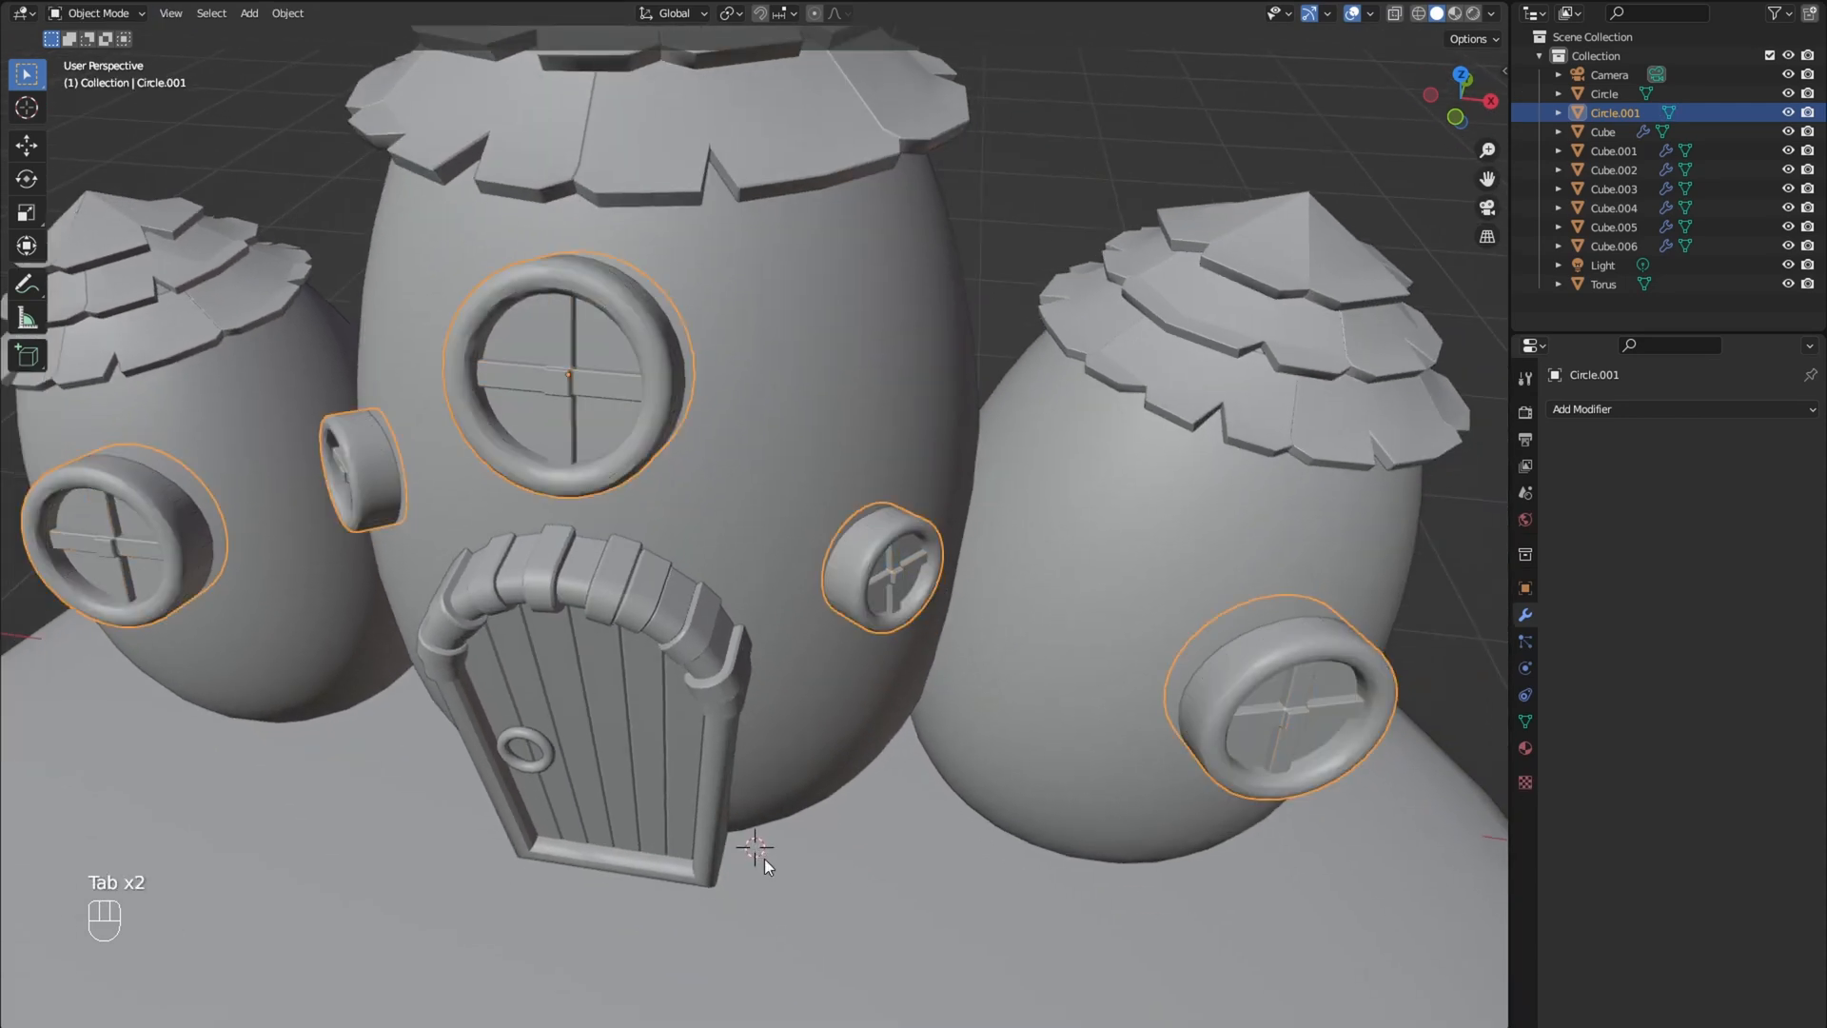
Step: Make a subdivided cube pebble and give it Array and Simple Deform Bend modifiers
key(shift+a)
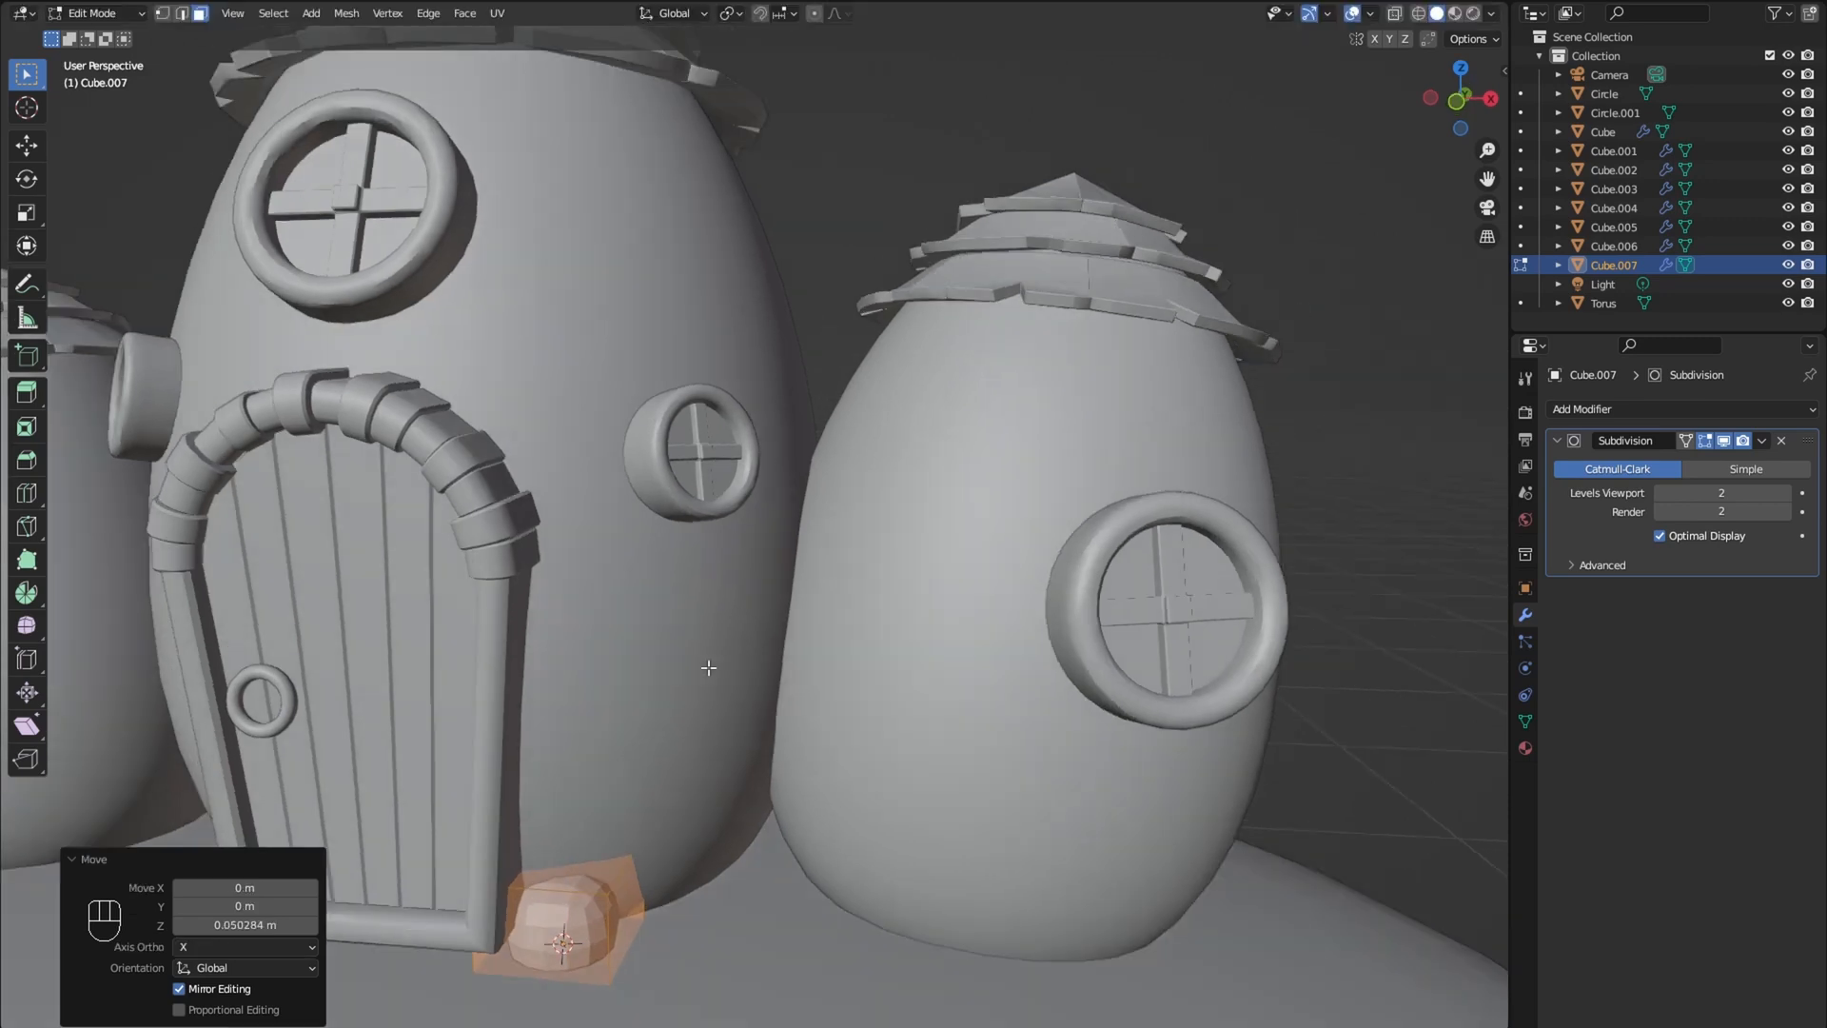
click(1583, 409)
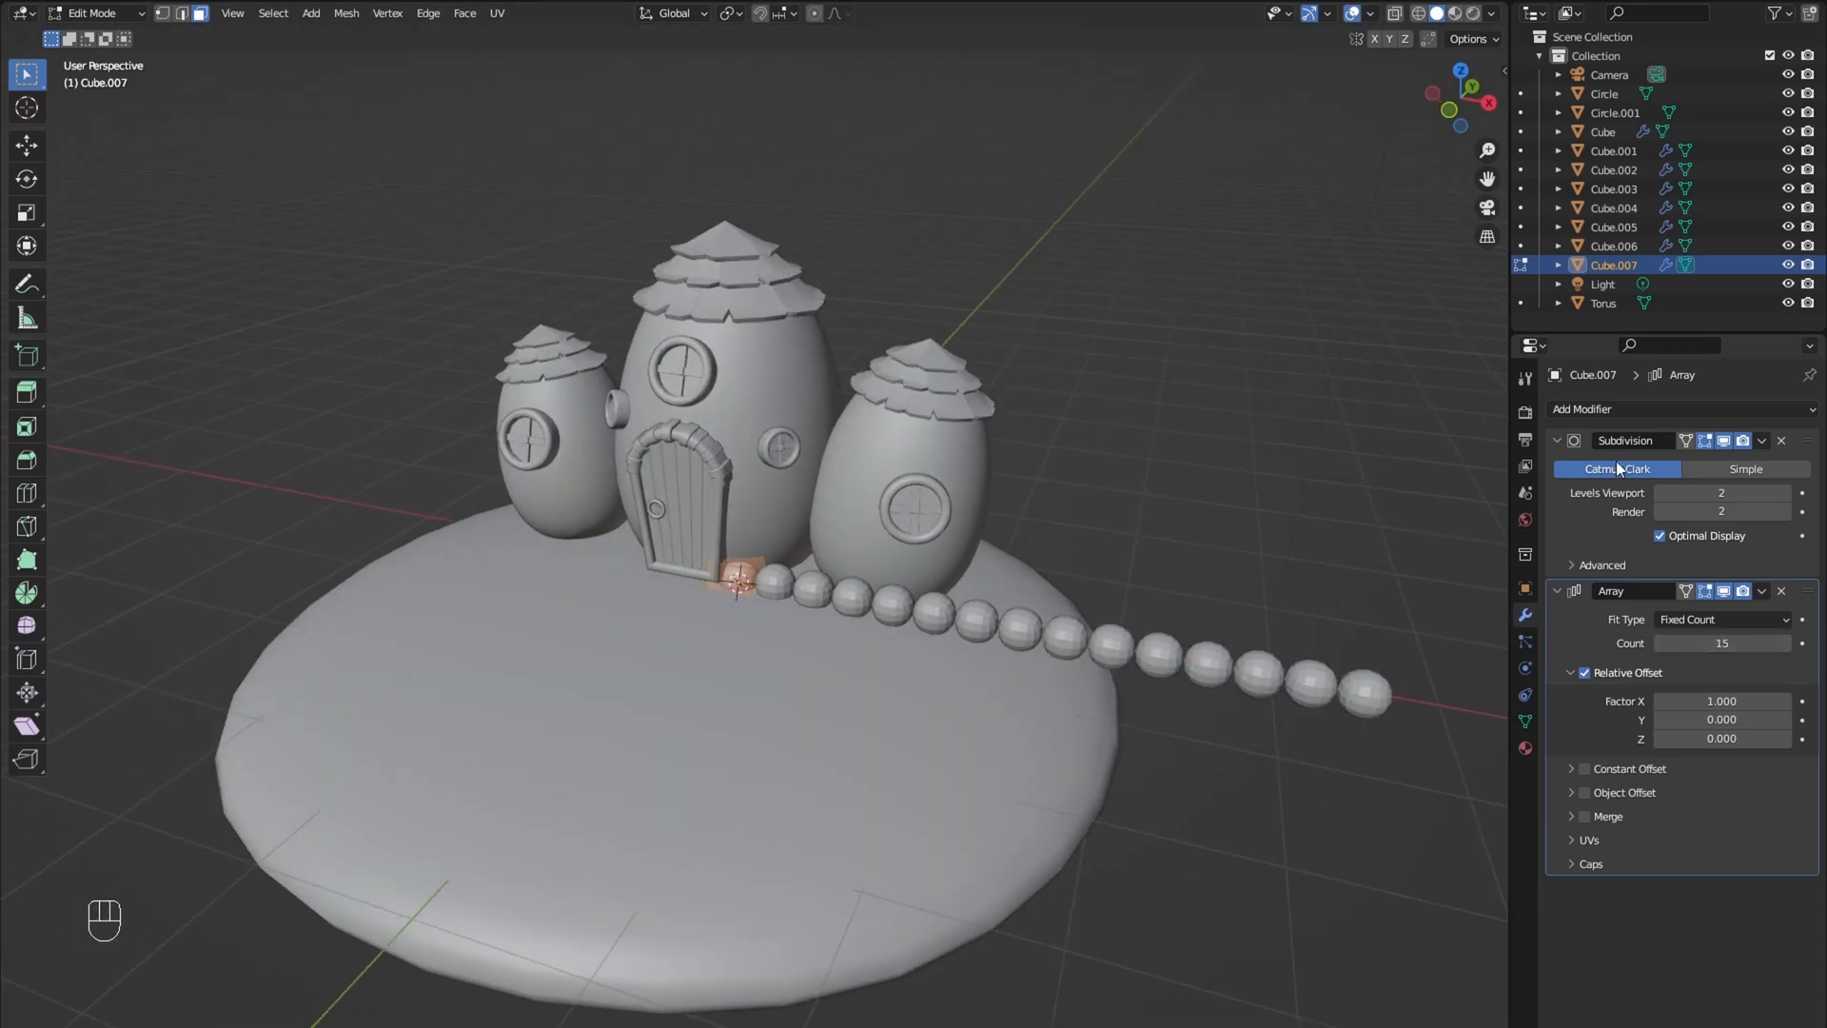
click(1631, 409)
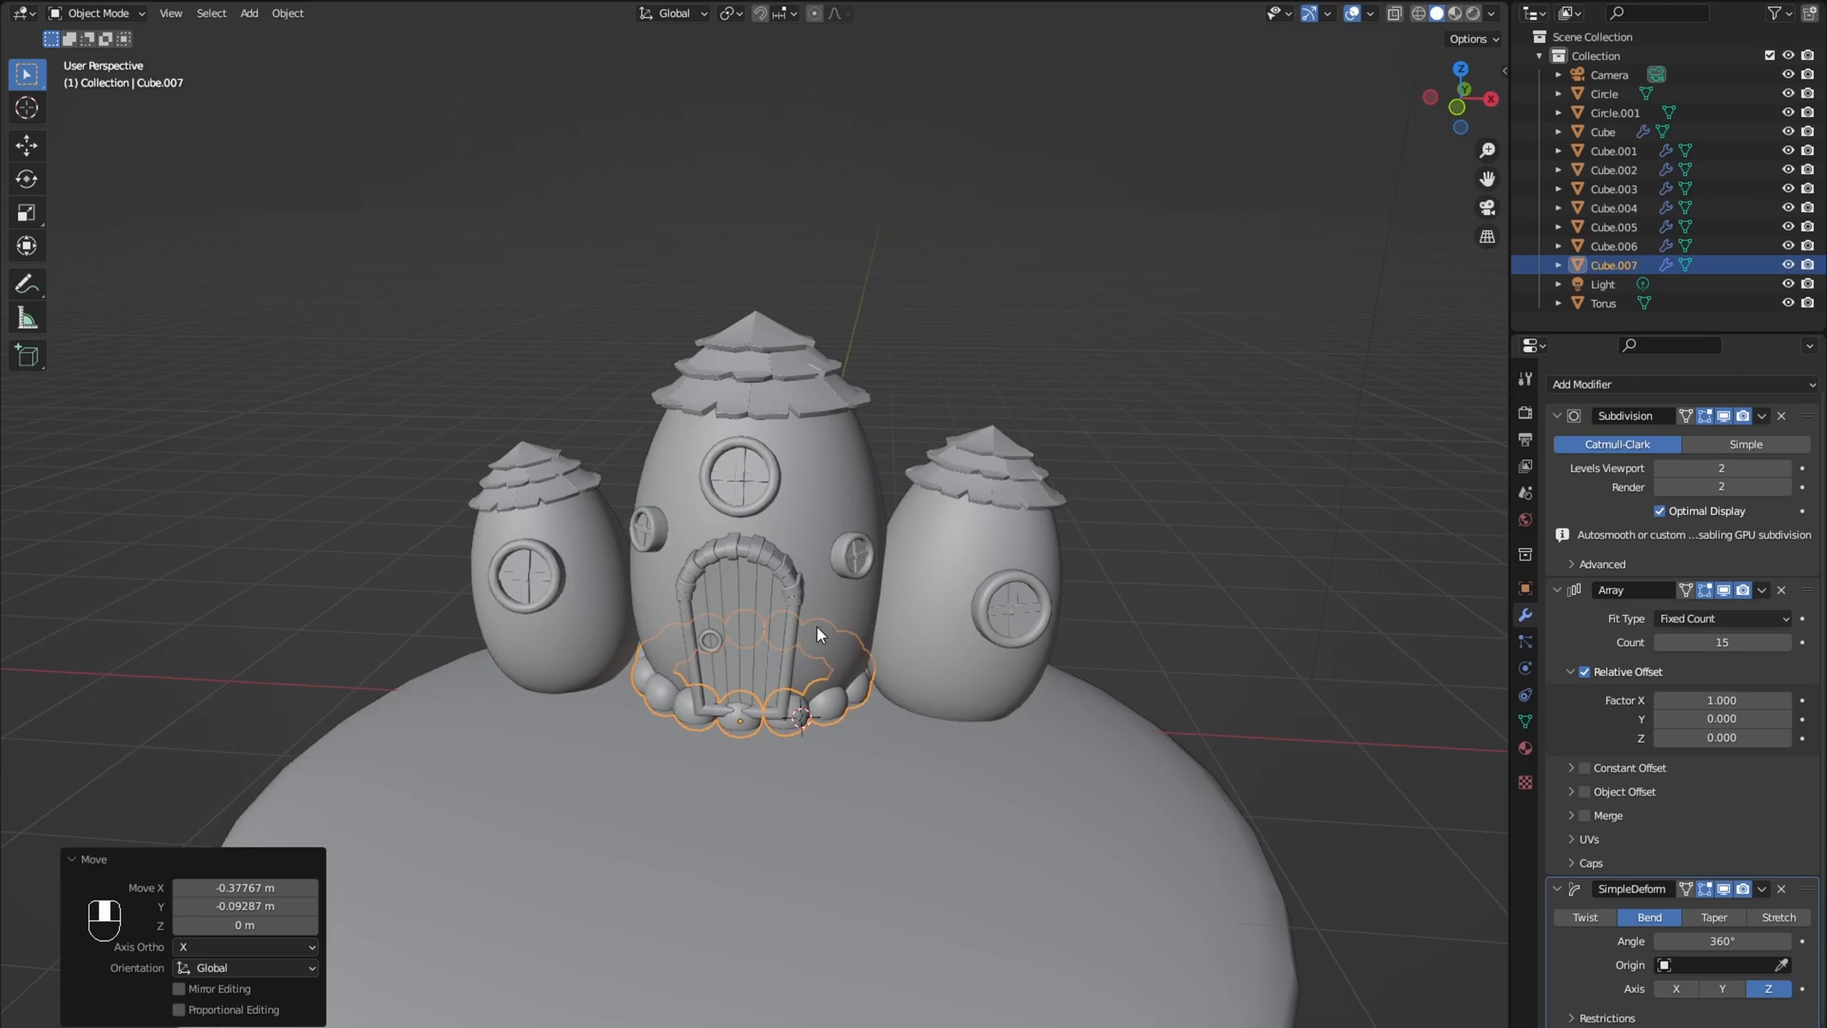
Step: Raise the stone count, widen the stone, close the bend, and duplicate rings for the smaller huts
click(1785, 642)
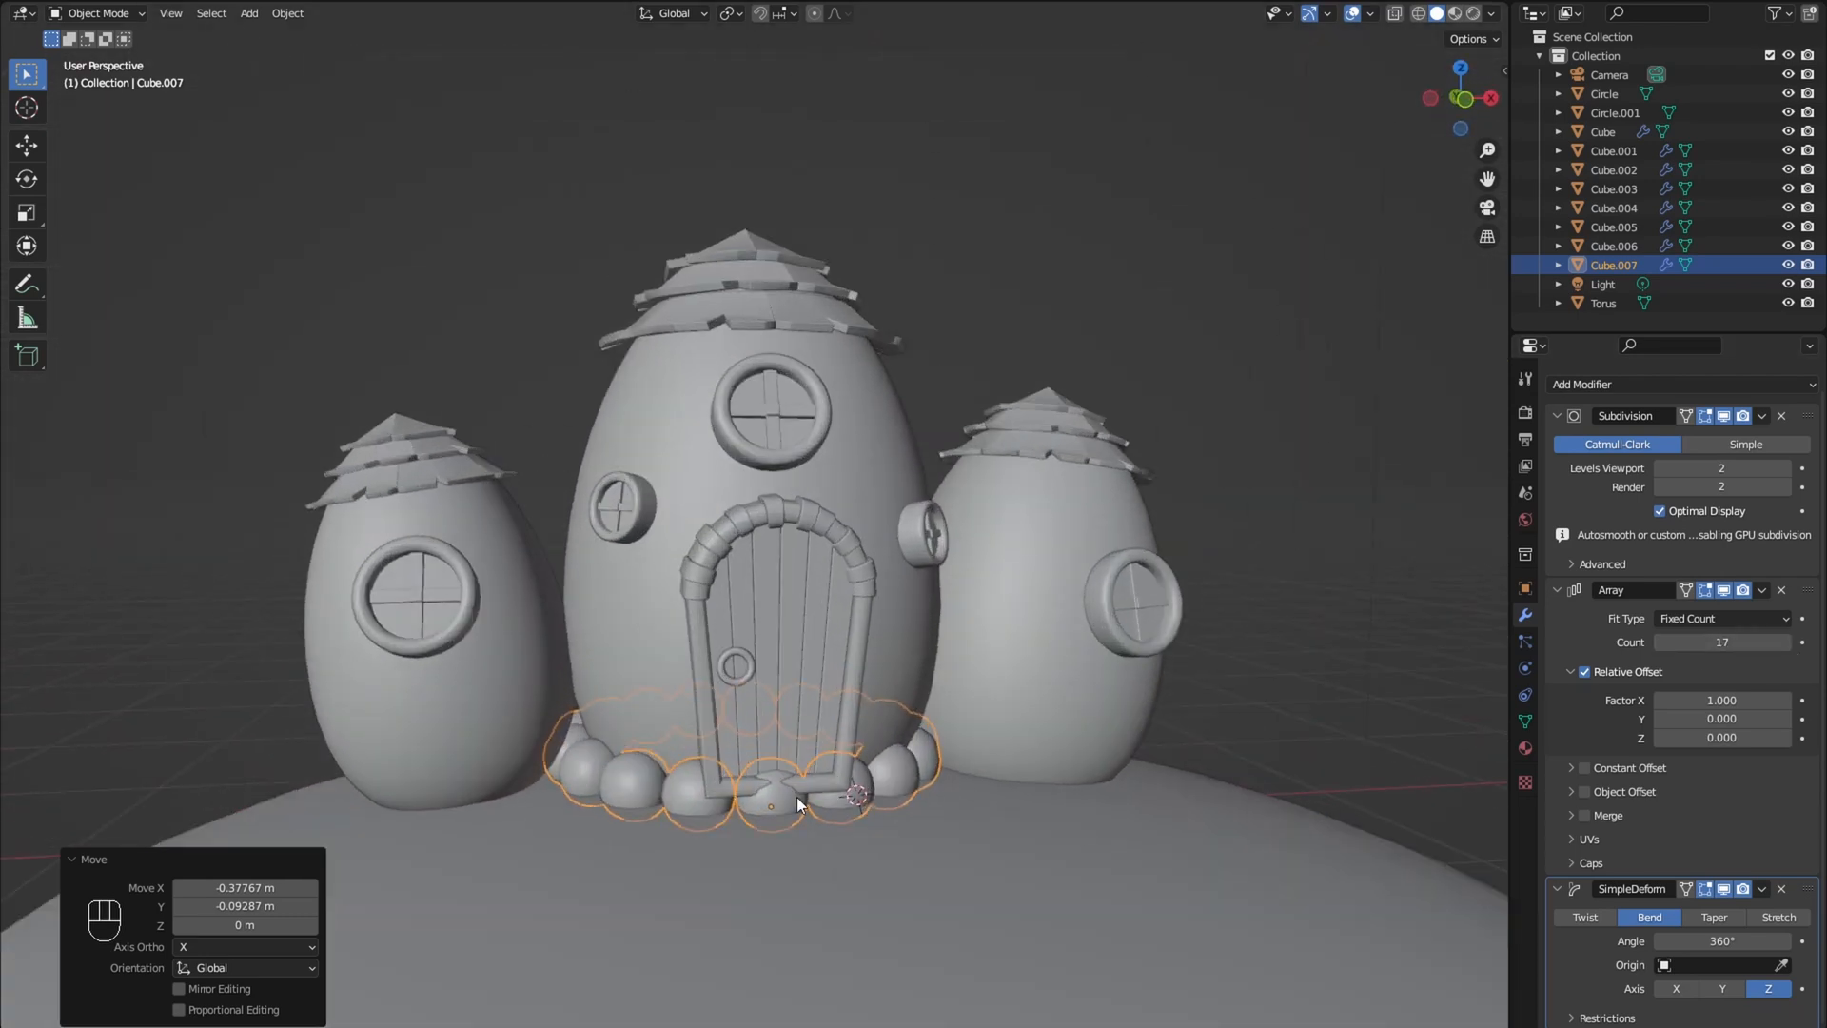
key(s)
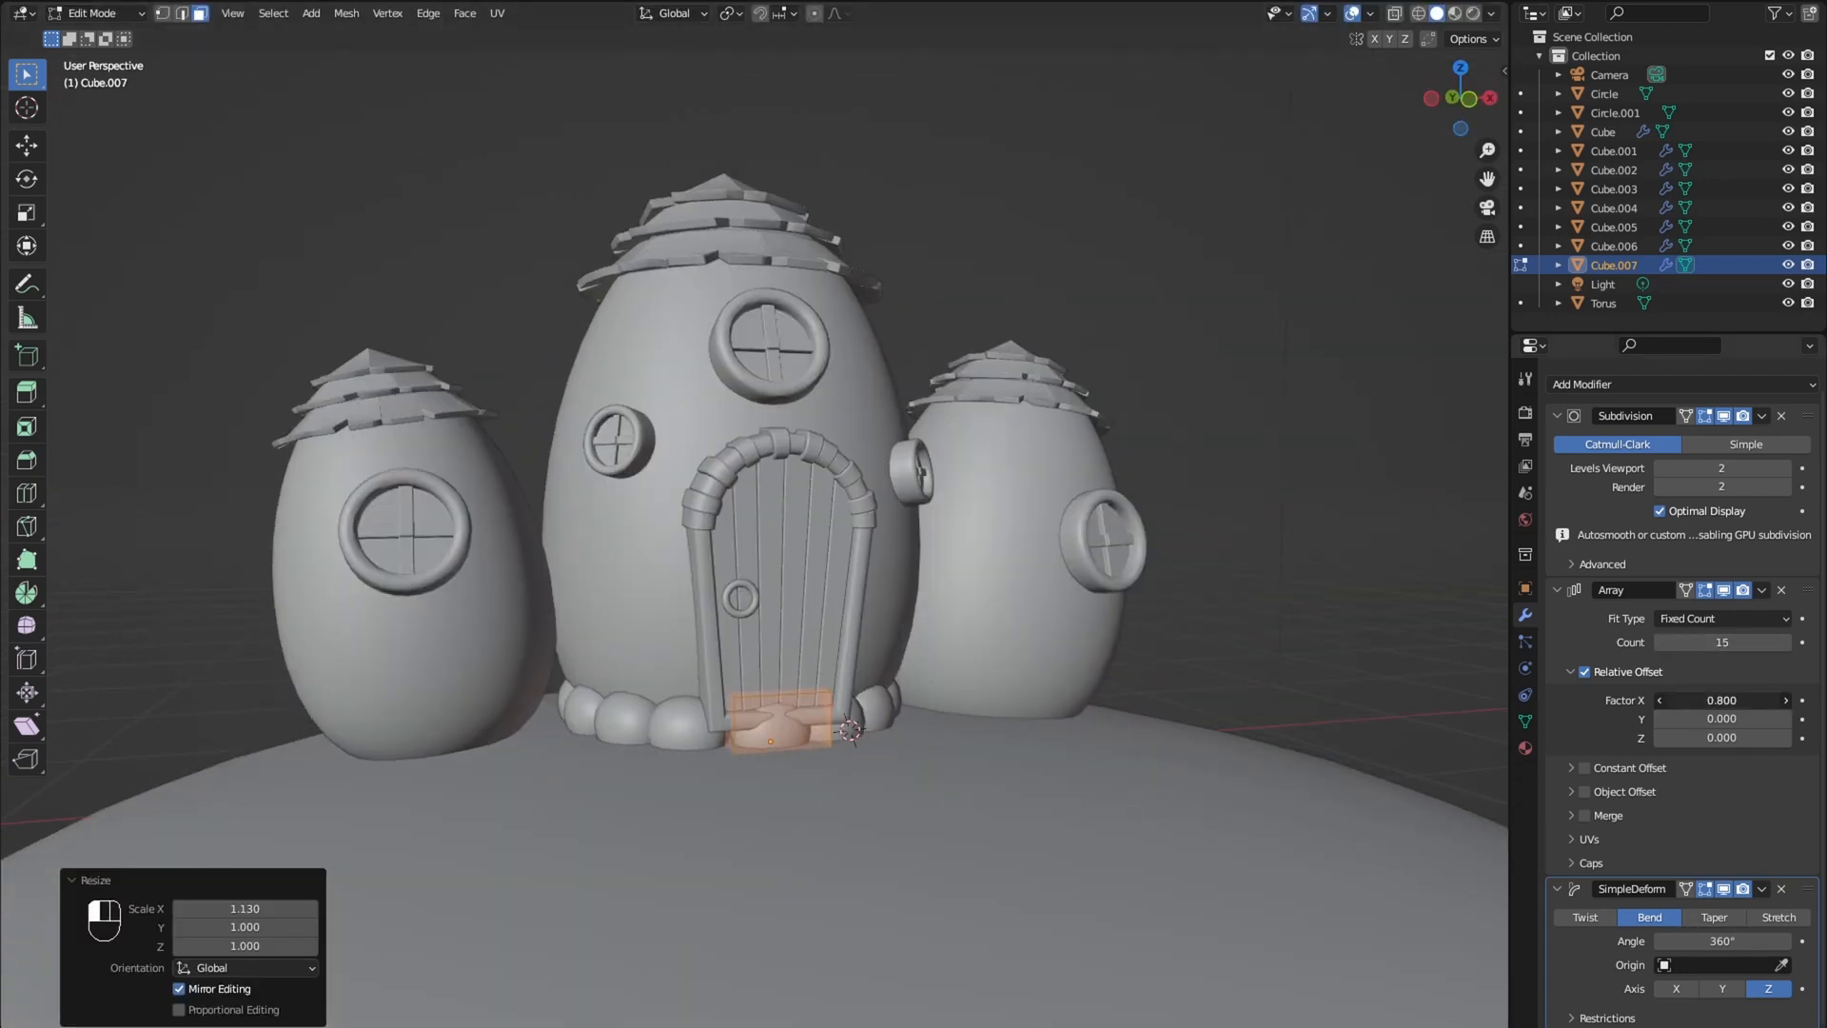
key(Tab)
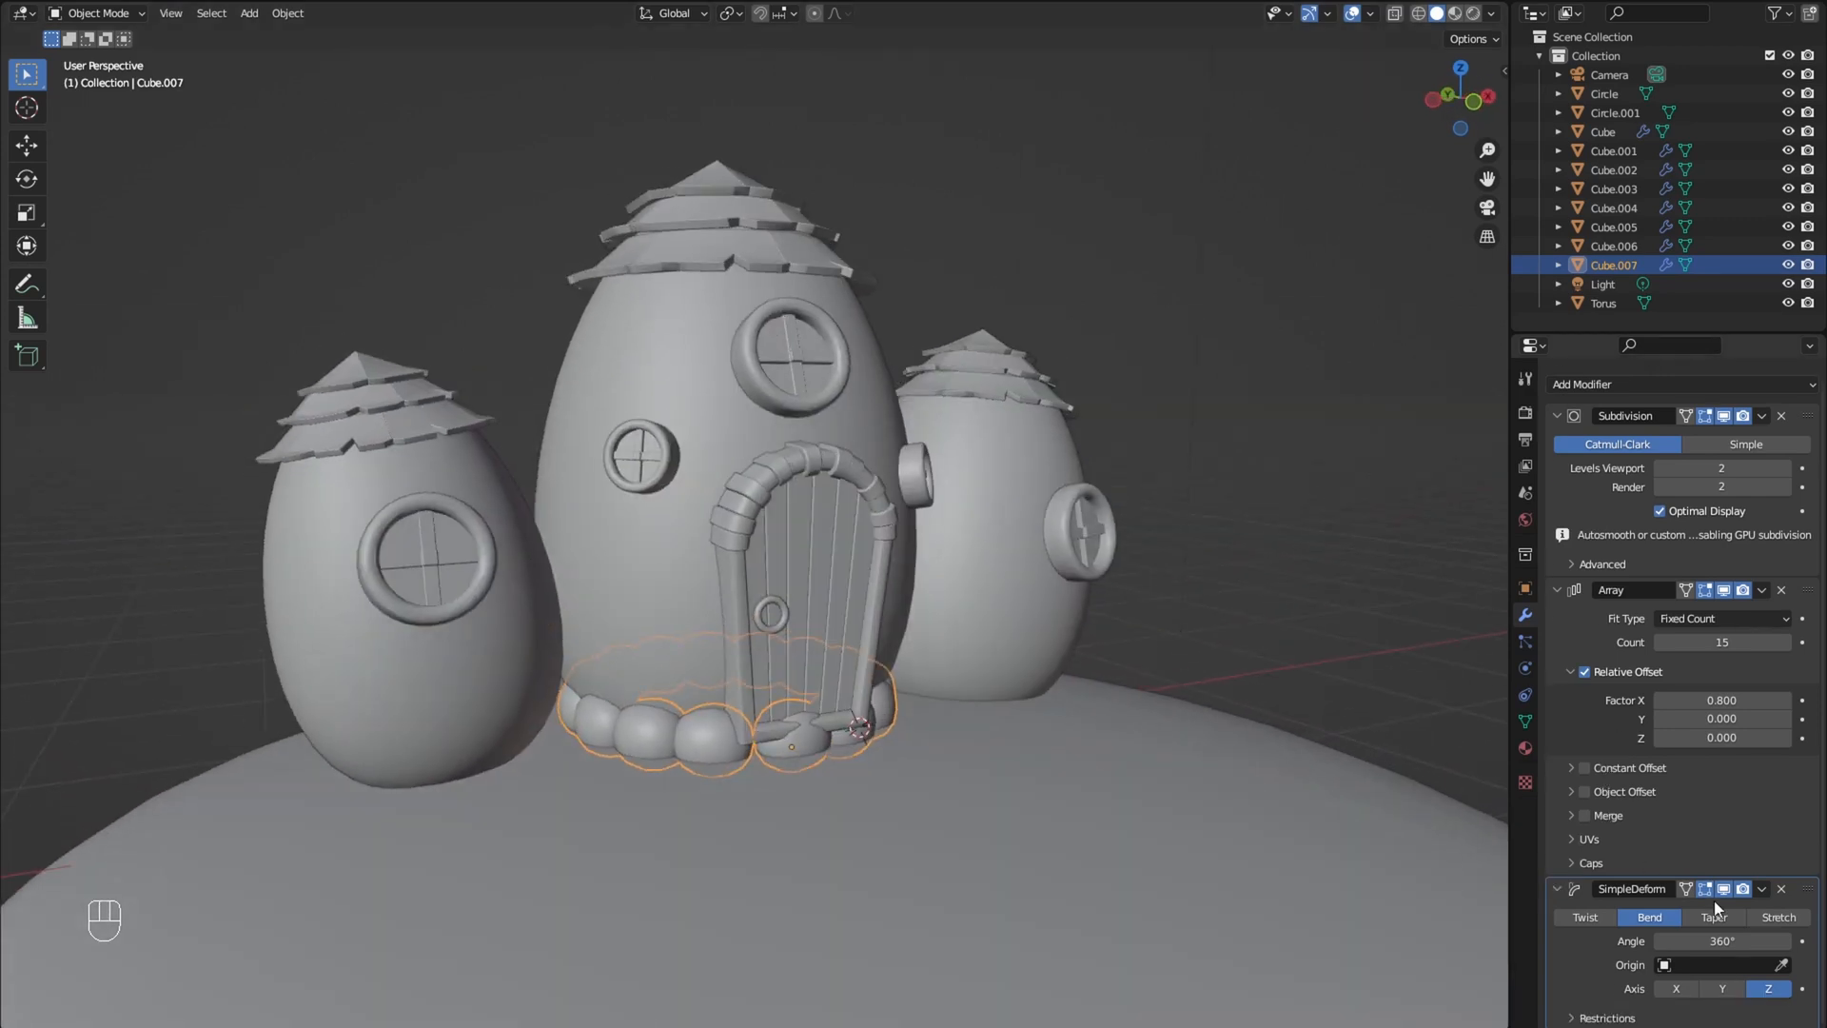
click(1723, 940)
text(365)
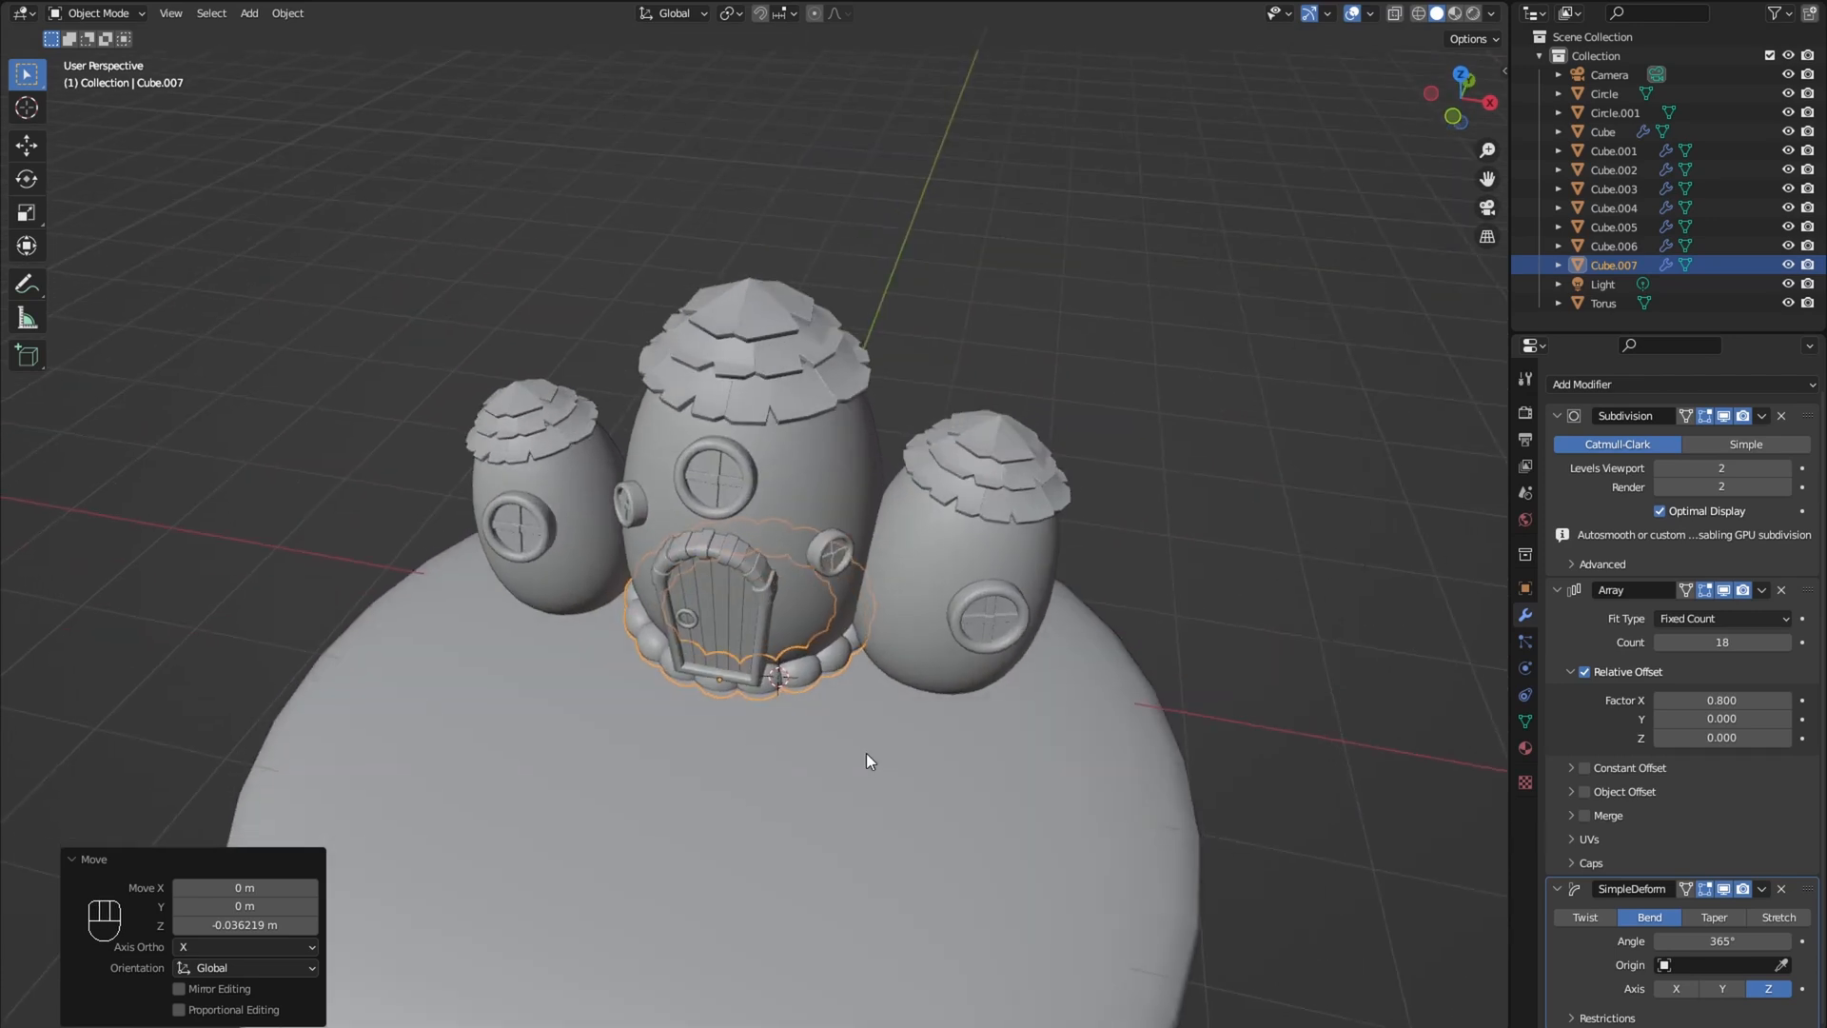
key(shift+d)
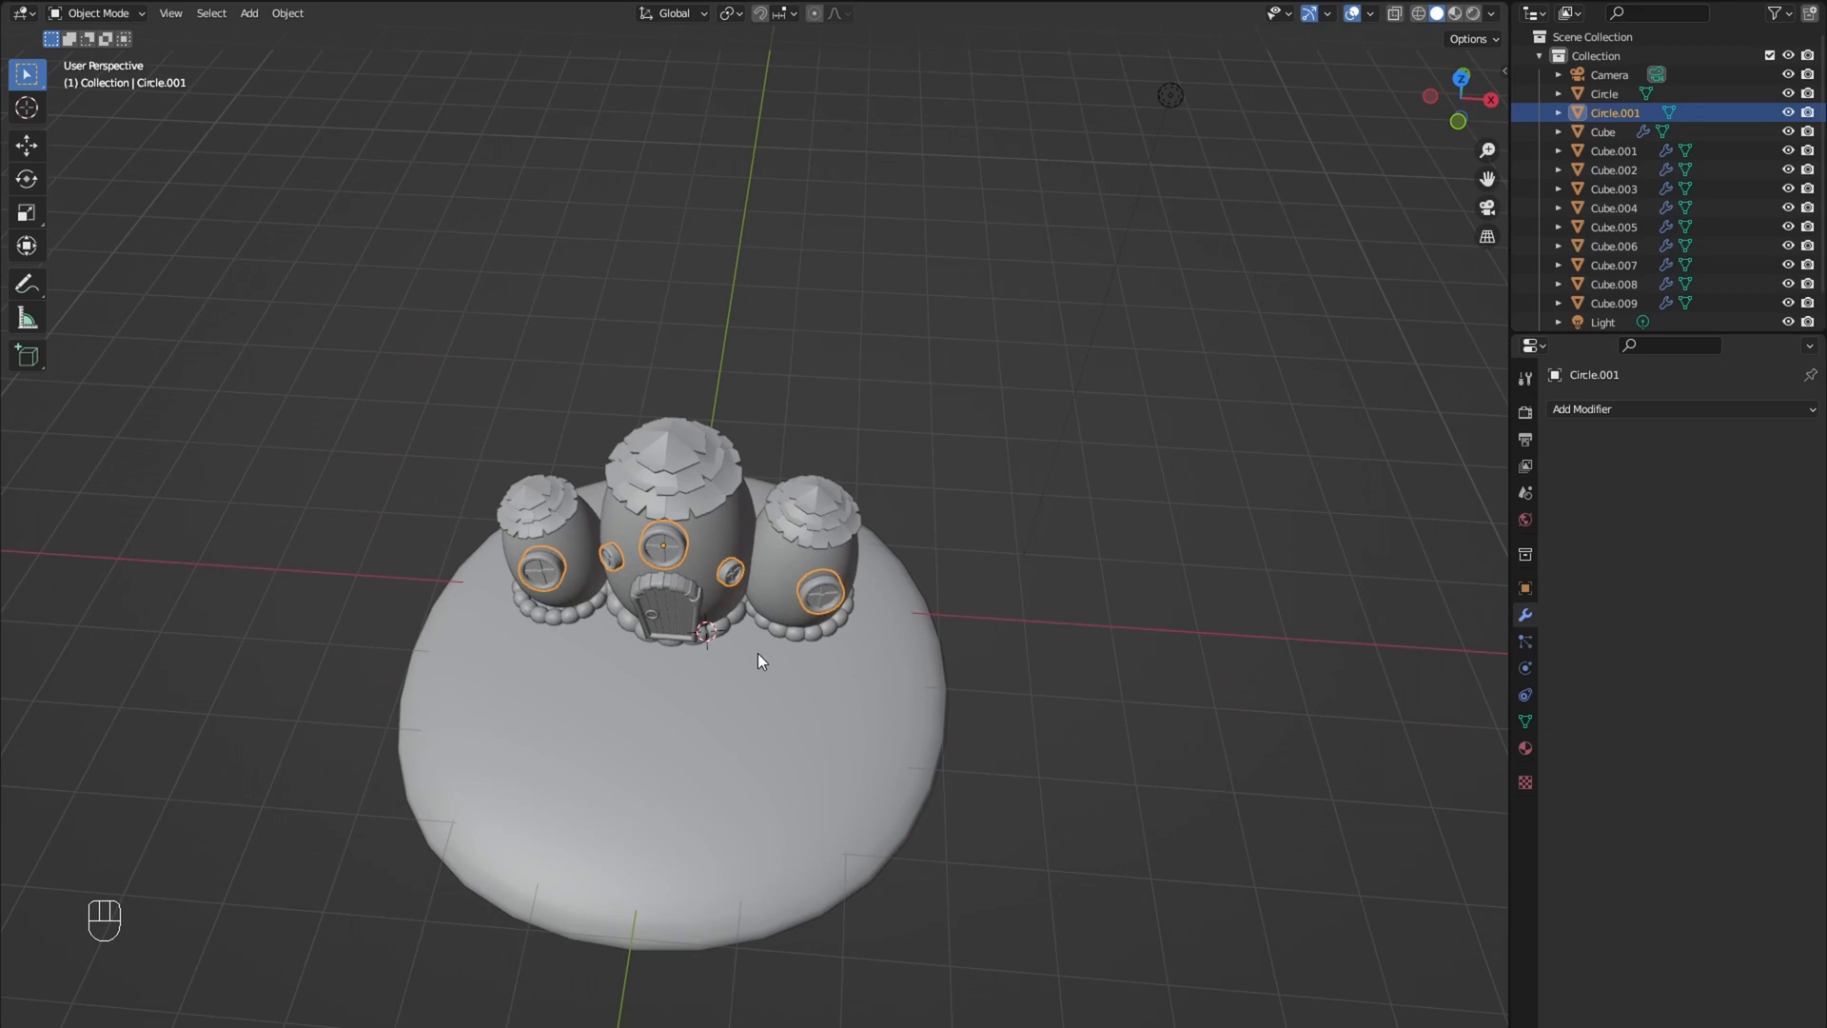
key(shift+a)
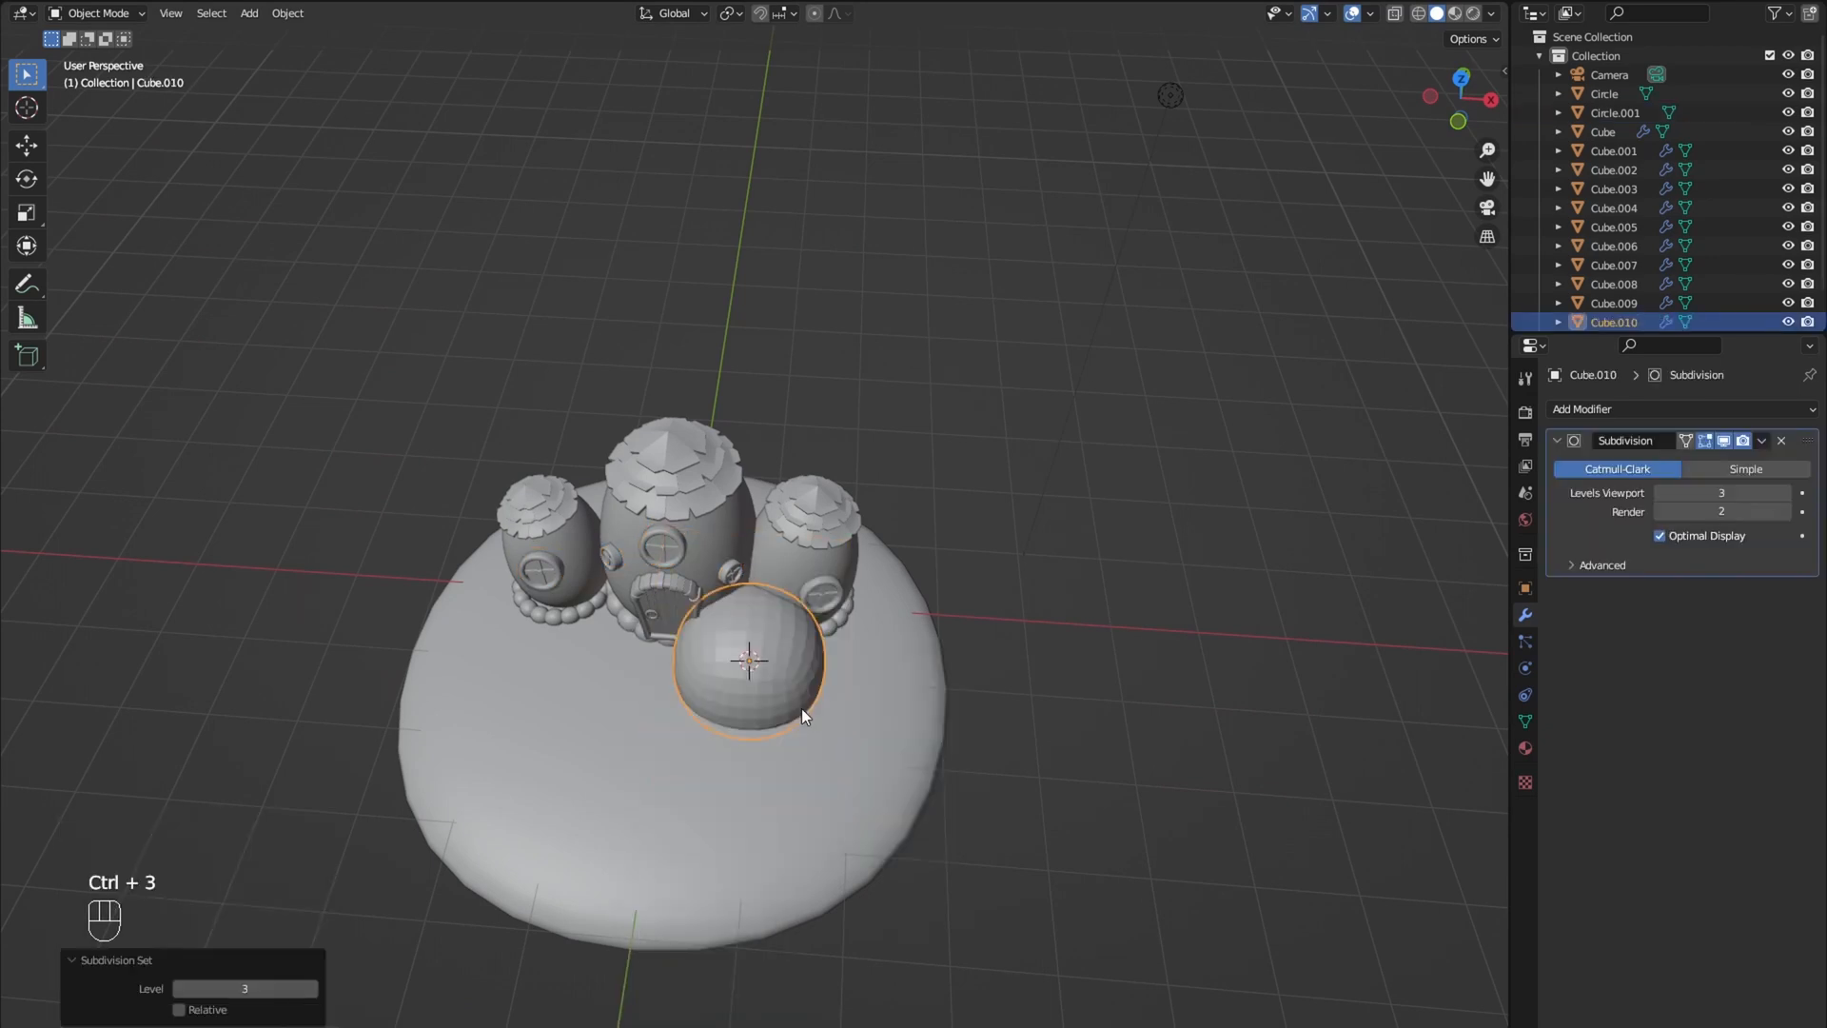
Step: Shape the sphere cube into a thin, bent grass blade and fan copies into clumps
key(Tab)
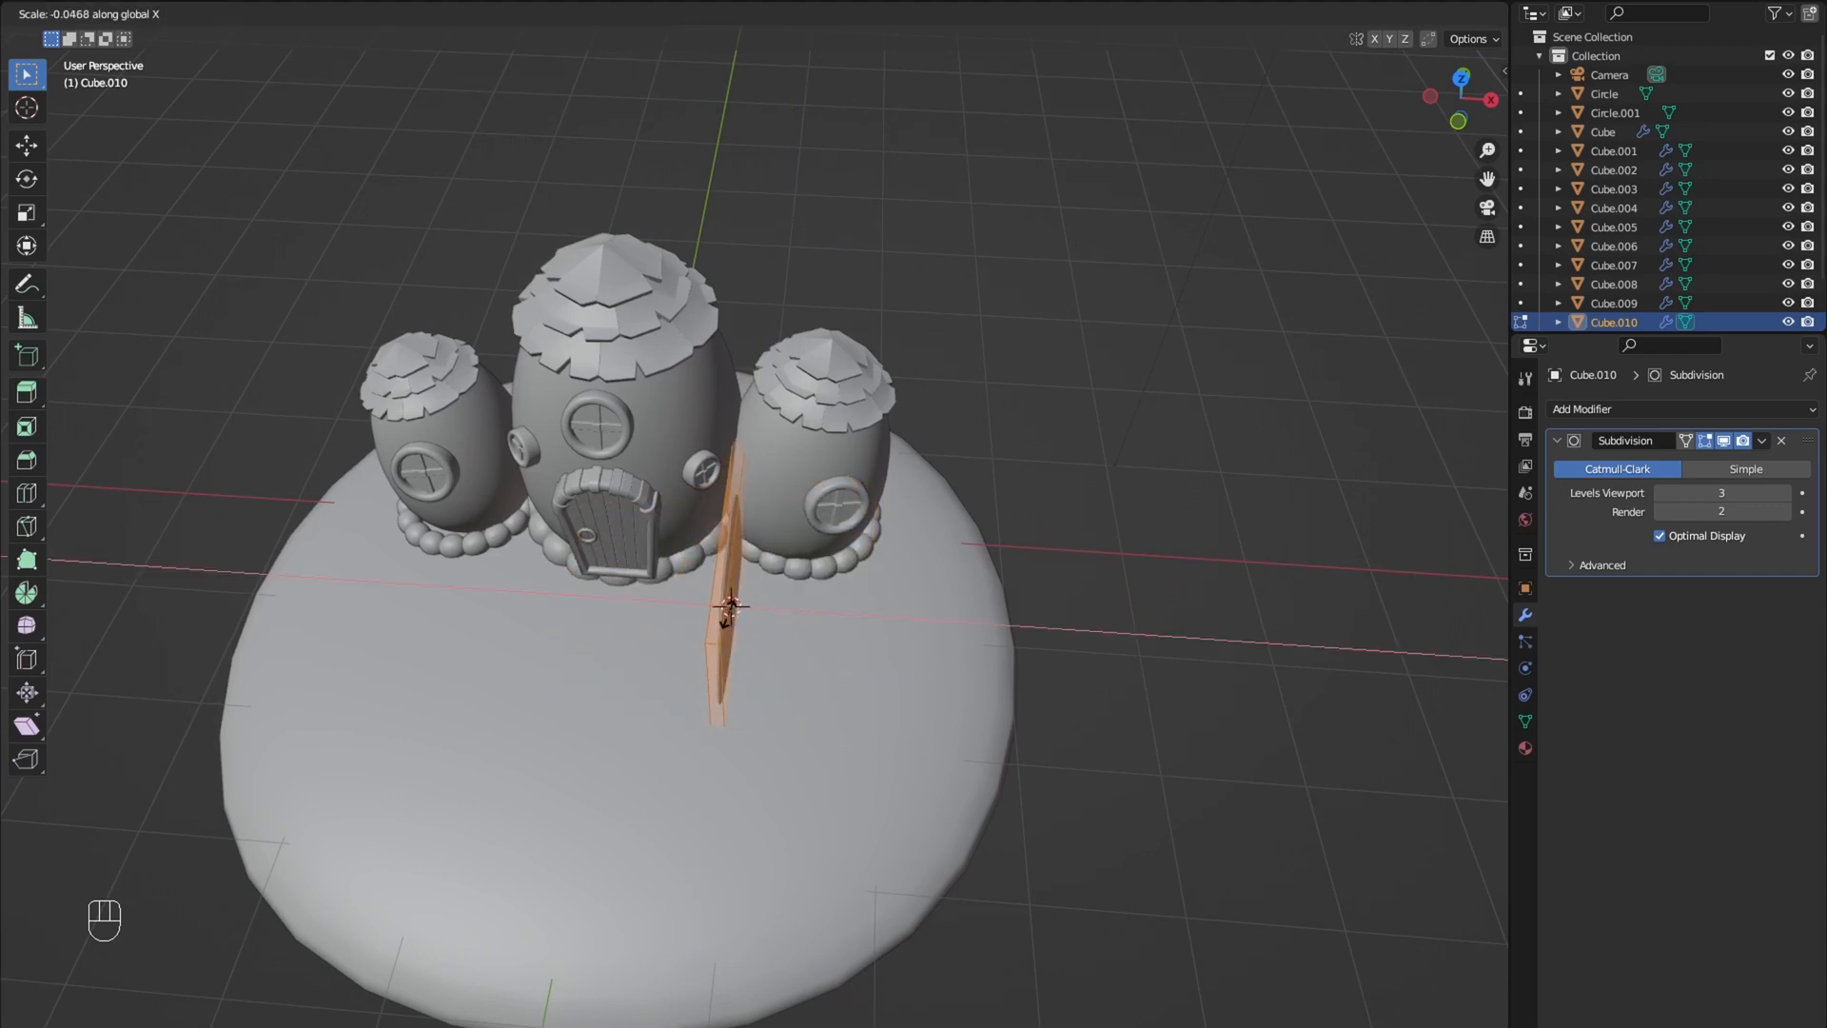
key(Y)
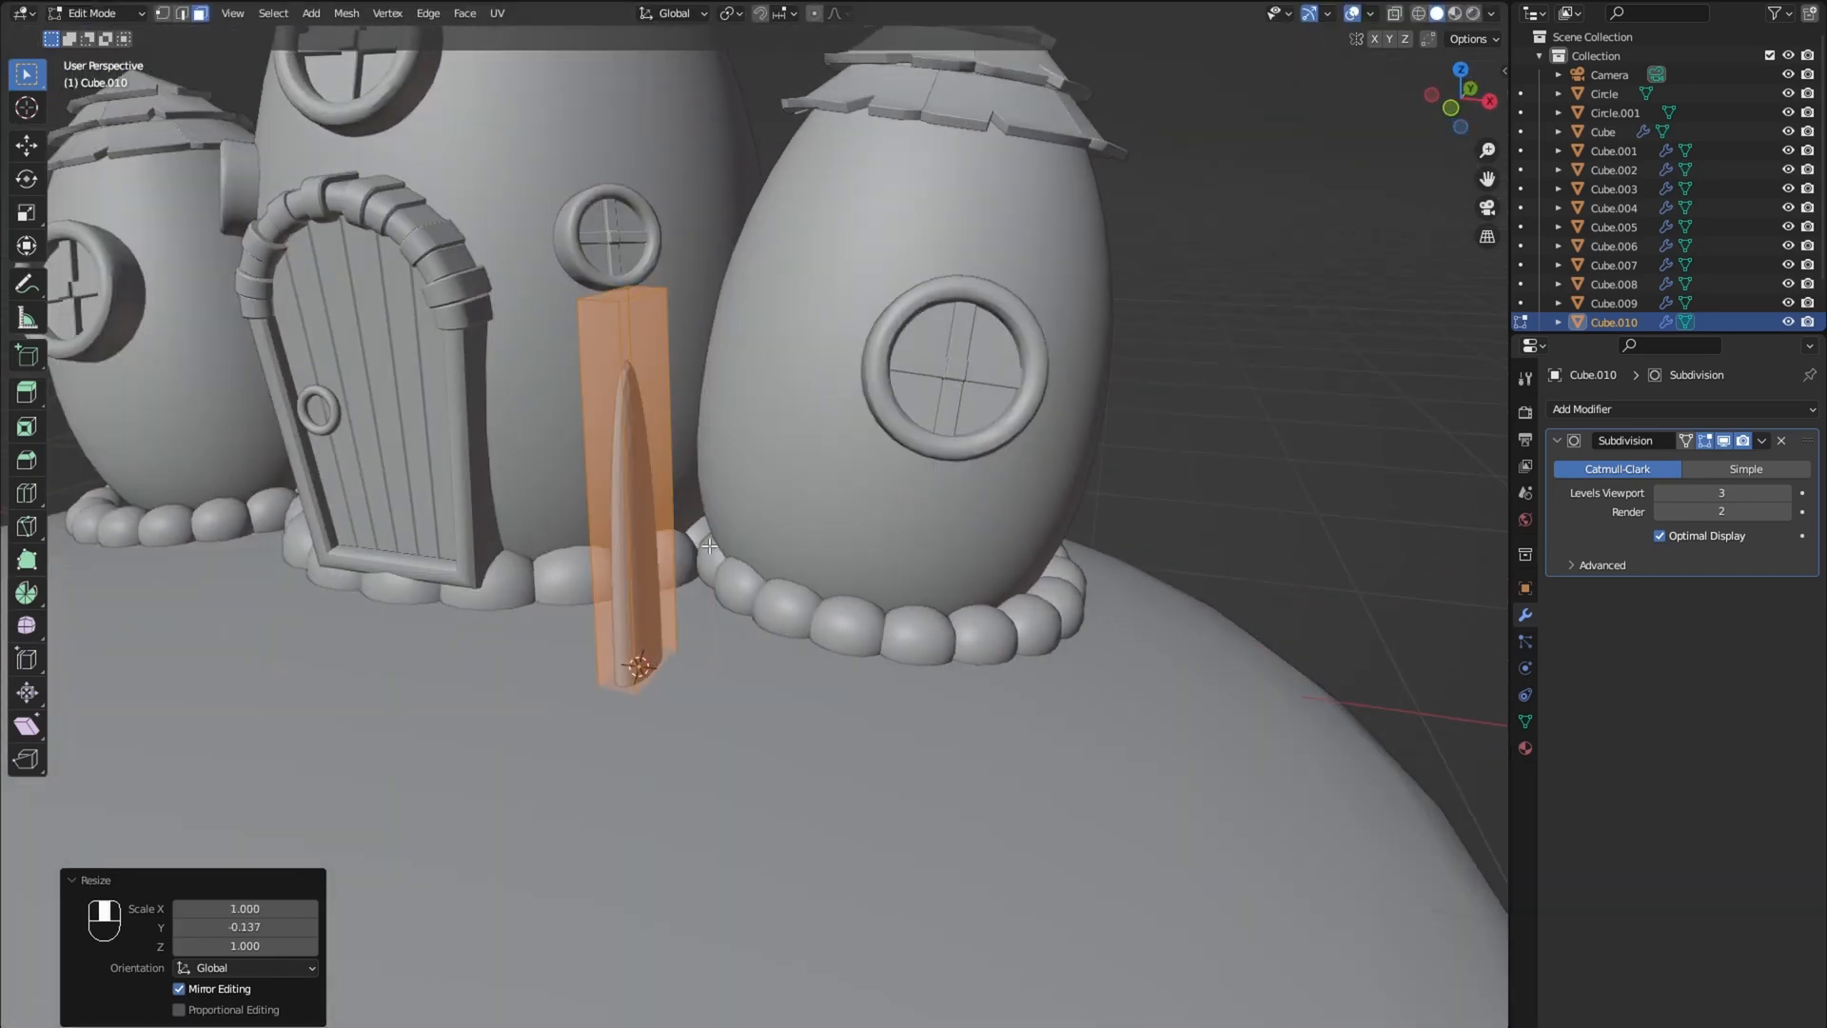
key(g)
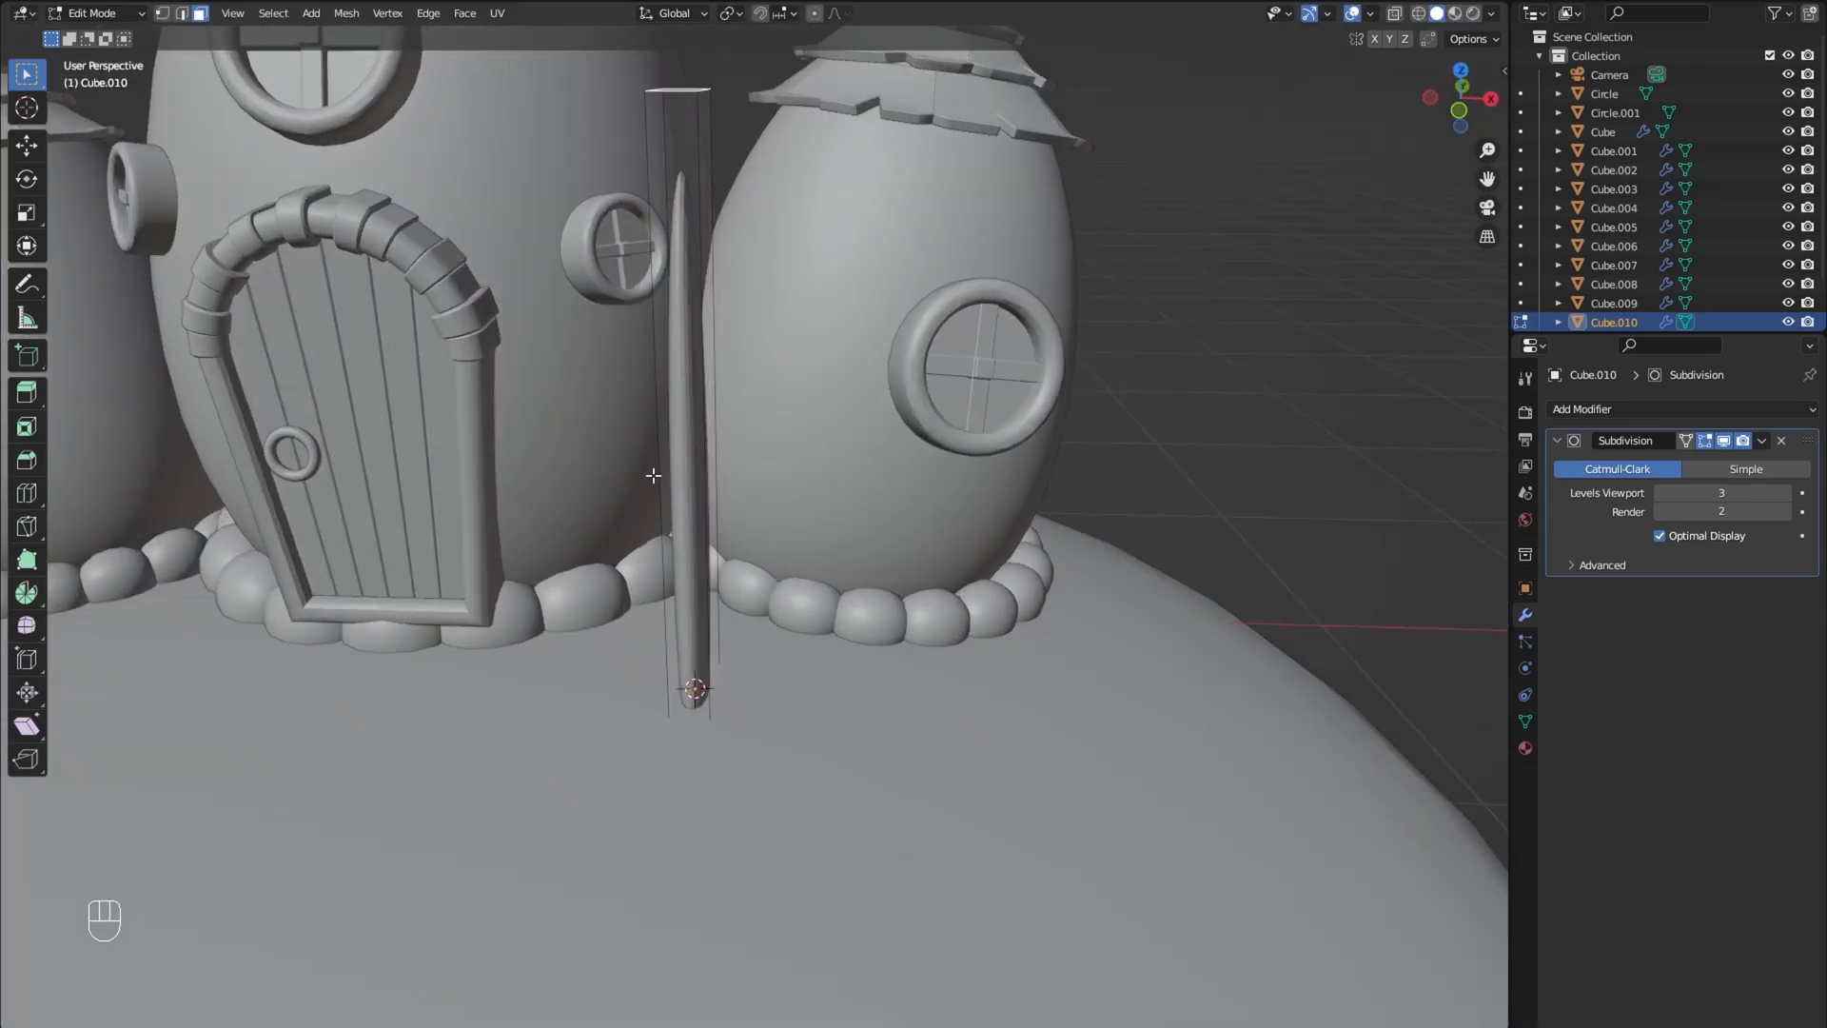
key(ctrl+r)
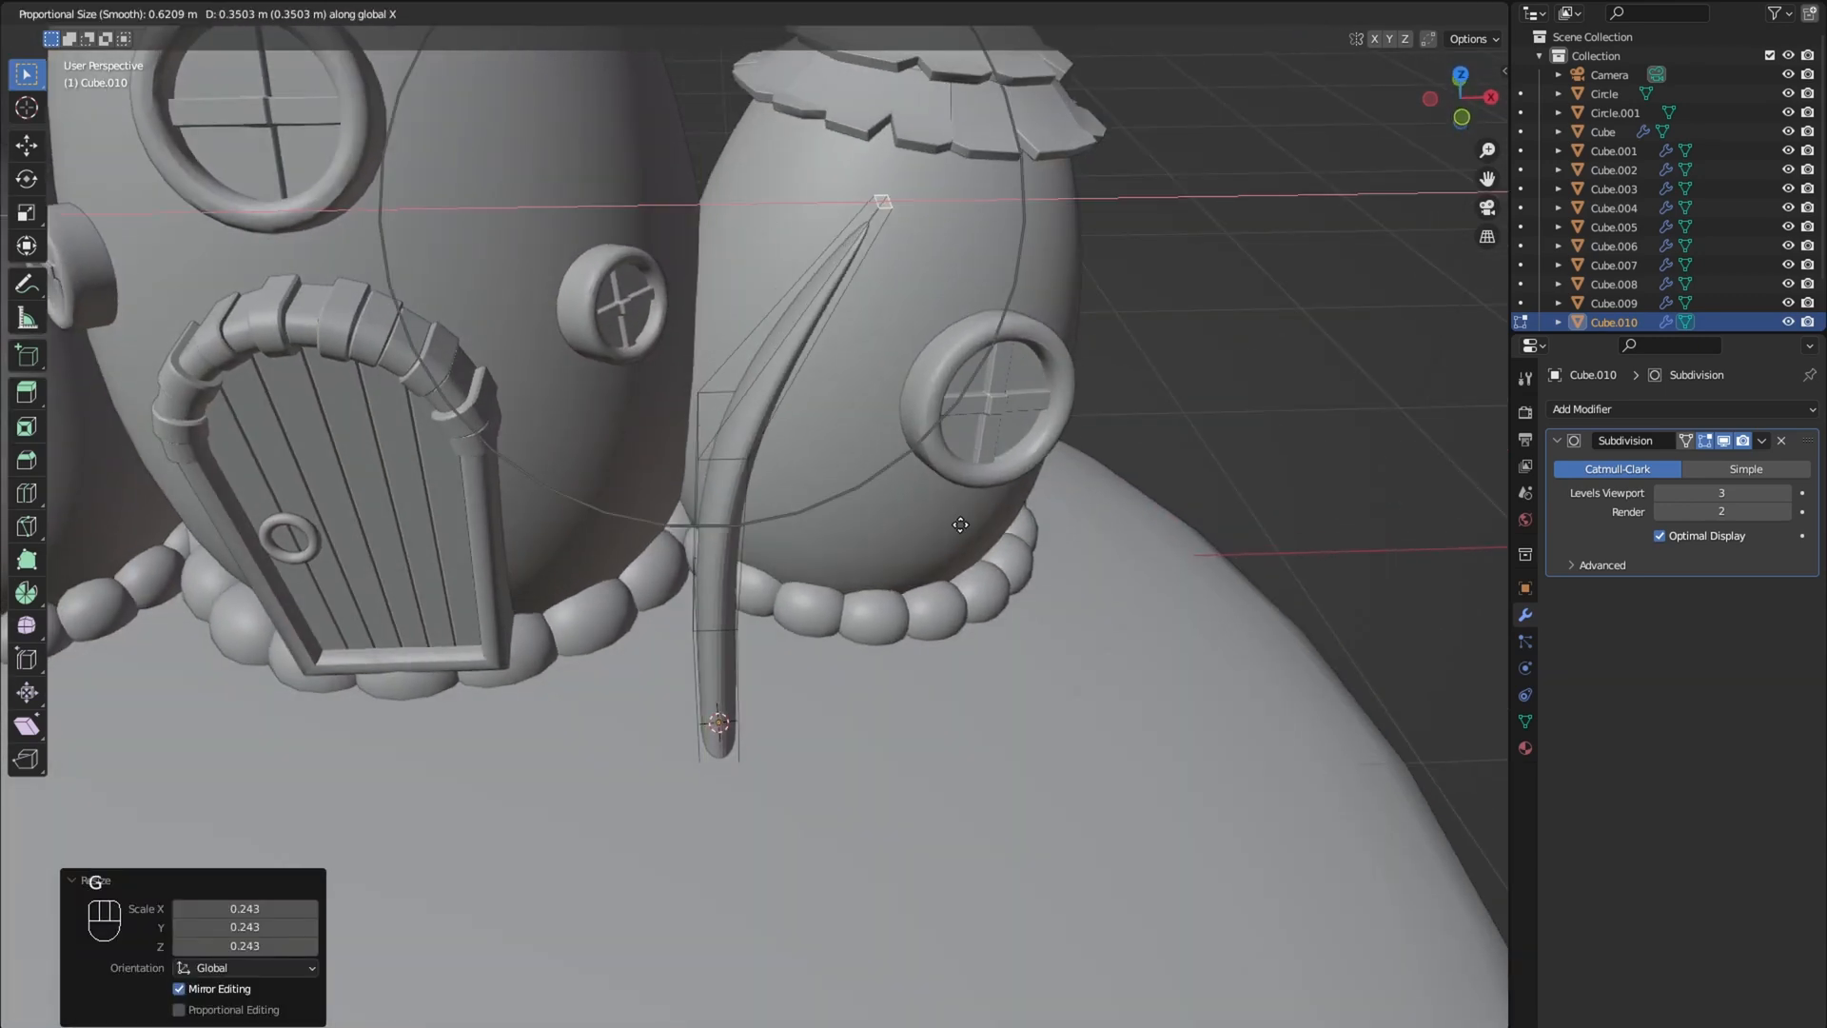
mouse_move(1052, 552)
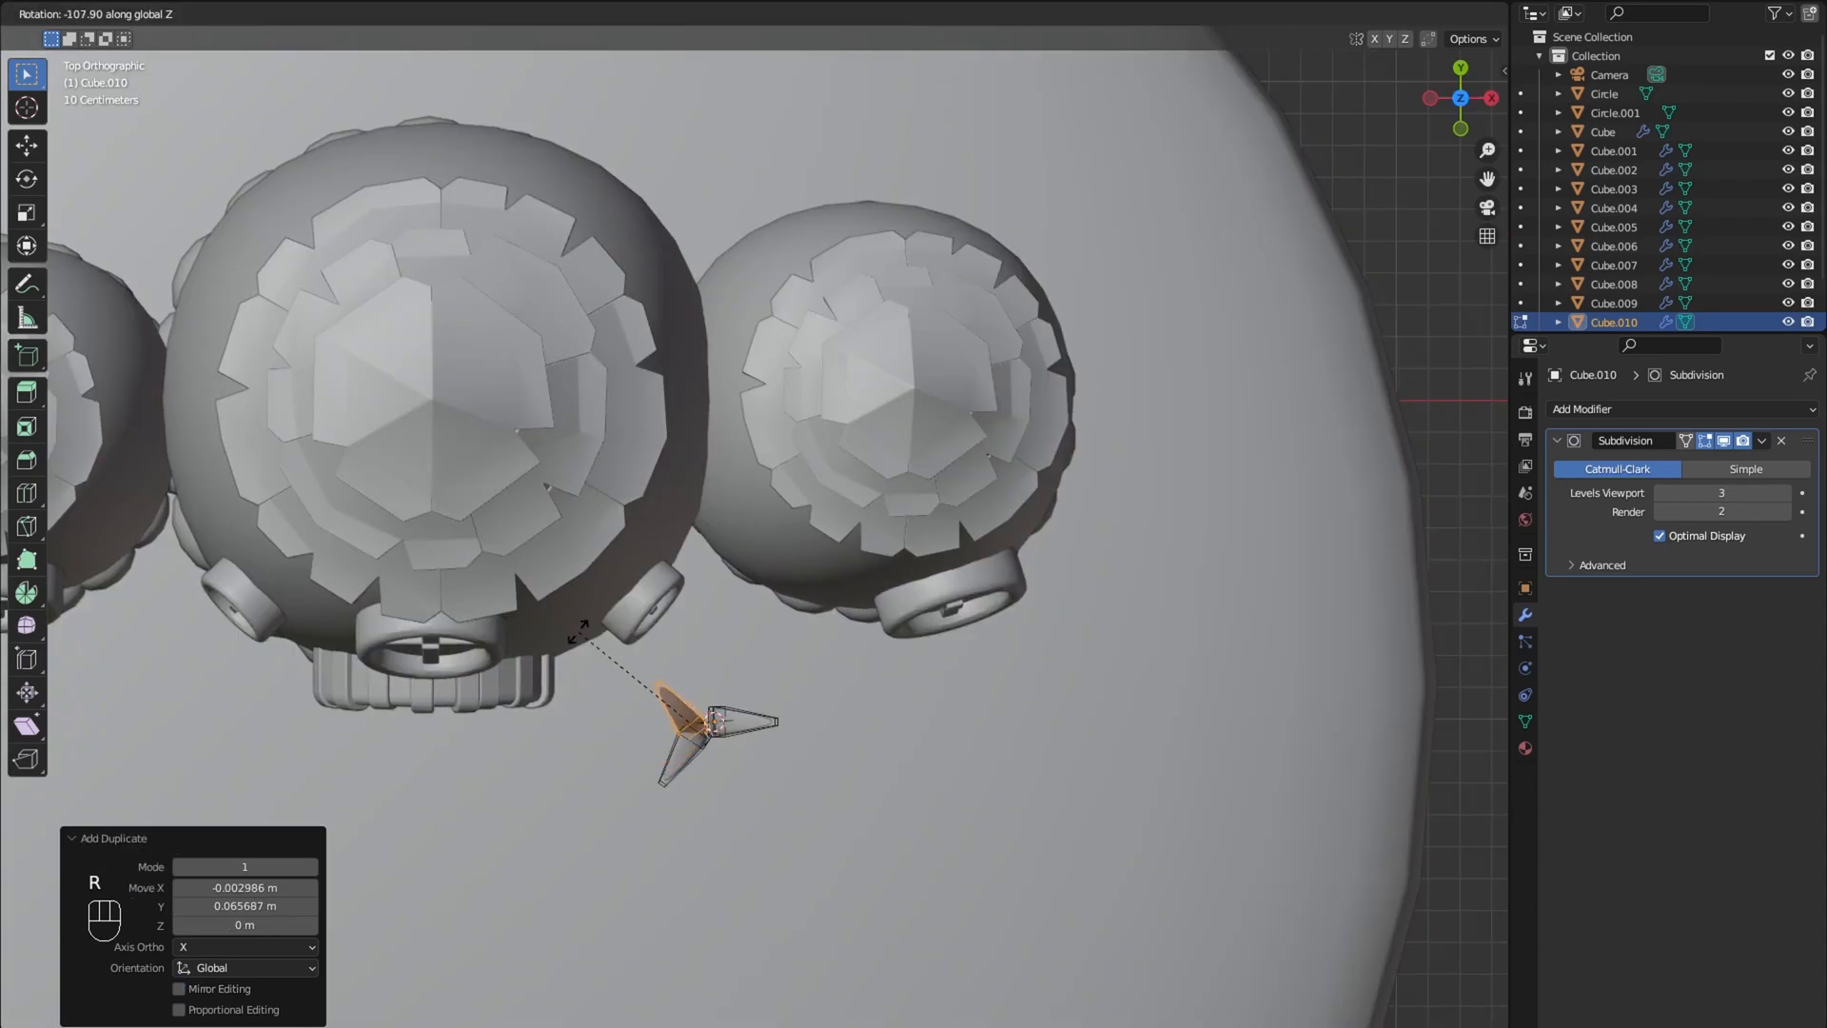
key(Tab)
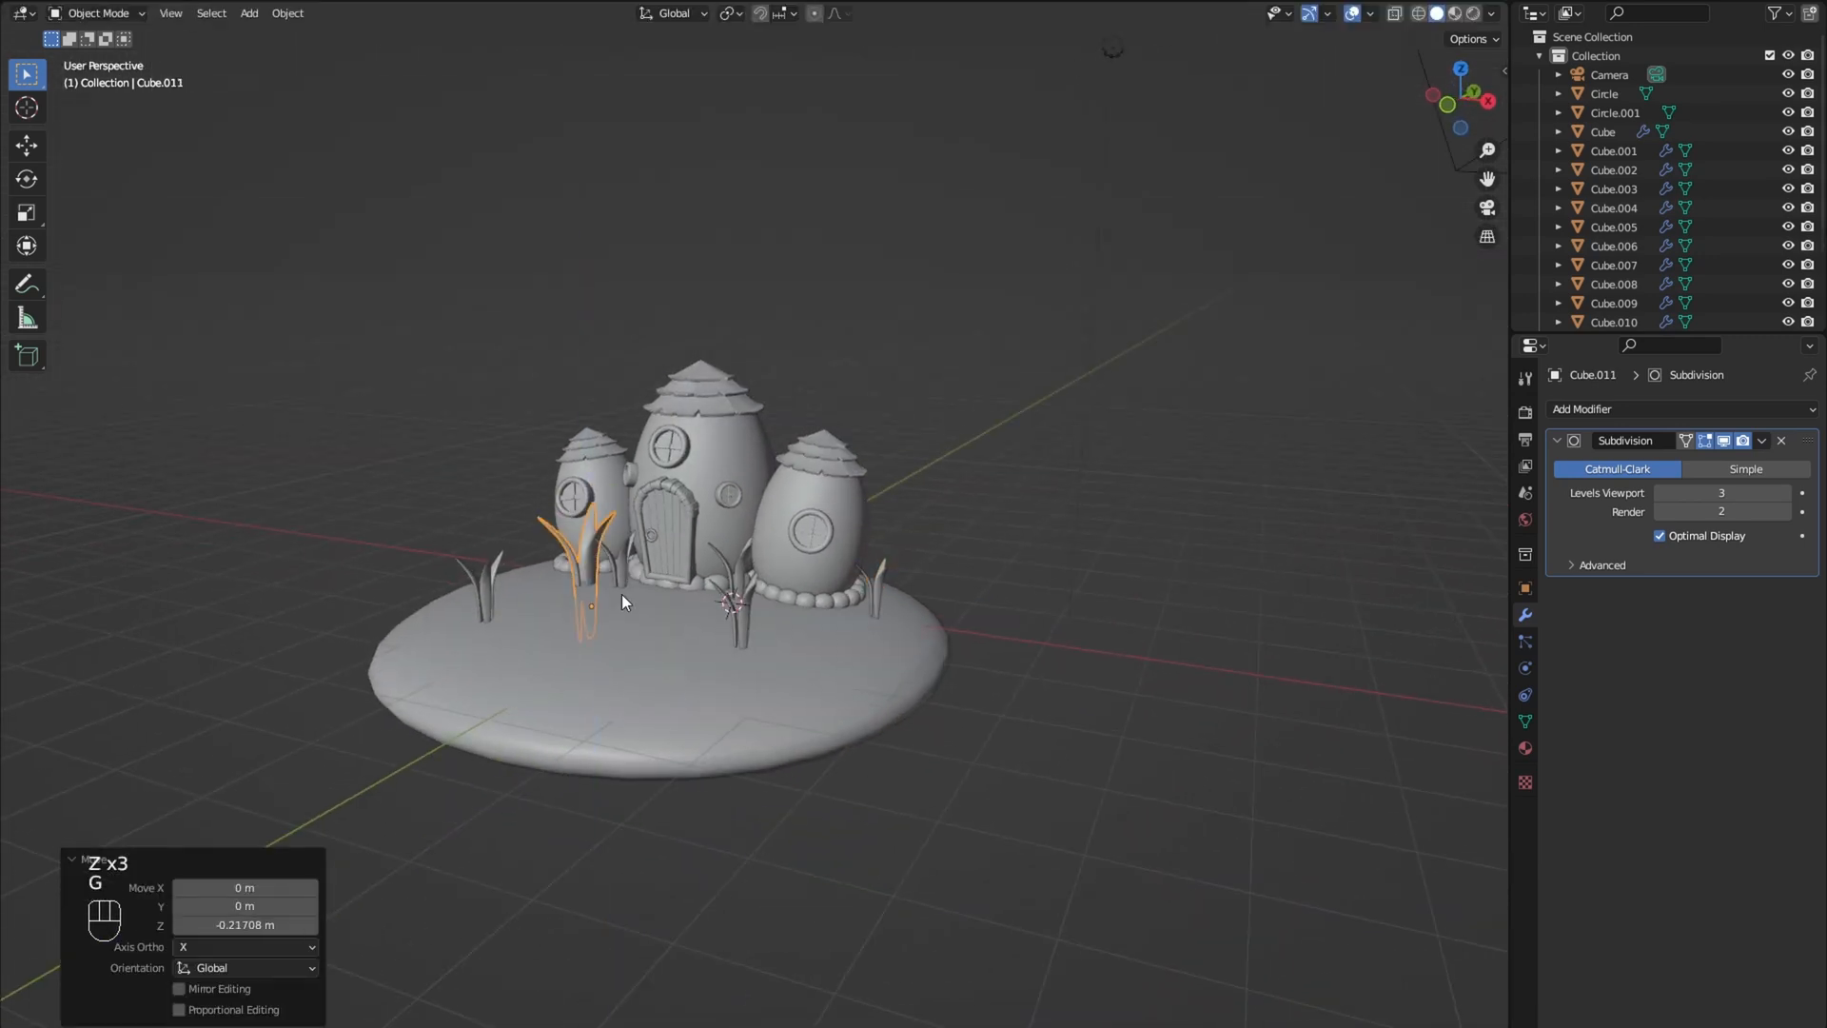
Step: Add a subdivided cube and flatten it into a small stone with loop cuts
key(shift+a)
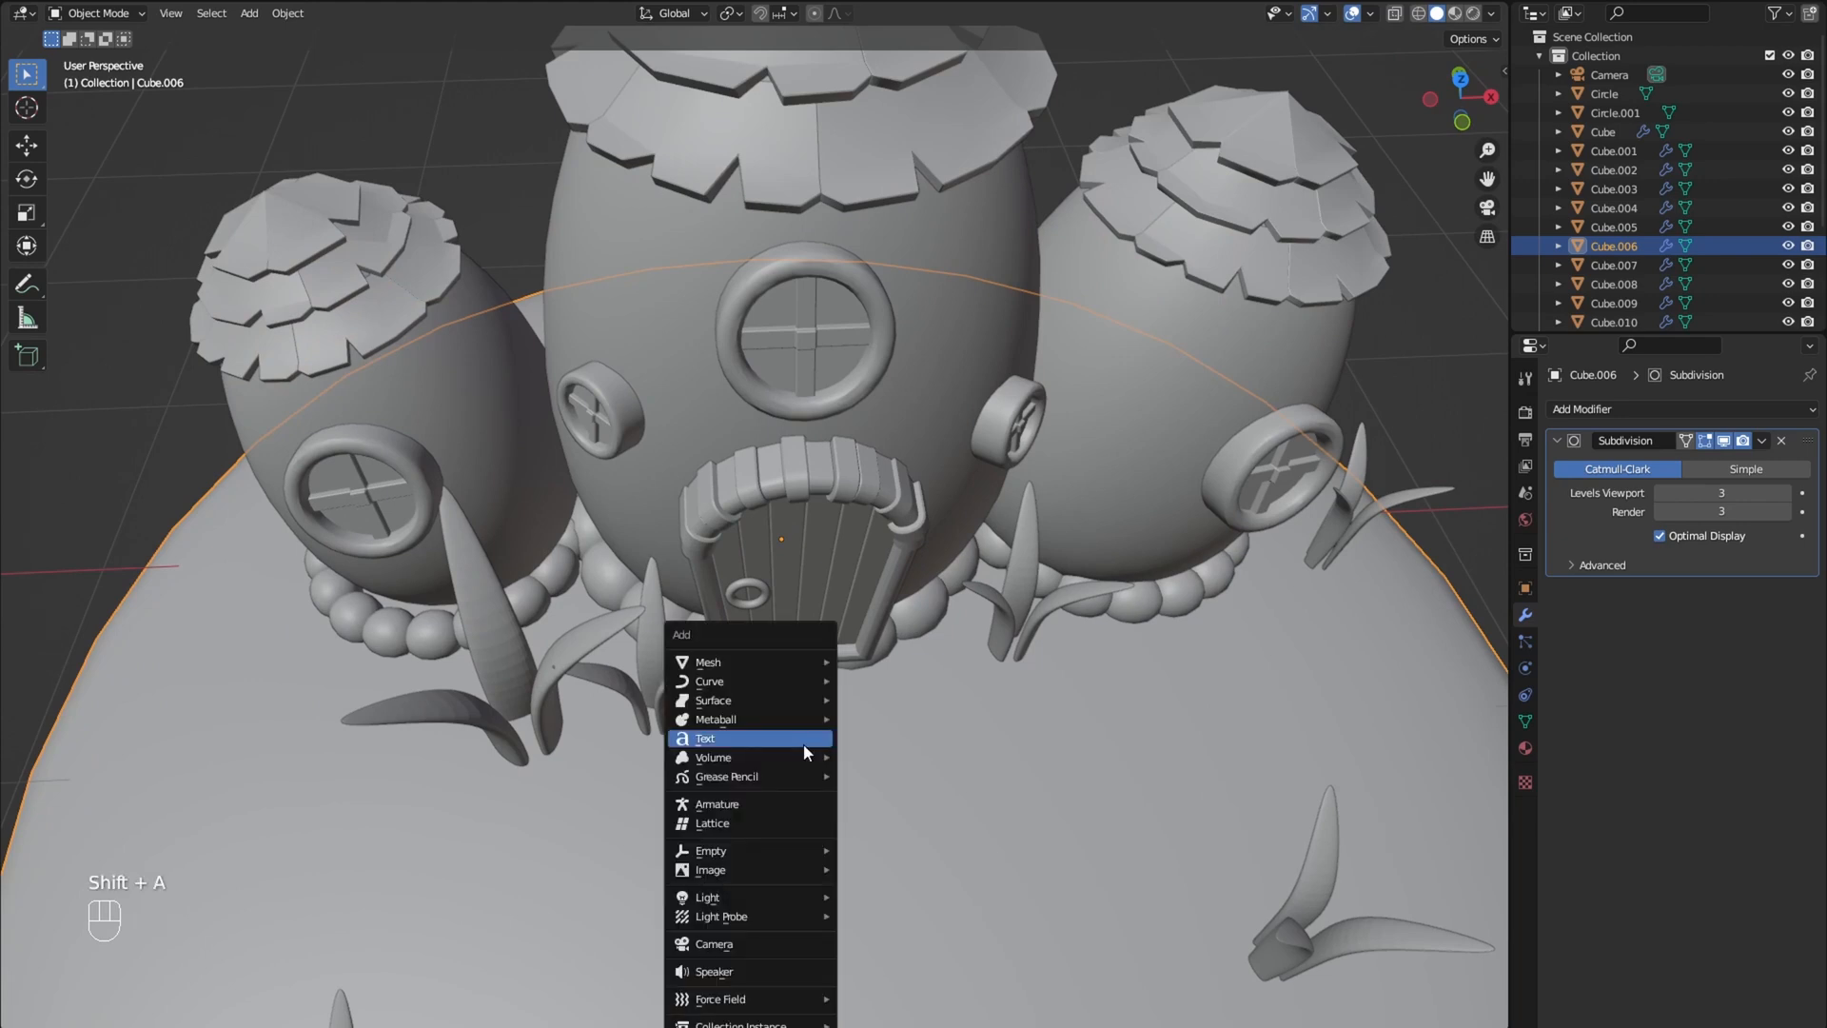
click(707, 662)
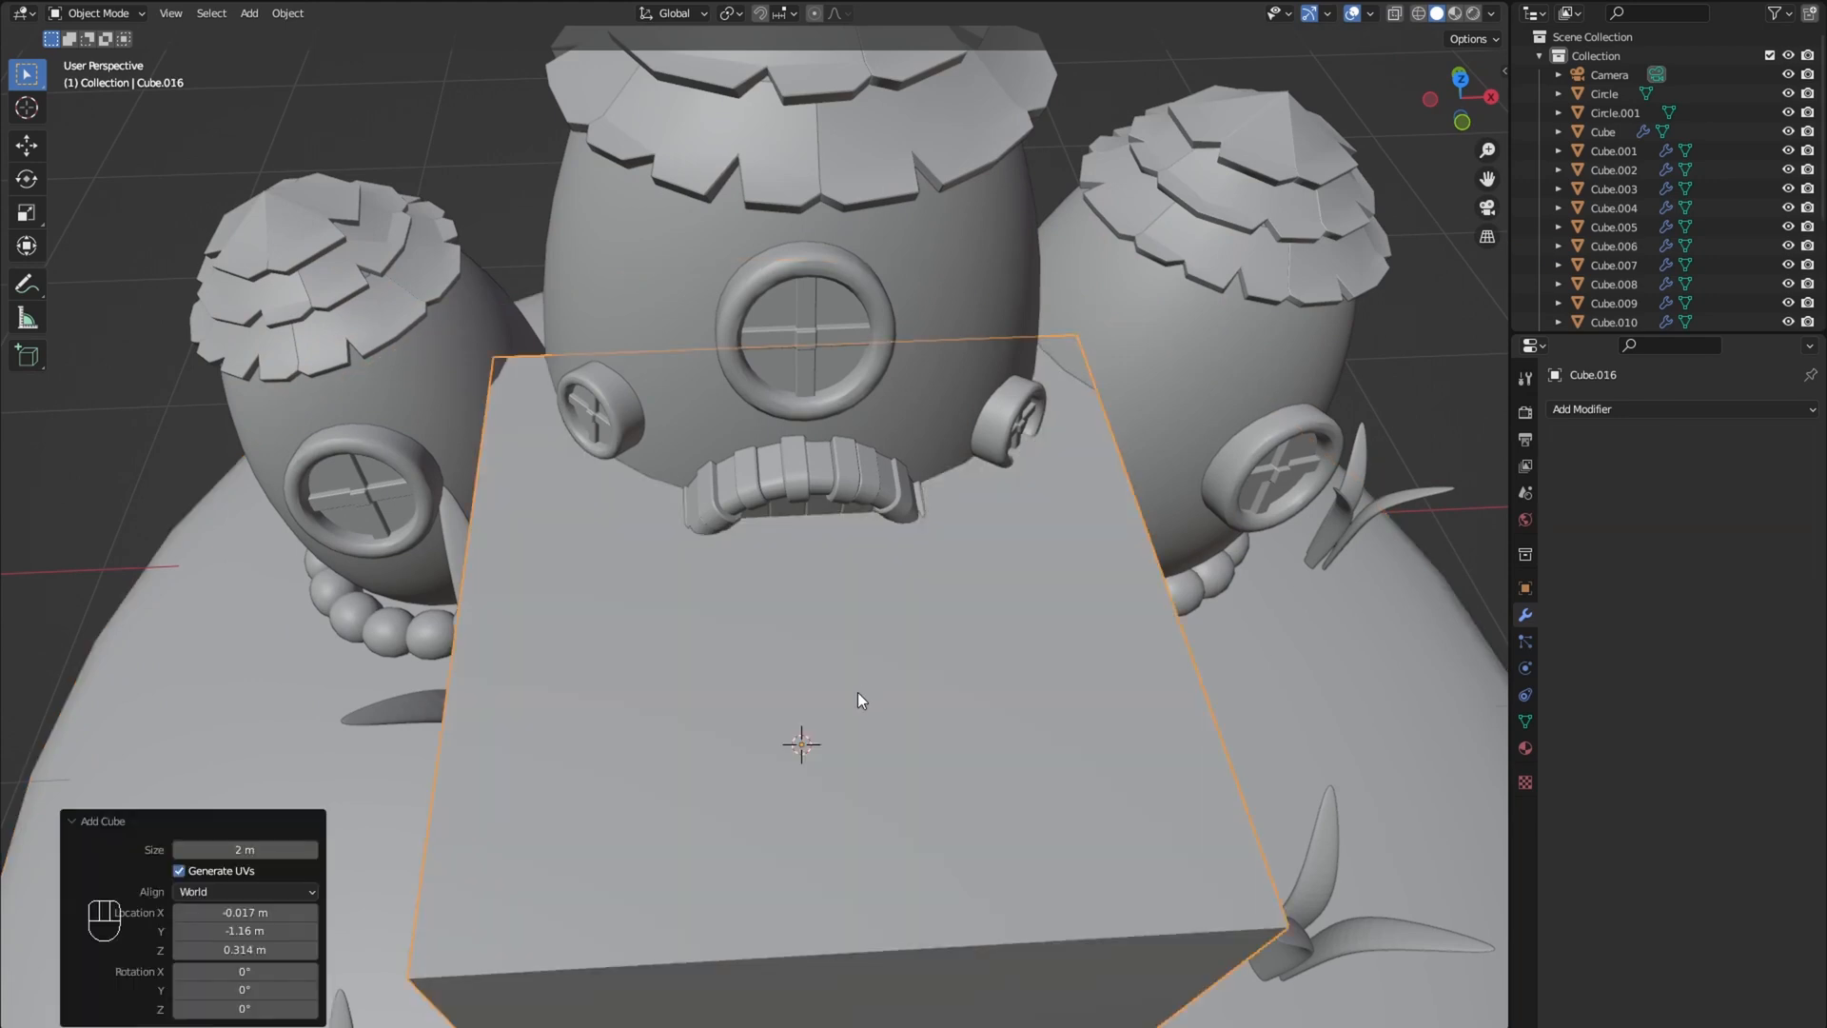
key(ctrl)
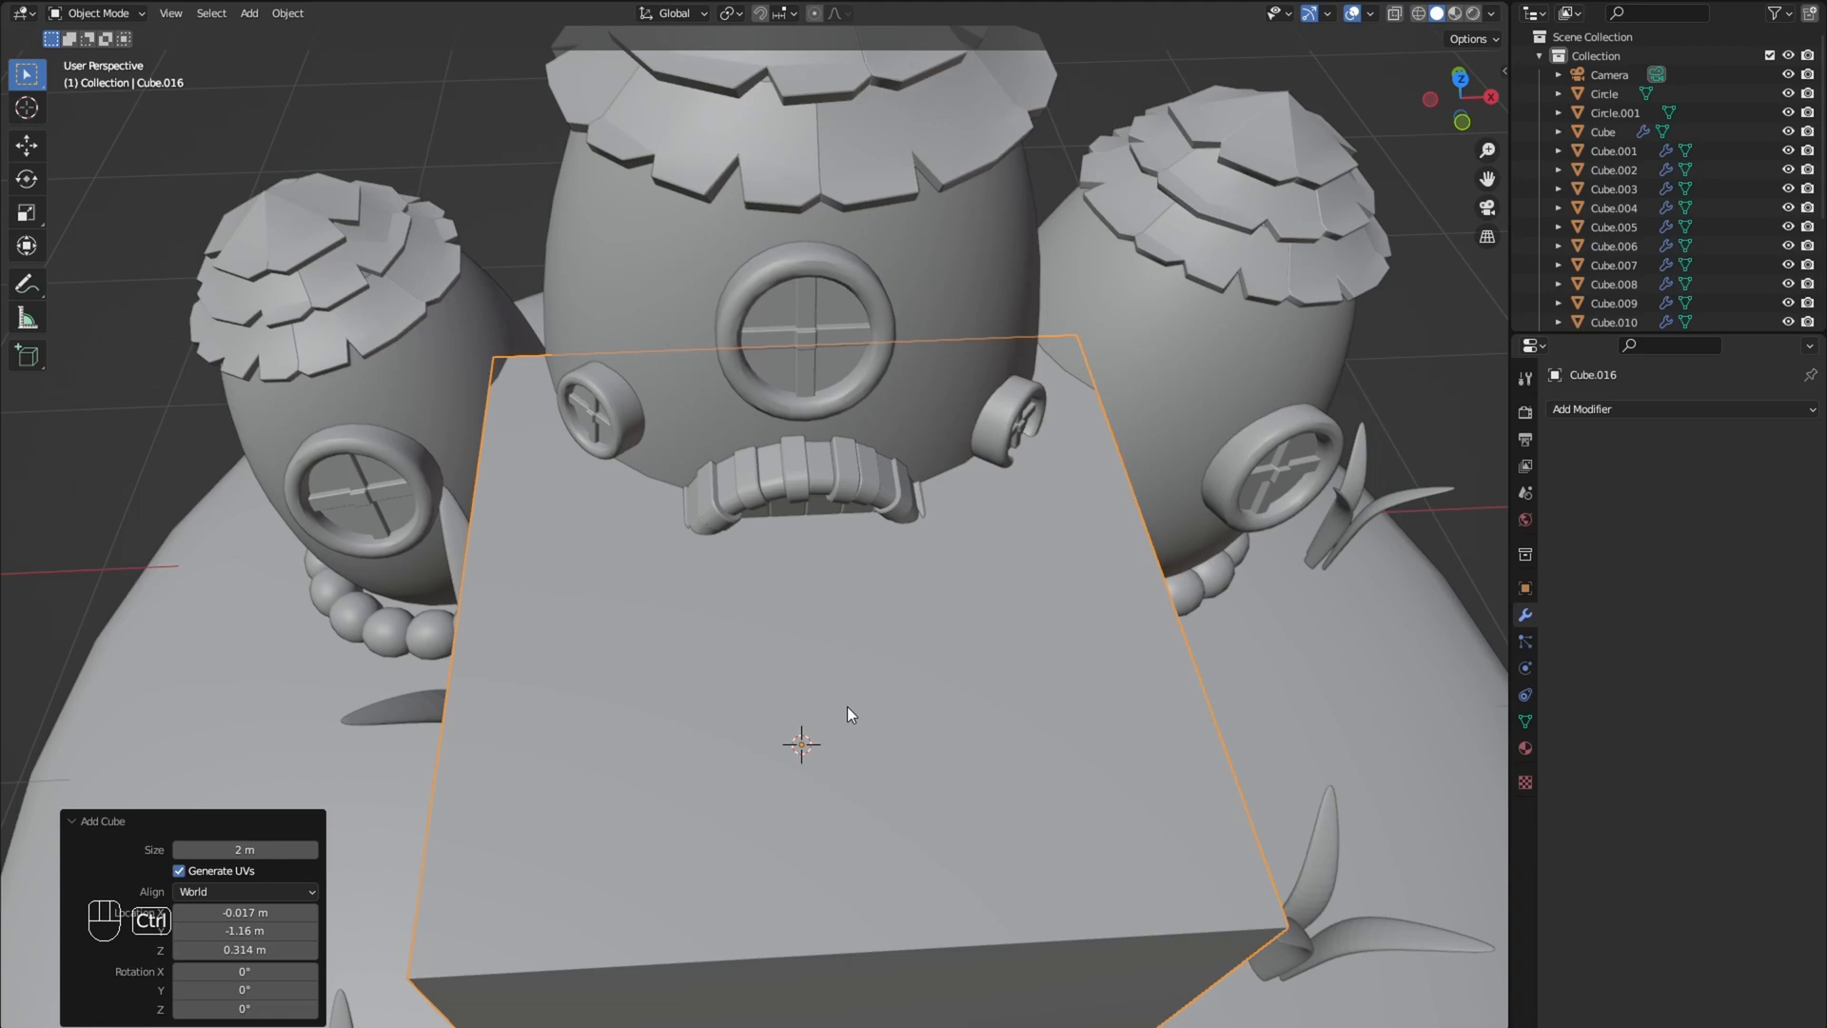
key(Tab)
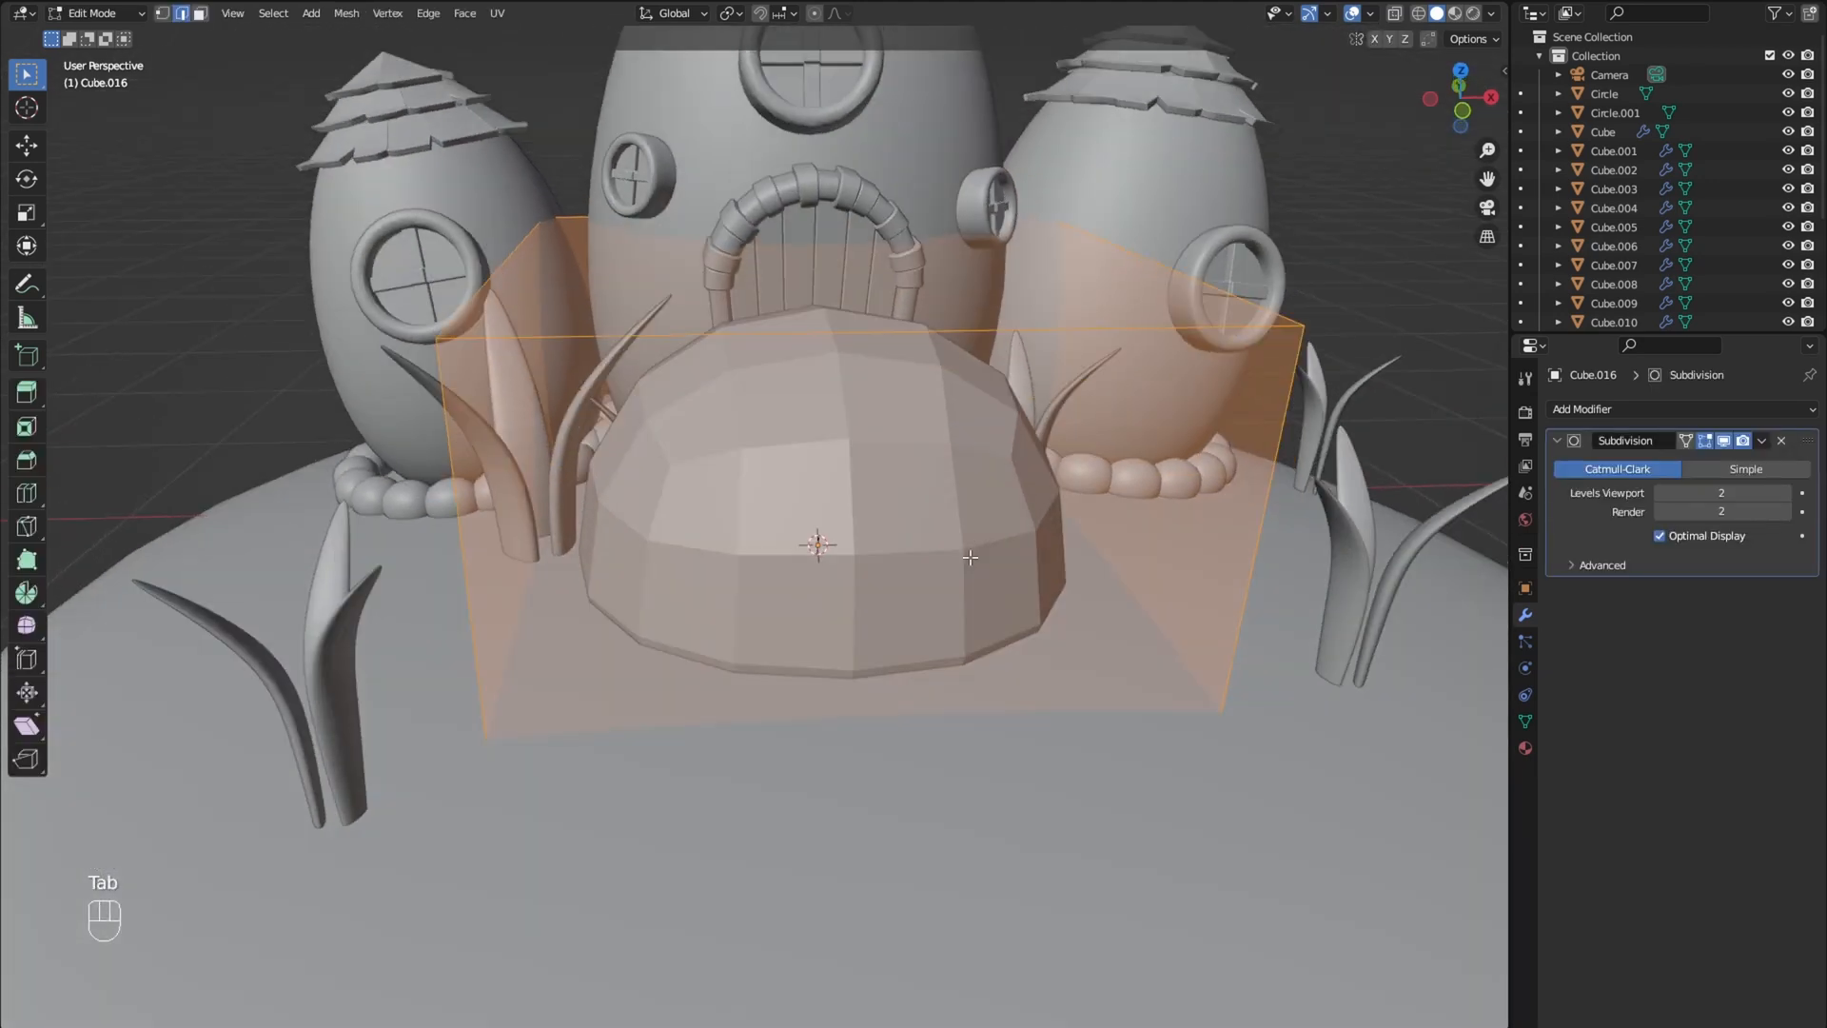
key(s)
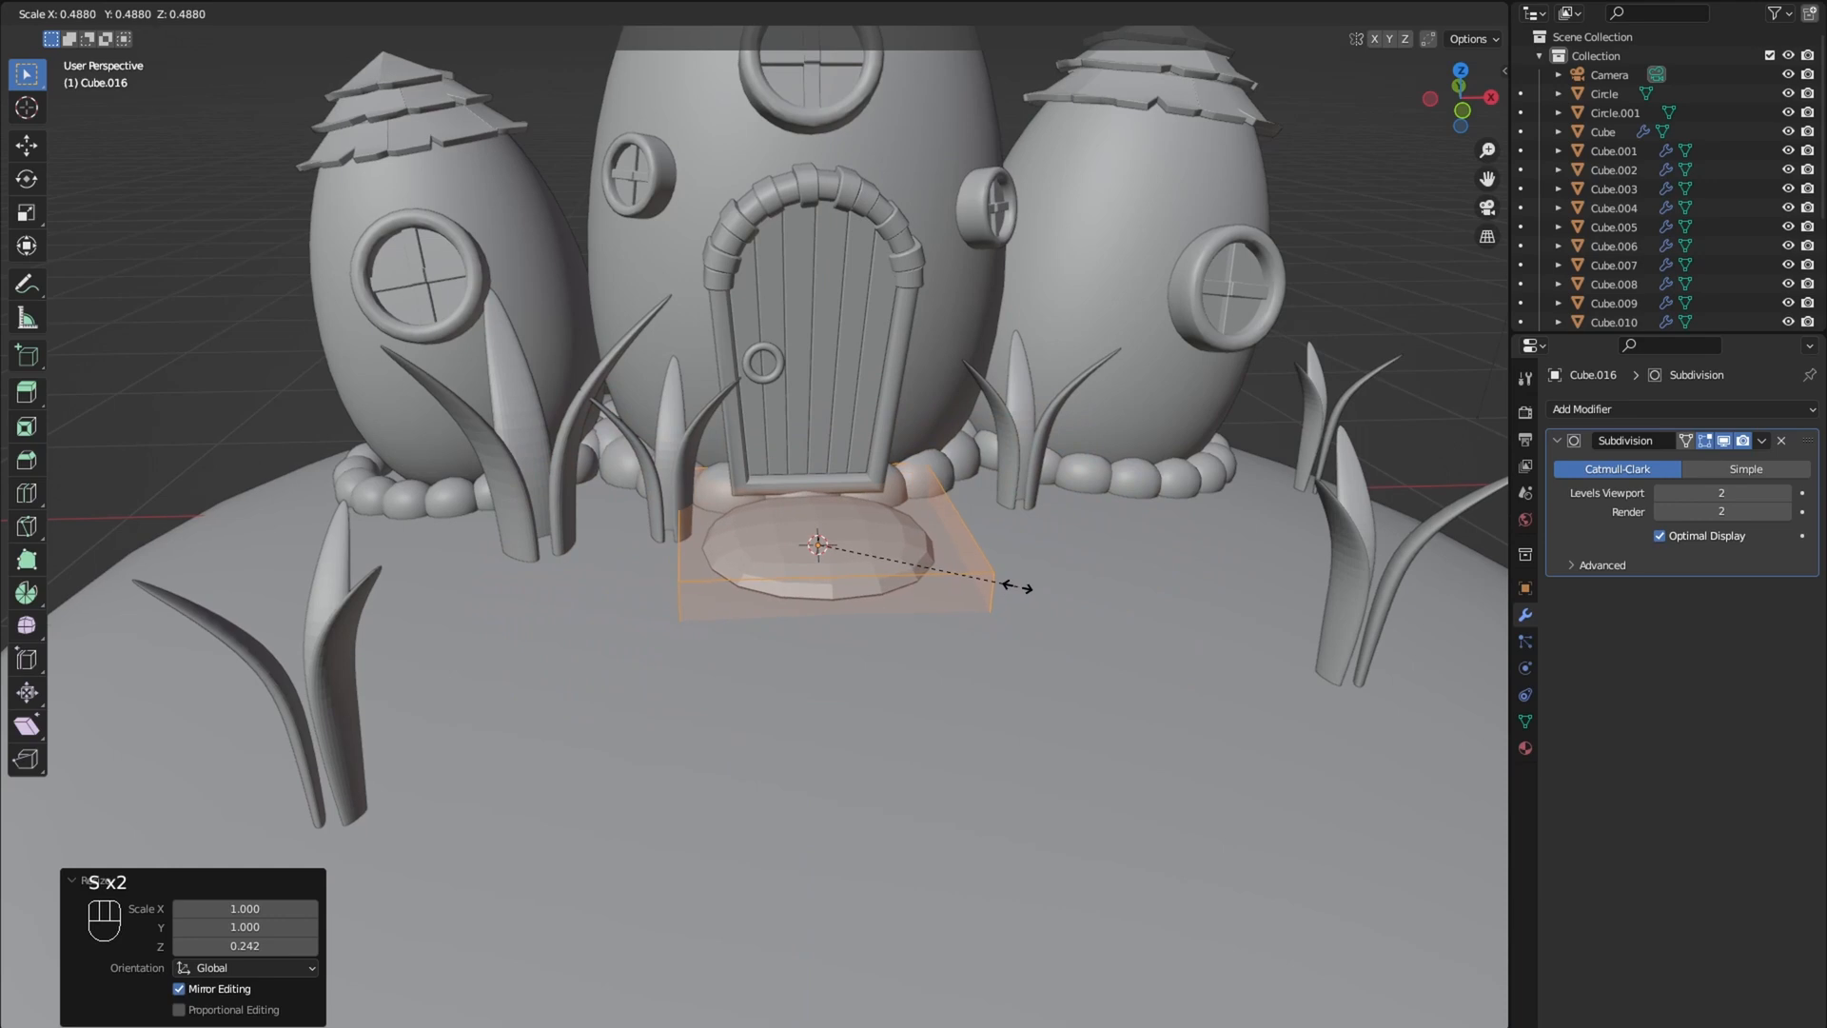
key(ctrl+r)
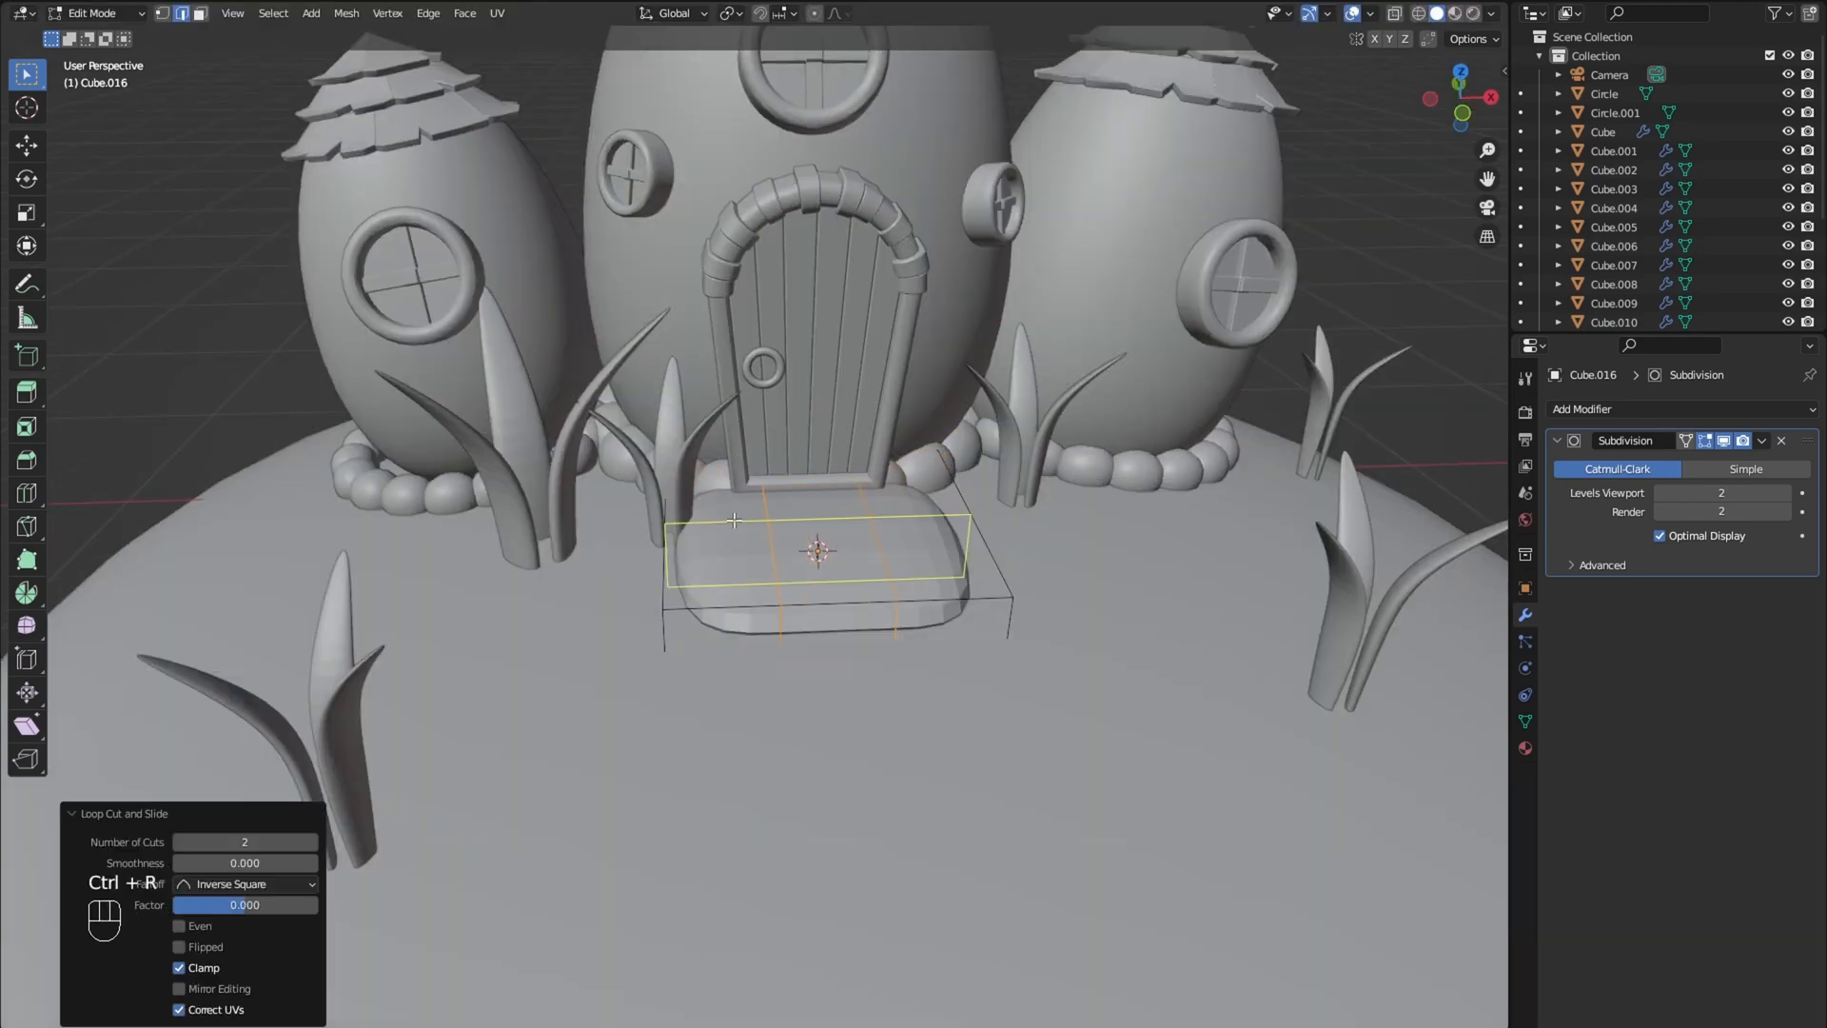
key(shift+z)
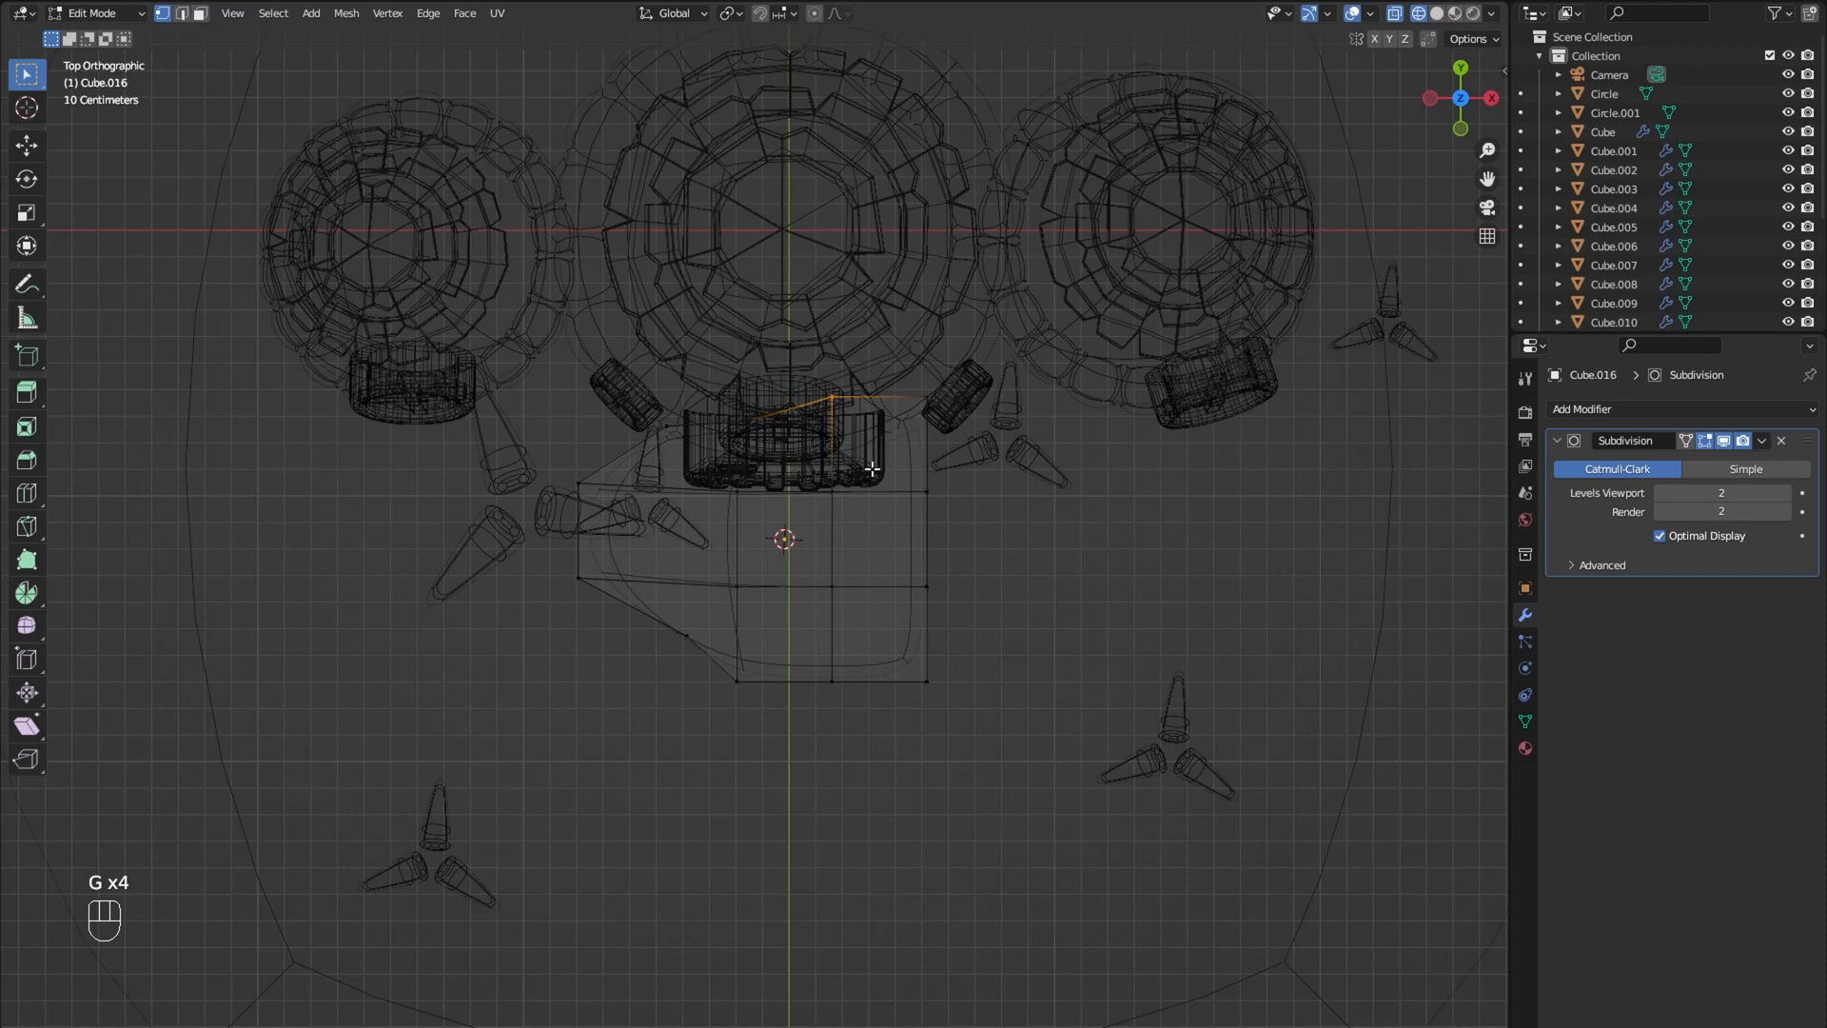
mouse_move(914, 637)
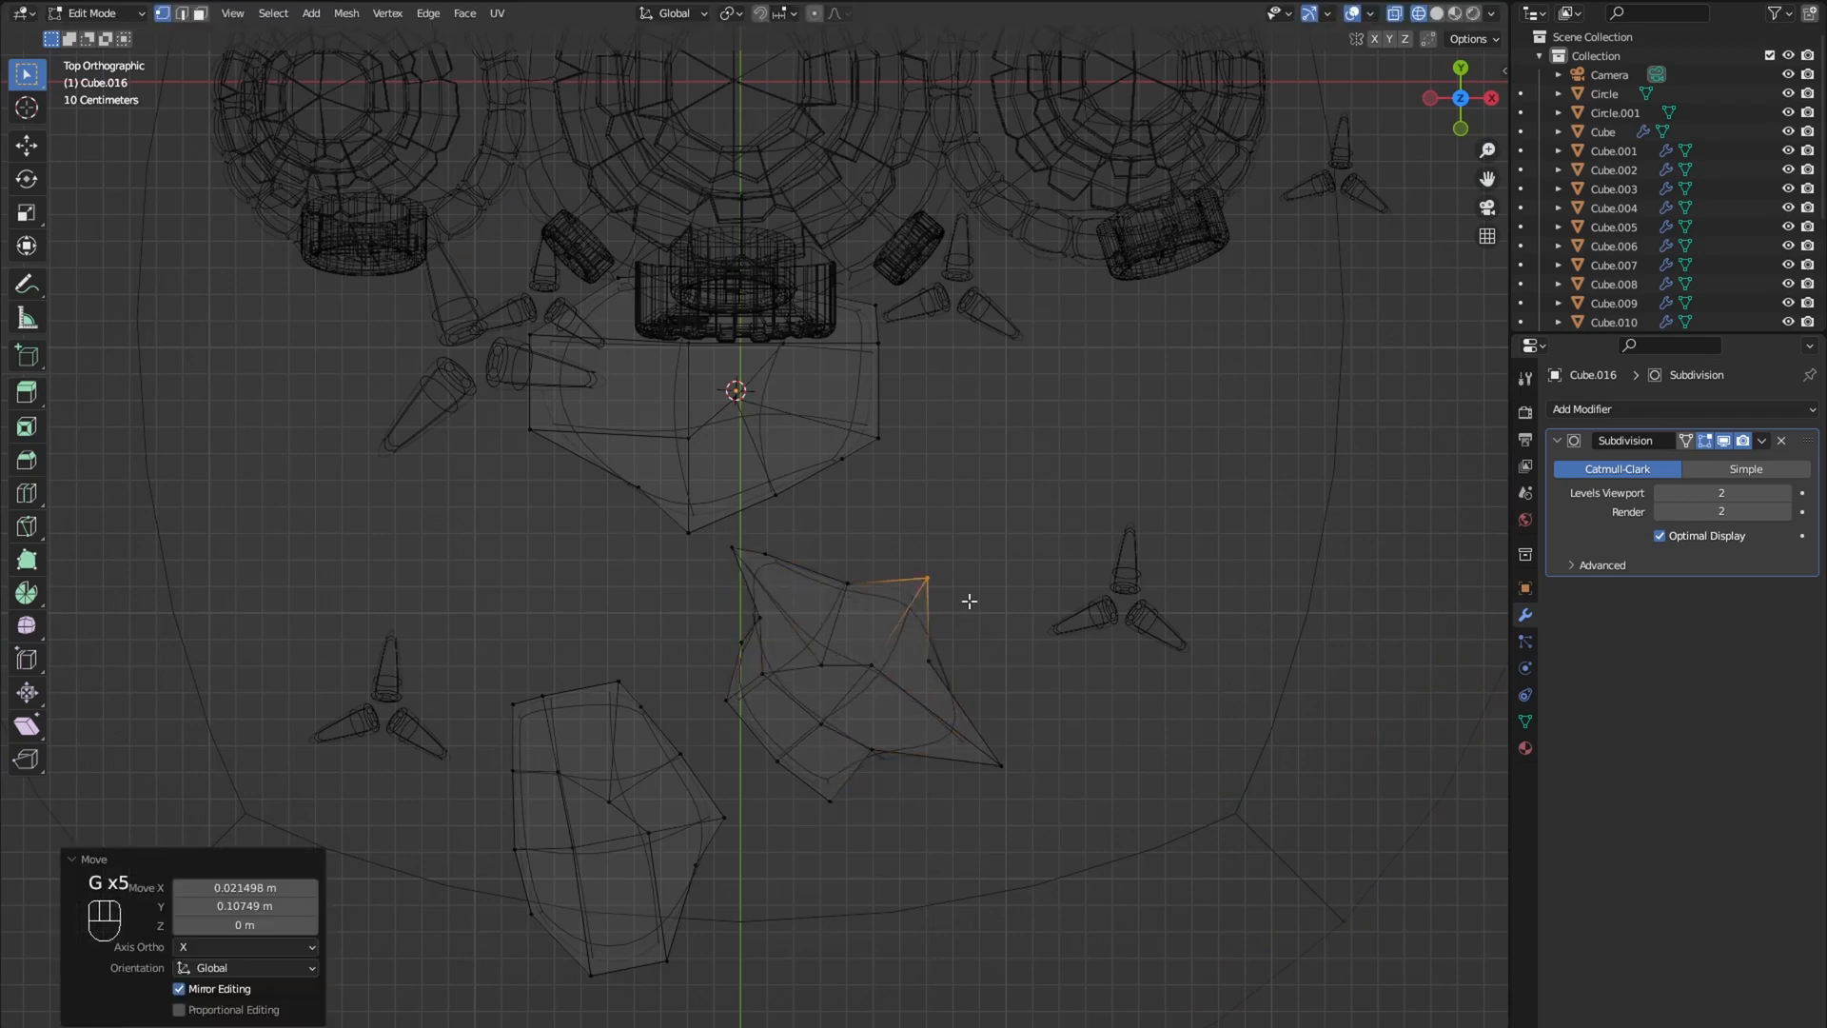
mouse_move(834, 748)
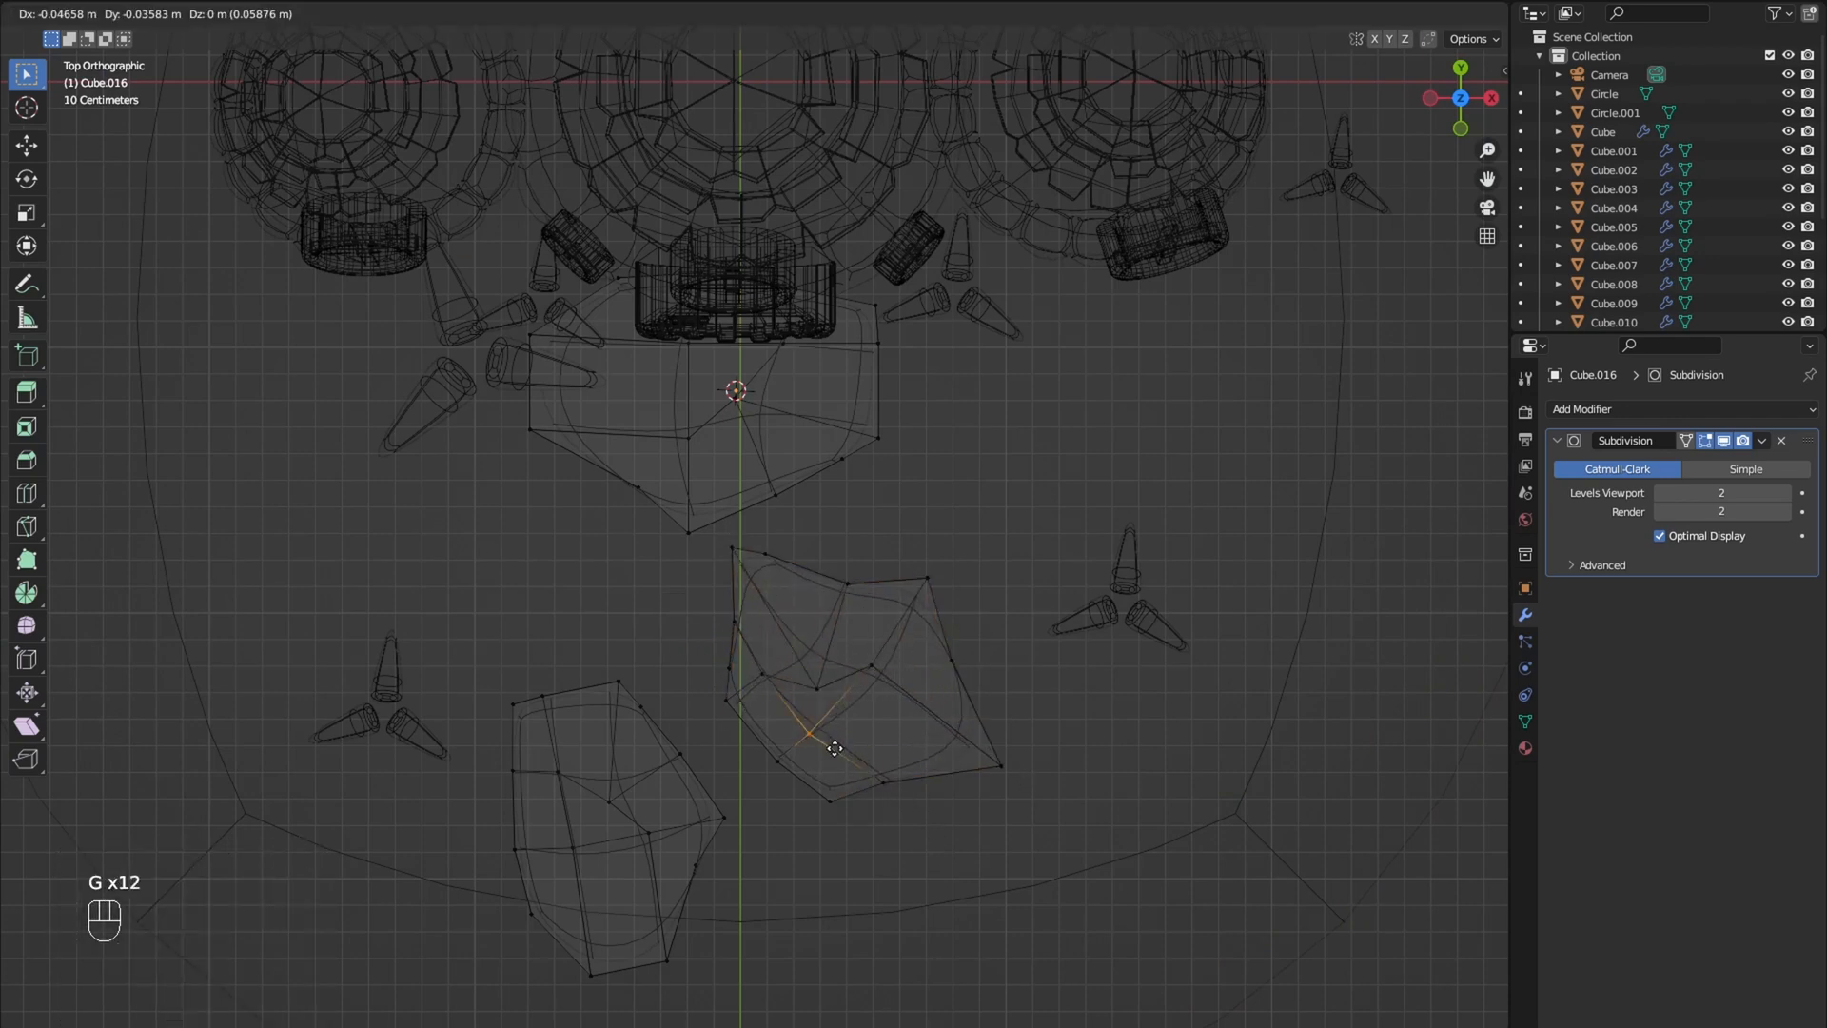
Step: Duplicate the stone into a stepping-stone path leading from the hut's door
key(l)
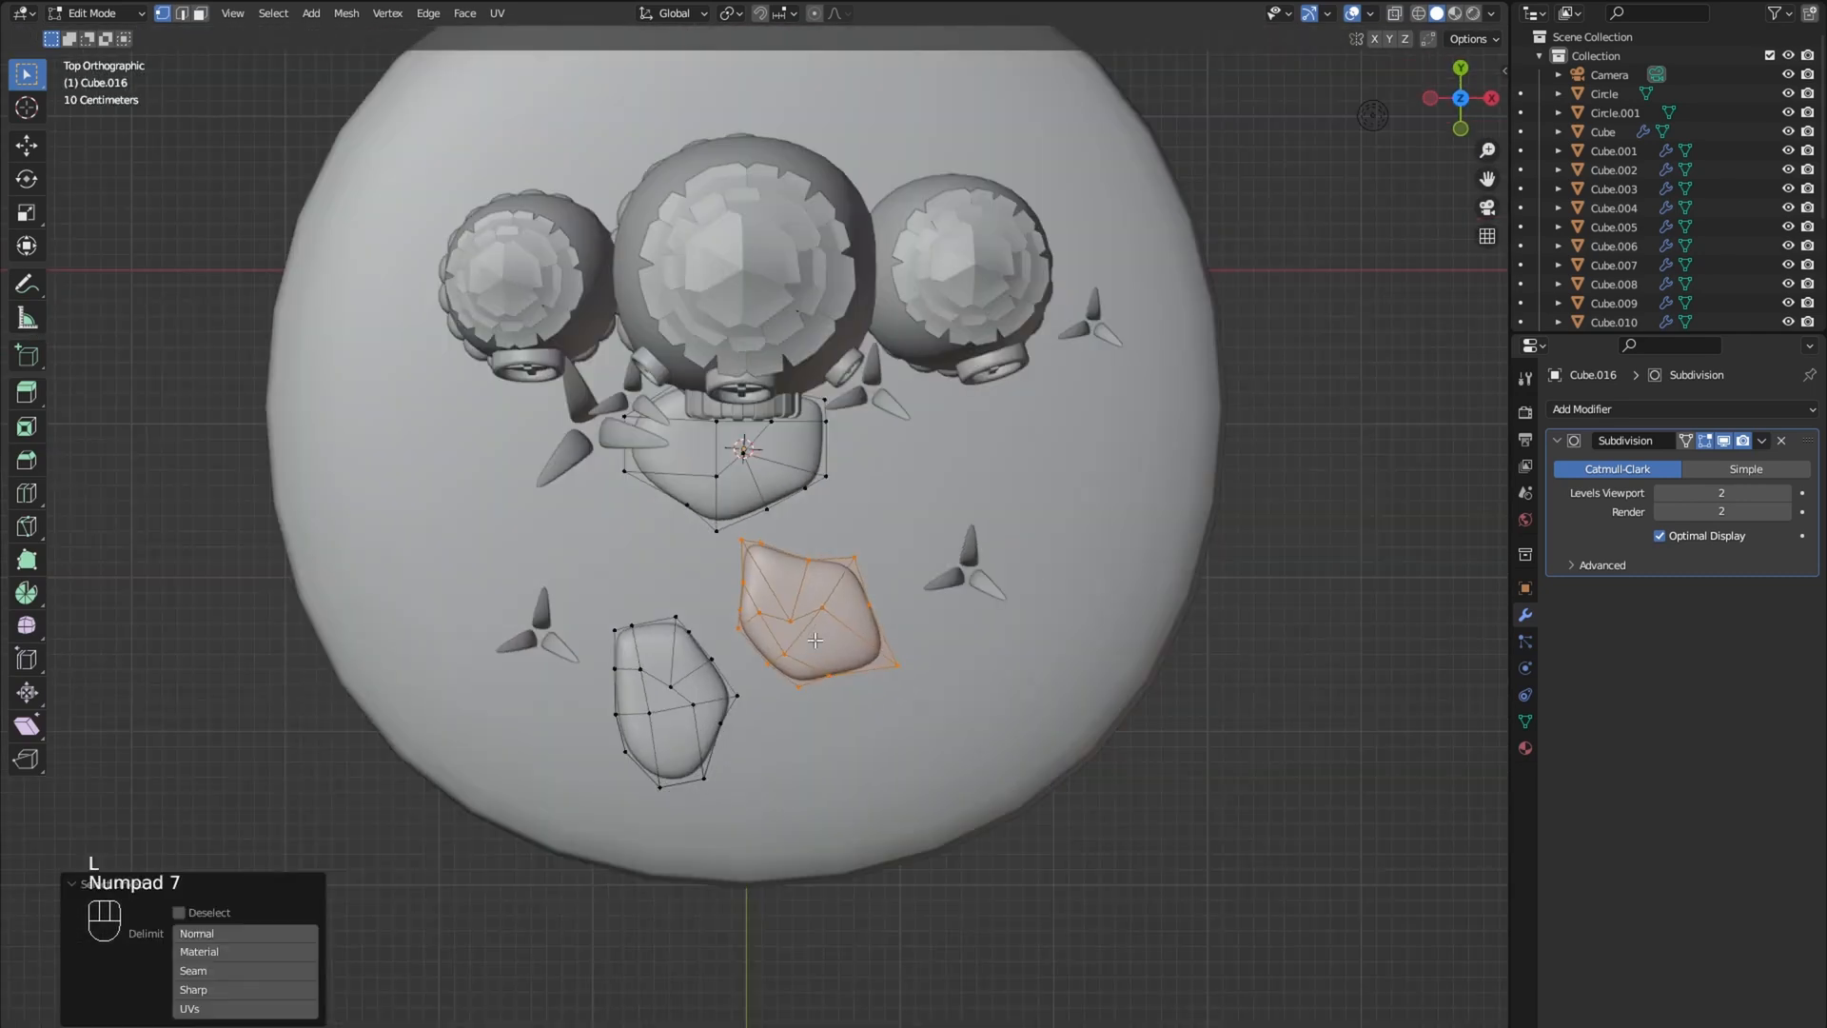
key(s)
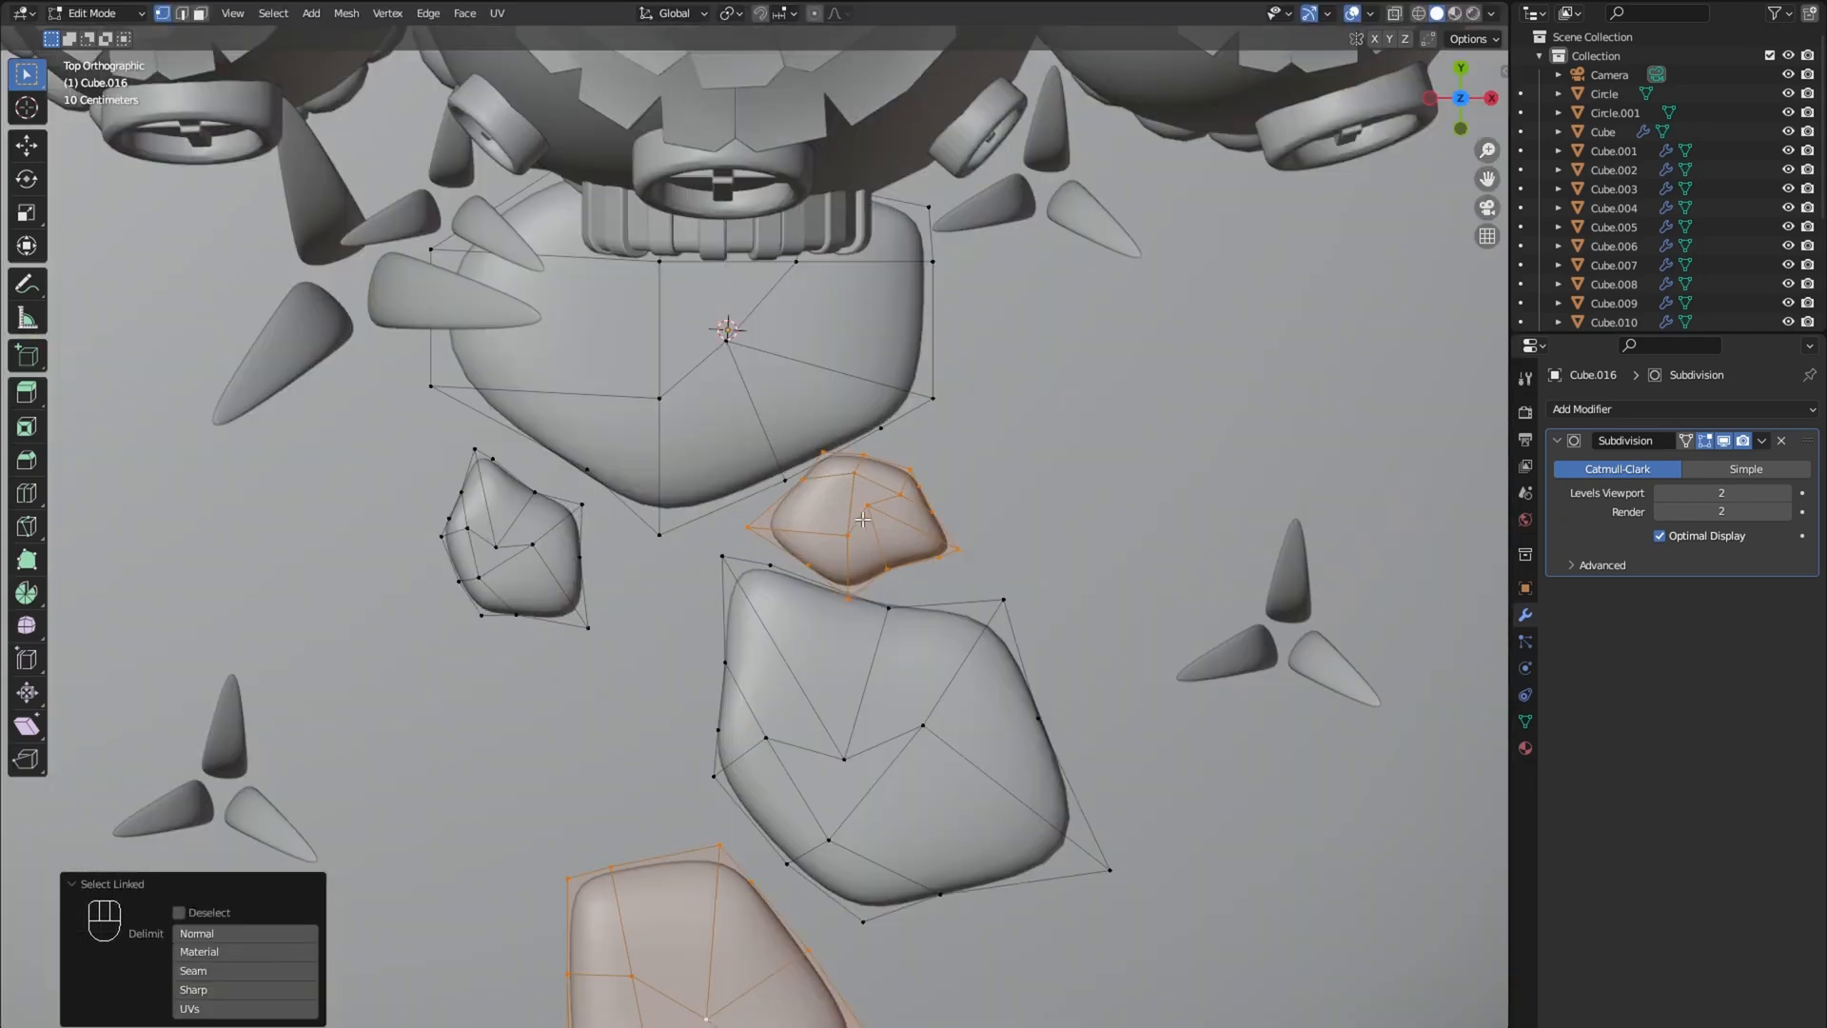
key(shift+z)
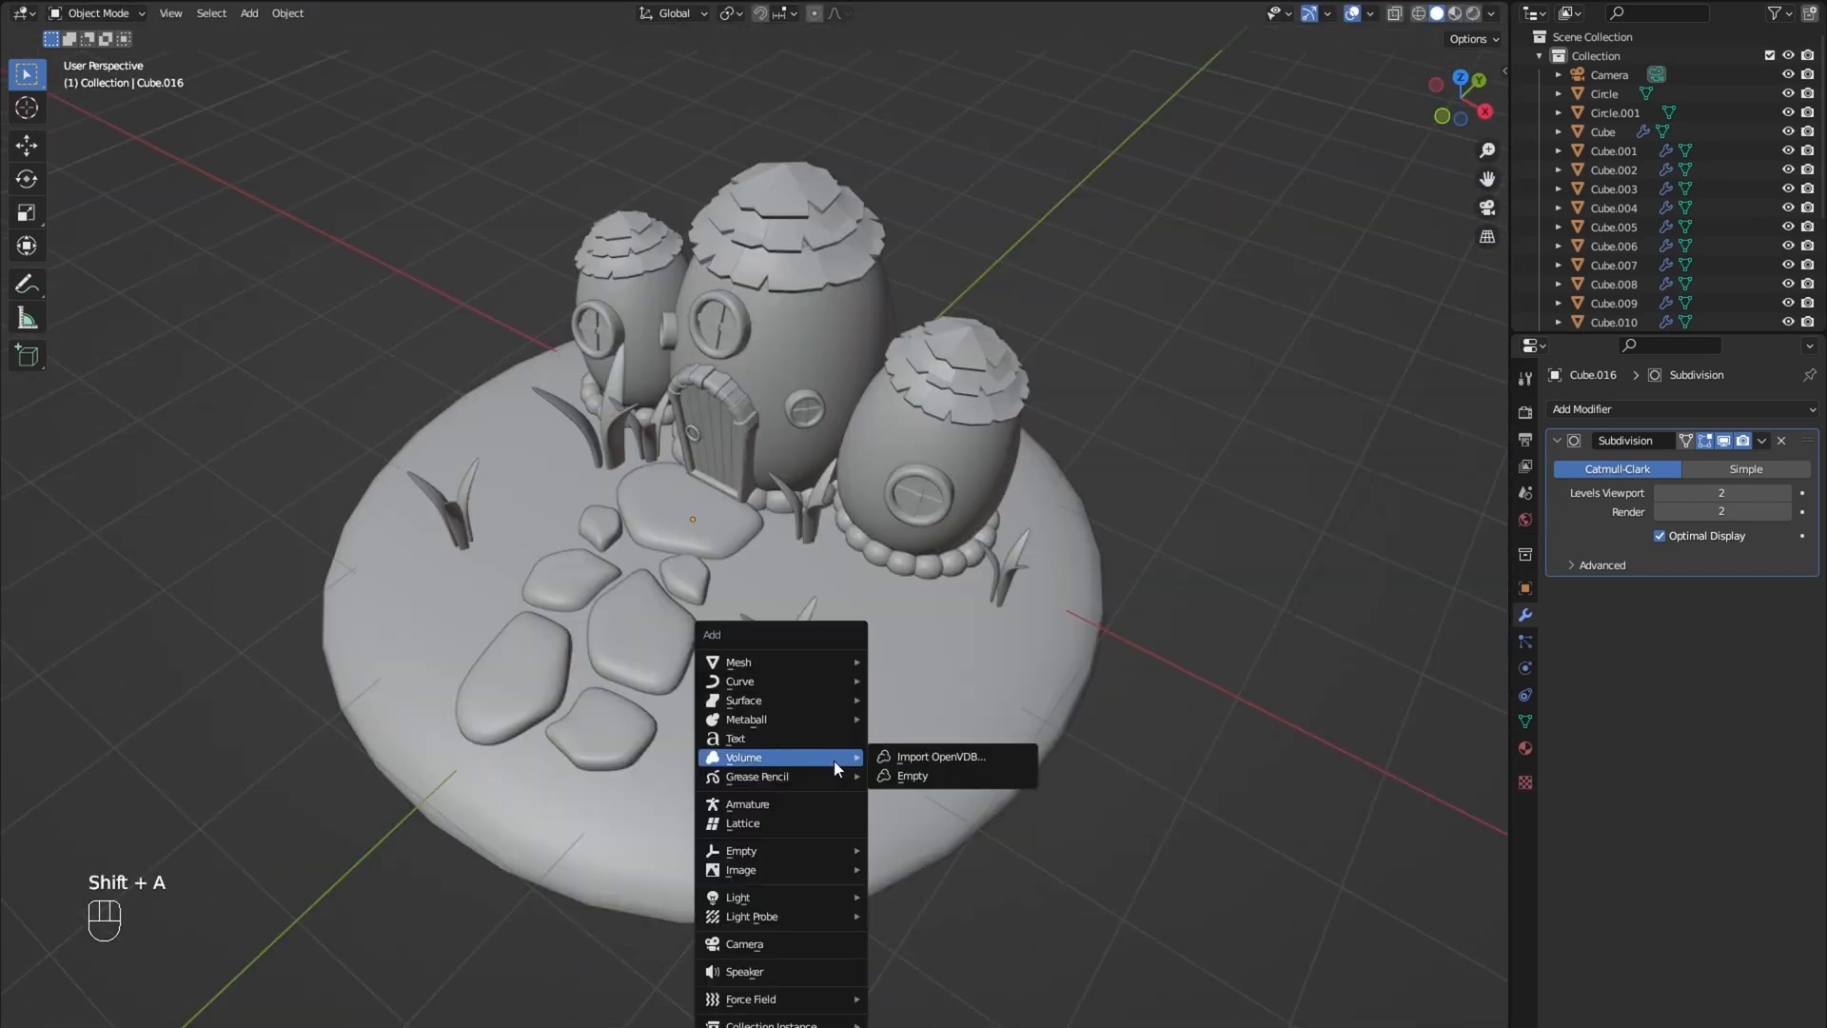
Step: Shape a cube into a thin board with a pointed picket top
click(738, 662)
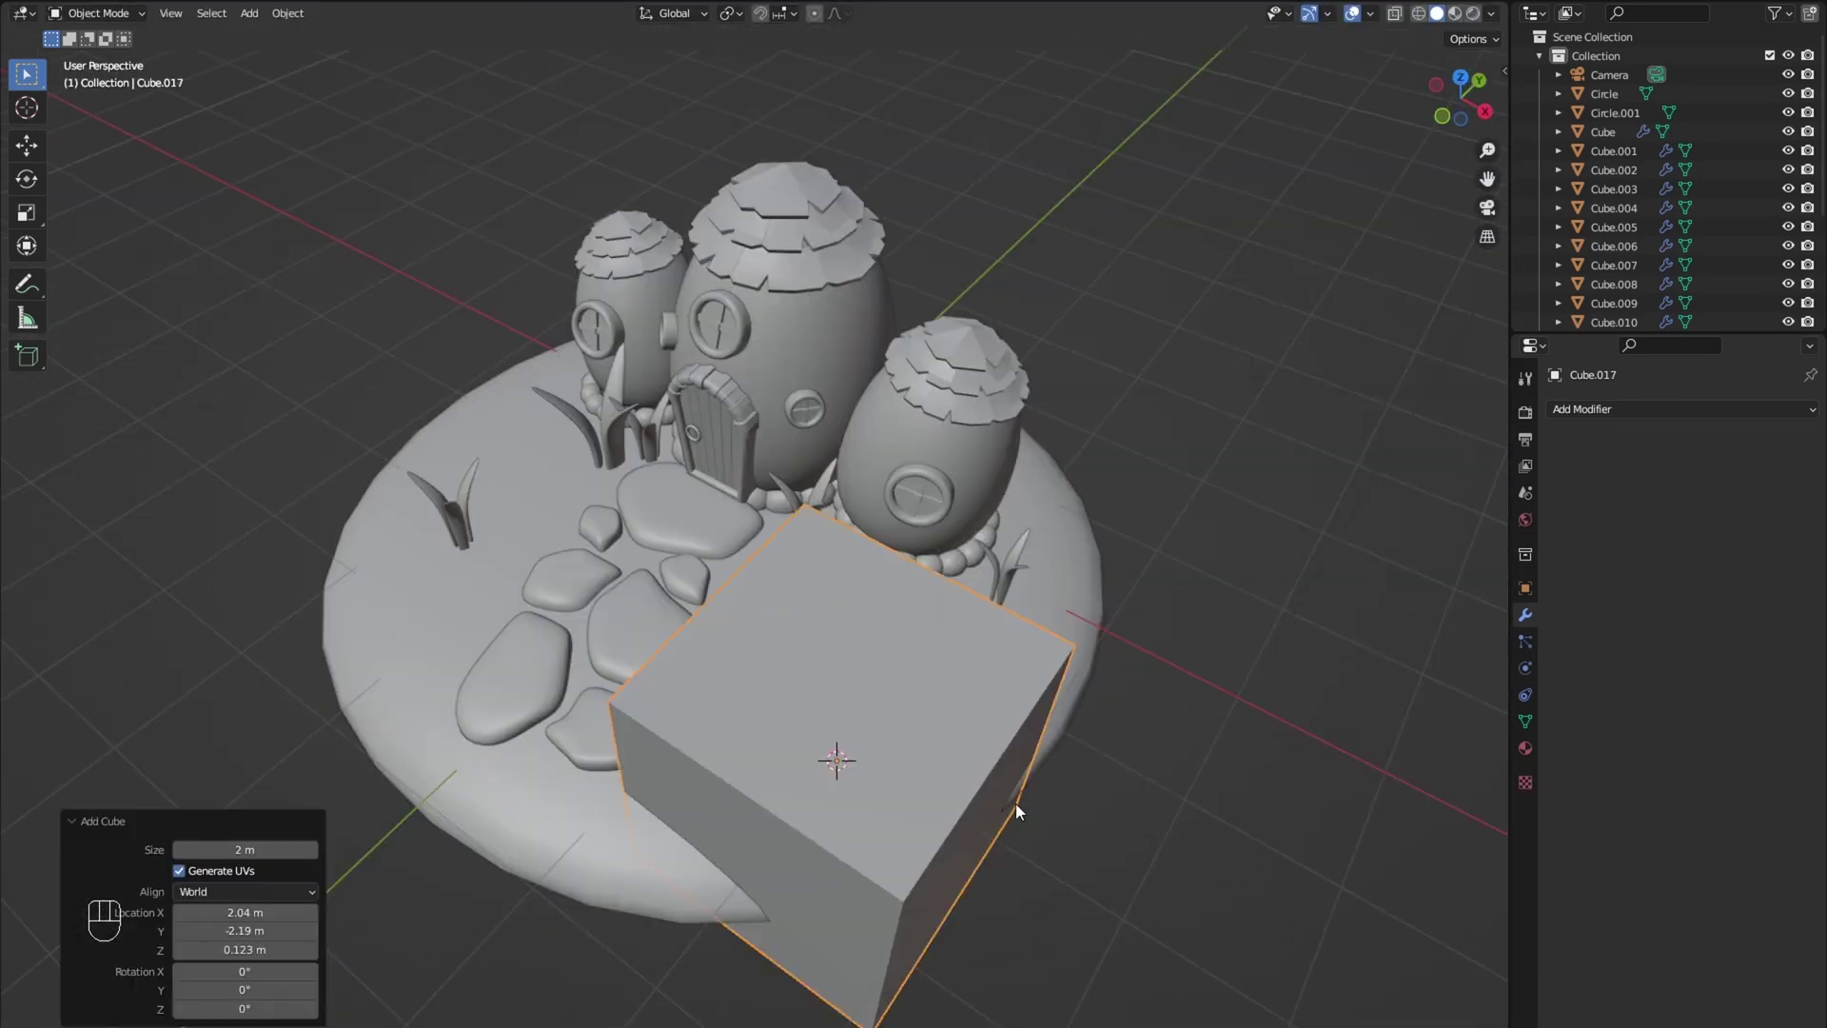
key(s)
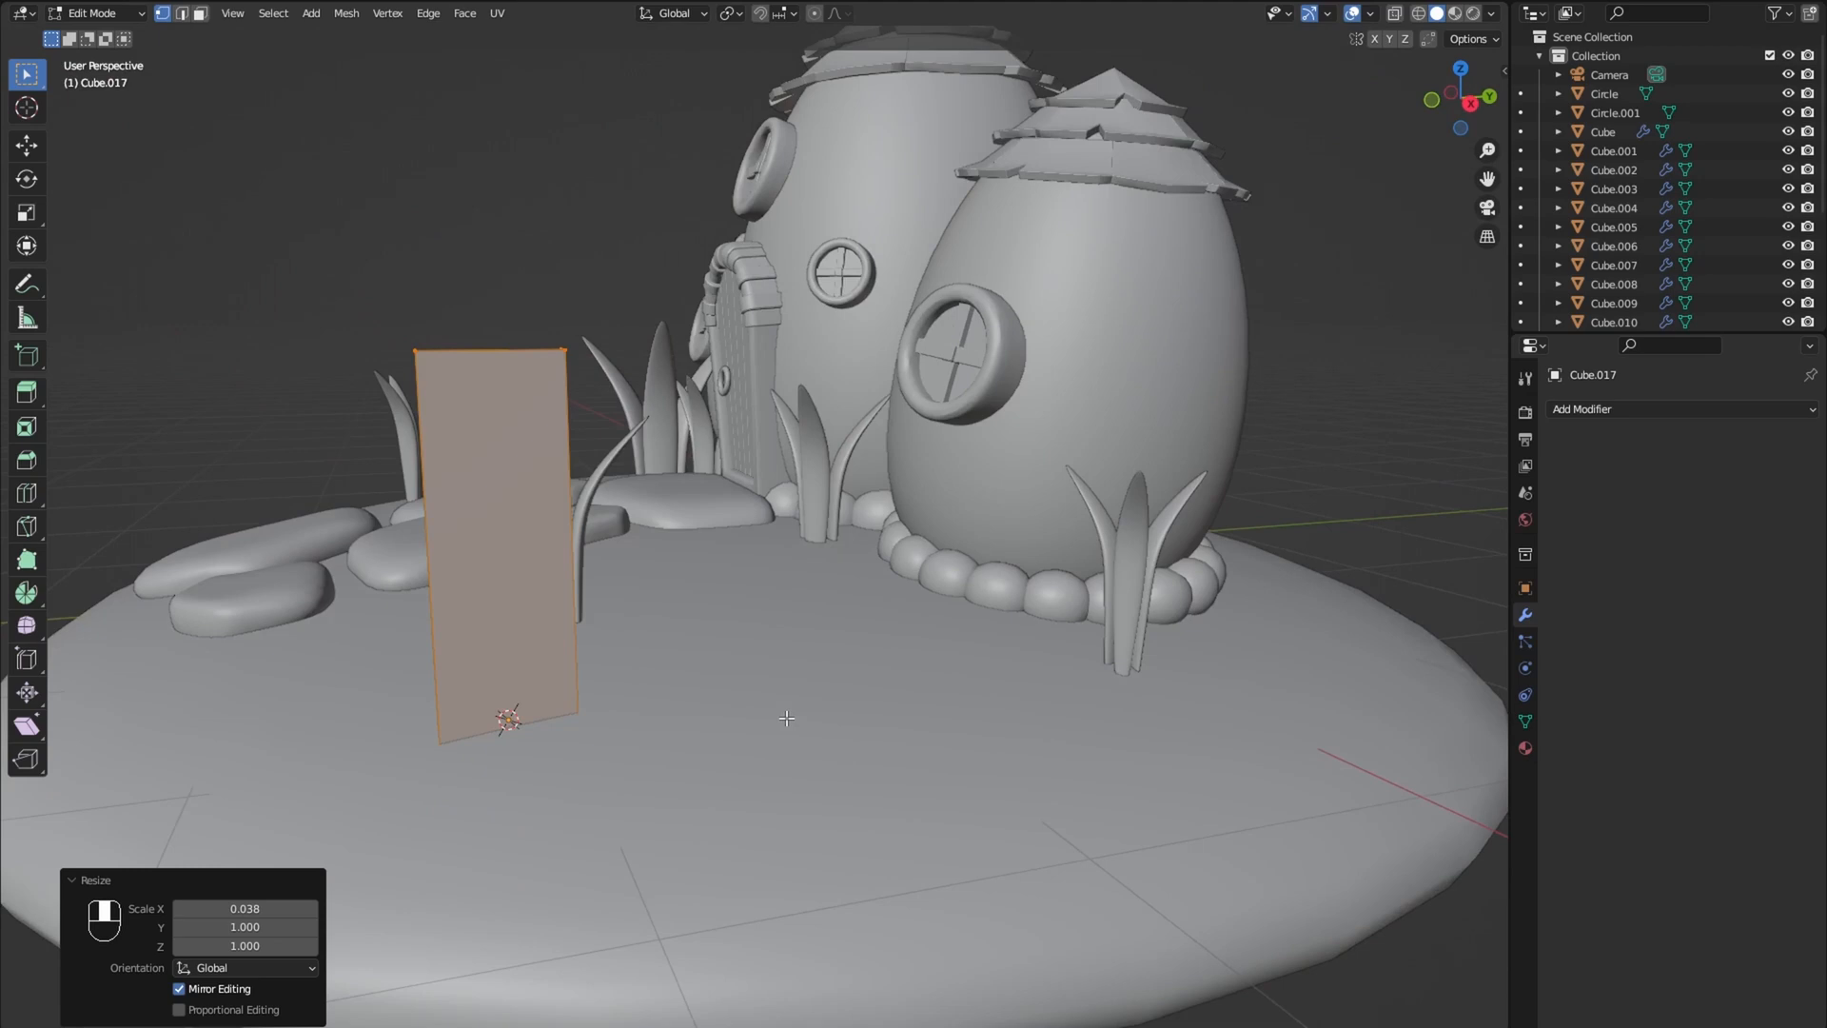
key(s)
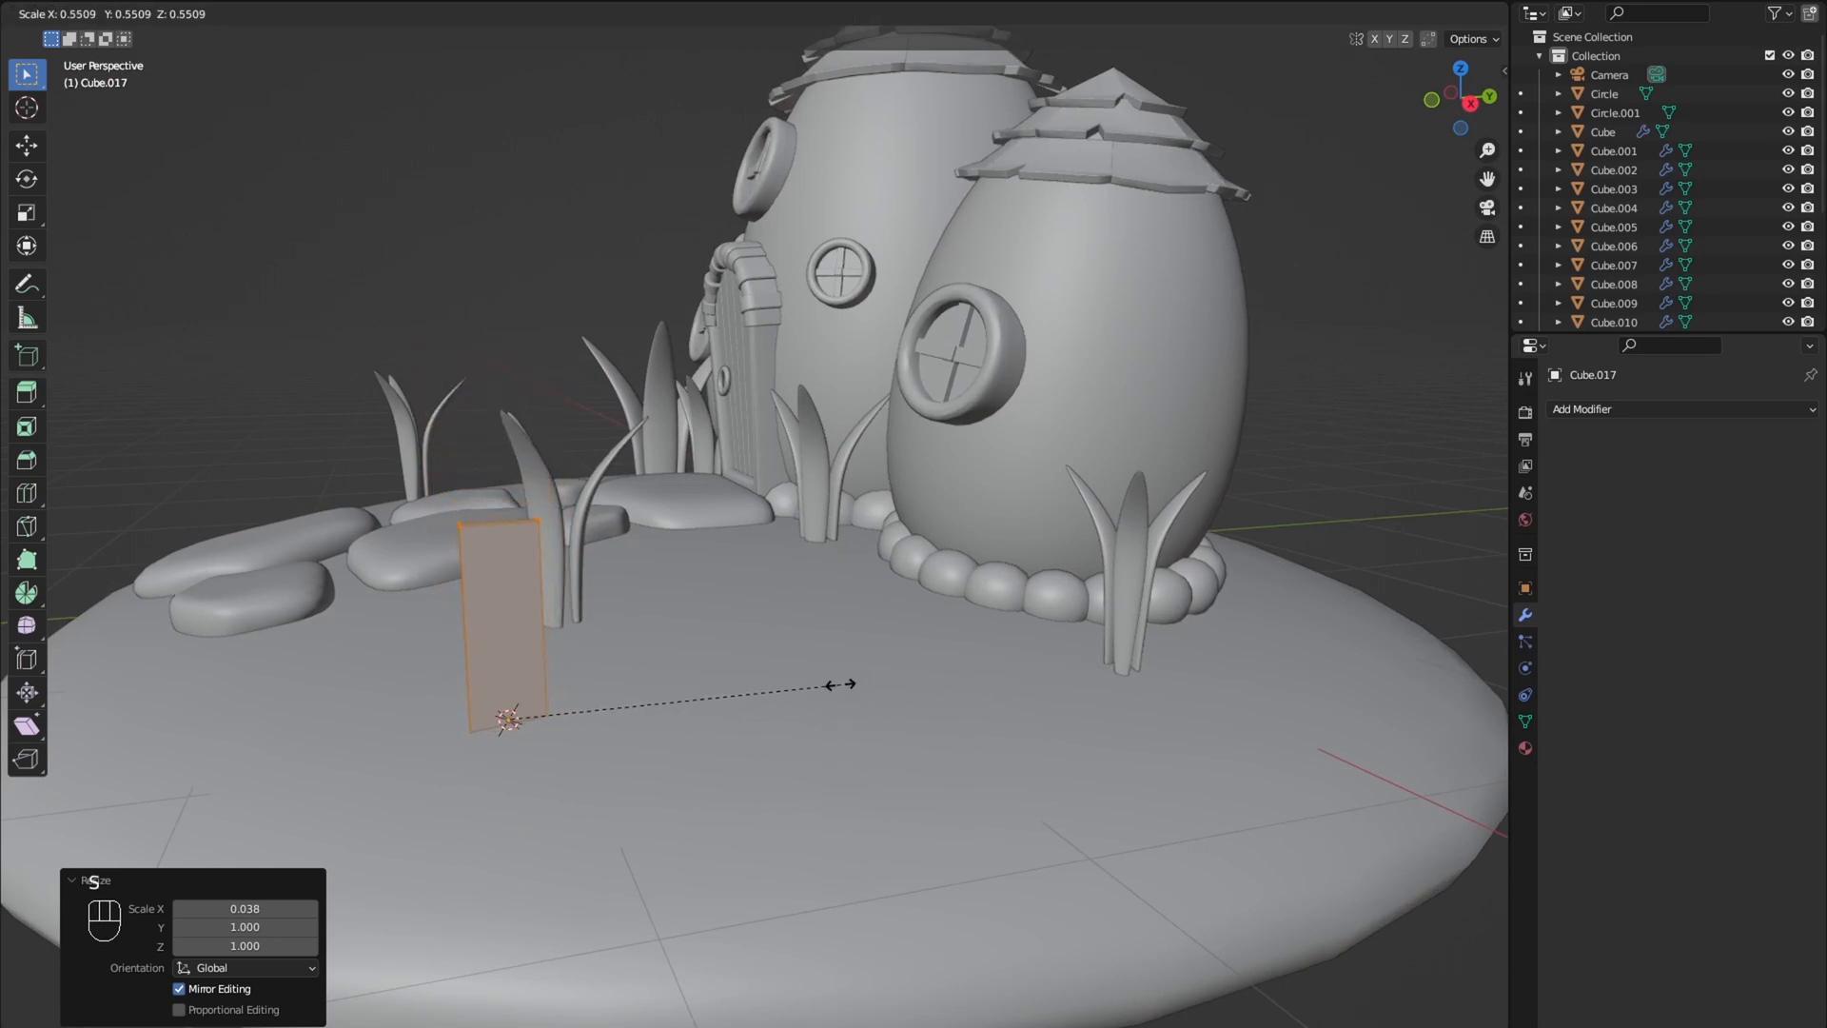
mouse_move(1049, 734)
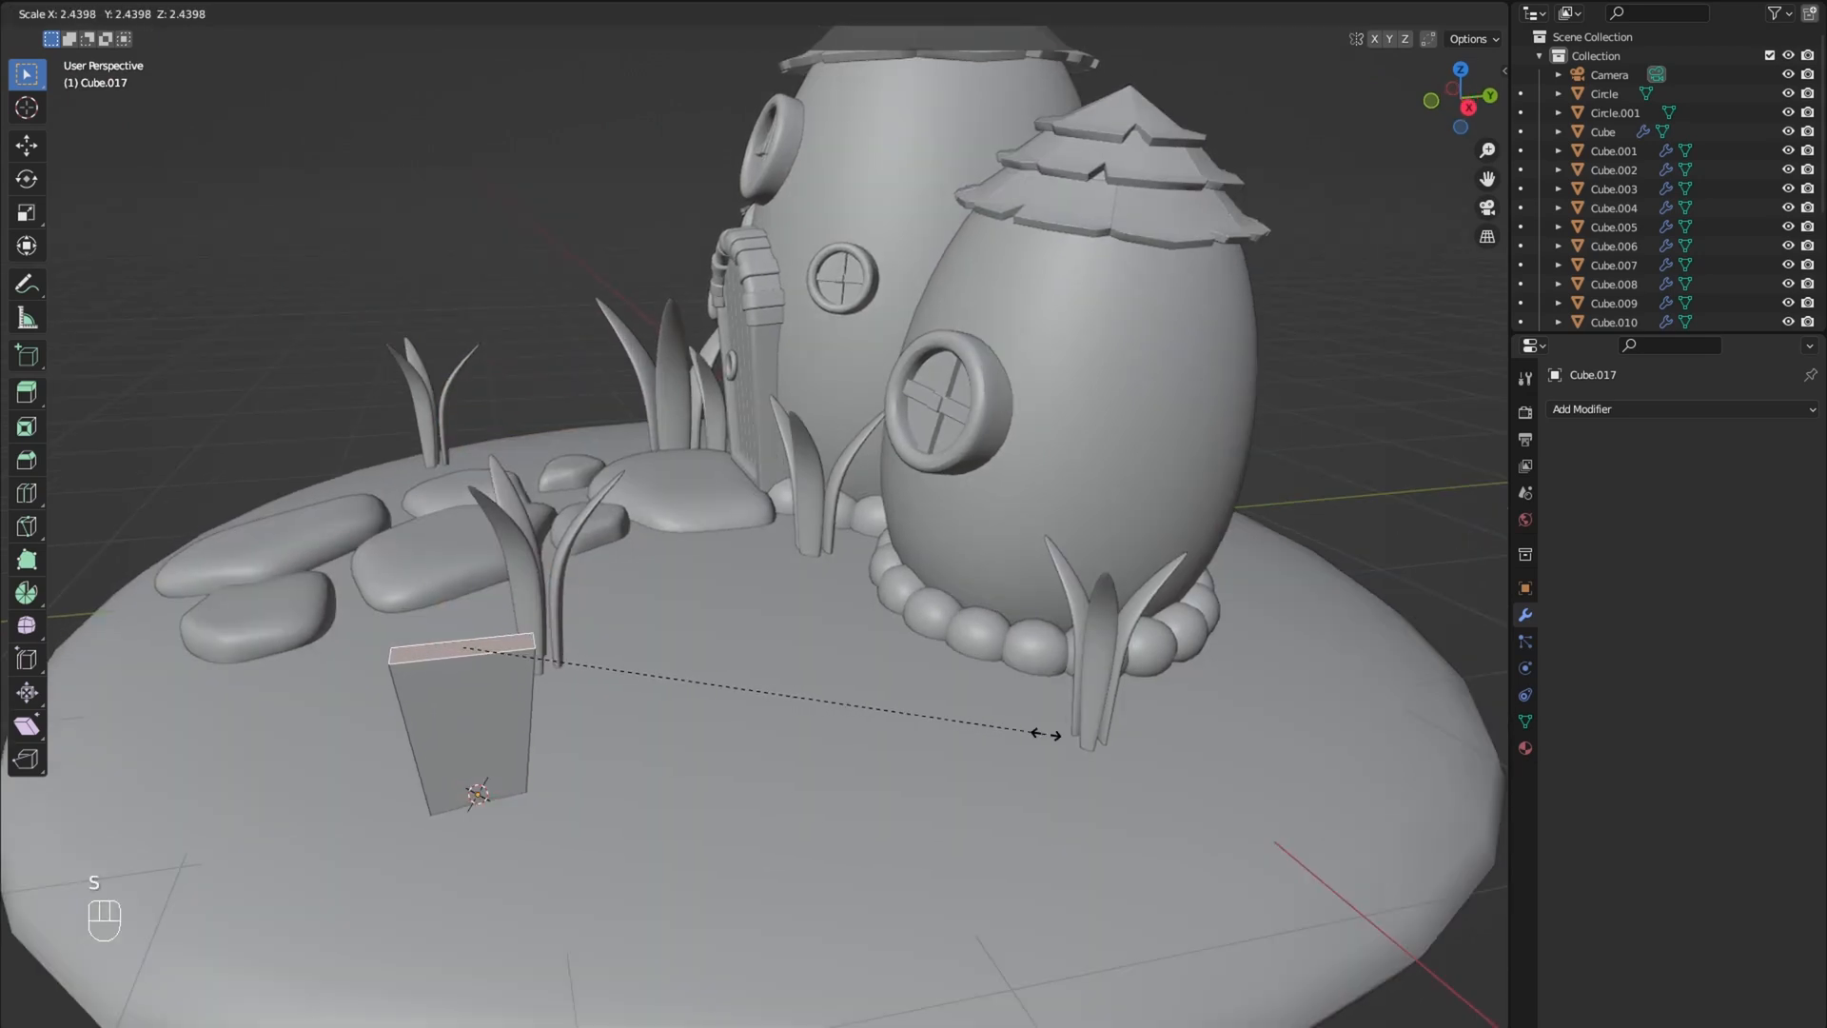
key(y)
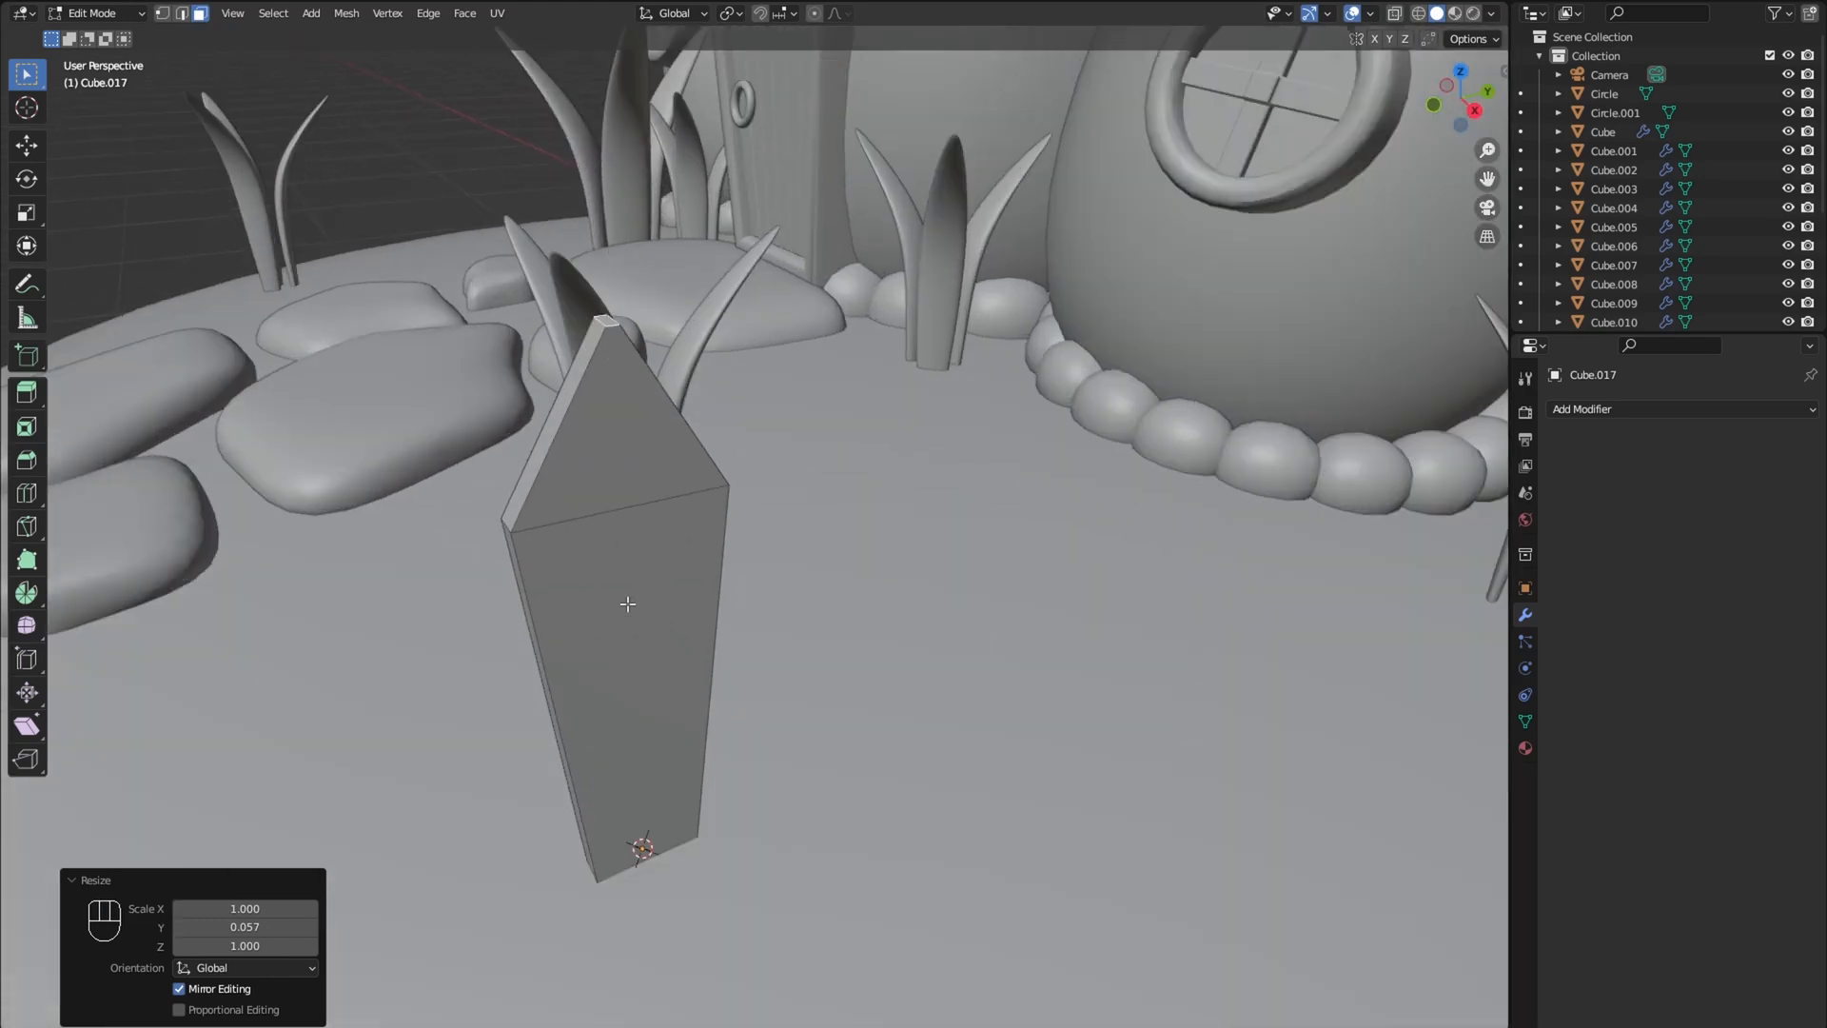
Step: Add an Array modifier to repeat the picket into a row
click(1631, 409)
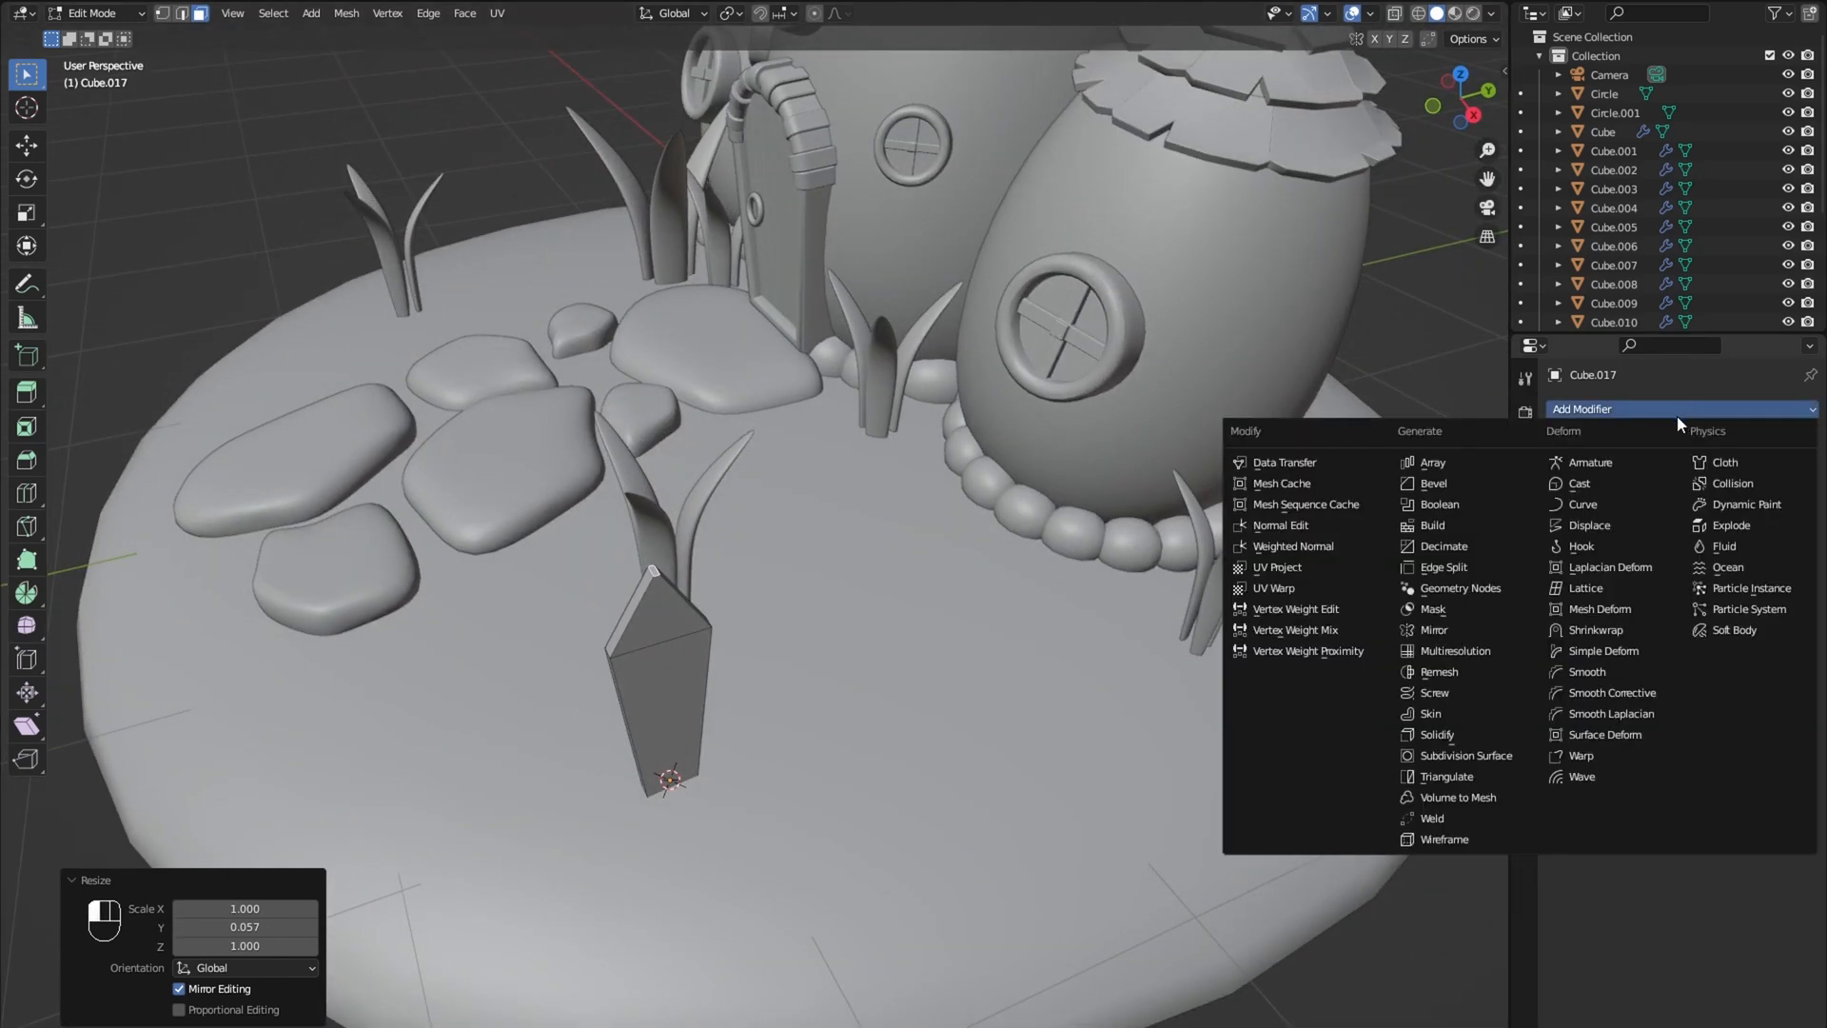
click(1432, 462)
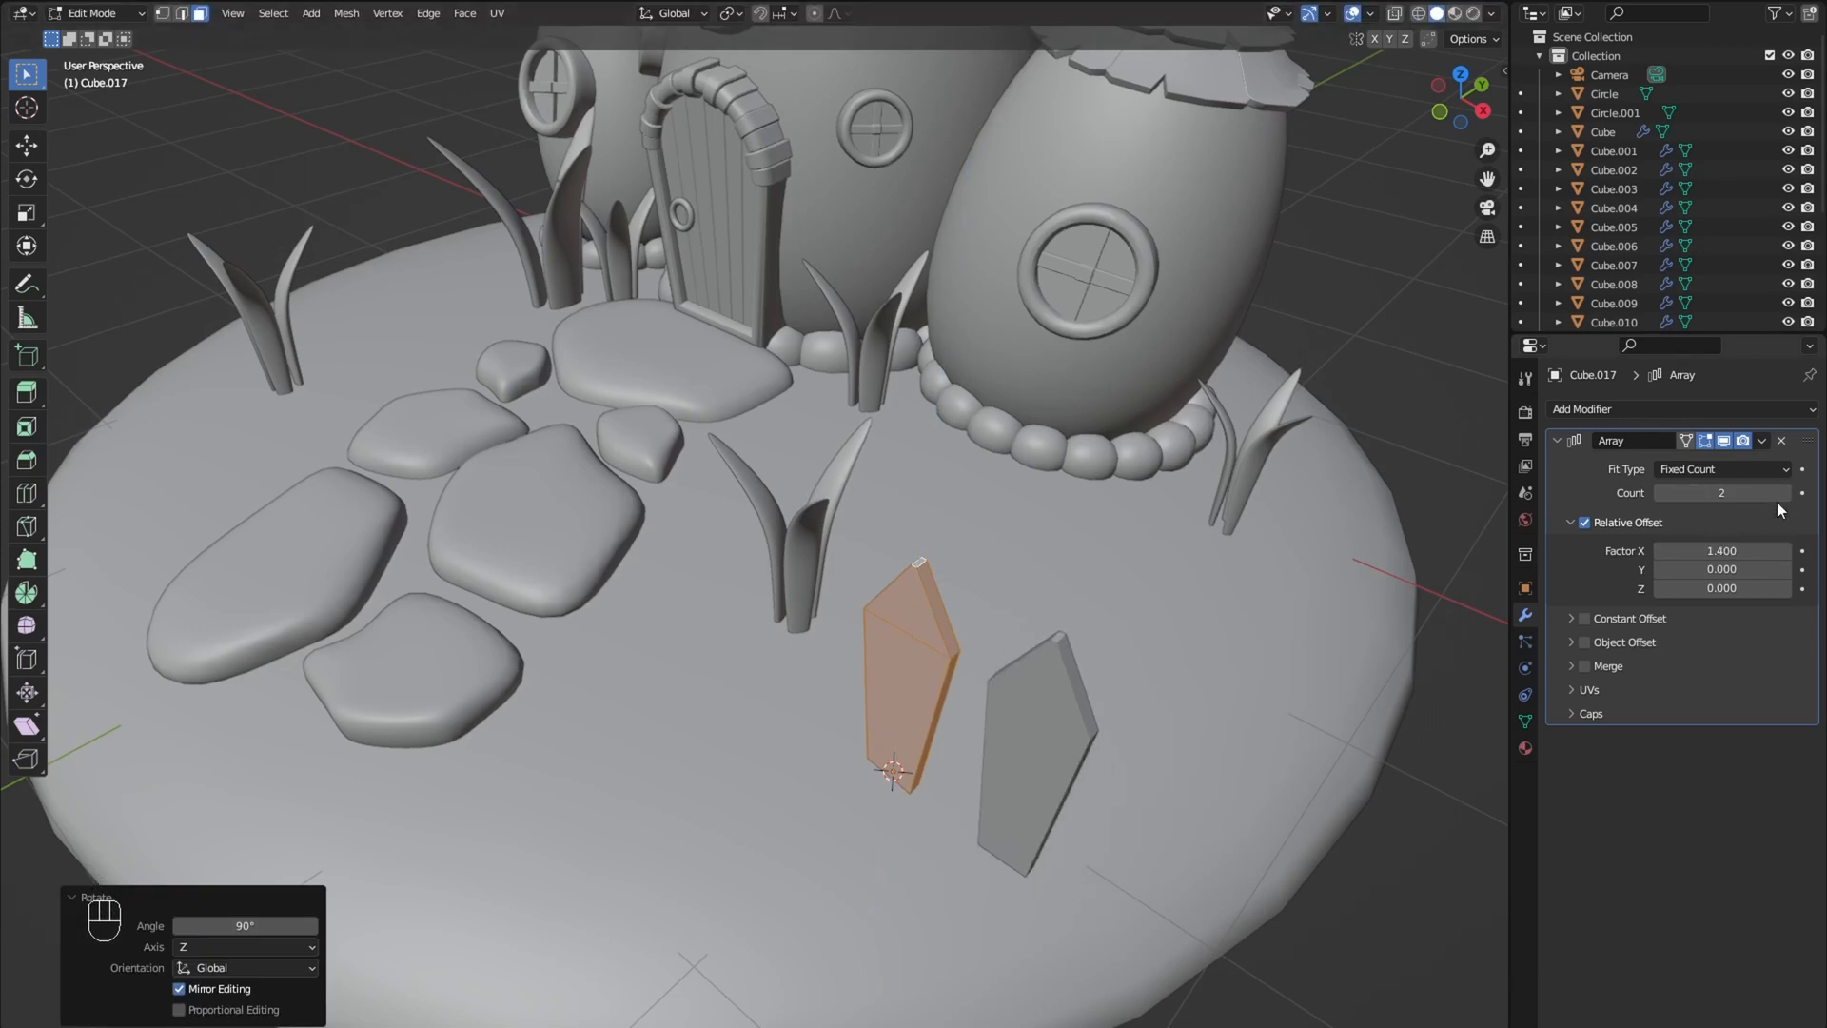
key(Tab)
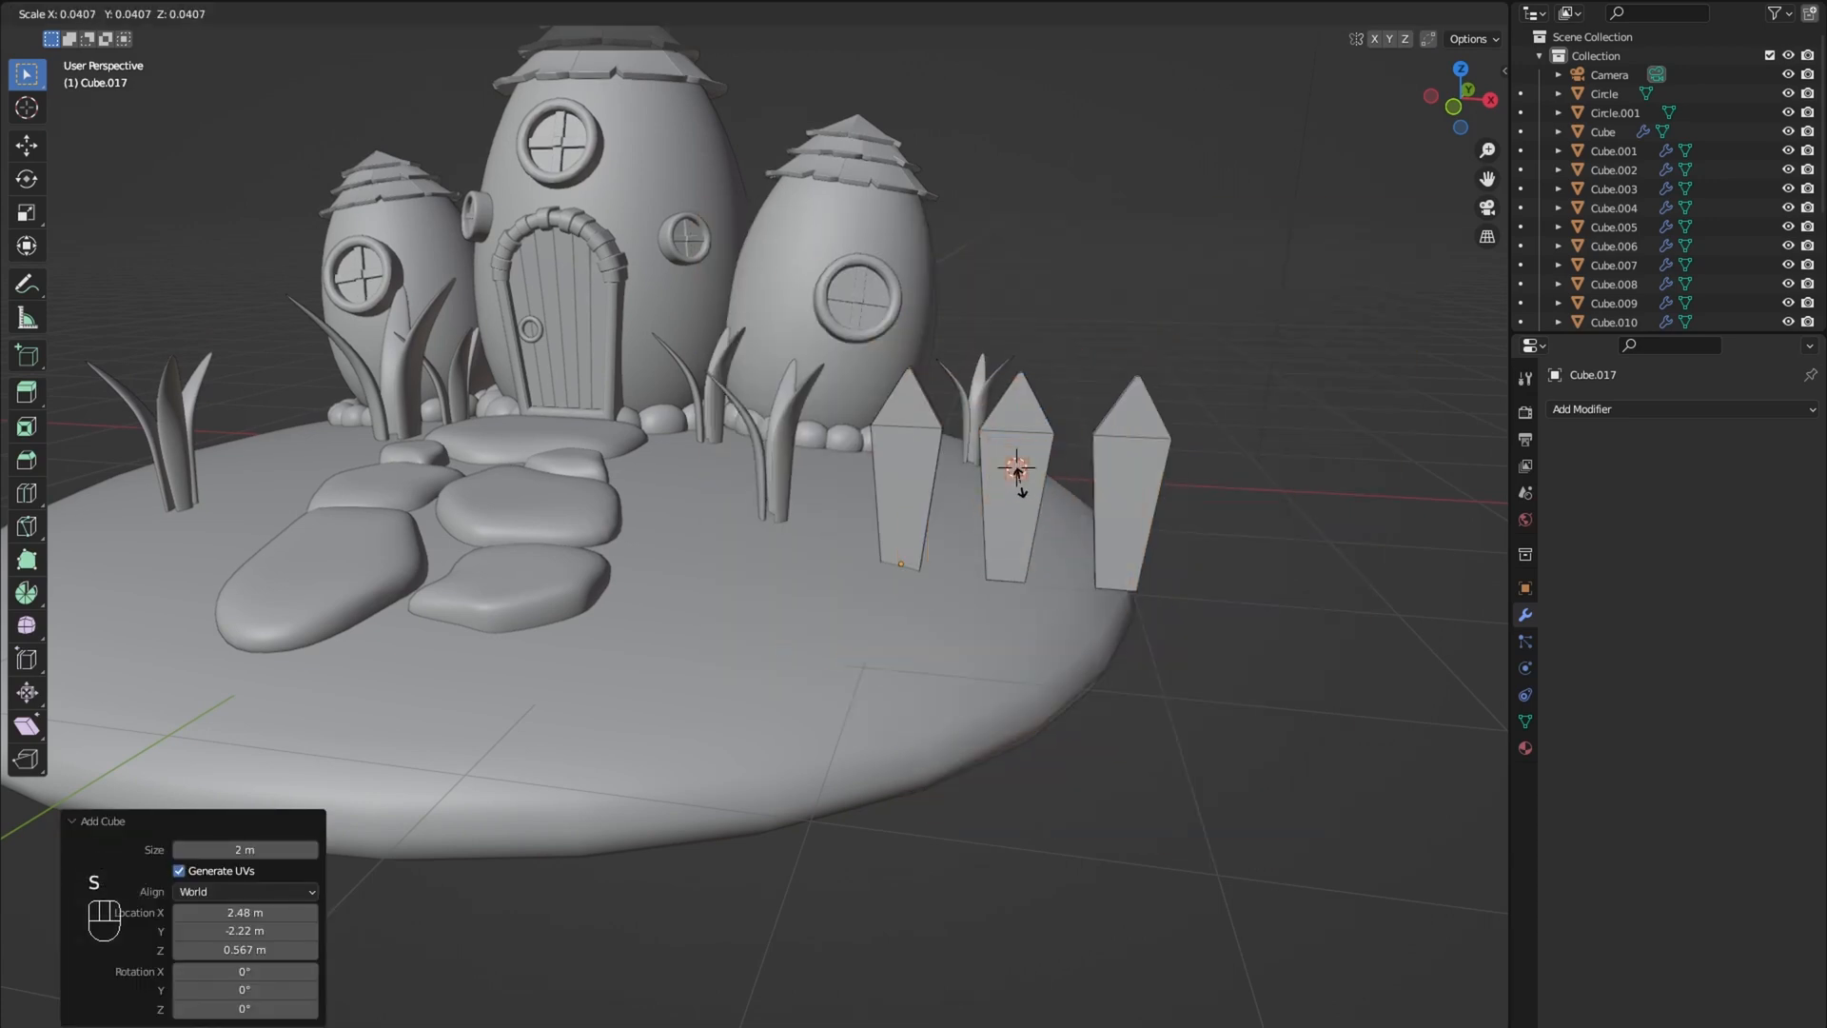
mouse_move(1017, 478)
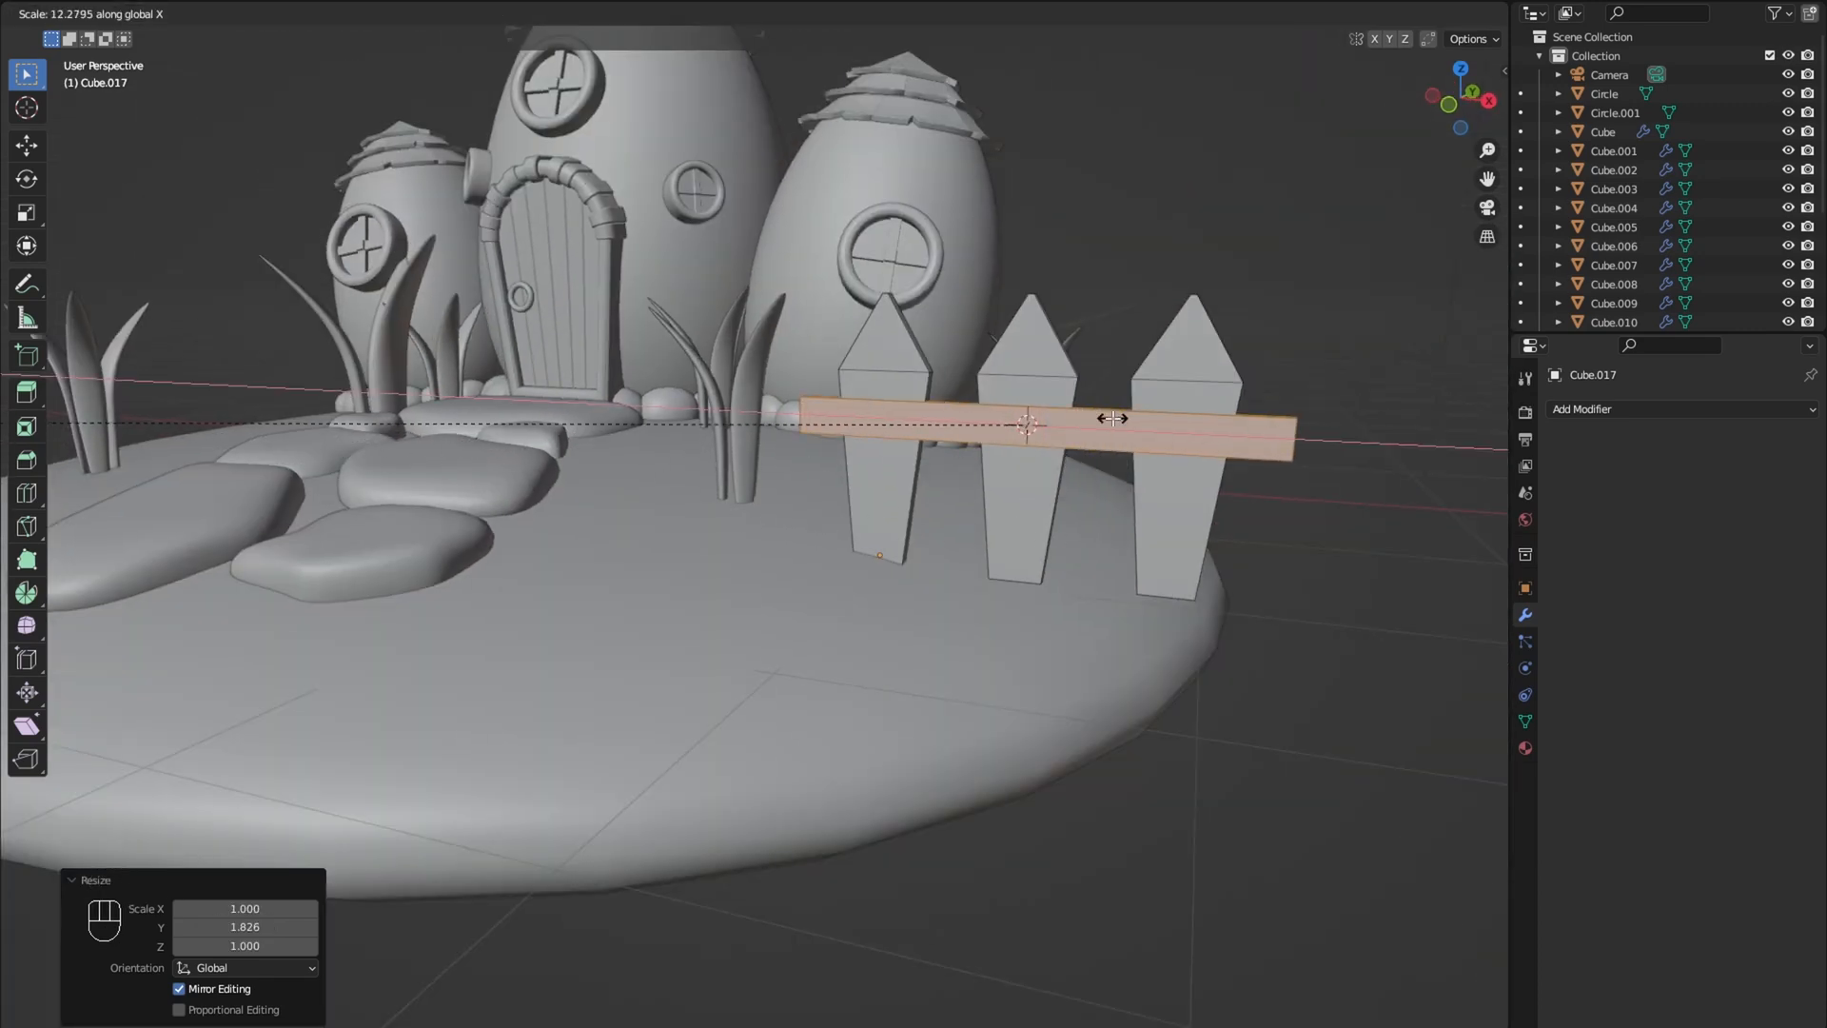
Step: Bend the picket fence 61.2° on Z with a Simple Deform modifier, toggling Edit Mode
click(1582, 409)
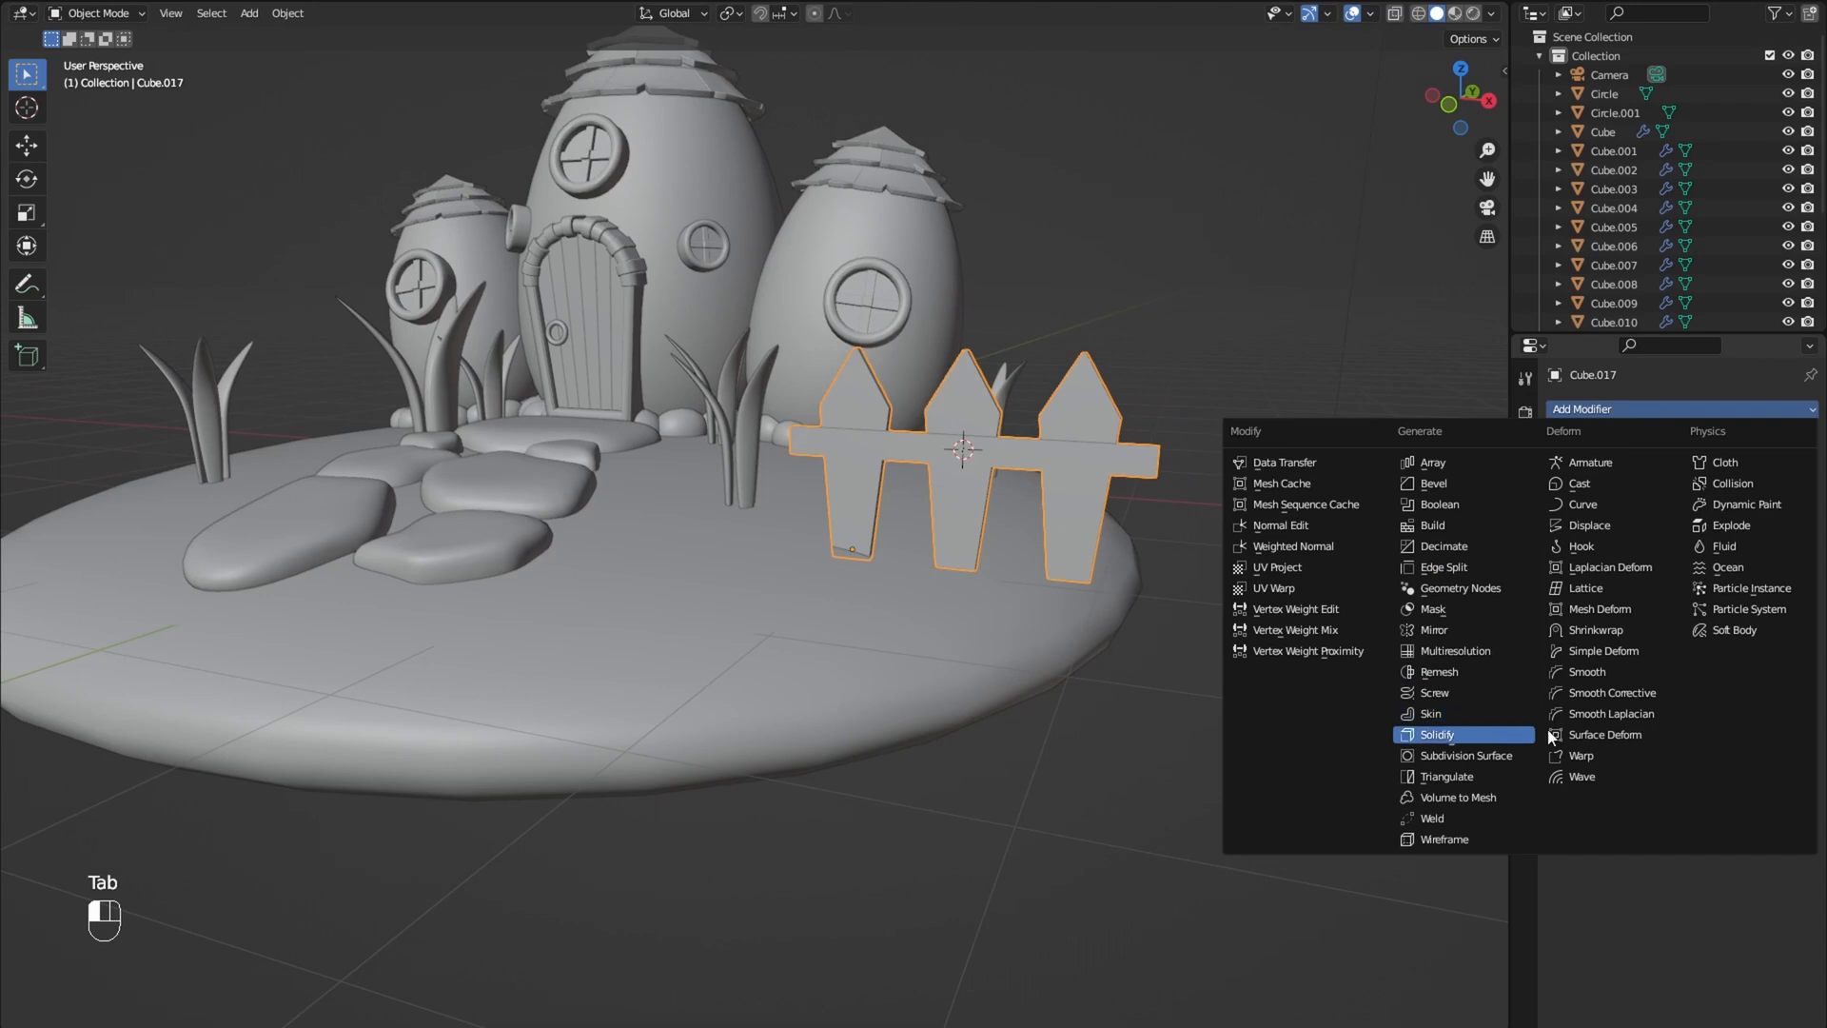
click(1600, 650)
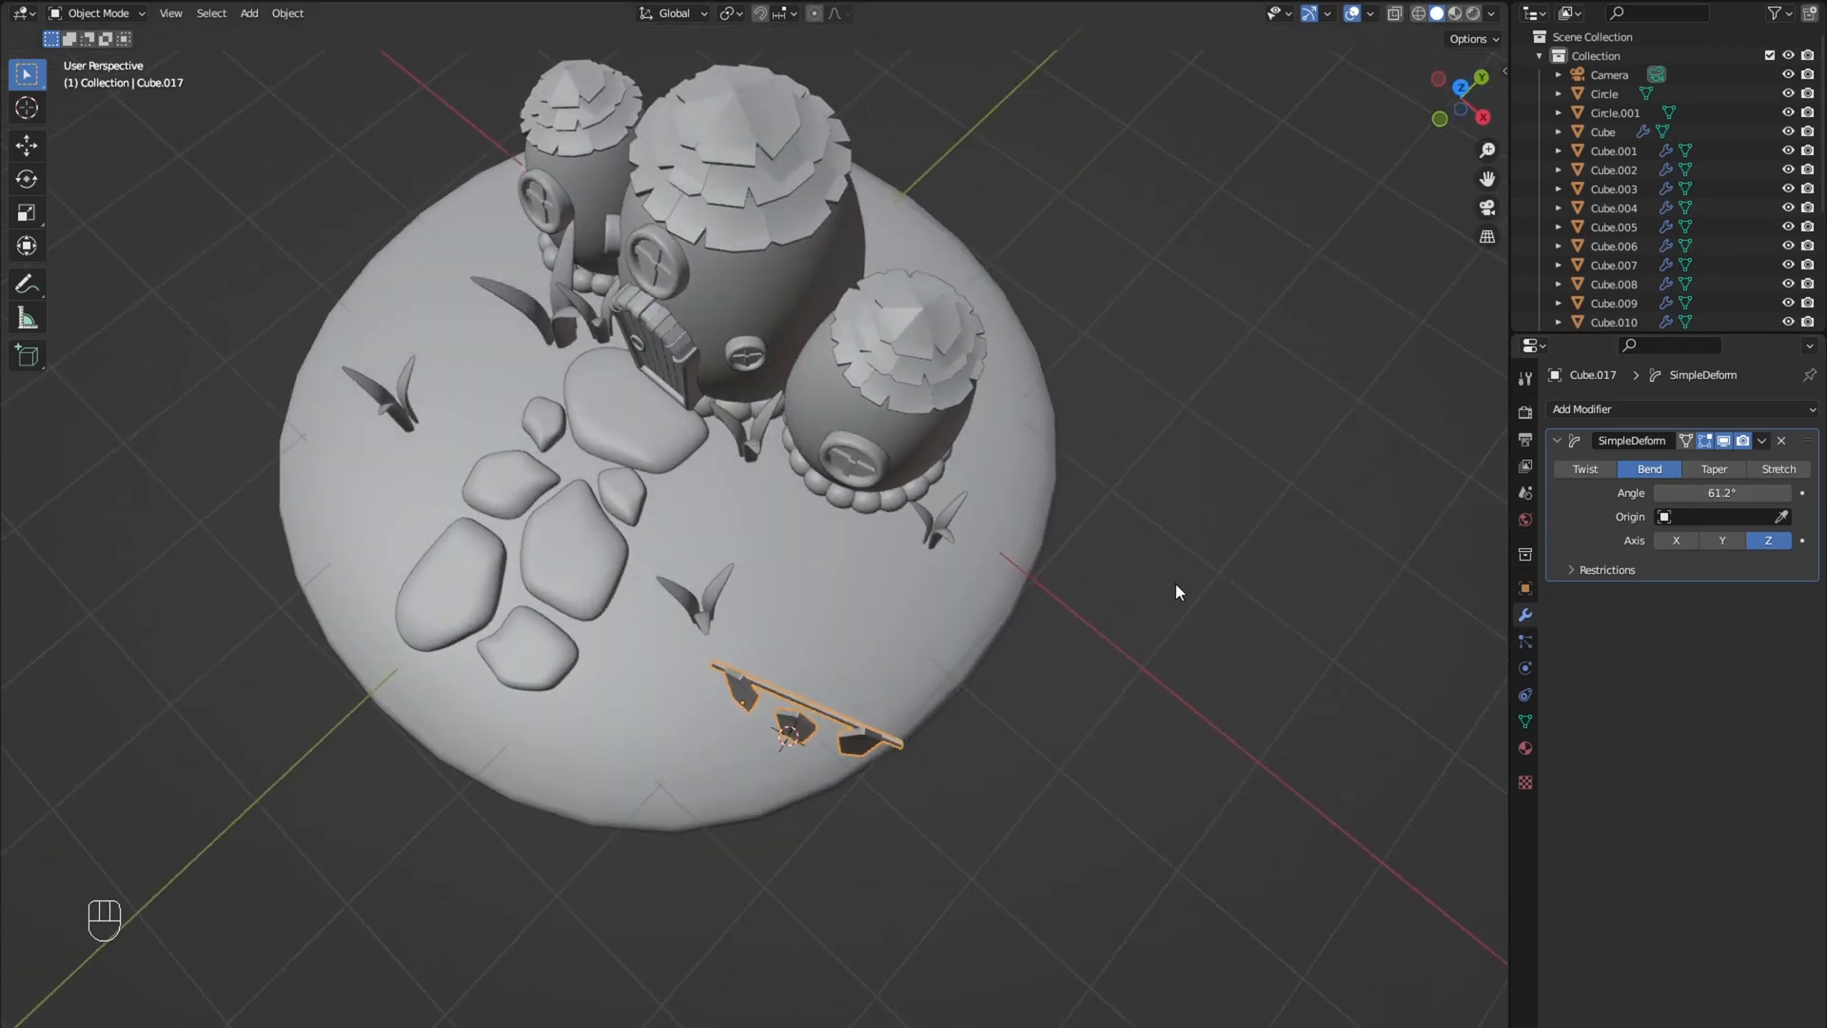
mouse_move(1701, 523)
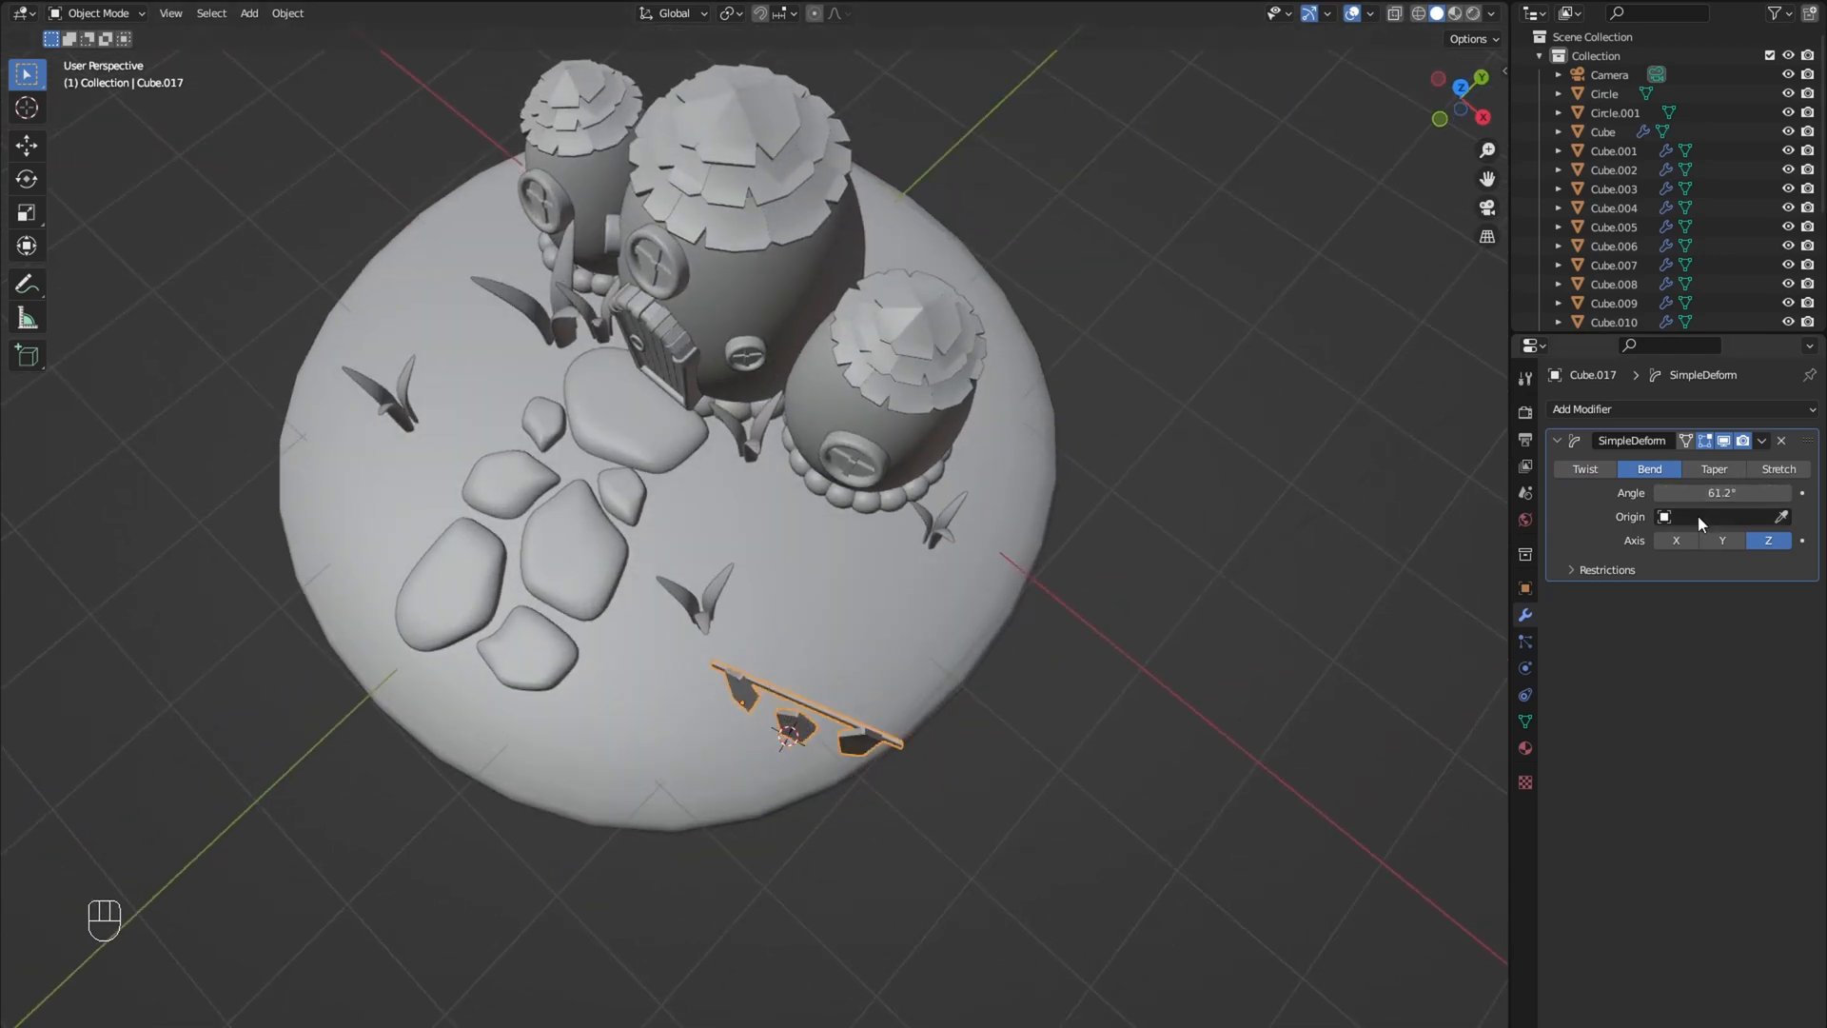
key(Tab)
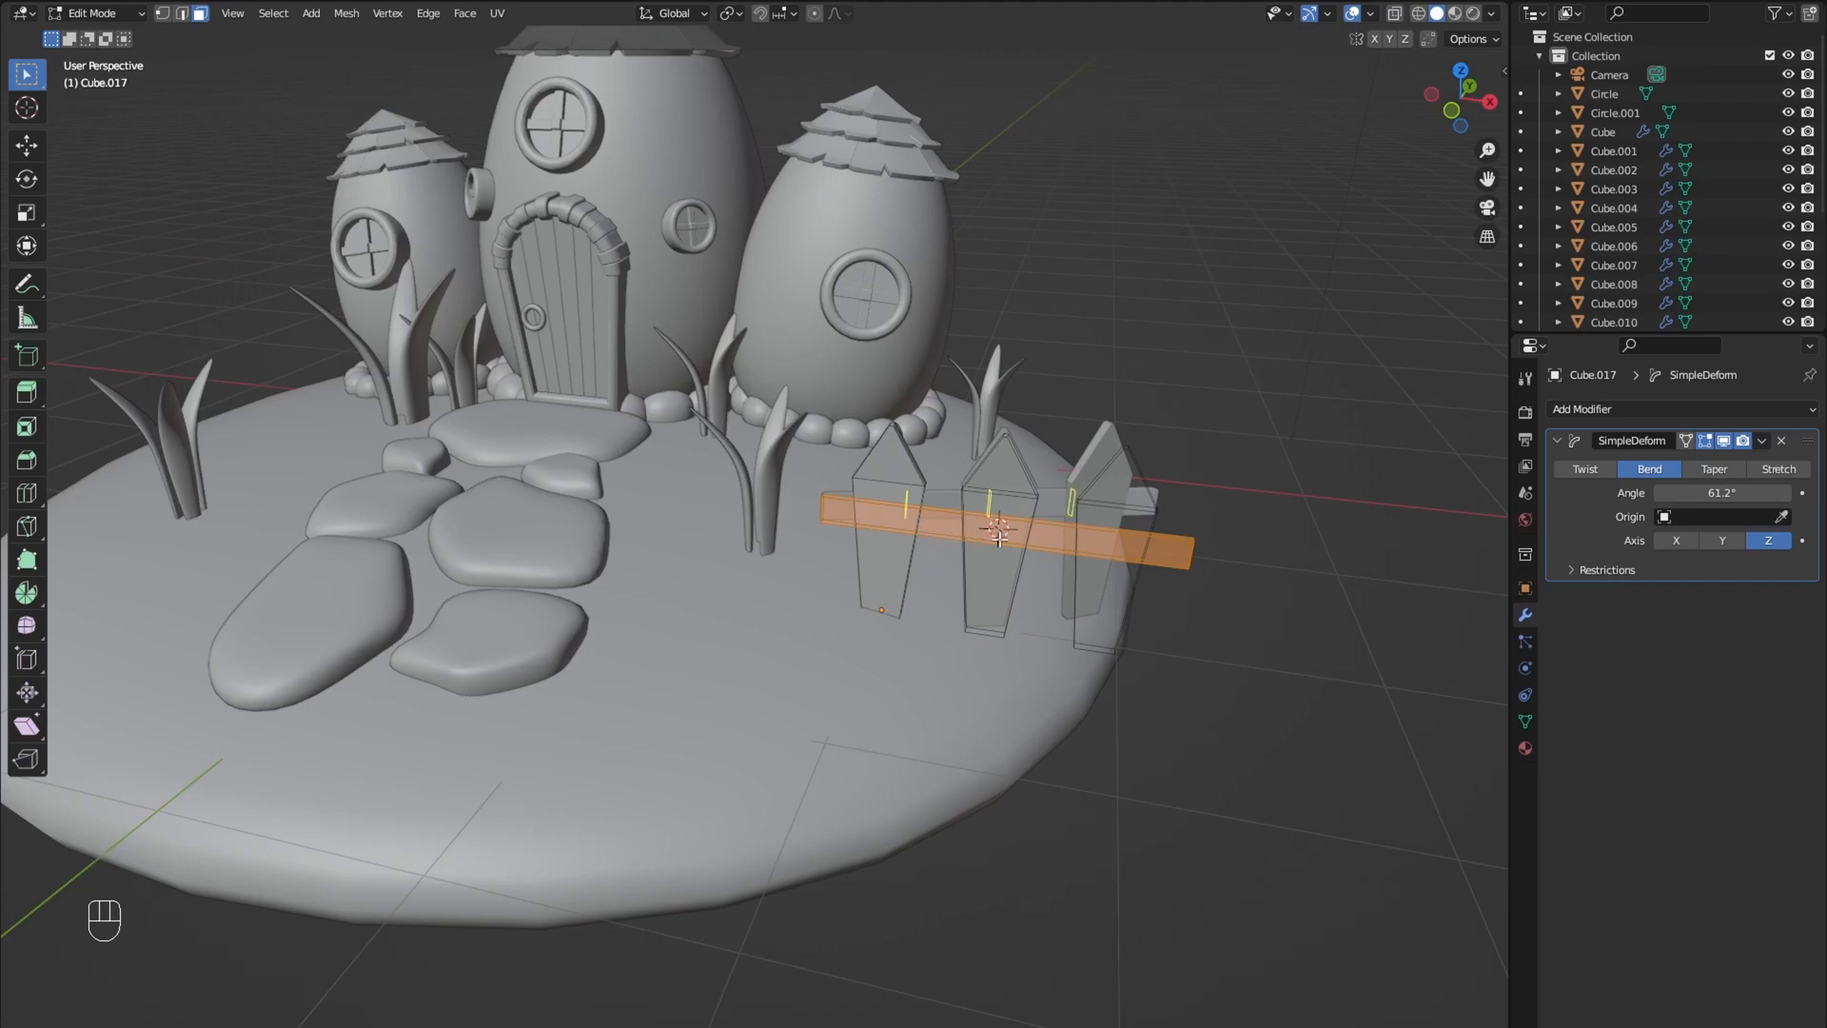
key(Tab)
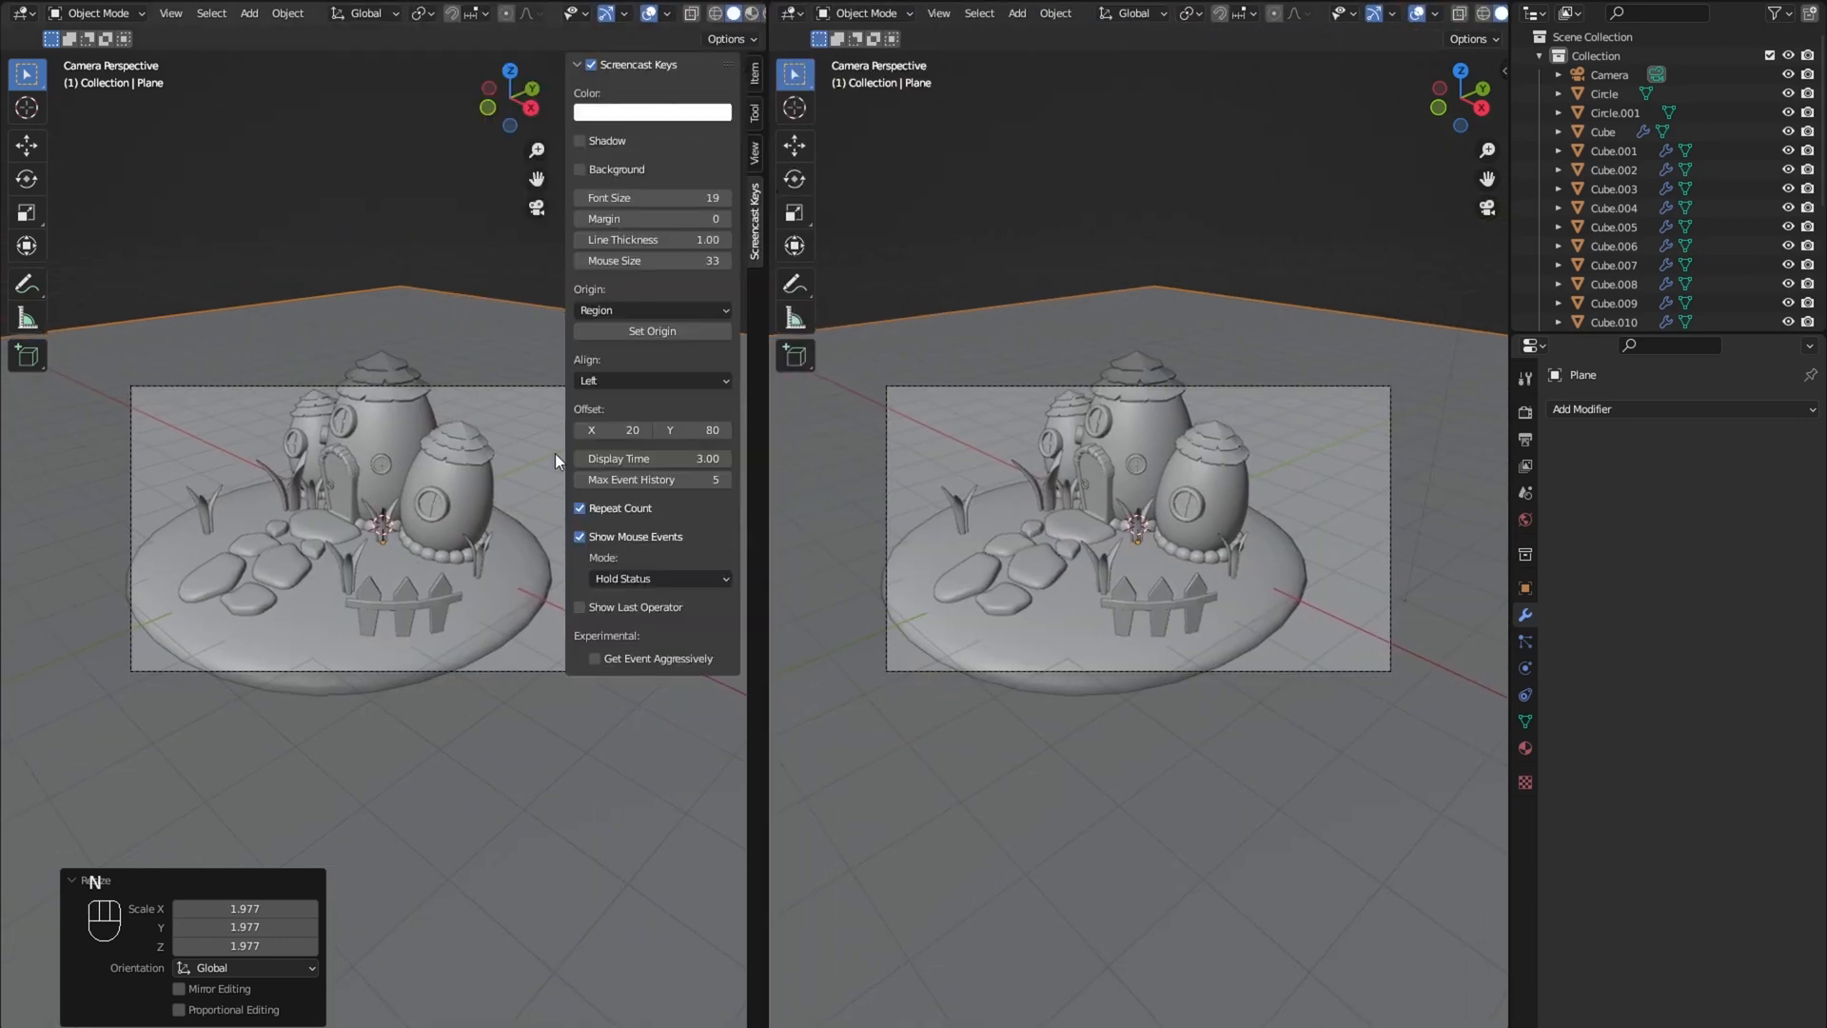
Step: Show the side panel view settings and switch the left view to Rendered shading
click(753, 152)
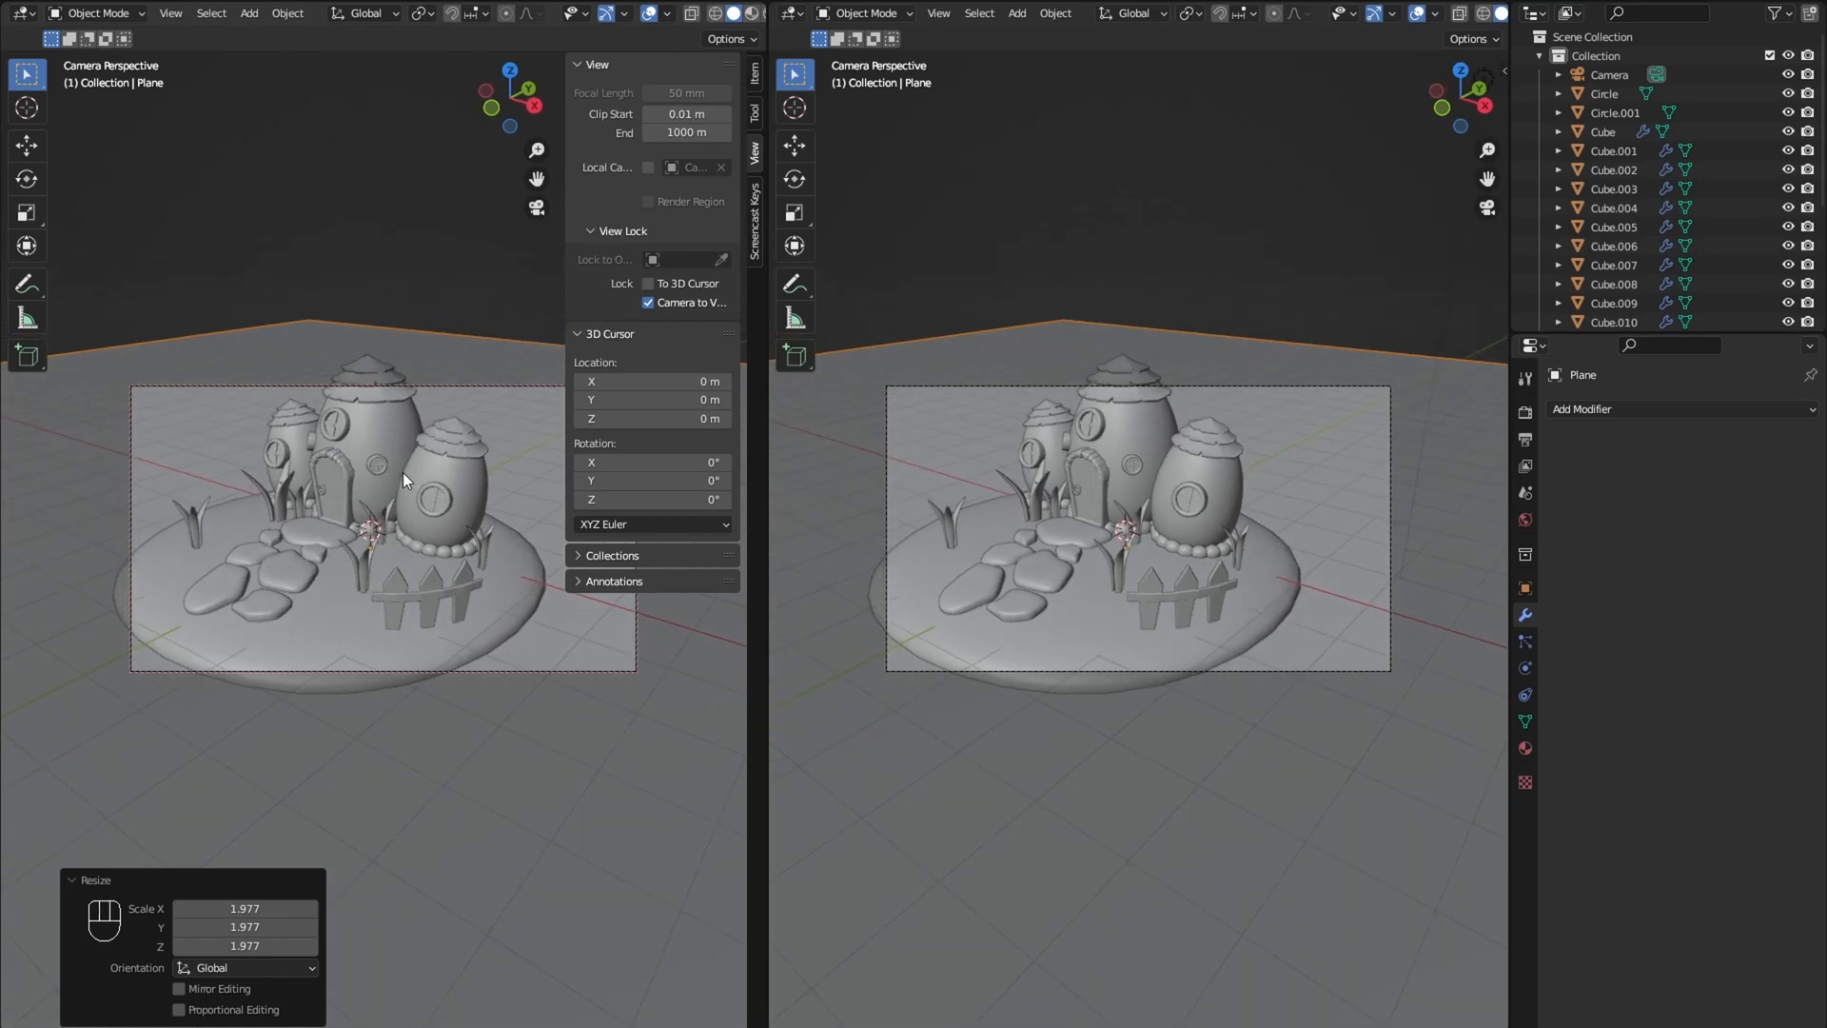
click(730, 12)
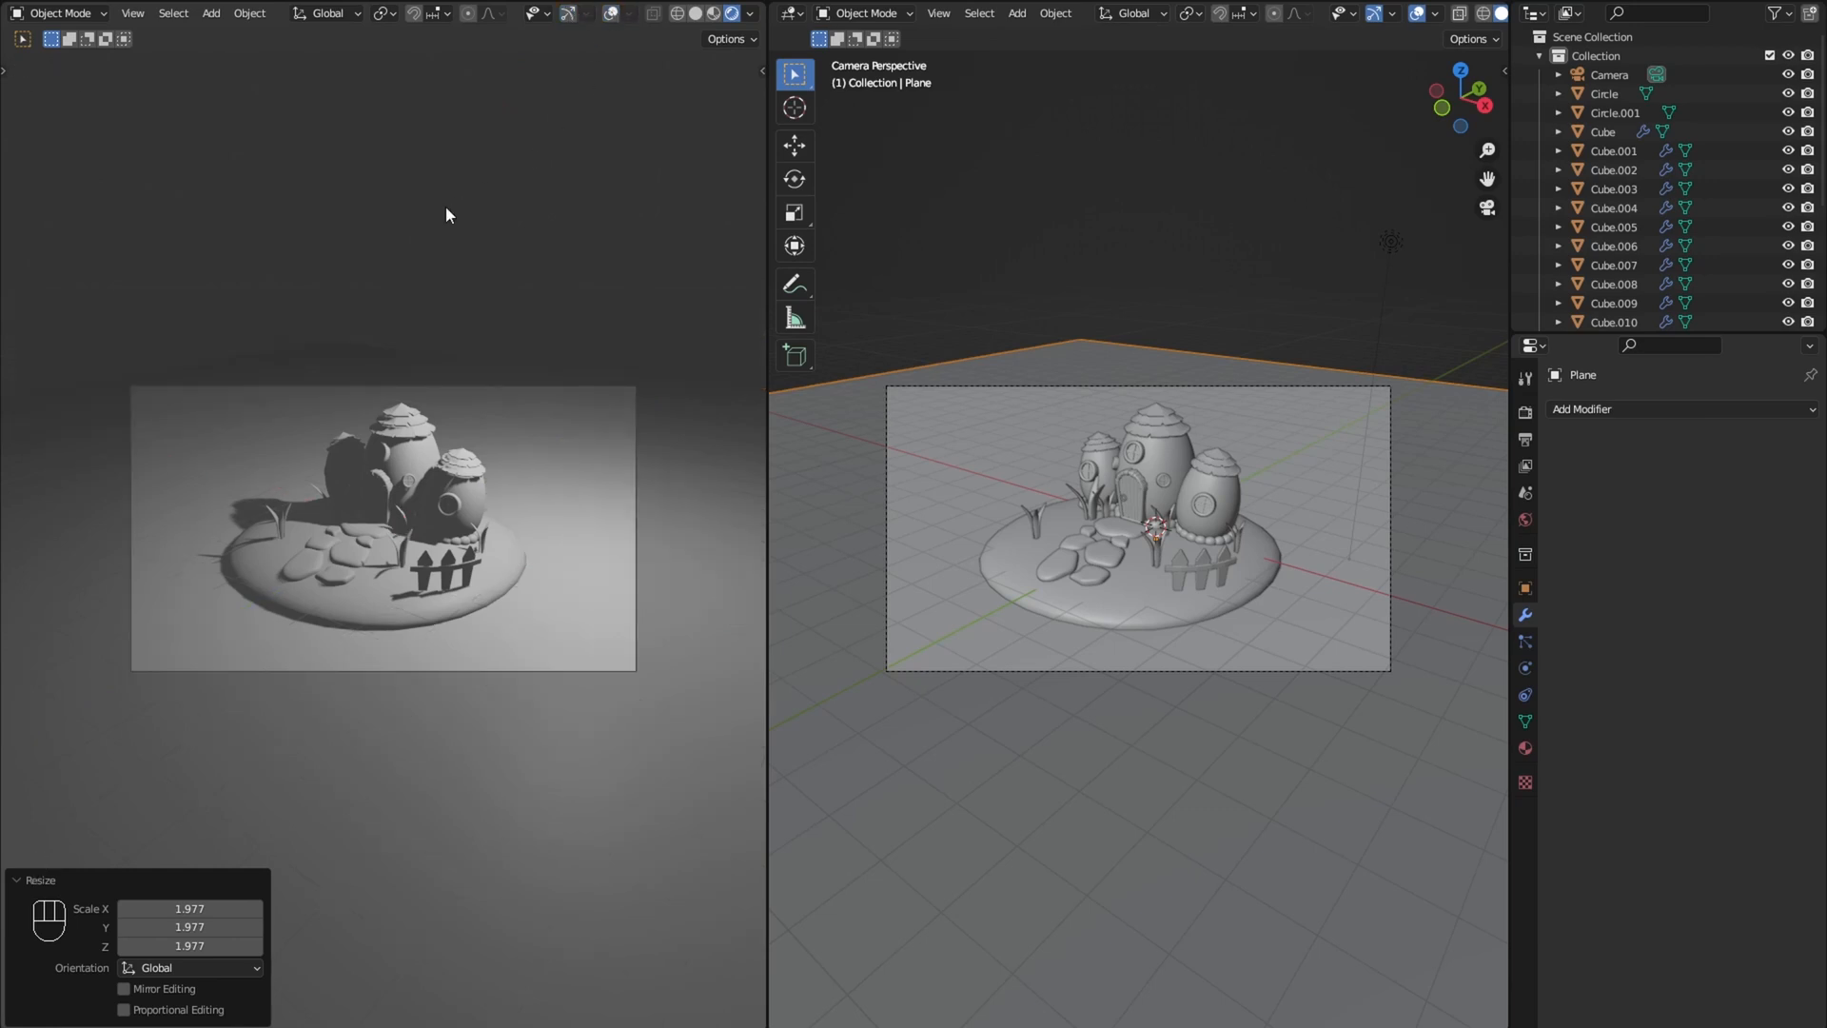
mouse_move(363, 260)
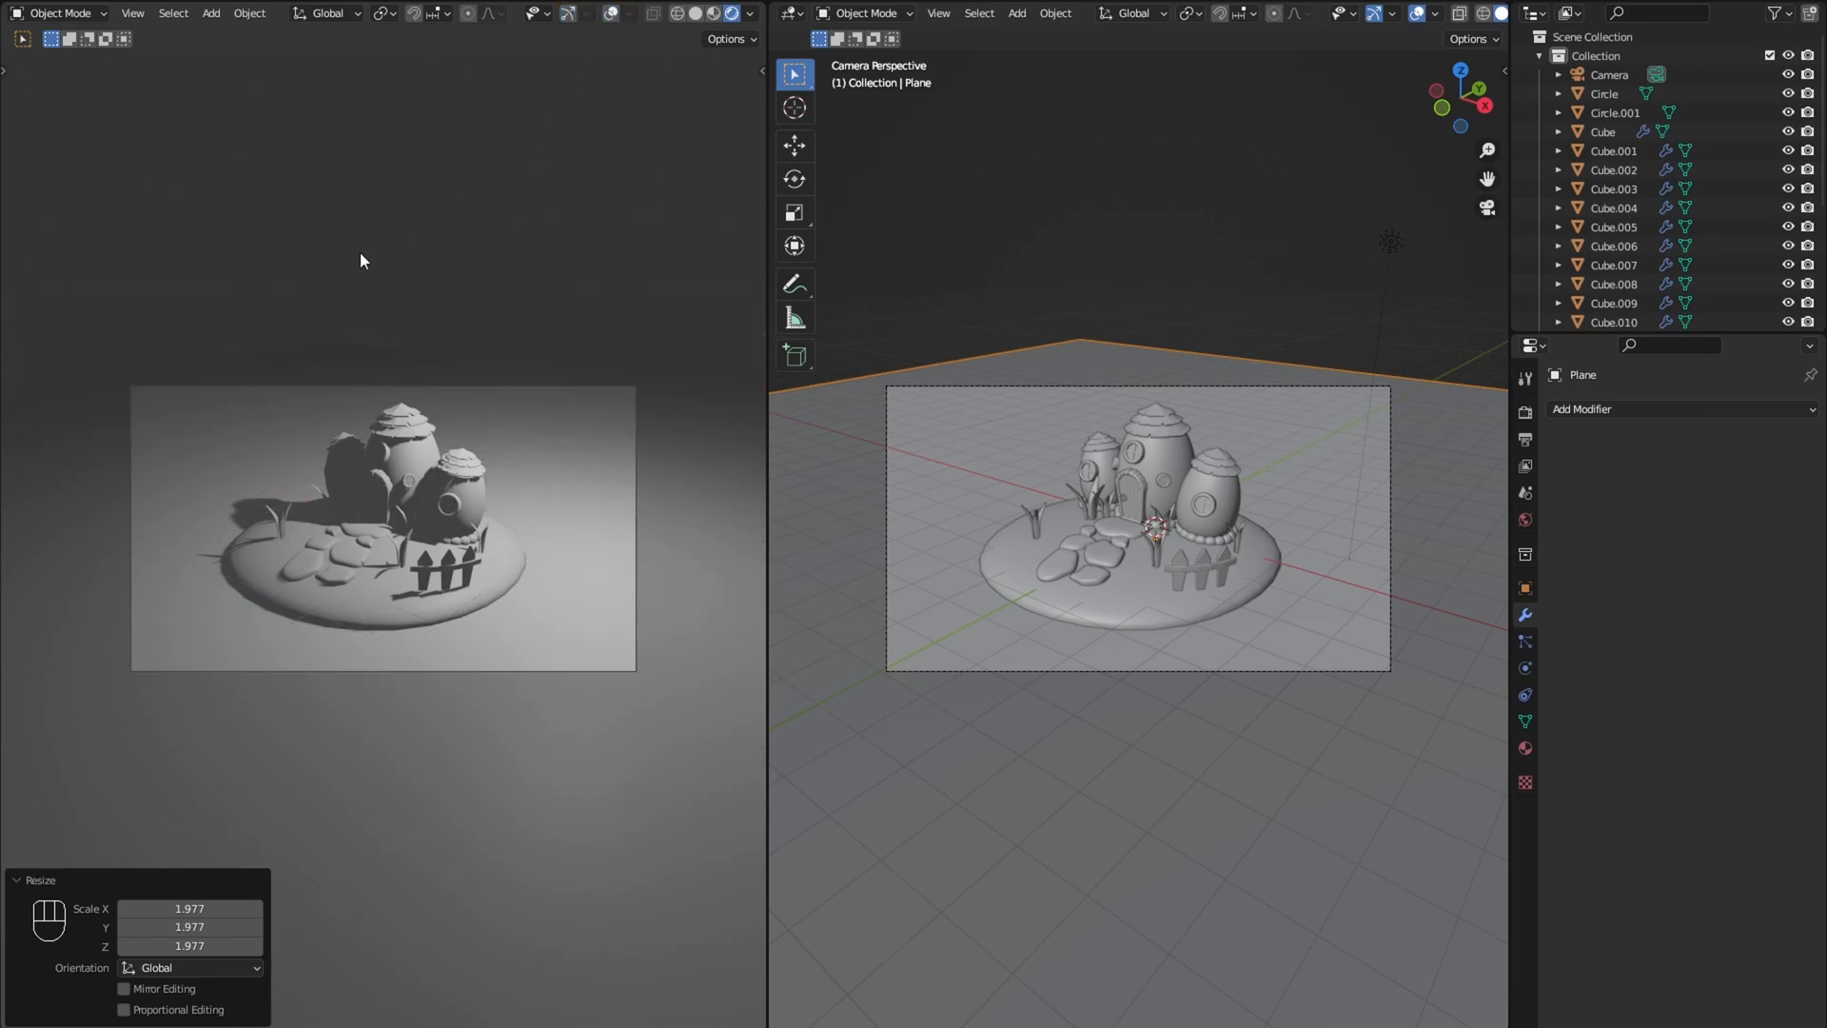
Step: Render with Cycles at fewer samples, lit by 1000 W and 2000 W point lights
key(Ctrl+B)
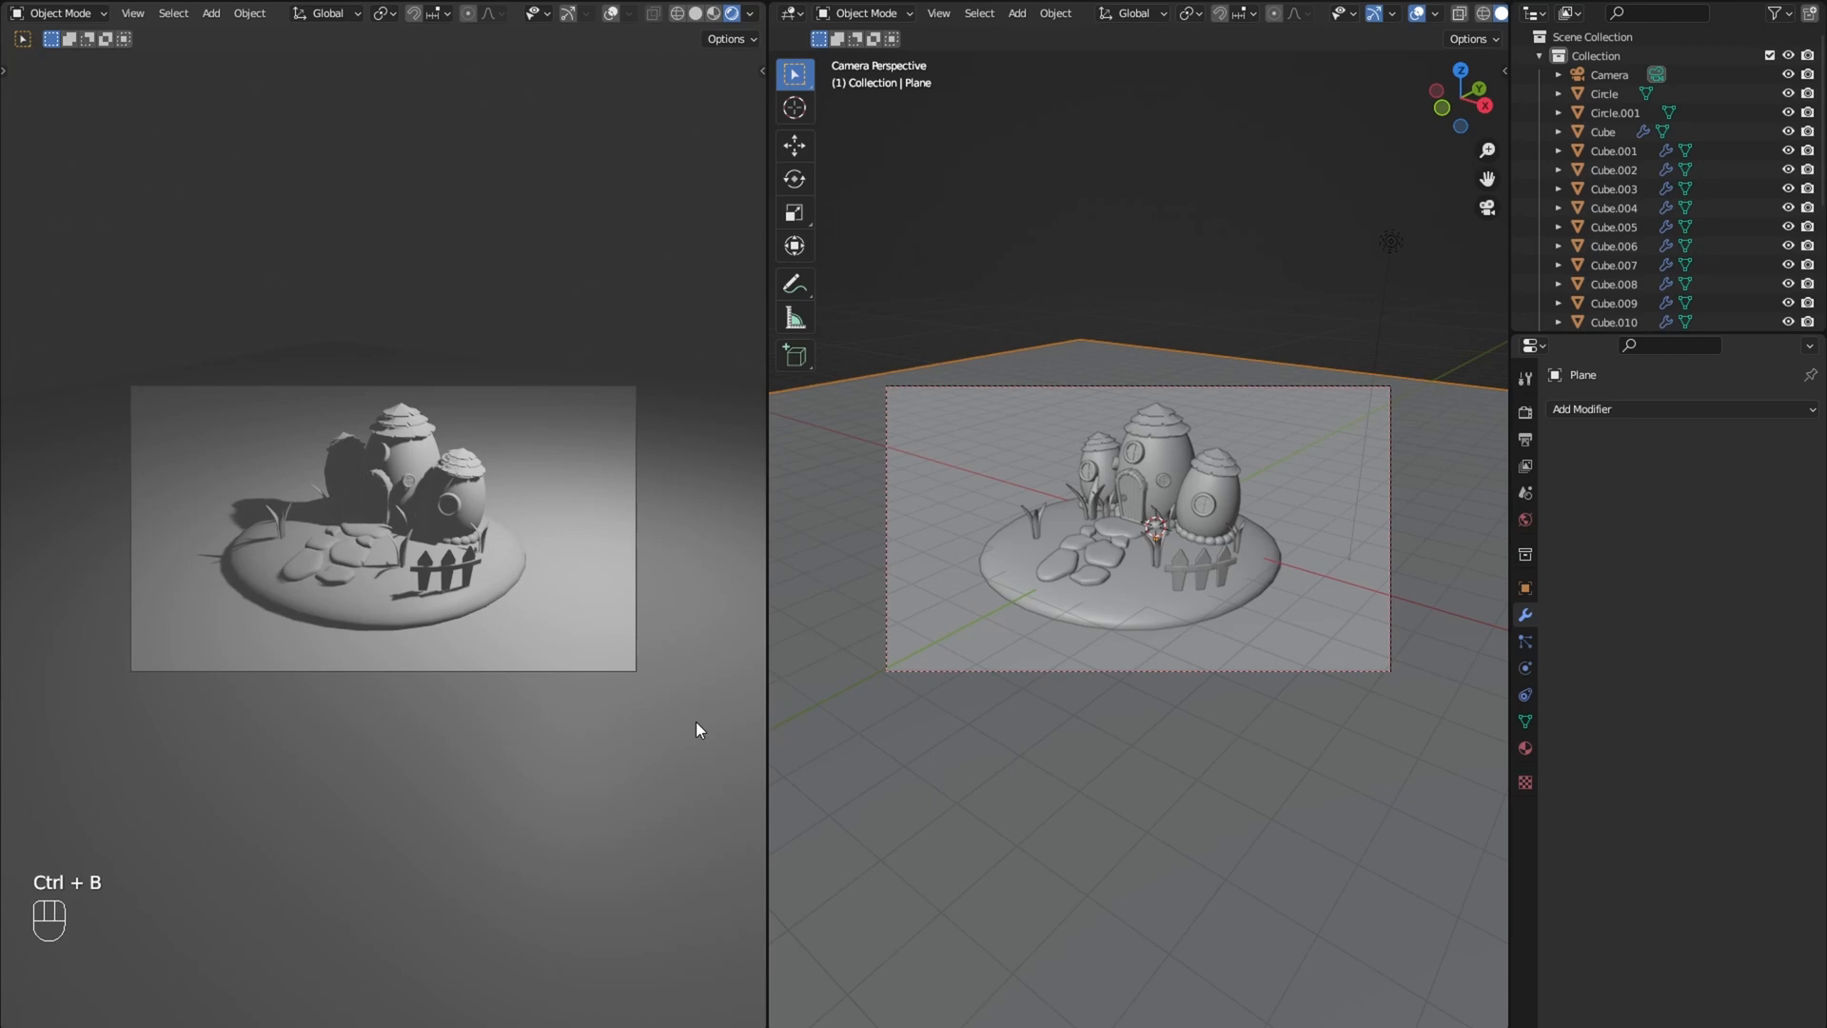
click(1525, 412)
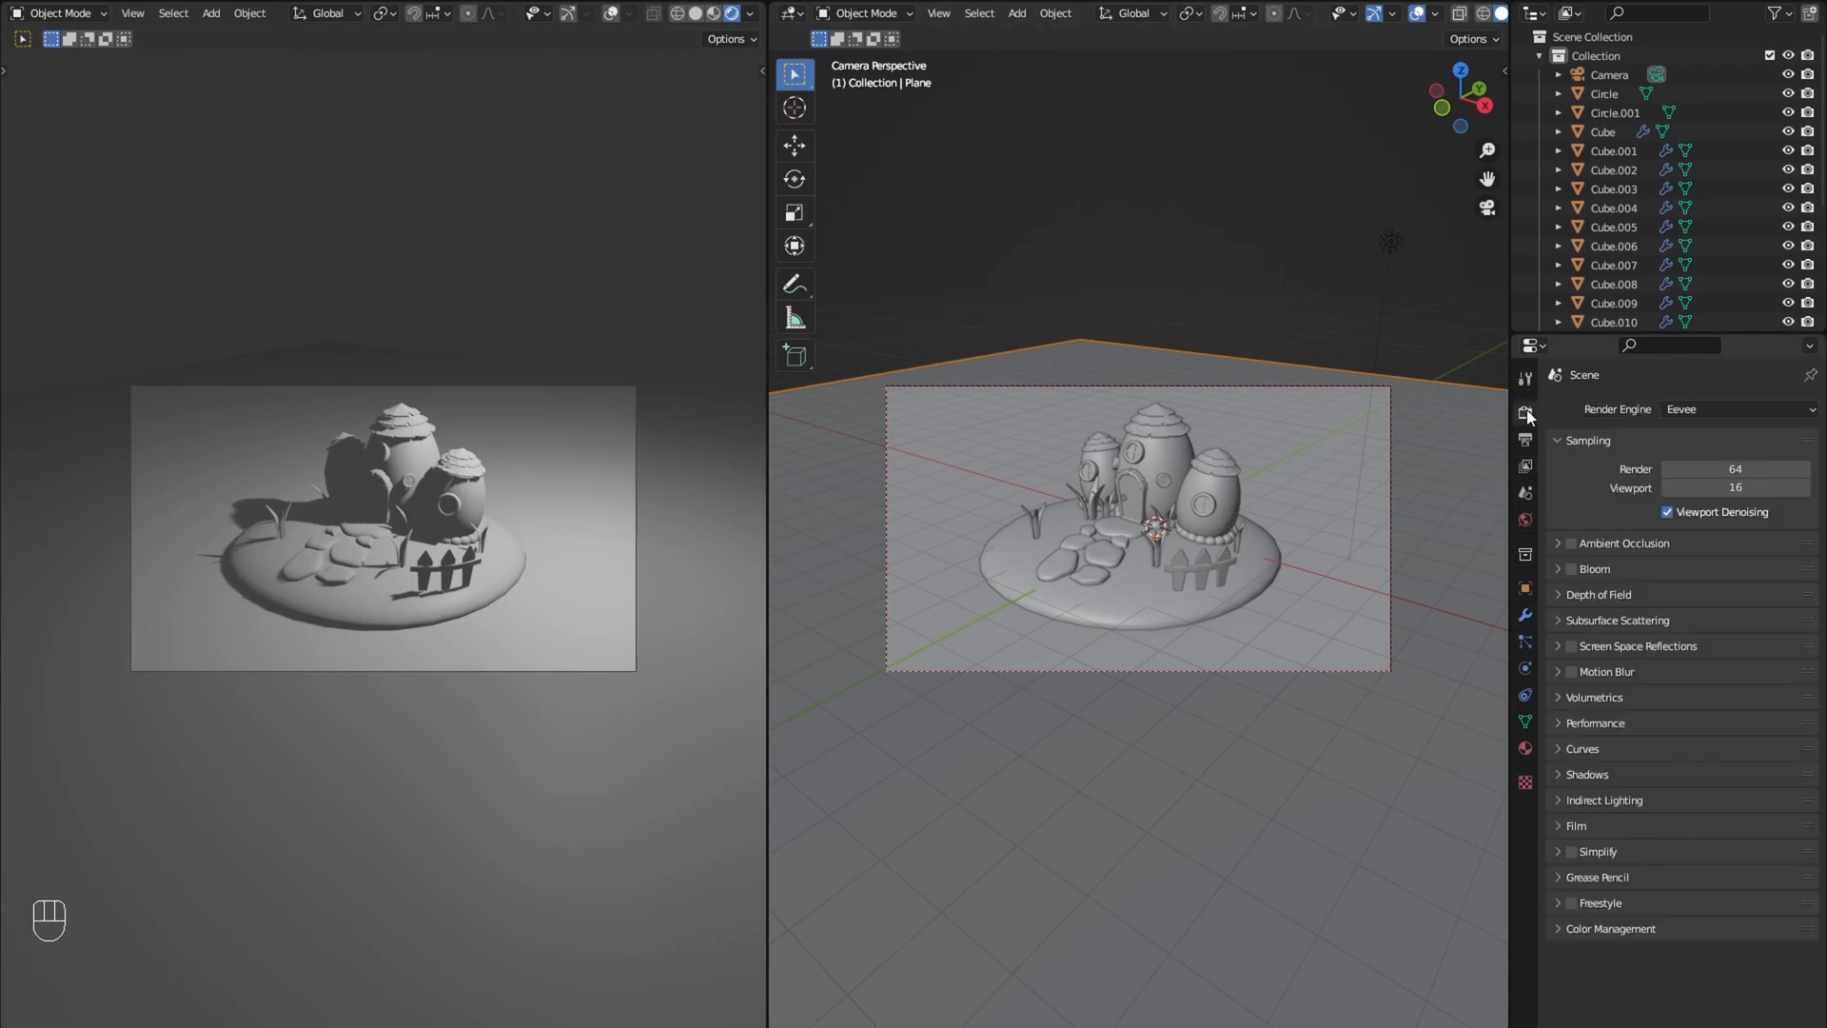
click(1738, 409)
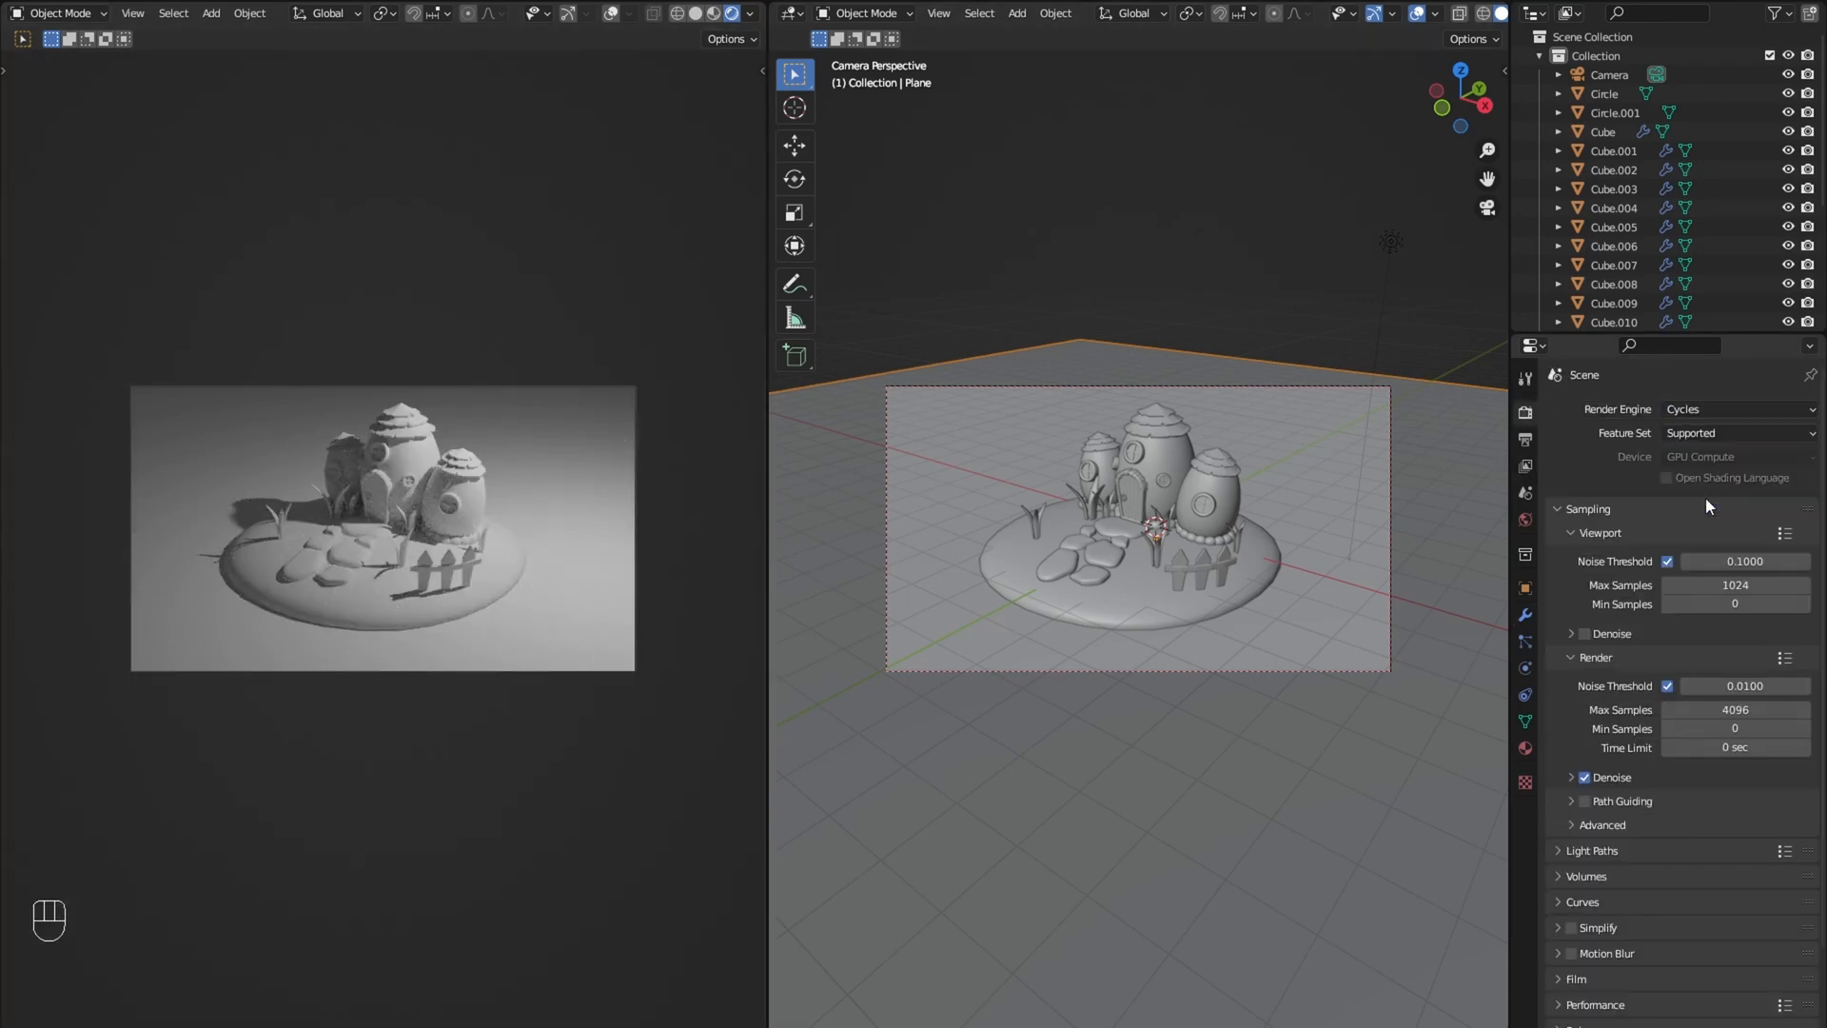
double_click(1735, 565)
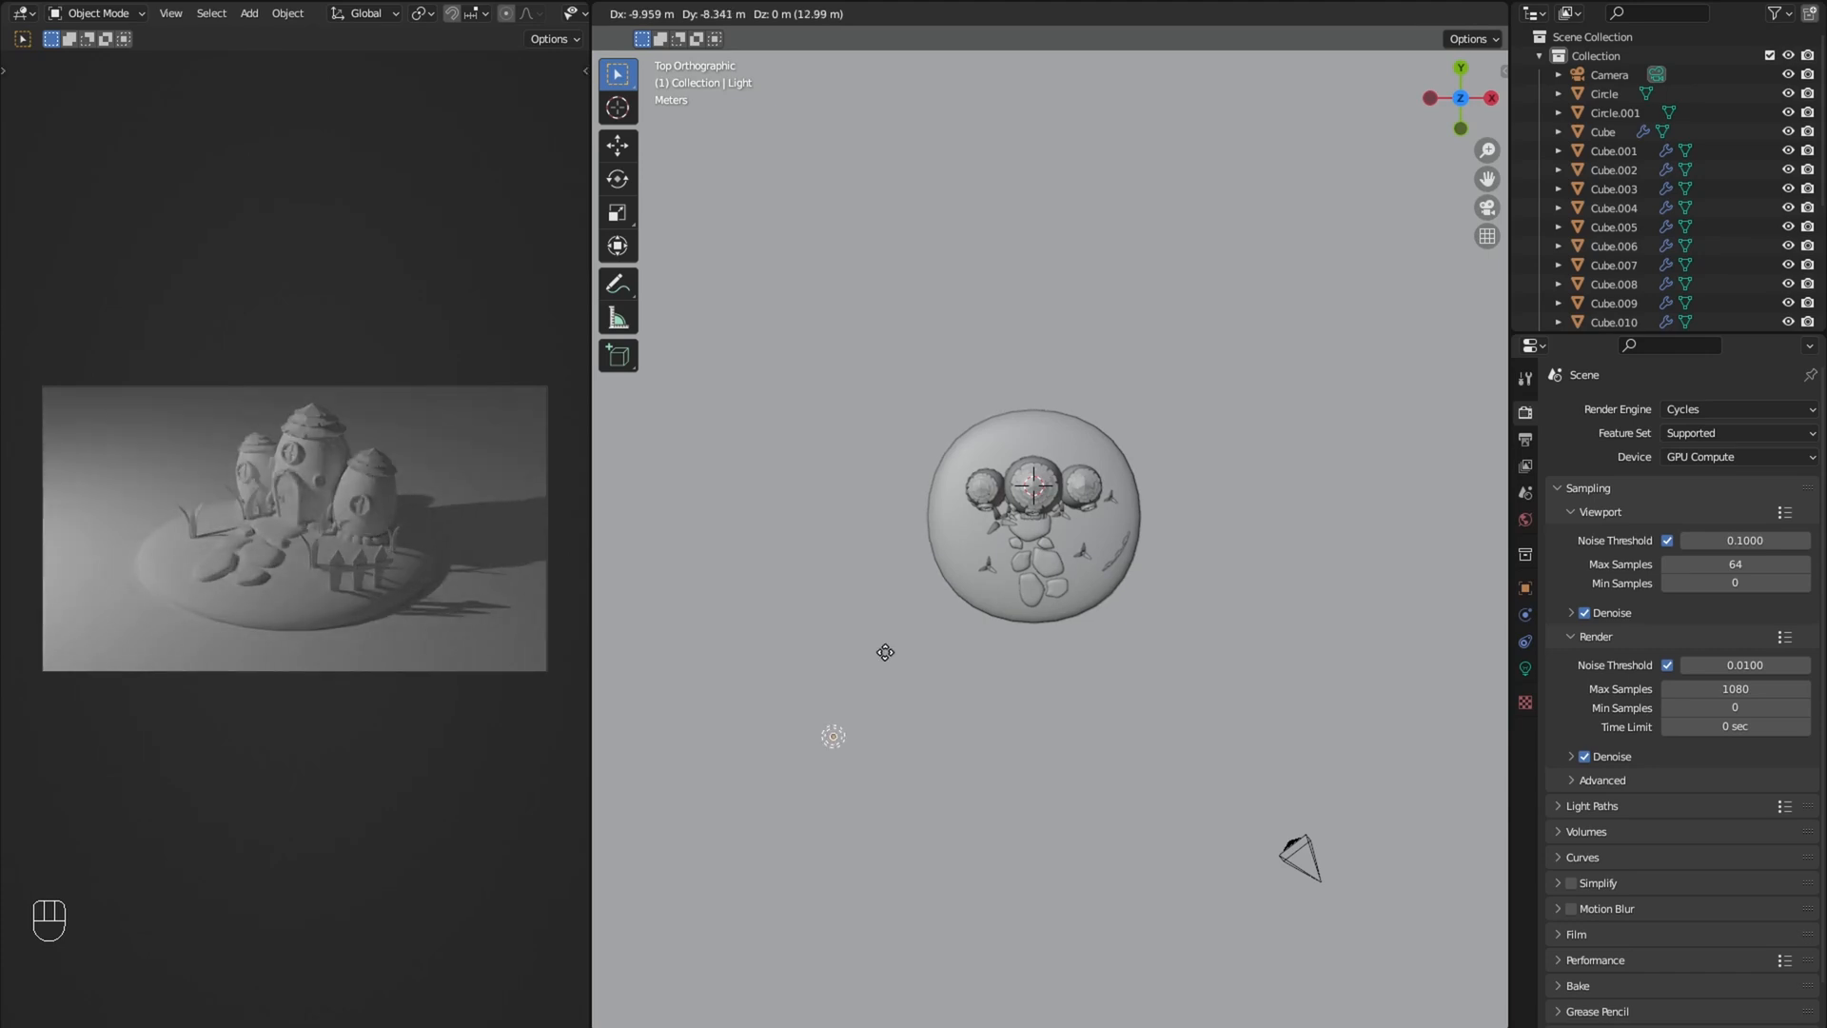
click(832, 736)
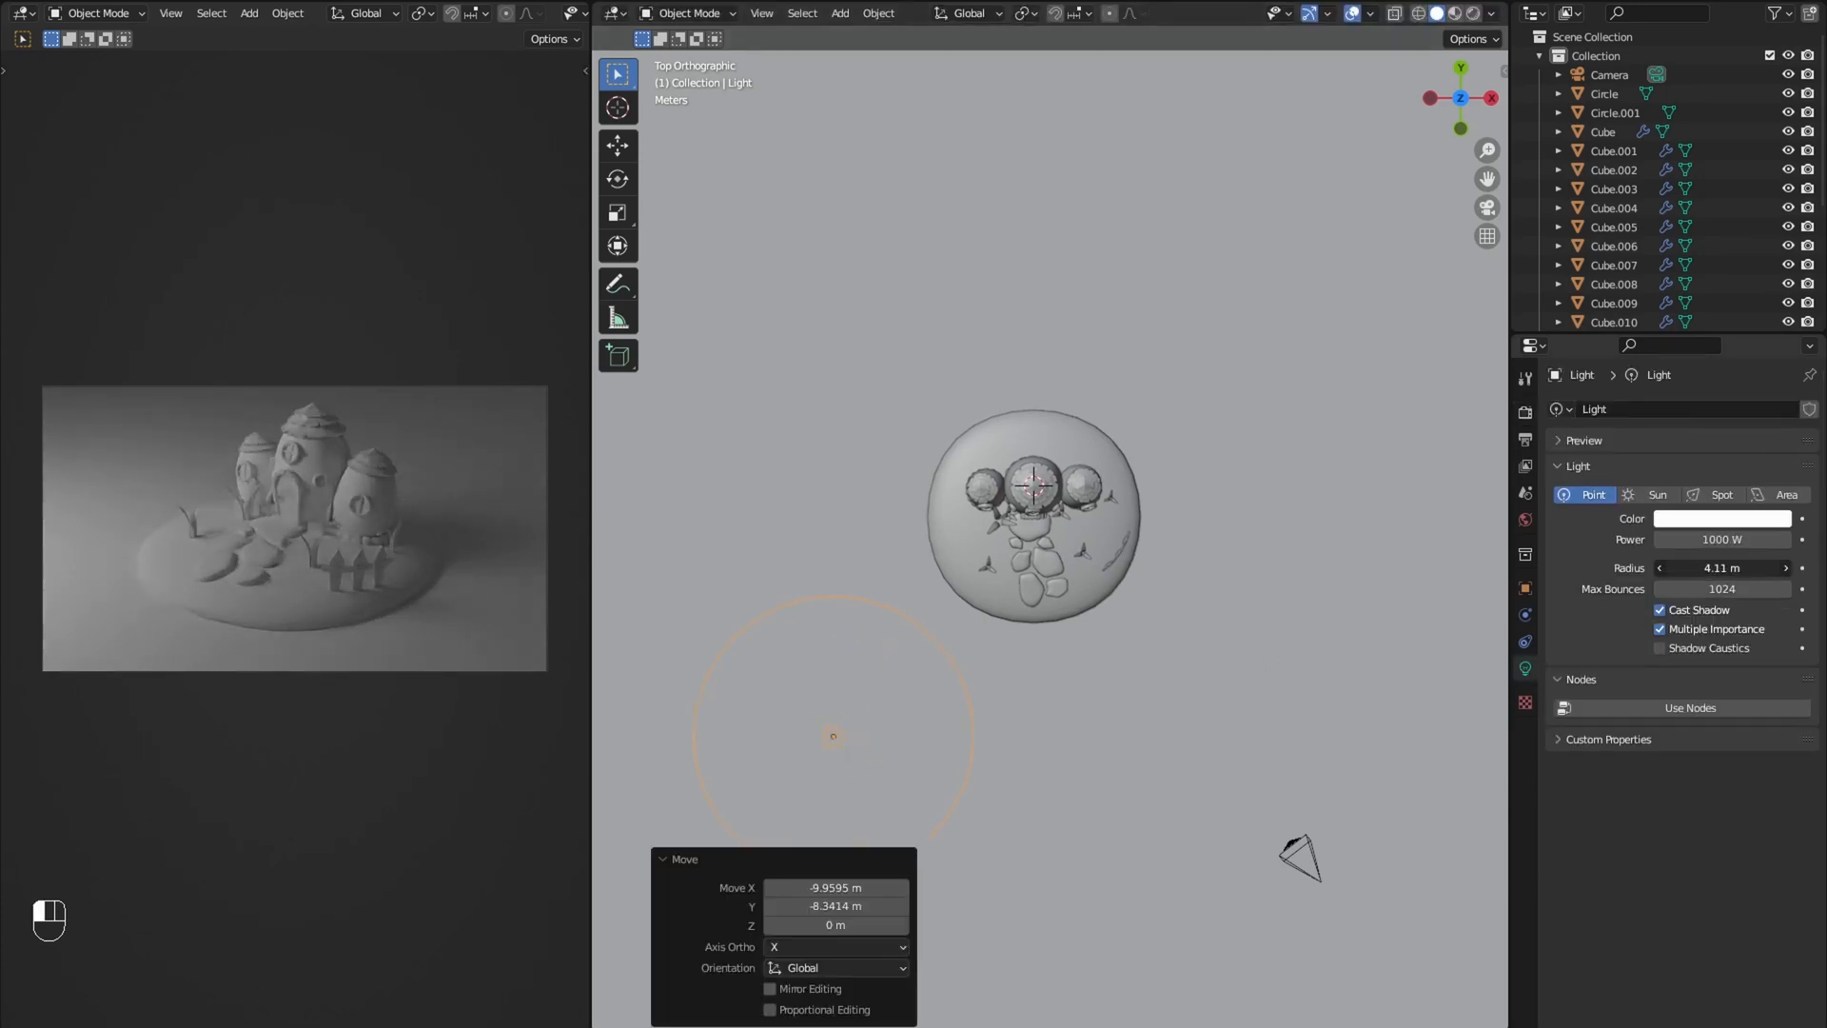
mouse_move(1723, 538)
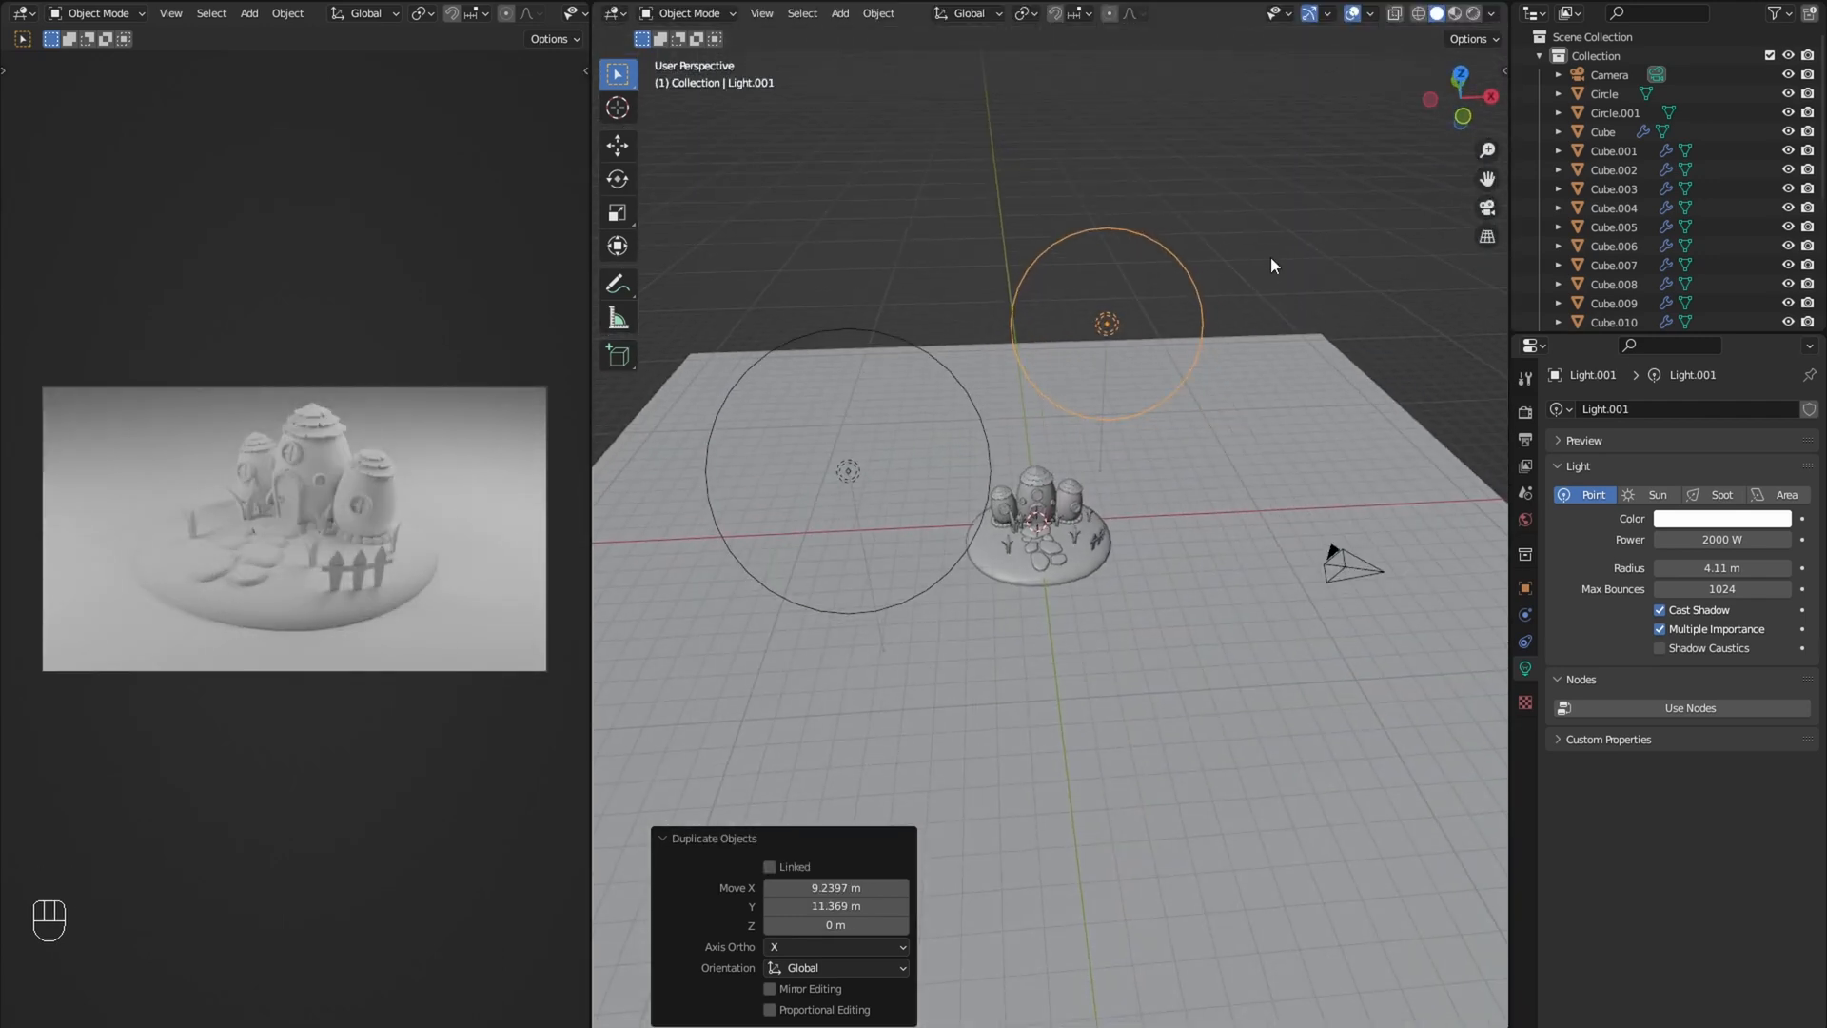
click(1722, 519)
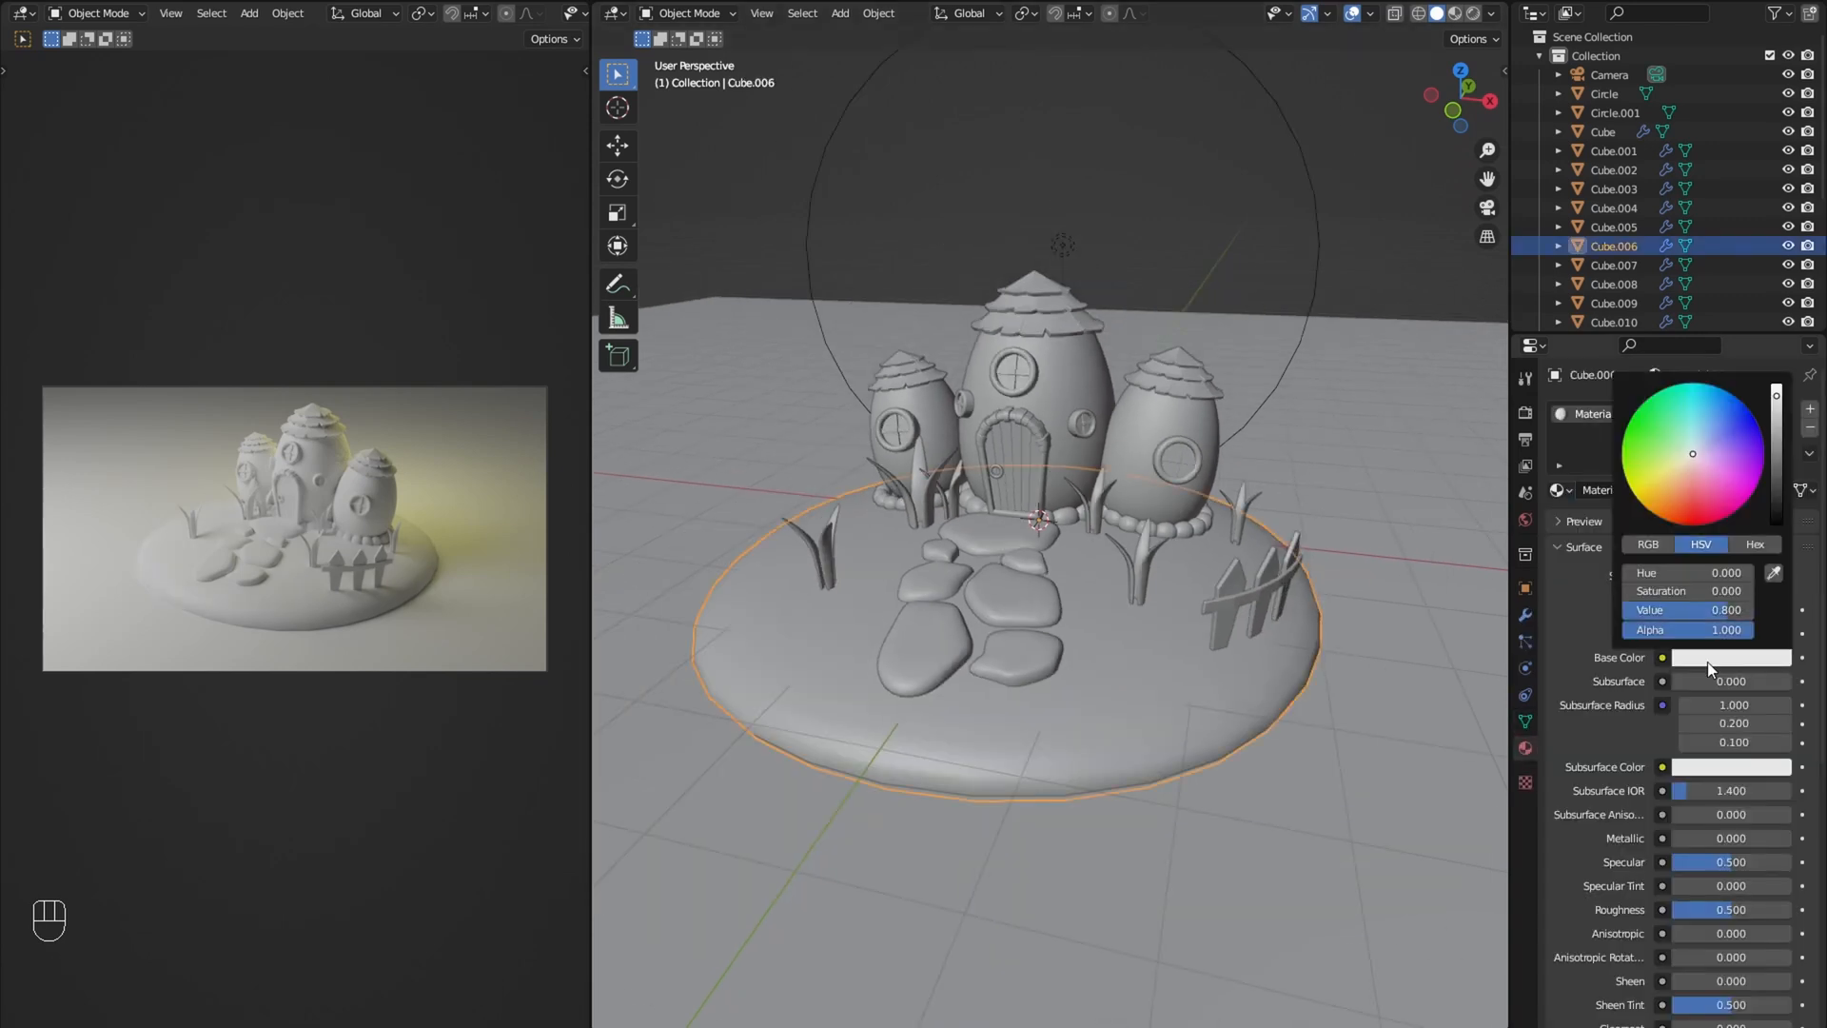
Step: Colour the backdrop plane pale green and give the stones, door knob and fence materials
click(967, 606)
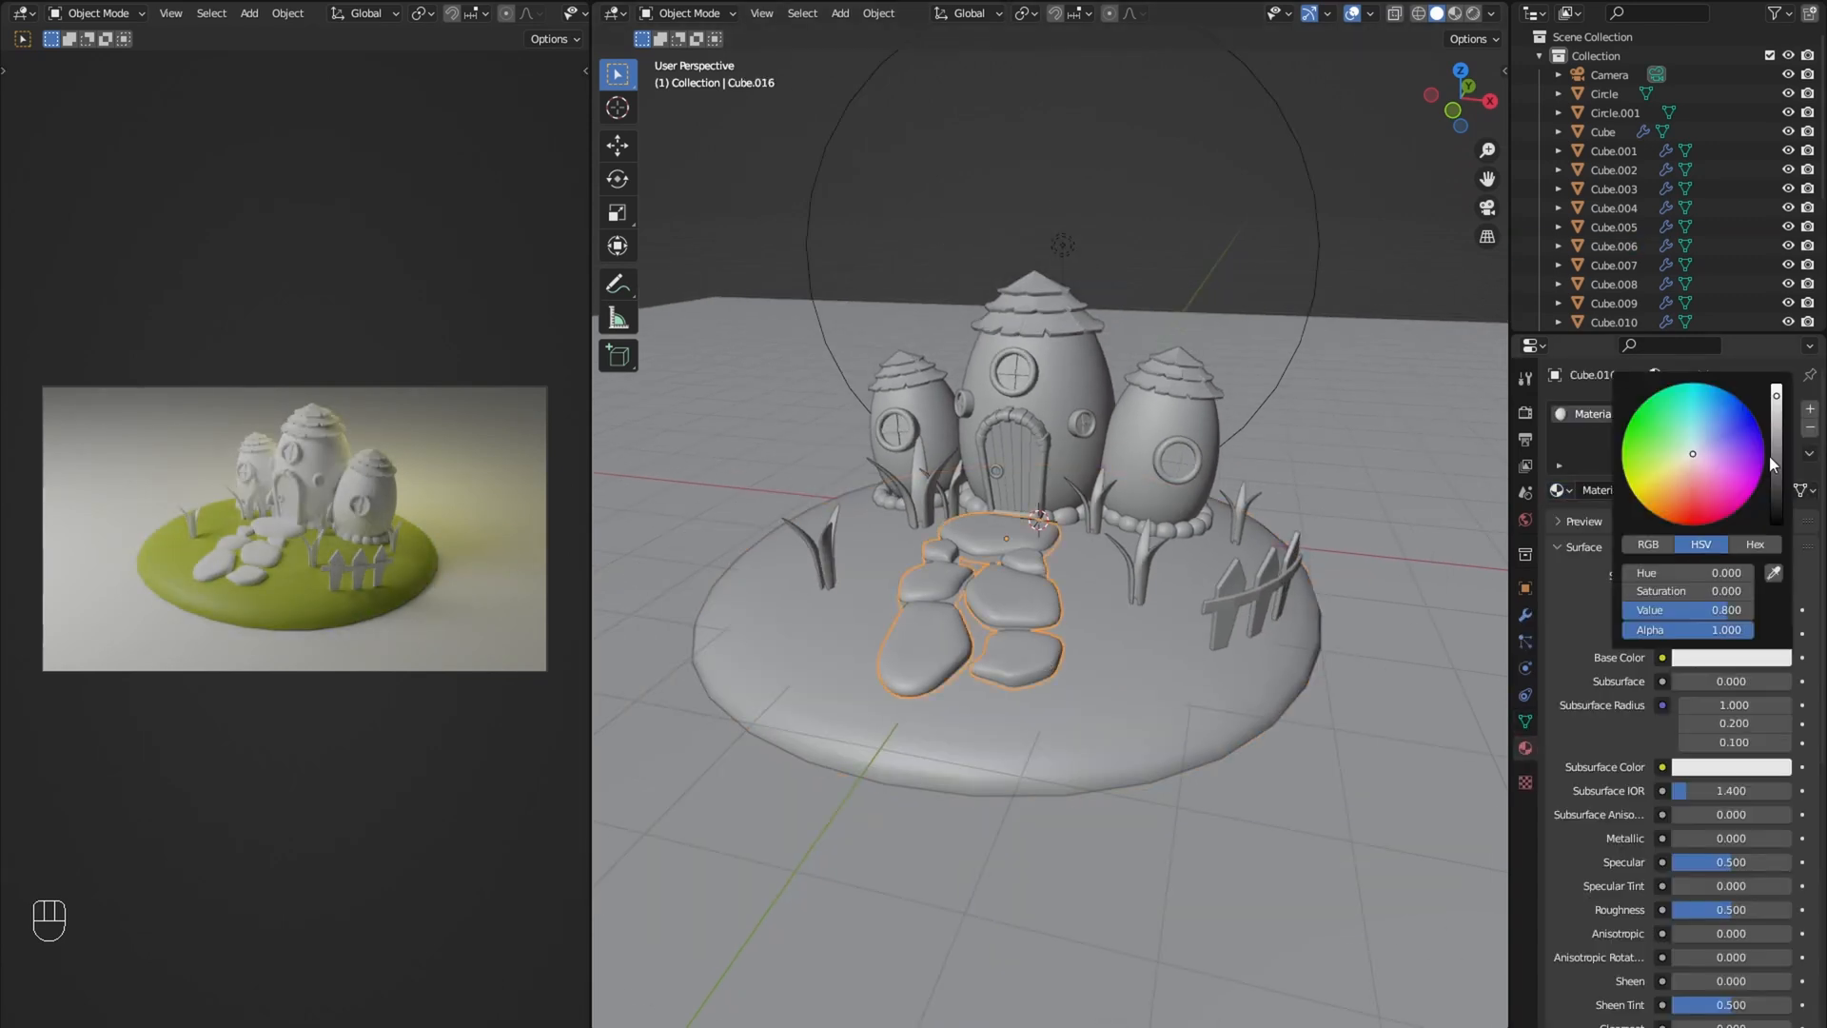
click(1603, 131)
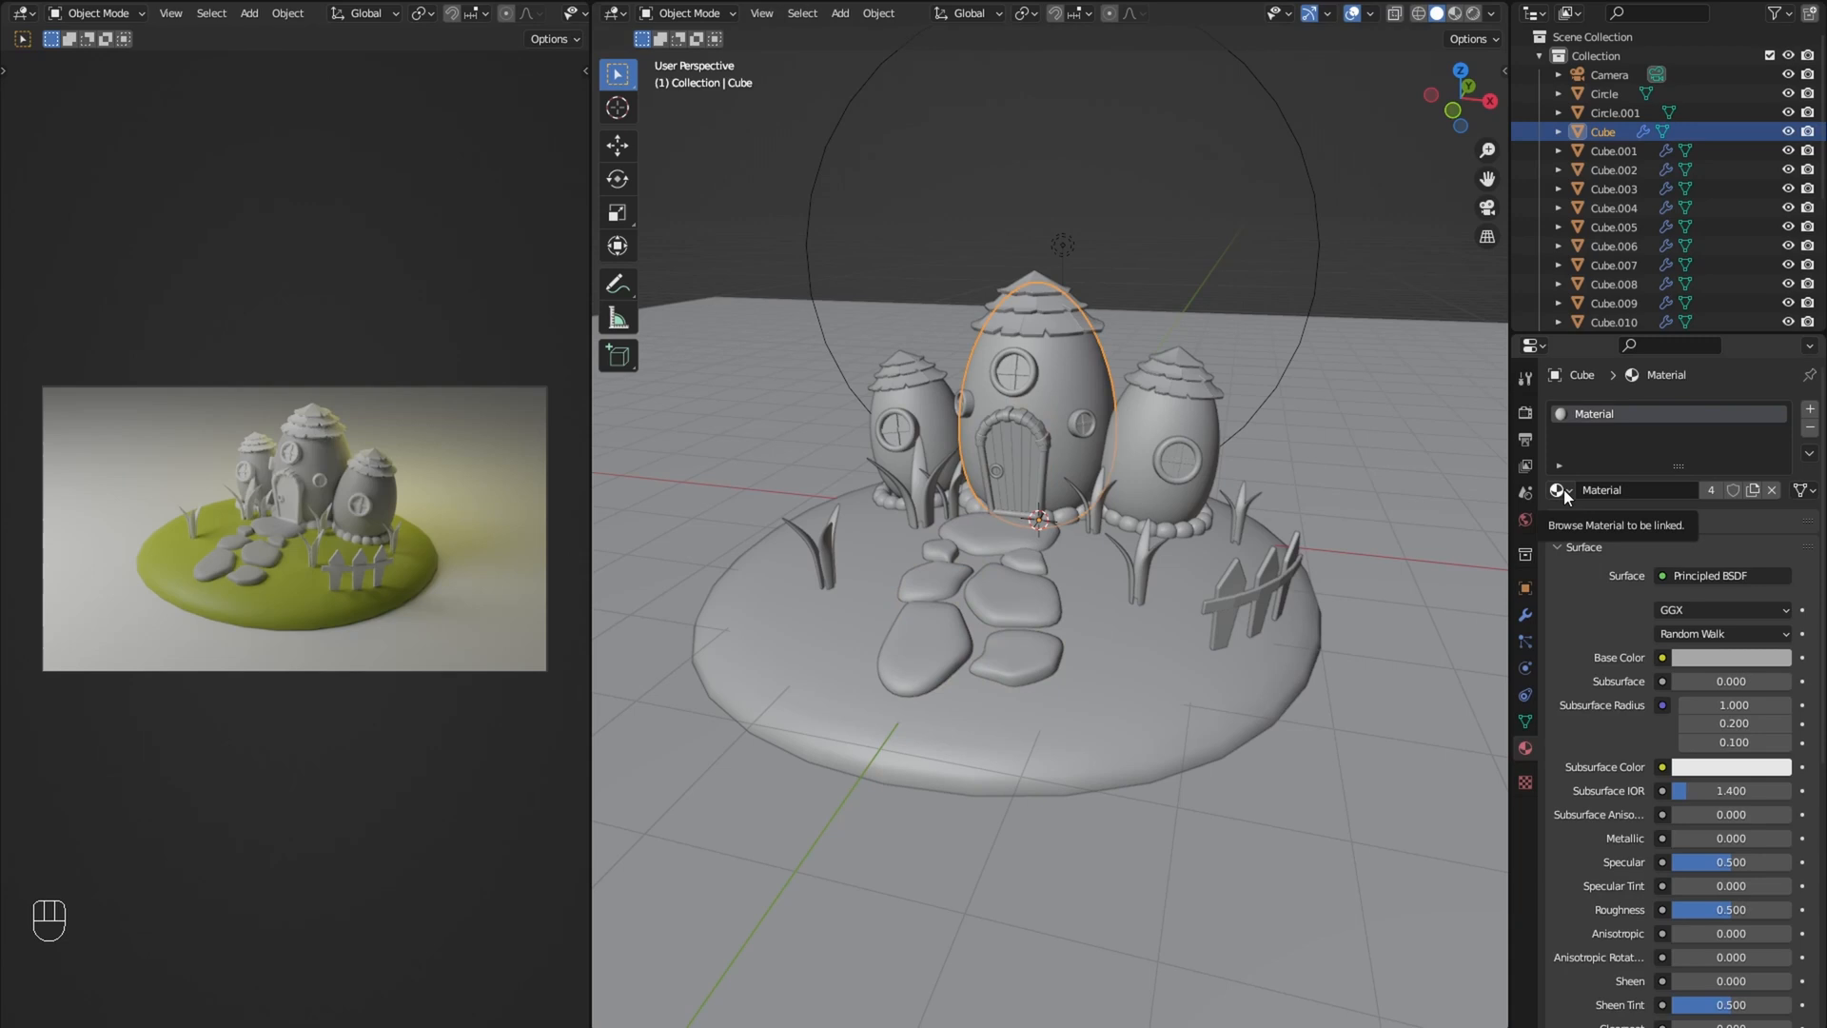
click(1375, 629)
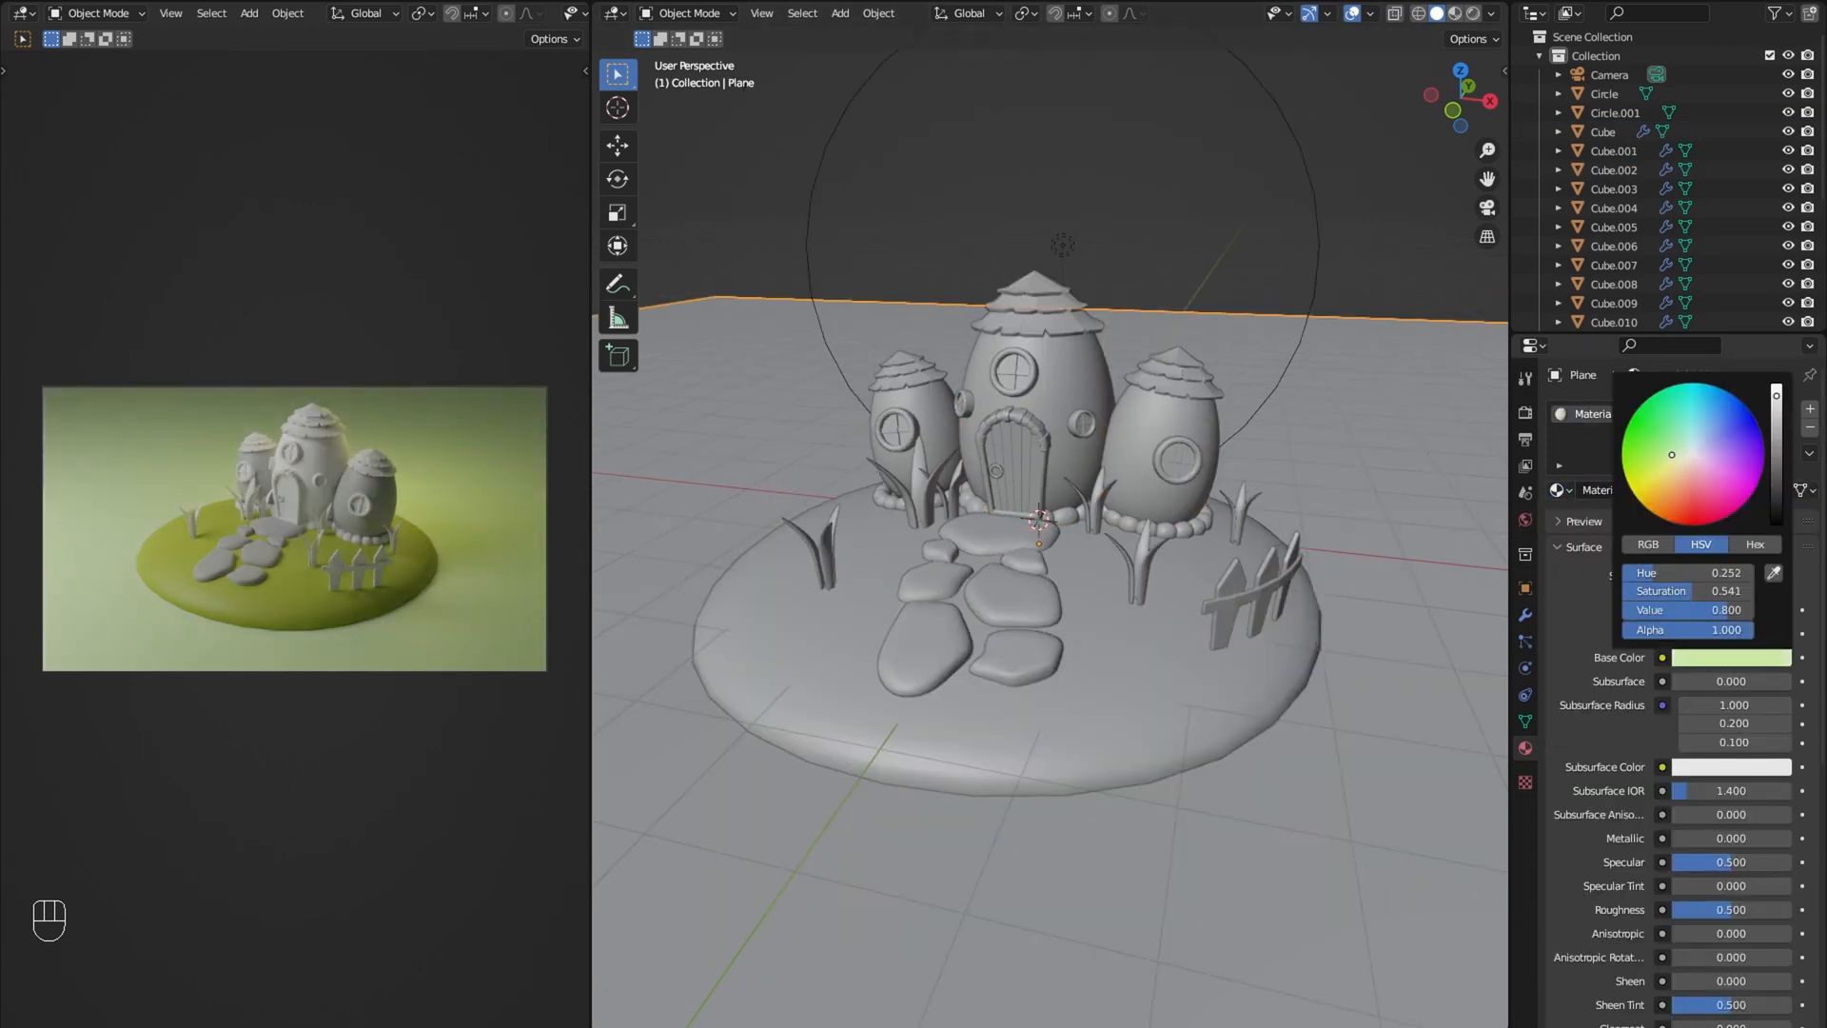
click(822, 554)
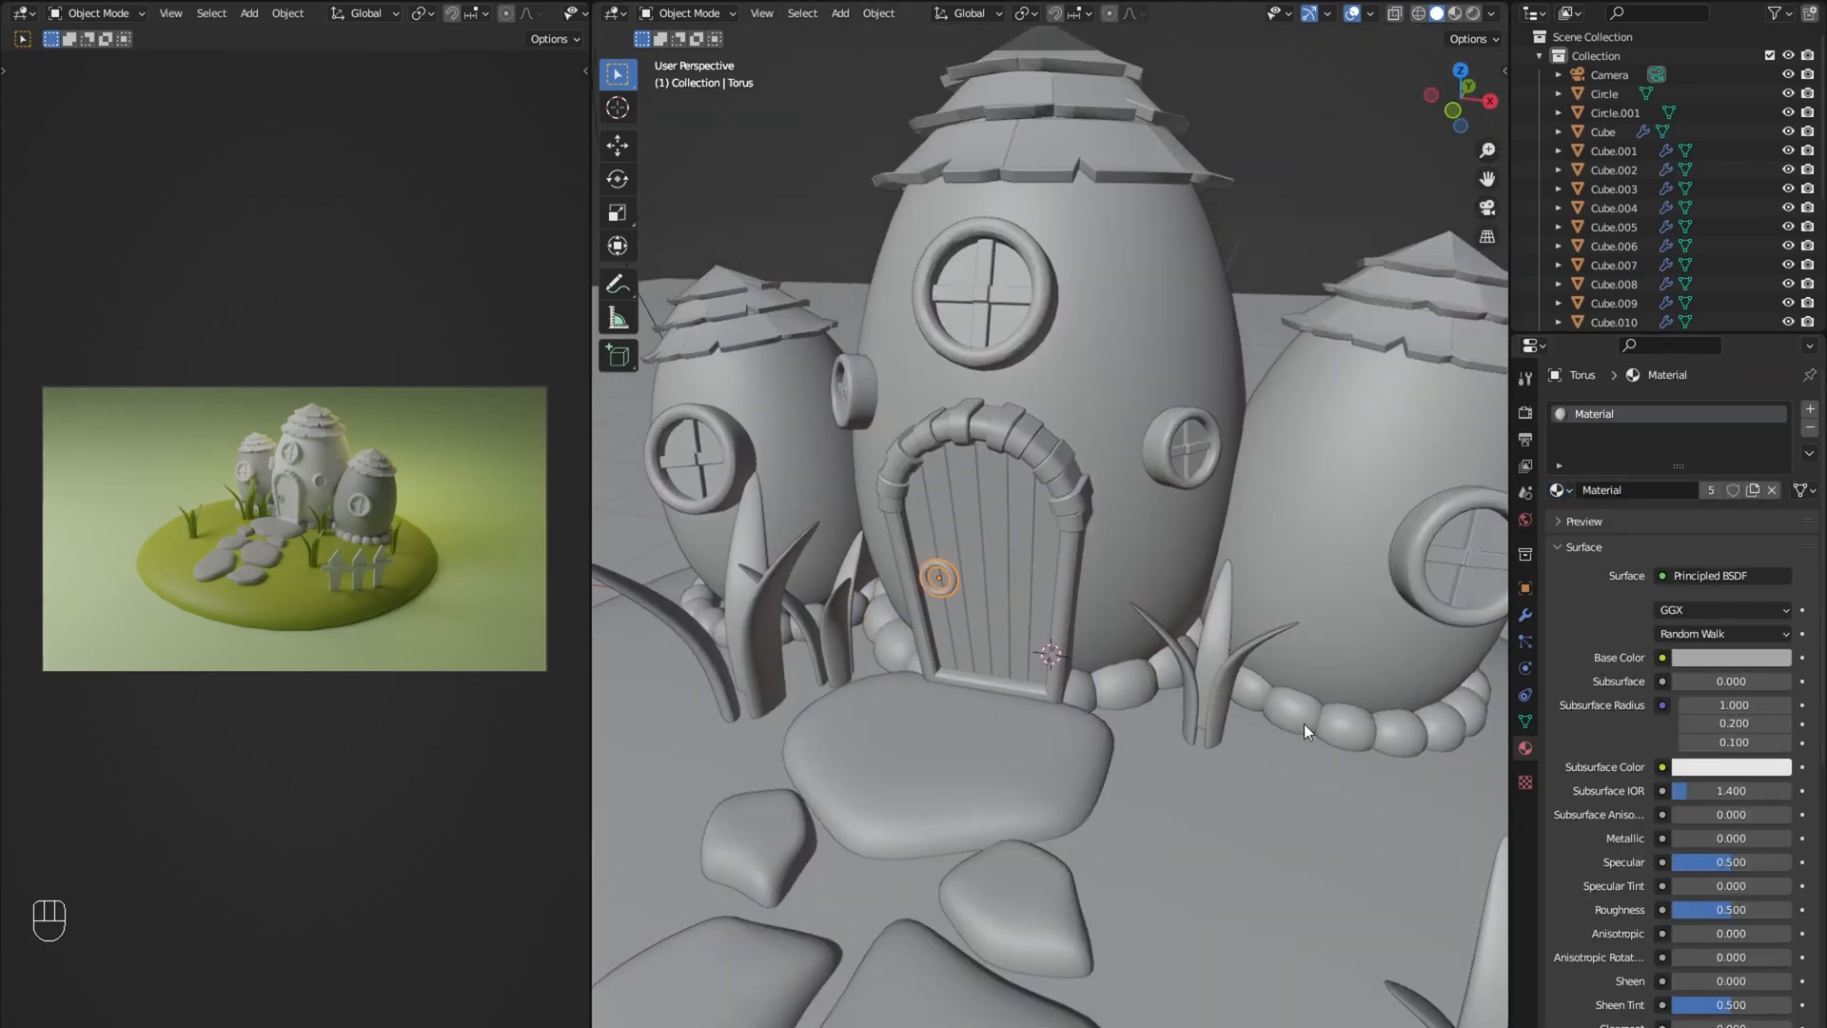
click(1301, 603)
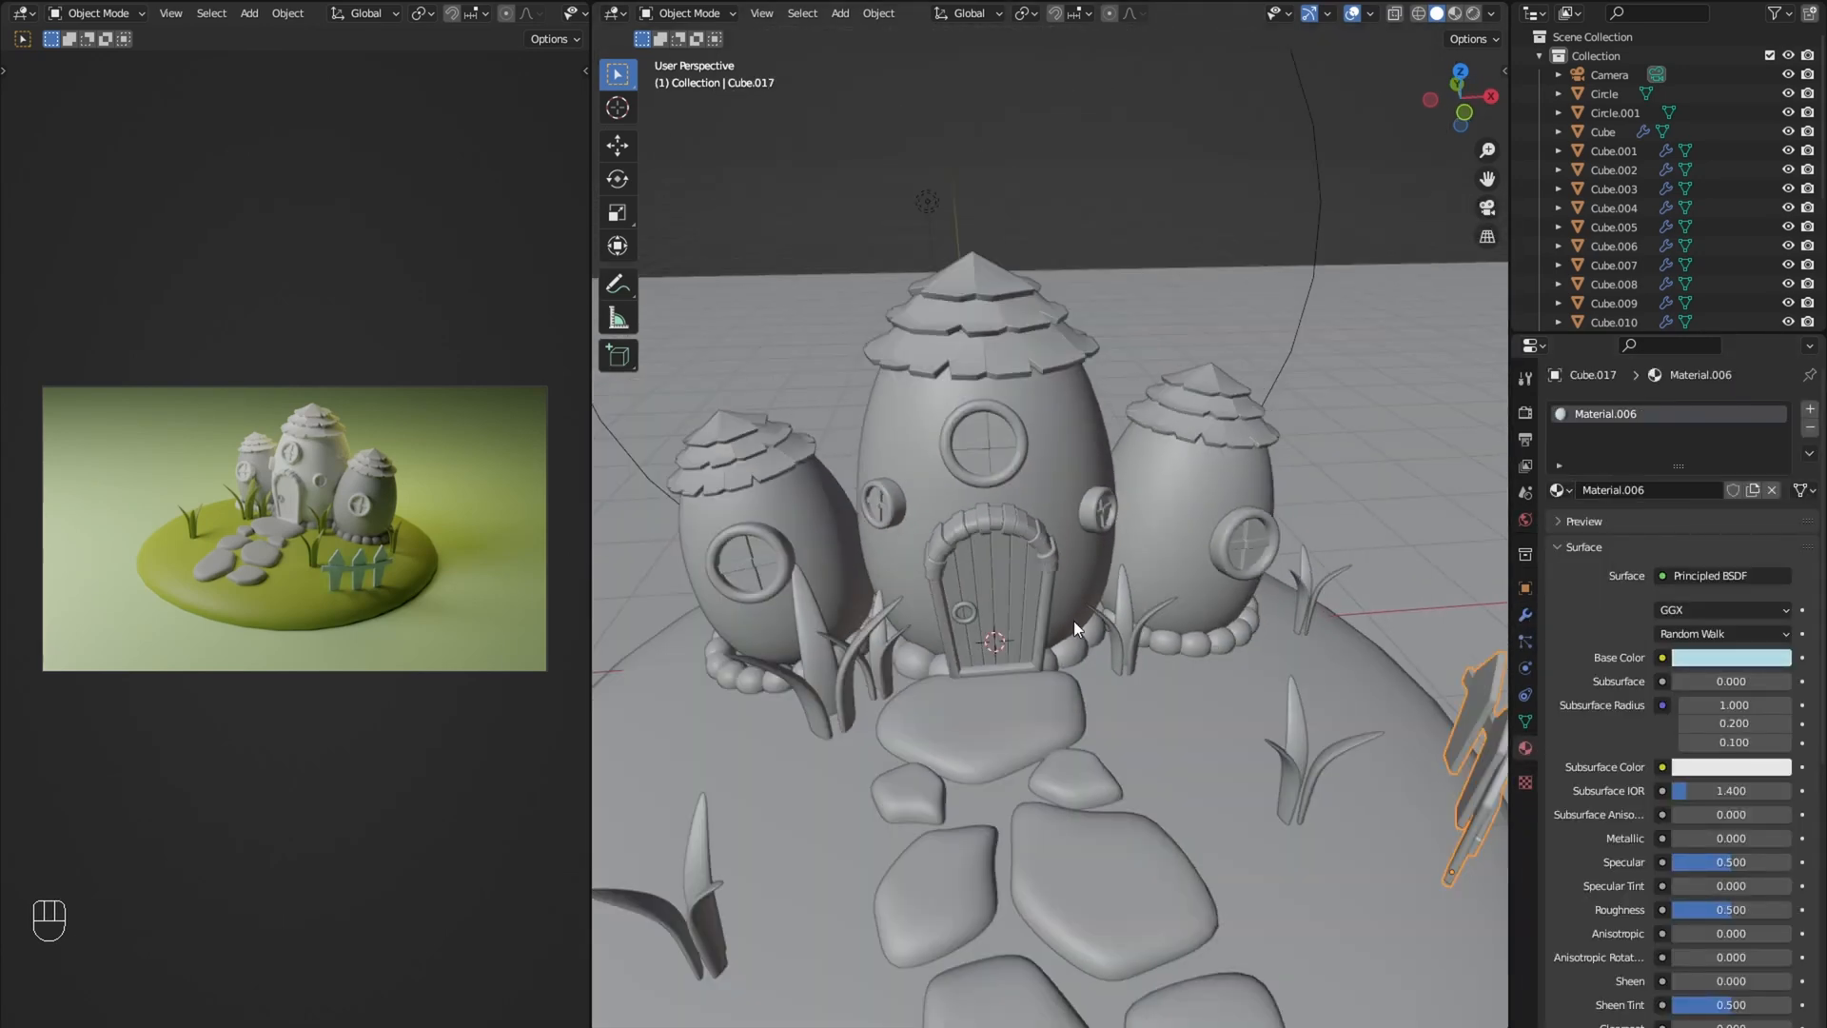
Step: Make the middle hut pastel blue, the left hut orange, and the main roof yellow
click(1732, 657)
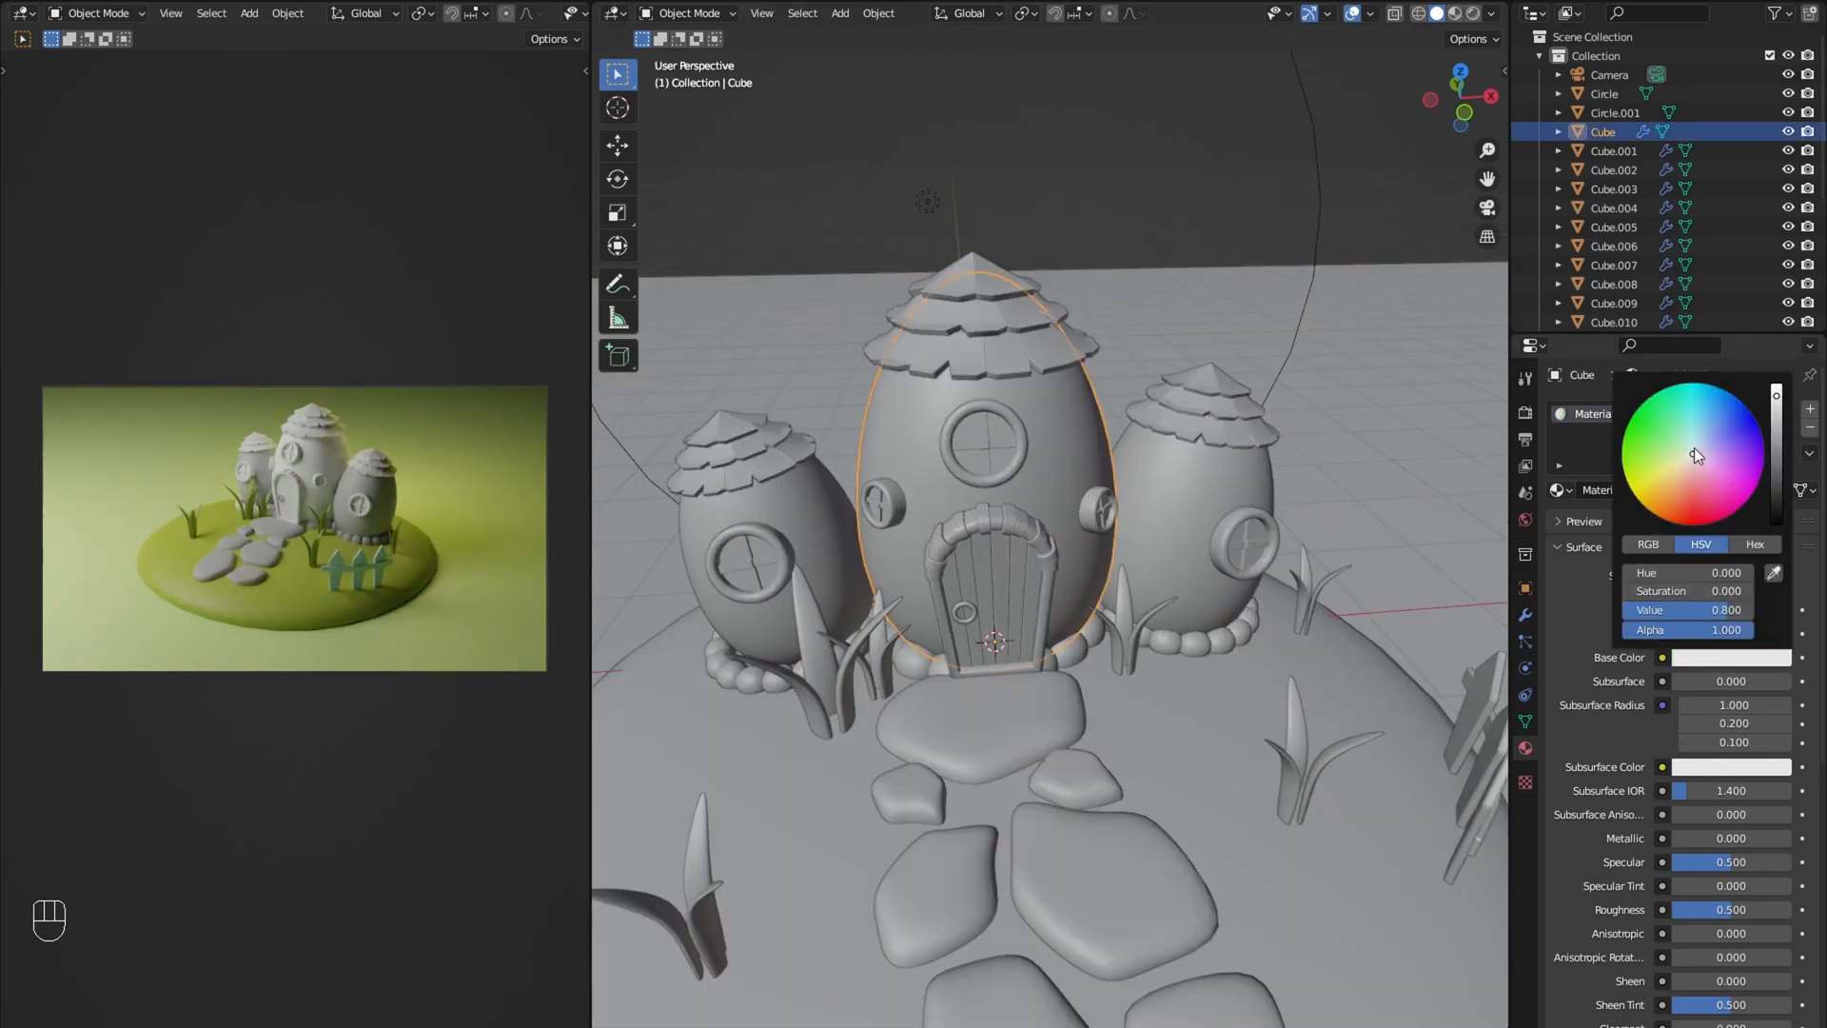
click(1615, 150)
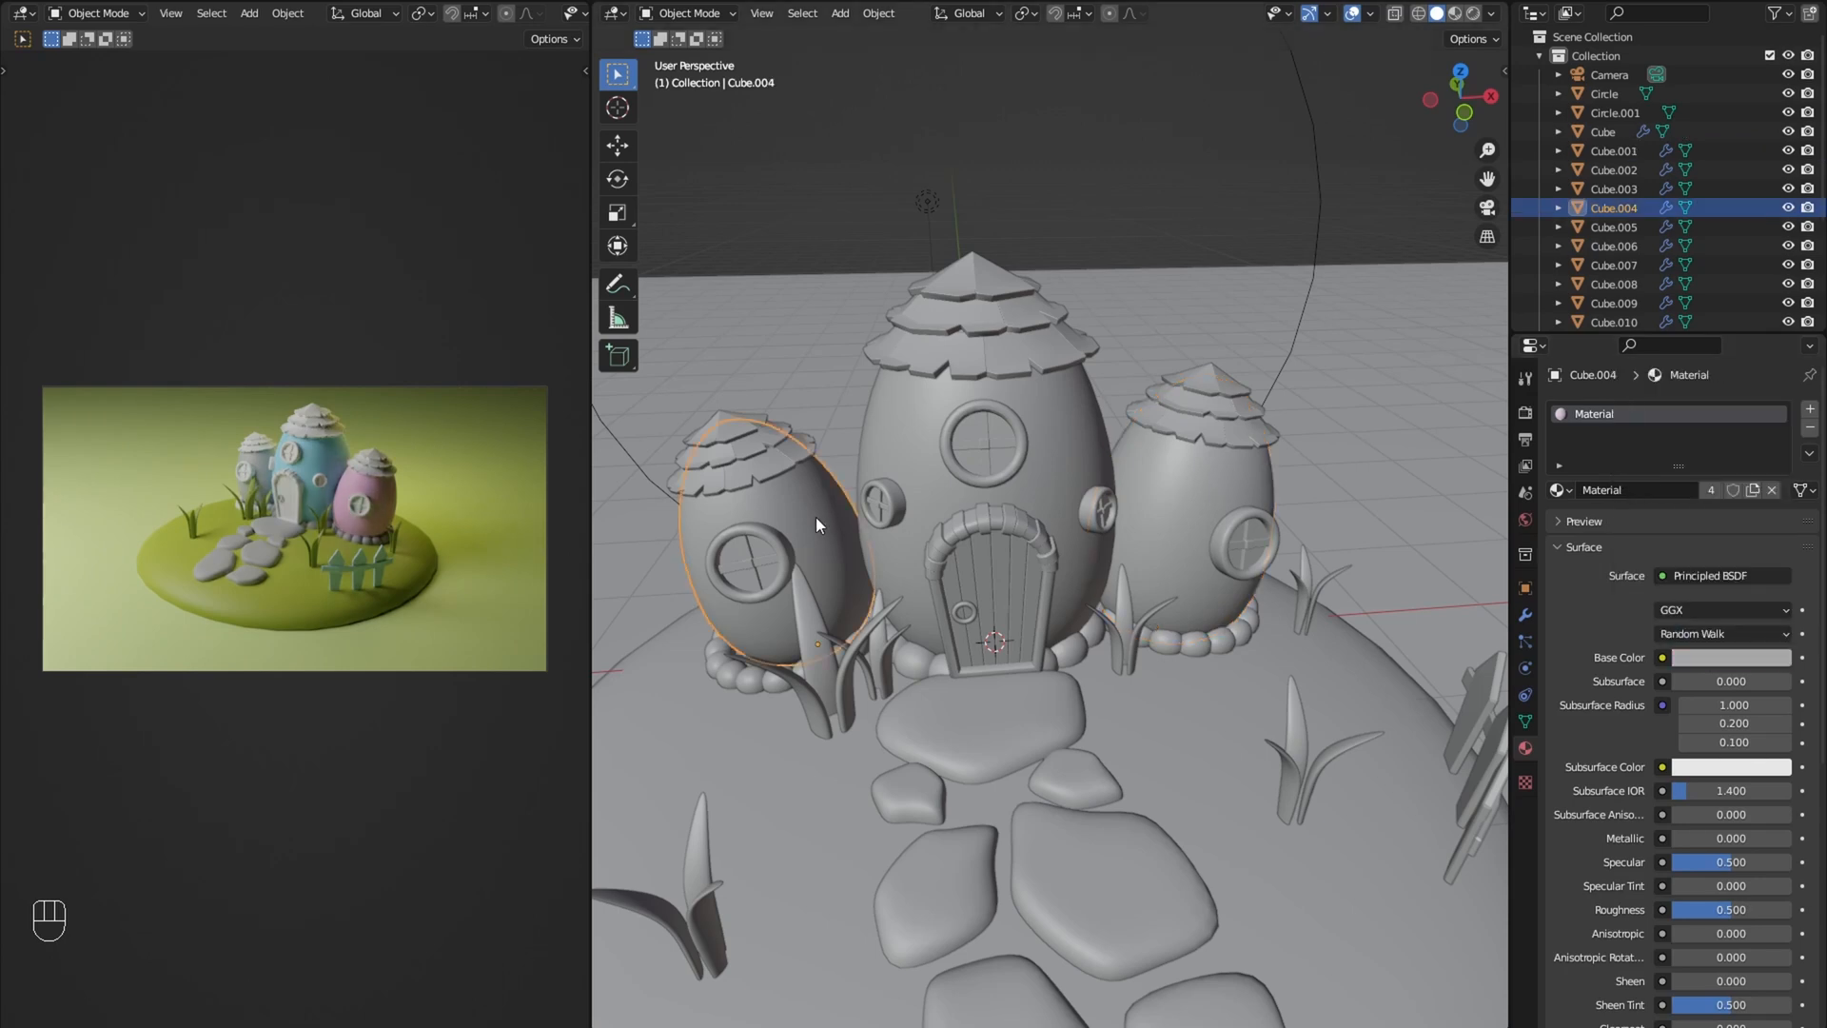
click(1733, 657)
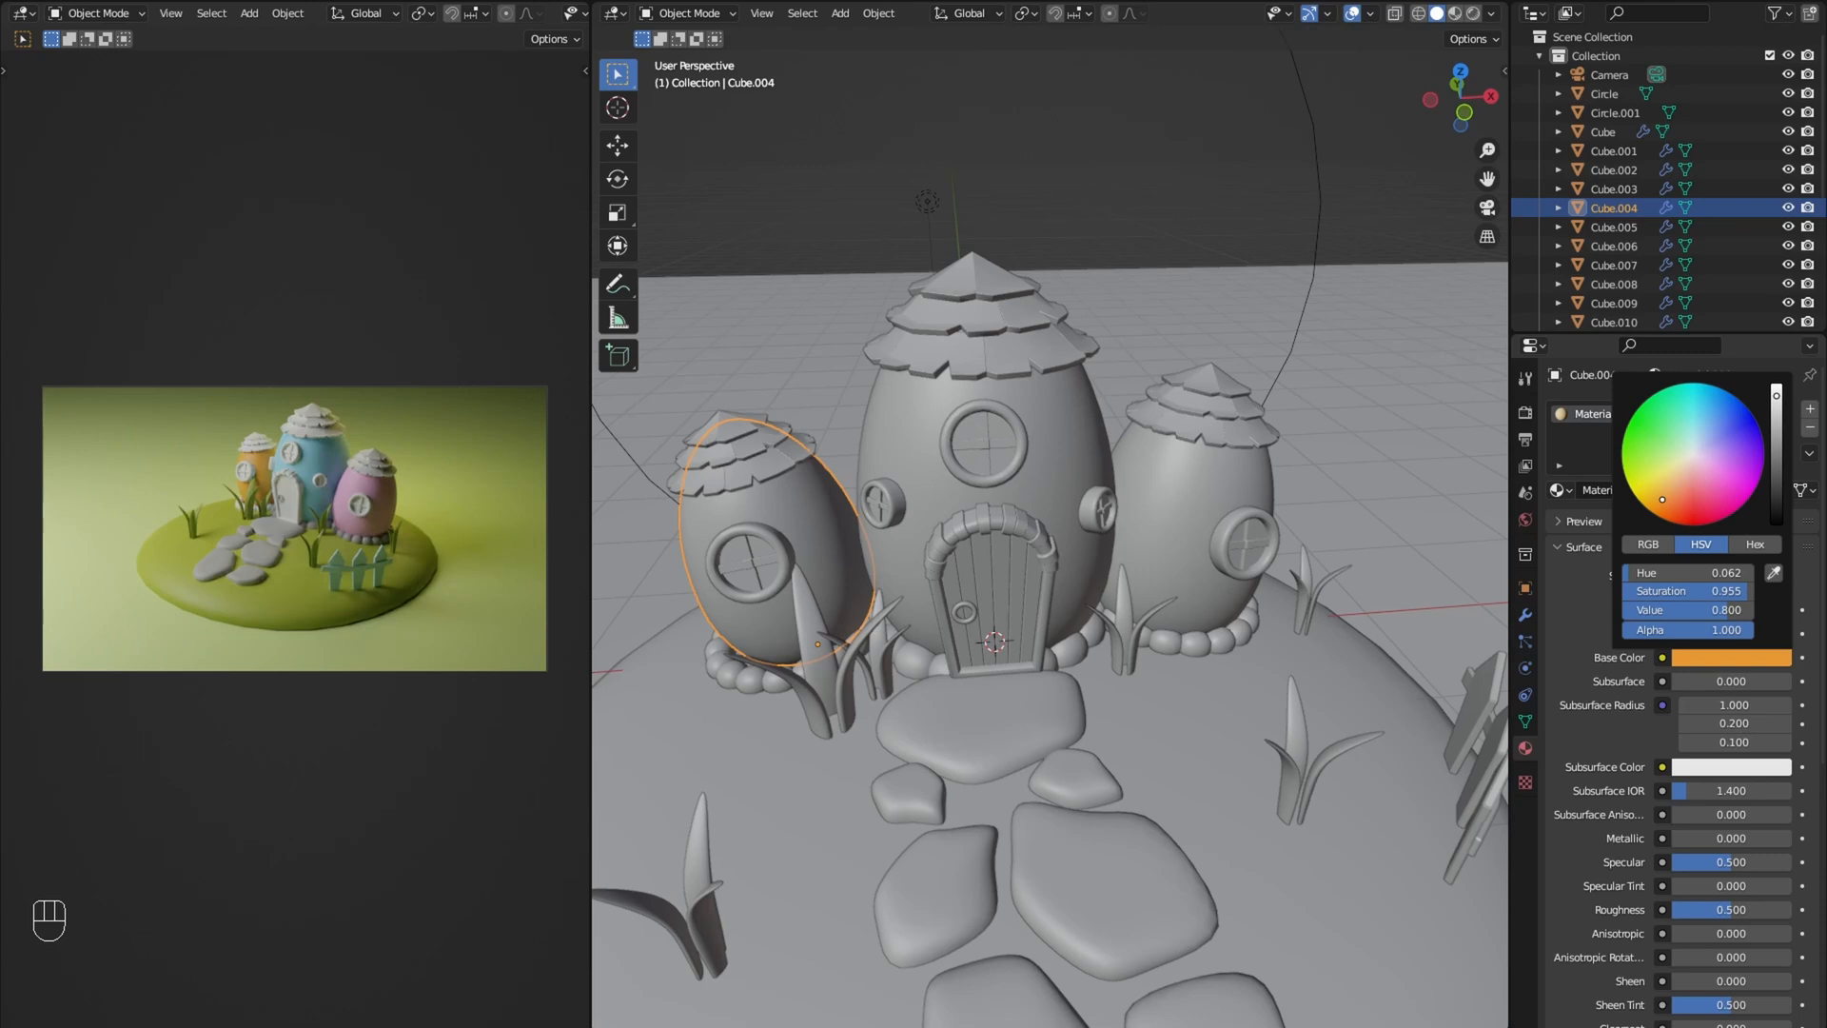
click(1652, 486)
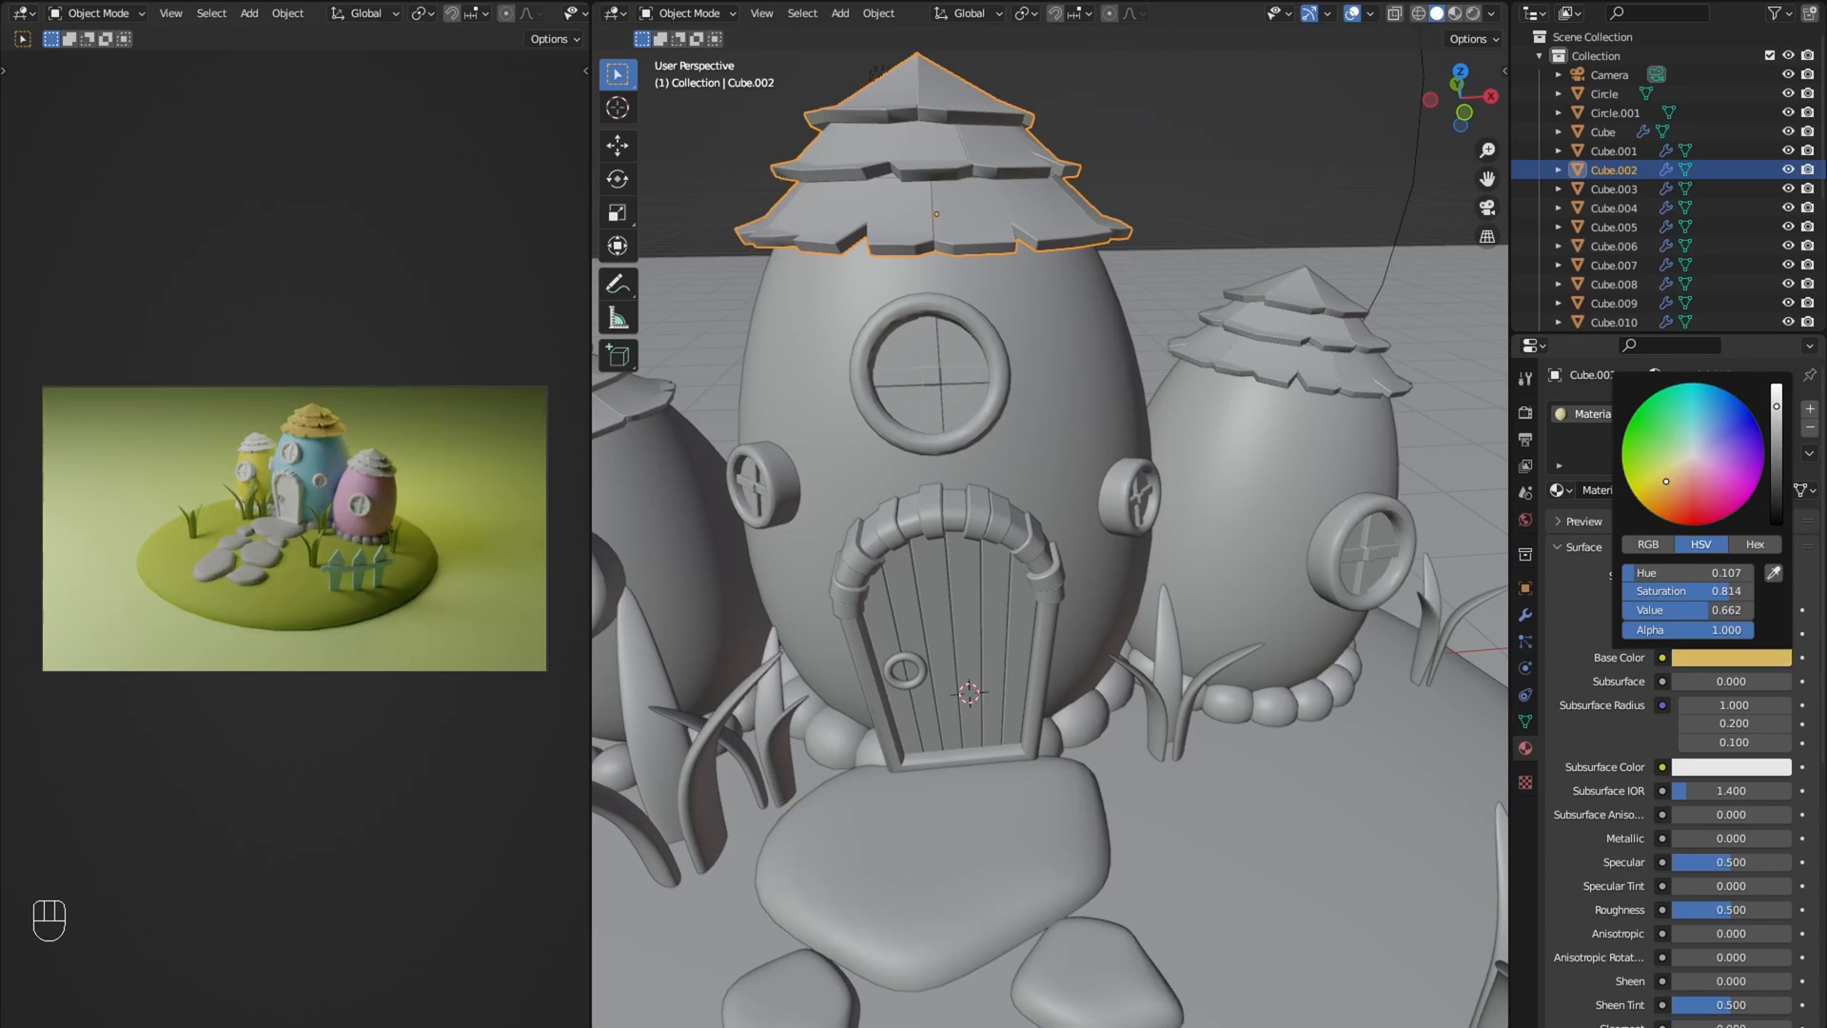
scroll(down, 3)
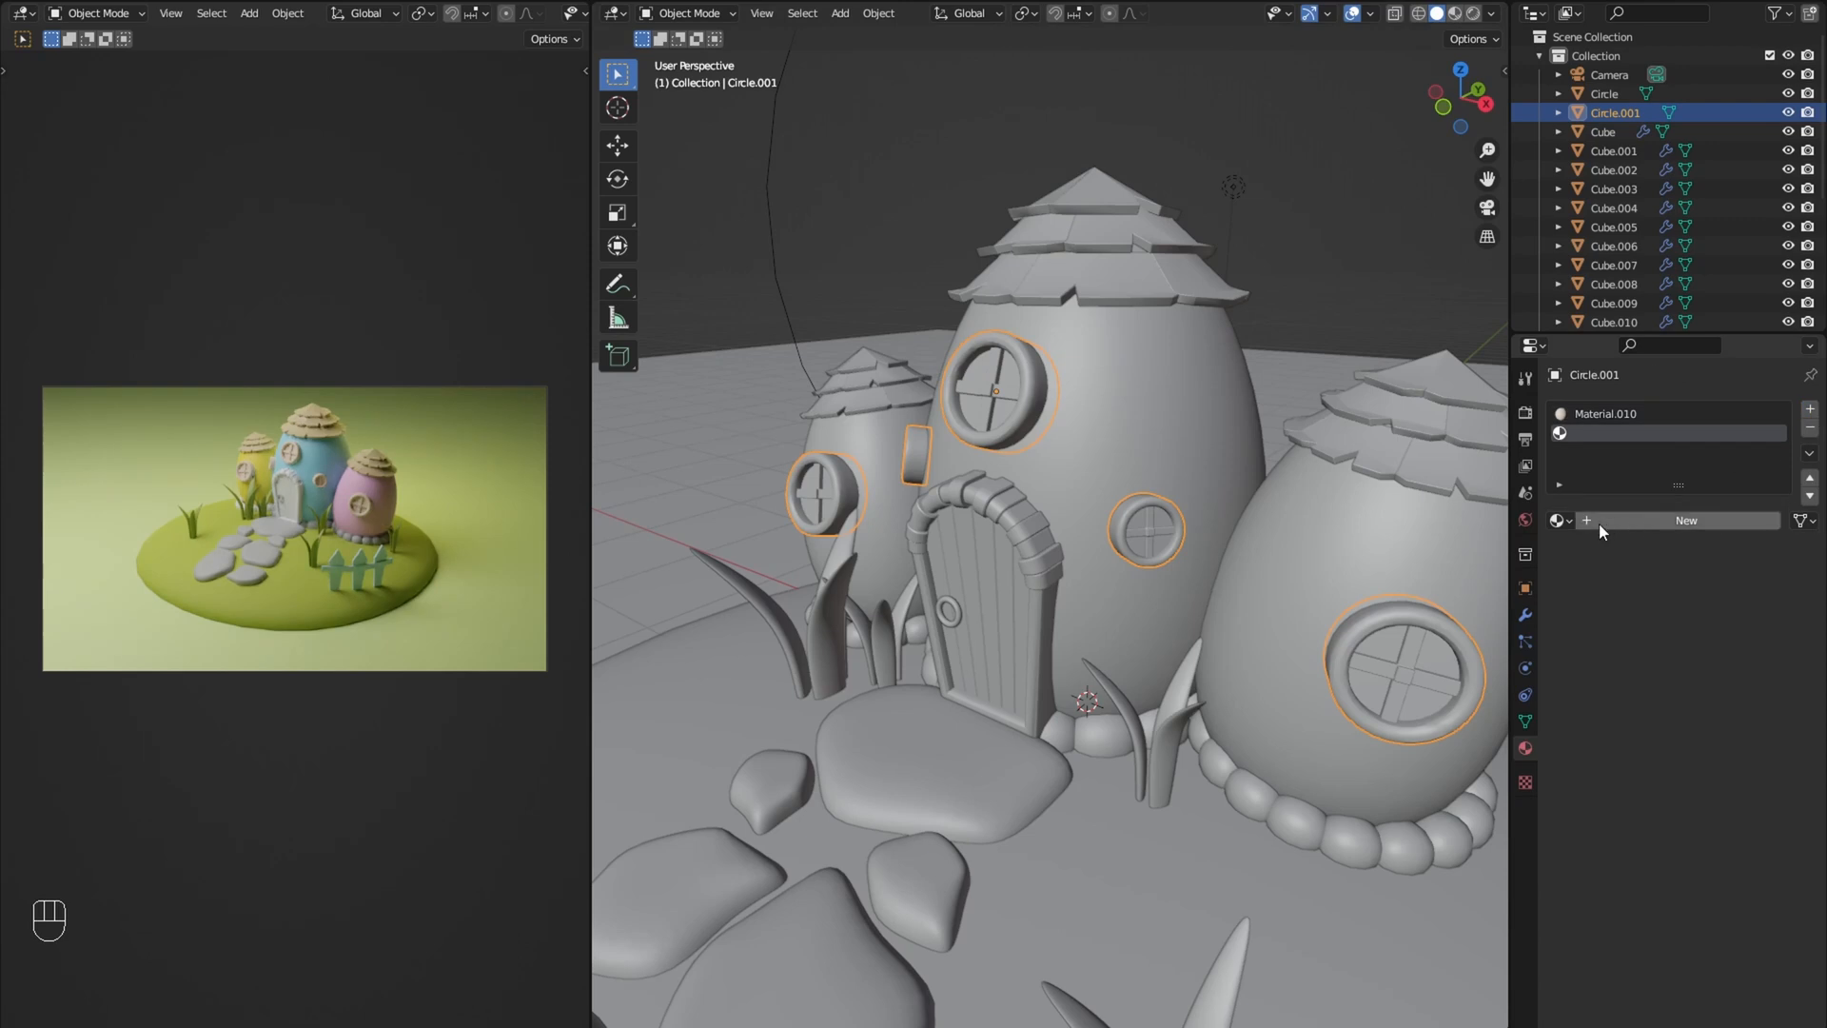
Step: Assign a dark glass material to the window faces, then select the door planks
click(1685, 520)
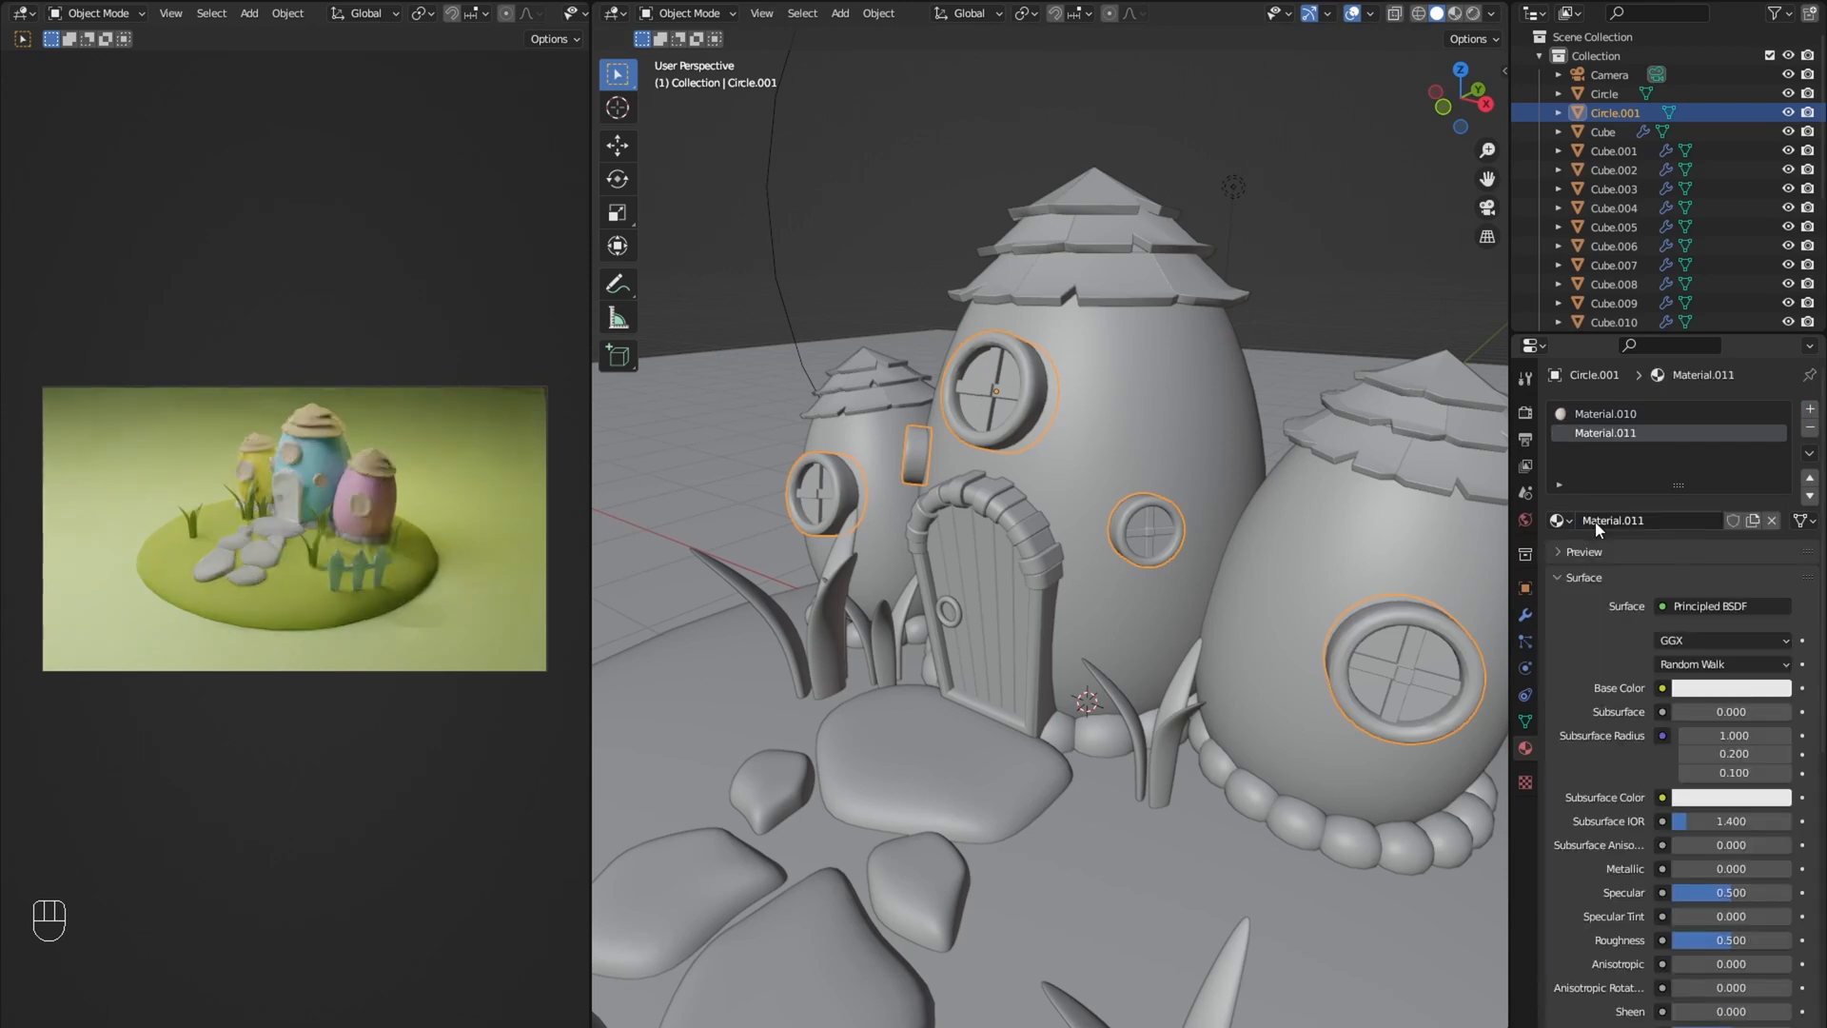
click(1732, 687)
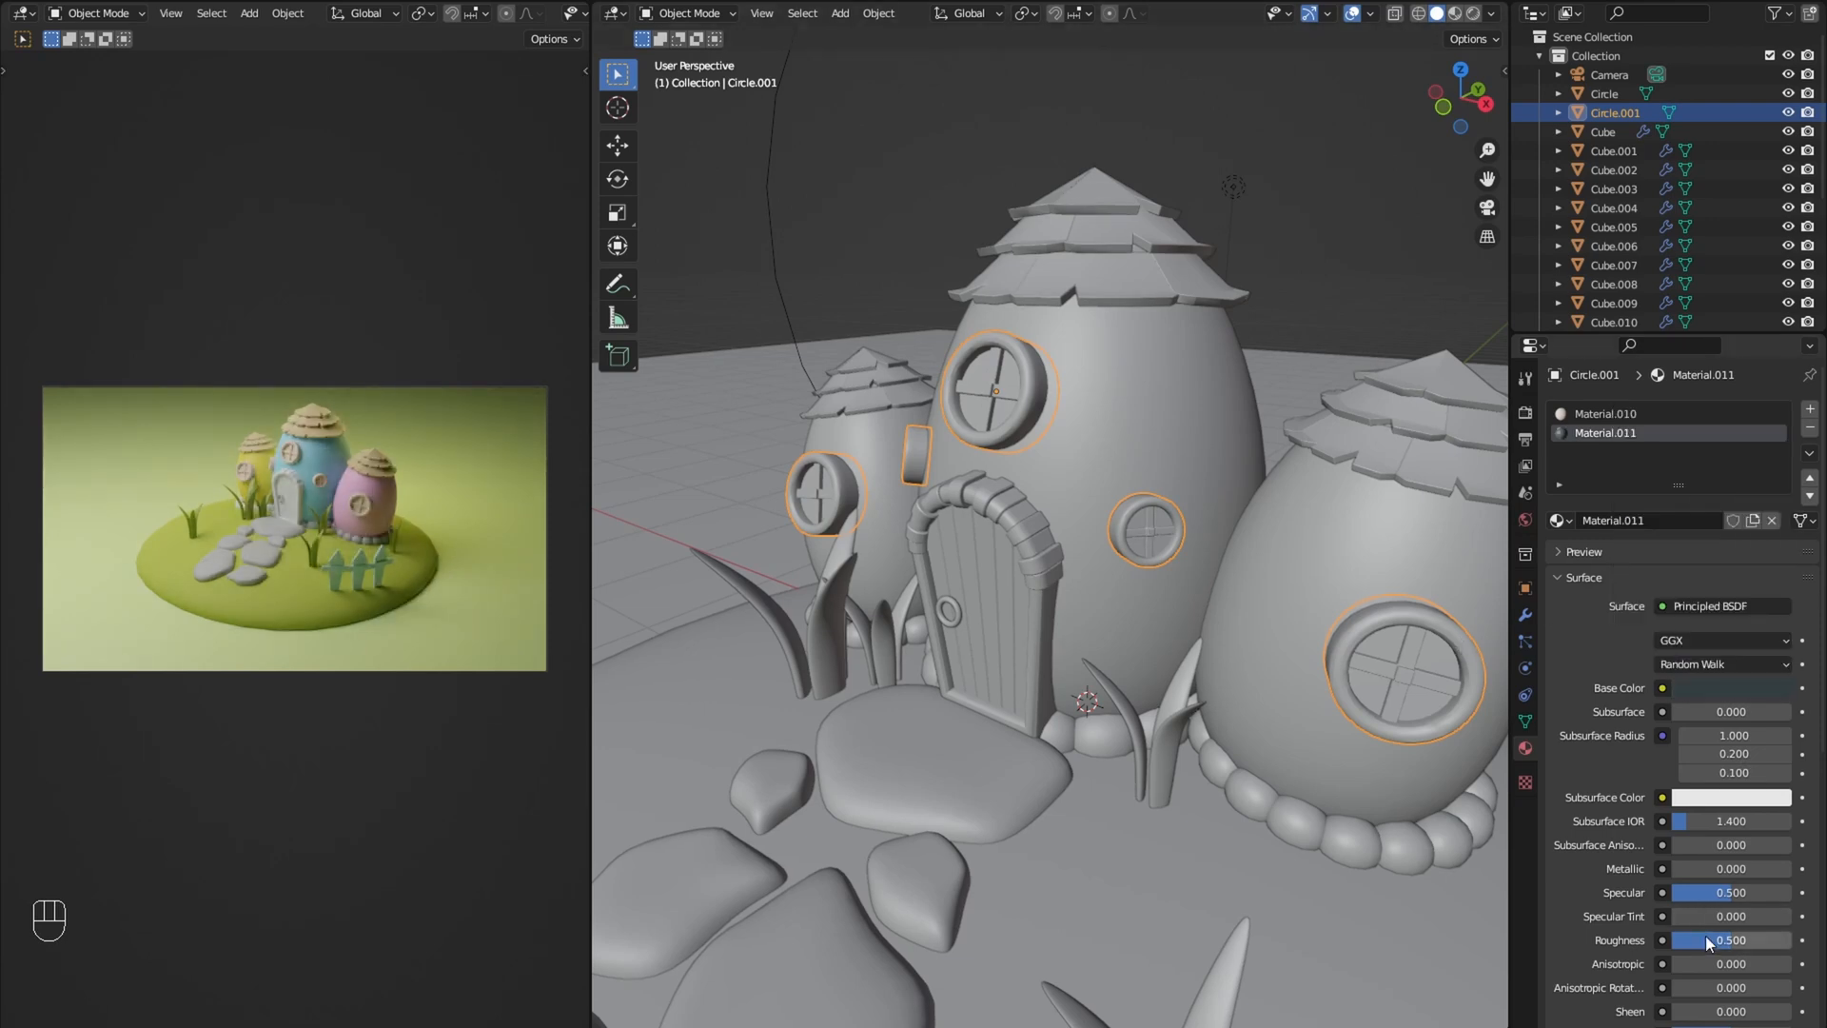
key(Tab)
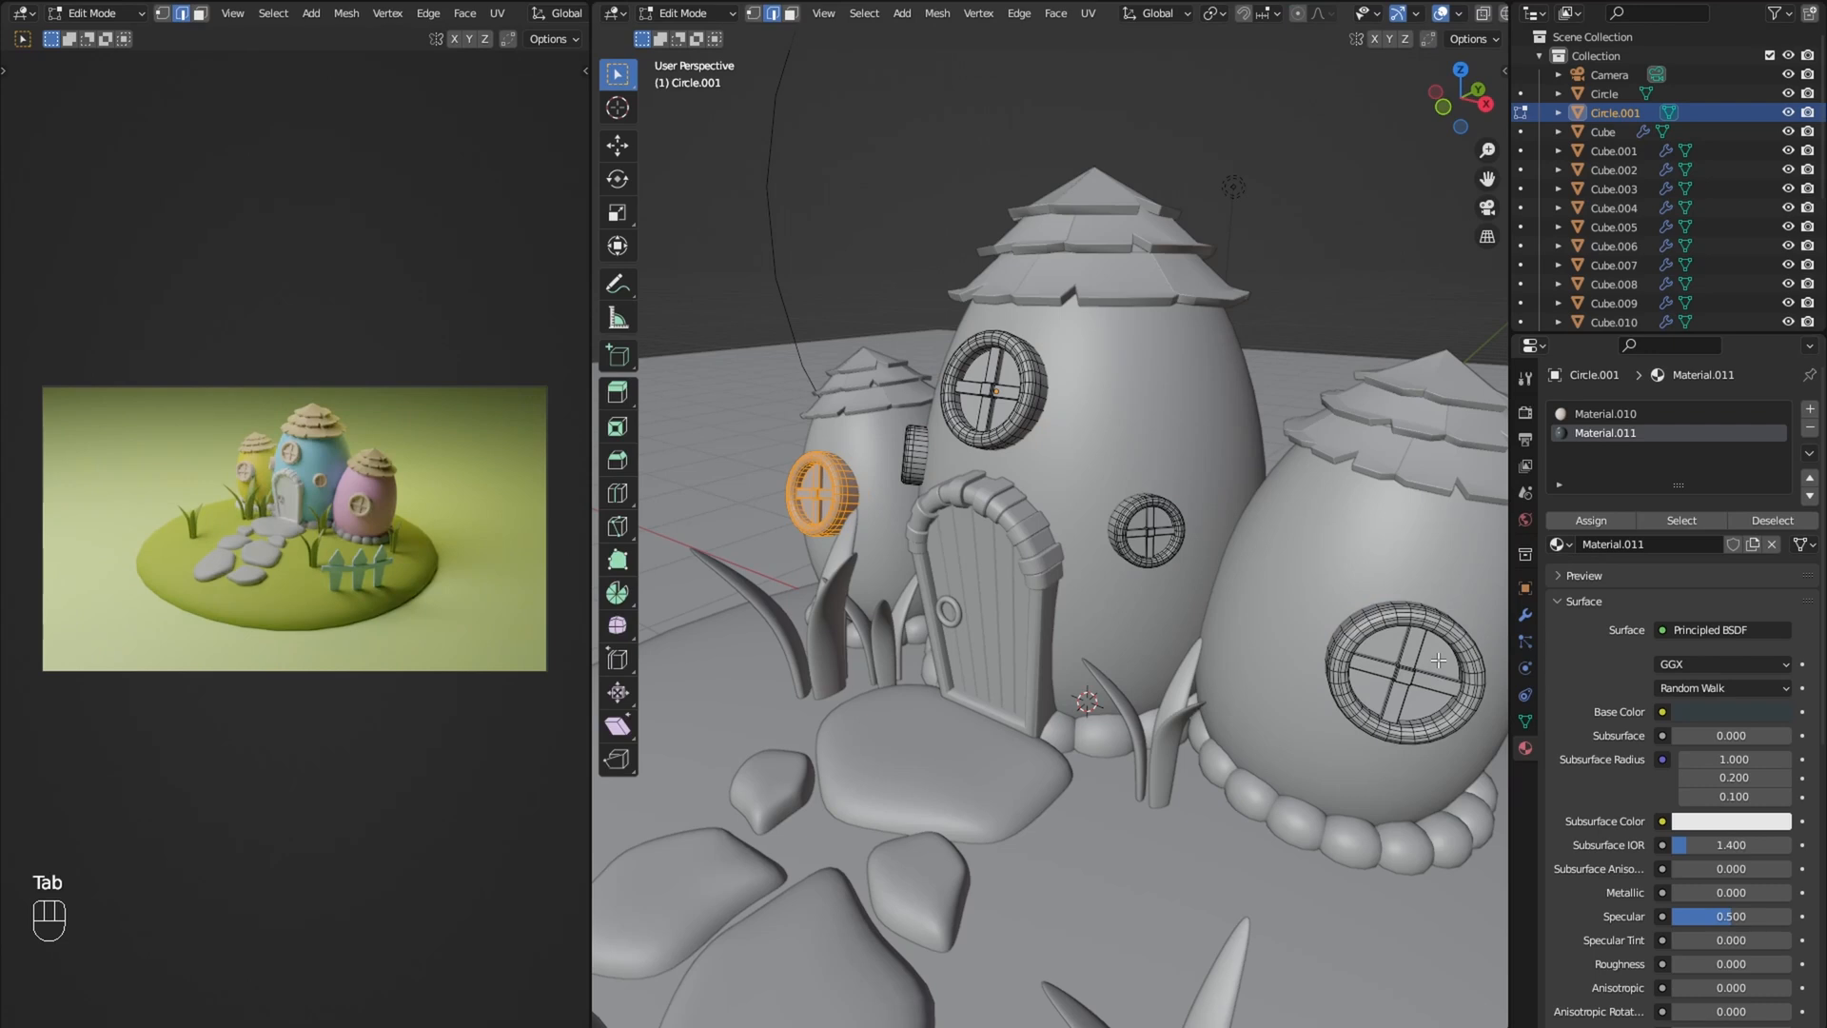
click(1605, 413)
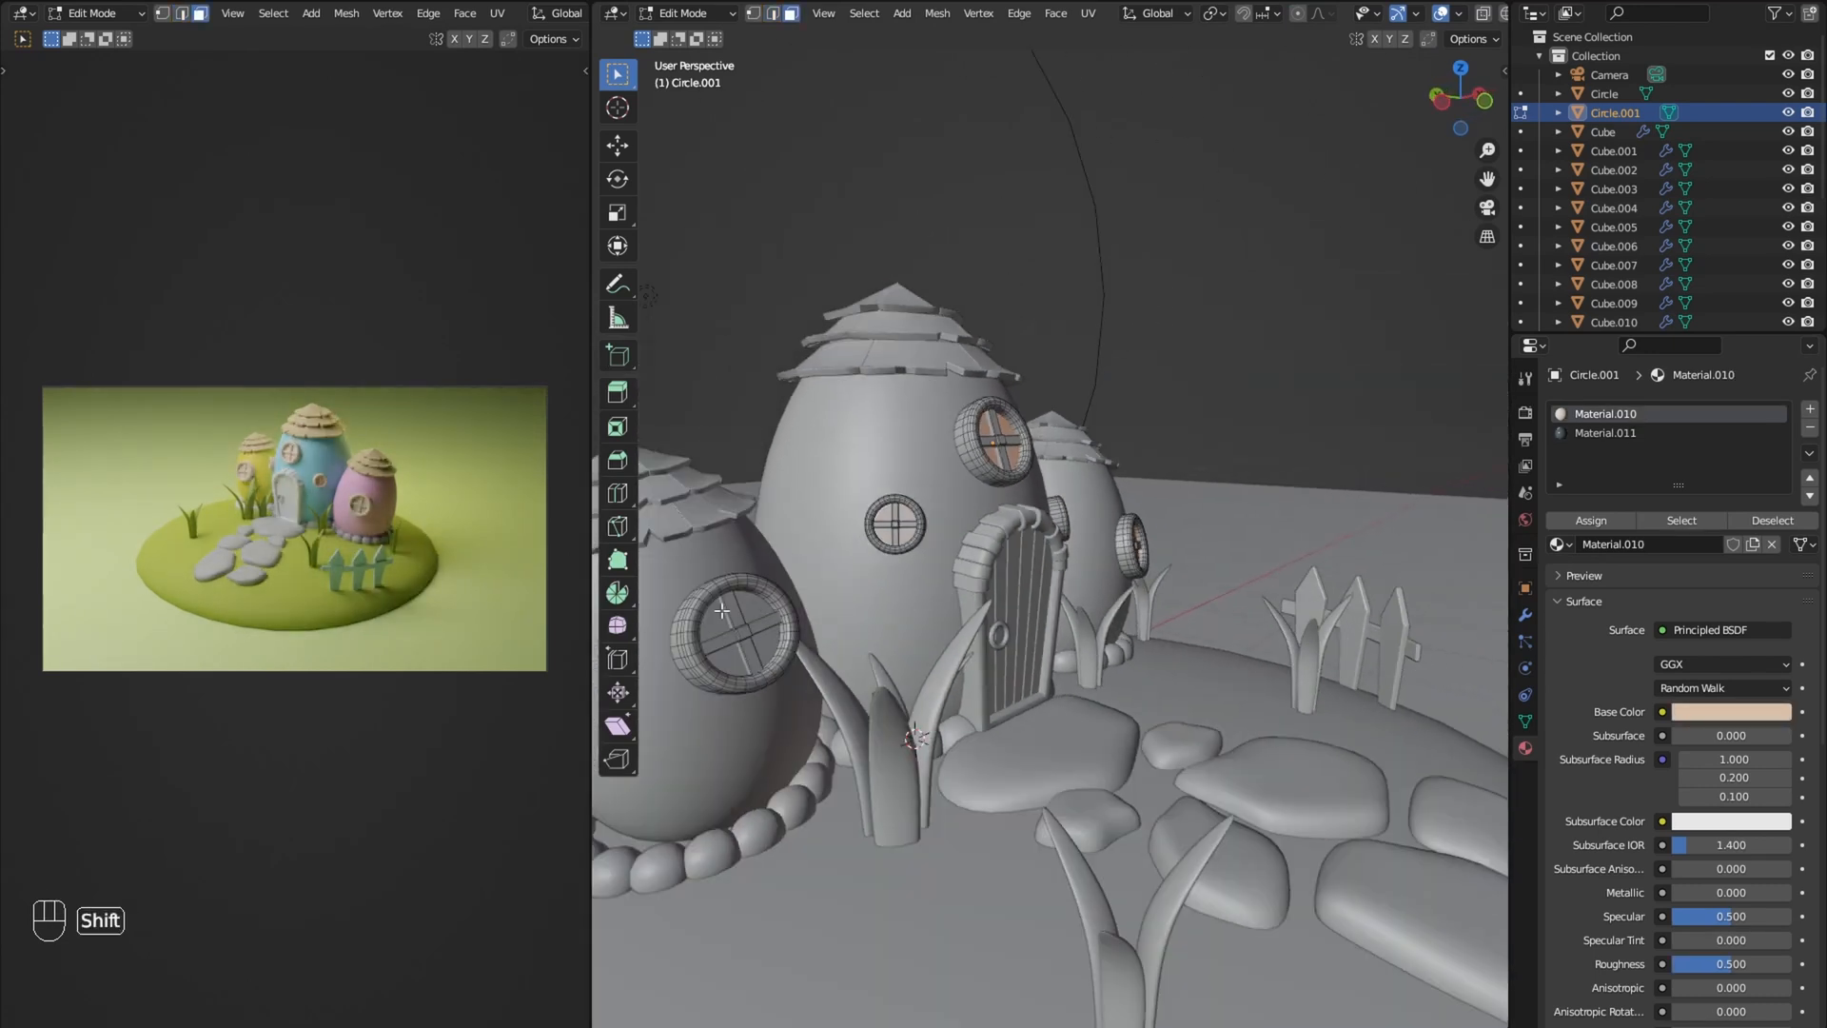
click(1590, 521)
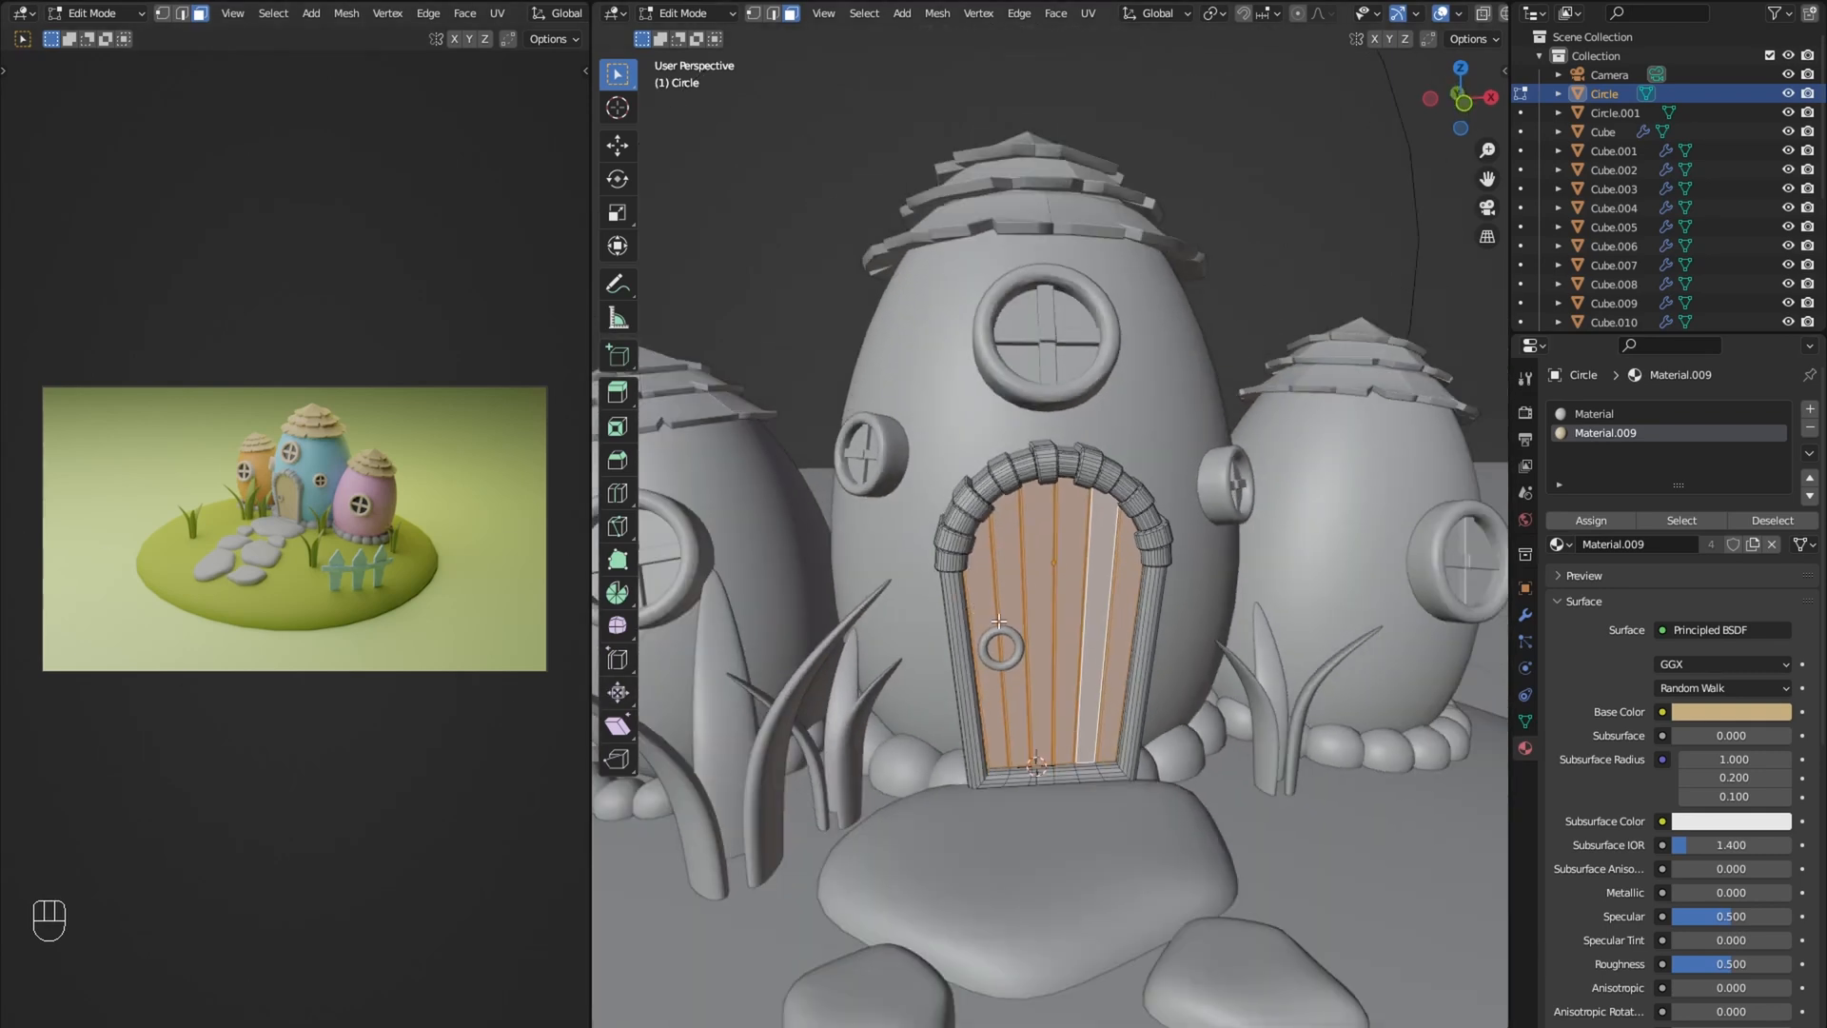
Step: Assign the white stripe material to face loops on the blue egg hut
key(Tab)
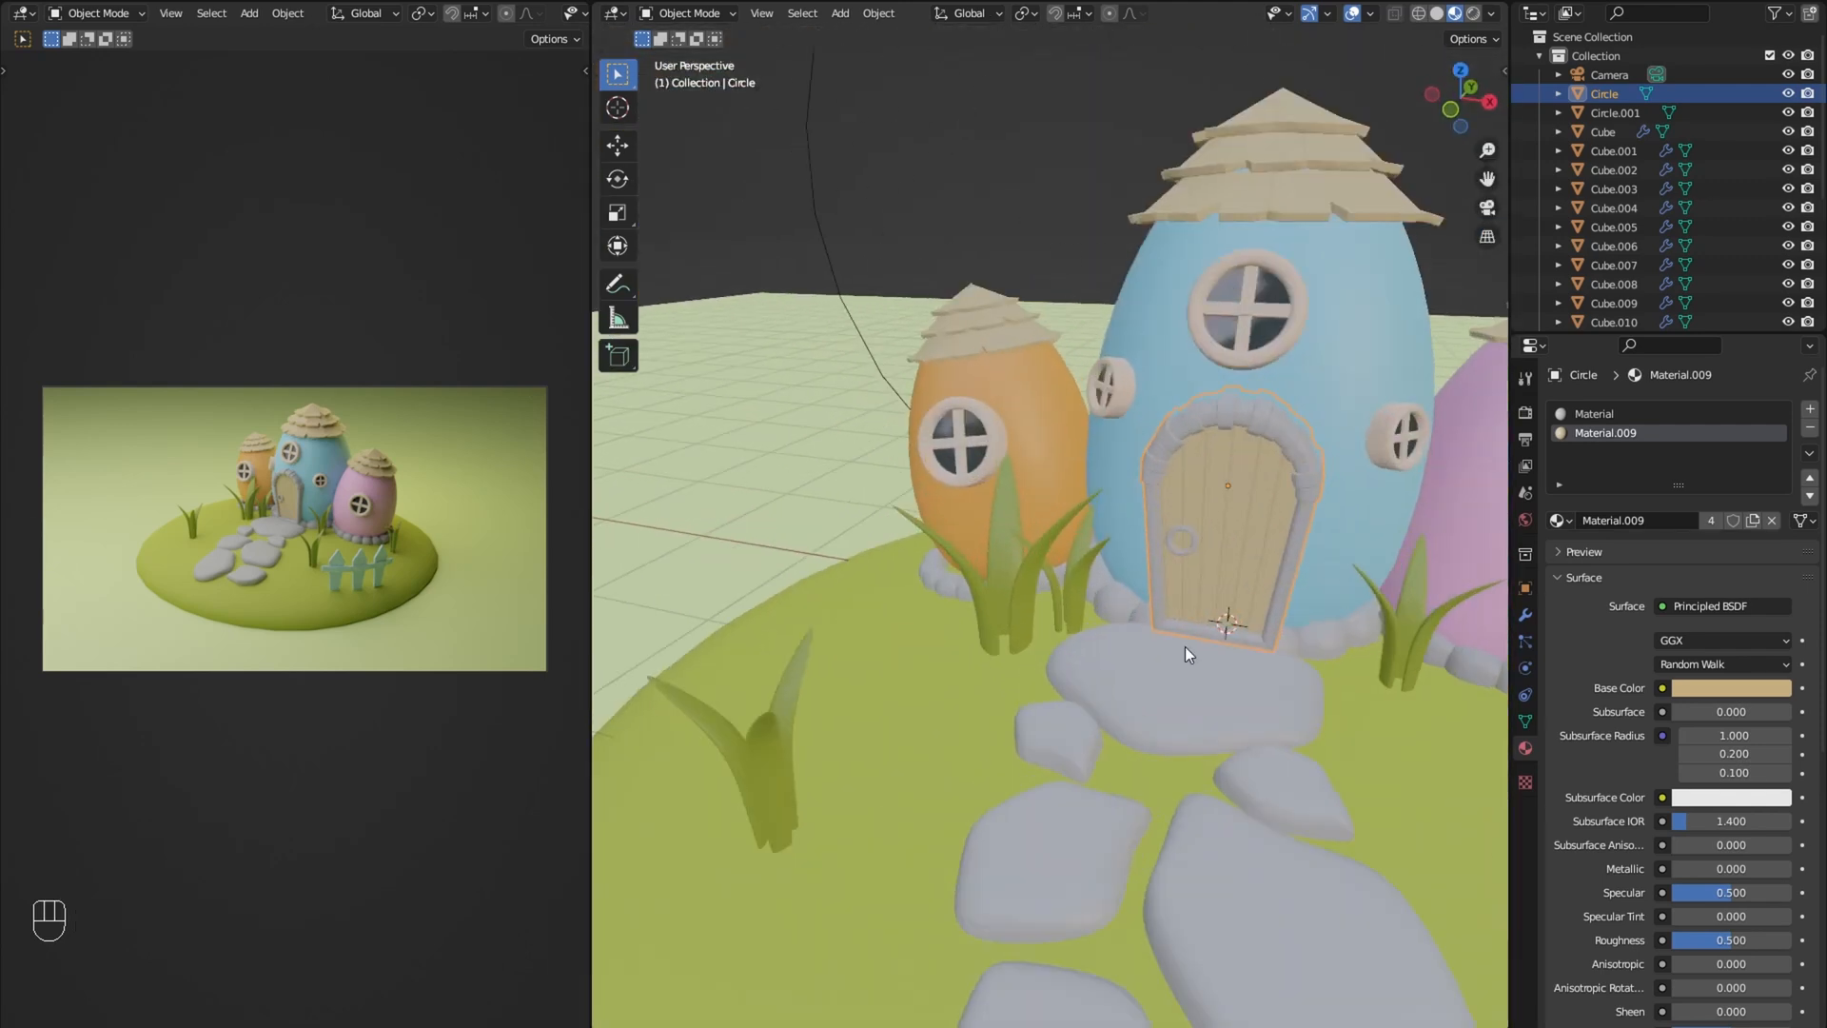
key(Tab)
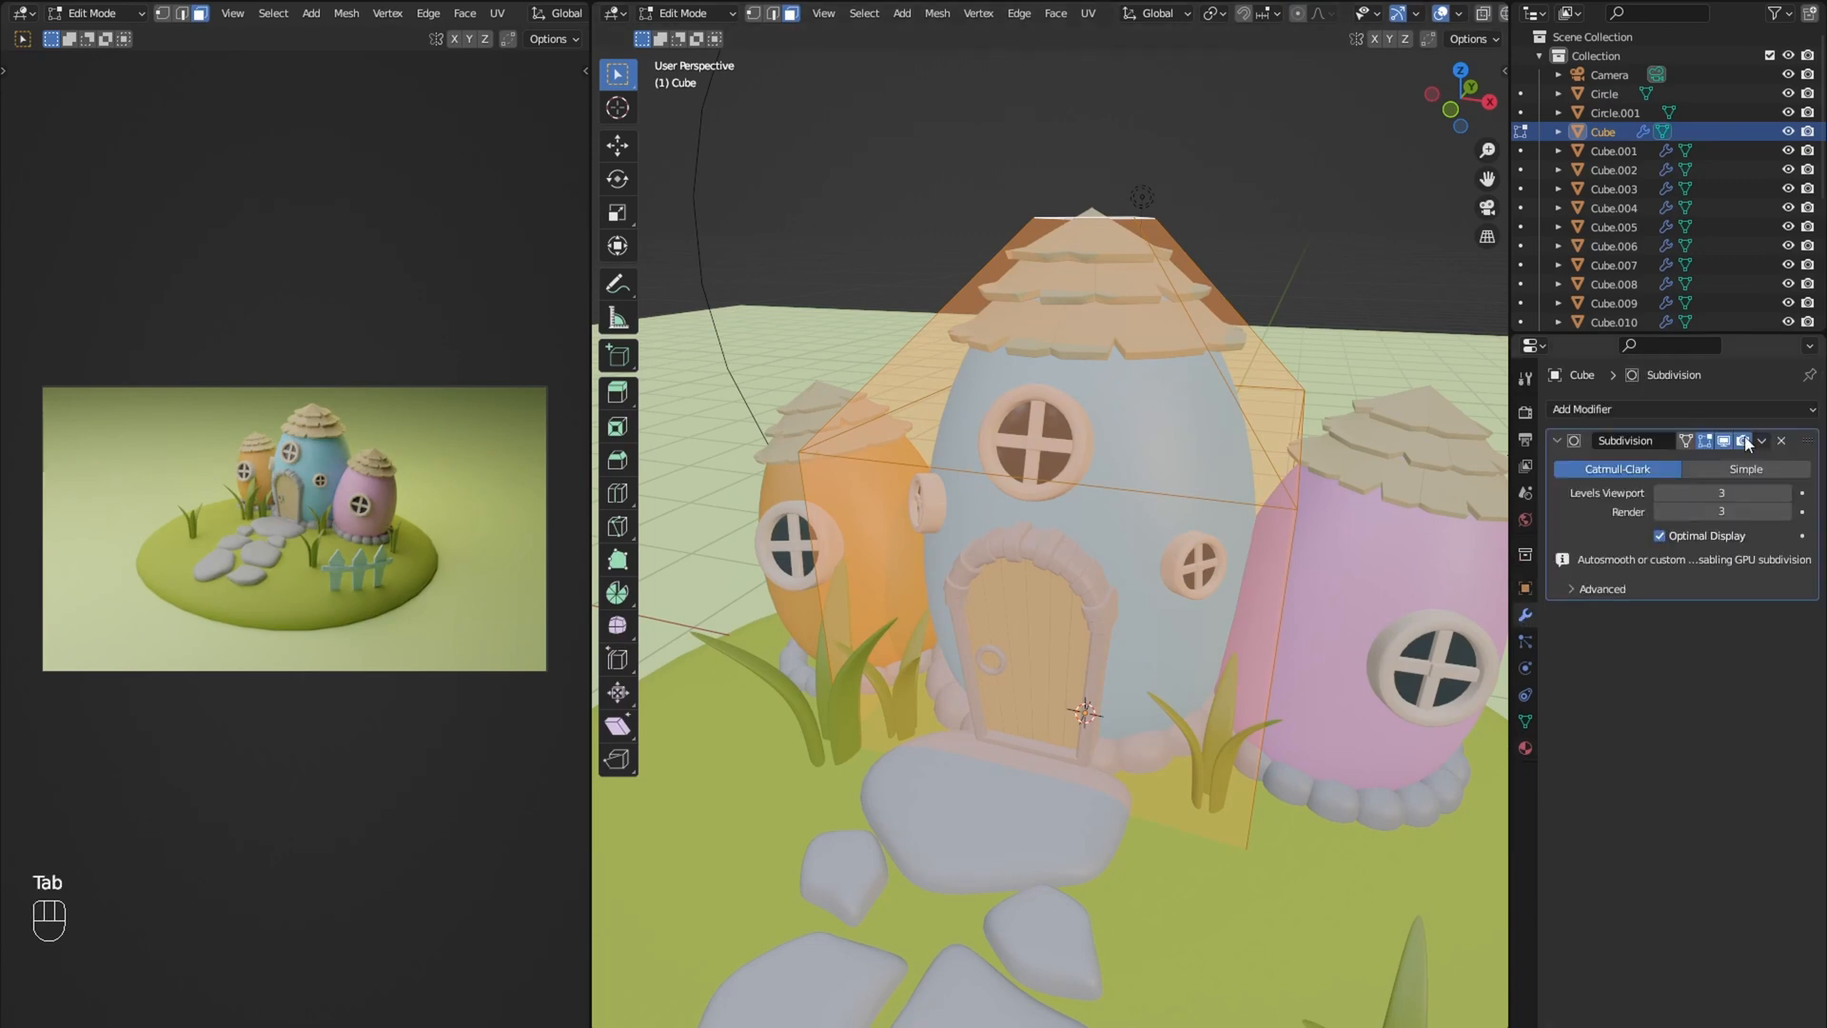
key(Tab)
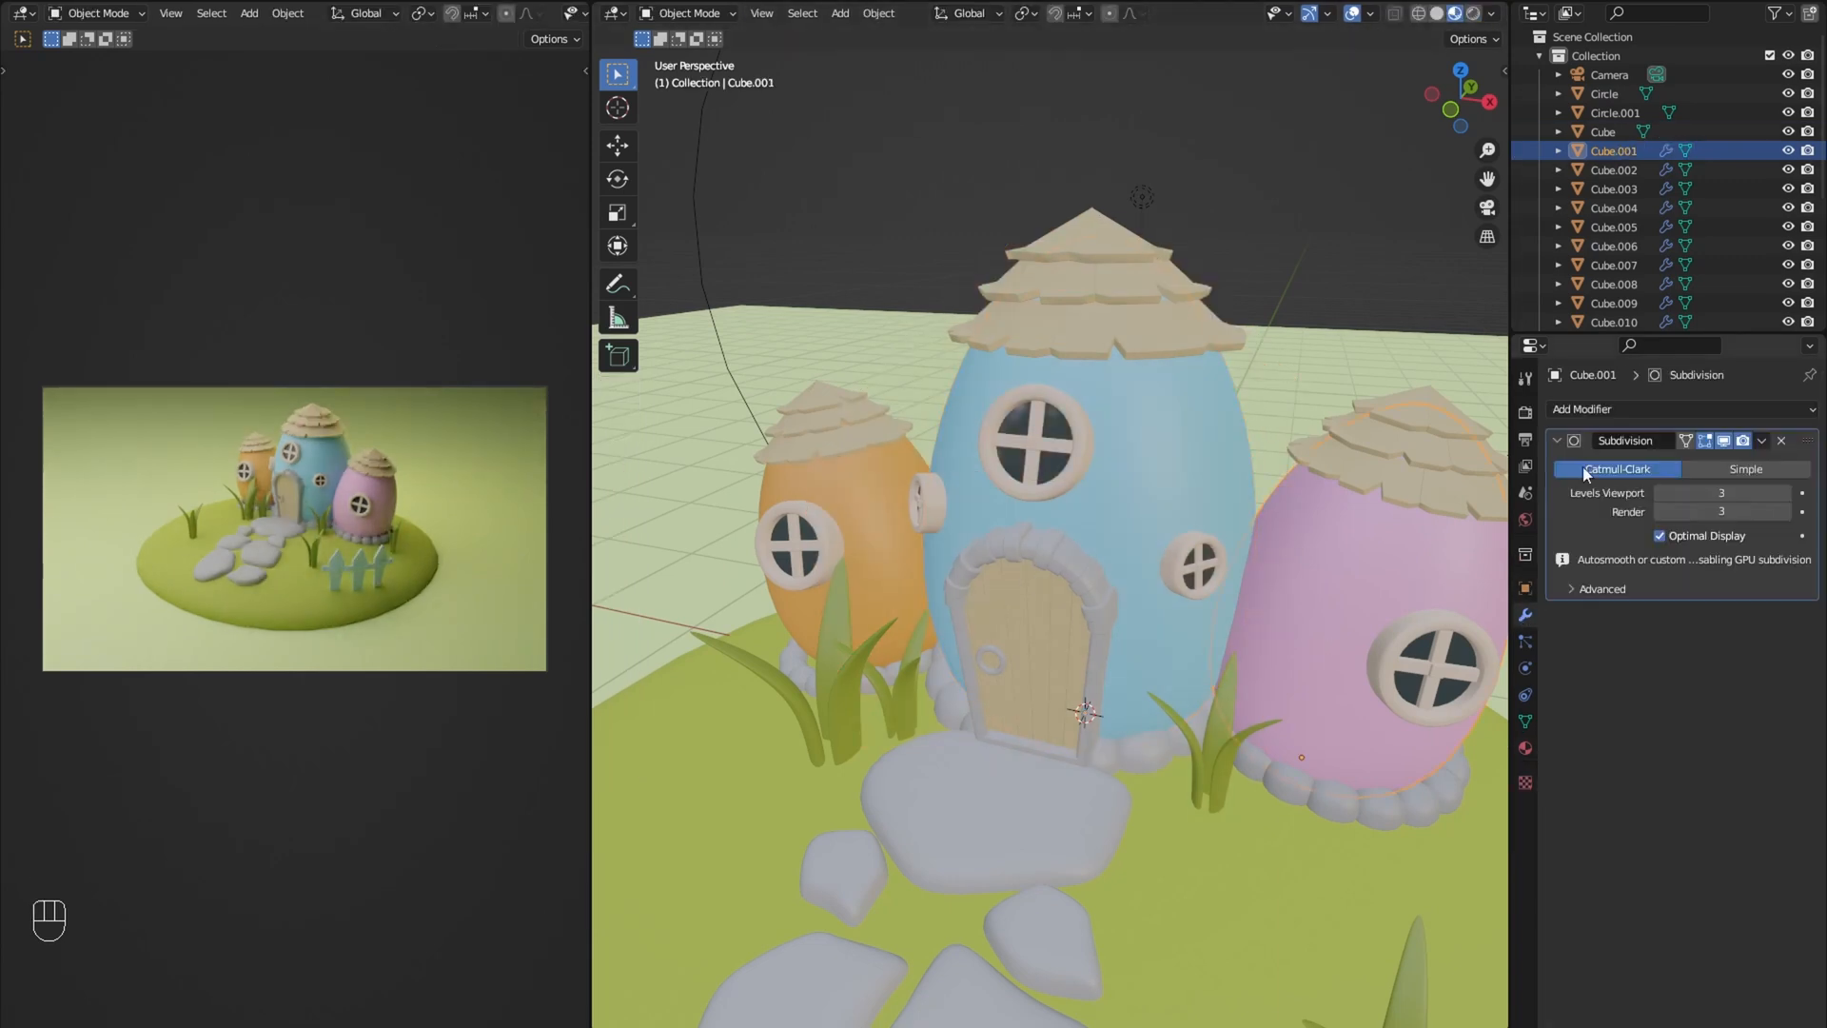
click(1614, 207)
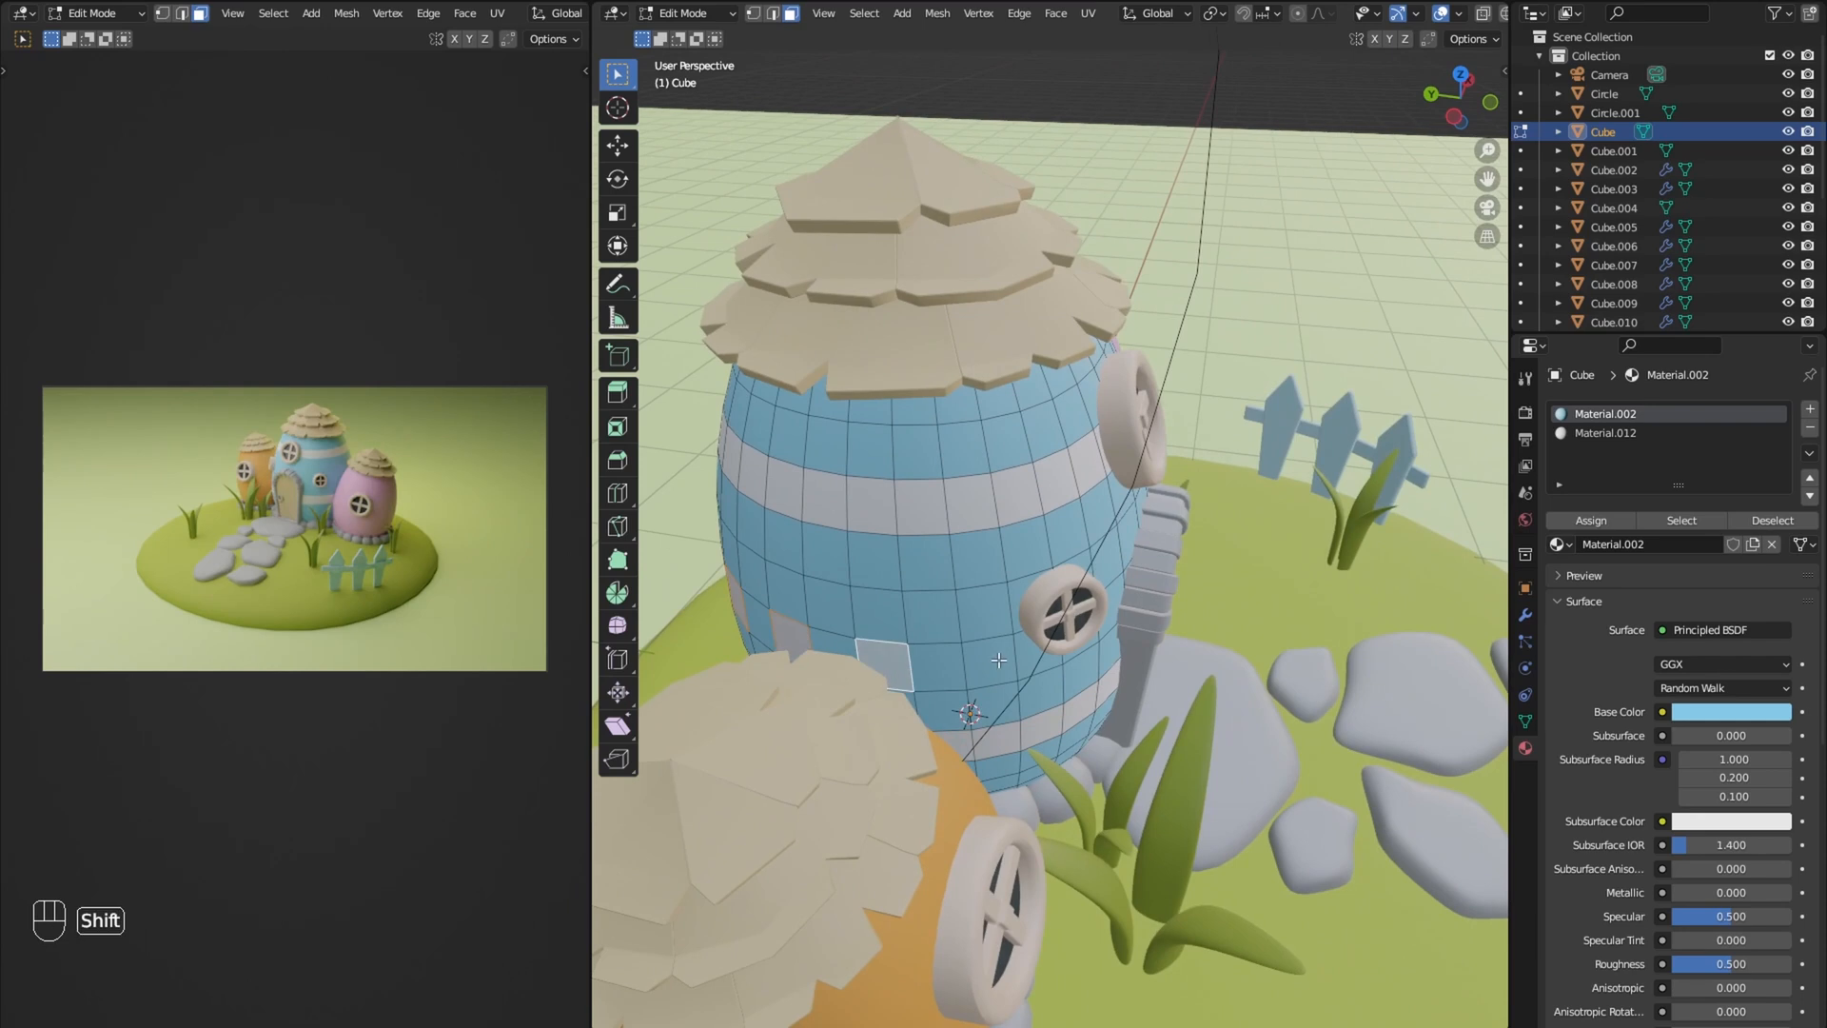
Step: Duplicate faces into white dots on the blue hut and finish the pink hut's stripes
key(shift+d)
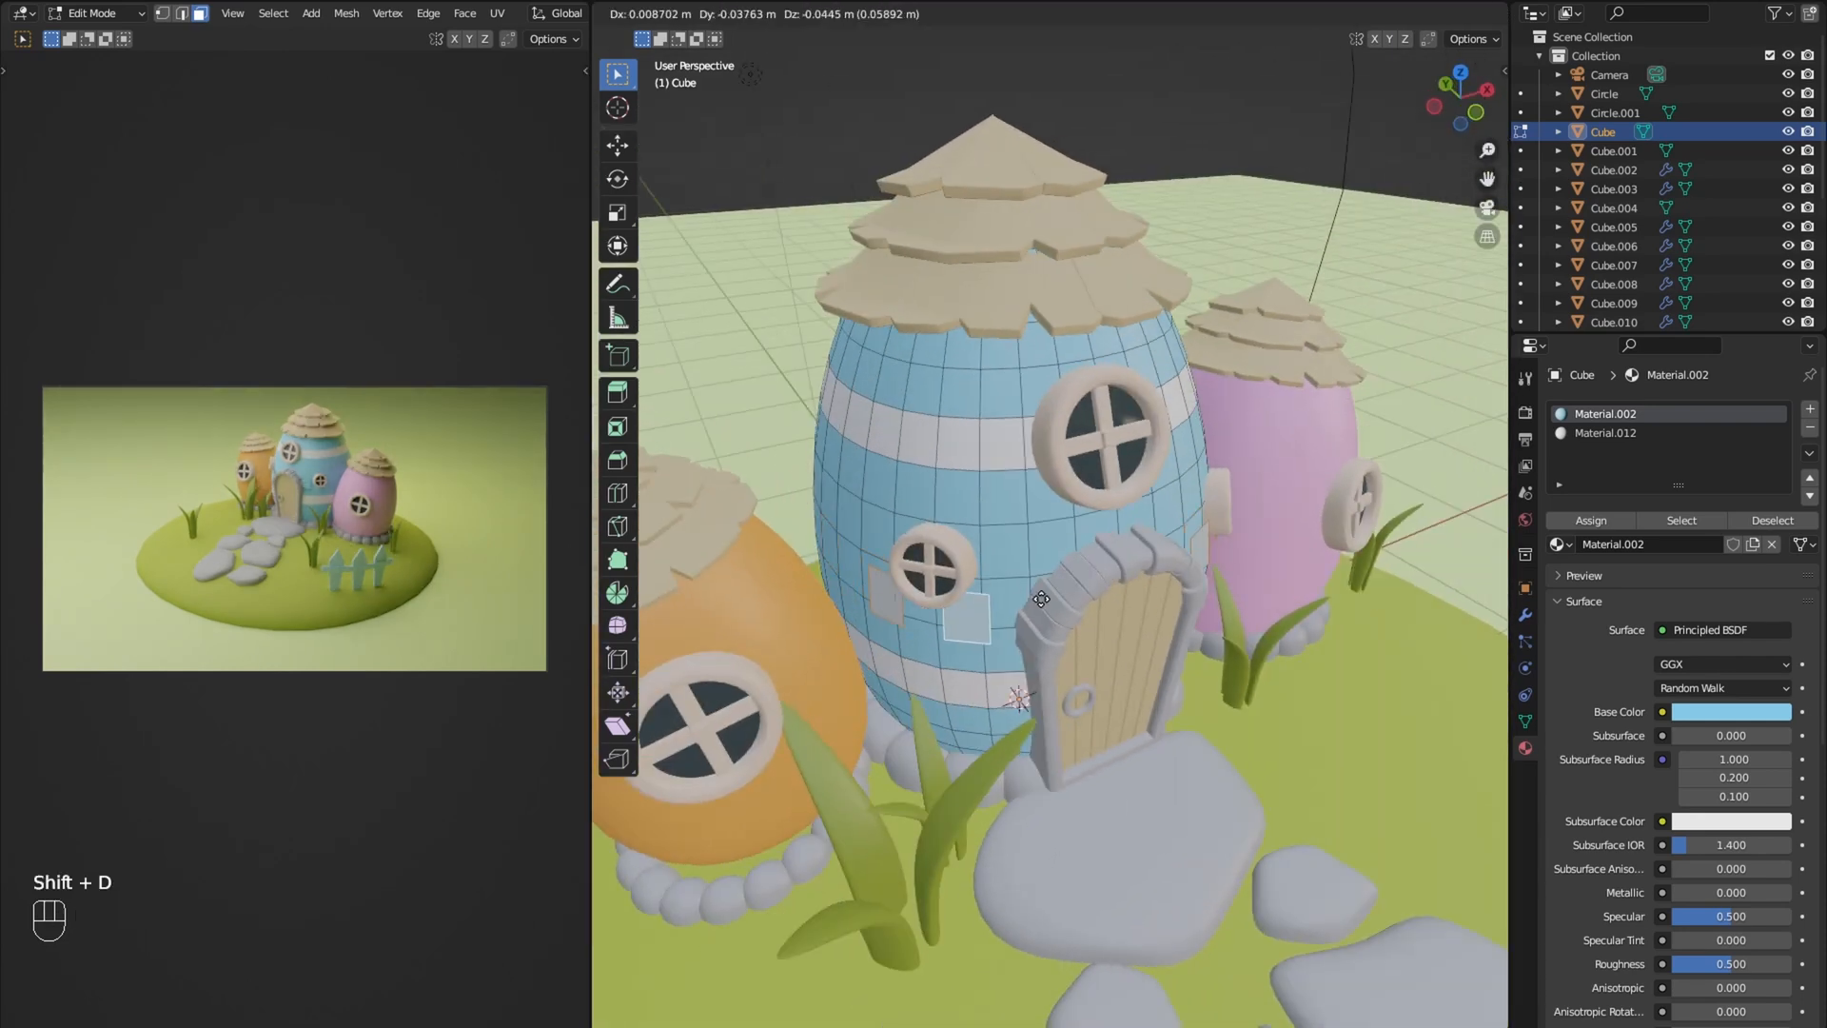
click(1585, 409)
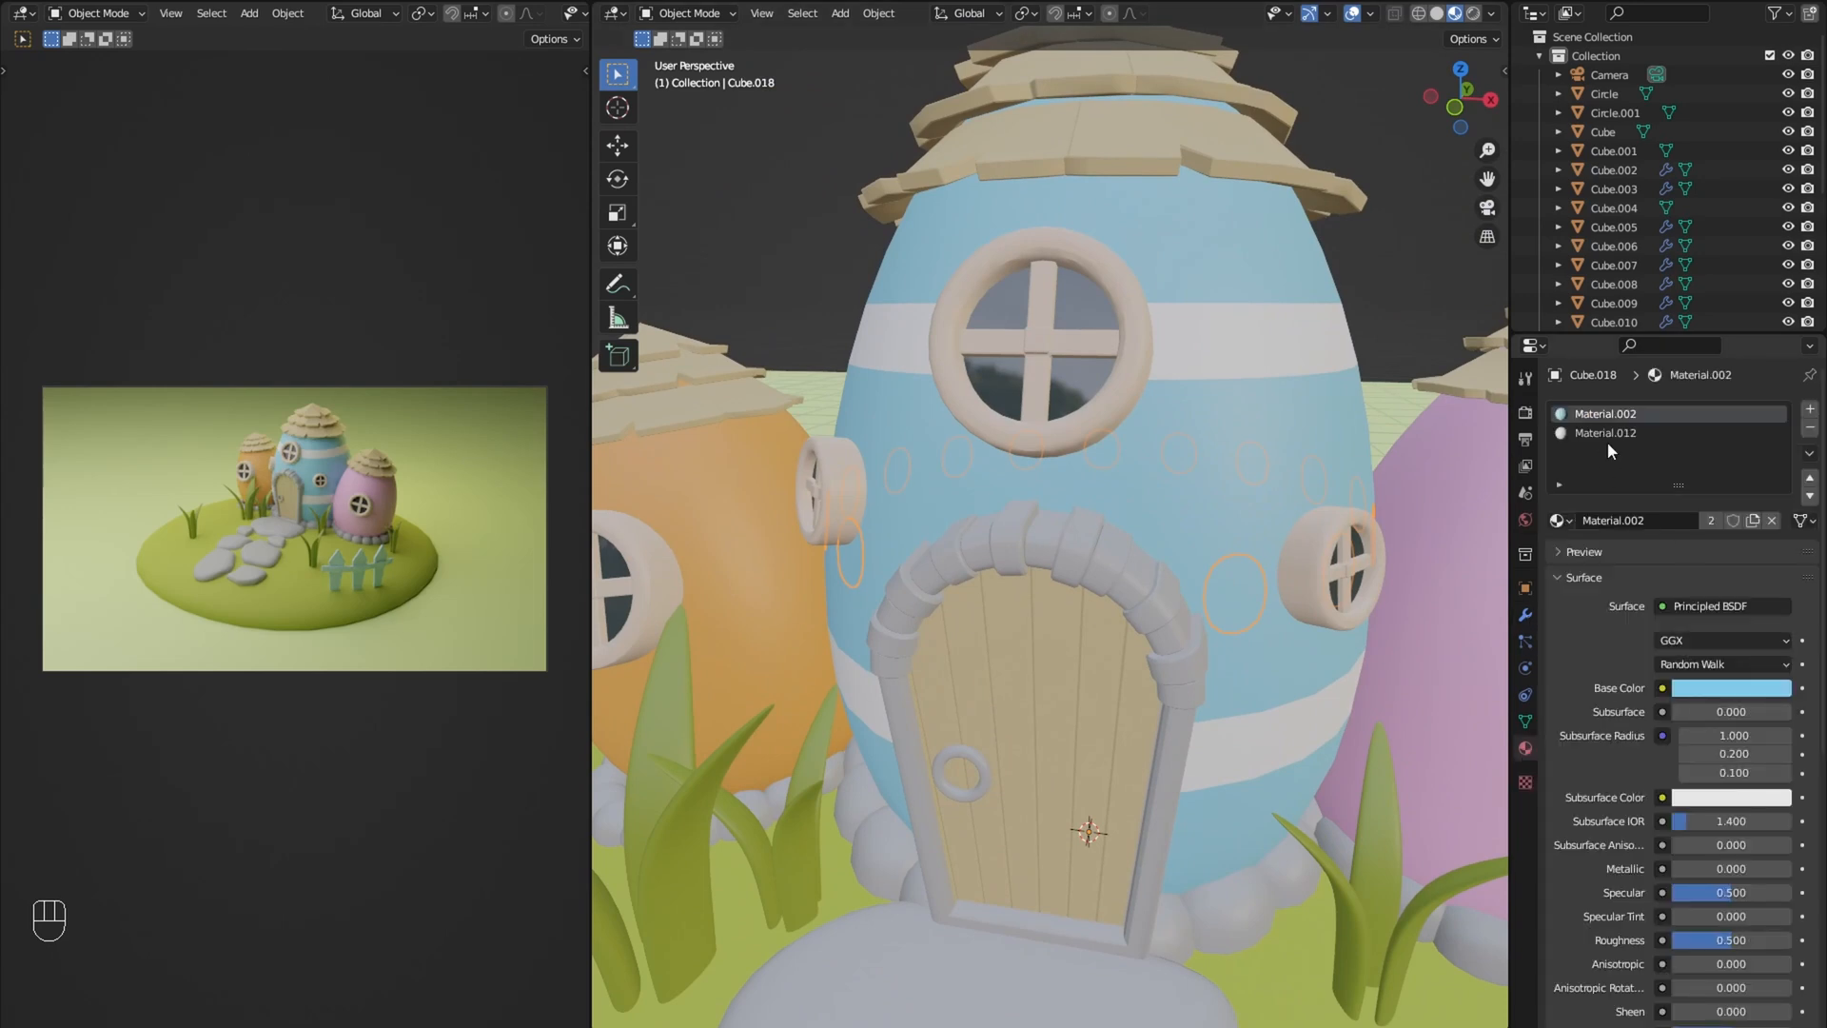
key(s)
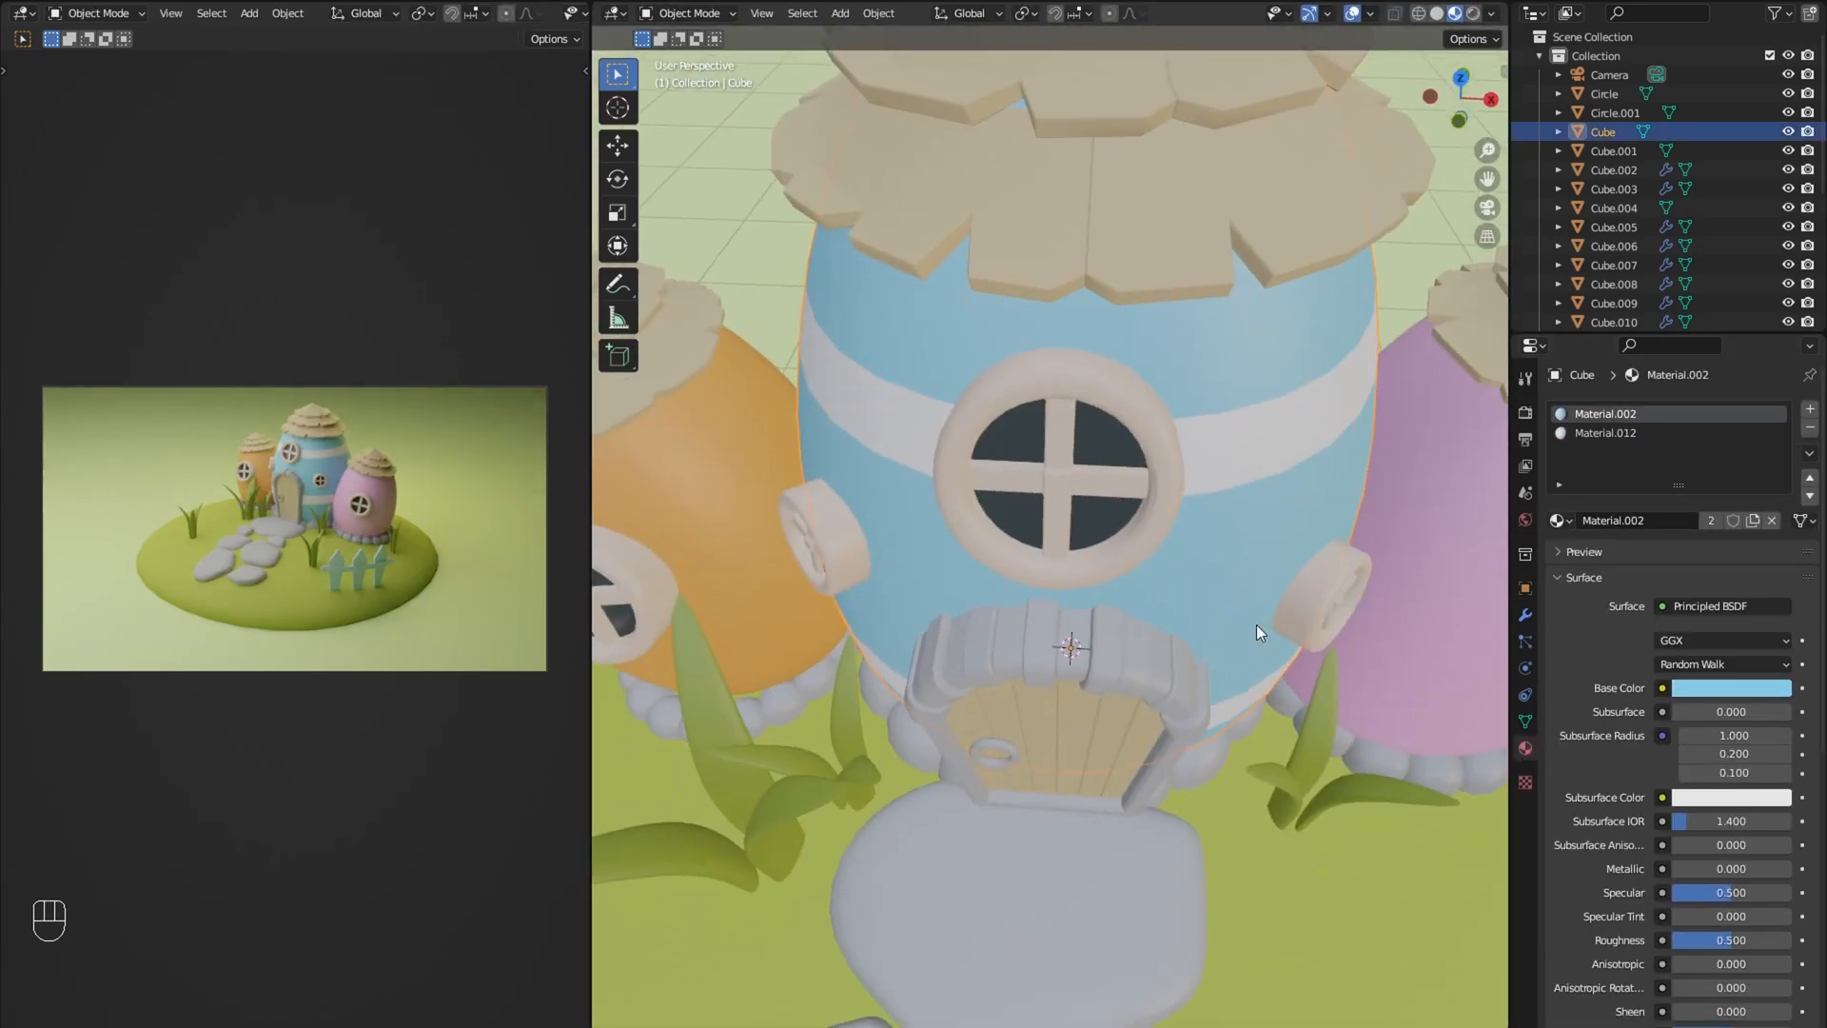
key(ctrl+z)
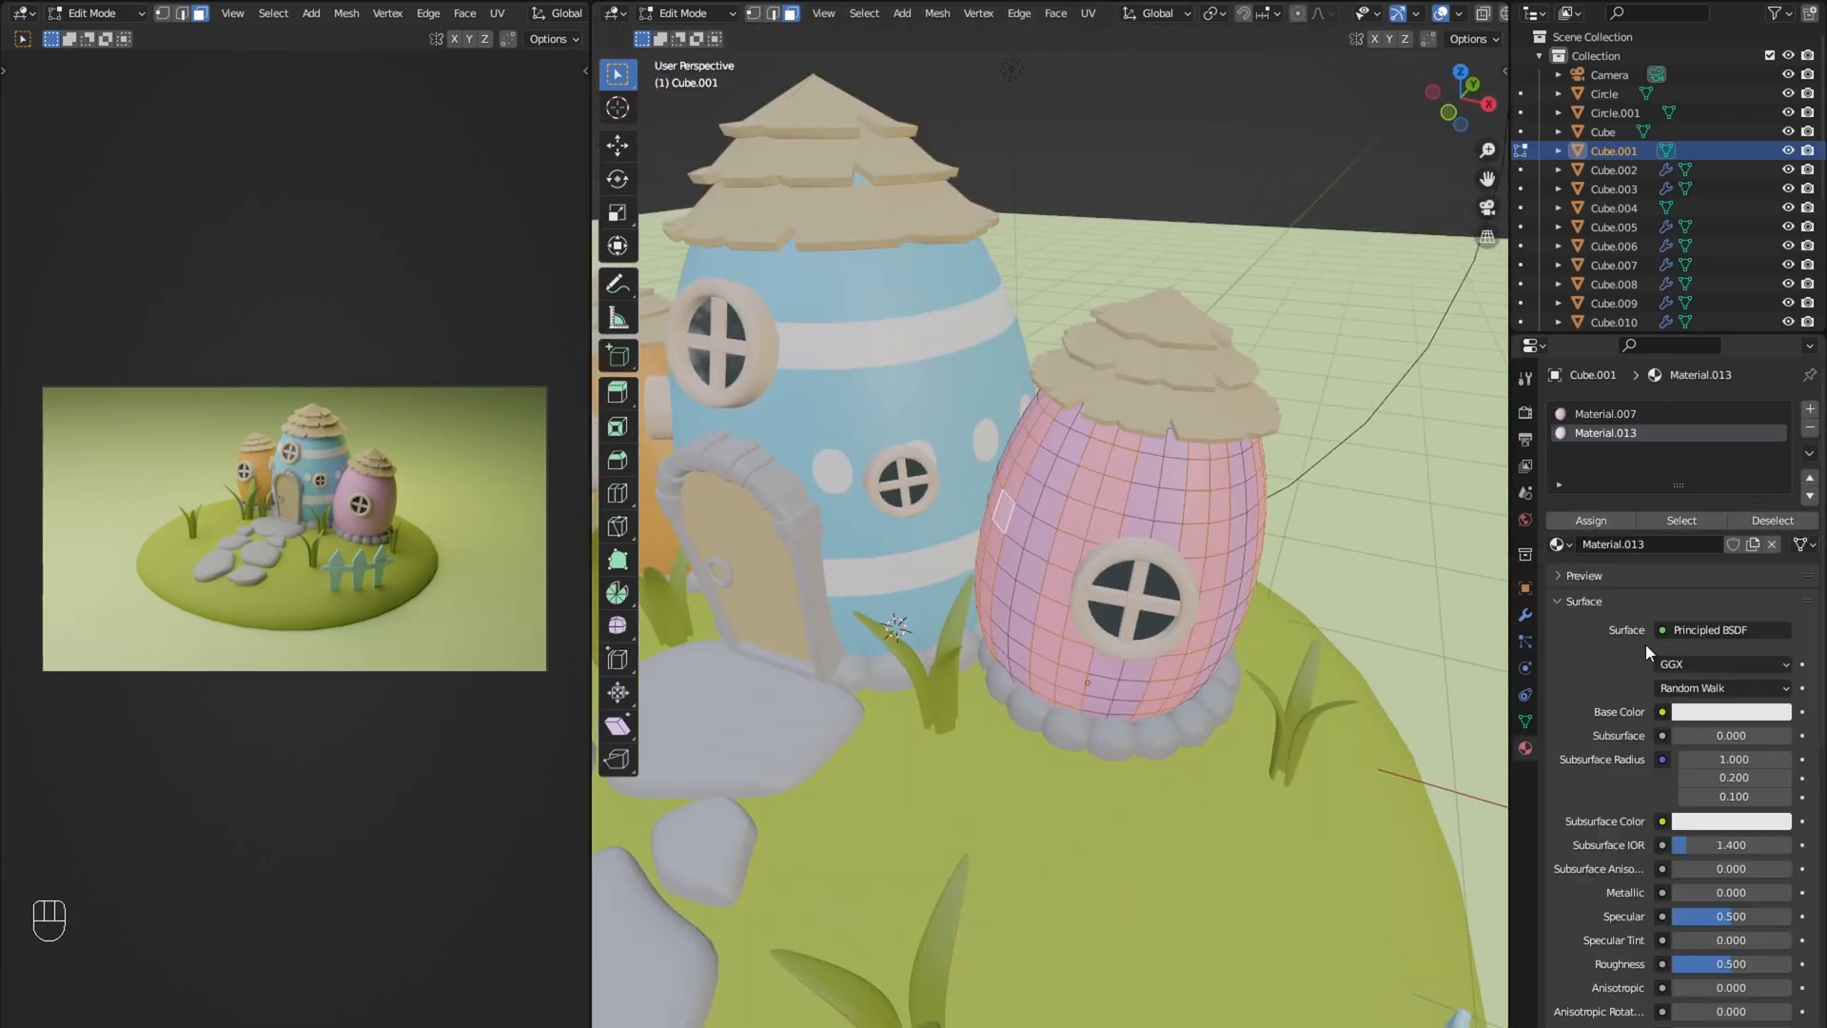
click(1729, 711)
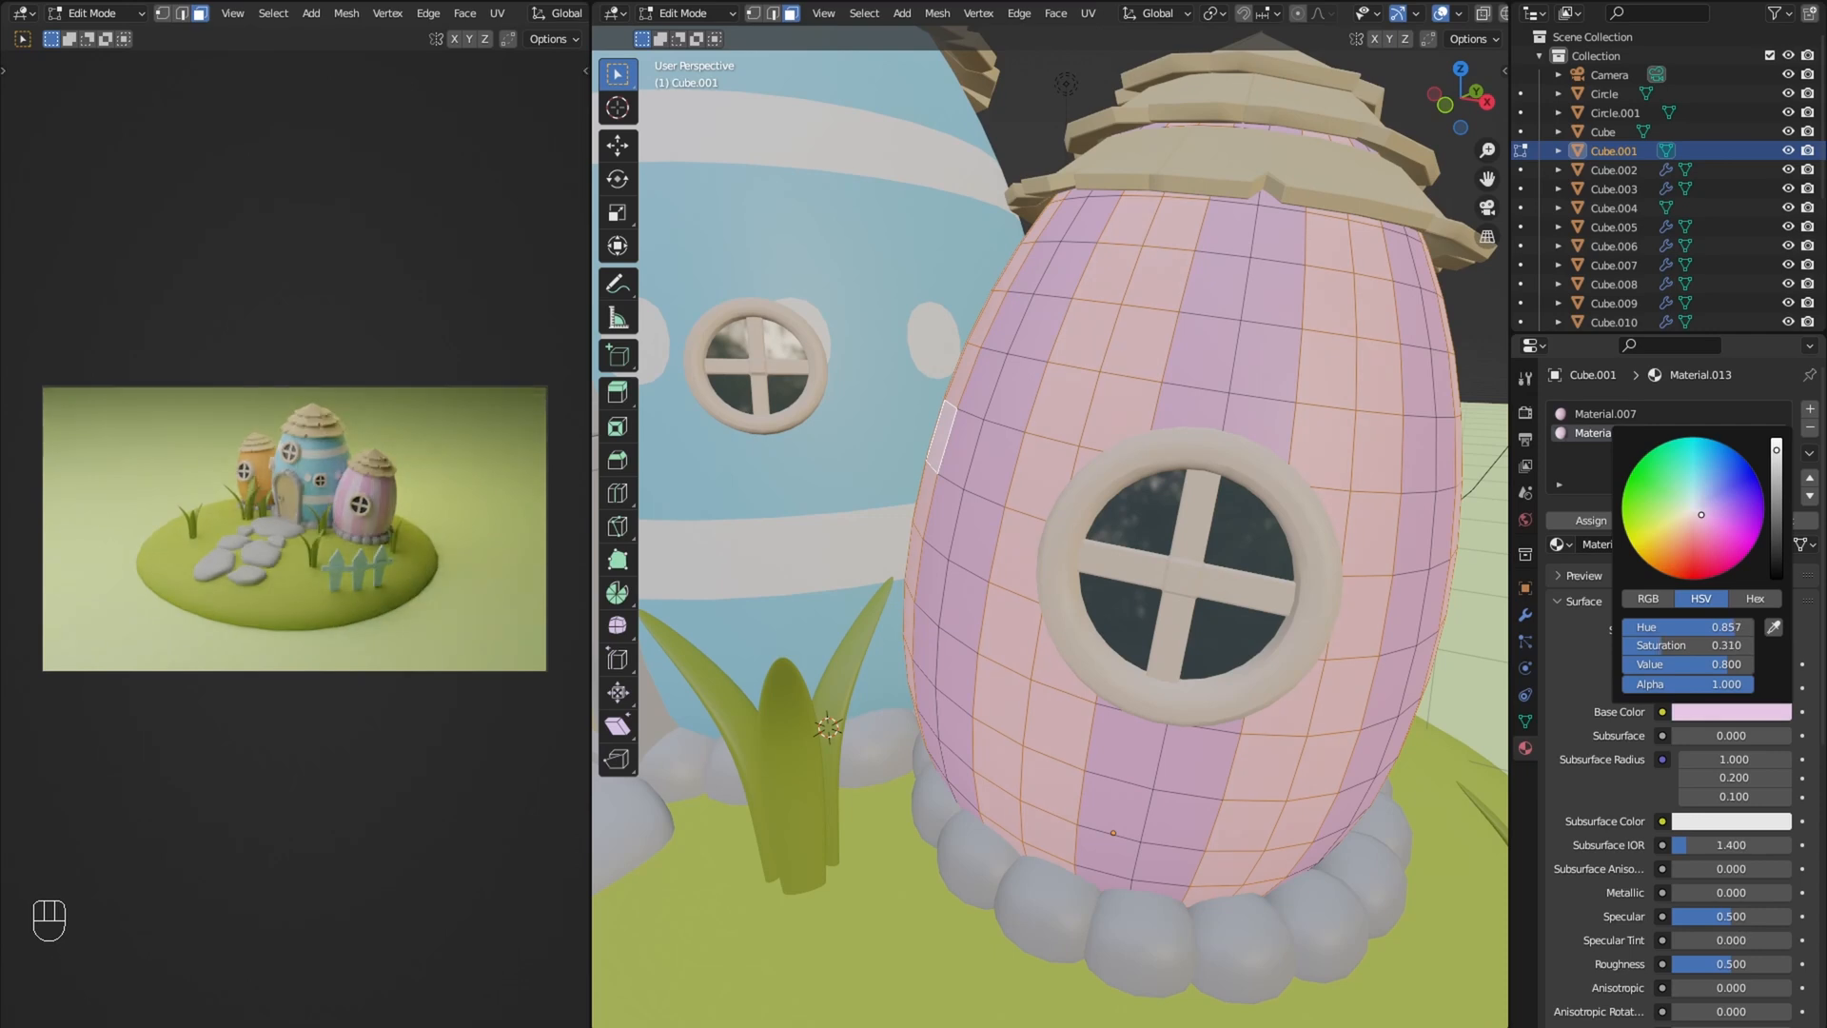
key(Tab)
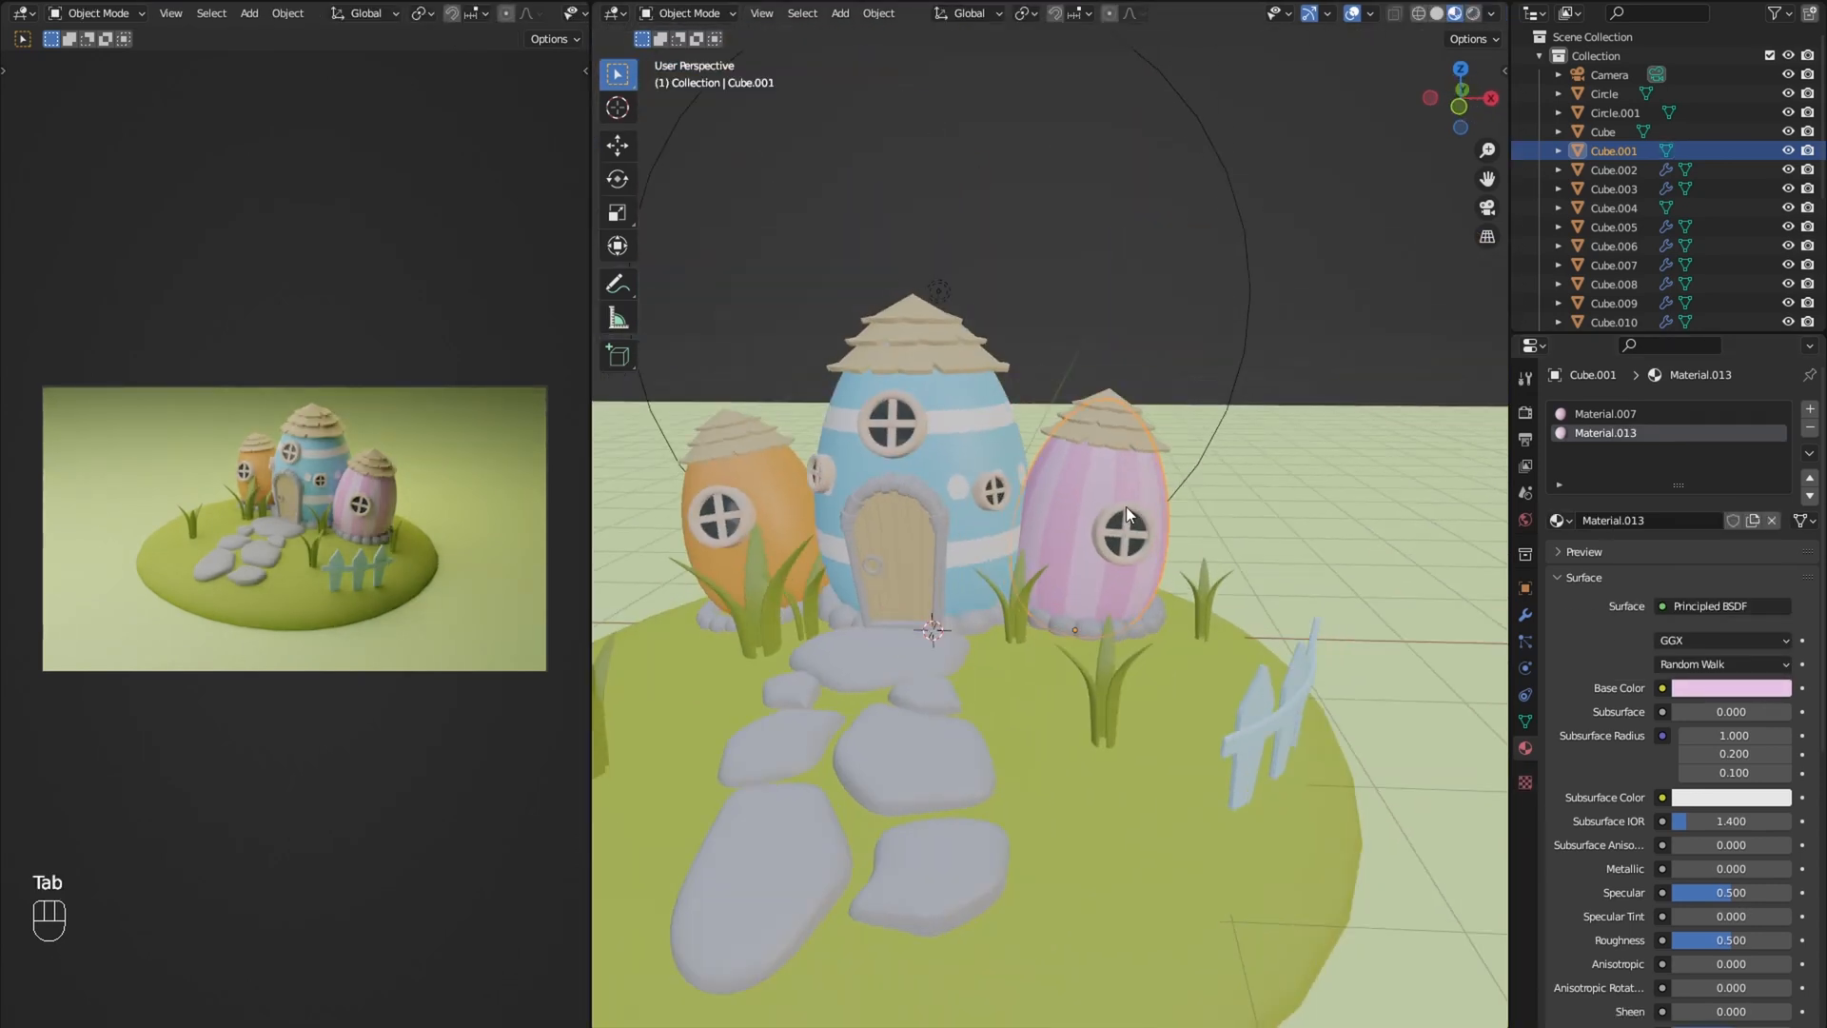
Step: Stripe the orange hut yellow and scatter rotated, scaled small egg copies onto the grass
click(757, 455)
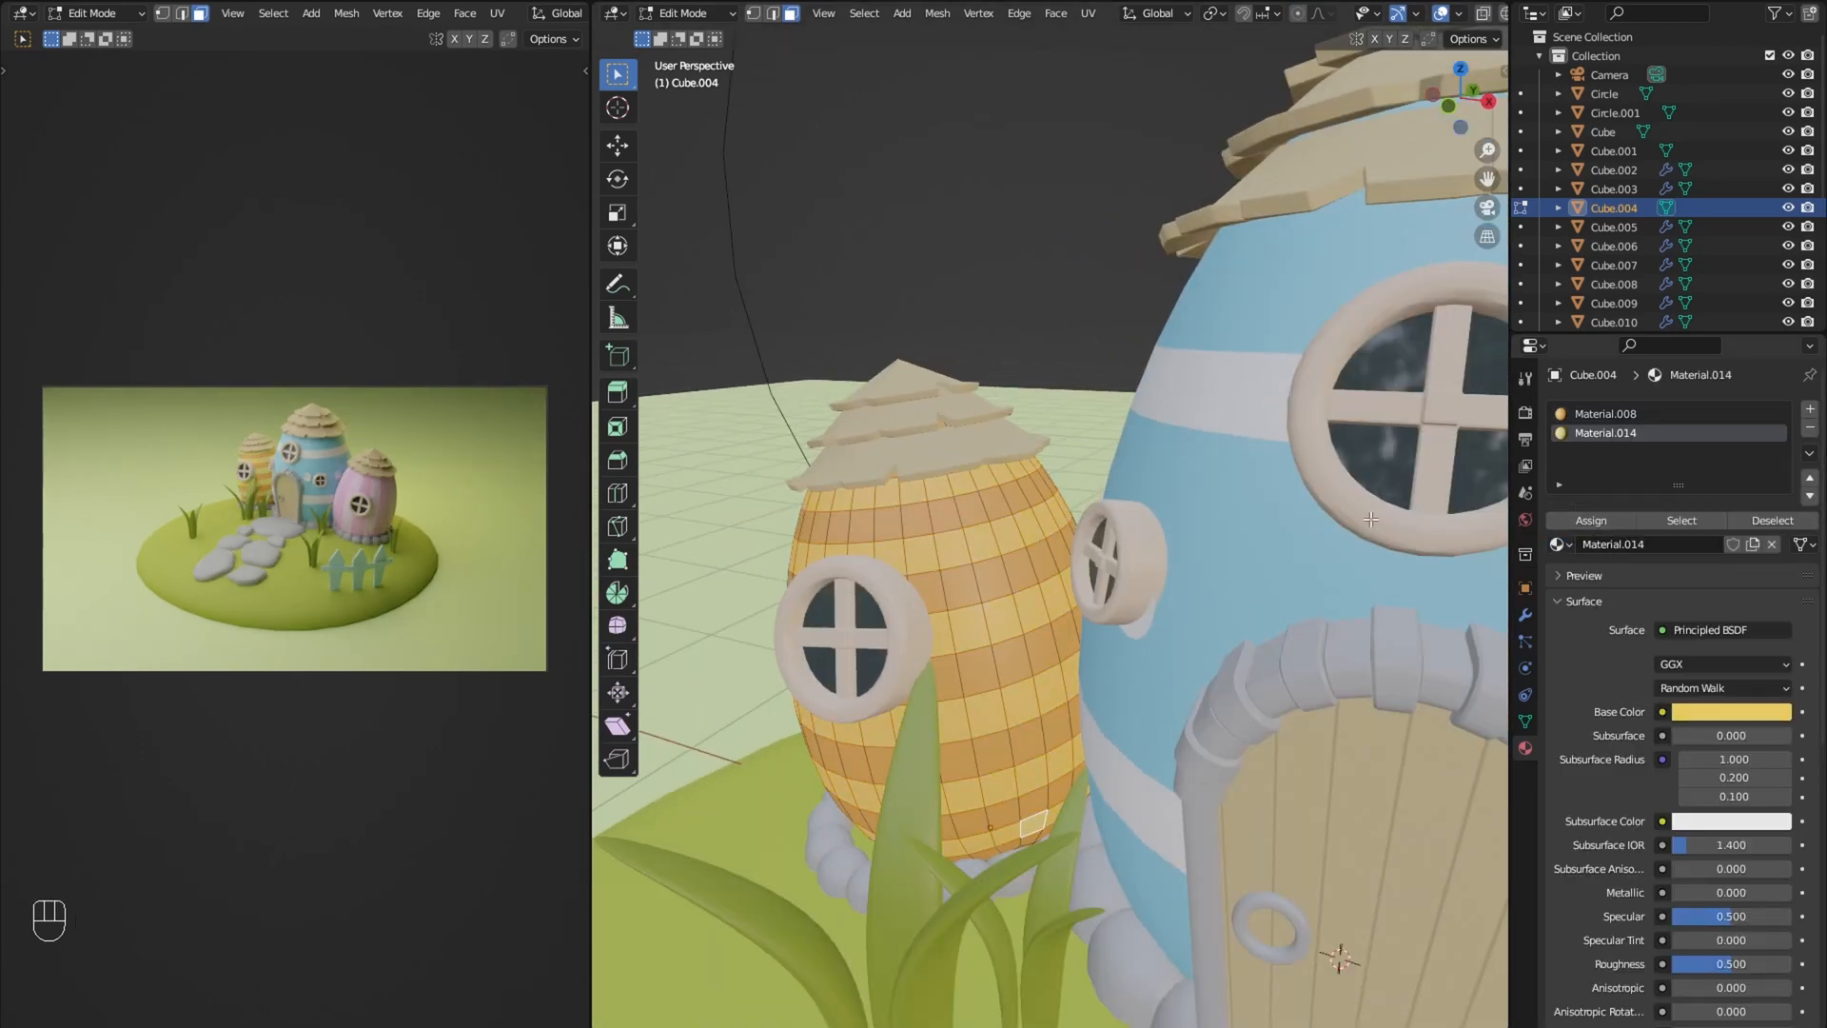
key(Tab)
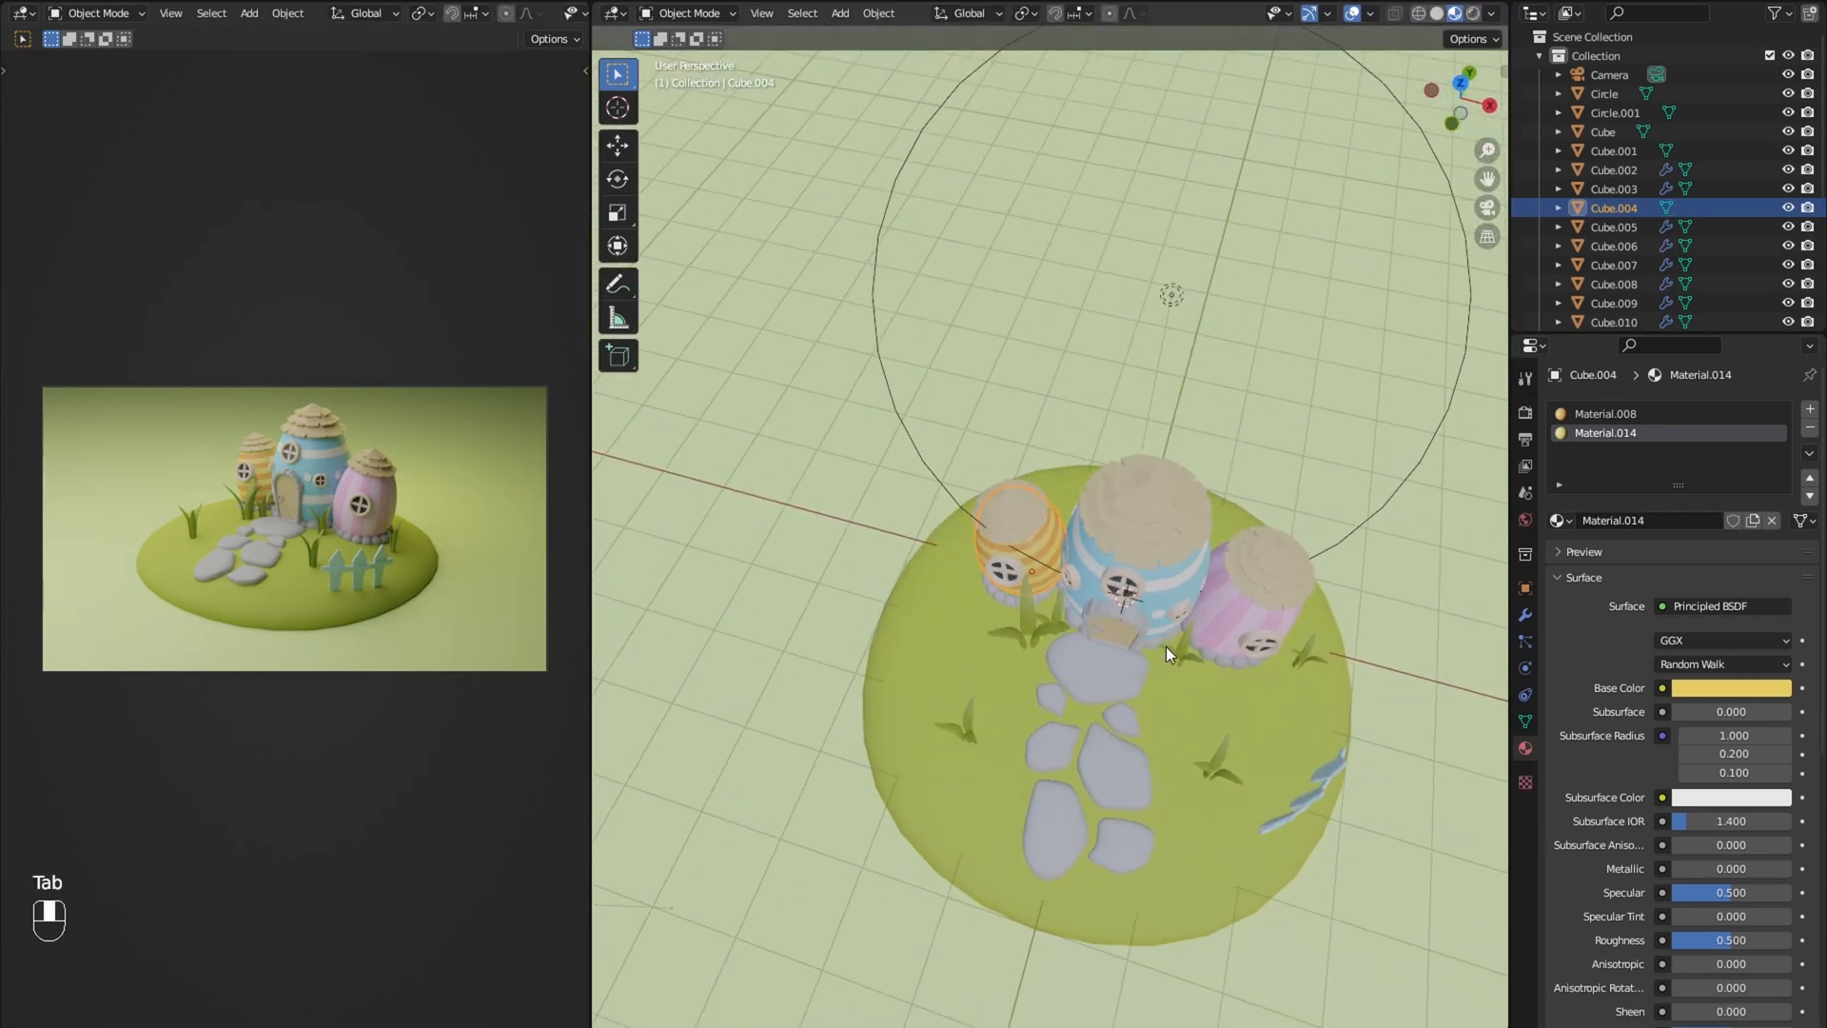
key(r)
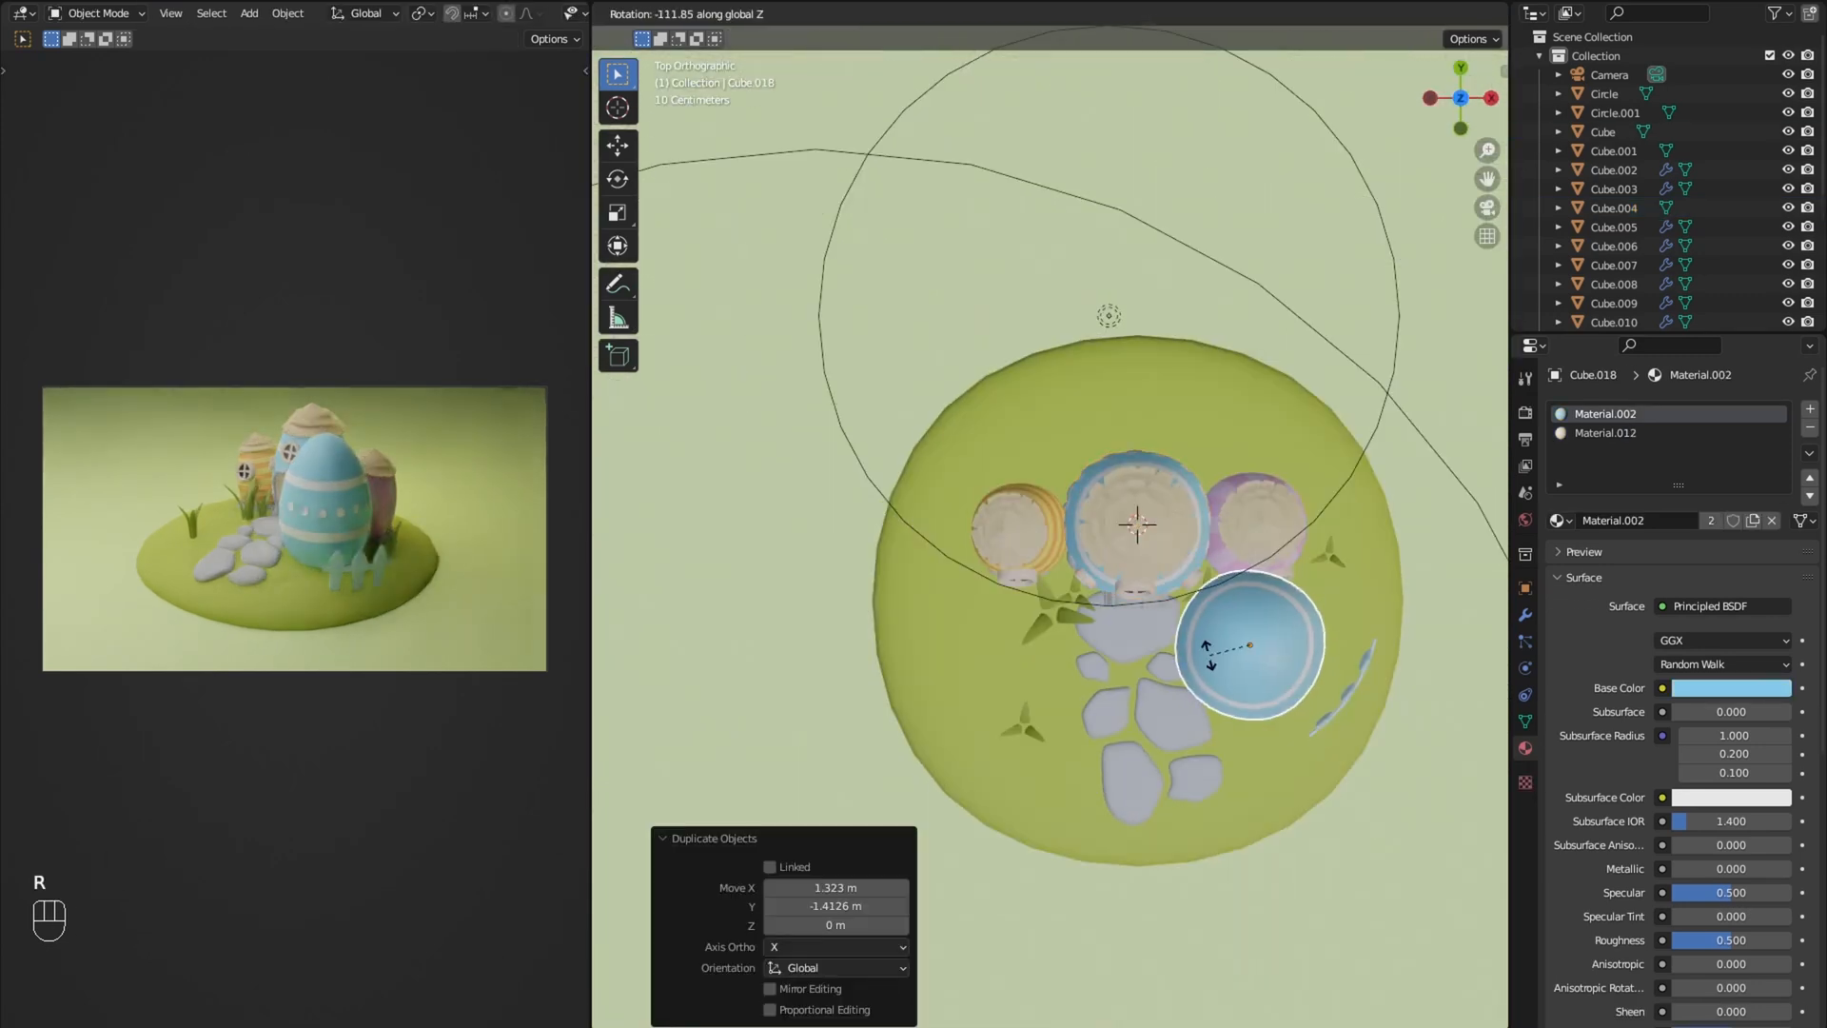
key(shift+d)
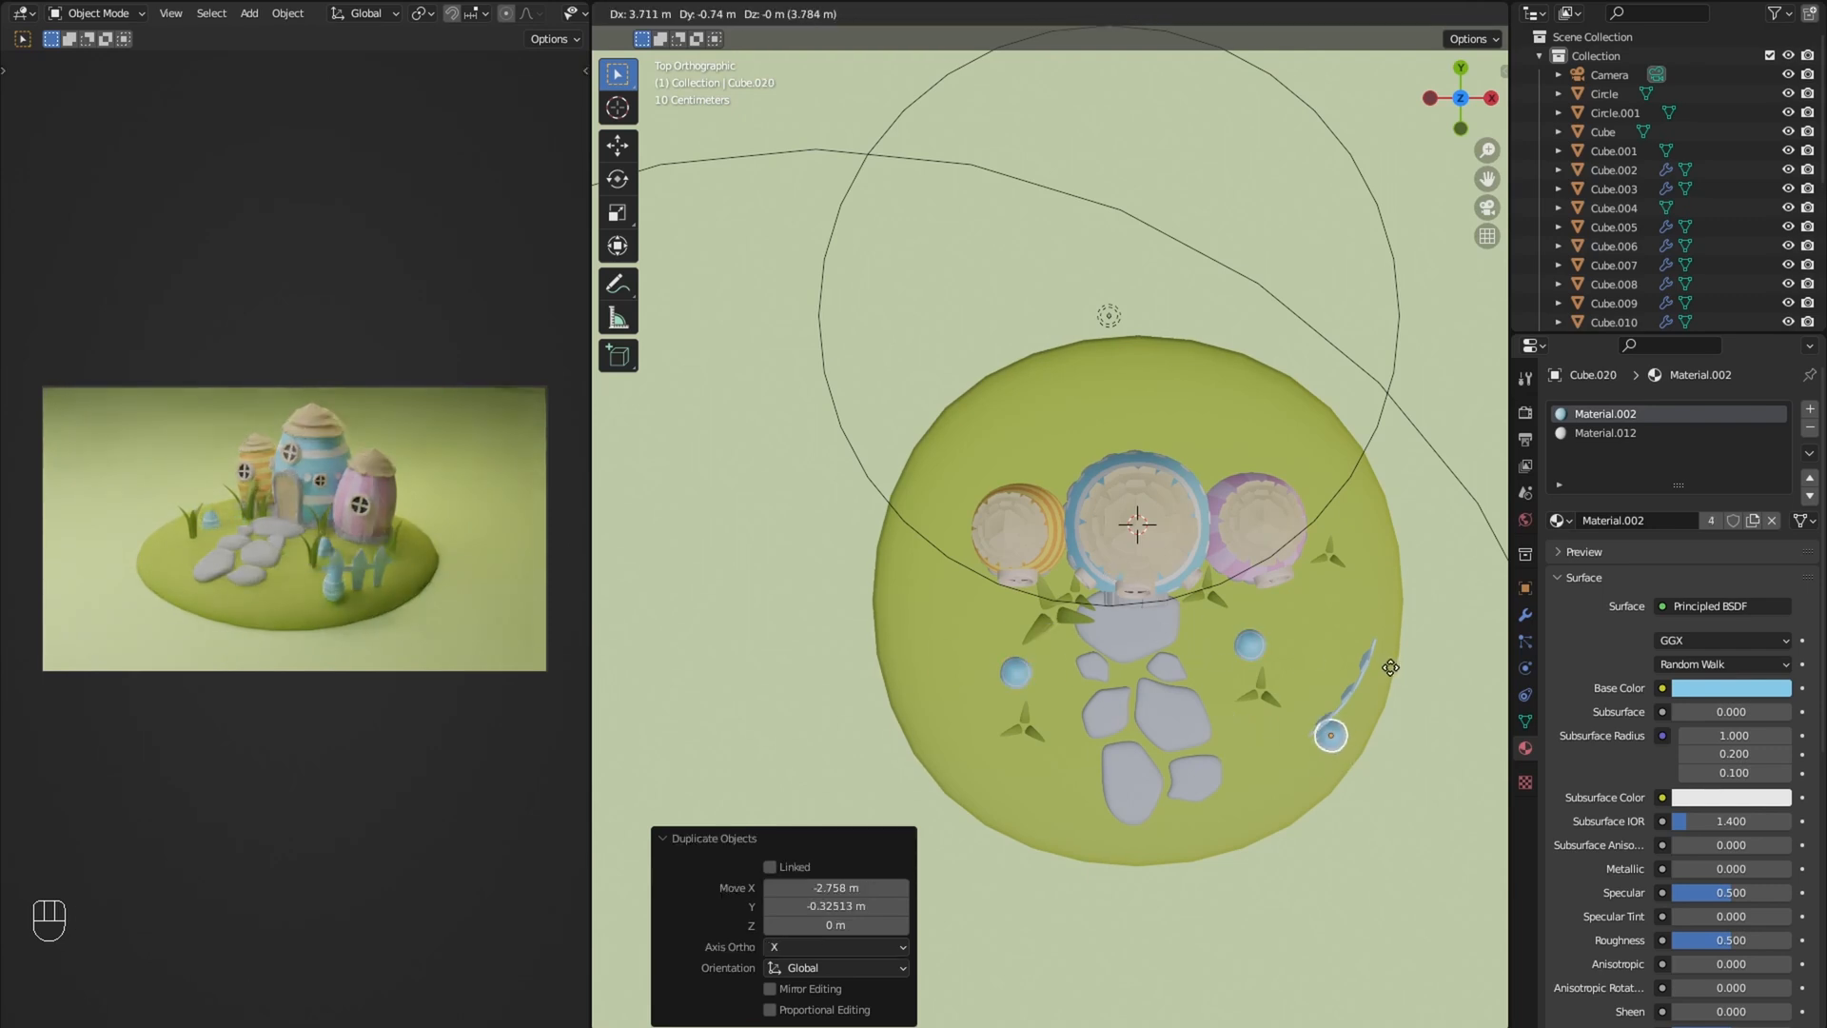
key(s)
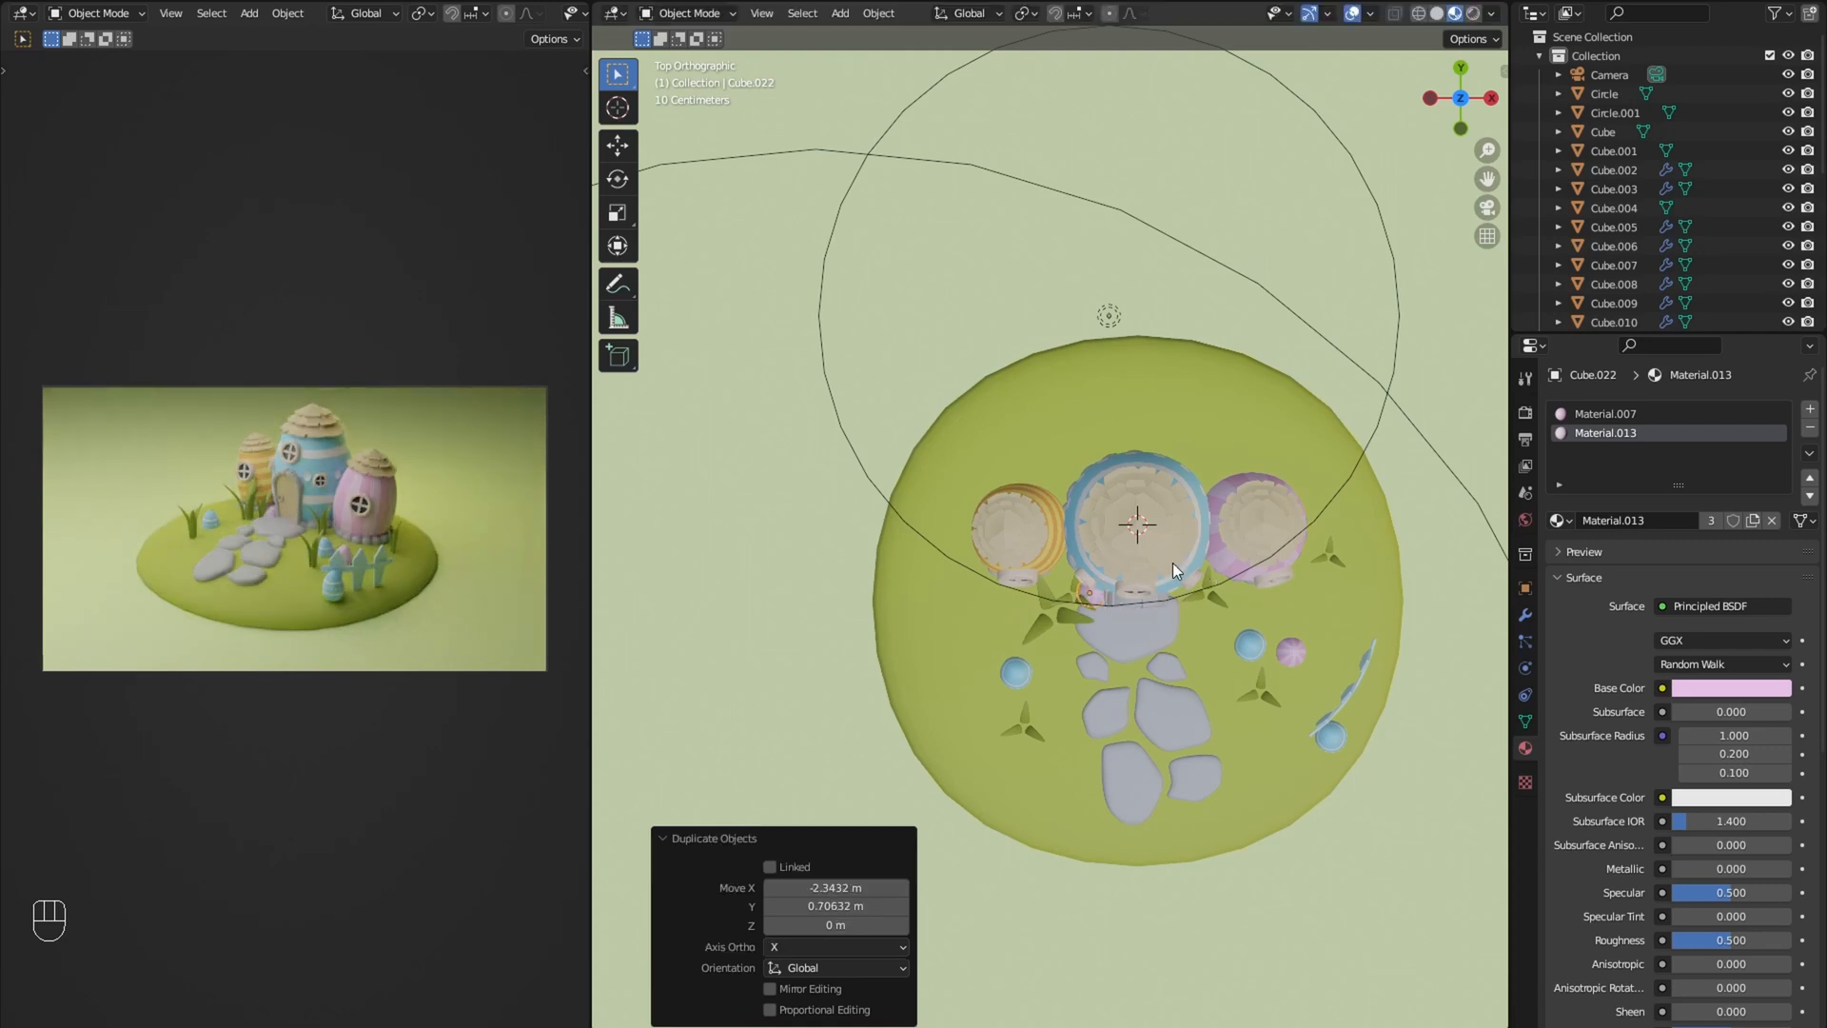
key(s)
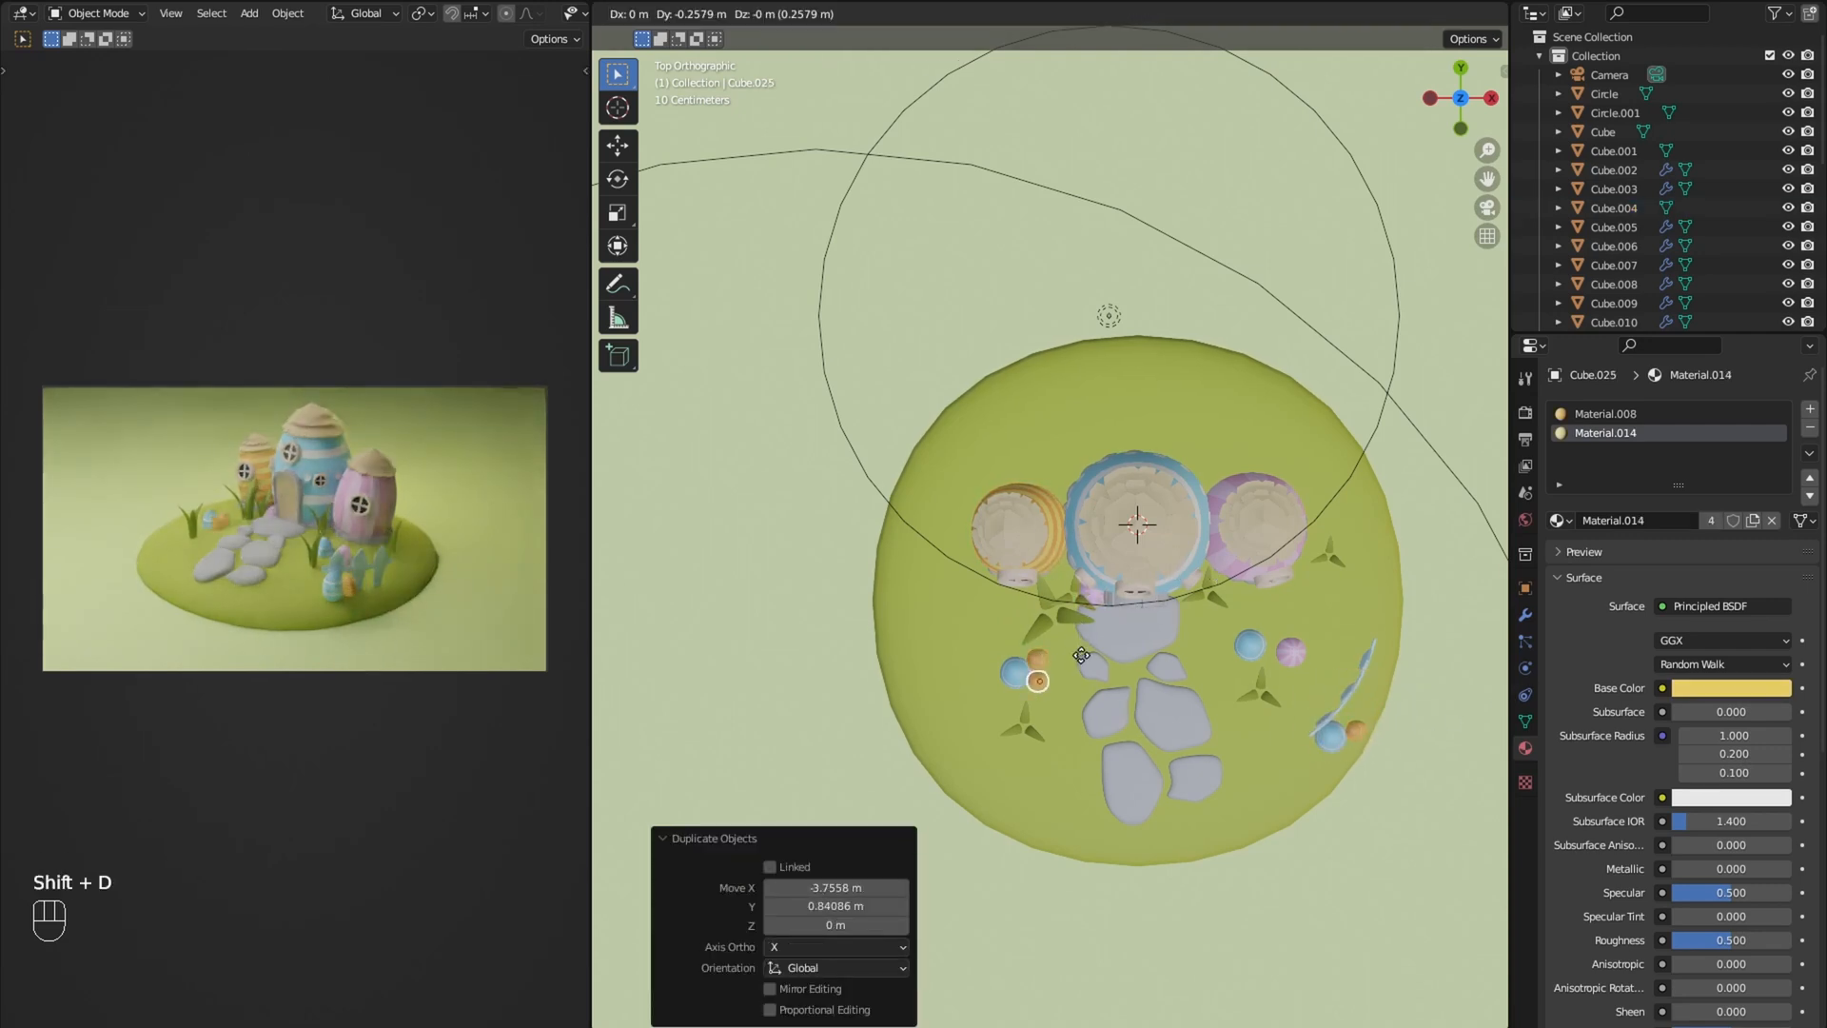
key(r)
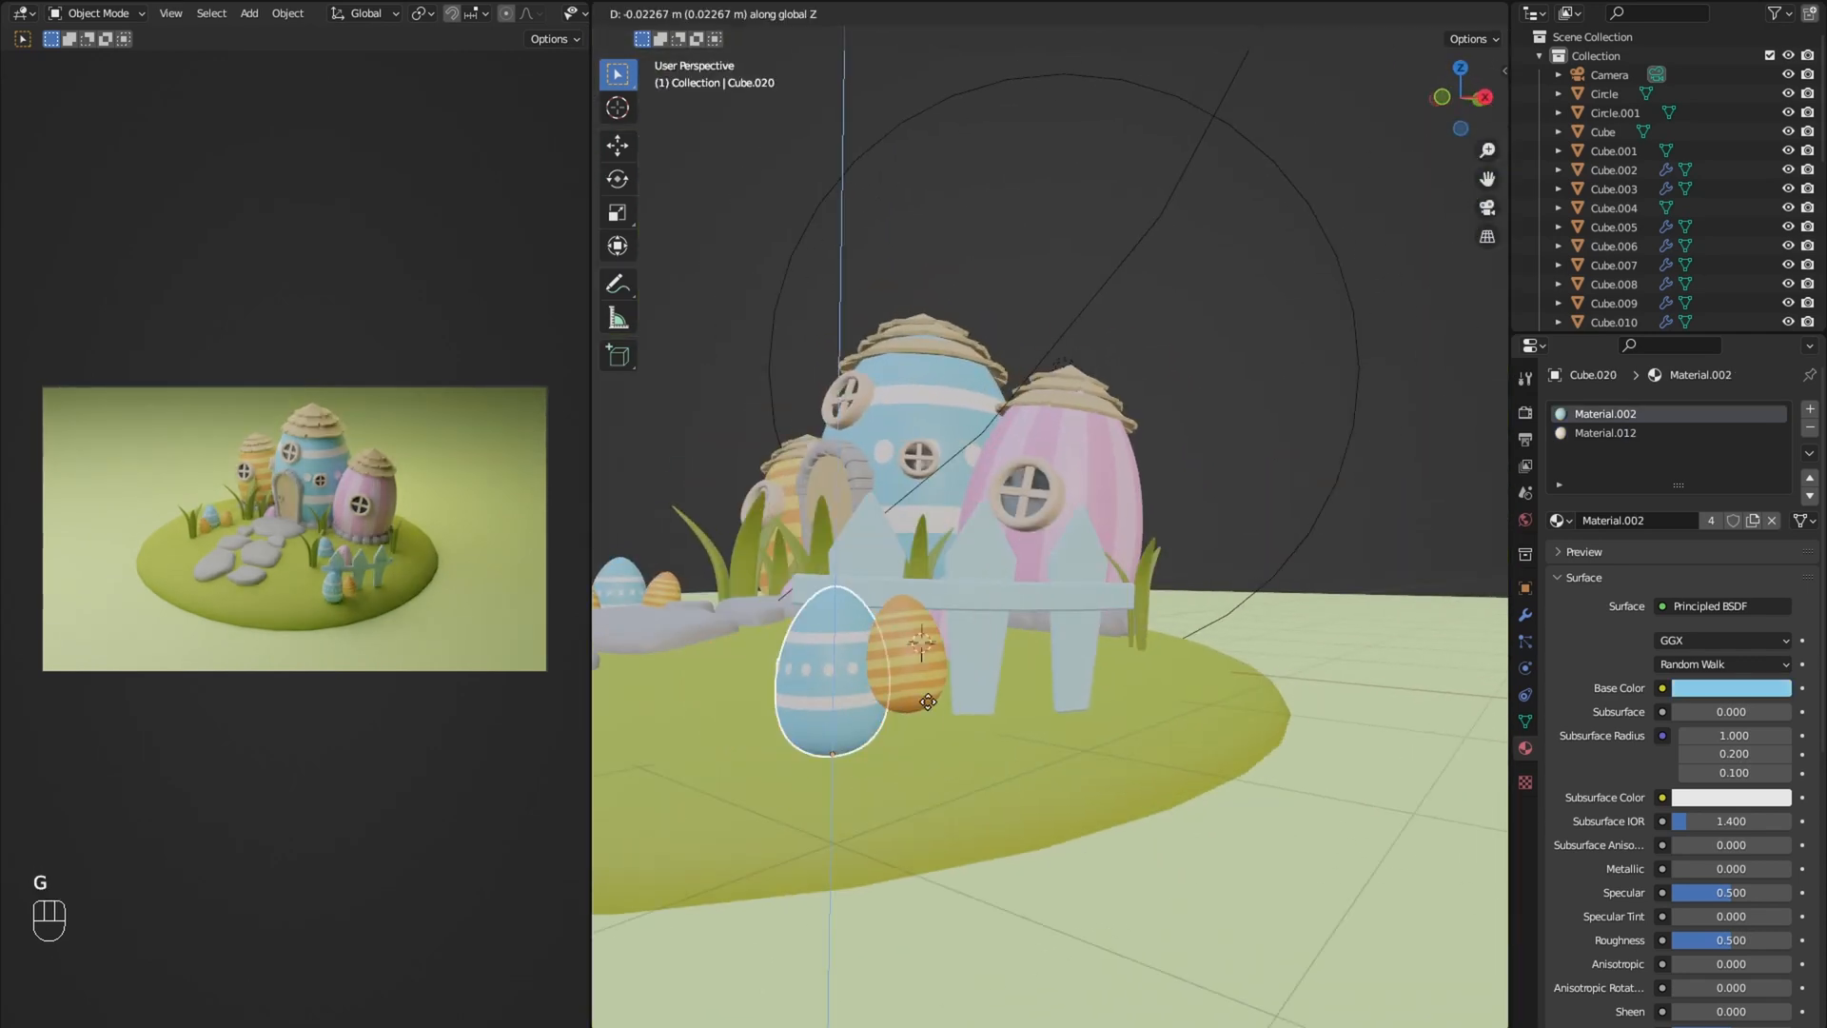
key(ctrl+z)
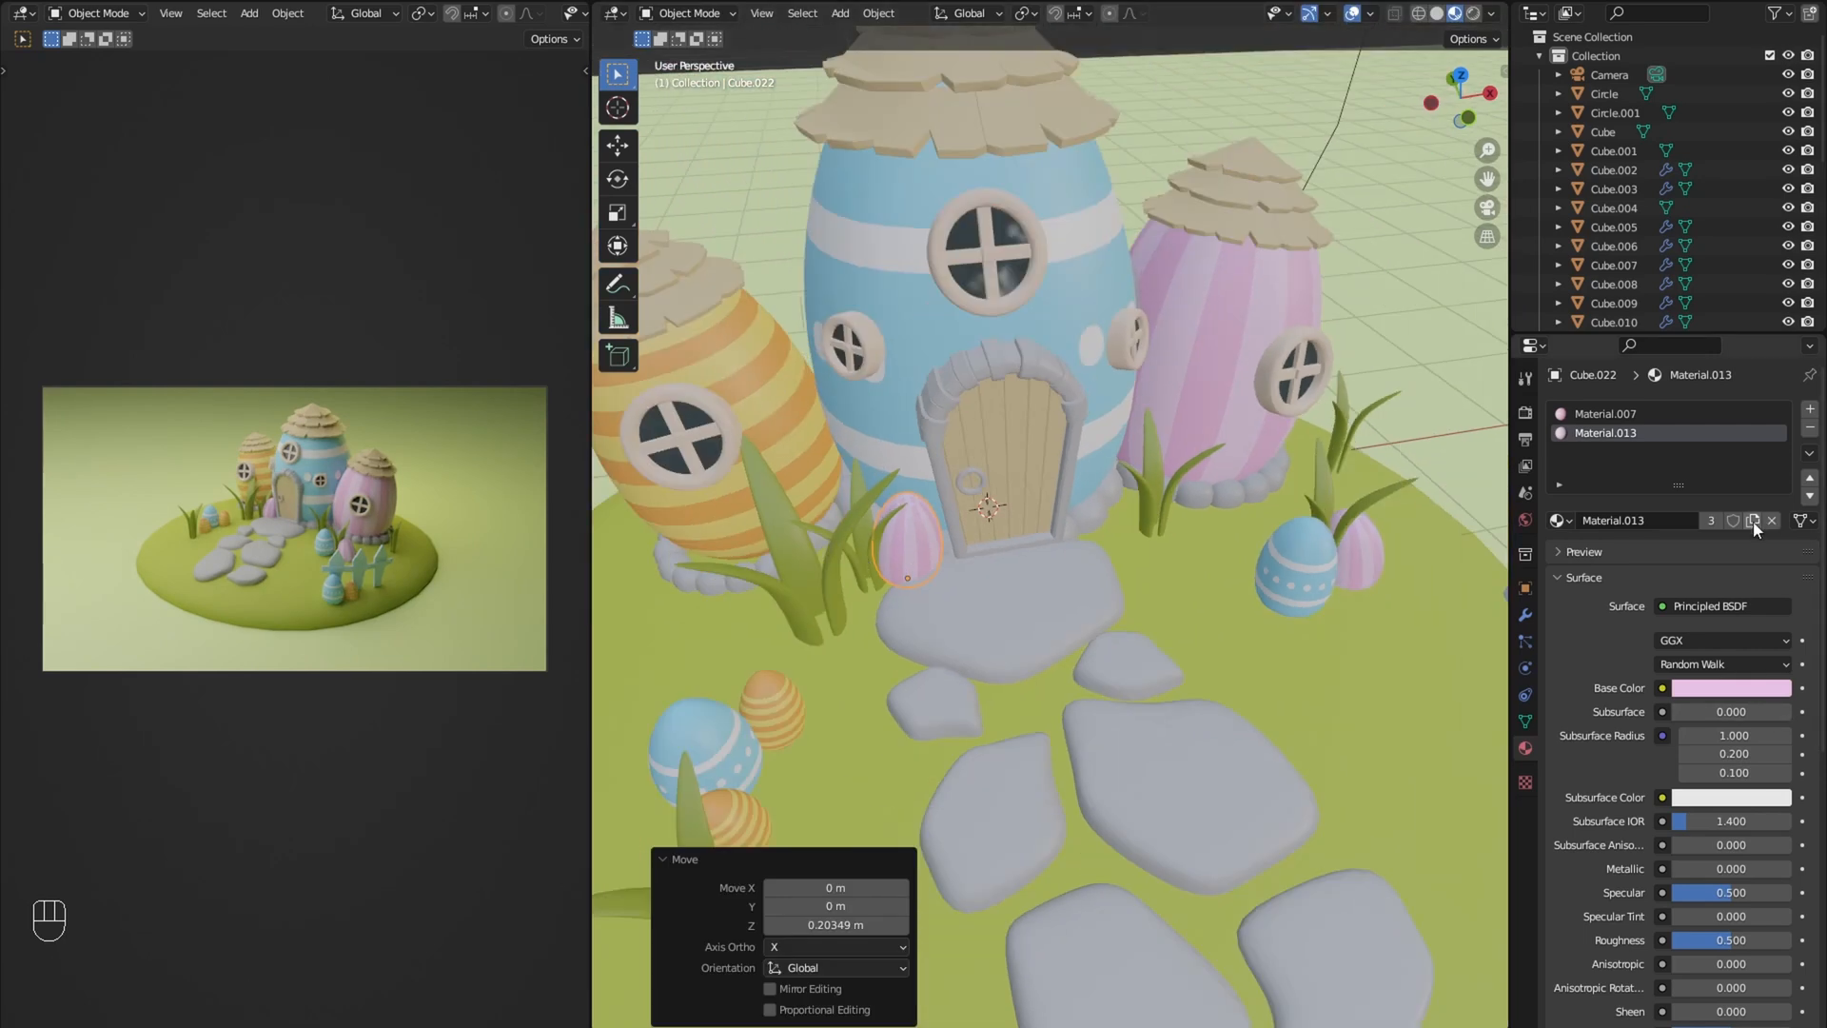
Step: Make one garden egg's material single-user and purple; give another Material.002's blue stripes
click(1730, 688)
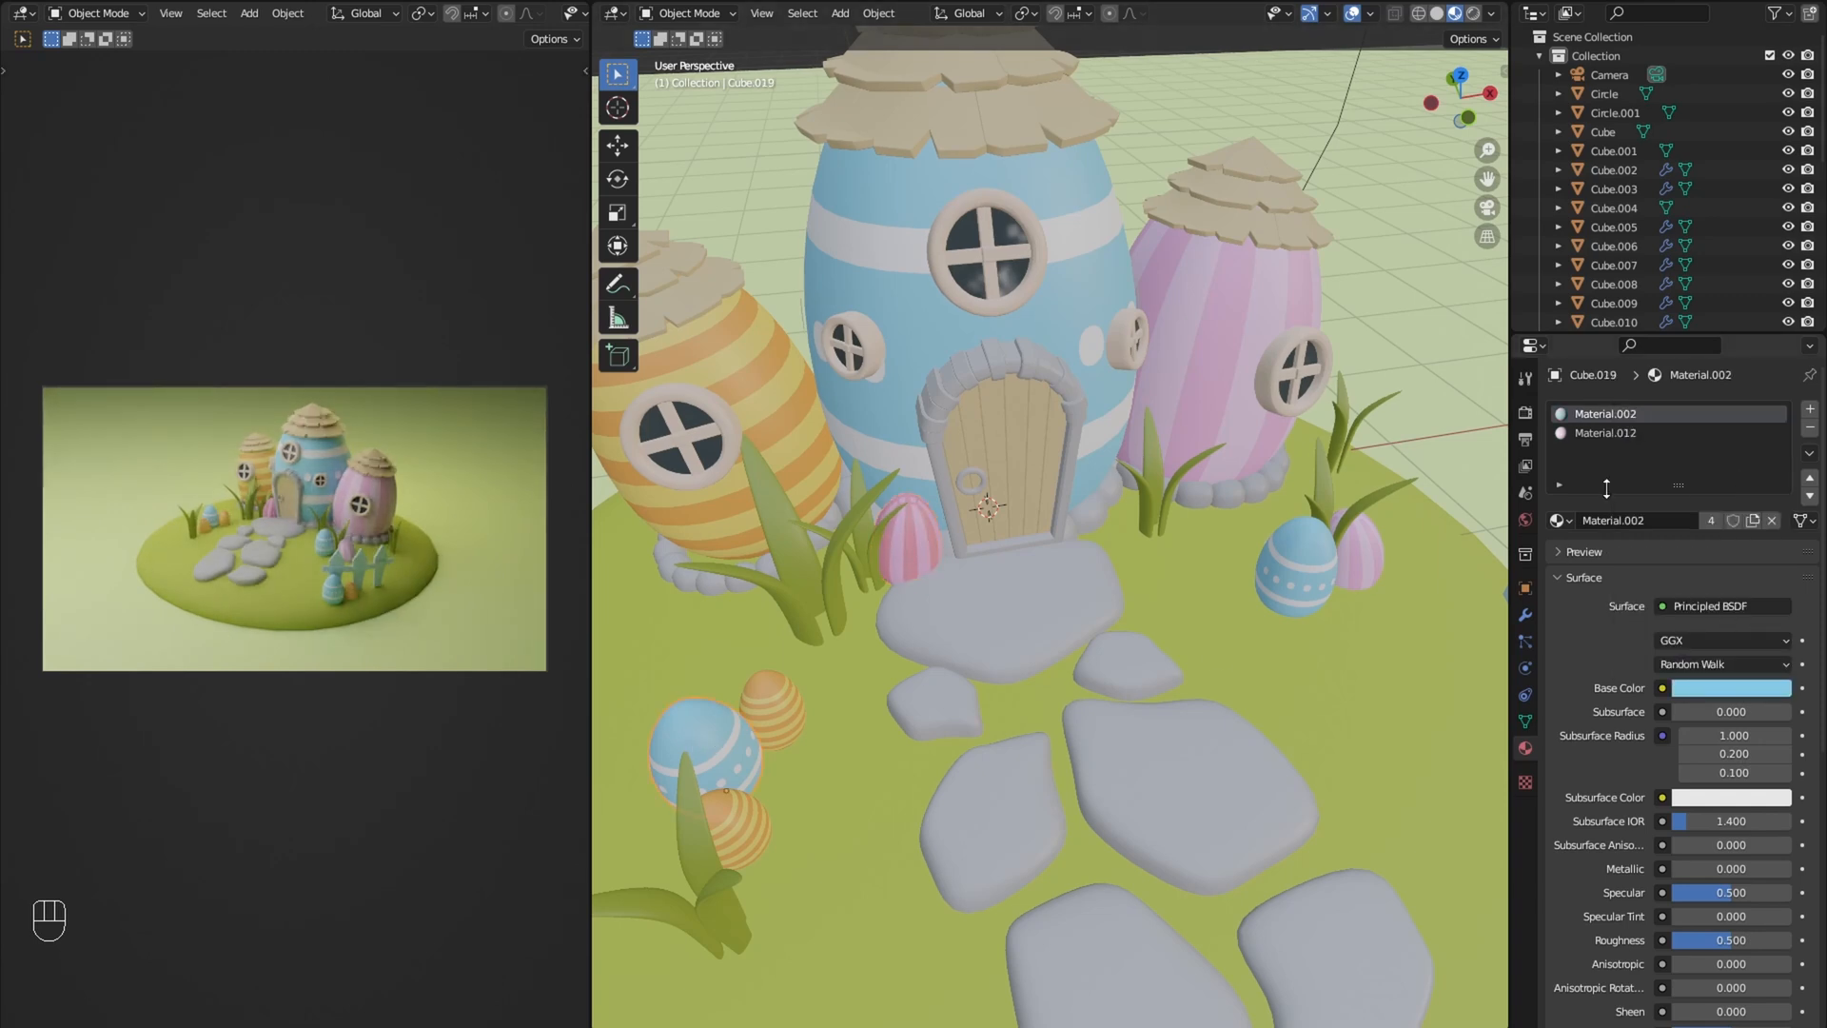
mouse_move(1711, 520)
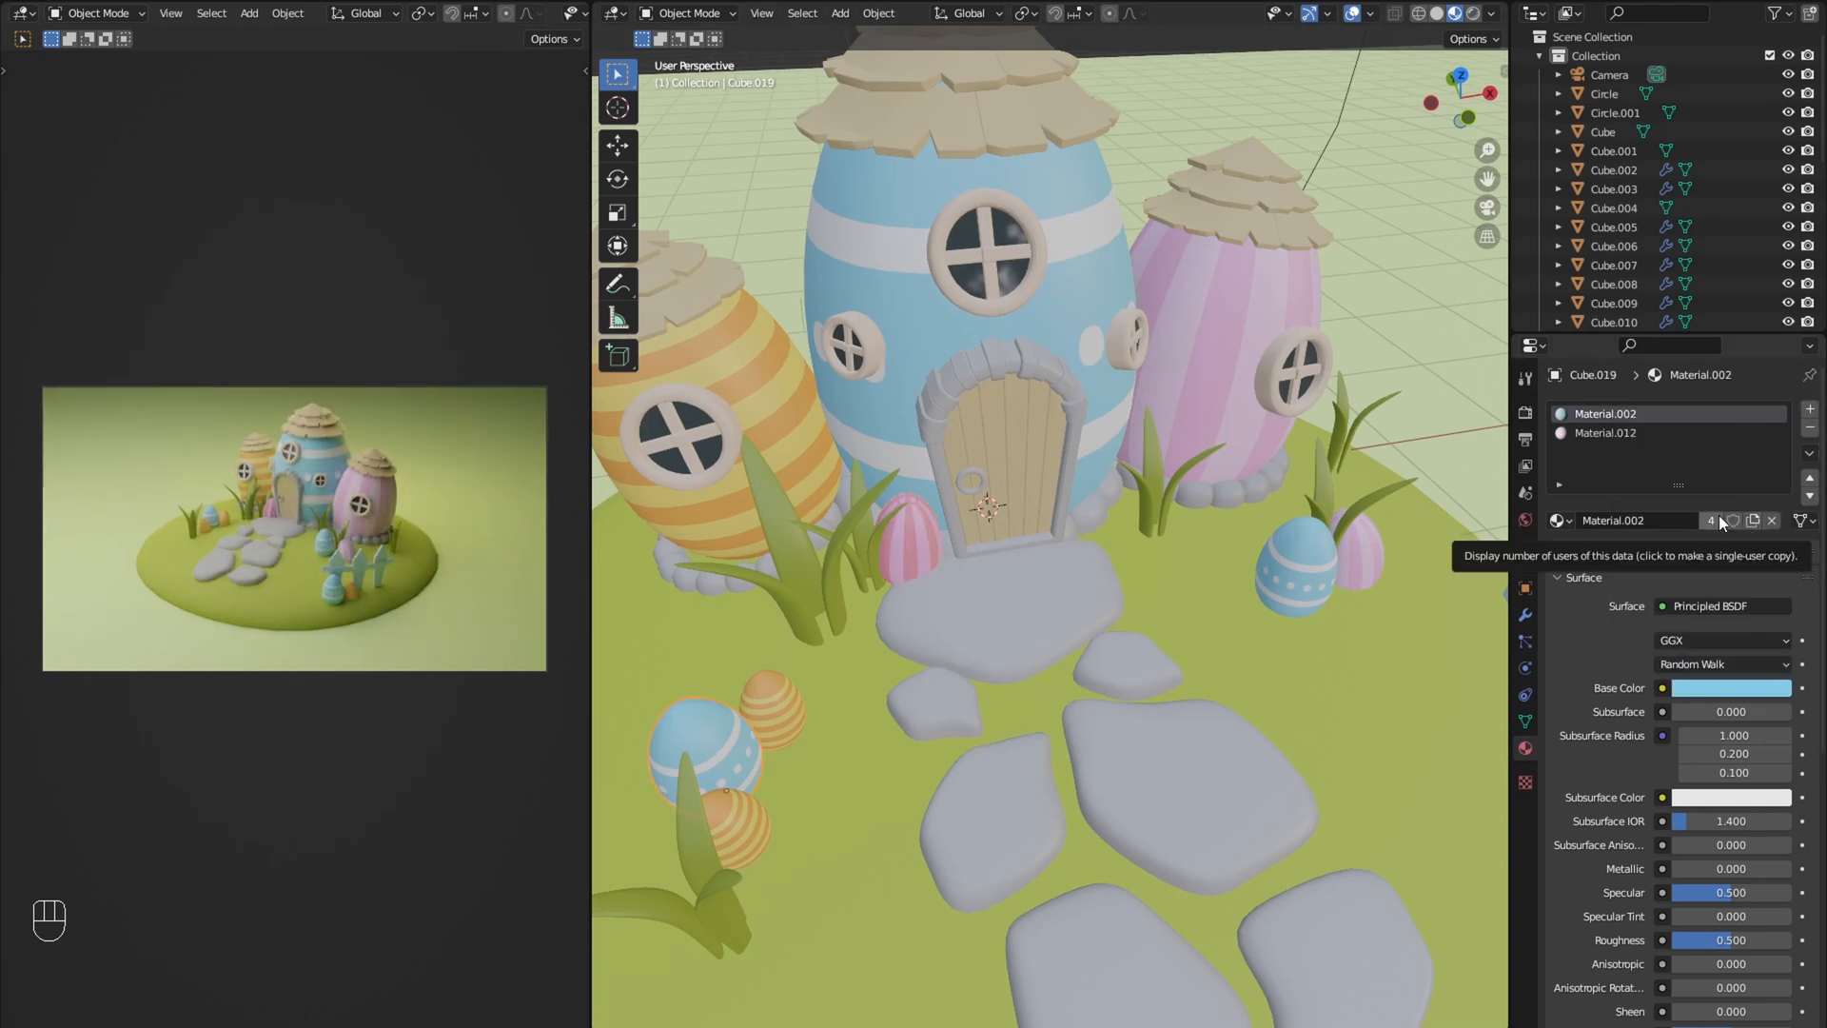
click(1729, 687)
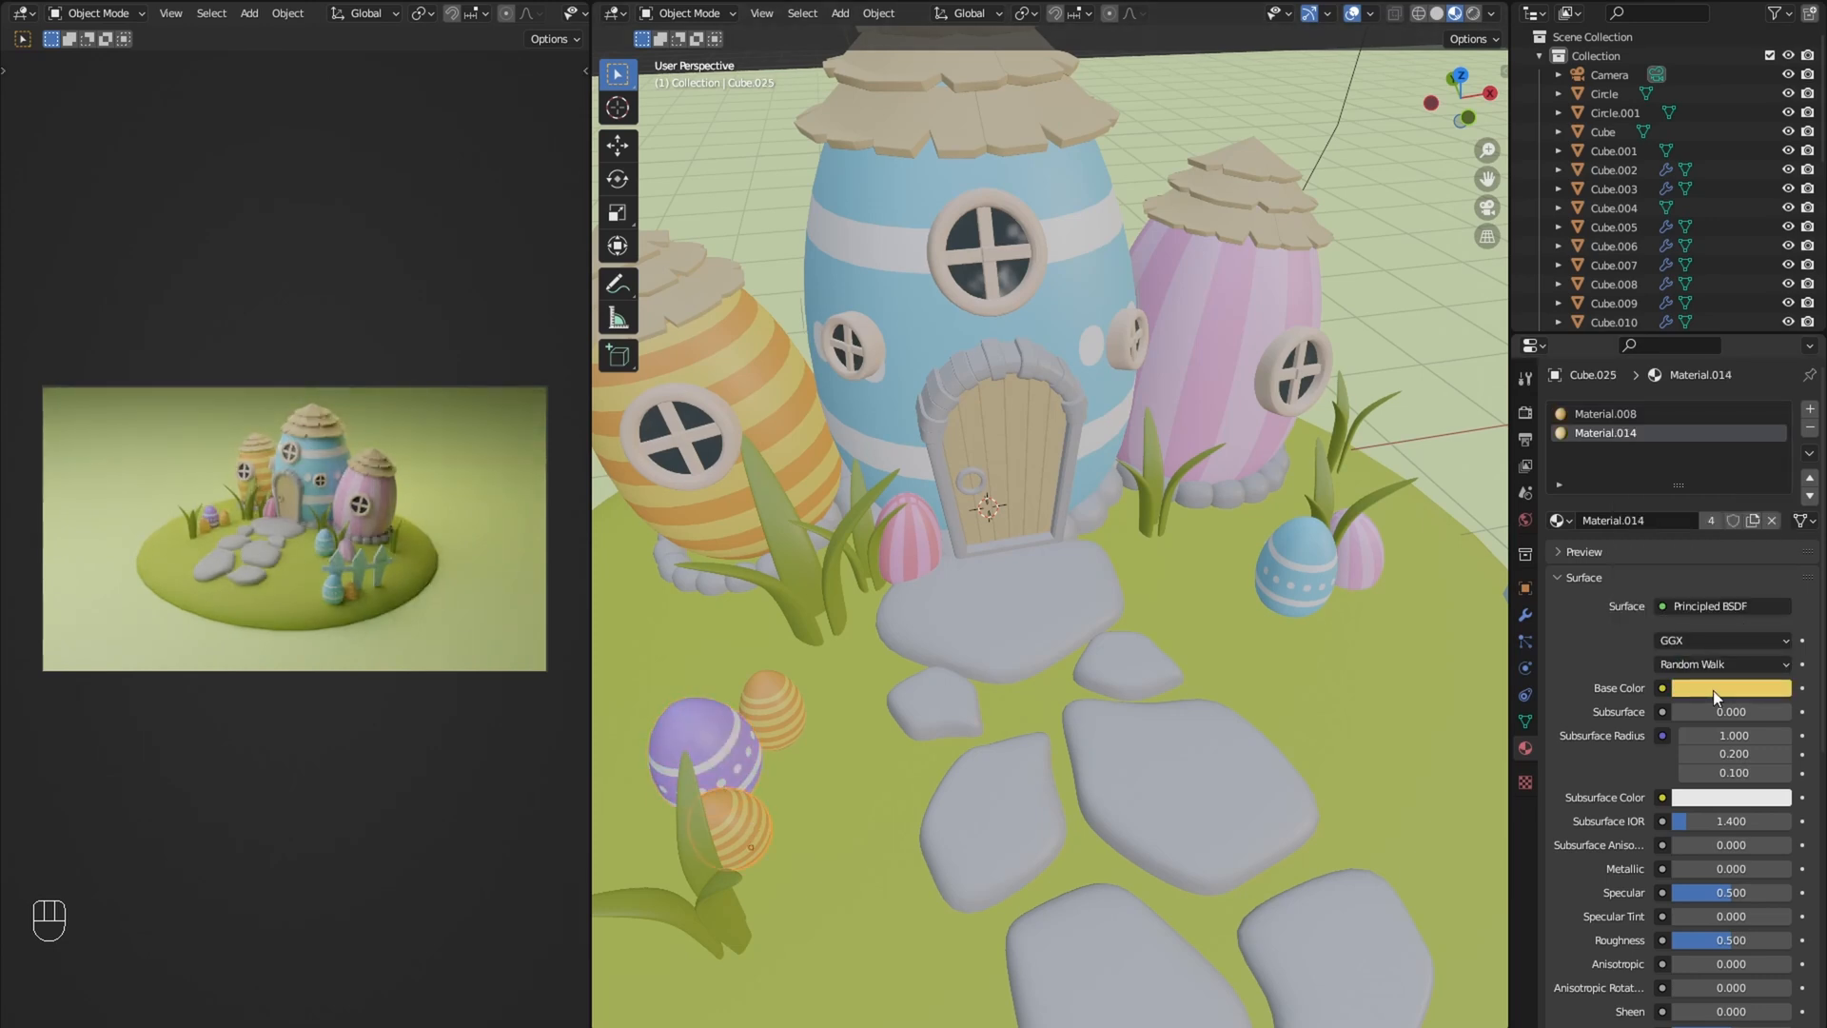
click(1733, 687)
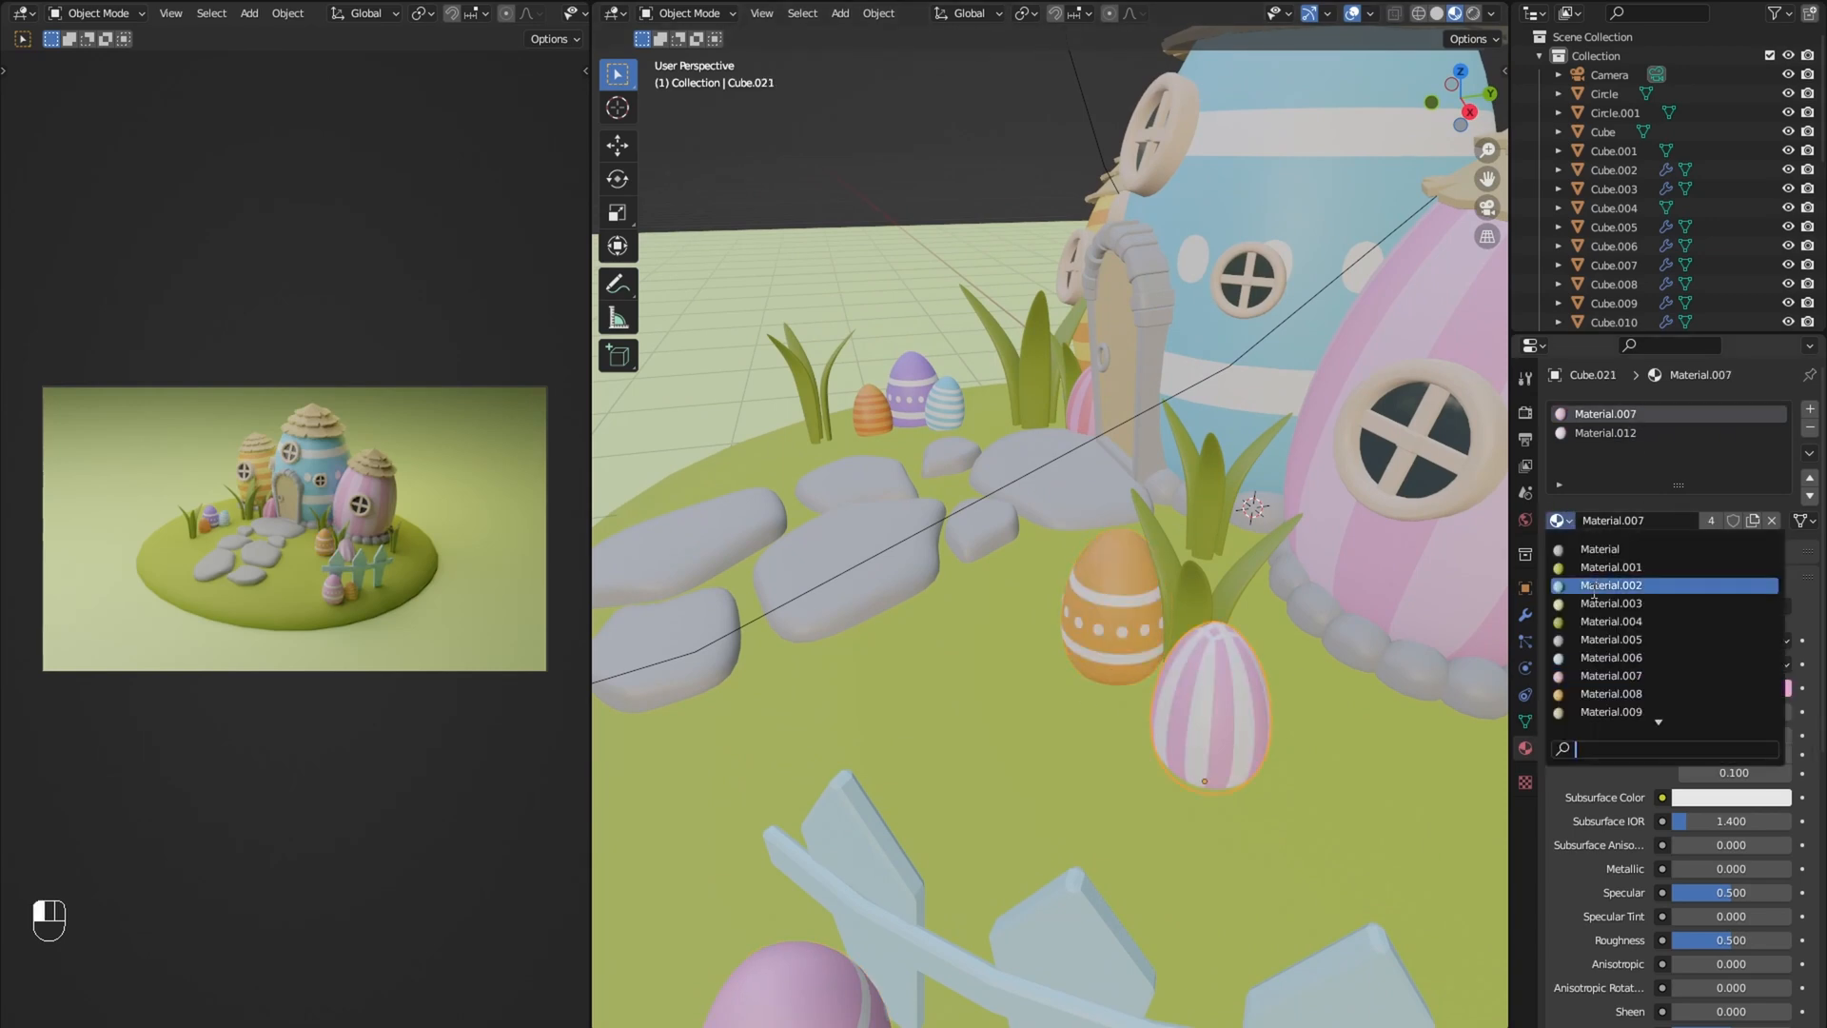
click(1611, 585)
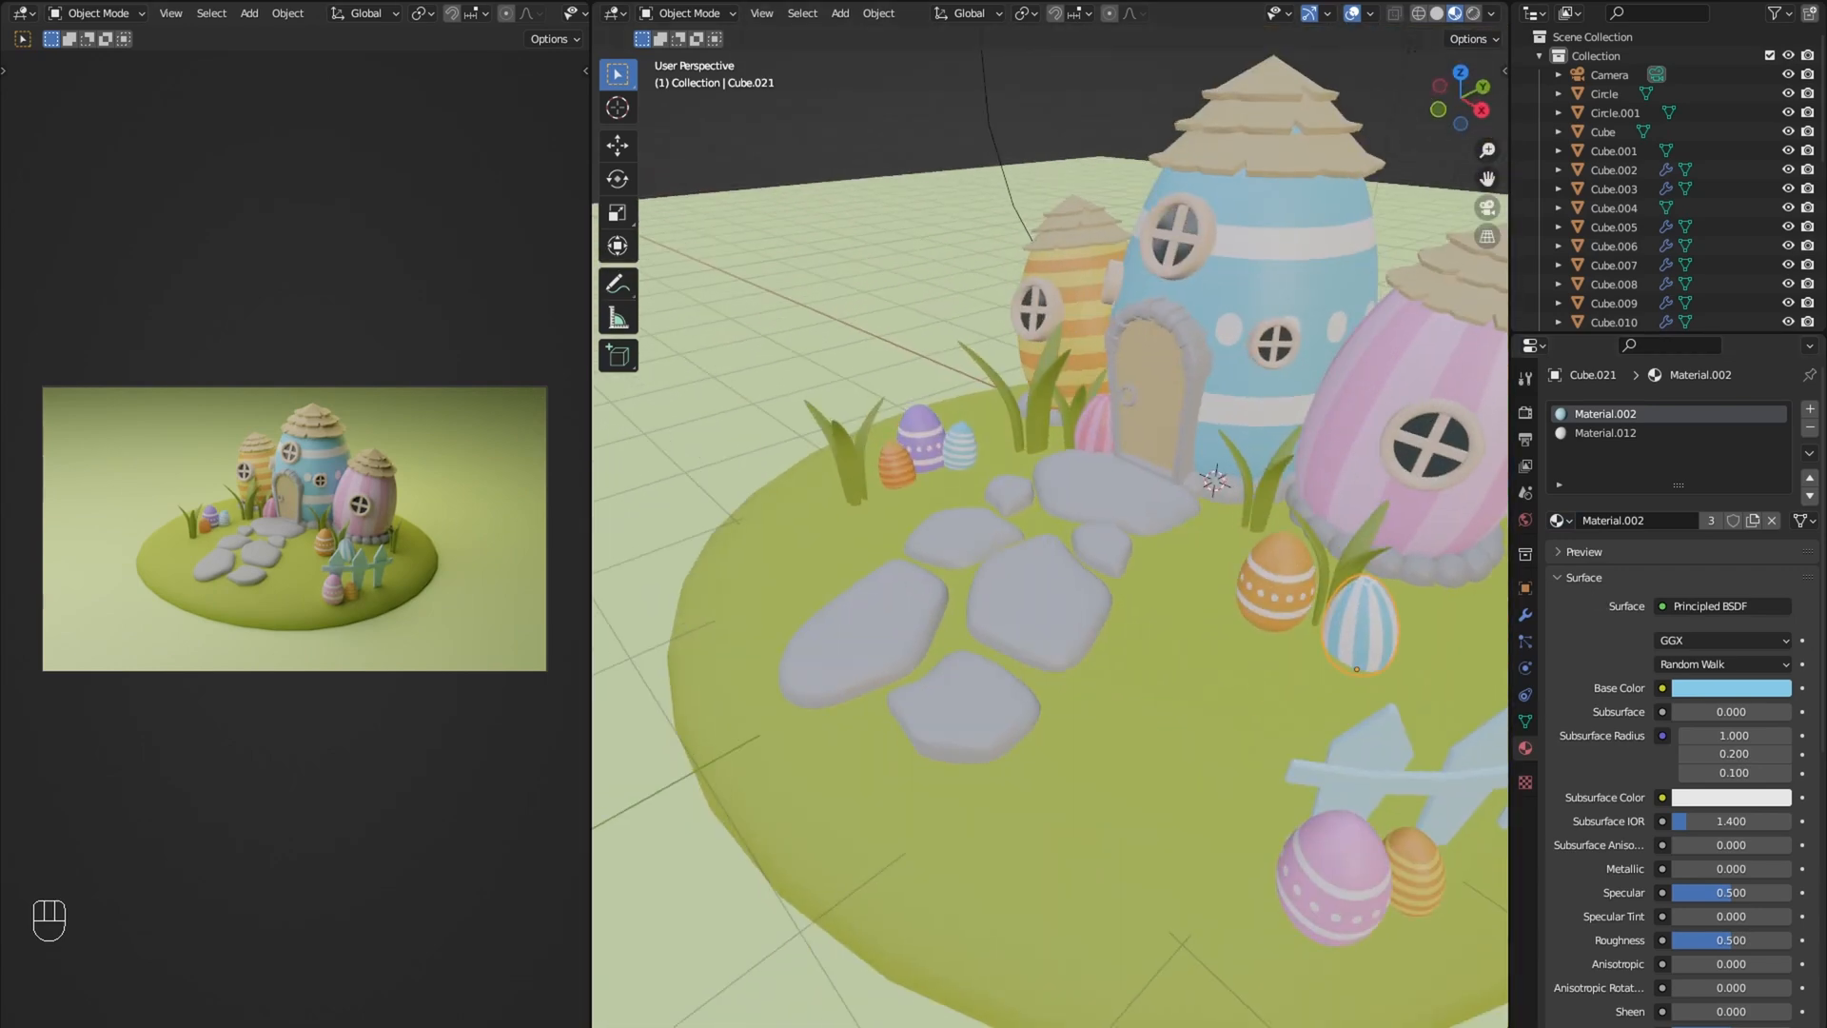